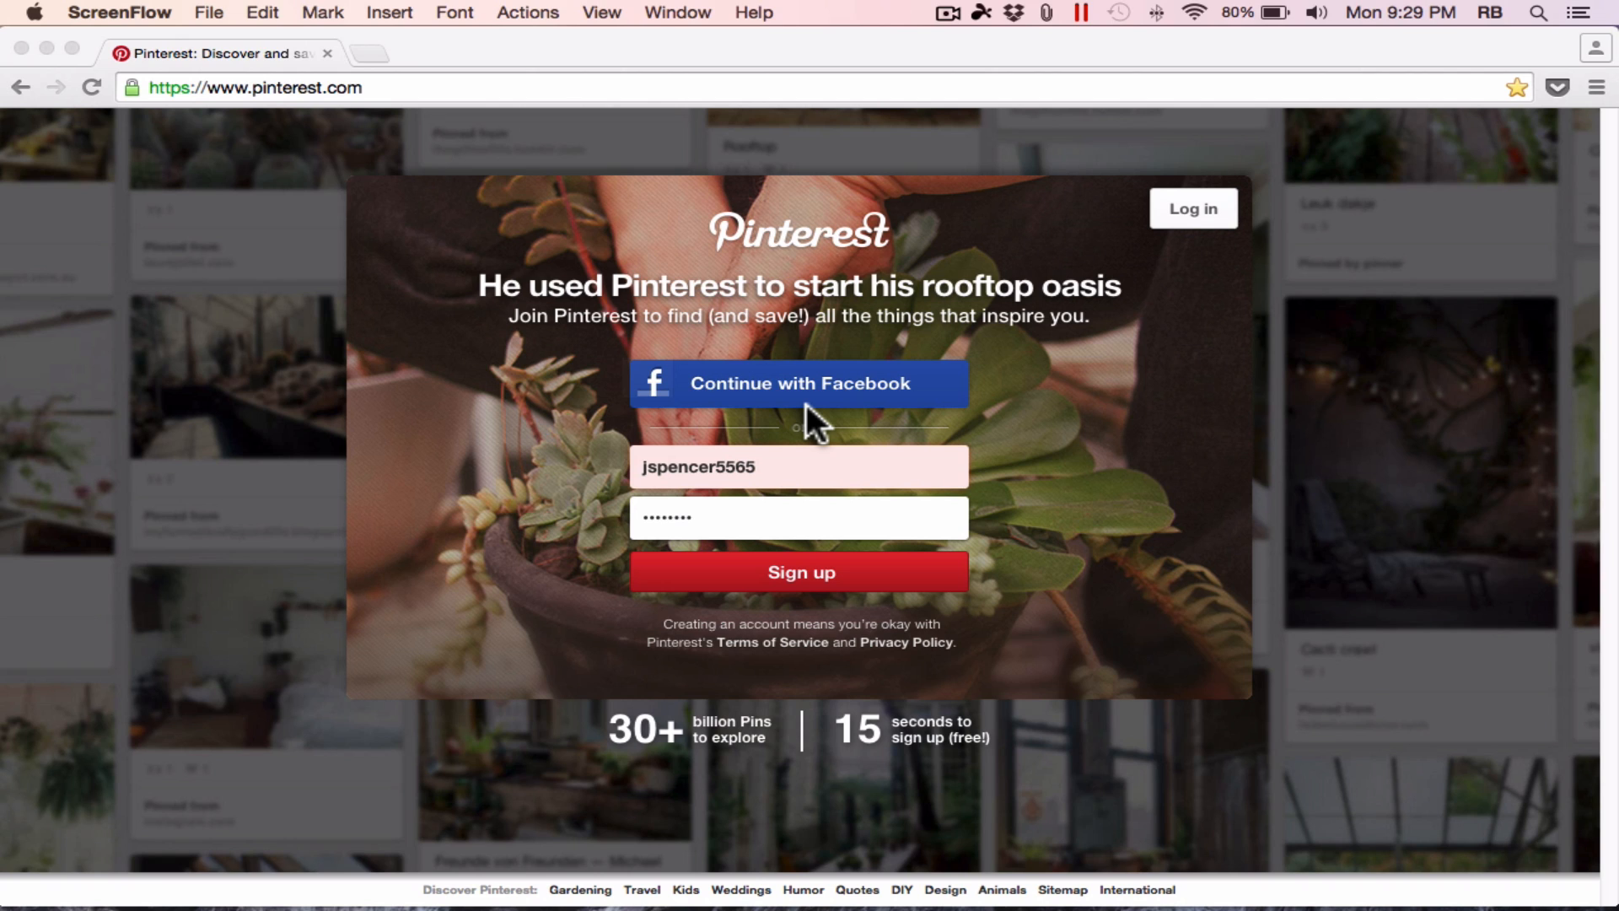
mouse_move(958, 635)
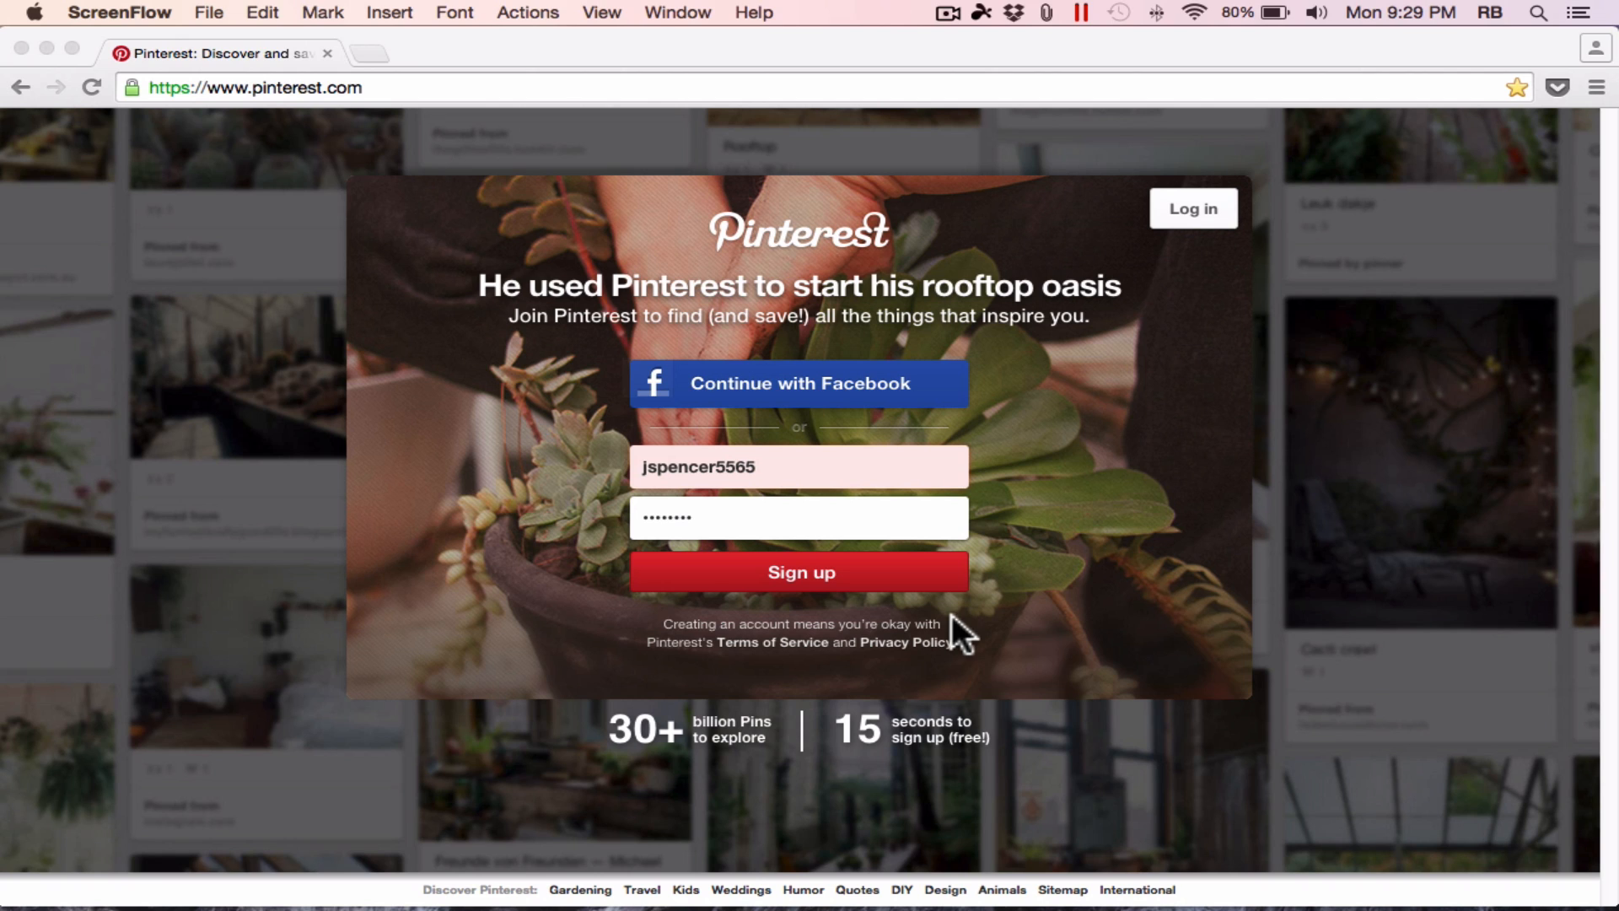
mouse_move(804, 258)
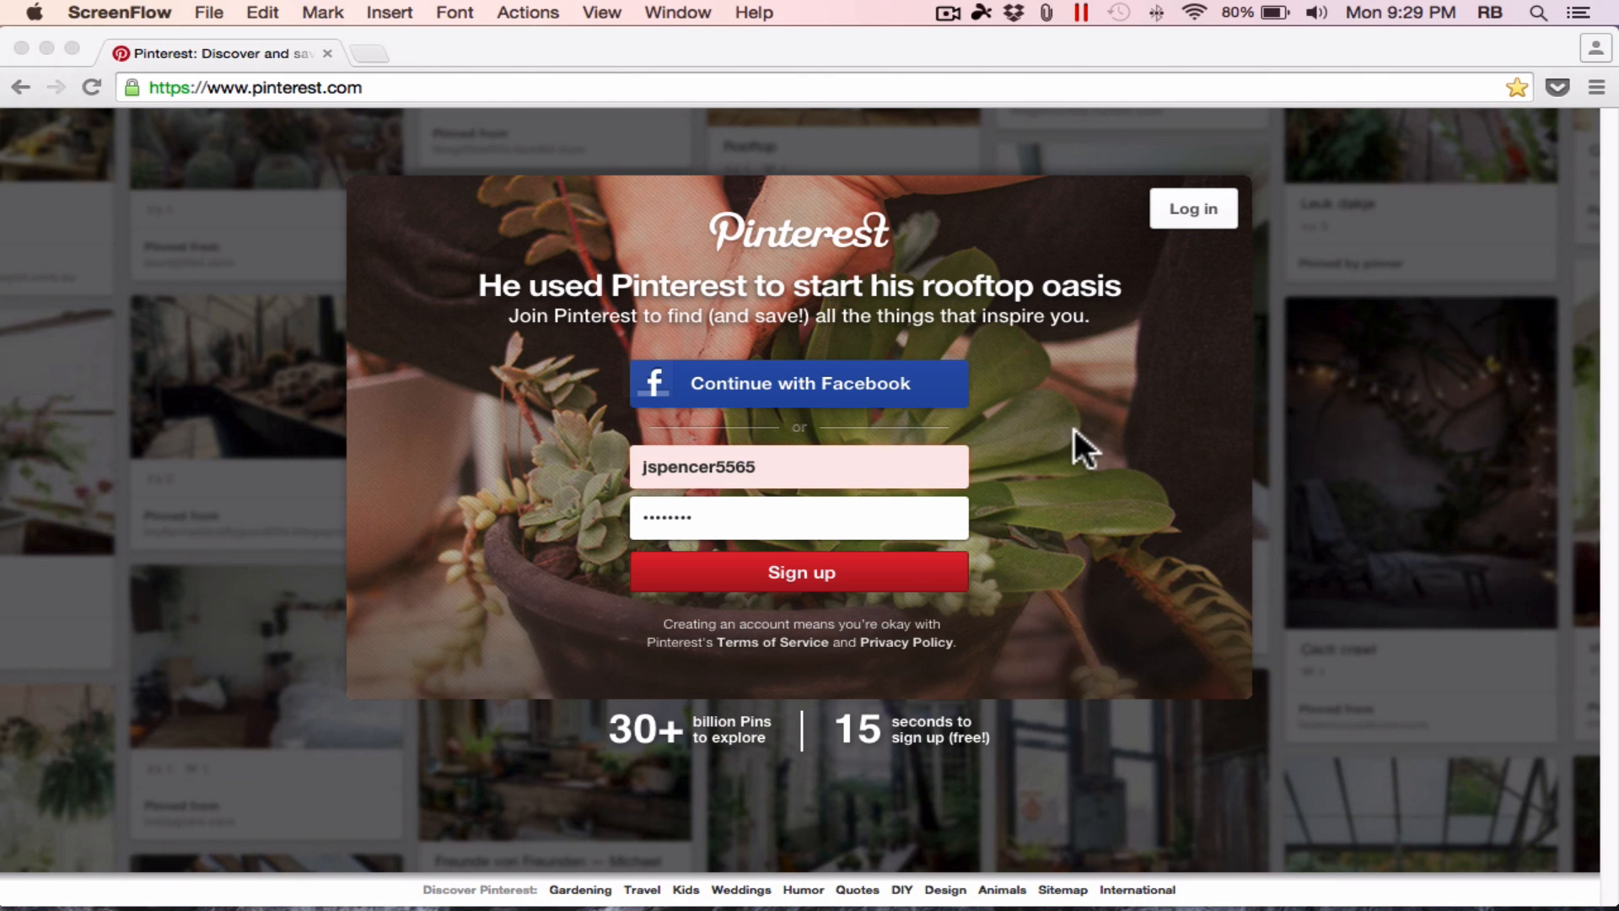
mouse_move(875, 408)
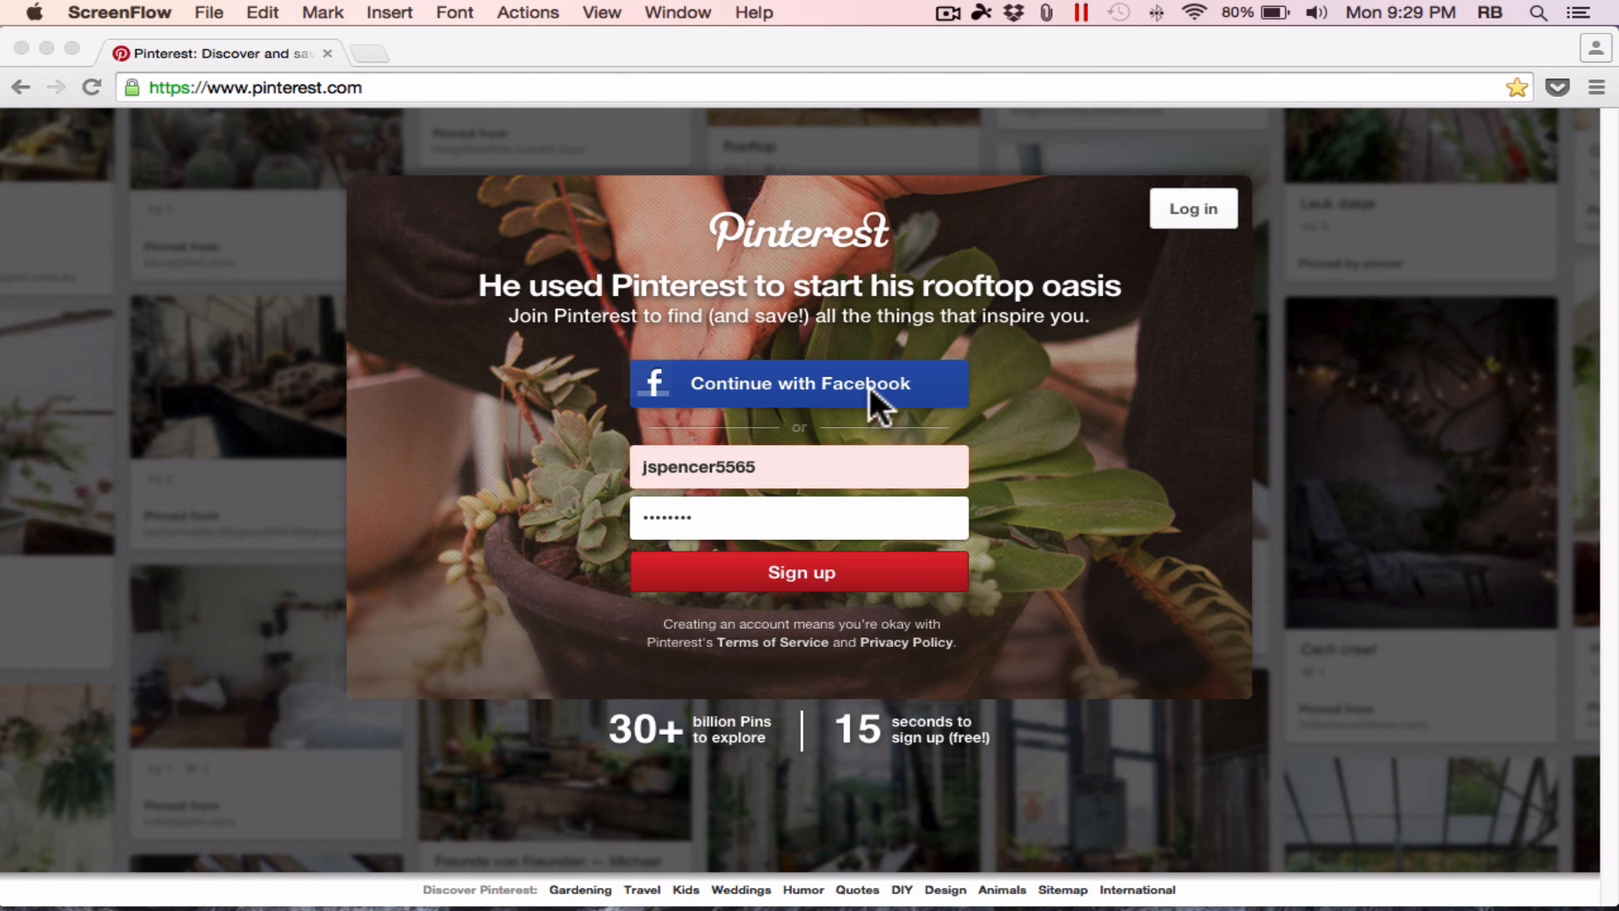
mouse_move(901, 400)
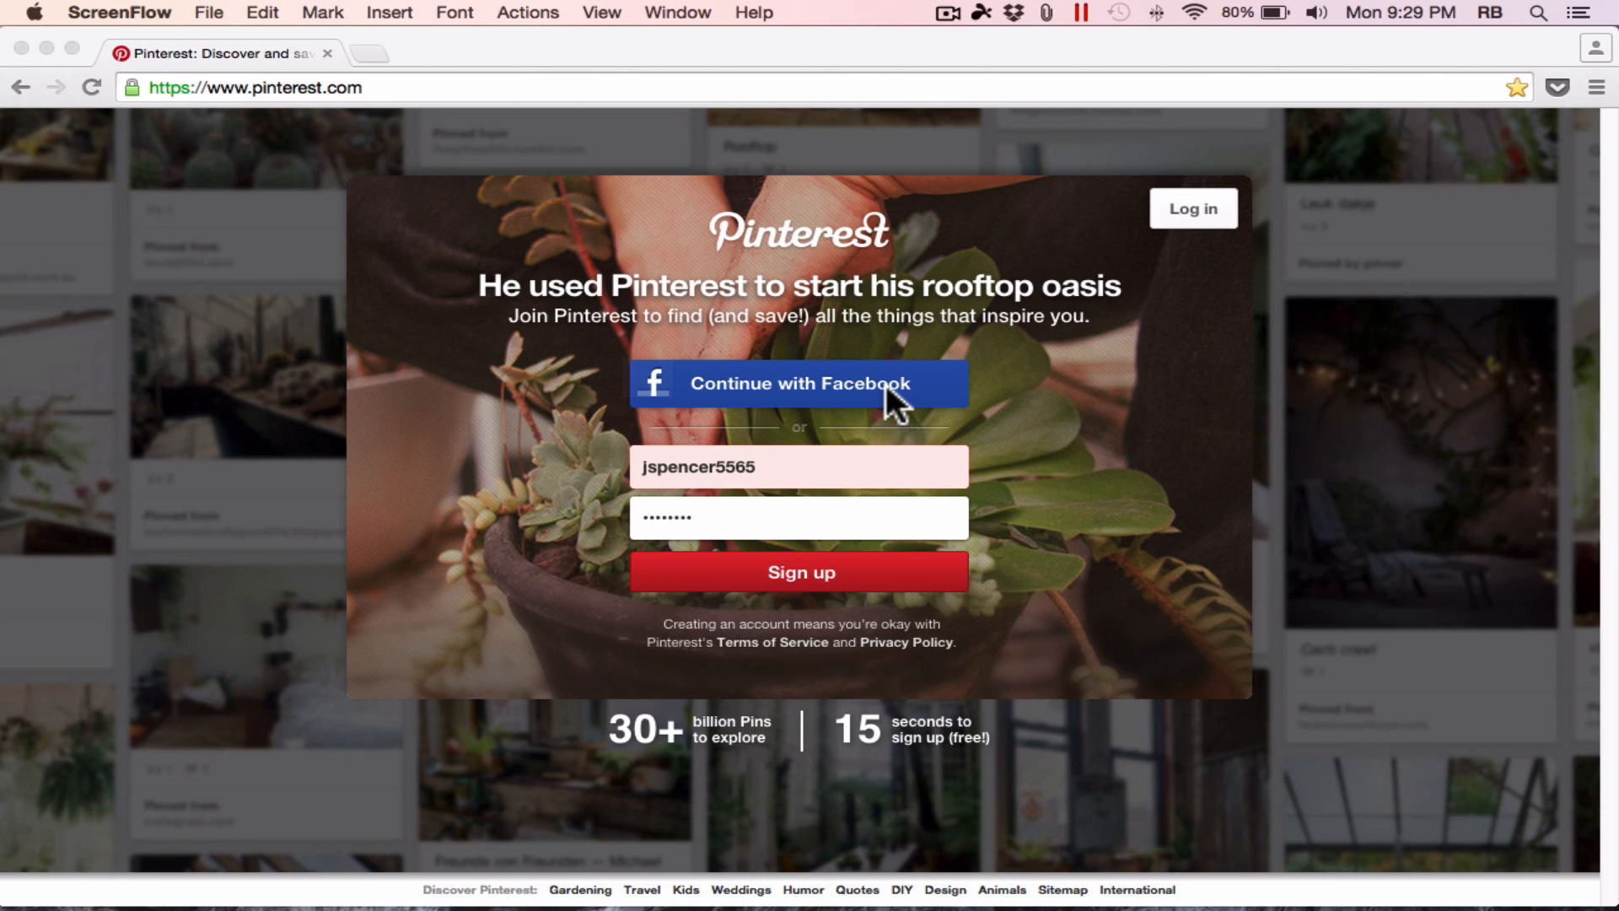
mouse_move(862, 434)
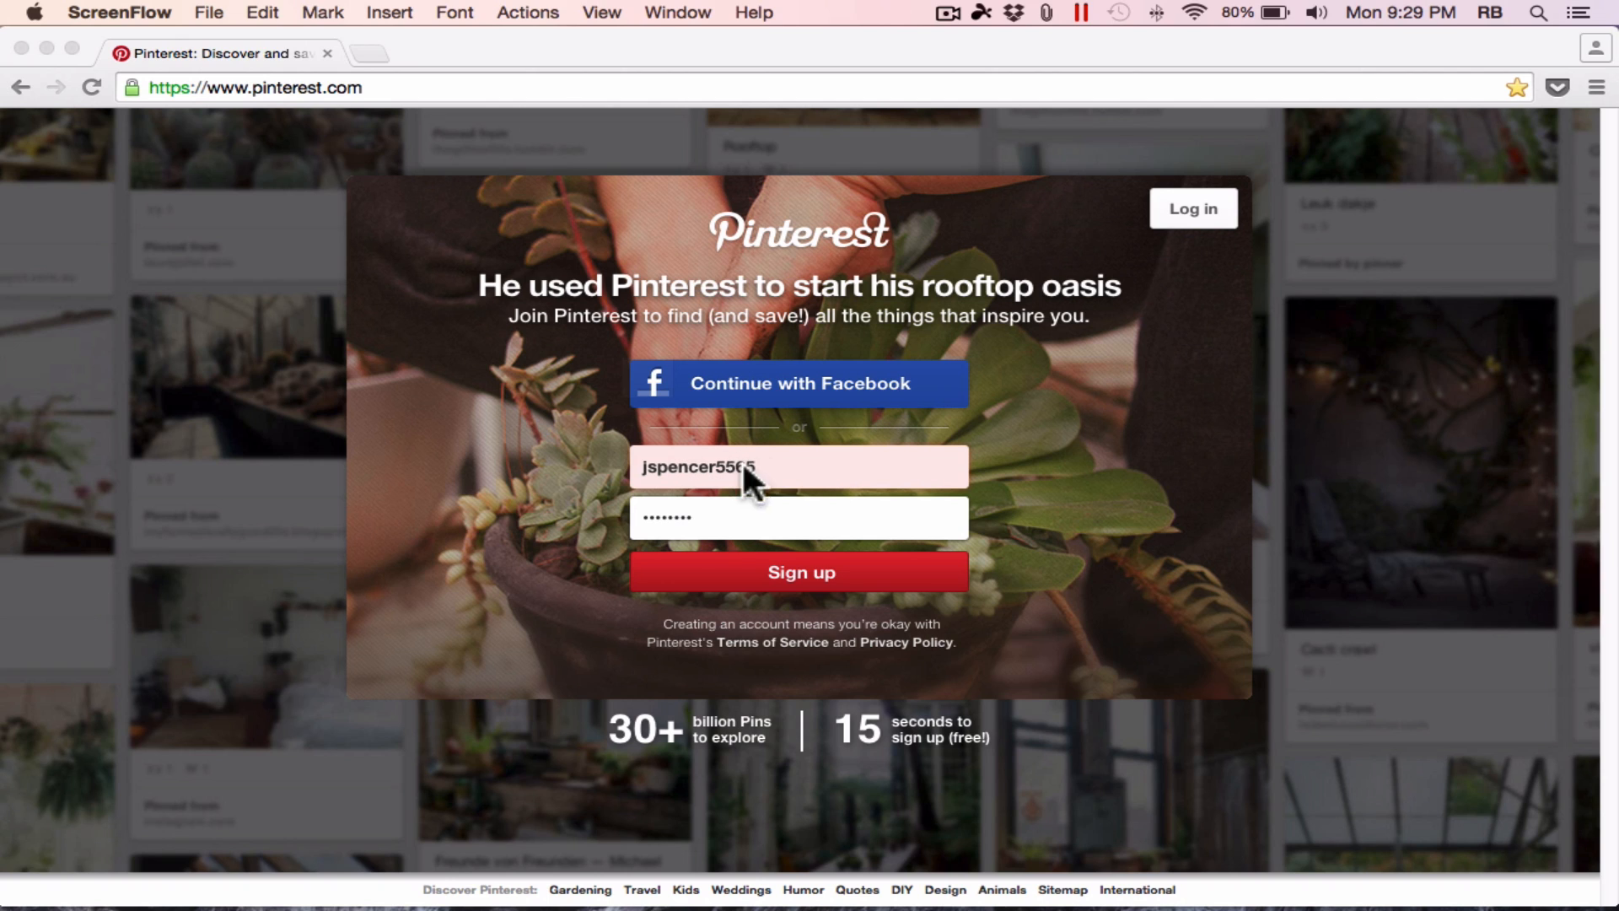
mouse_move(787, 480)
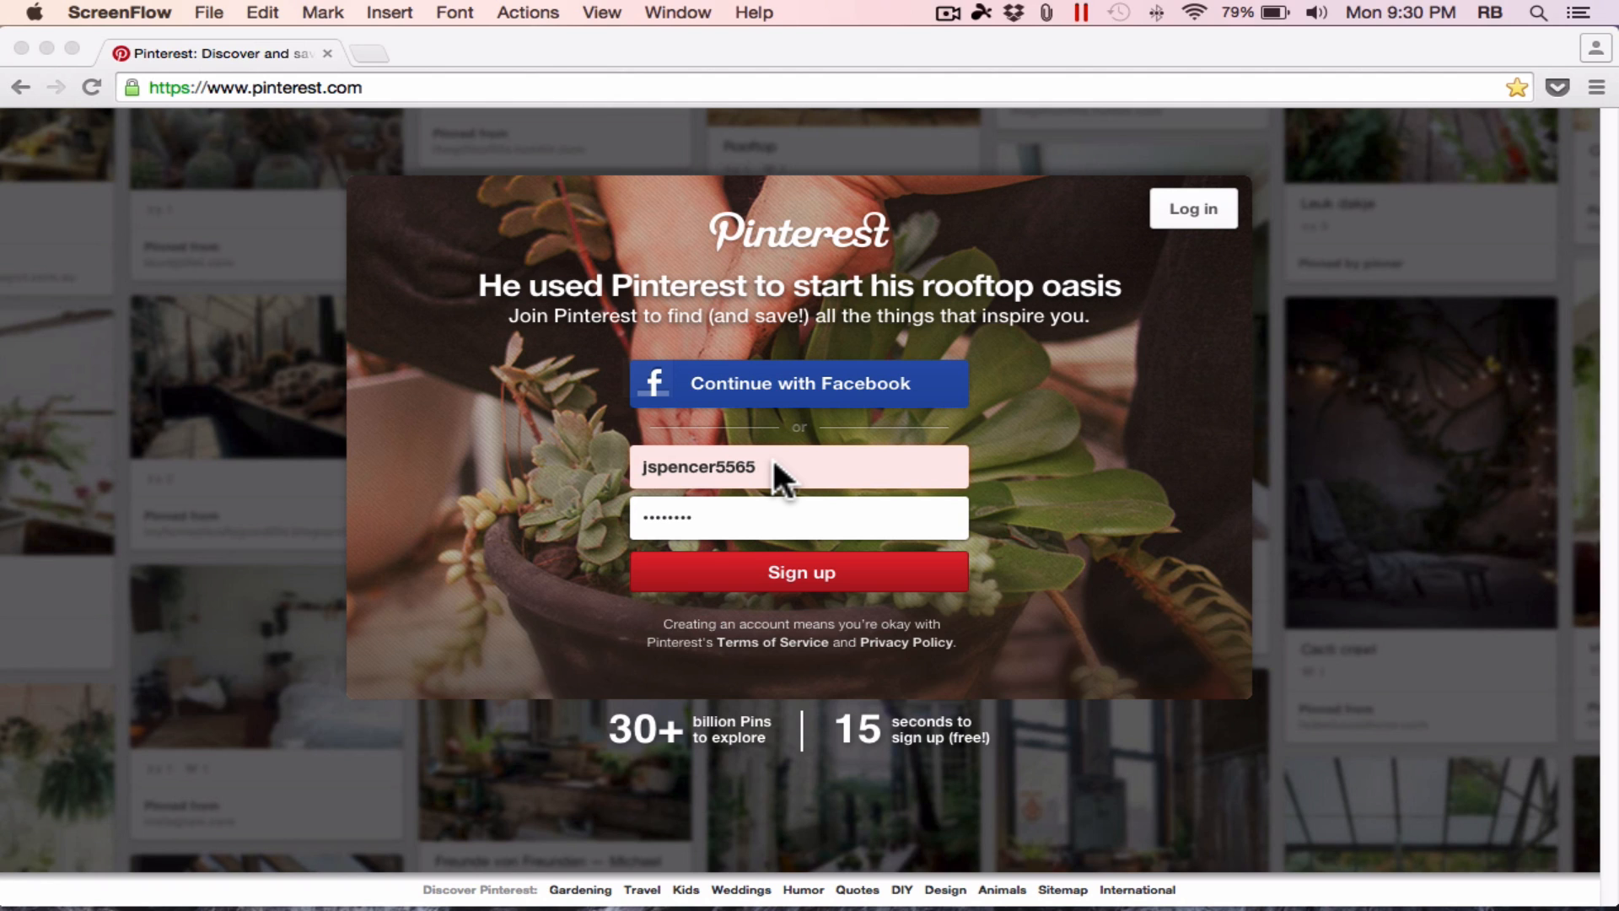
- Submit the sign-up form and enter the first name 'Jason' on the profile details step
left_click(797, 571)
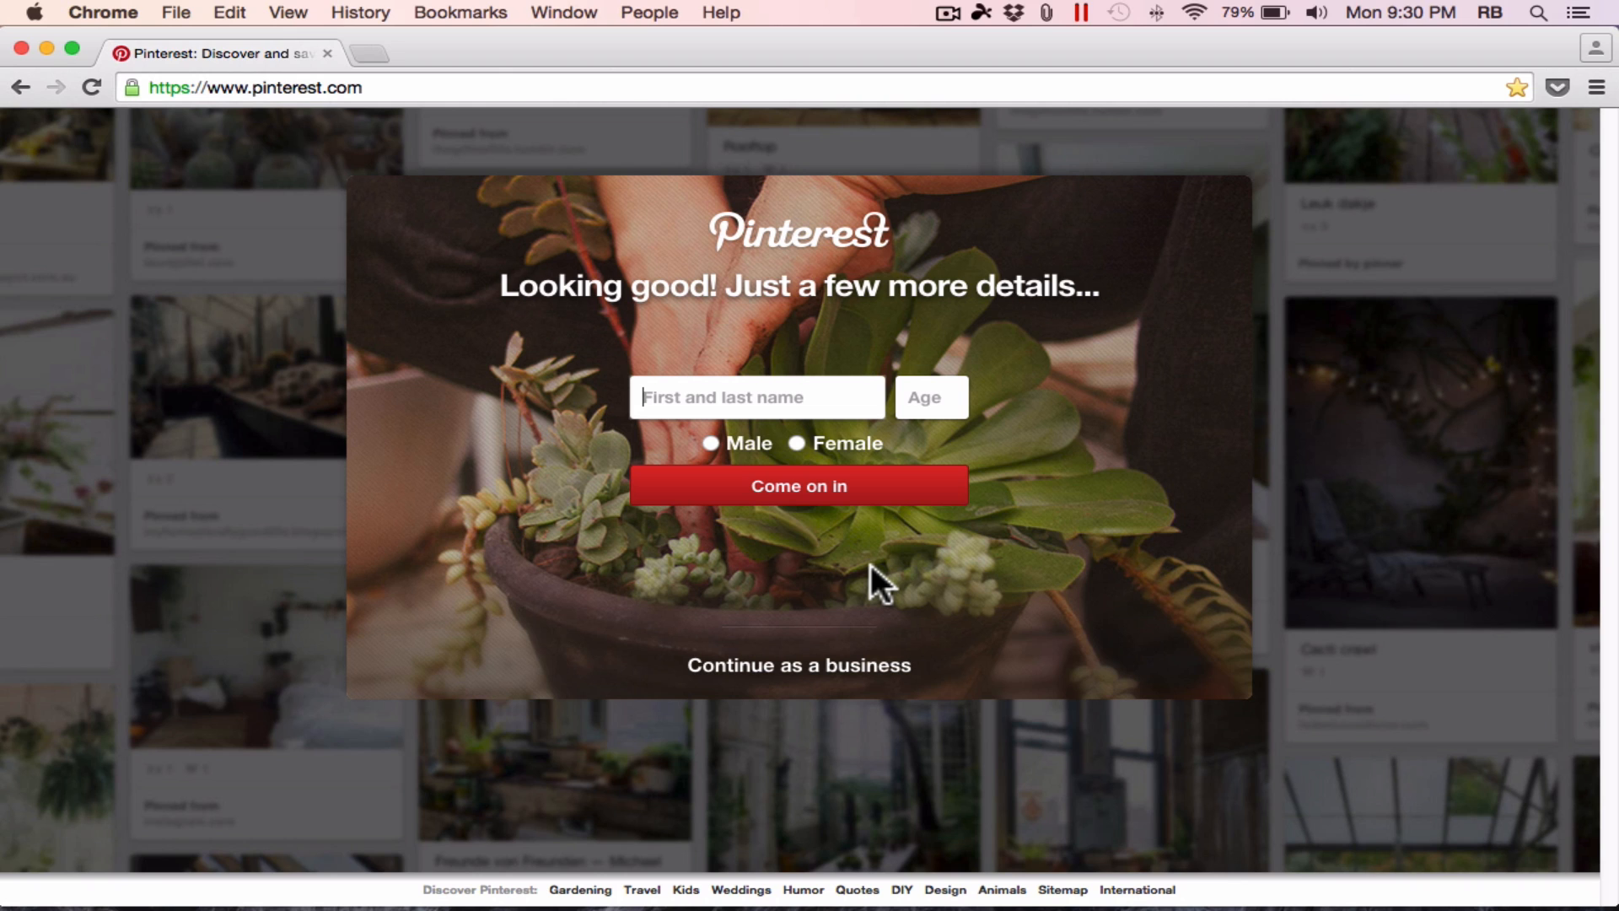
type("Jason")
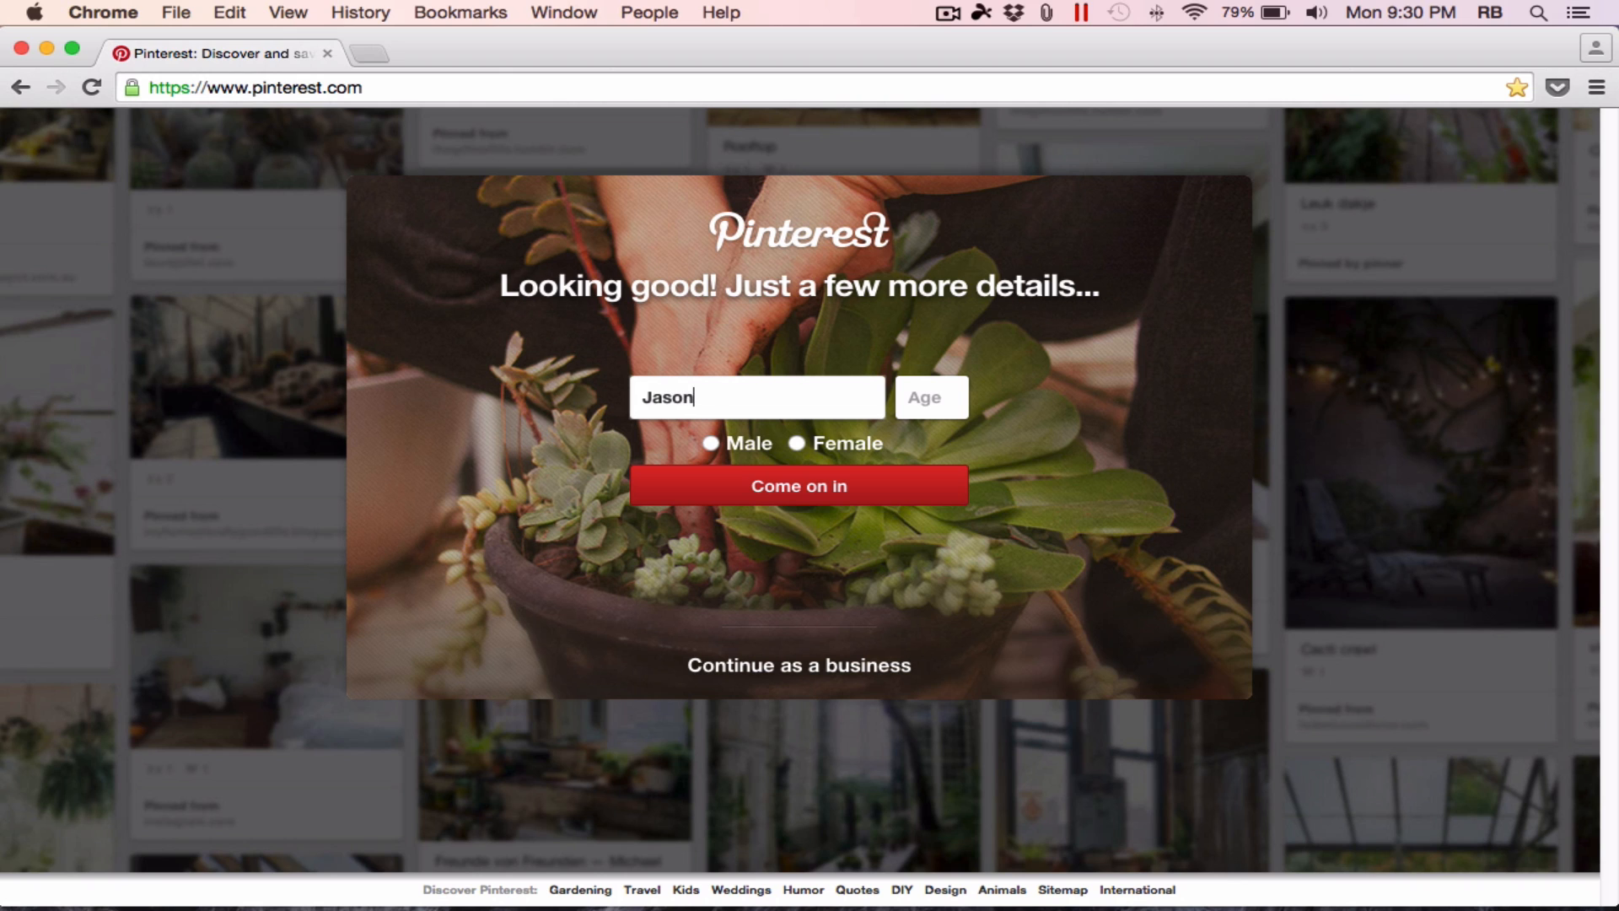
left_click(796, 484)
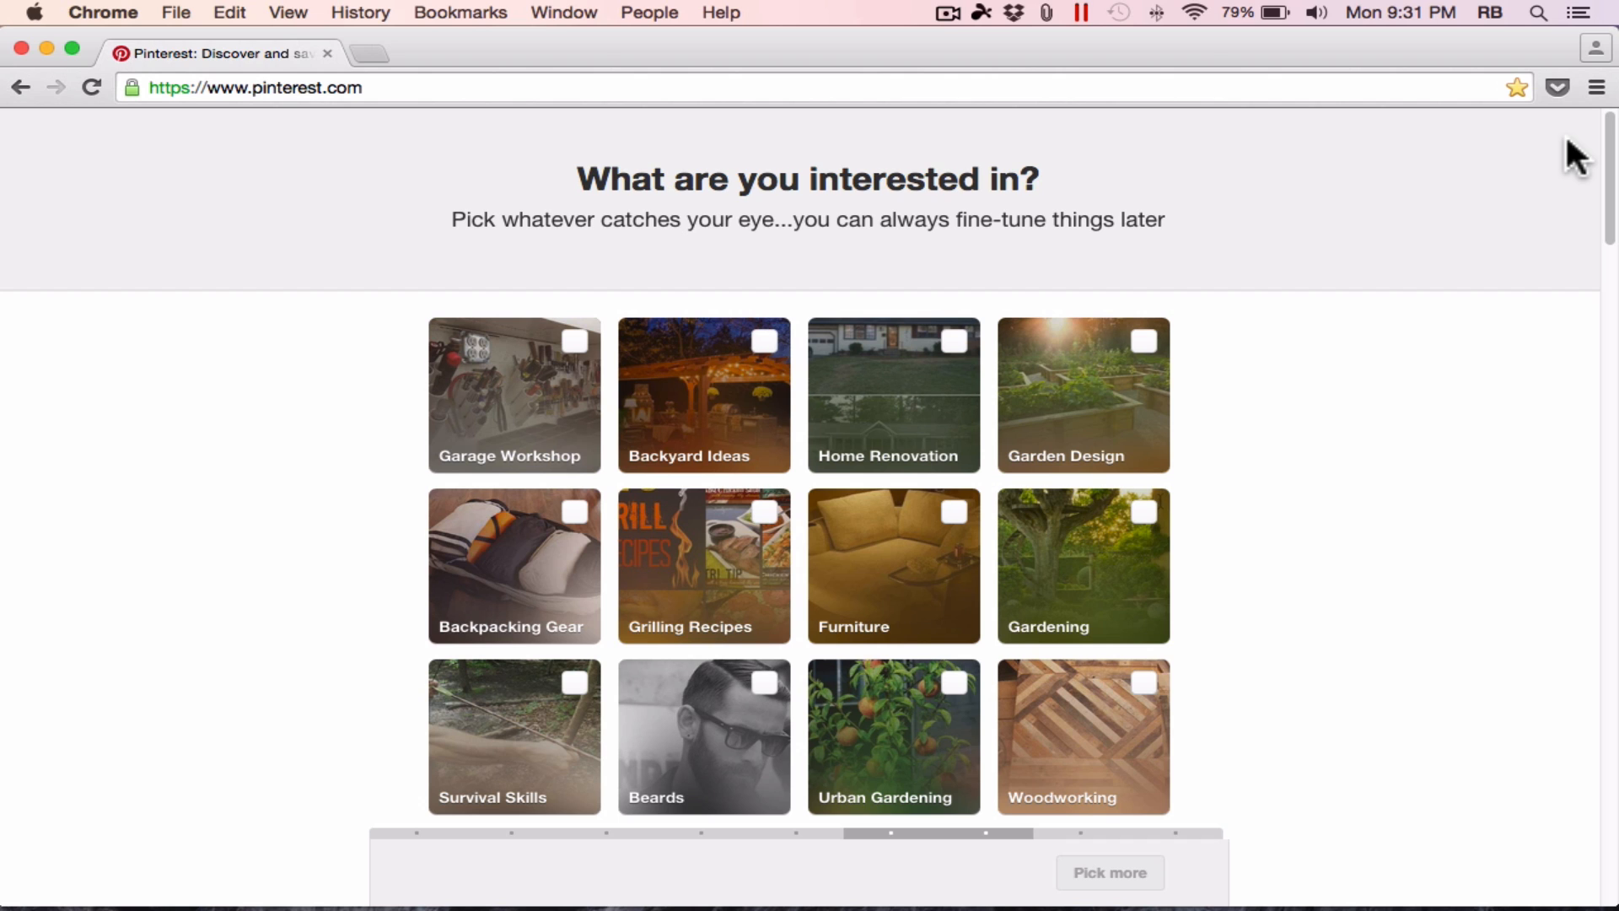
- Scroll the interest grid, tick topics including Infographics, and follow the selection
scroll("down", 3)
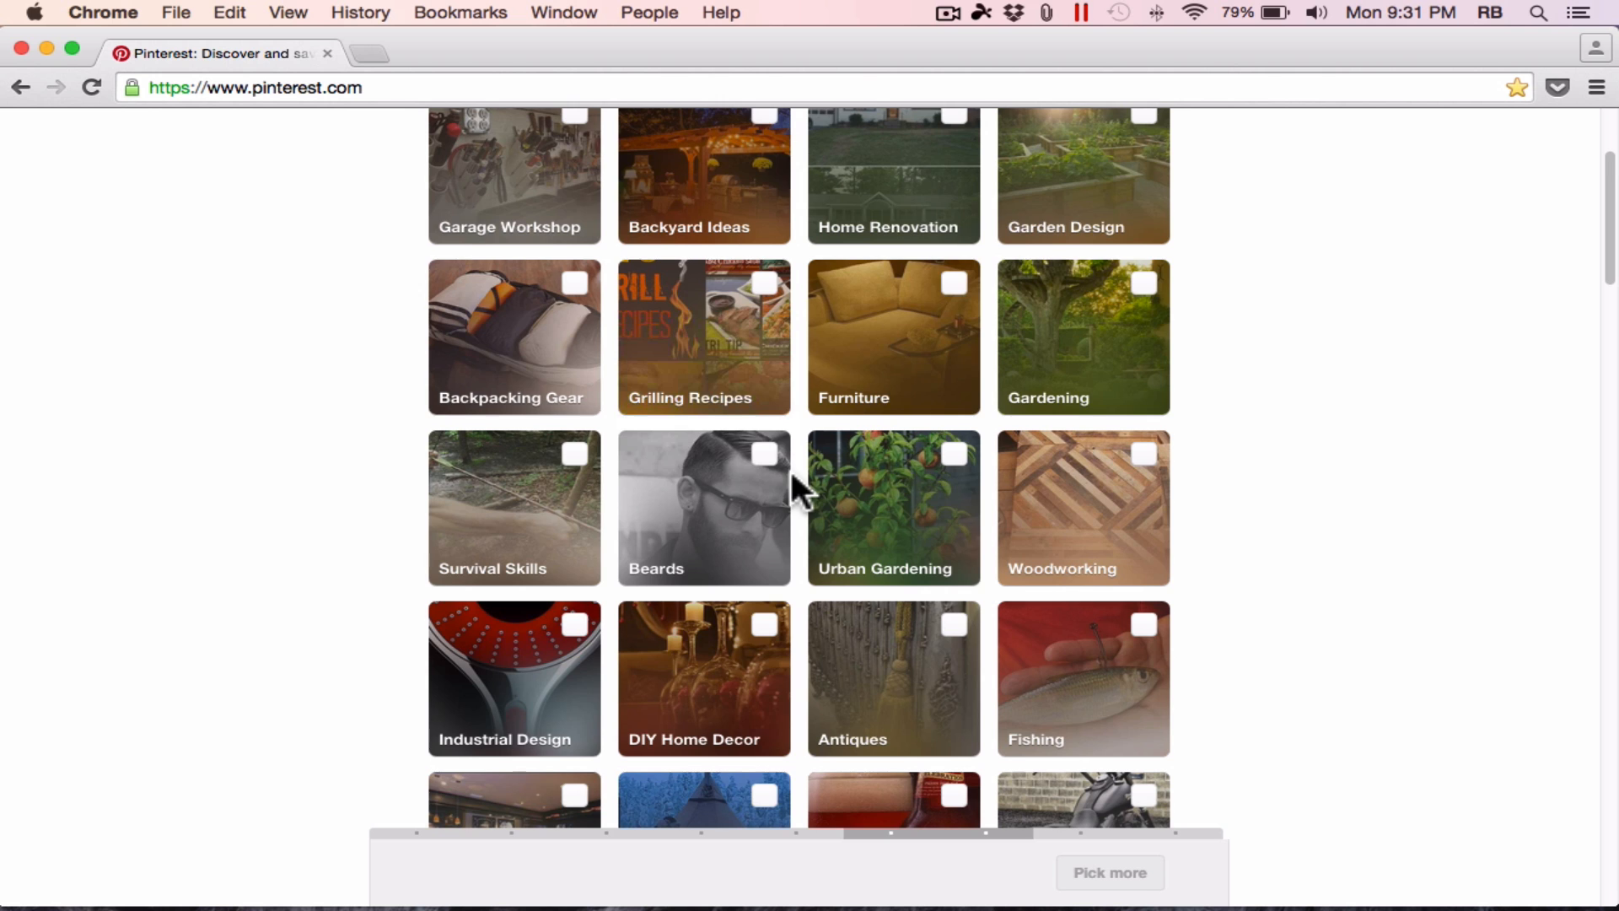
scroll("down", 3)
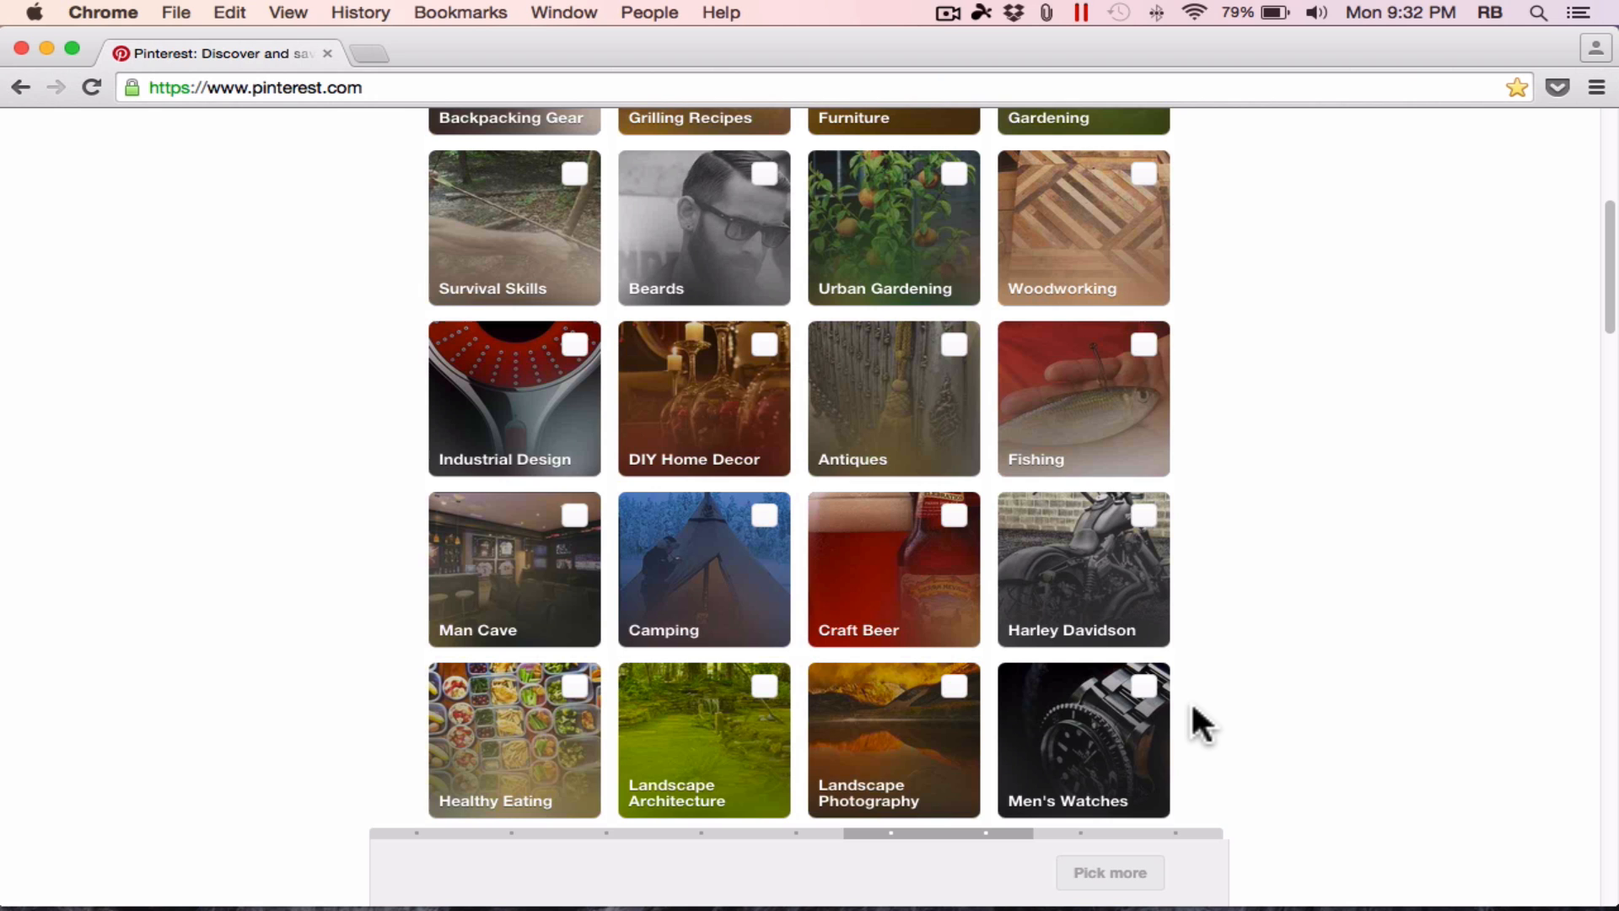
scroll("down", 3)
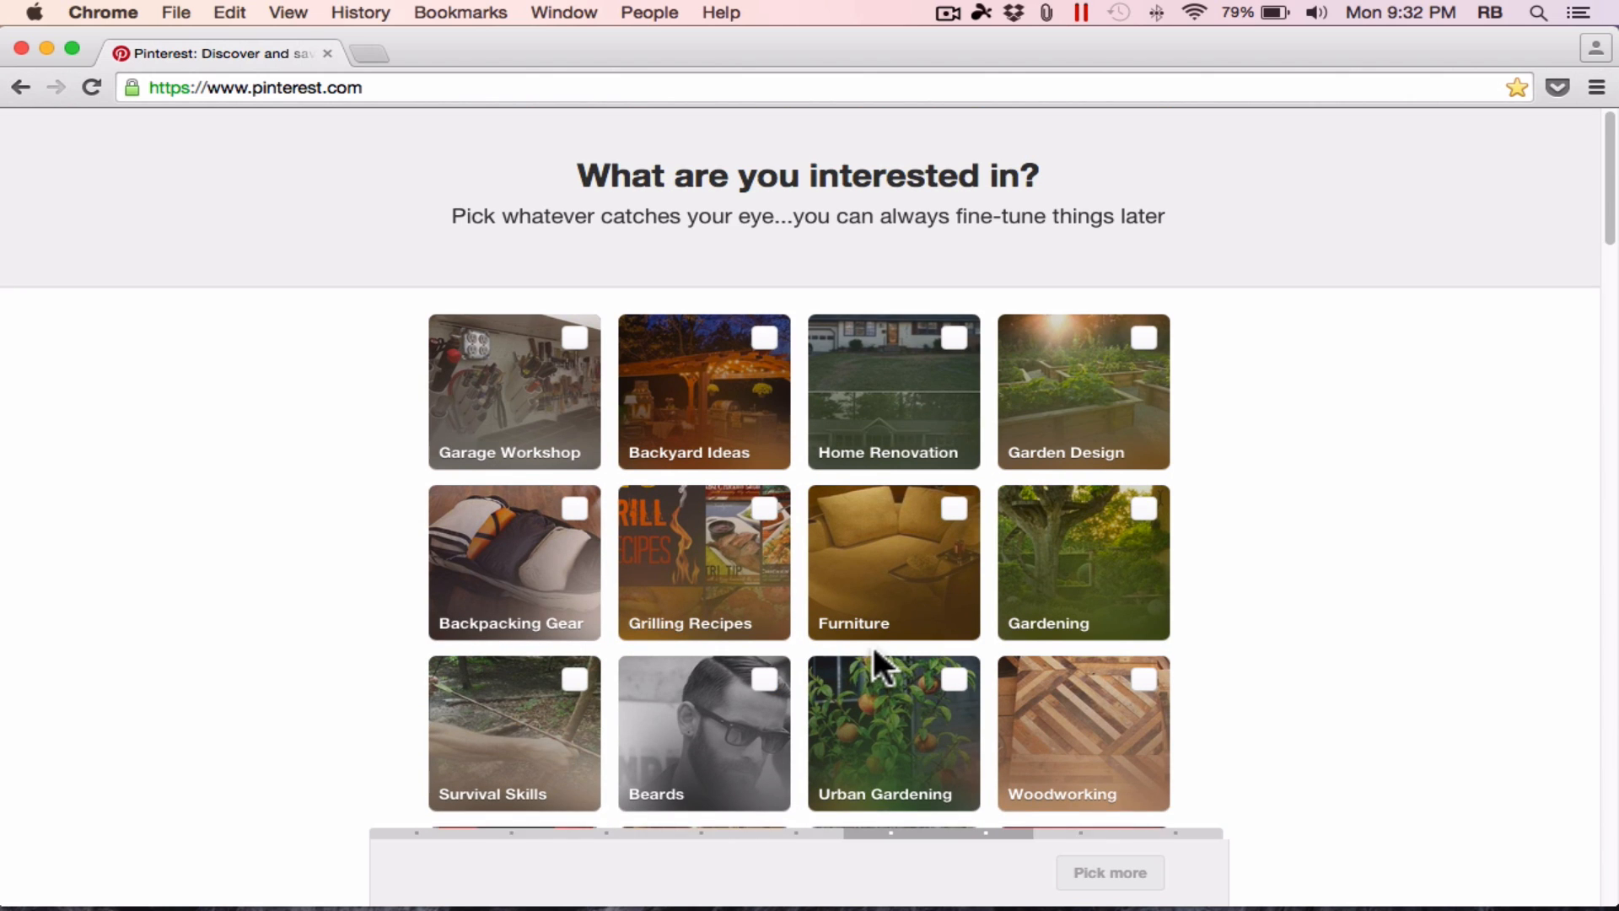
scroll("down", 3)
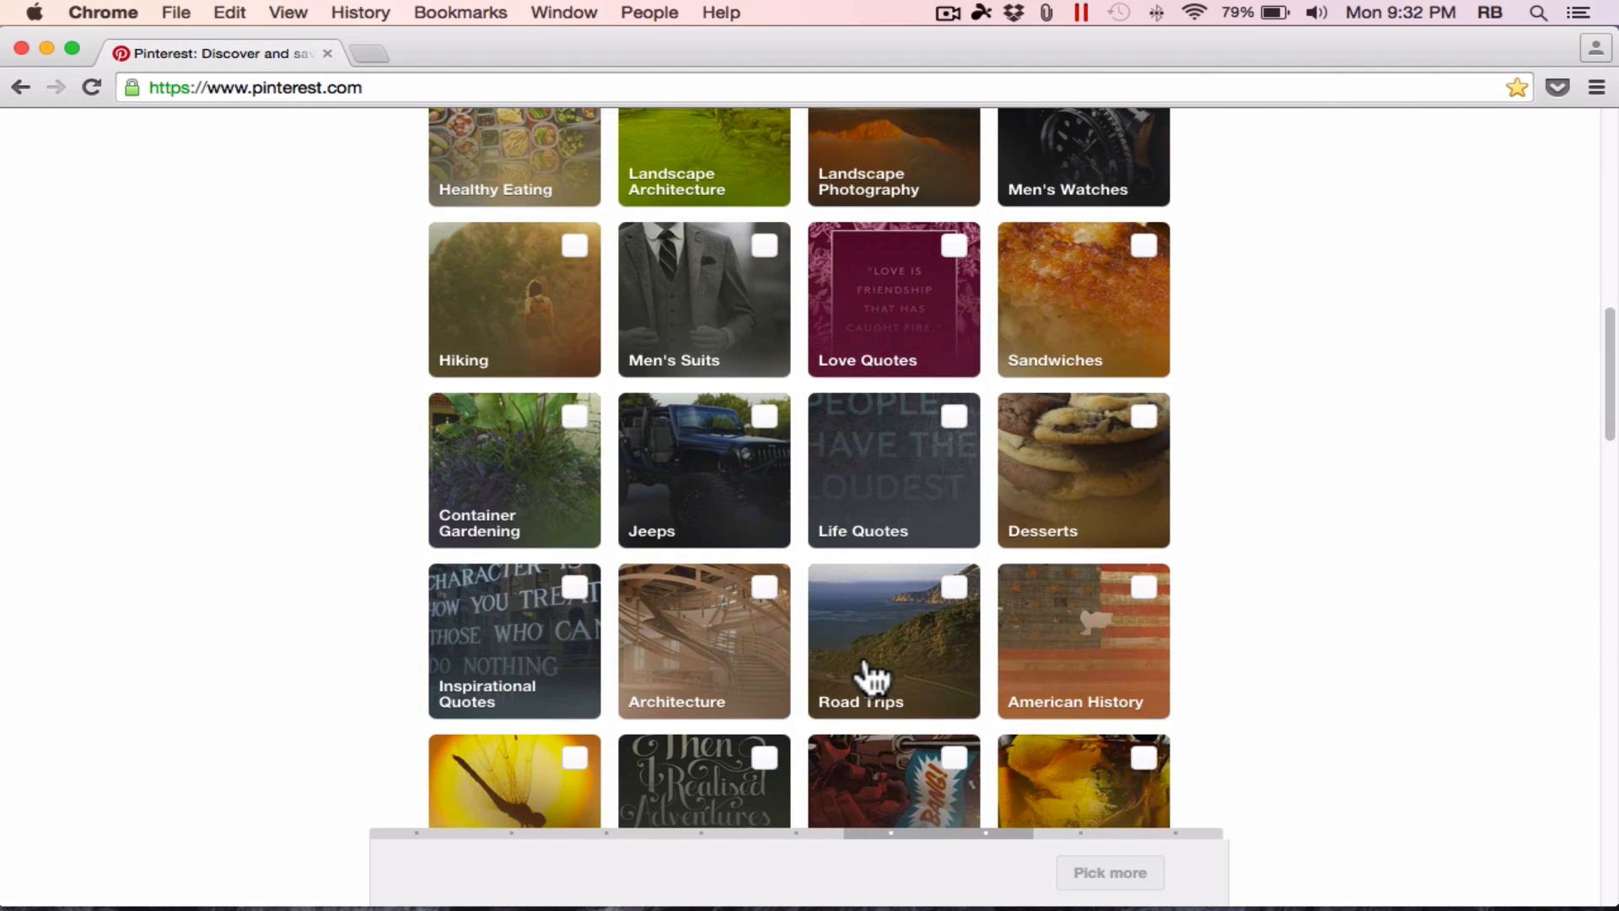
scroll("down", 3)
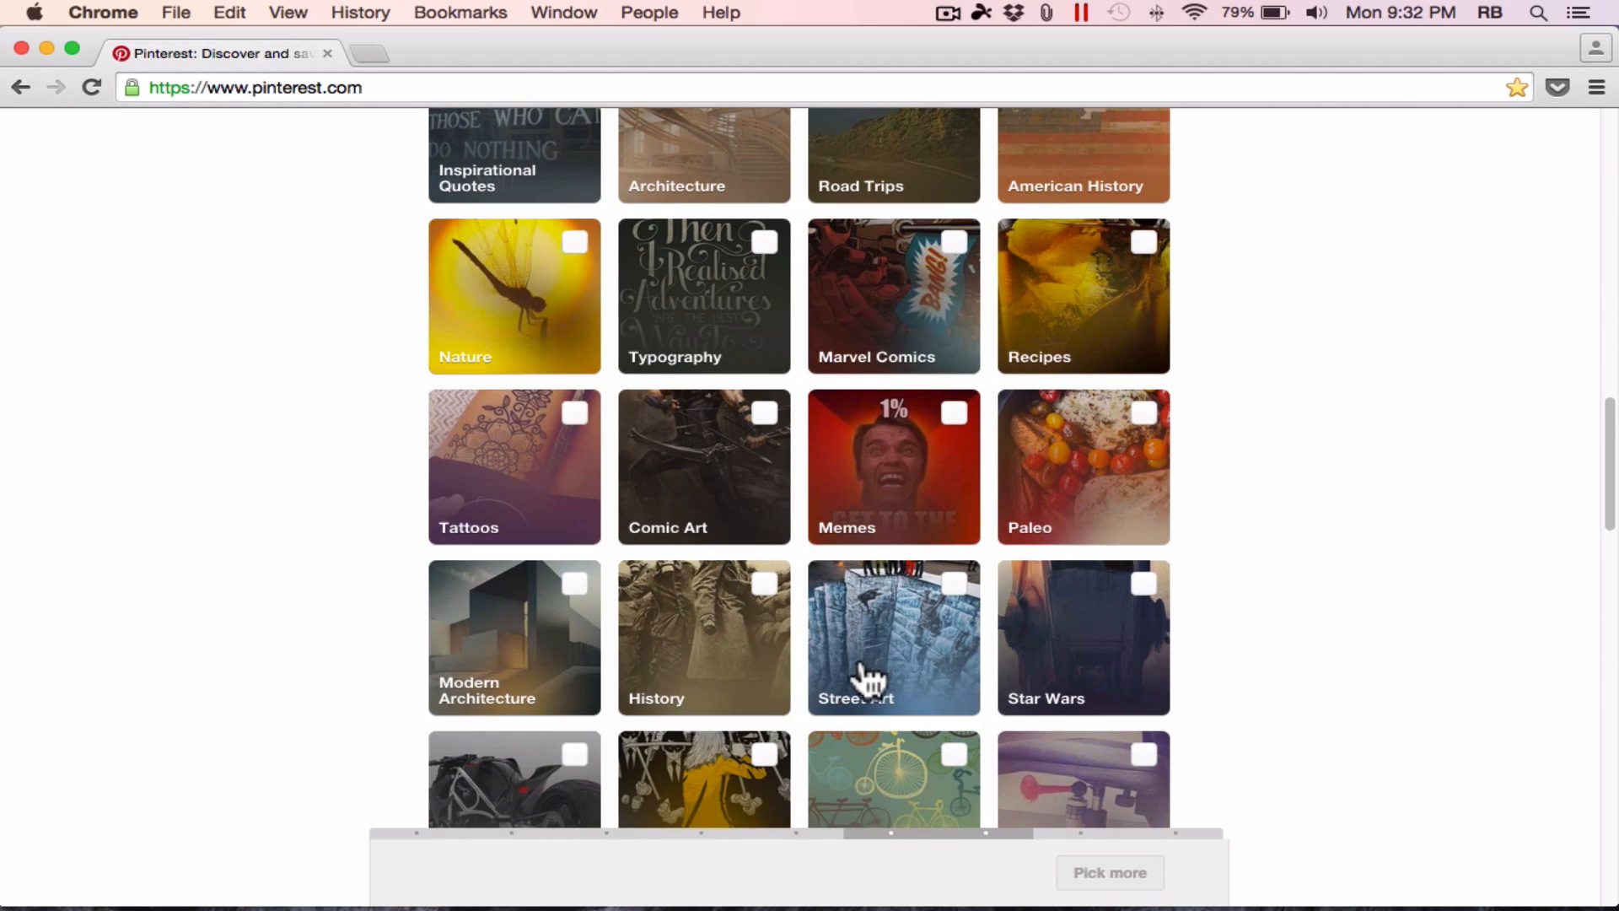
scroll("down", 3)
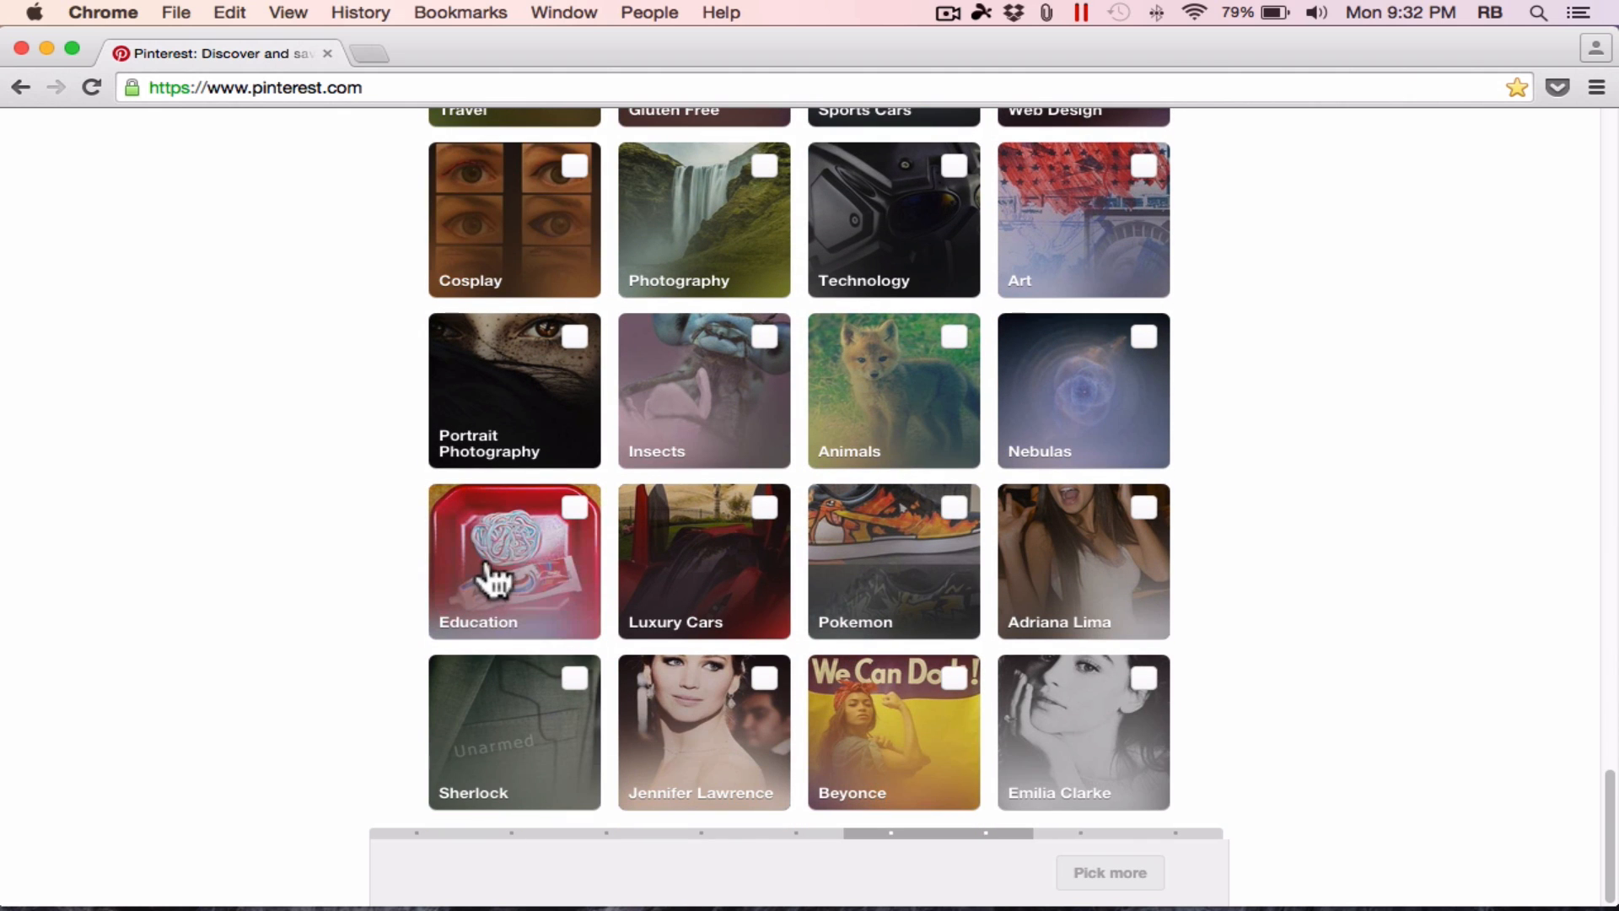
mouse_move(583, 524)
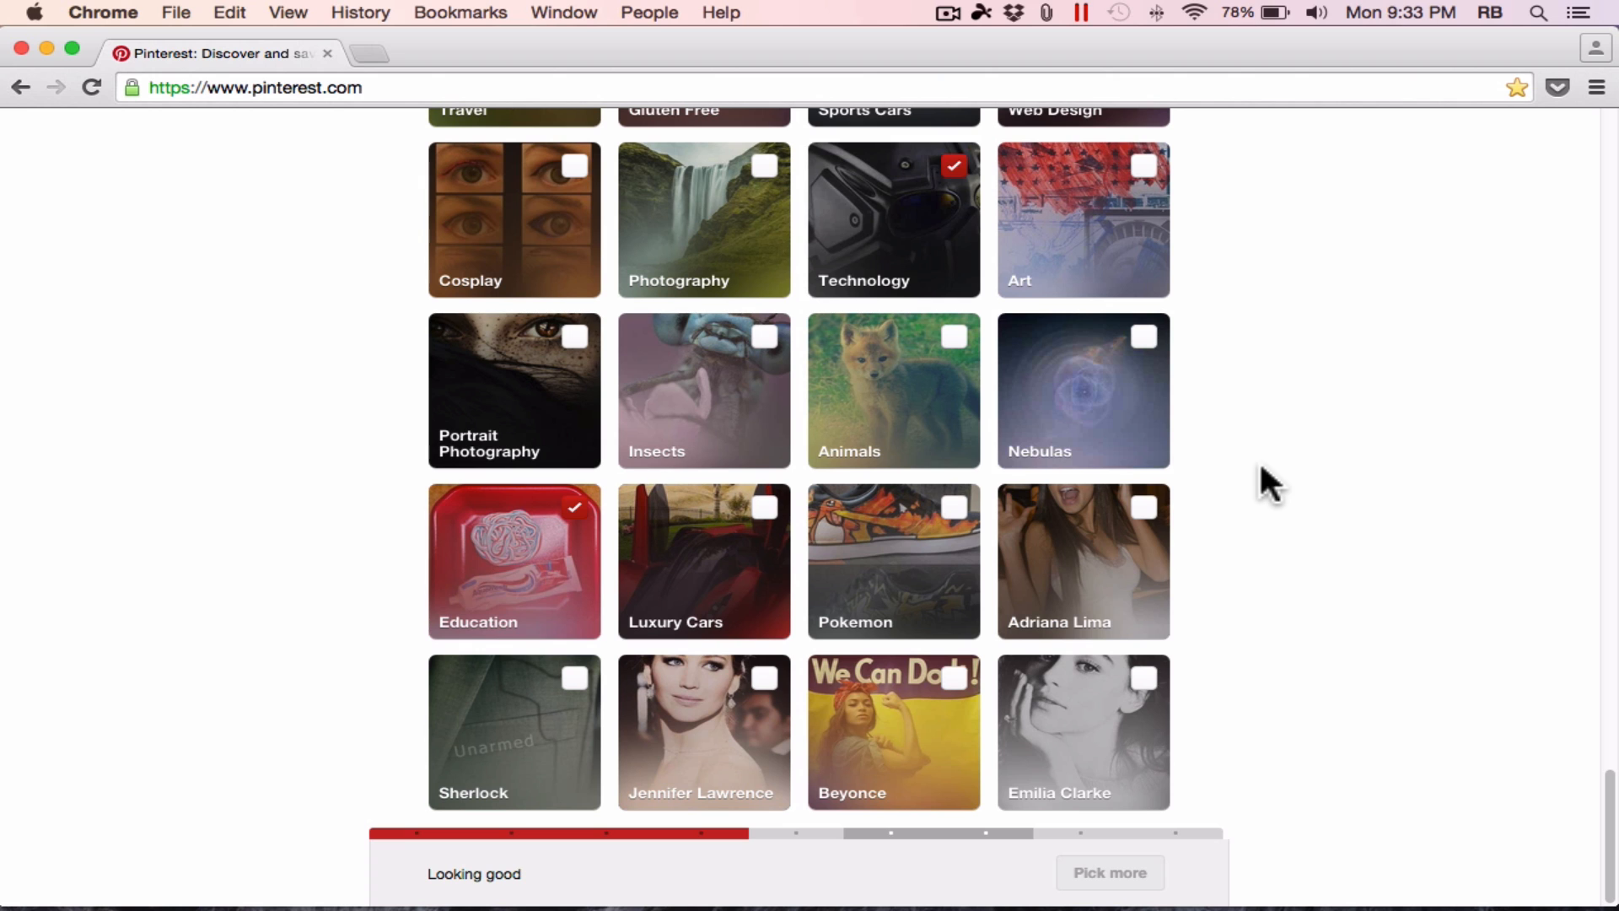
mouse_move(1250, 782)
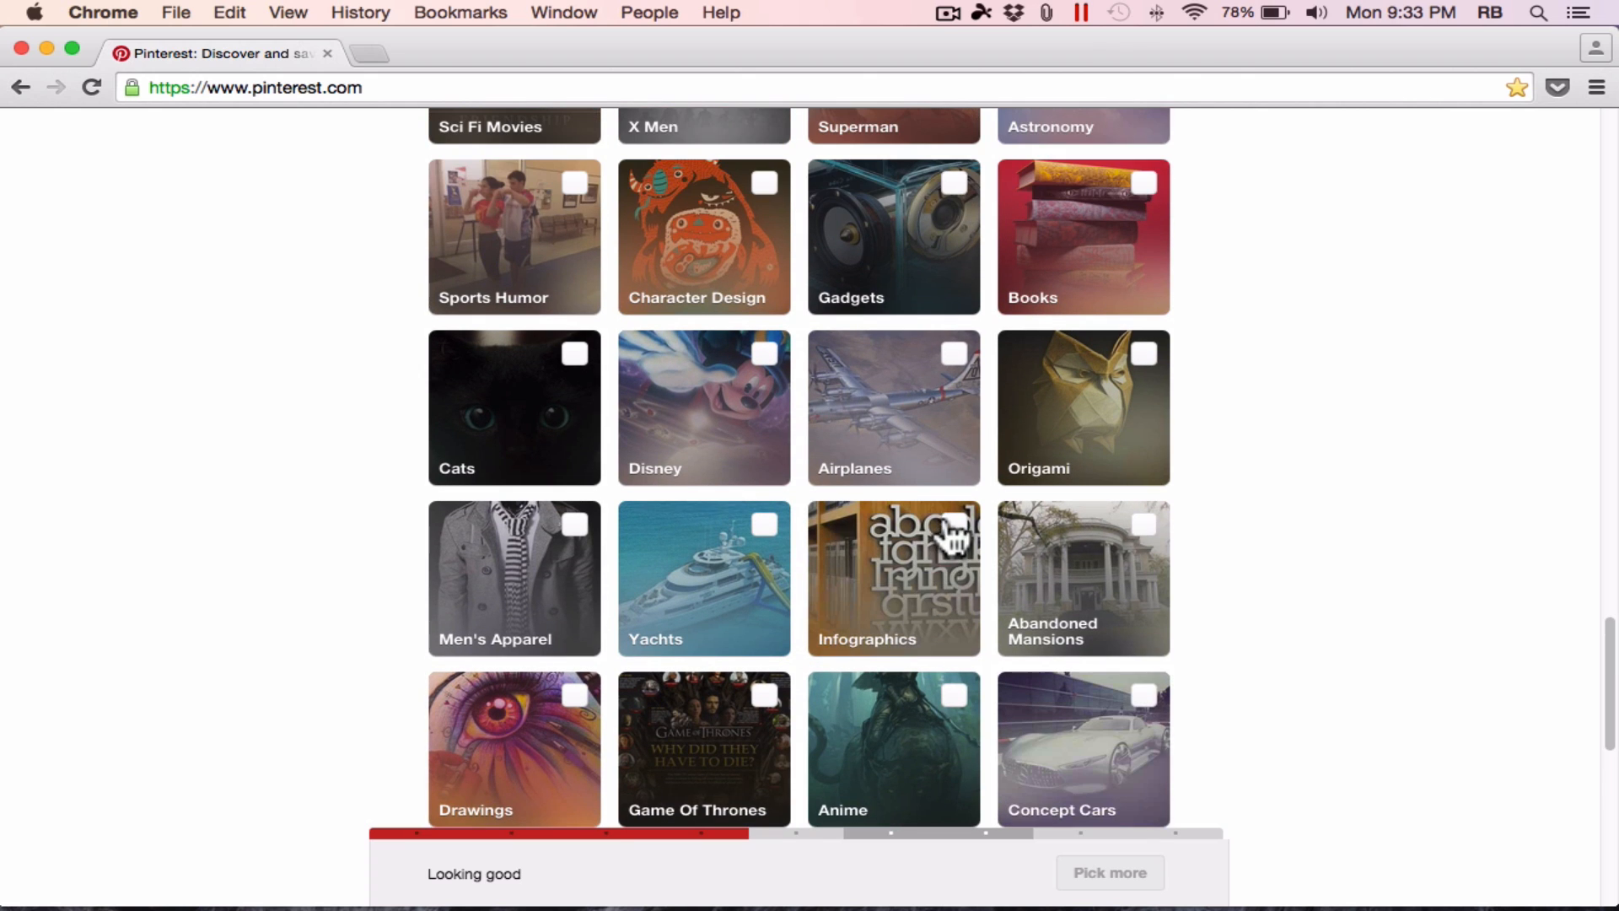
left_click(951, 524)
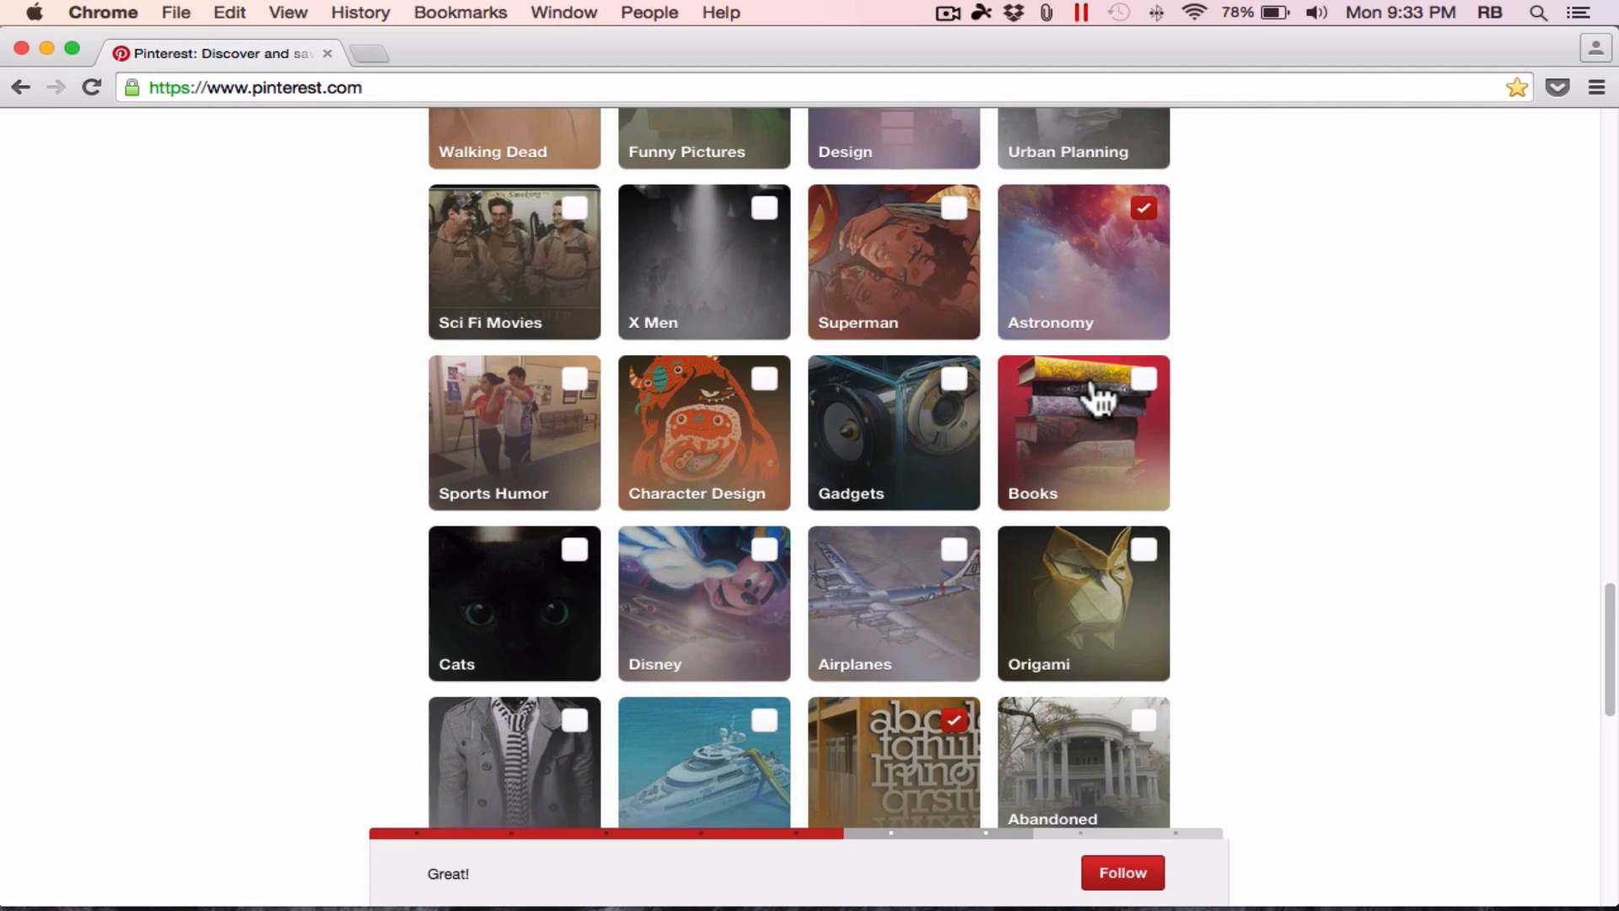
scroll("down", 3)
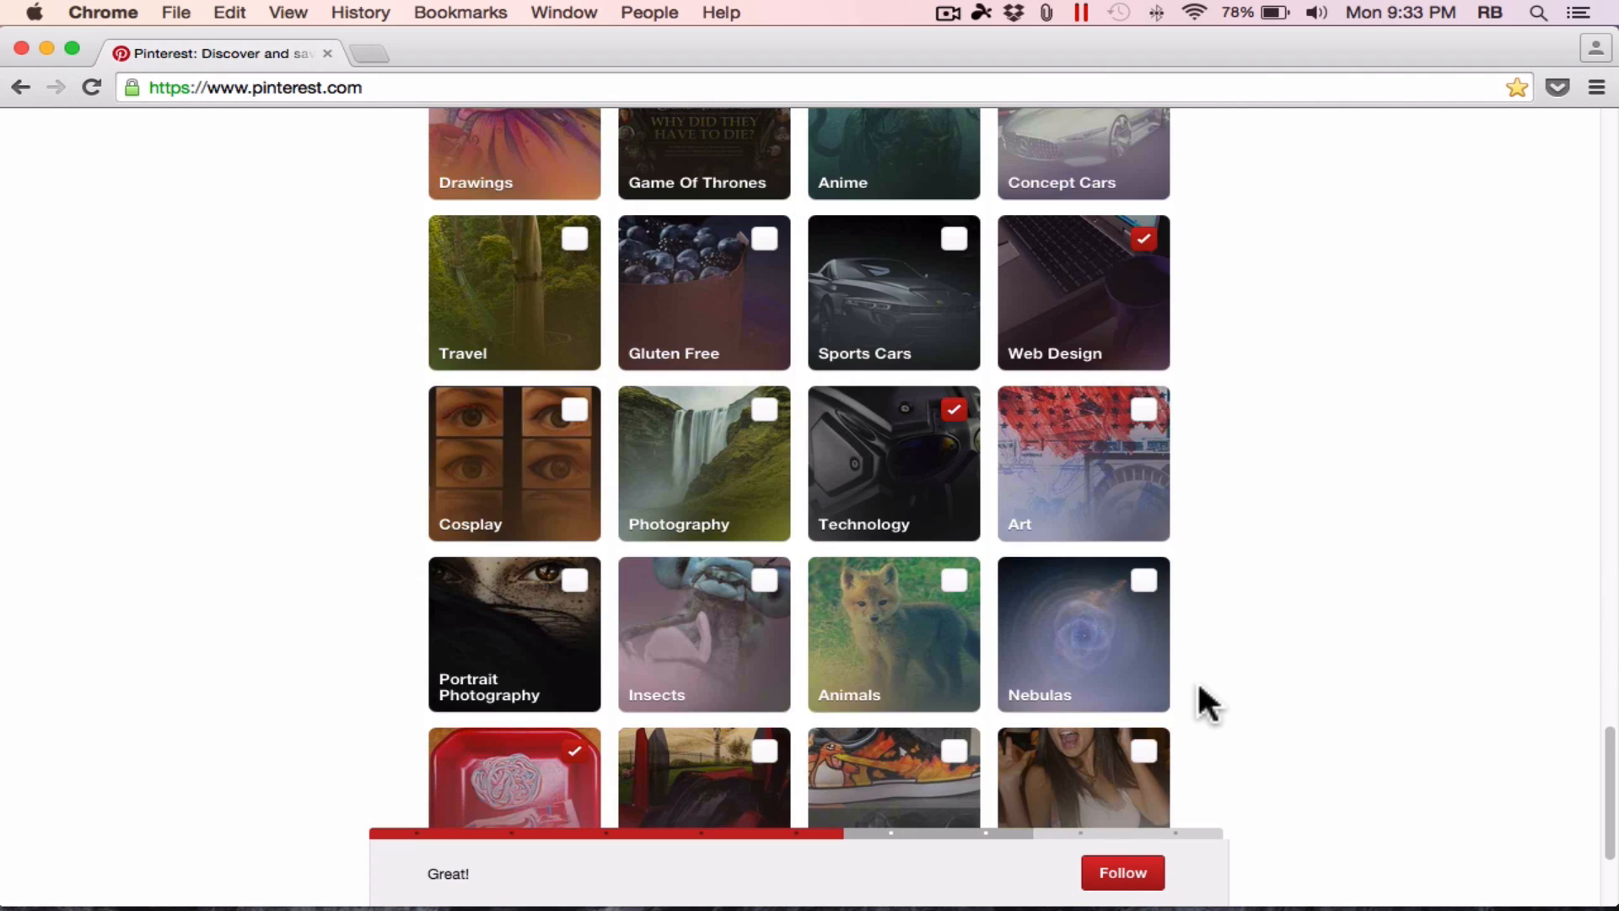
scroll("down", 3)
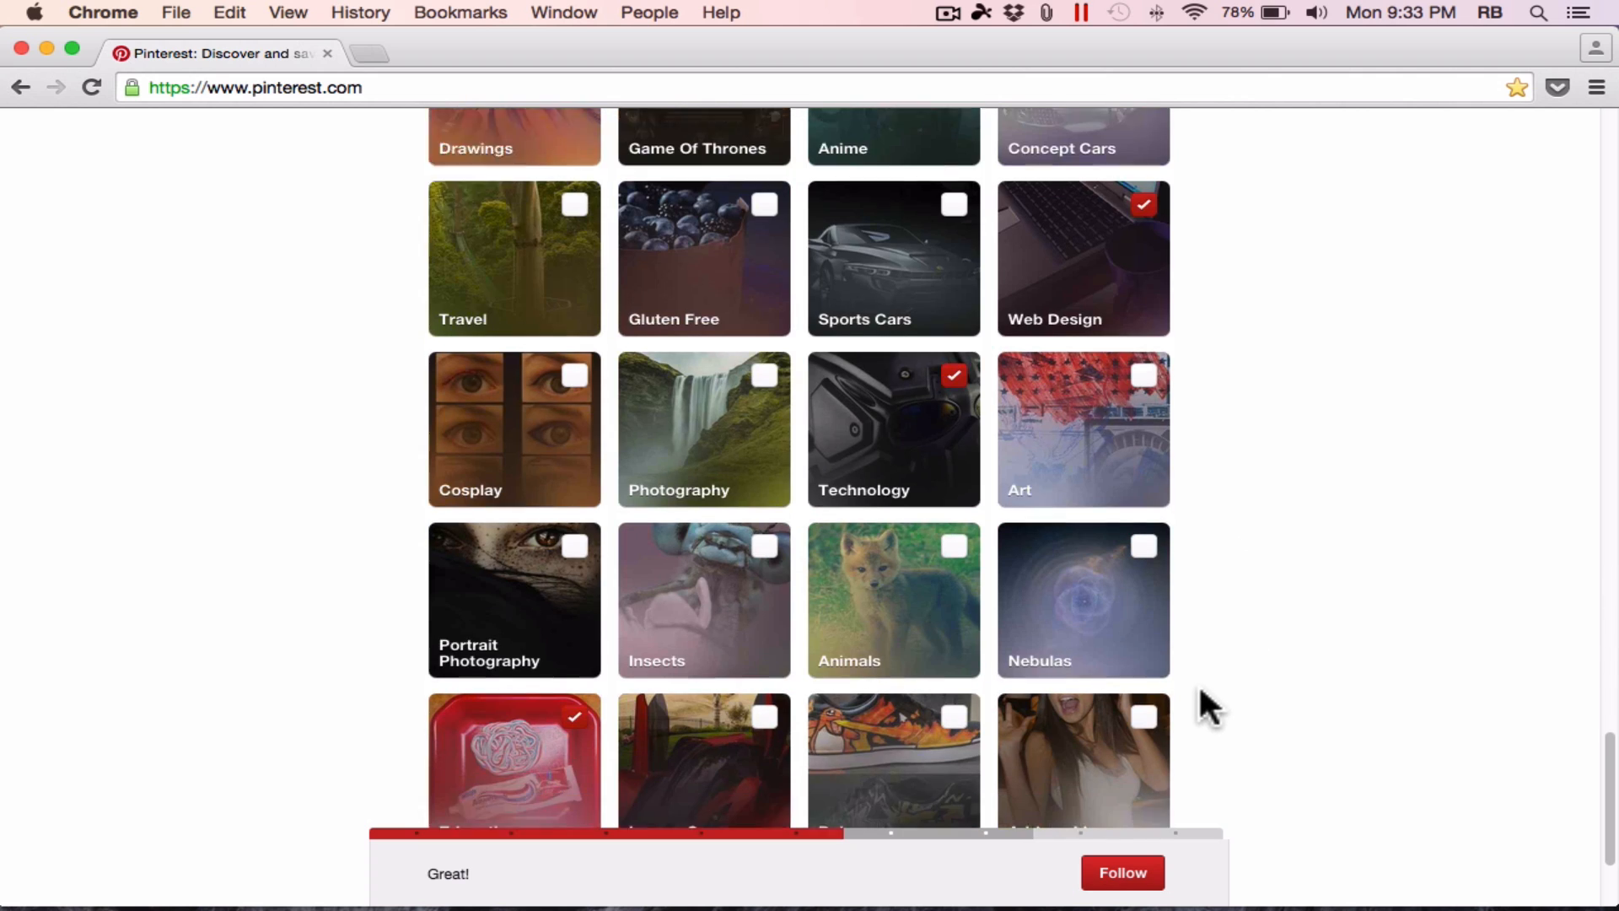
scroll("down", 3)
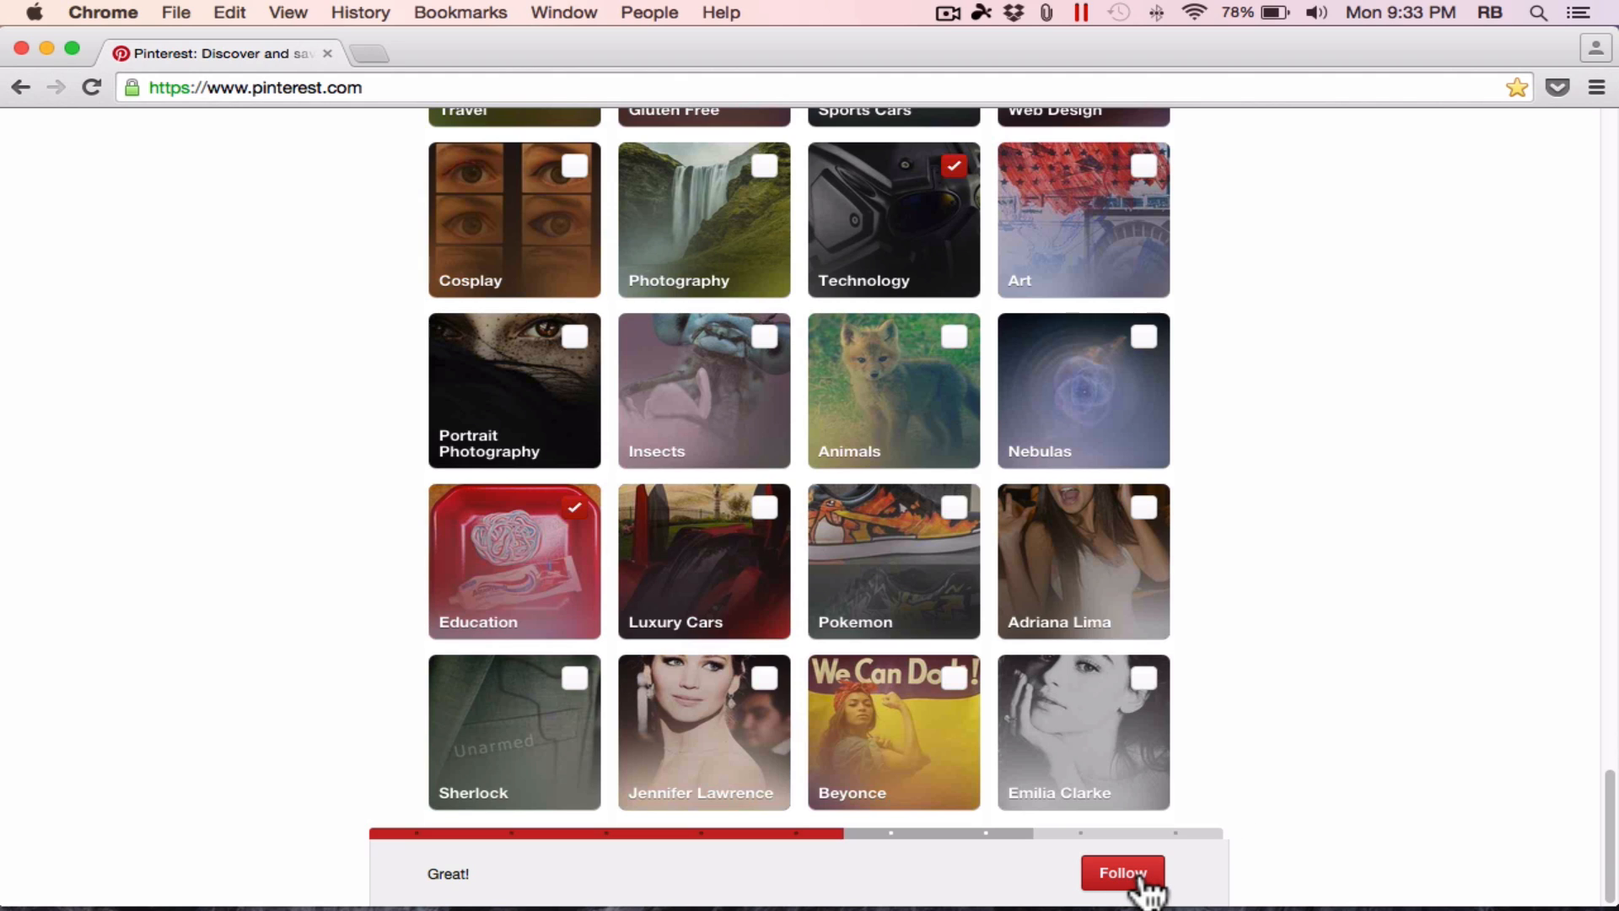
left_click(1122, 872)
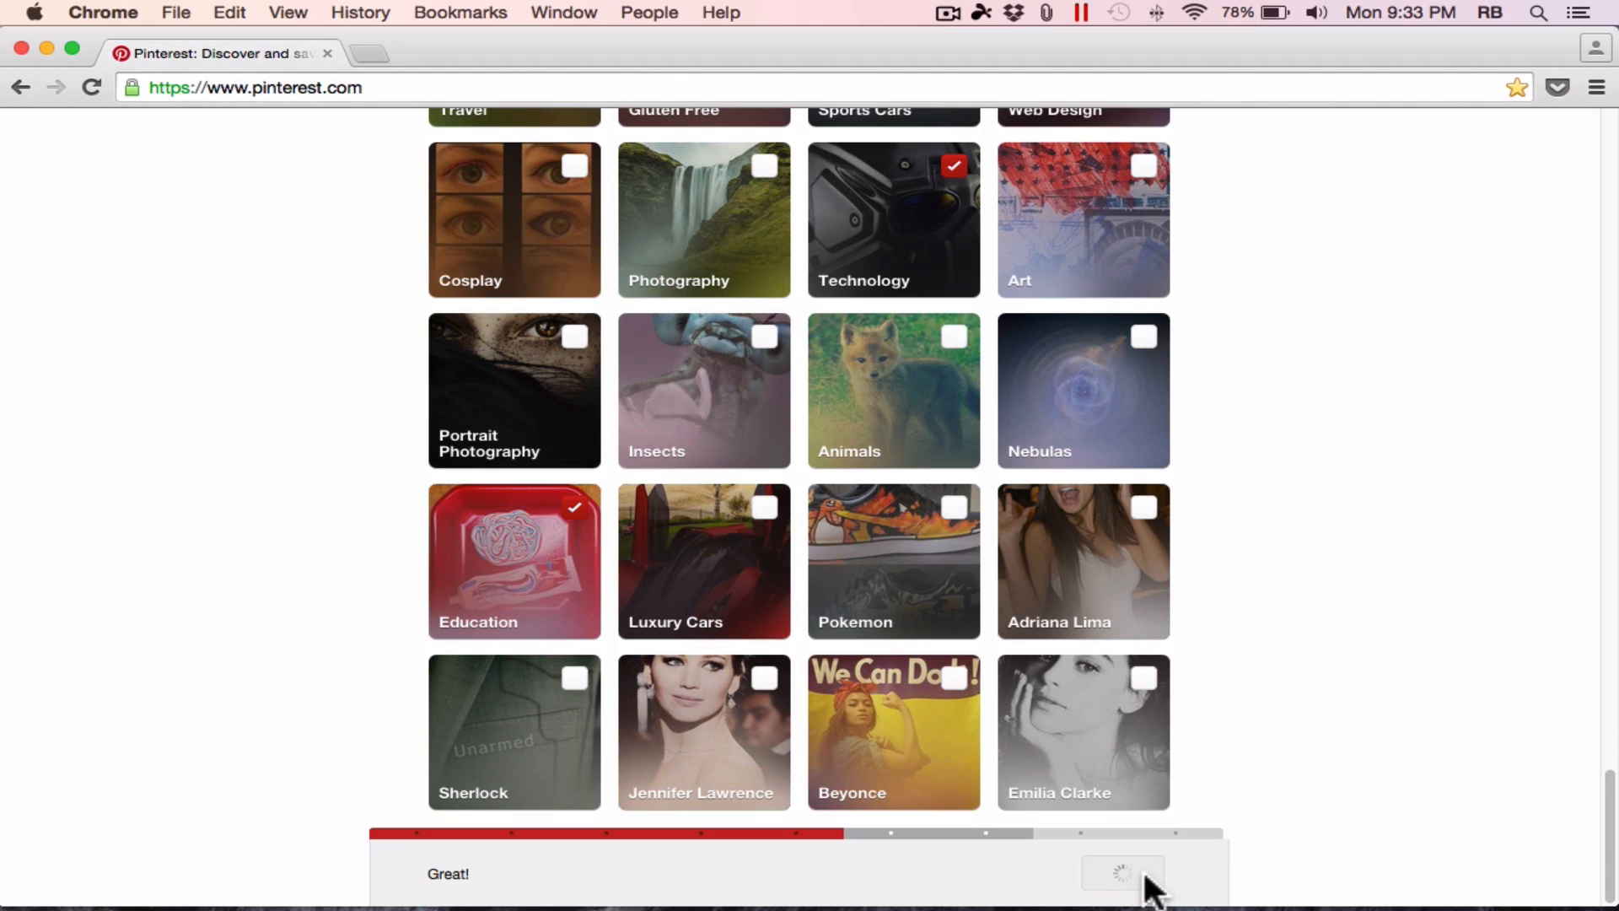
- Confirm the interests, view the Facebook and Twitter friend options, then choose Skip
left_click(1122, 873)
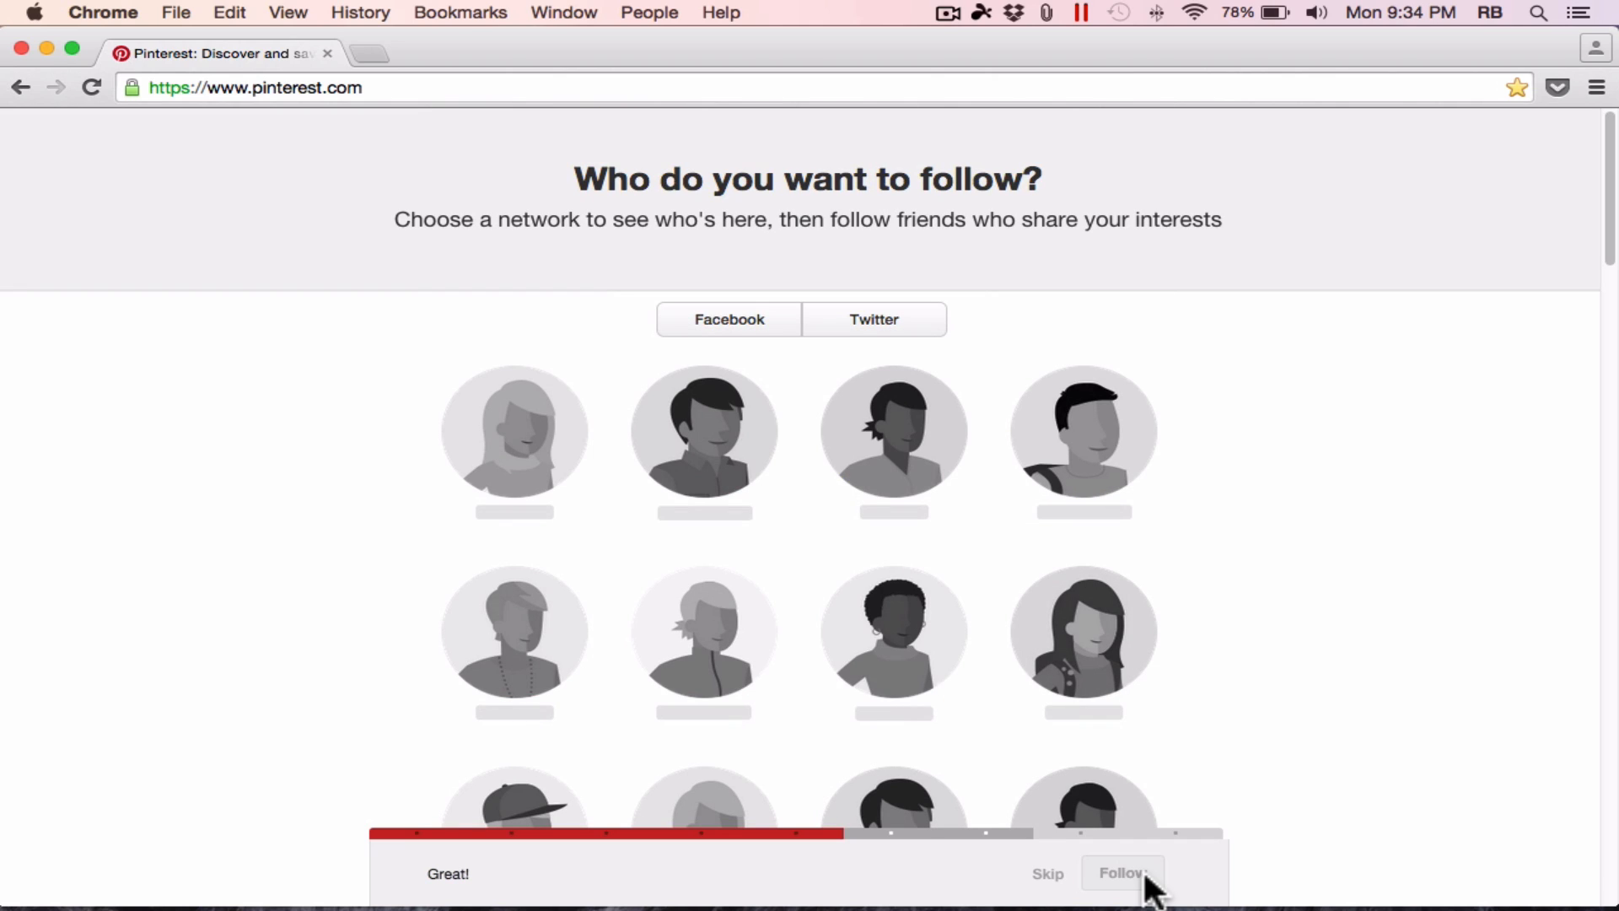
mouse_move(722, 635)
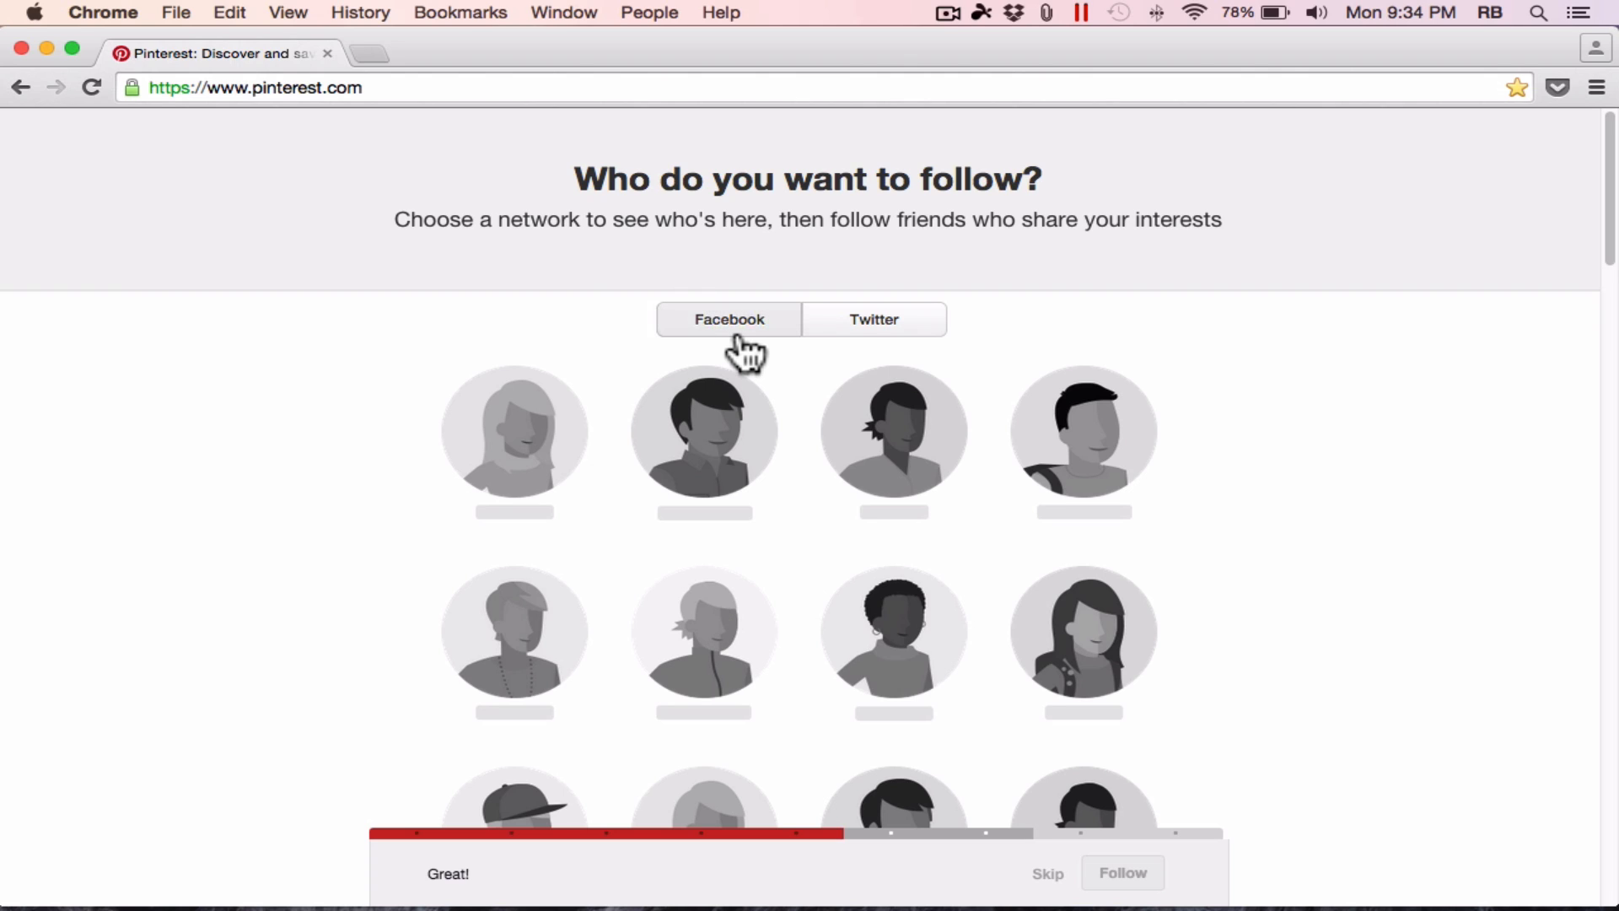
left_click(728, 319)
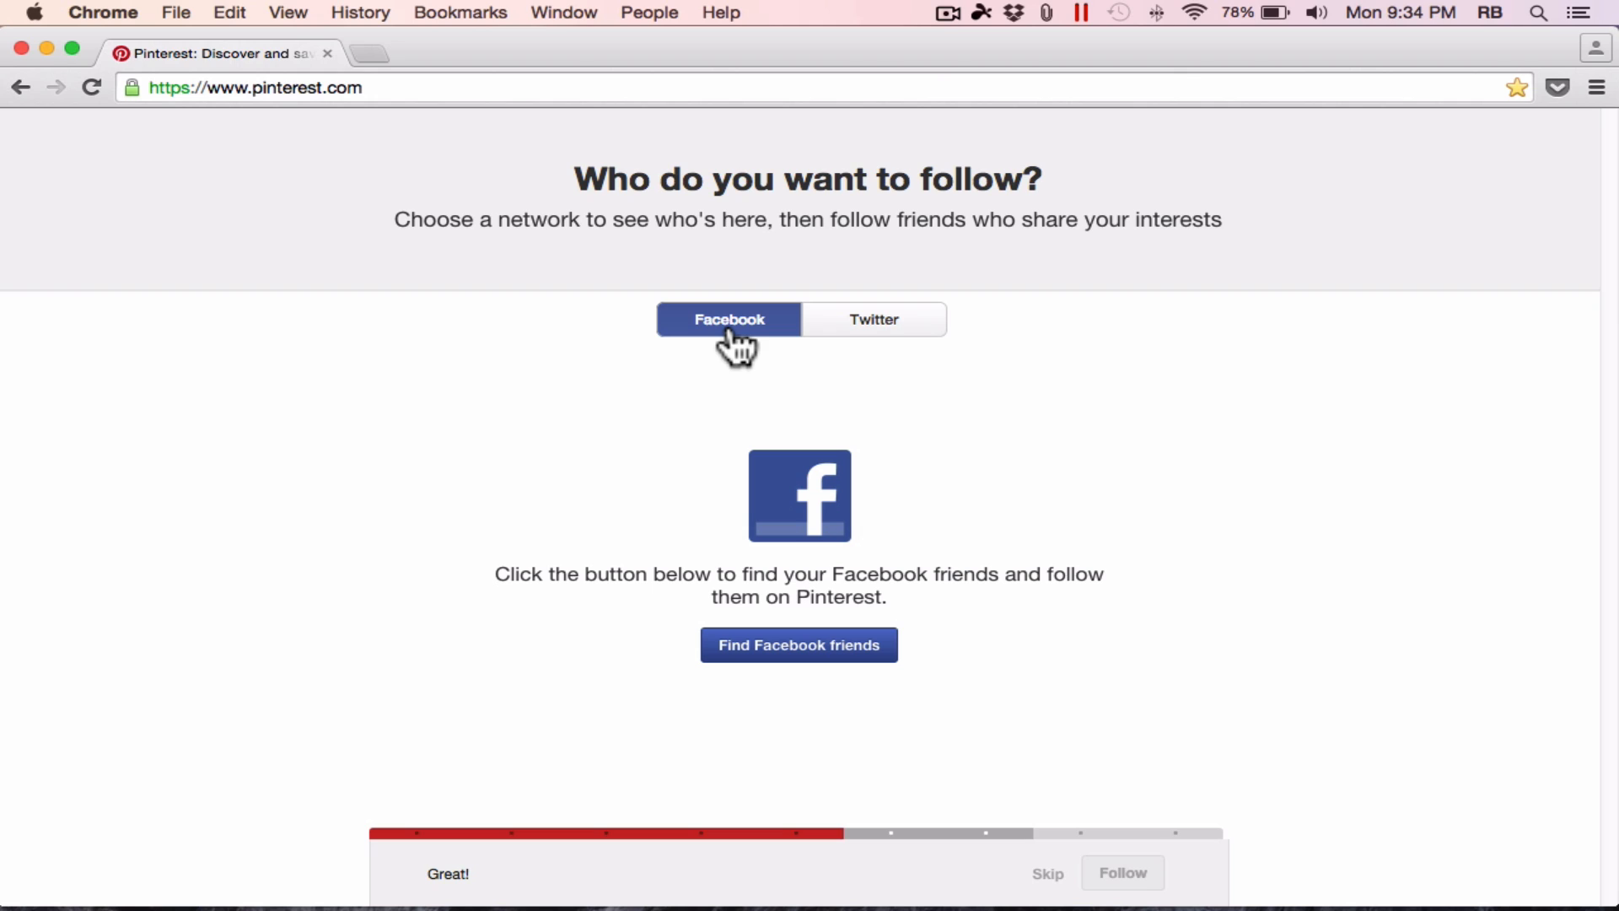
mouse_move(814, 666)
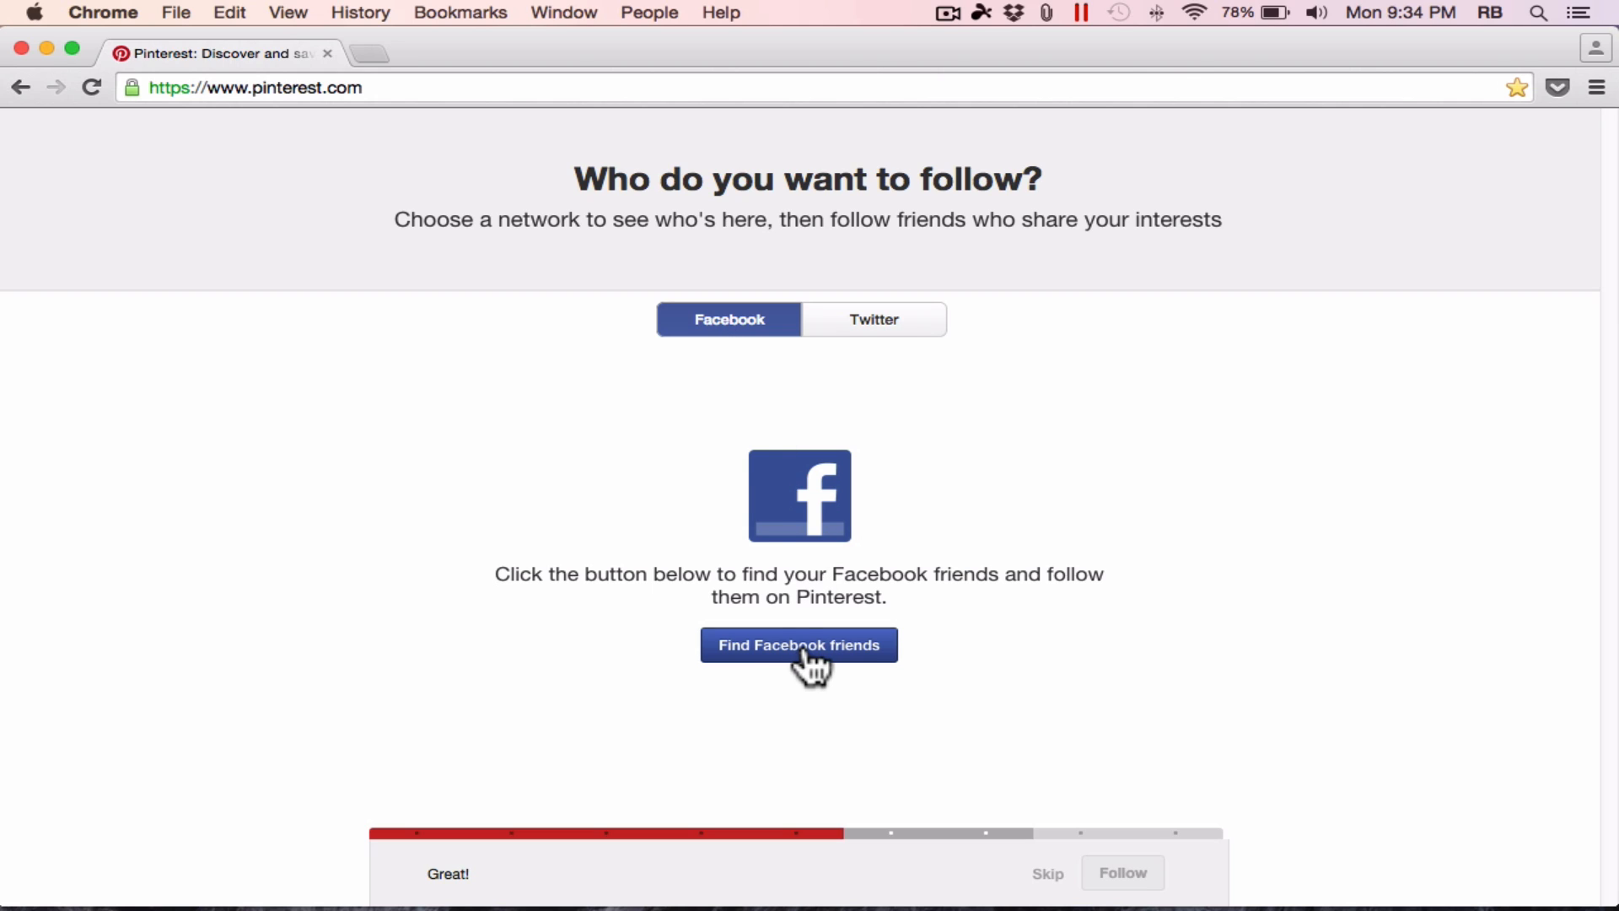
mouse_move(905, 406)
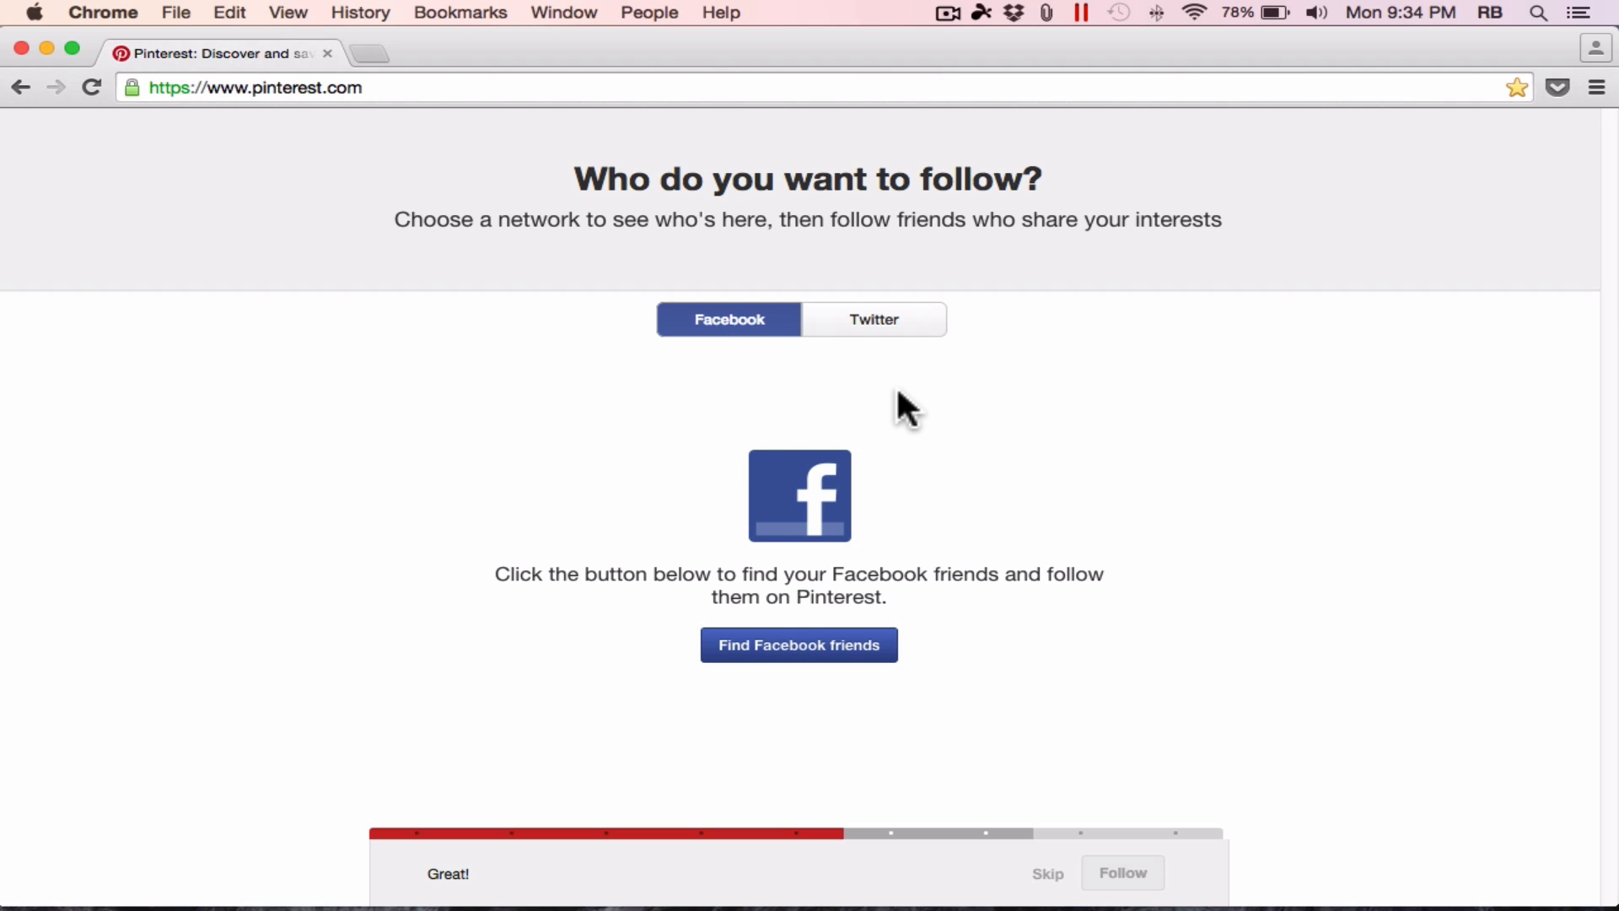
mouse_move(806, 423)
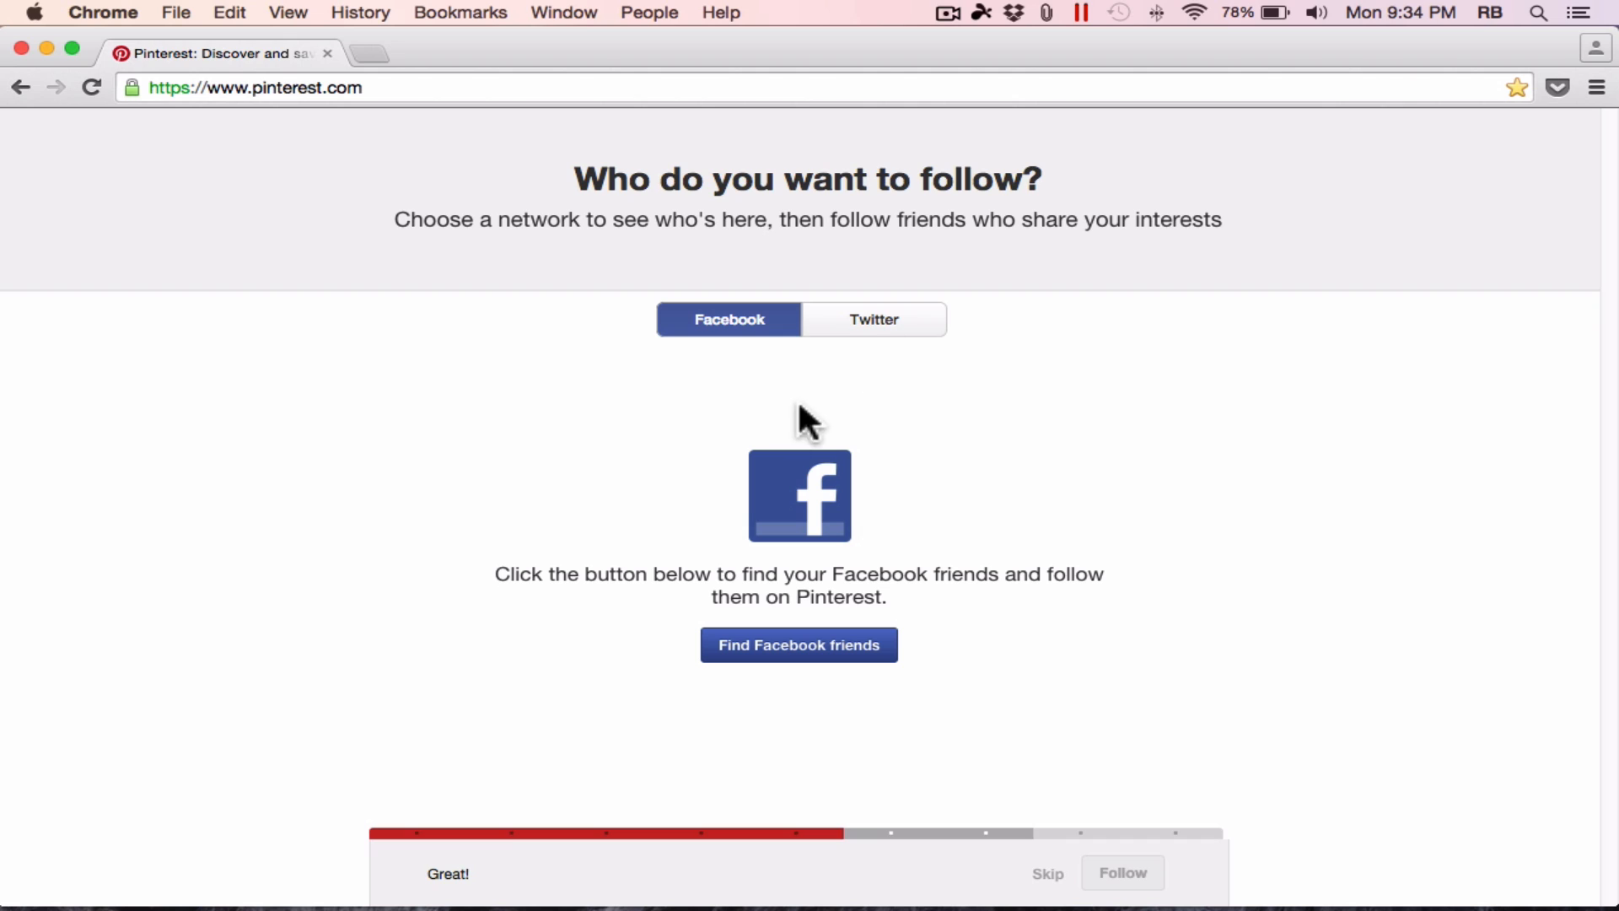
mouse_move(888, 351)
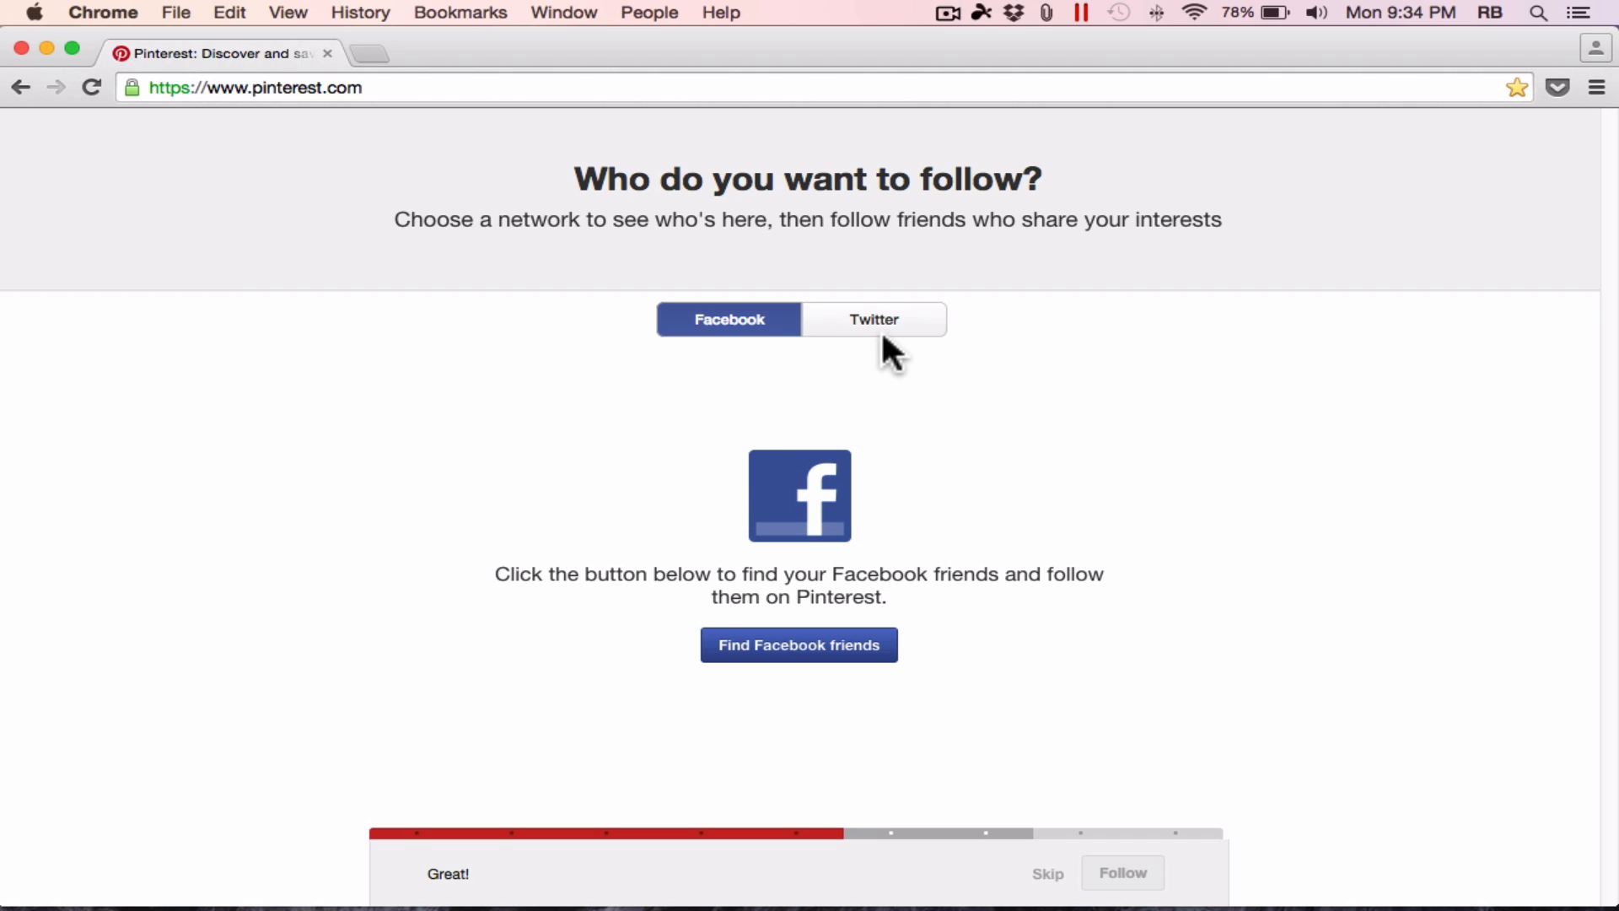
left_click(872, 318)
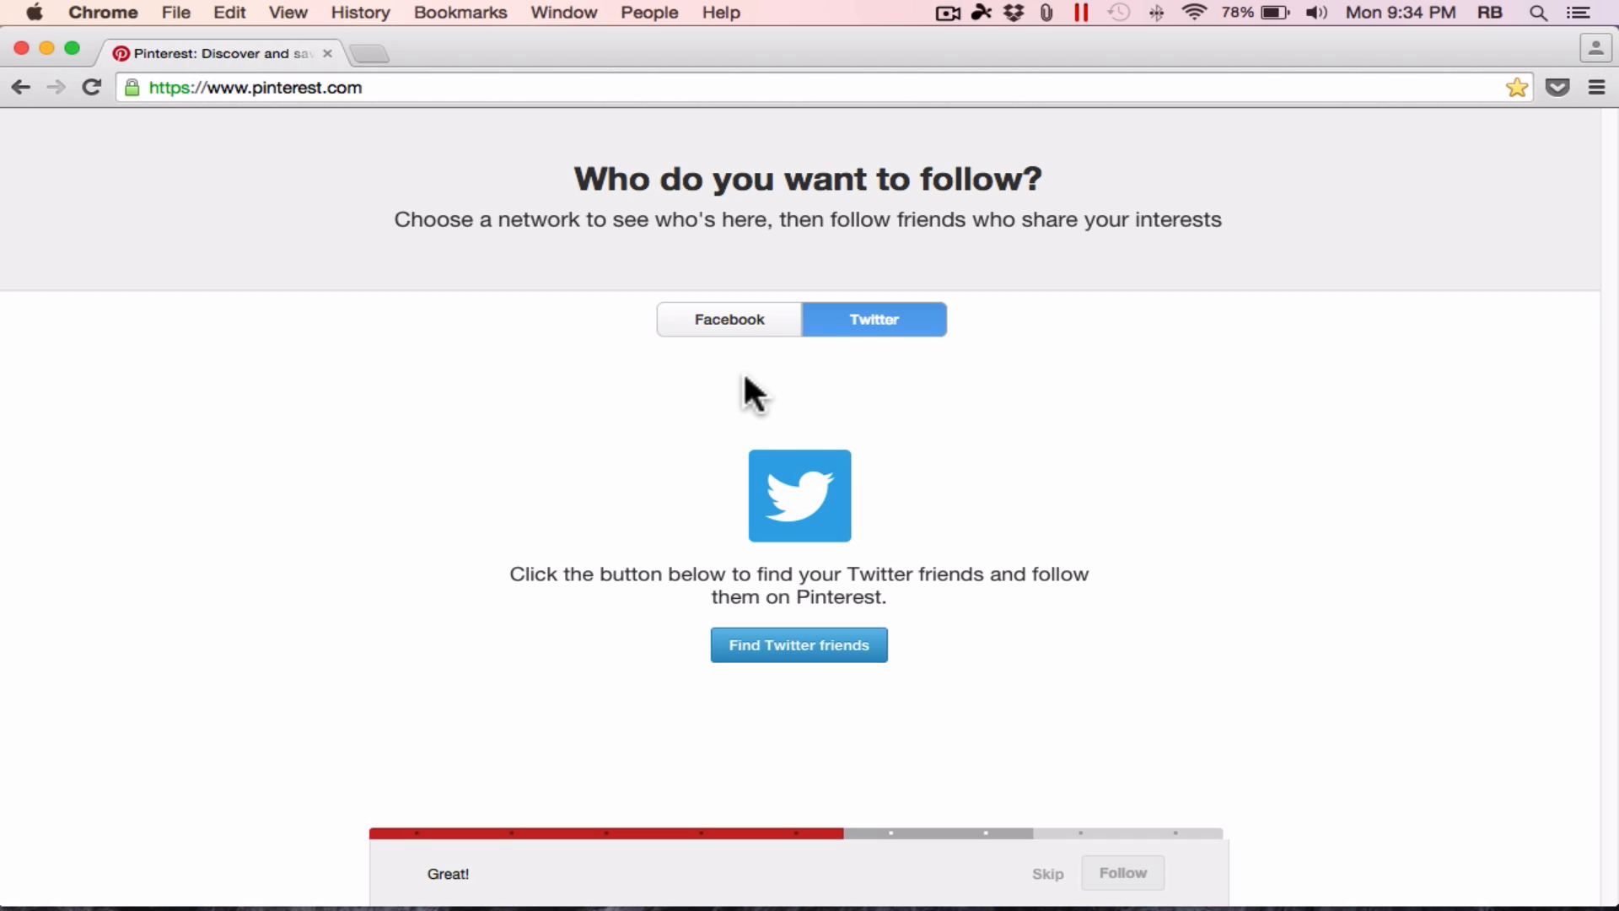
mouse_move(1035, 792)
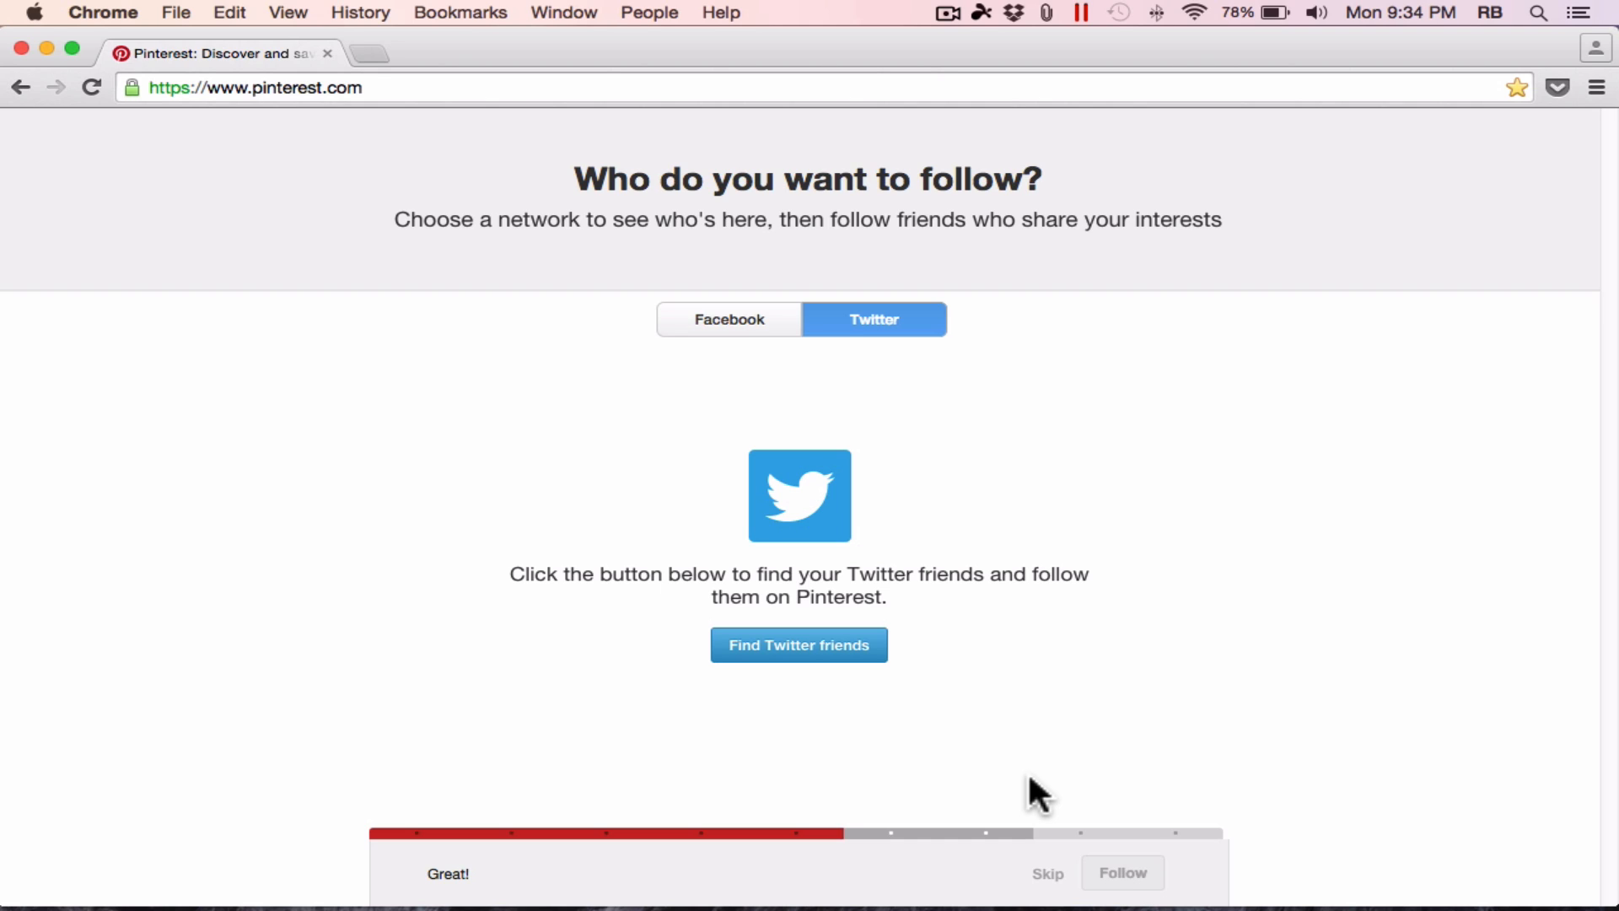
mouse_move(1045, 883)
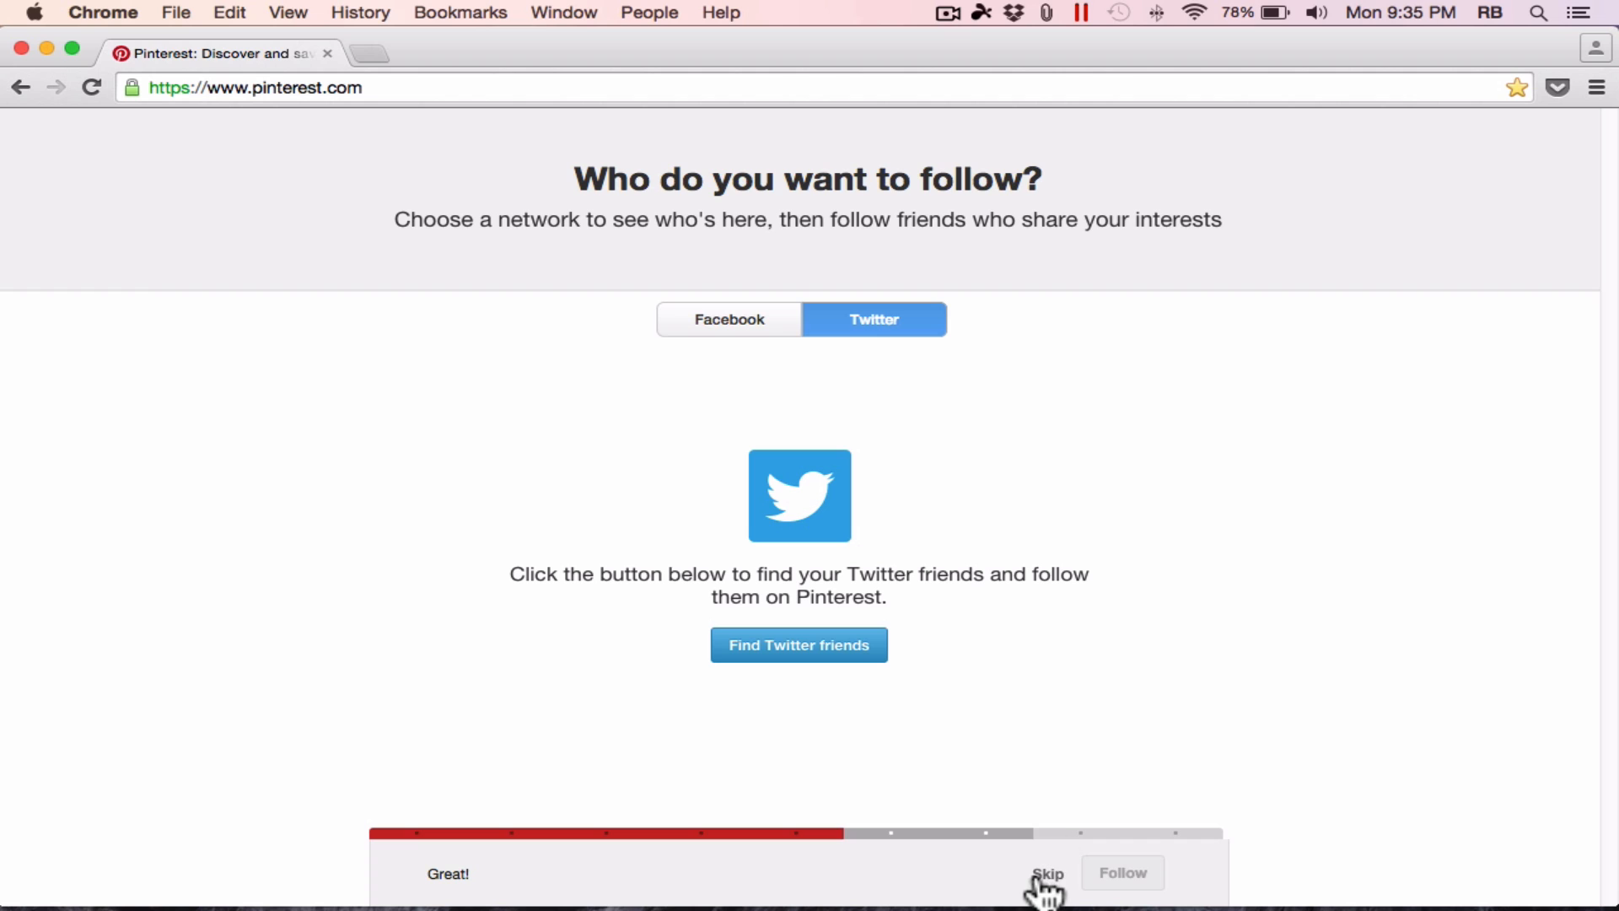
left_click(1046, 873)
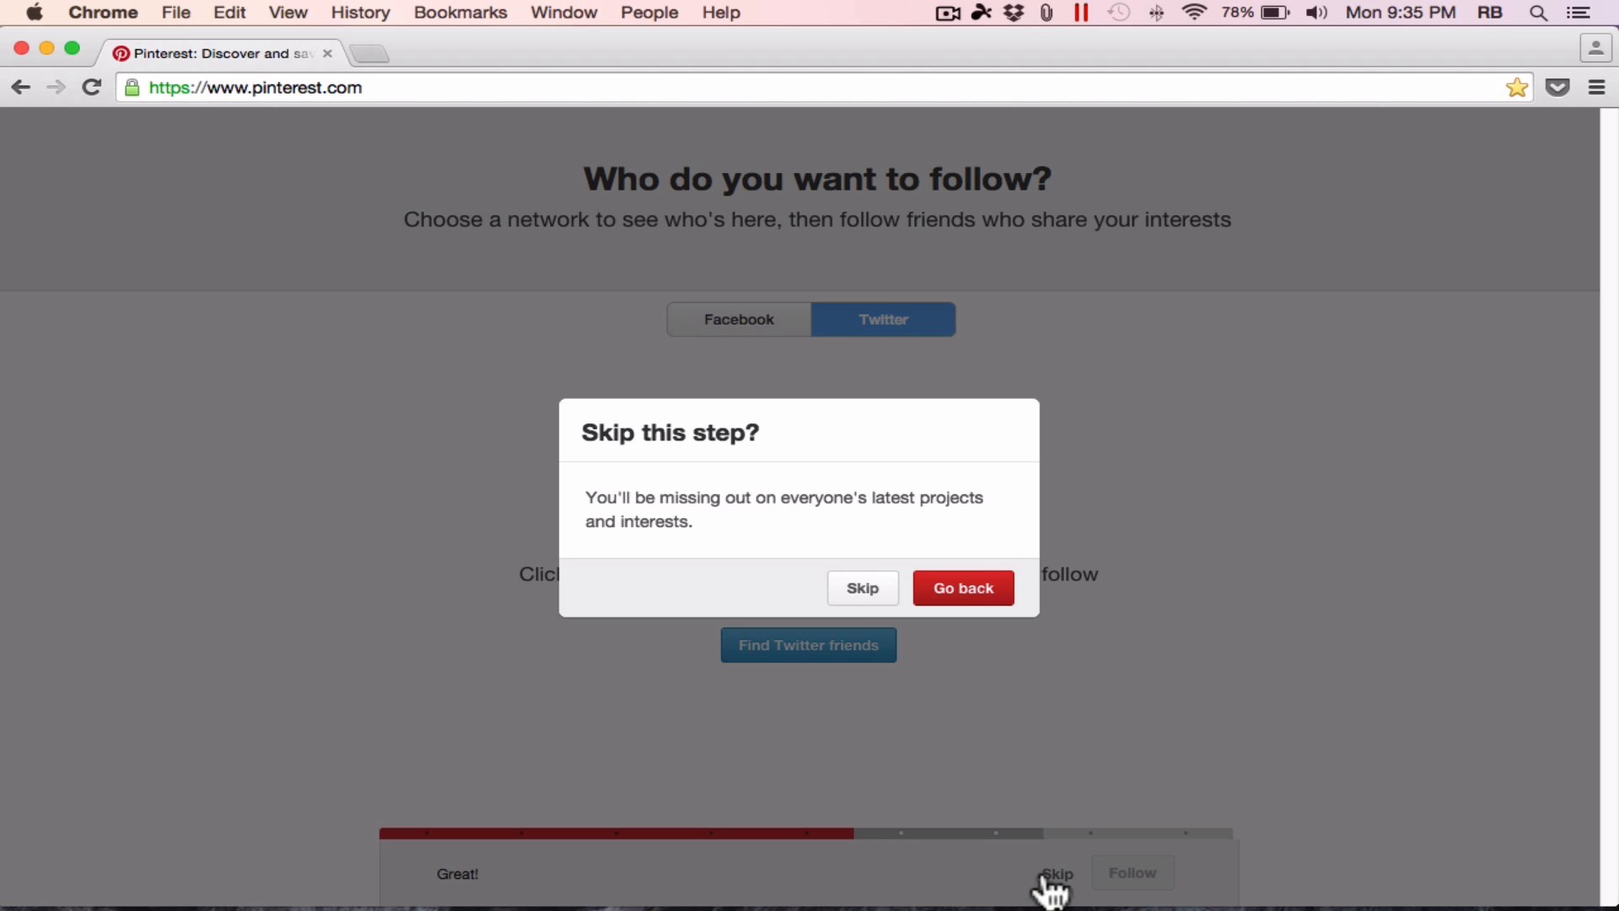
- Confirm skipping the friend-finding step in the 'Skip this step?' dialog
left_click(861, 588)
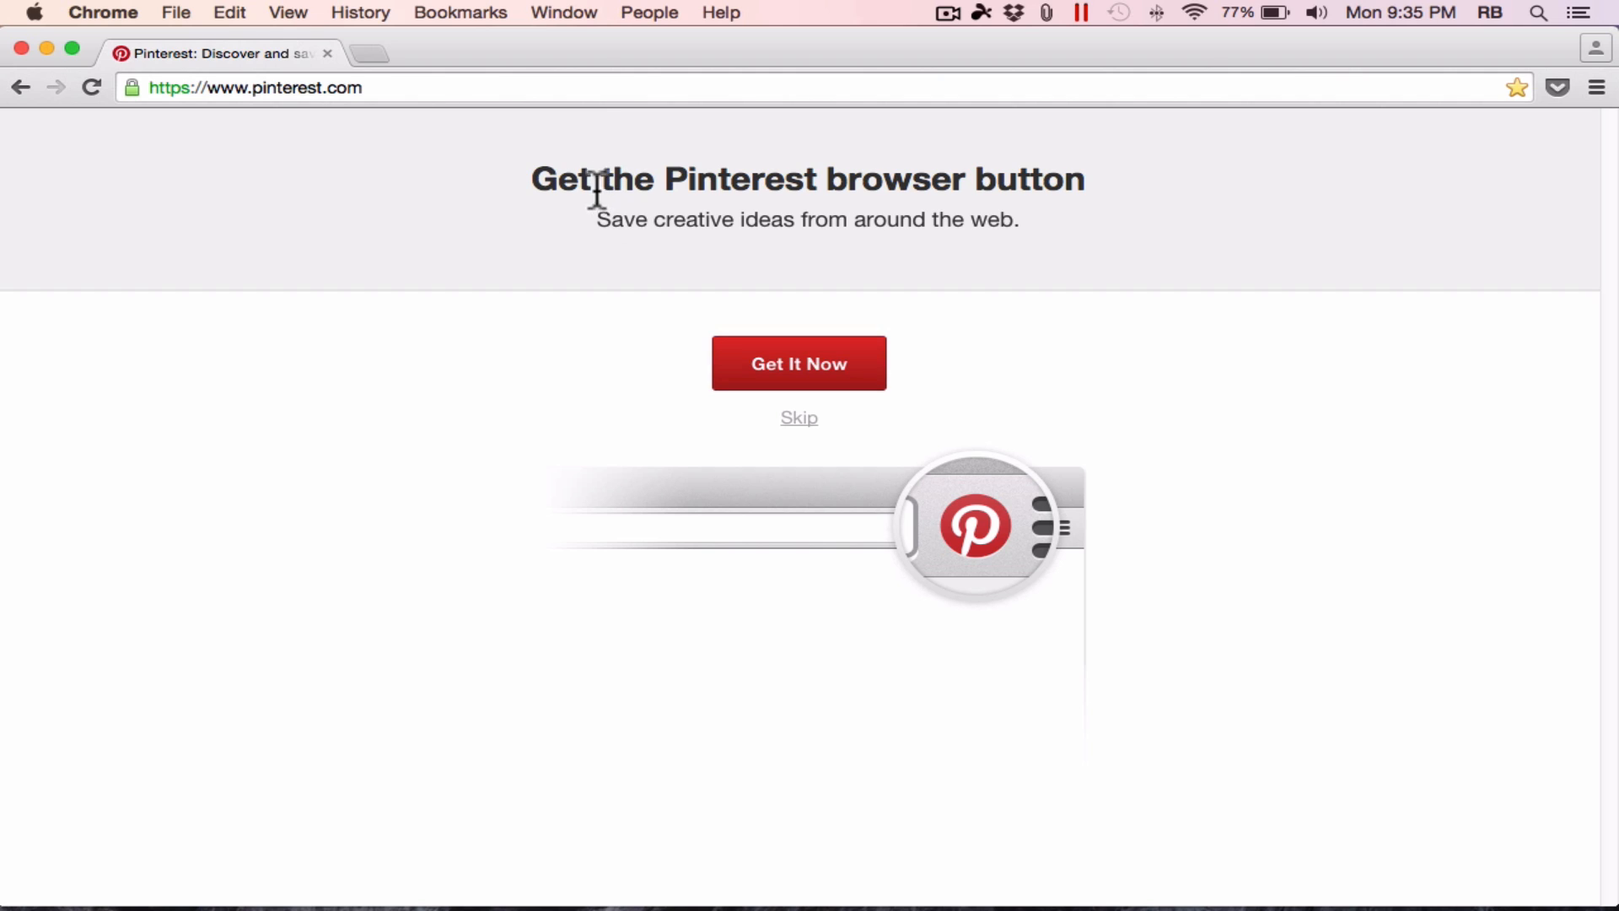
mouse_move(702, 219)
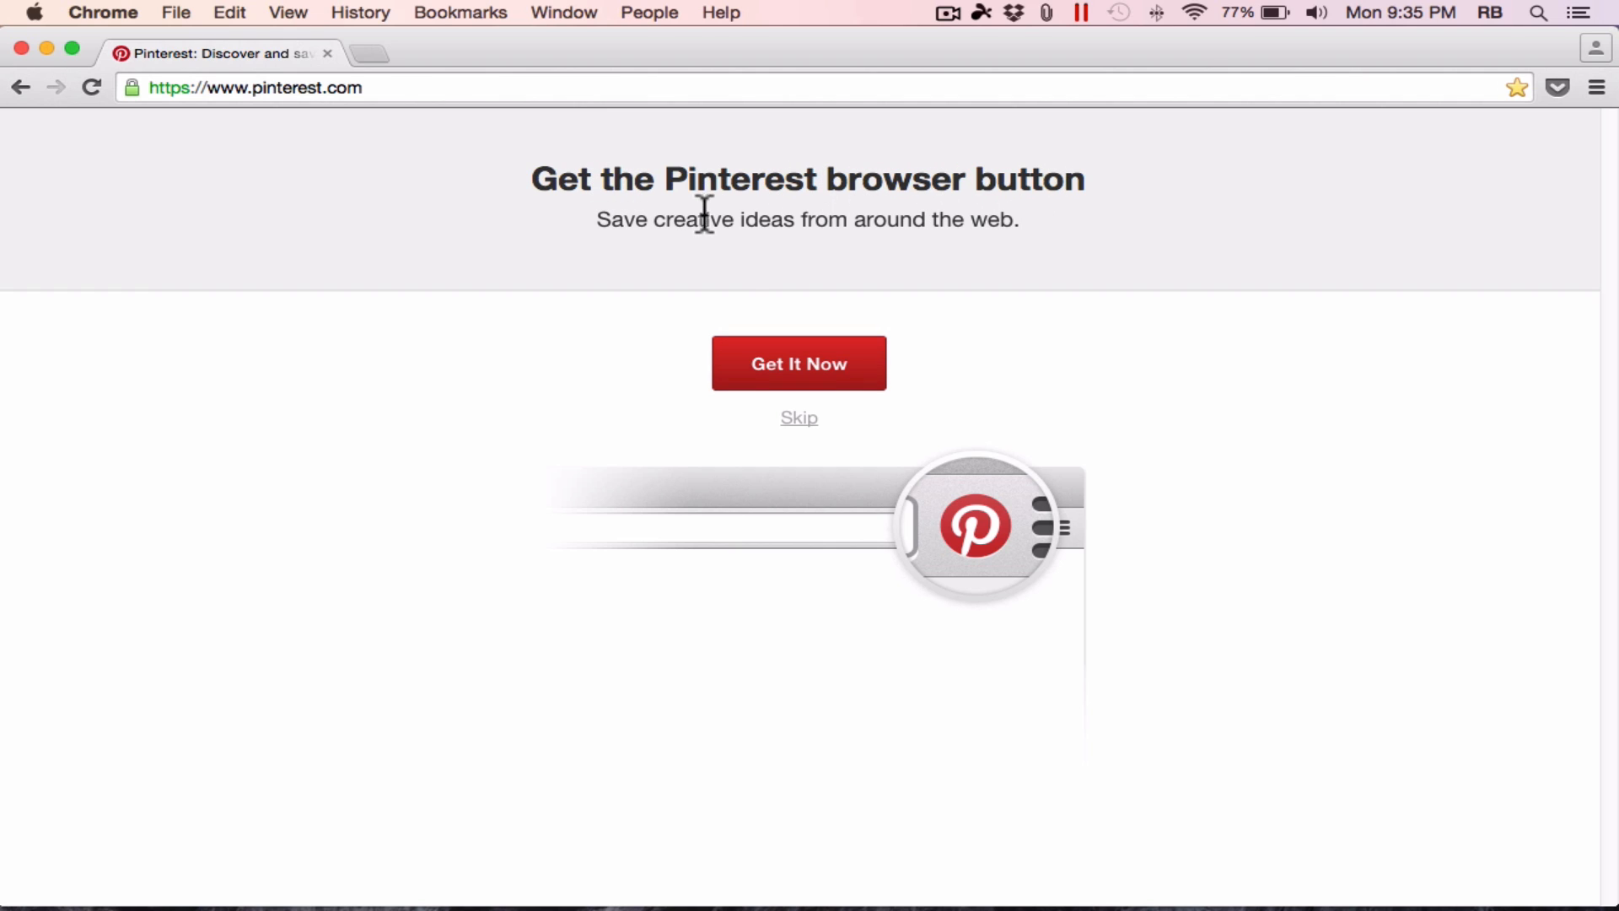
mouse_move(666, 247)
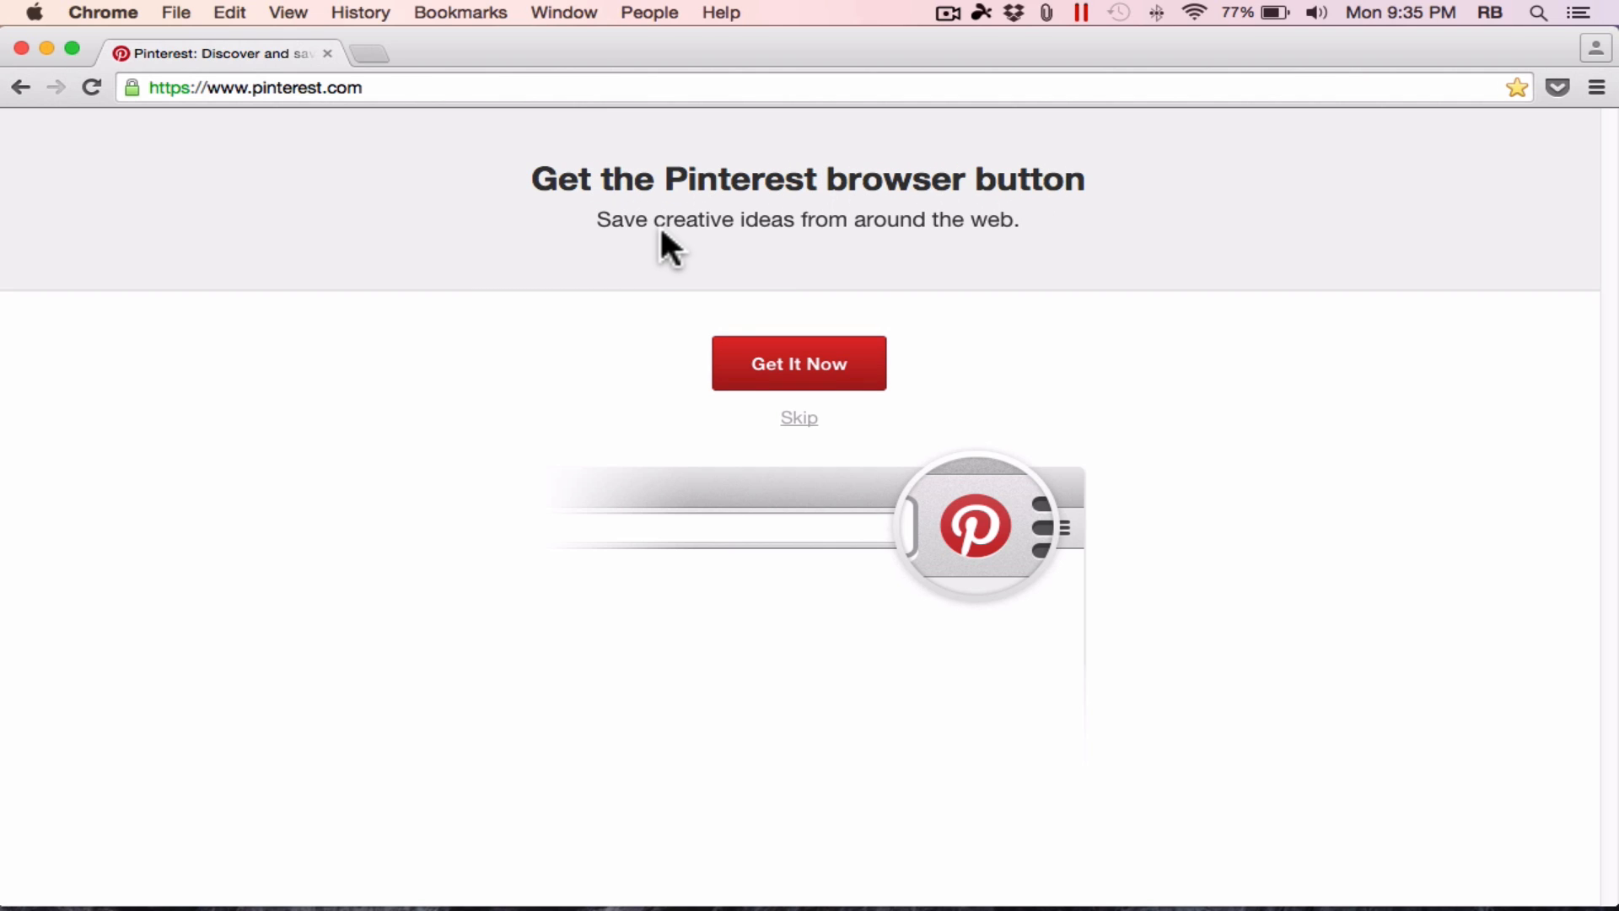
mouse_move(1053, 248)
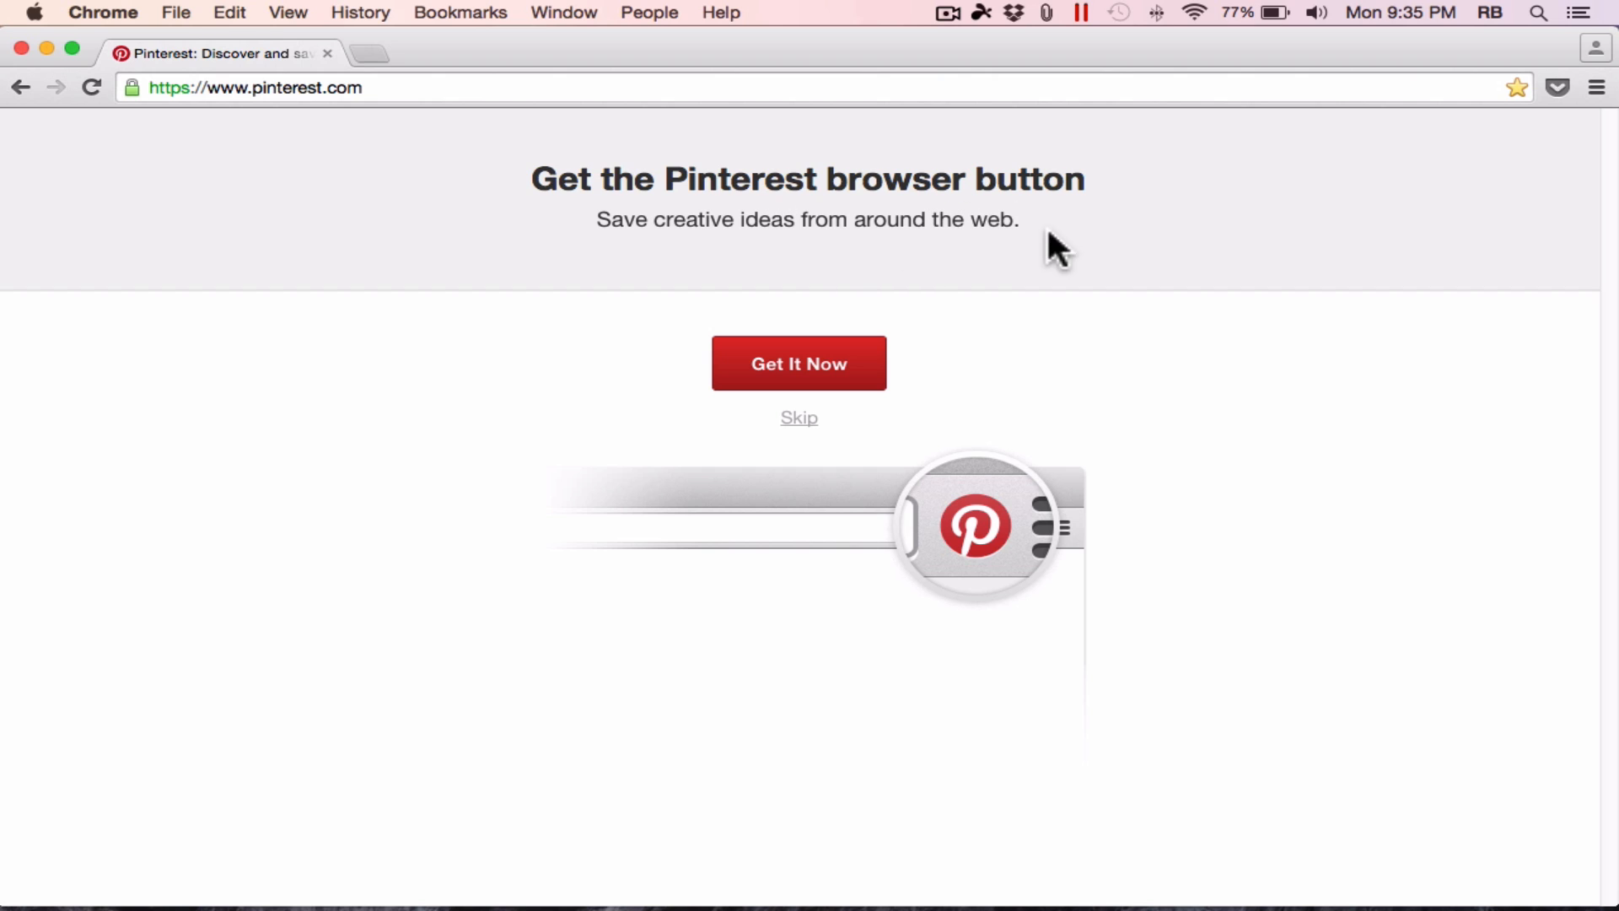
mouse_move(865, 491)
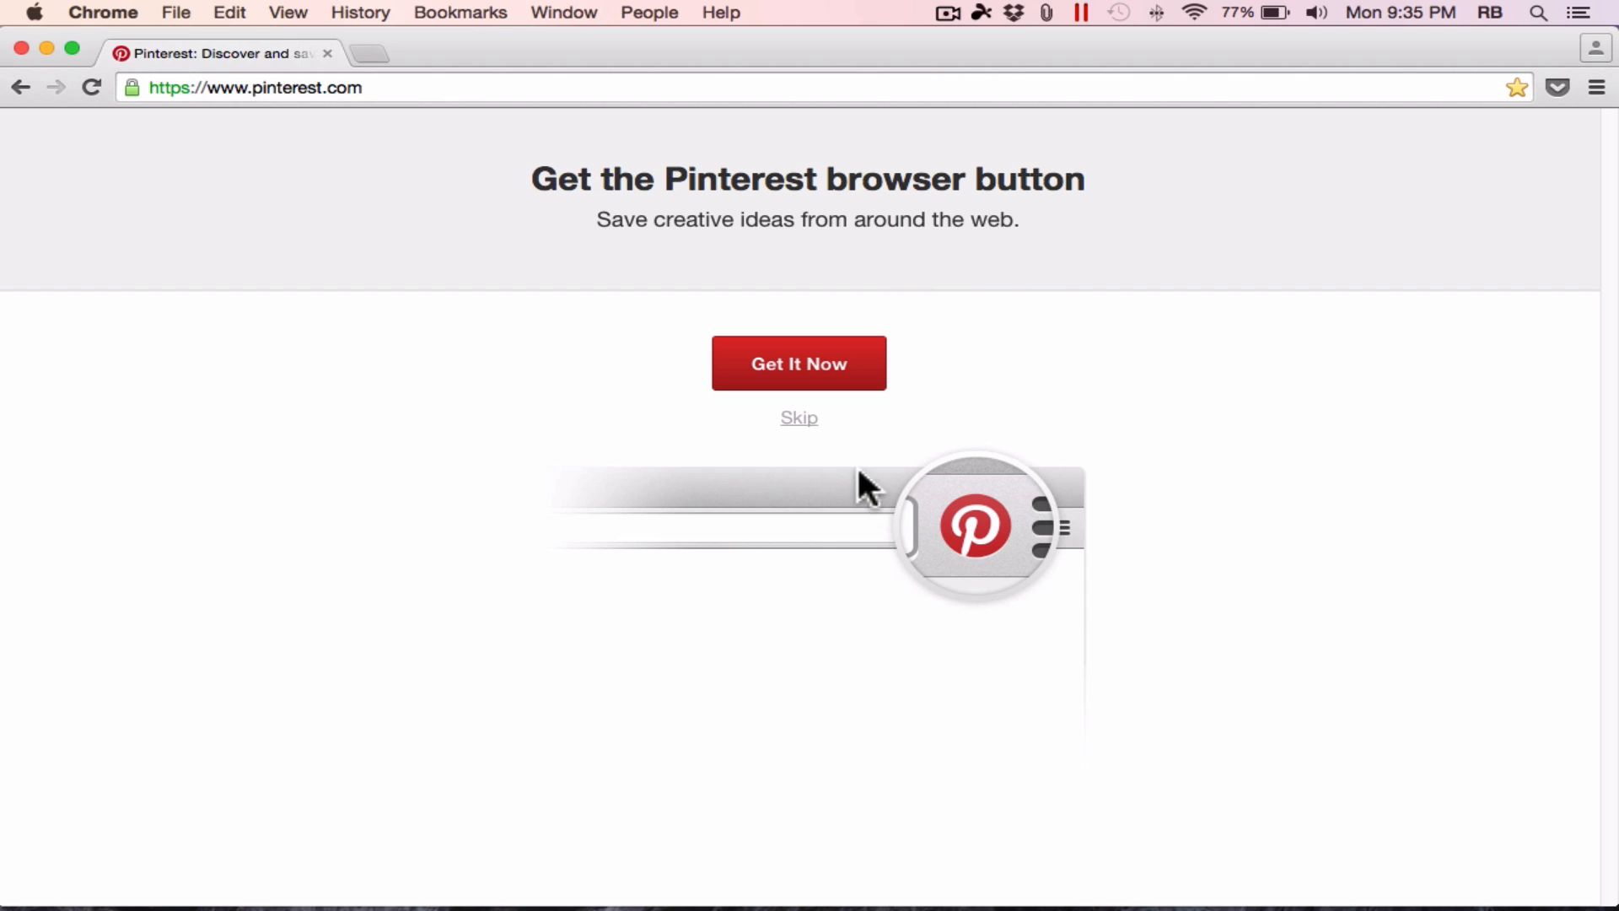
mouse_move(1017, 403)
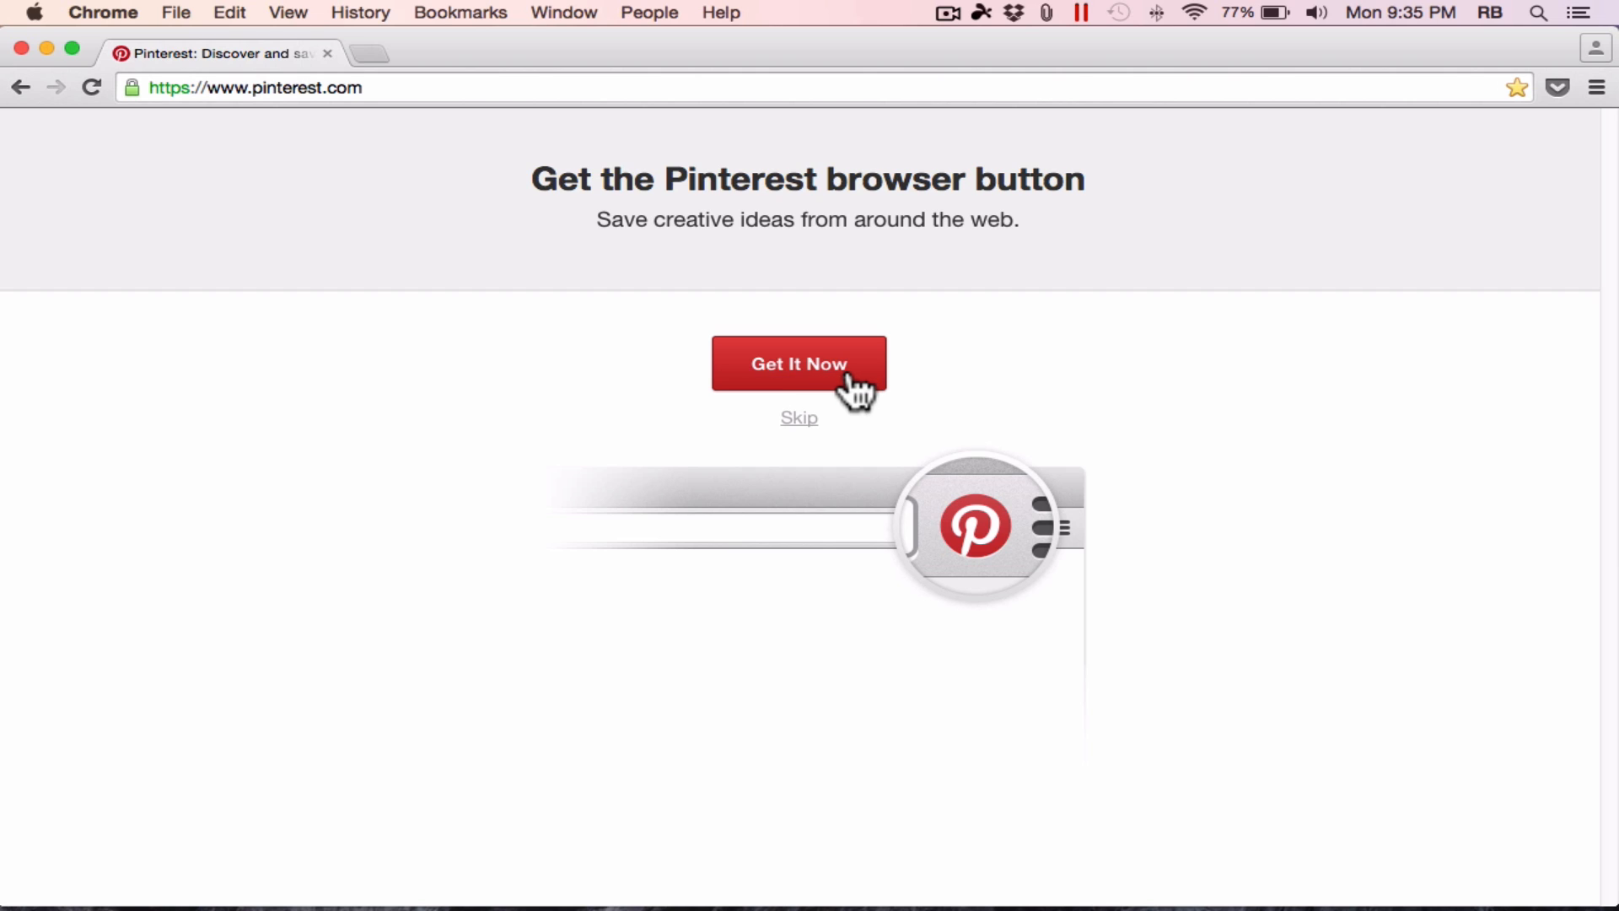
- Add the Pin It Button extension to Chrome from the browser button page
left_click(798, 363)
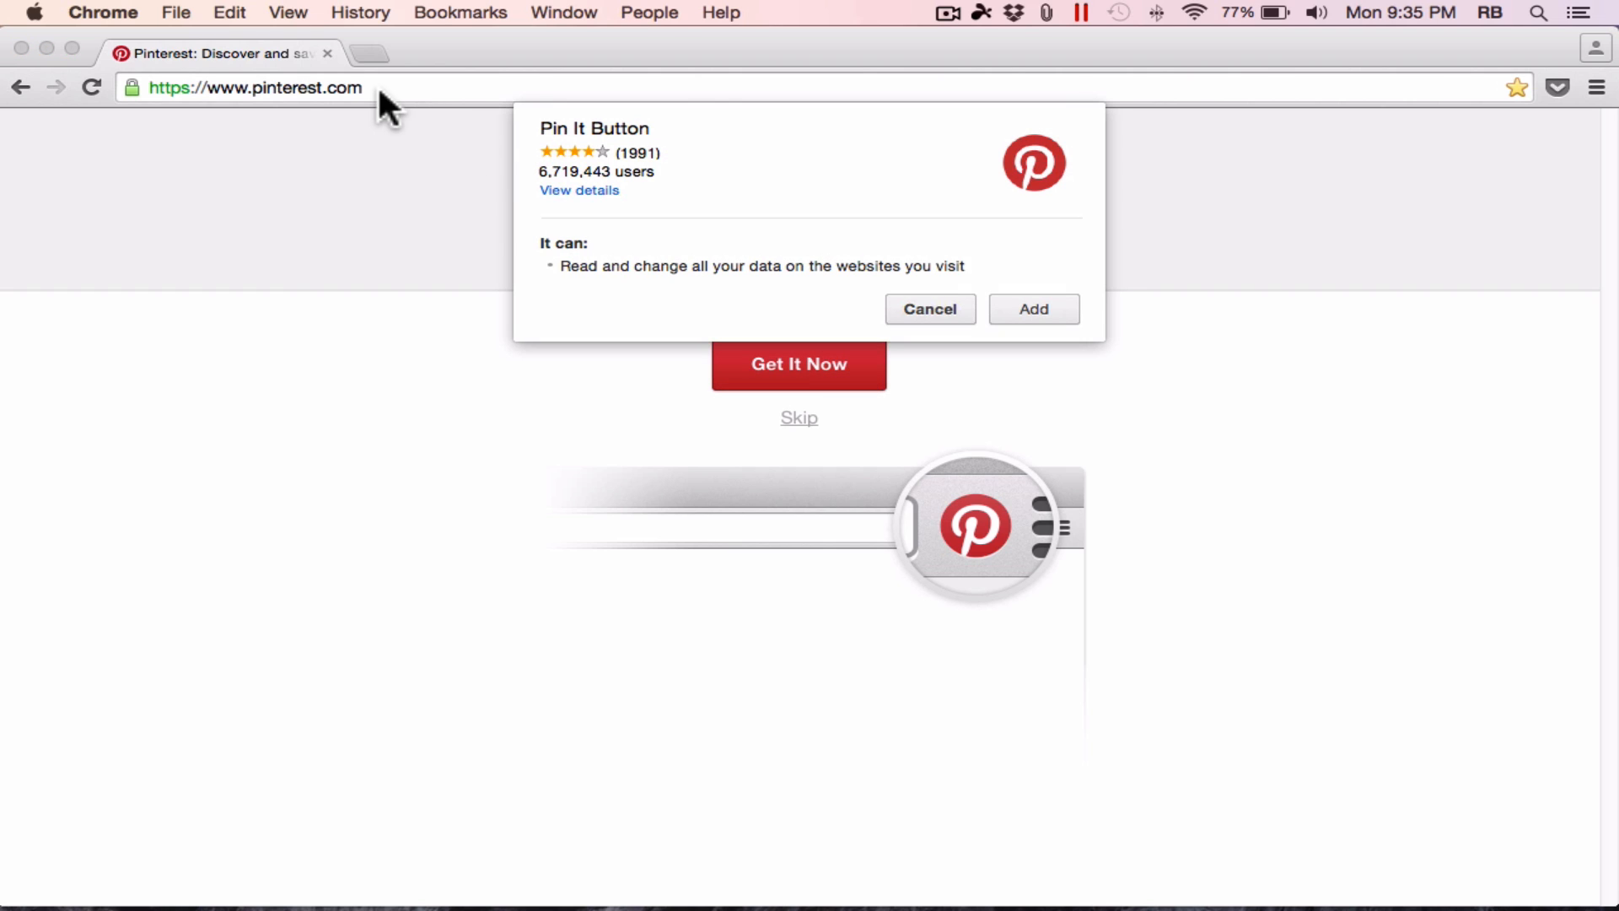
mouse_move(108, 26)
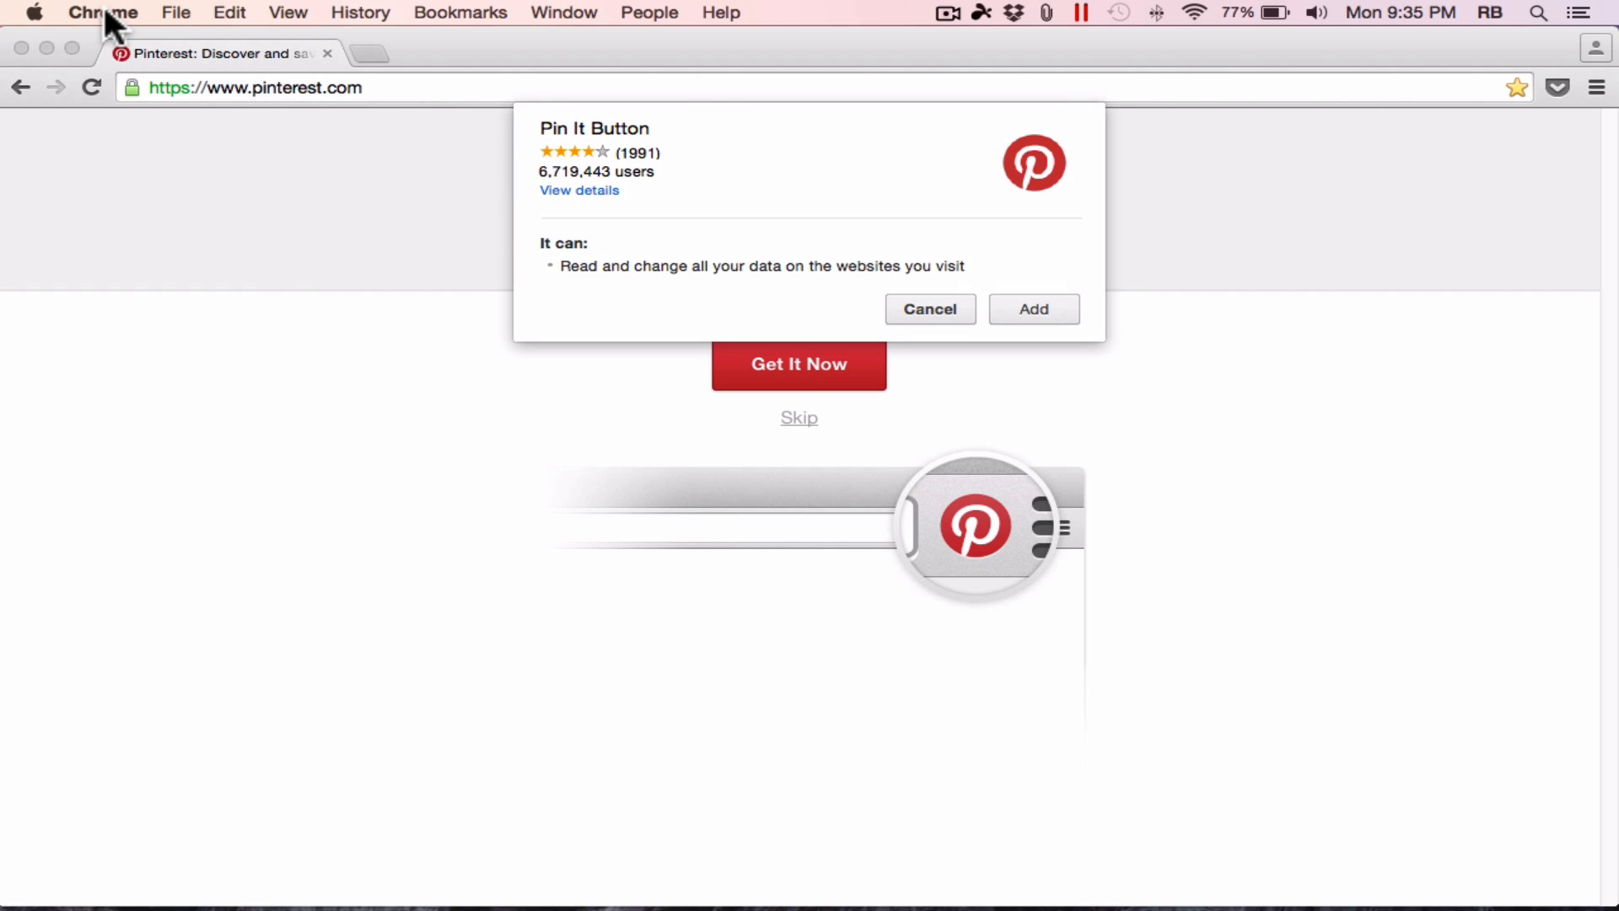
mouse_move(330, 248)
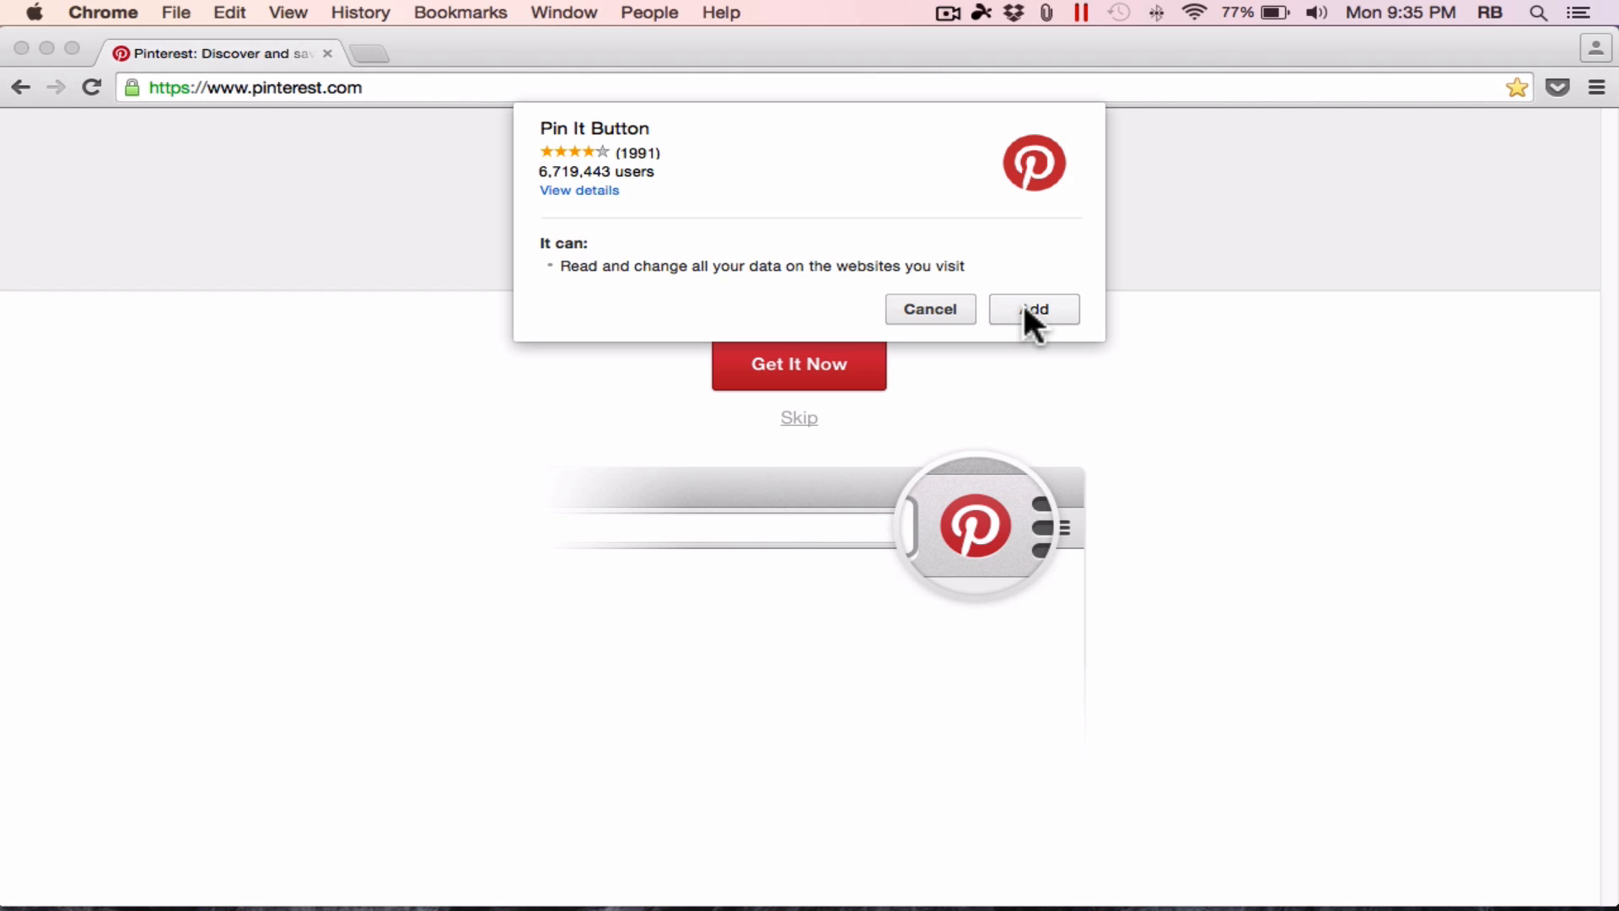
left_click(1034, 308)
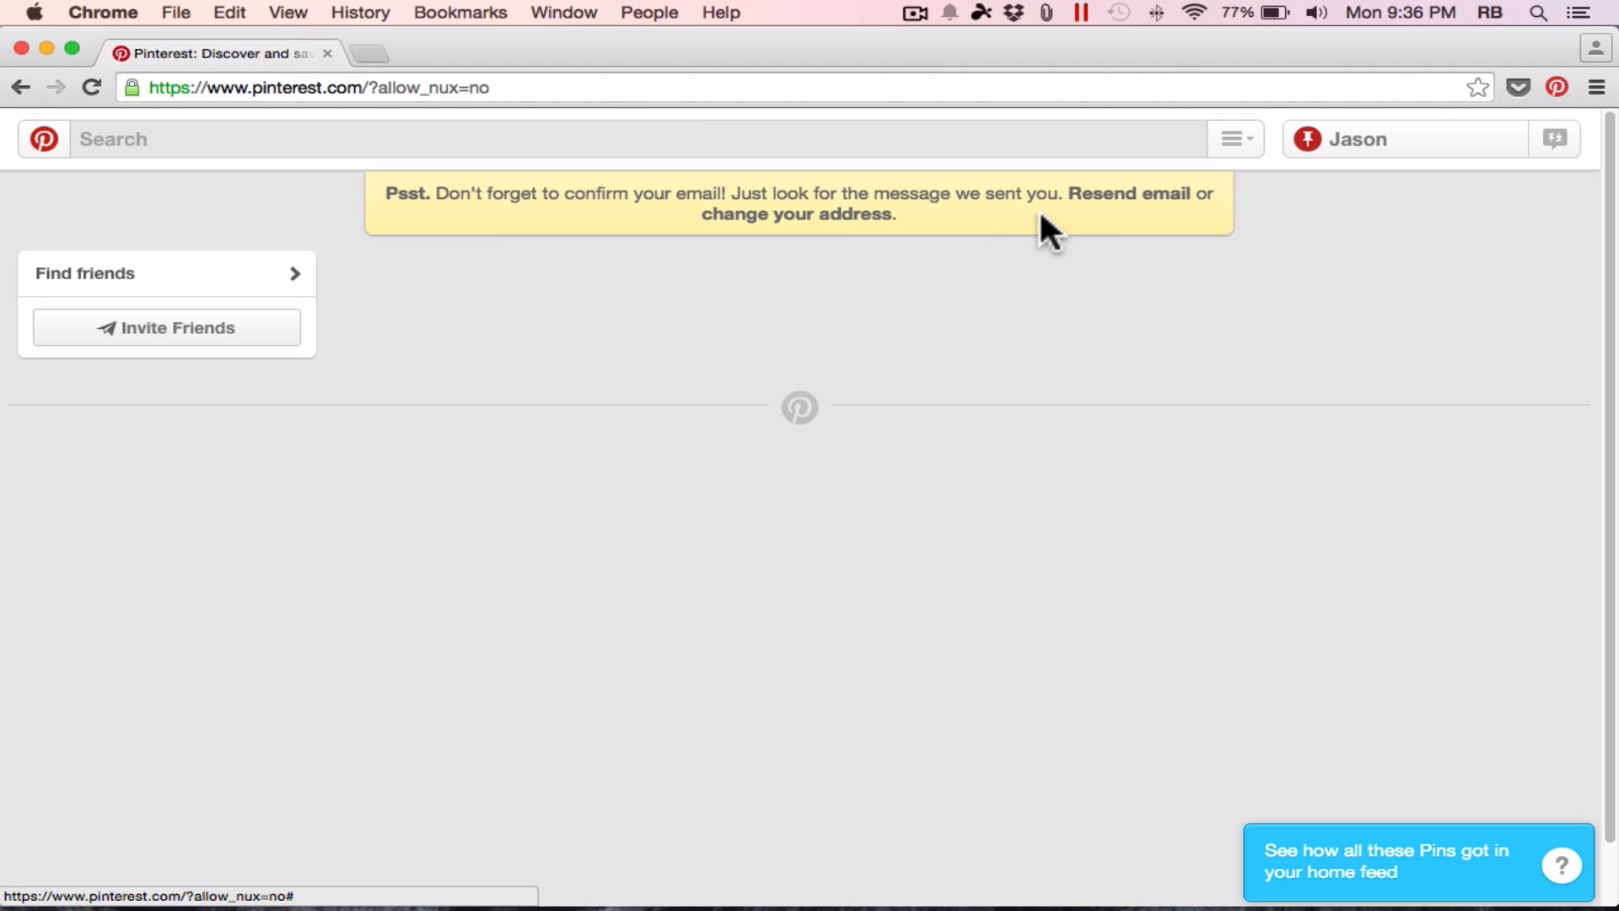
mouse_move(1077, 229)
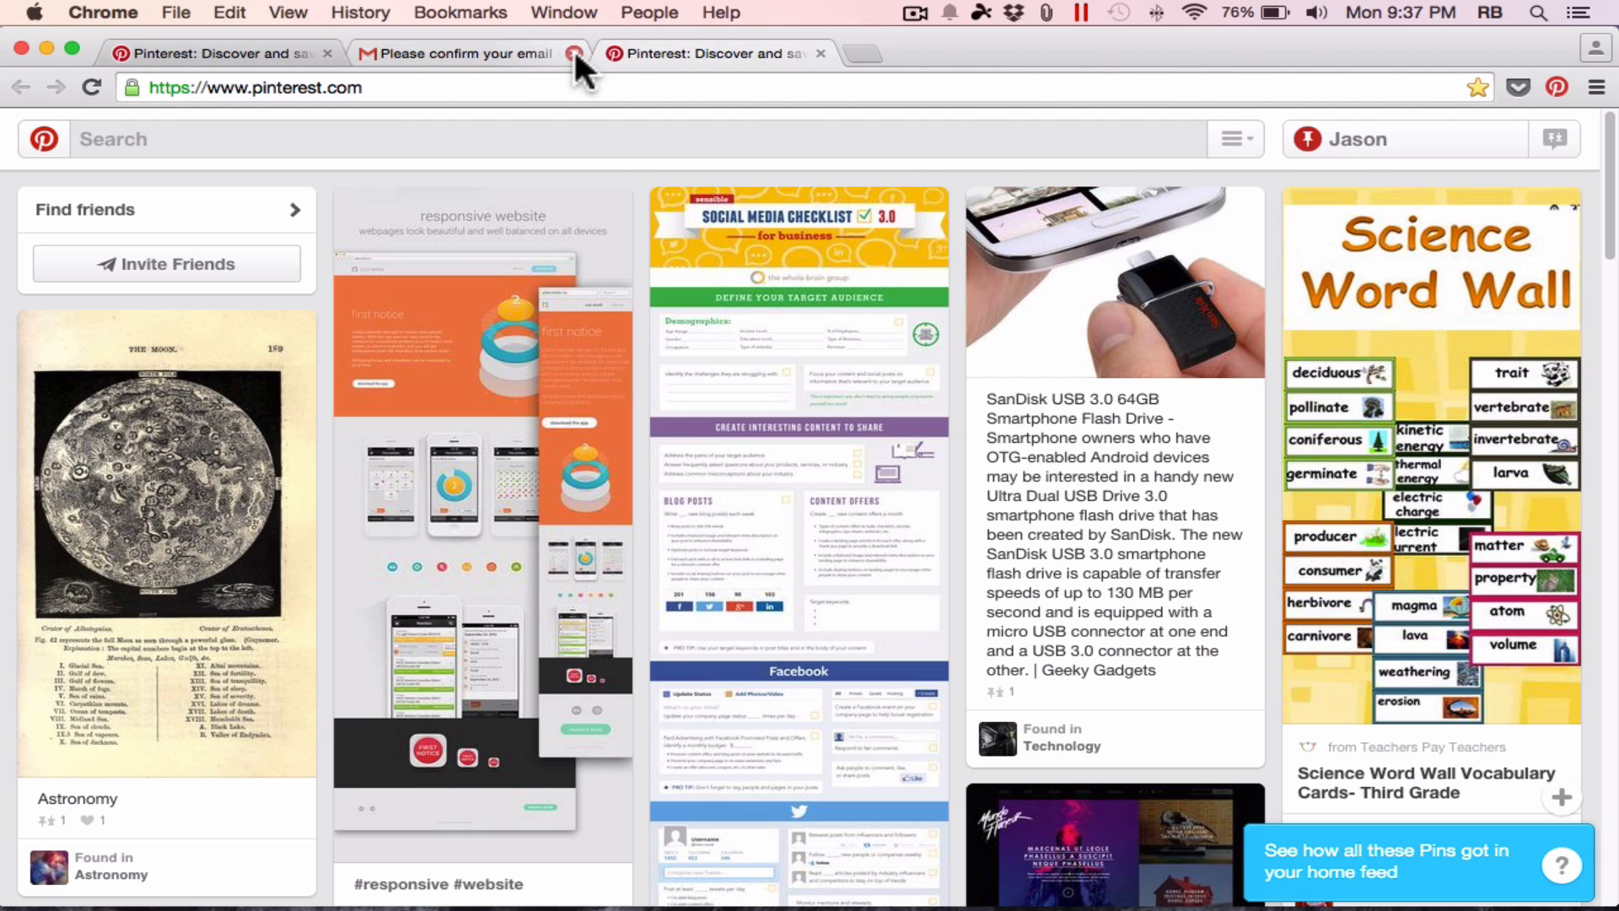
- Close the Gmail tab and browse the pins in the Pinterest home feed
left_click(574, 52)
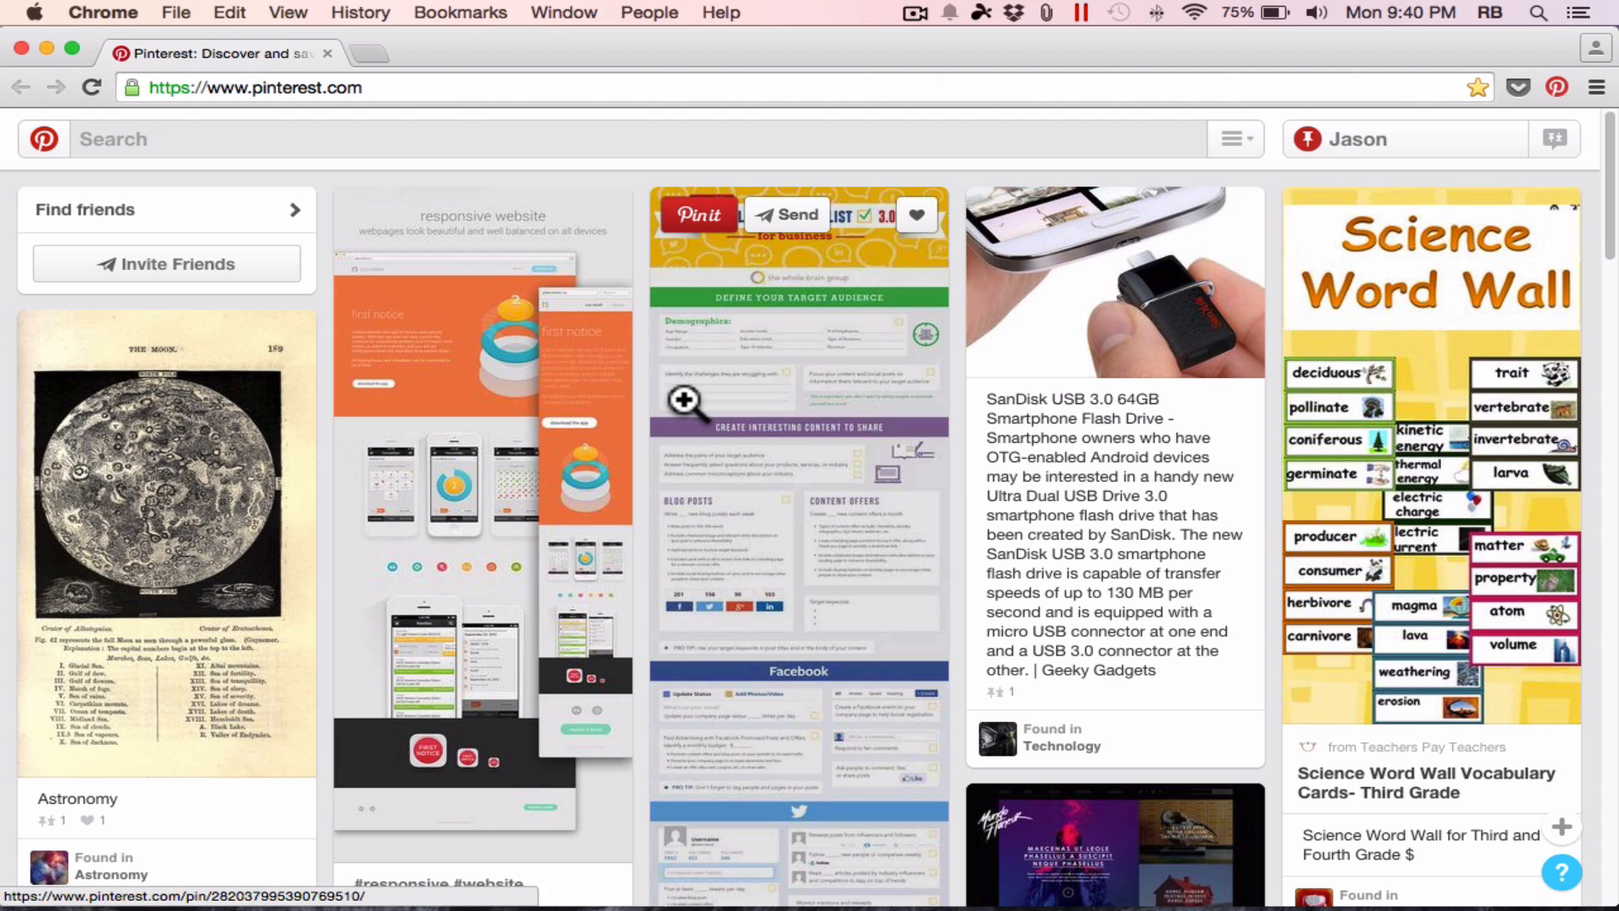
scroll("down", 3)
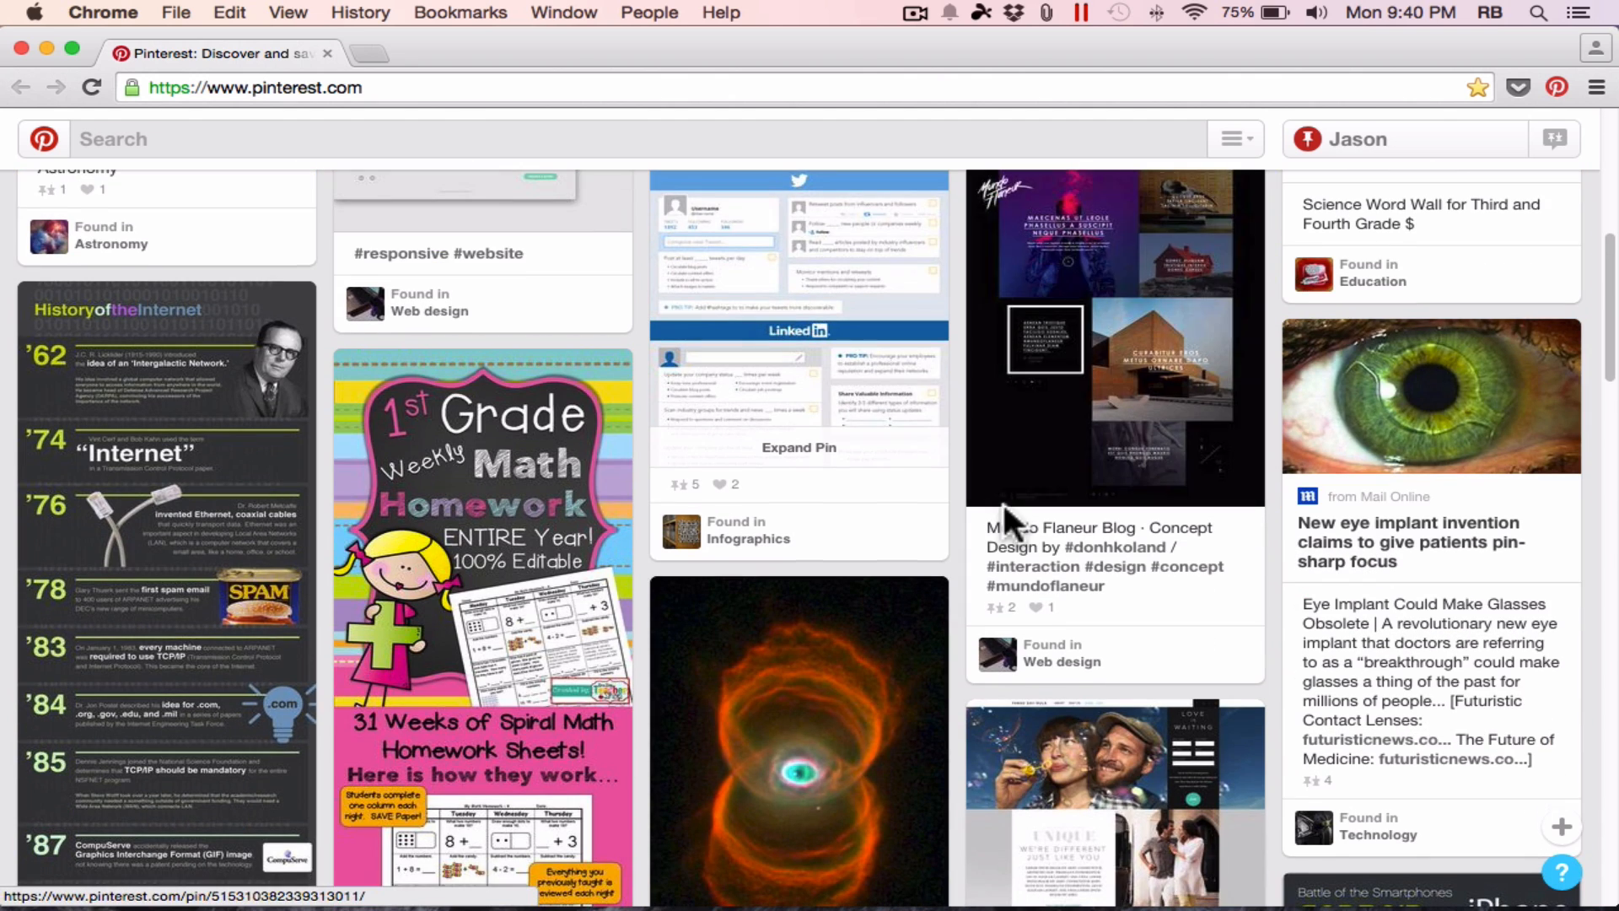
scroll("down", 3)
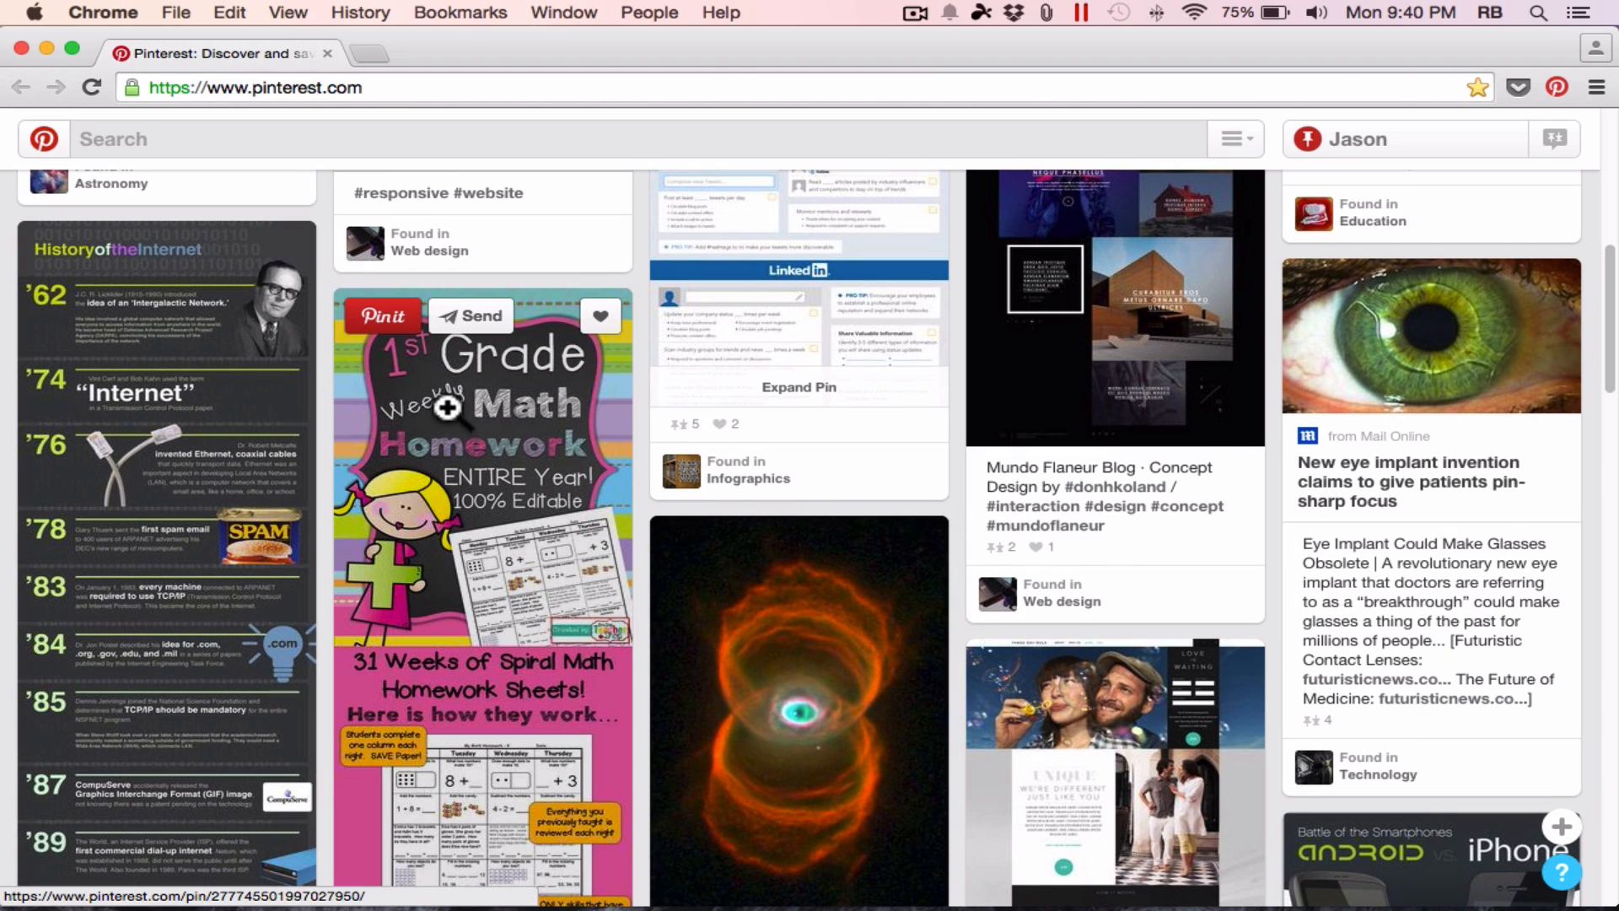
mouse_move(540, 491)
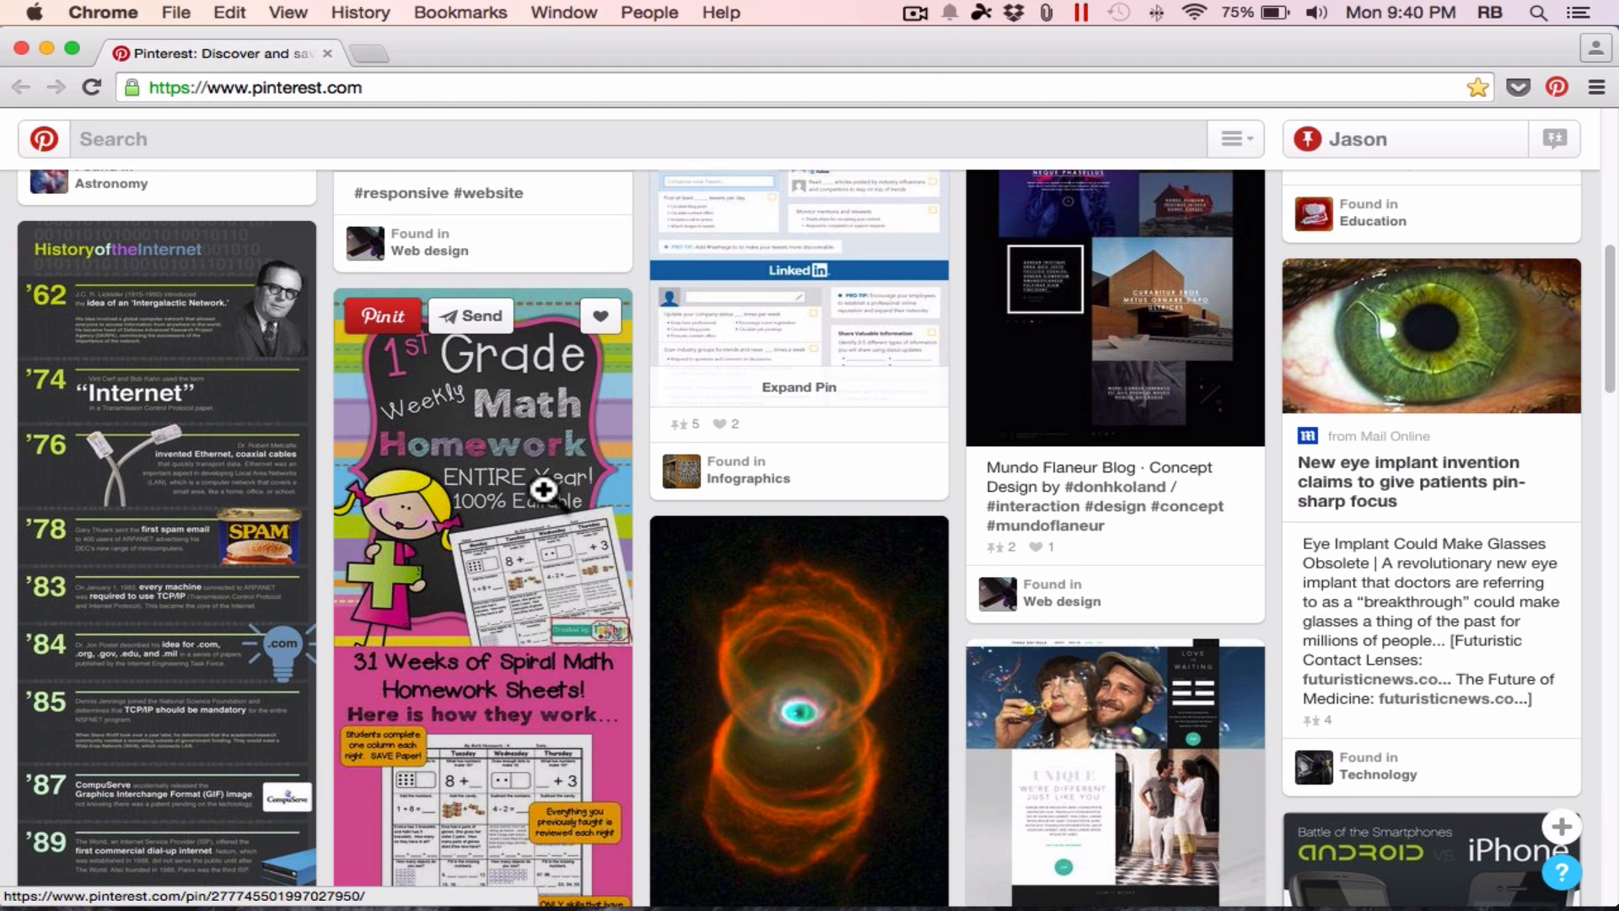
scroll("down", 3)
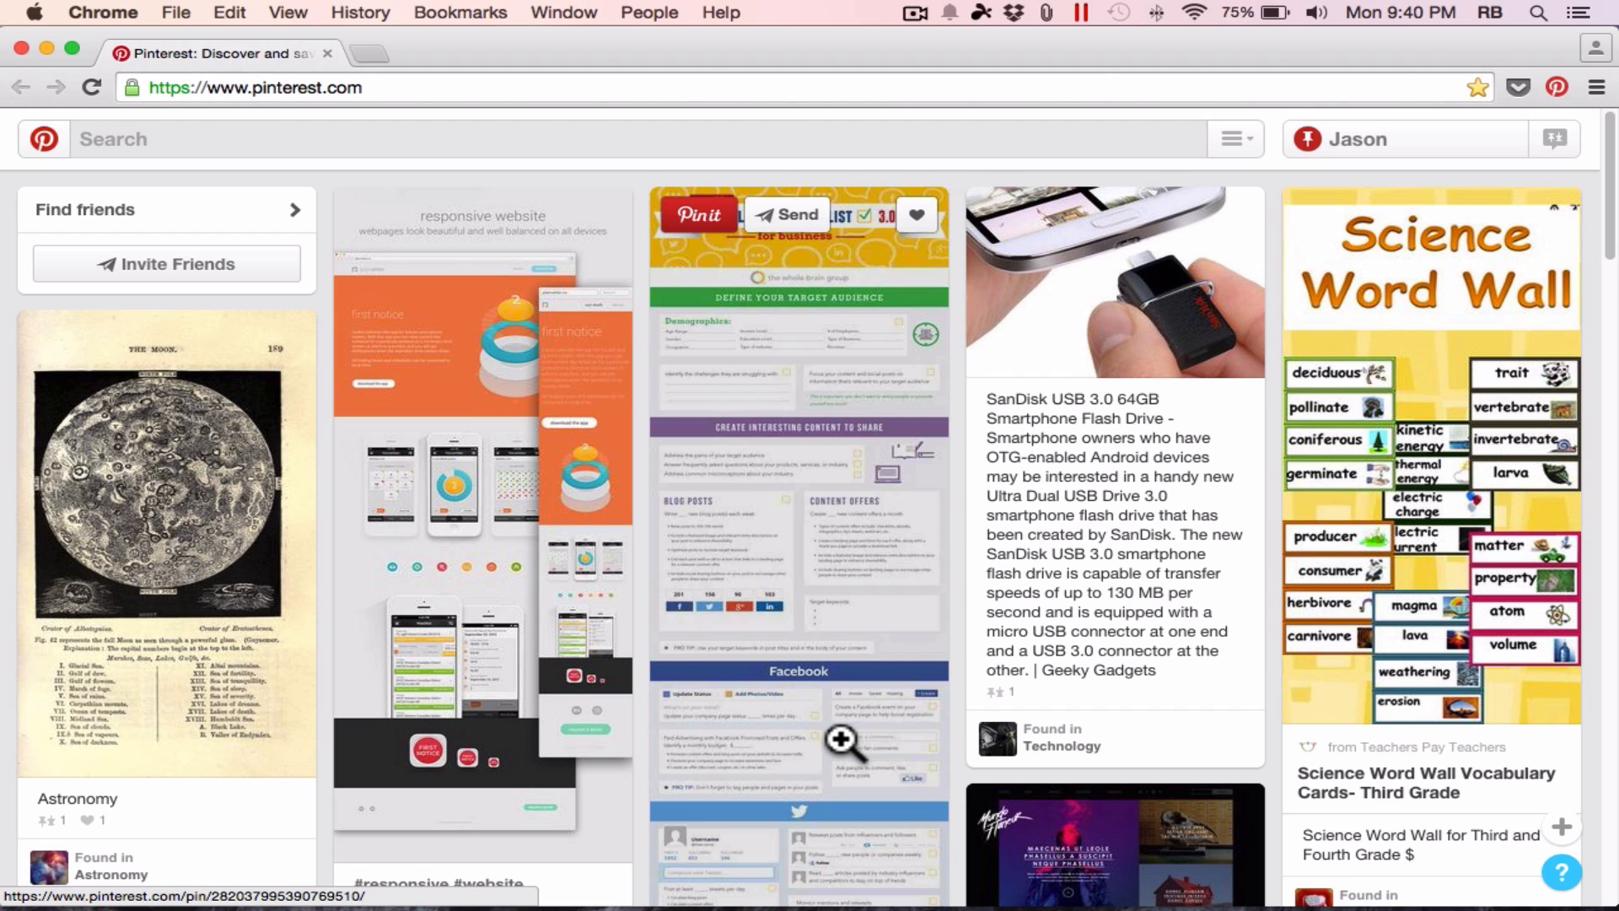
mouse_move(901, 730)
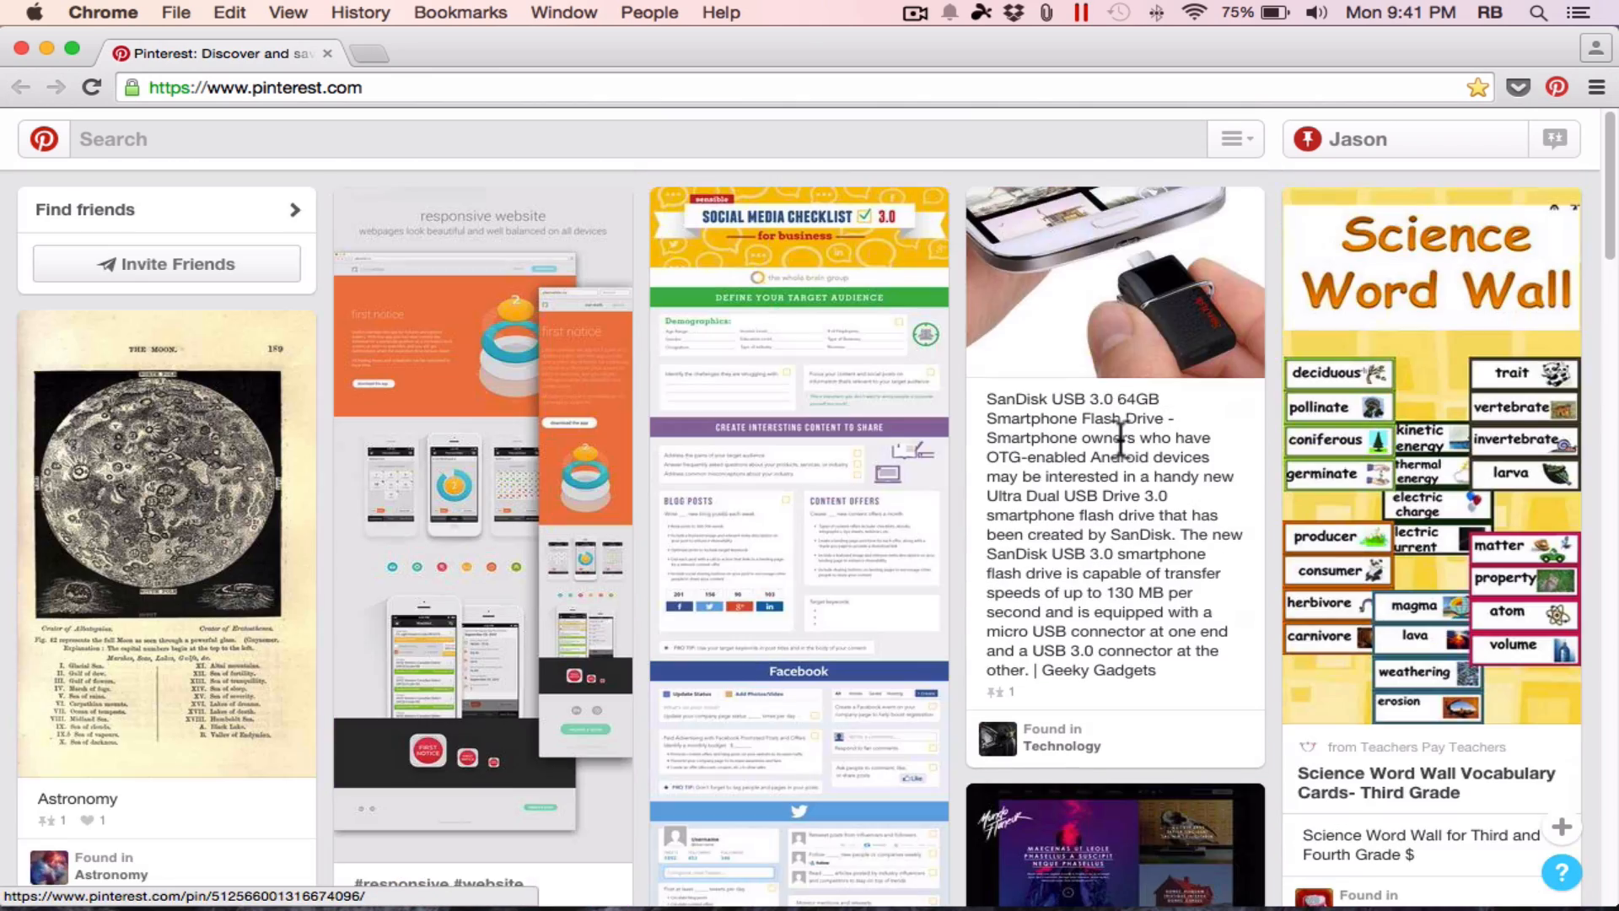
scroll("down", 3)
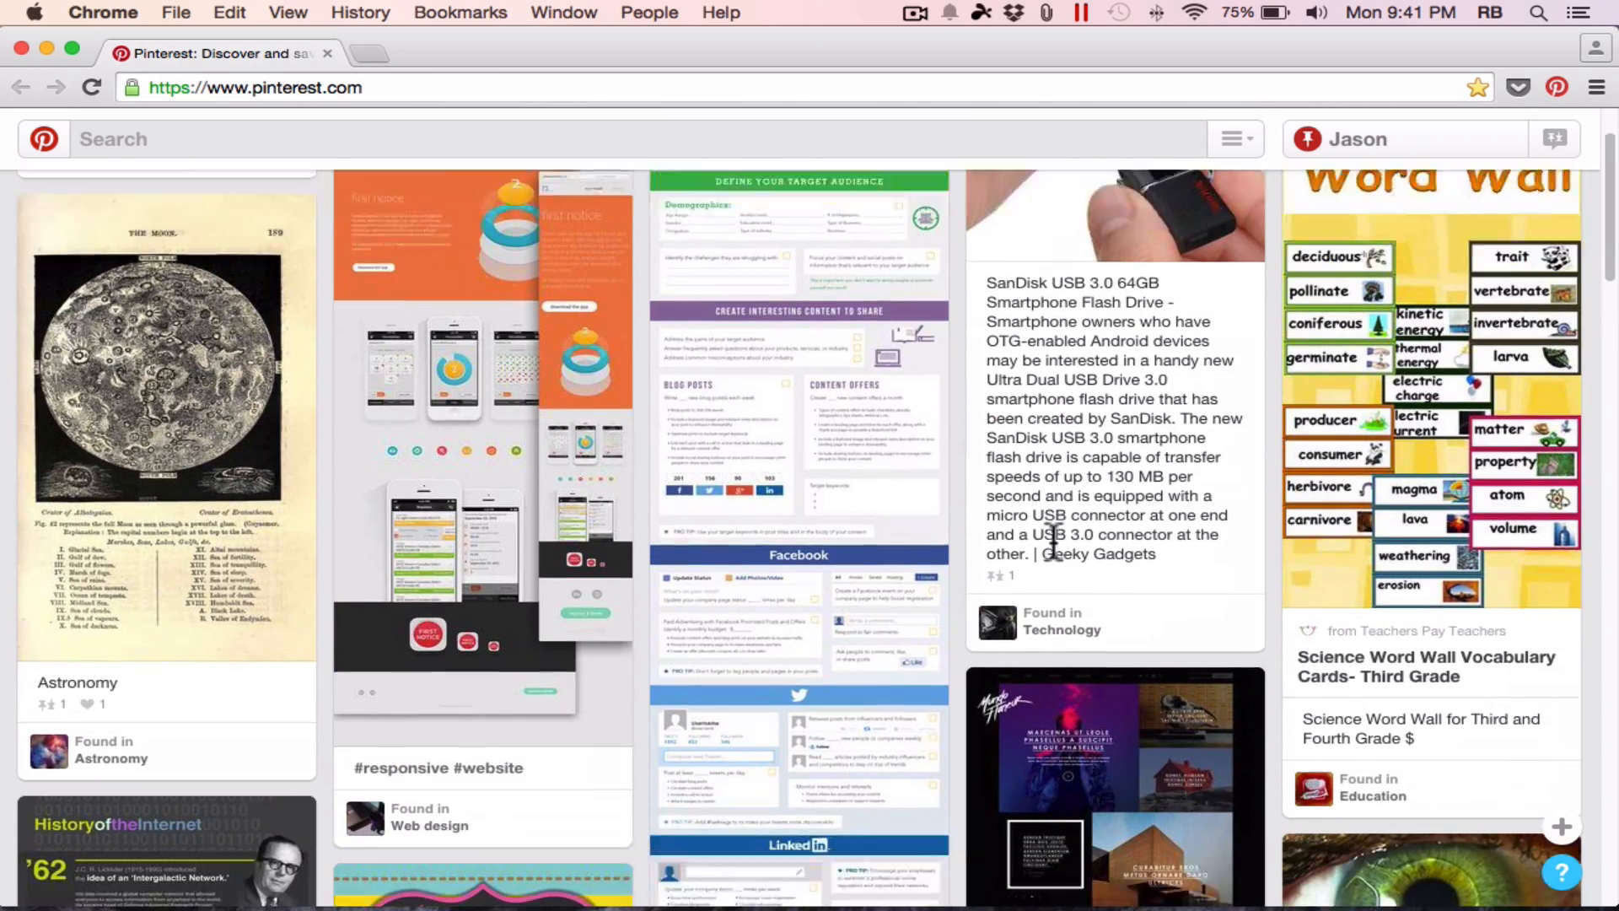
scroll("down", 3)
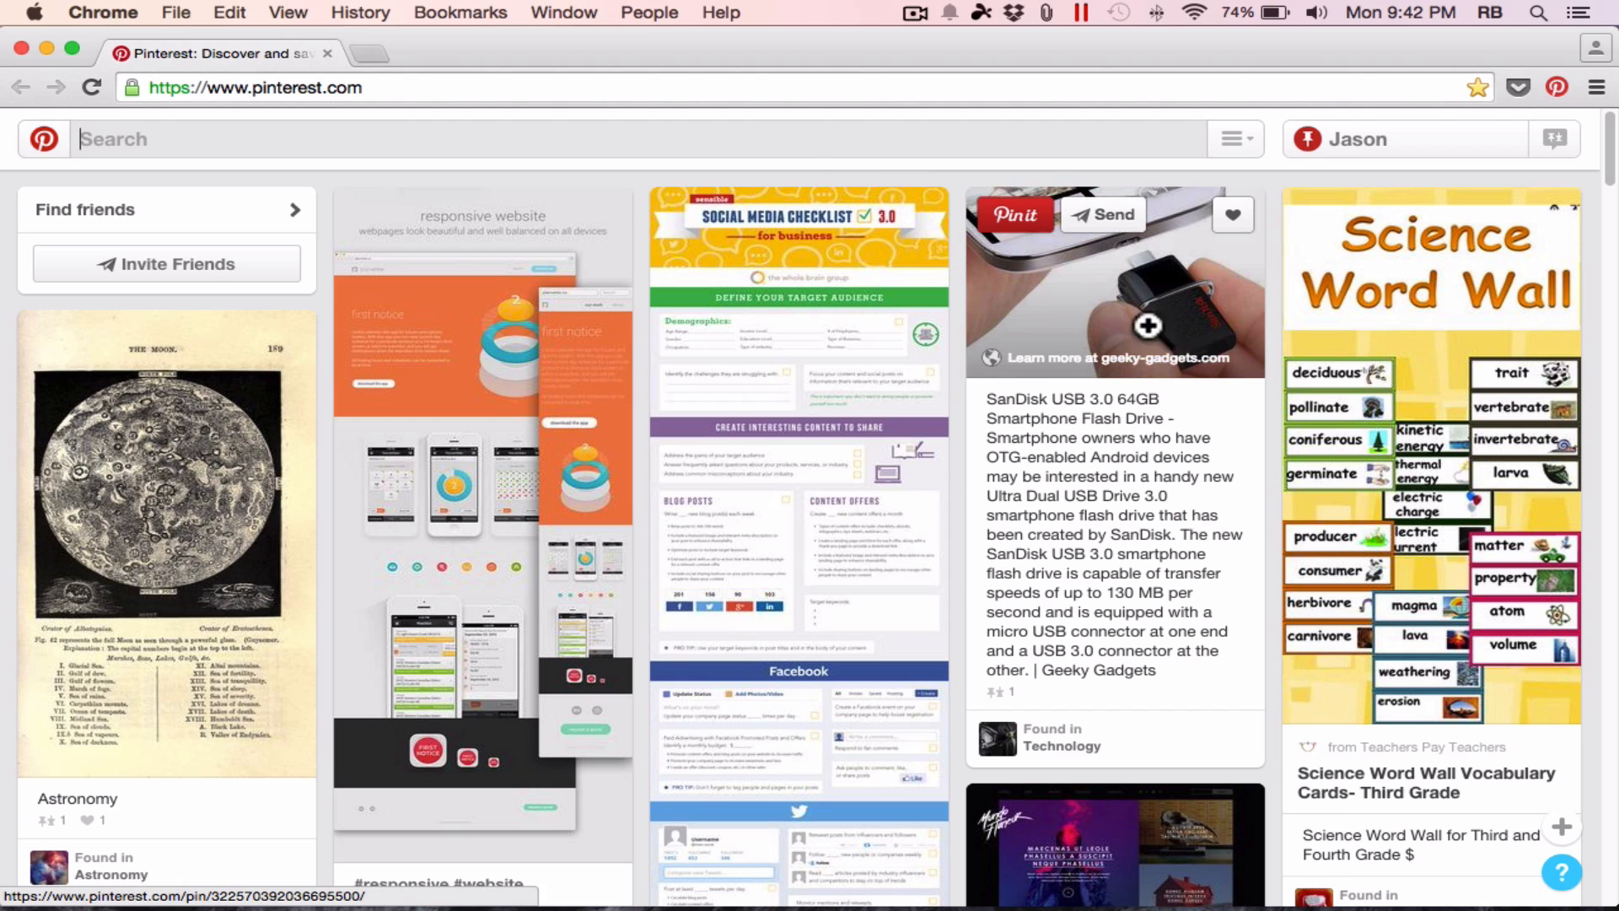
mouse_move(1029, 327)
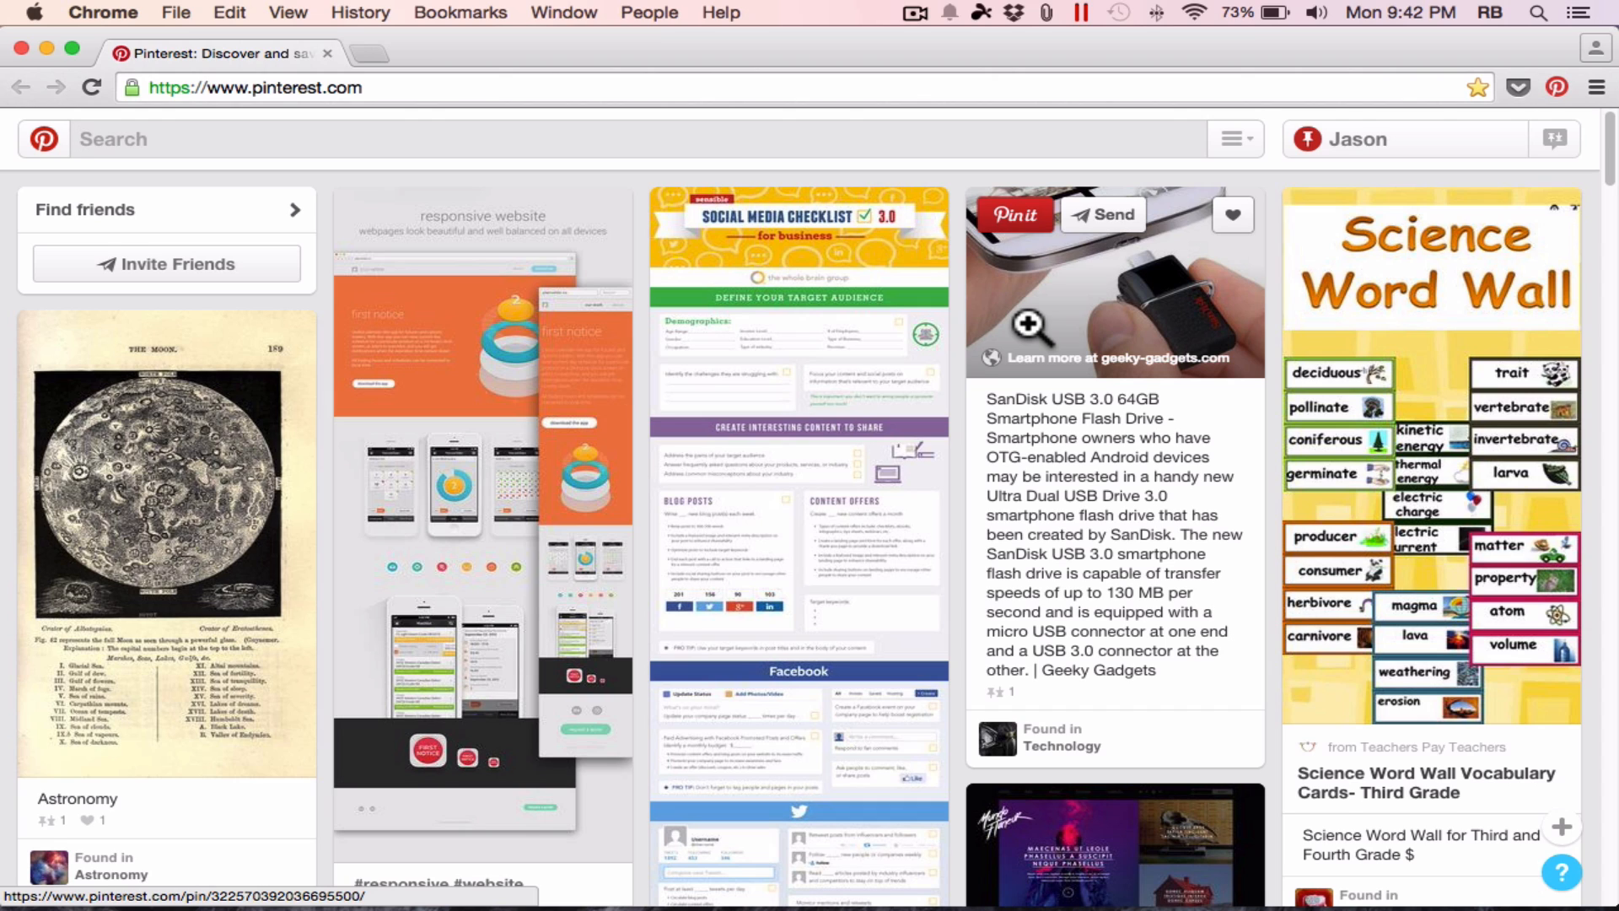
left_click(114, 139)
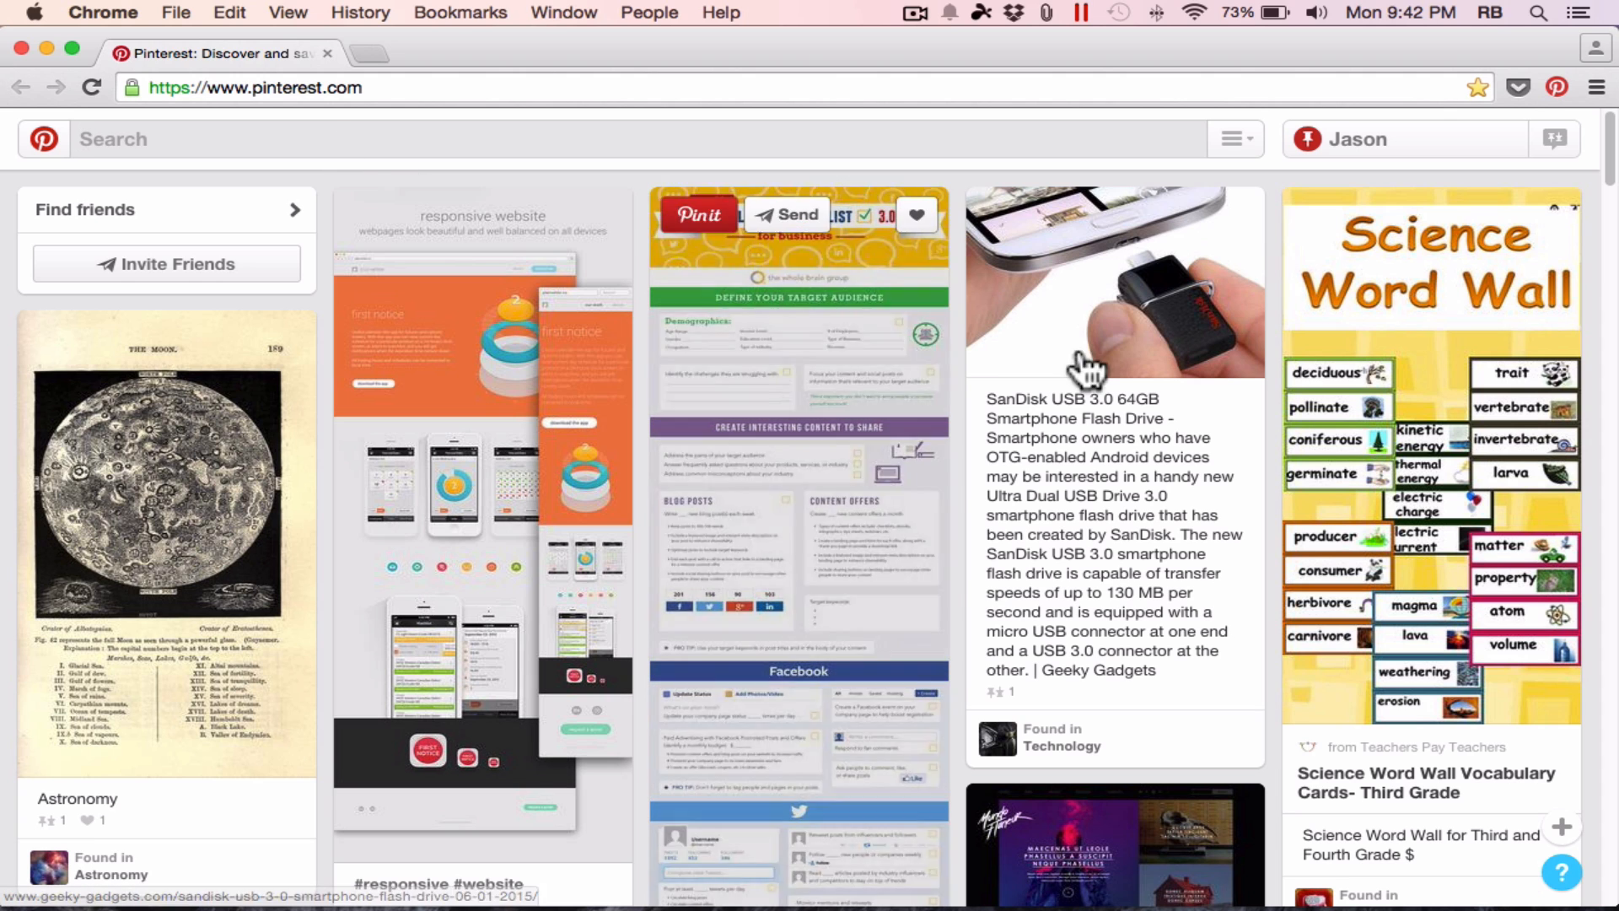
scroll("down", 3)
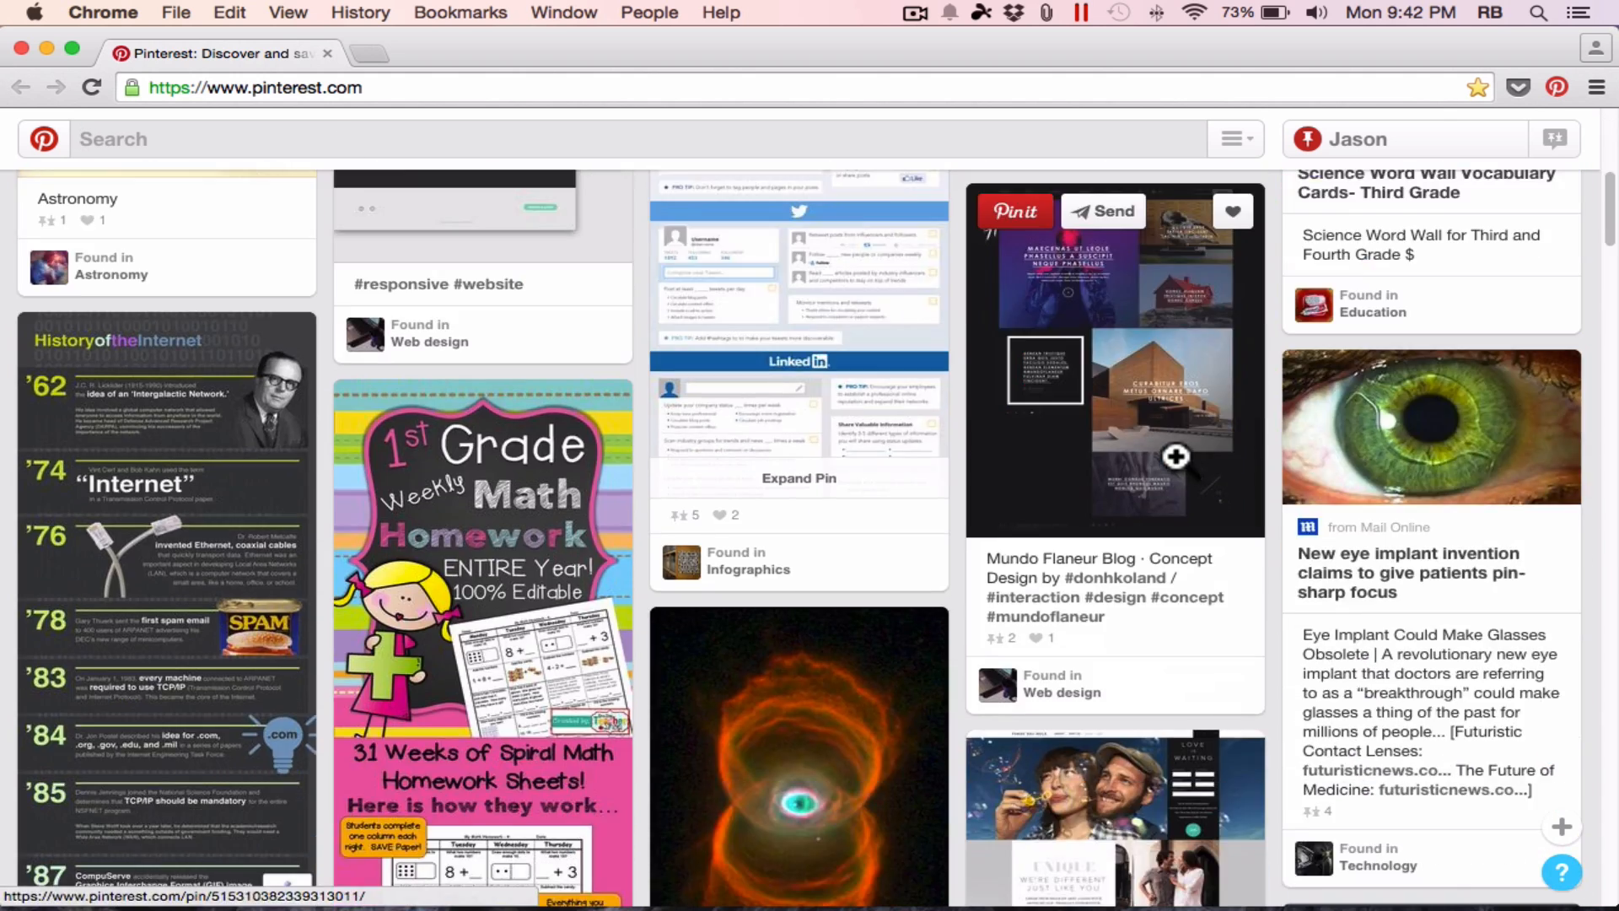
scroll("down", 3)
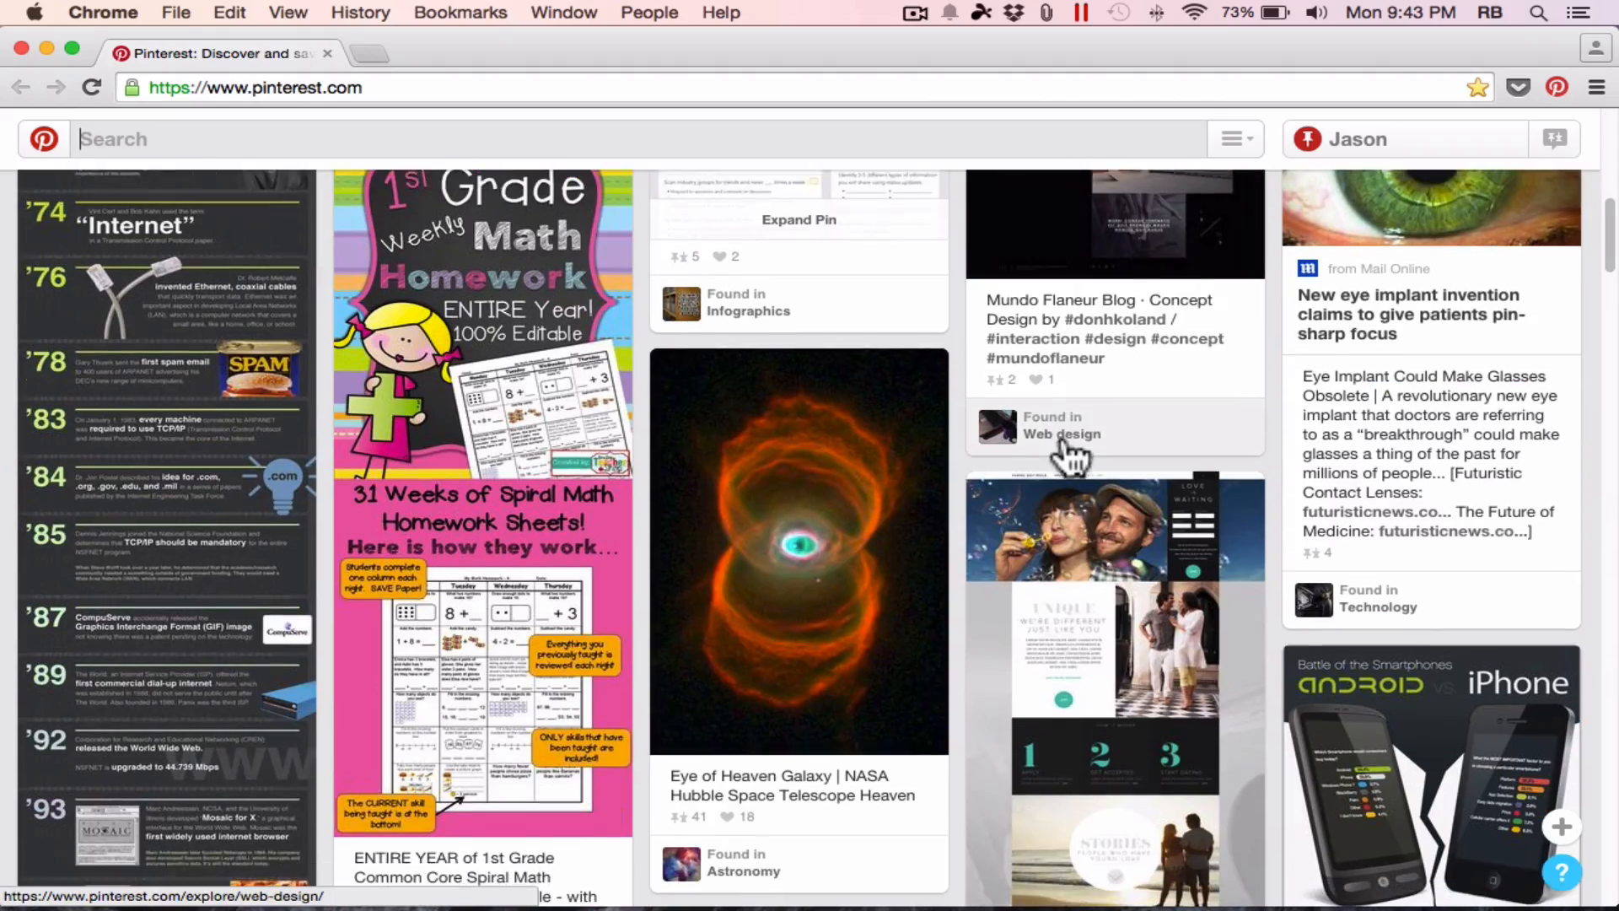
scroll("down", 3)
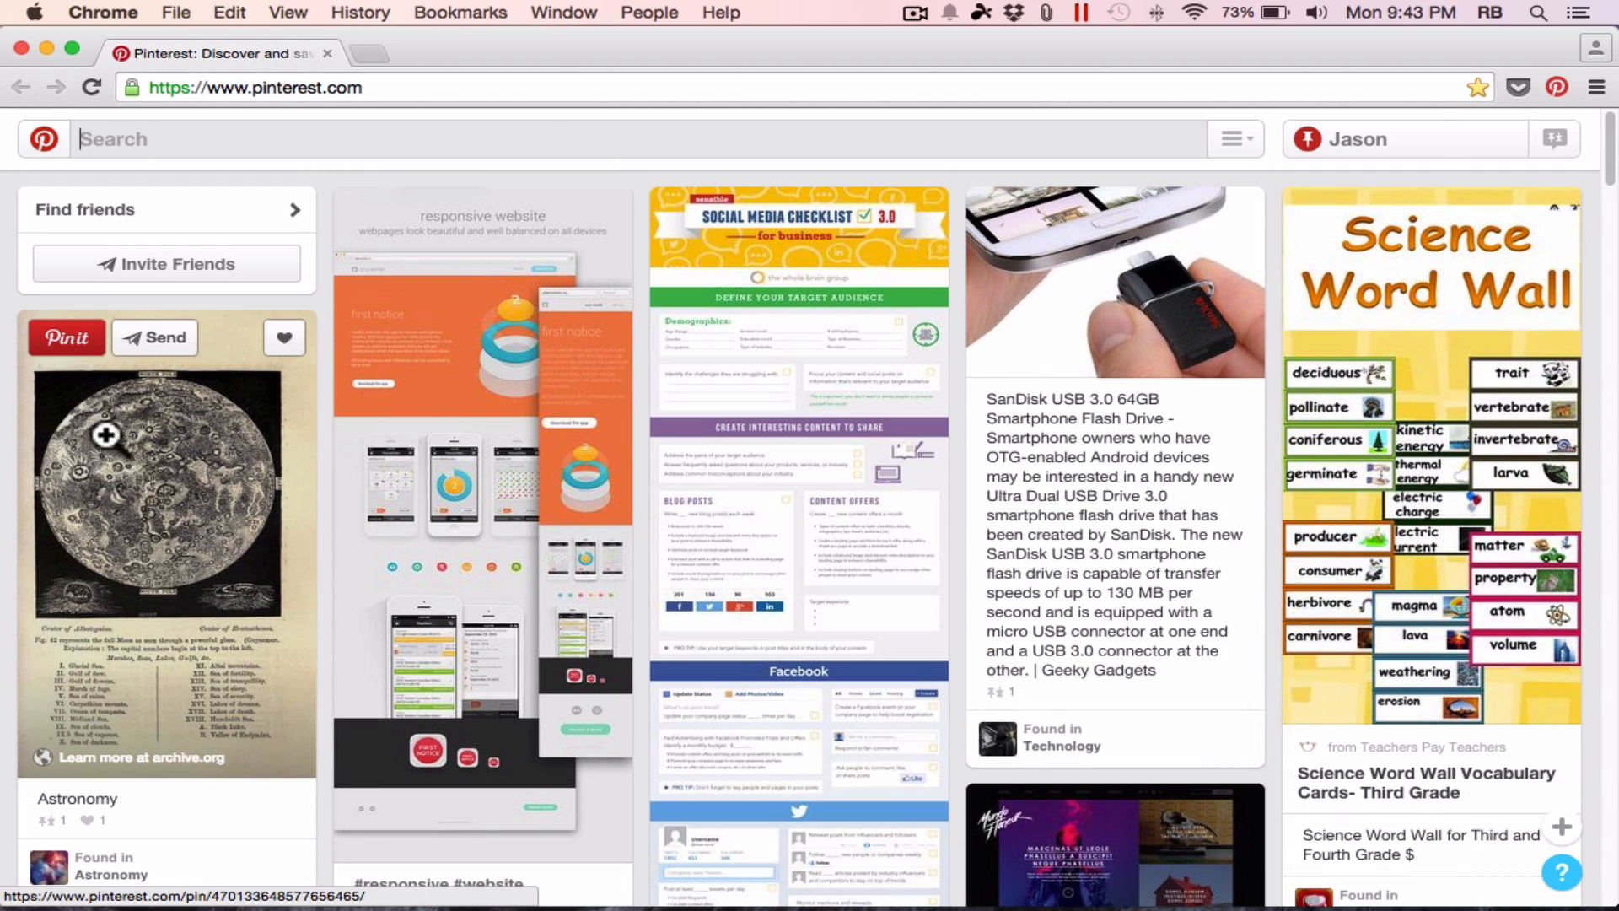
mouse_move(160, 479)
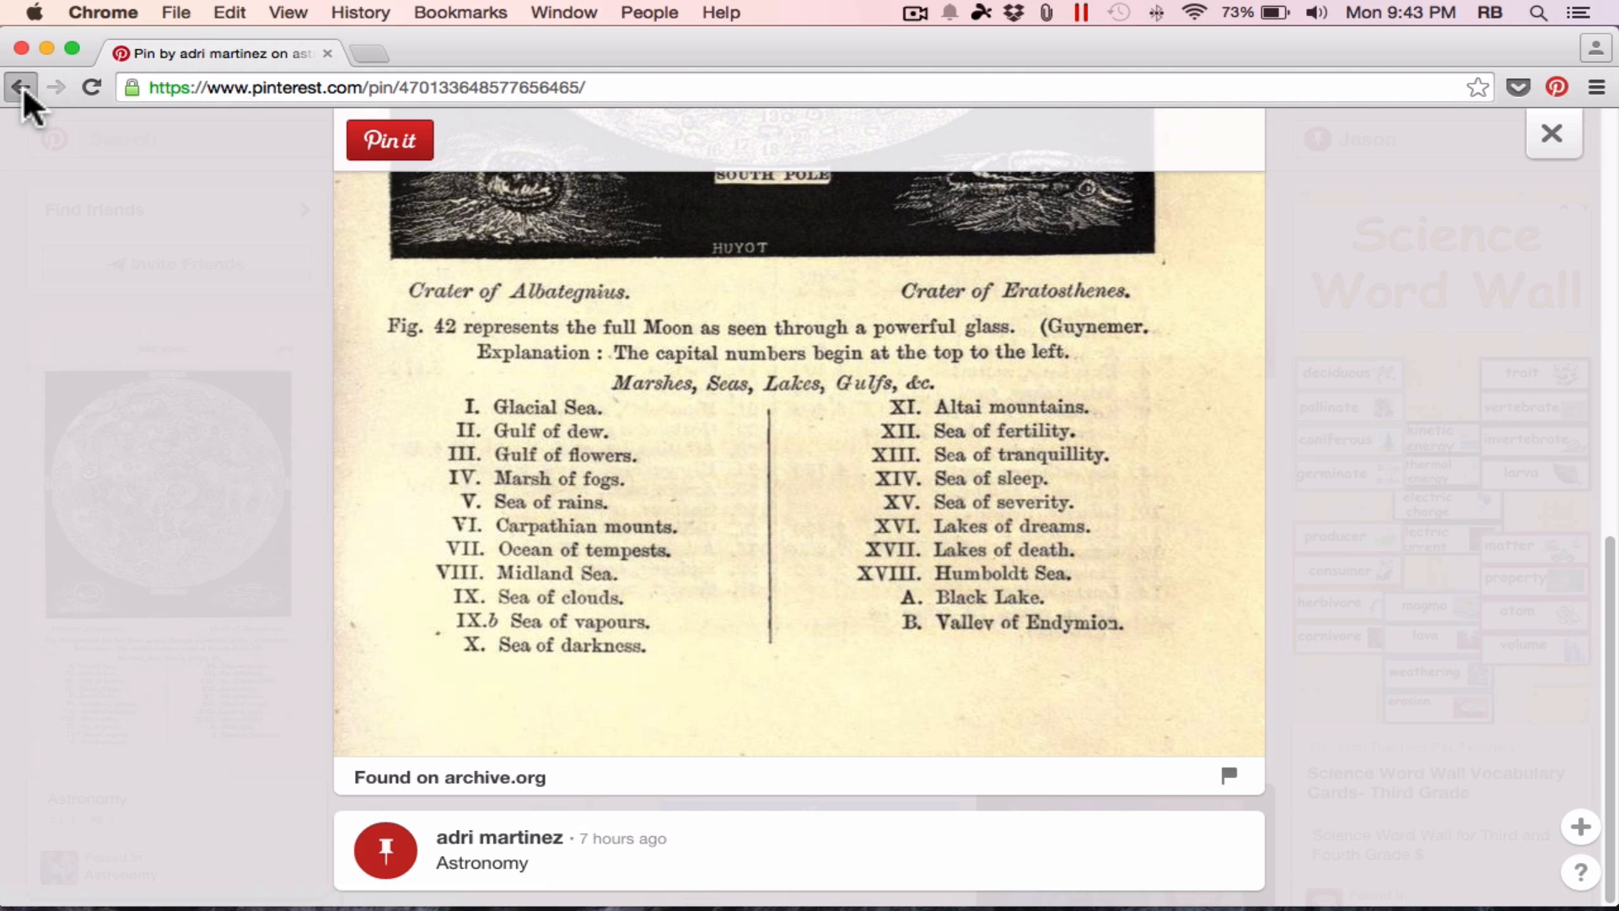
- Open the SanDisk flash drive pin's Geeky Gadgets article, then close that tab
left_click(21, 87)
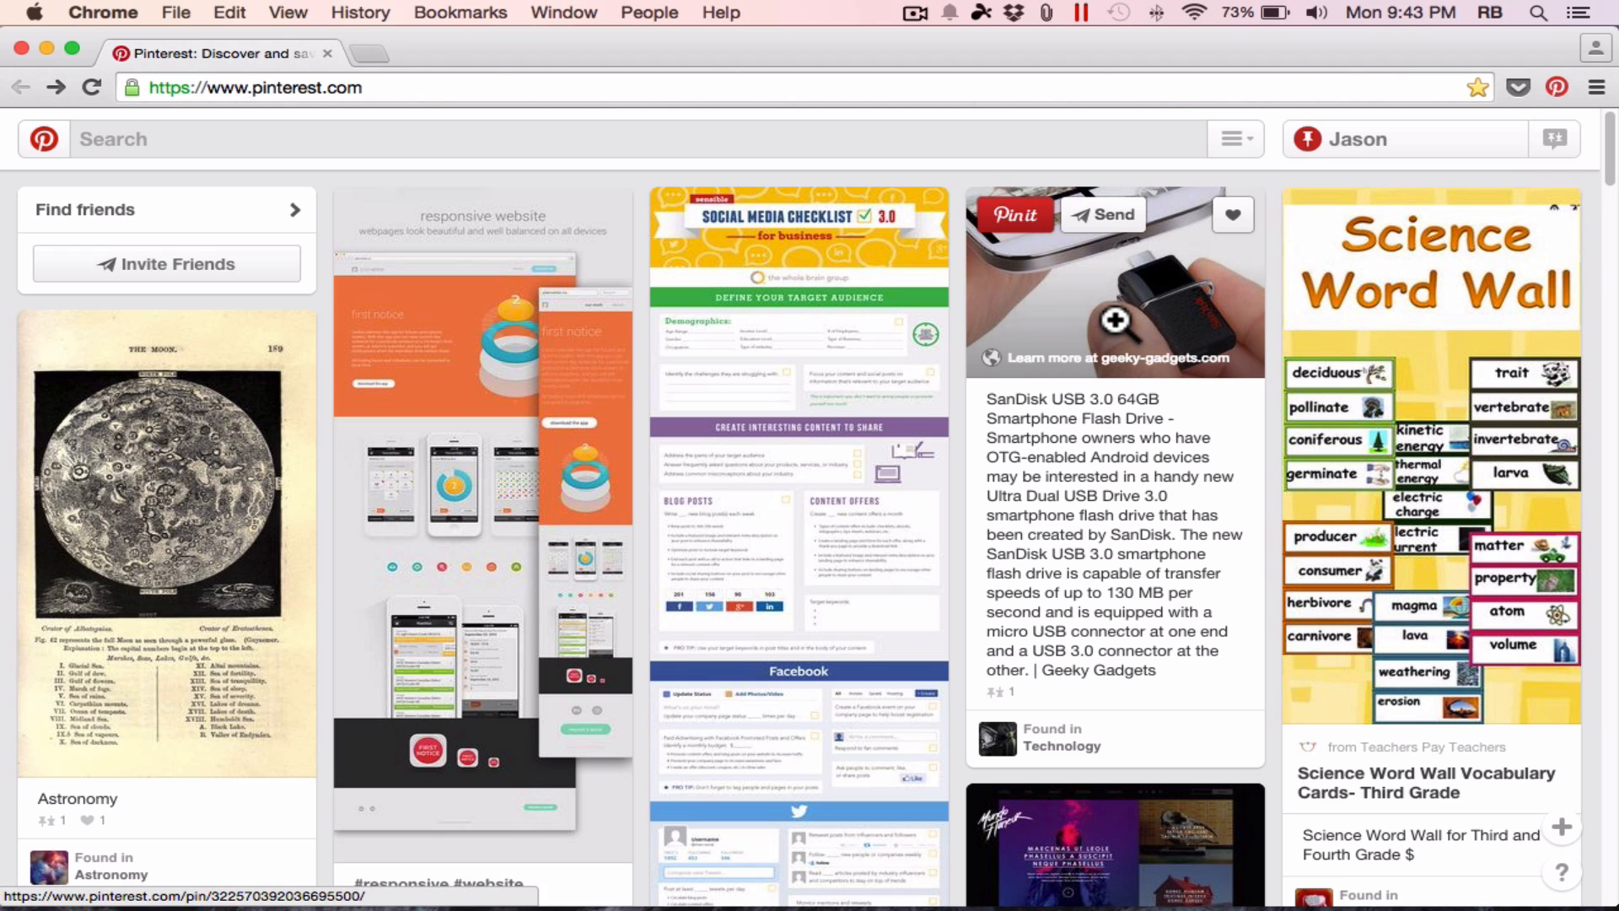
left_click(1113, 279)
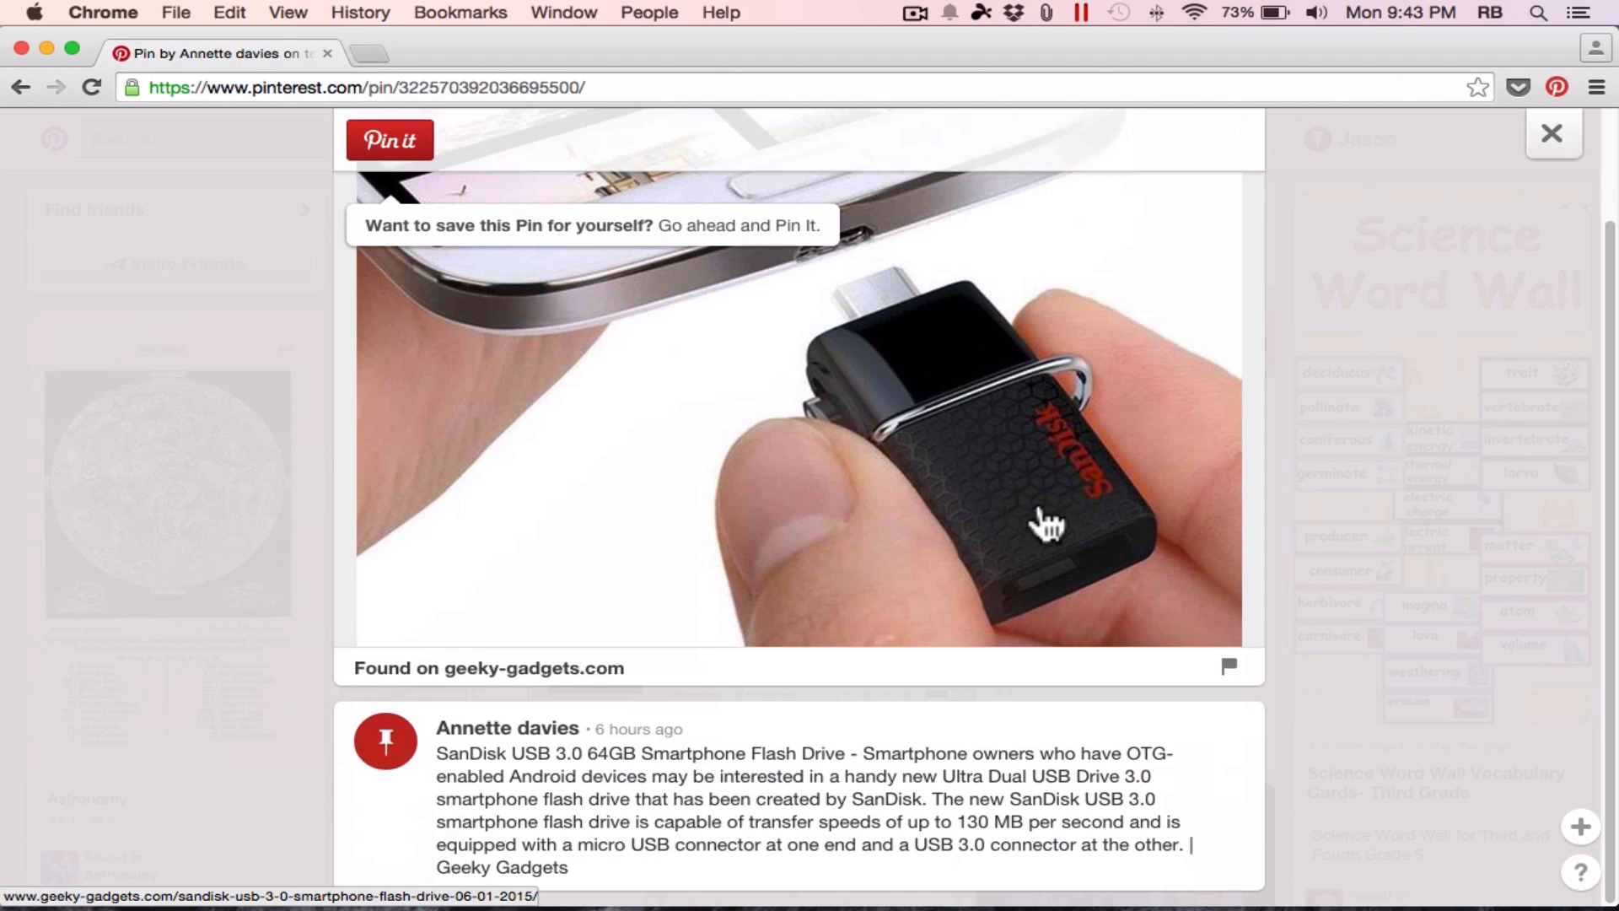
left_click(488, 667)
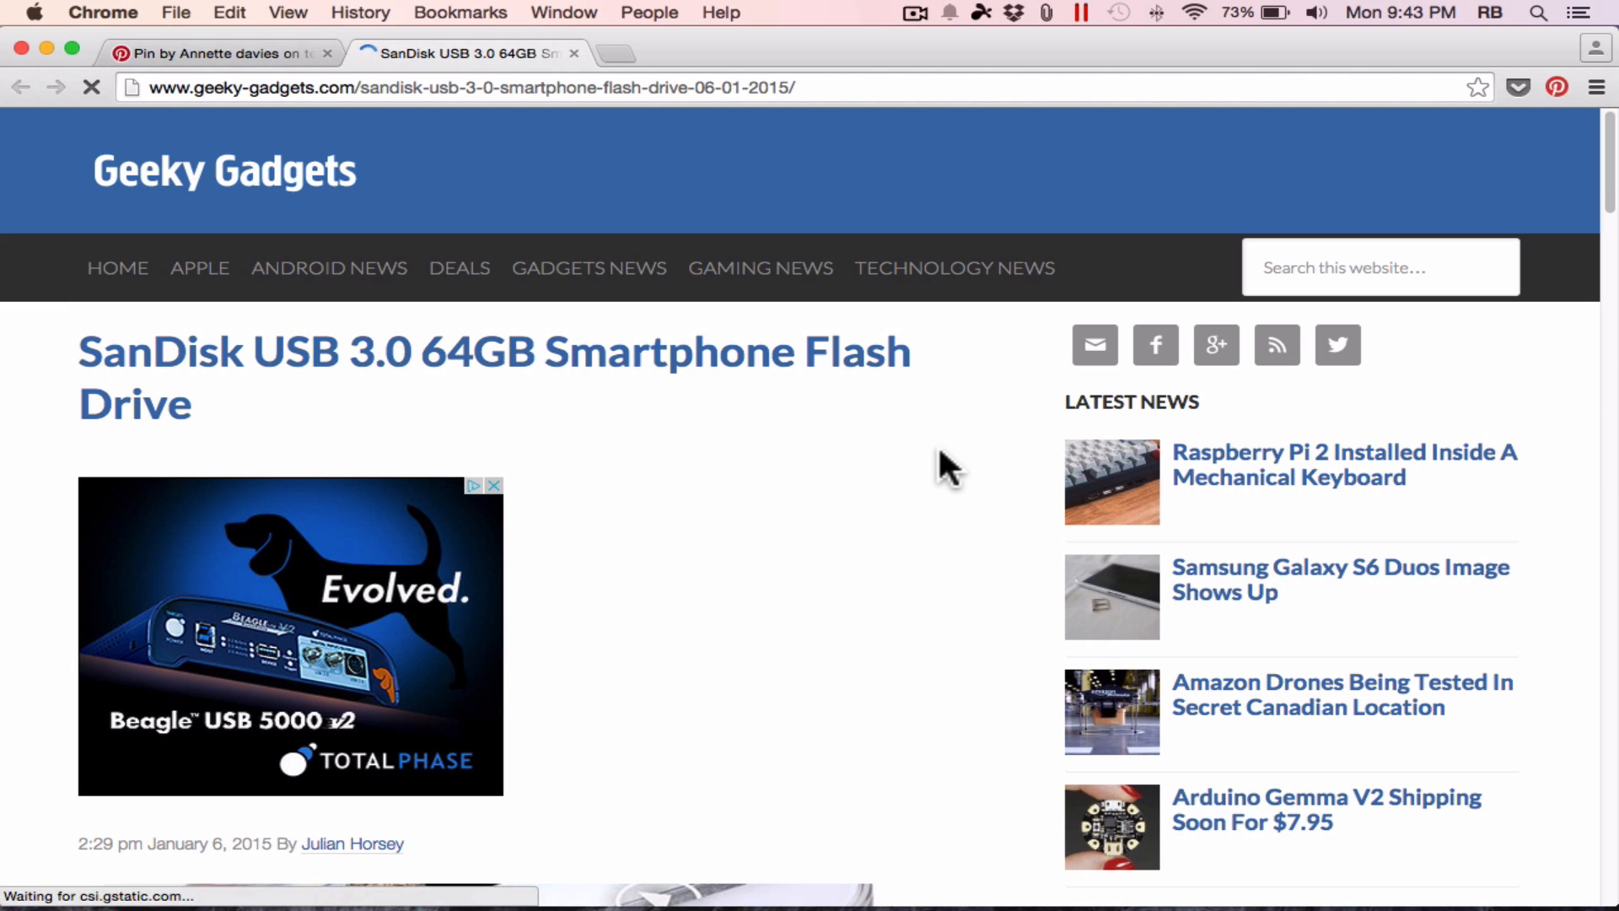
mouse_move(831, 529)
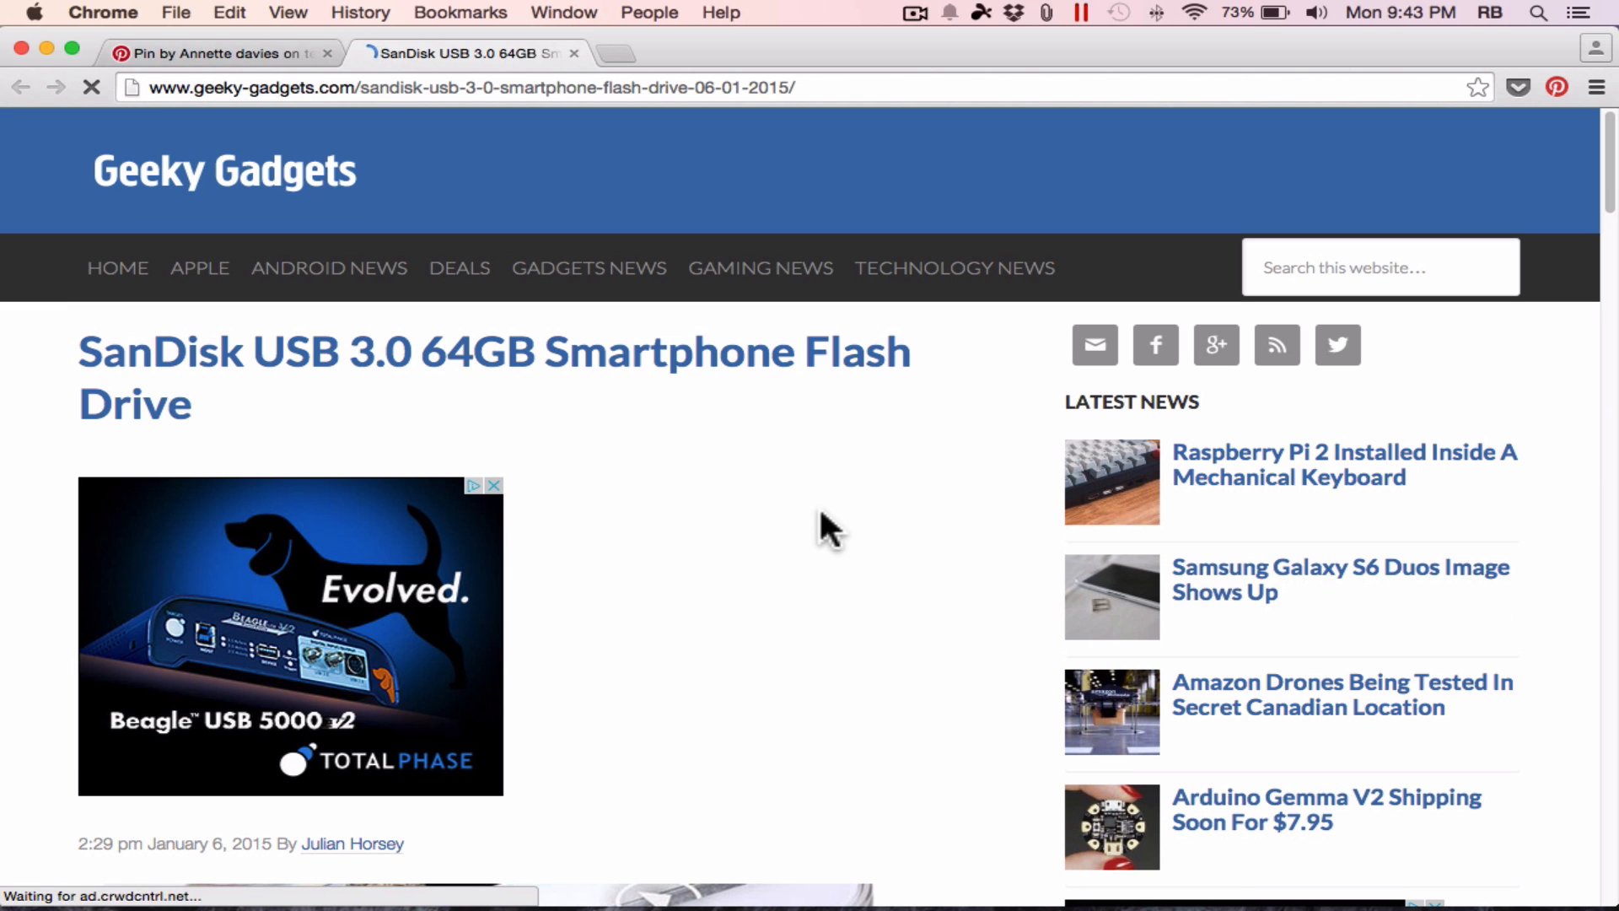
left_click(217, 53)
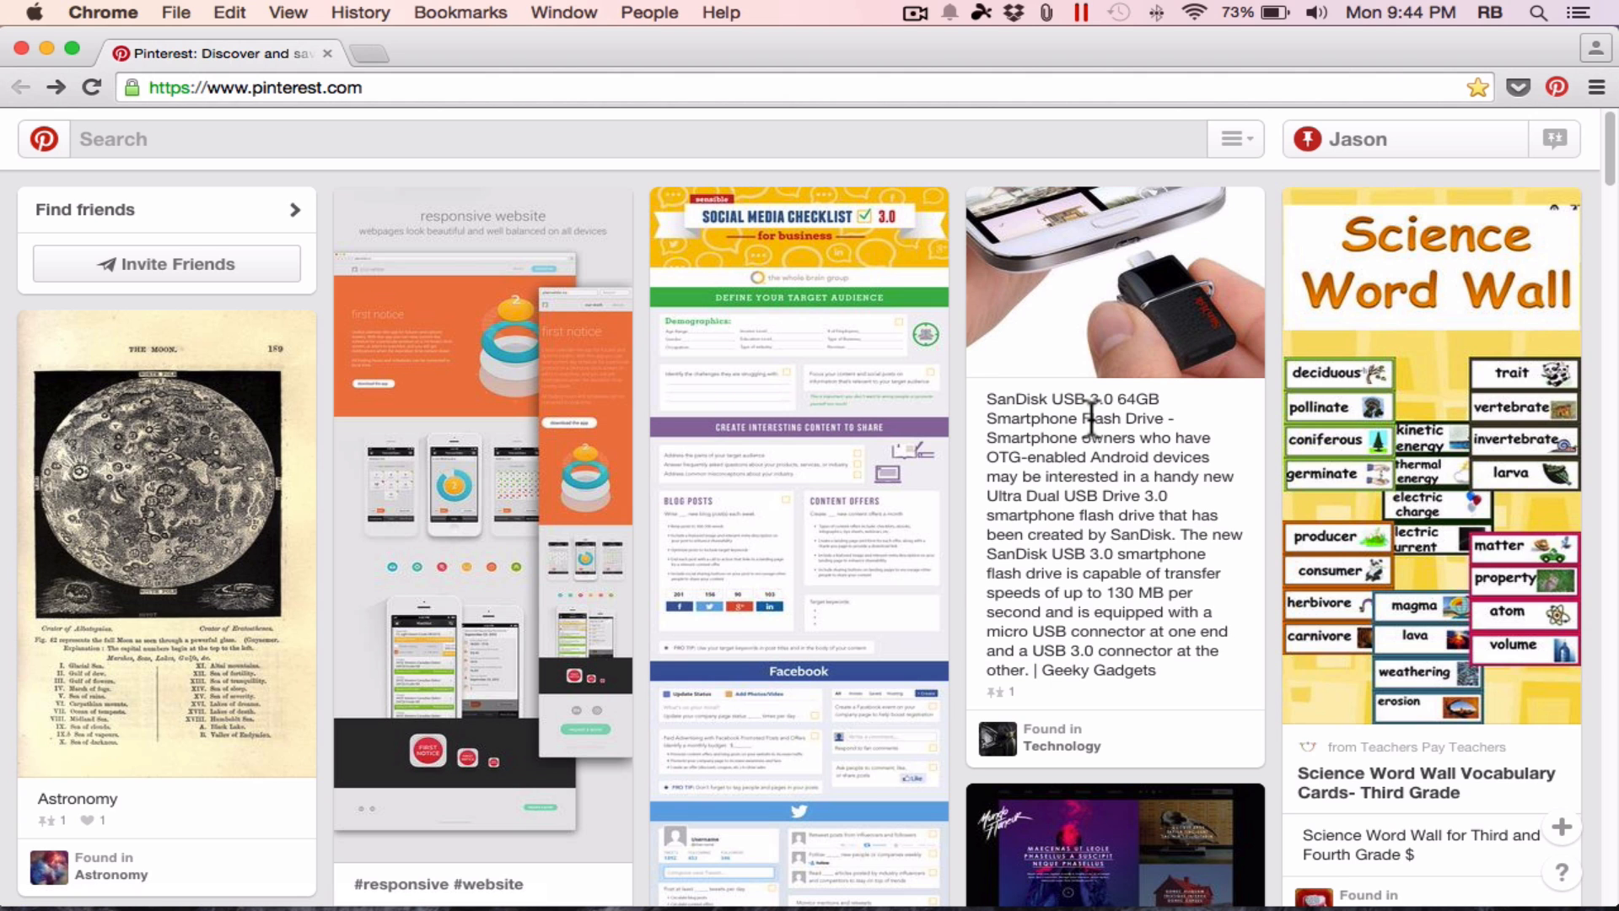
mouse_move(165, 516)
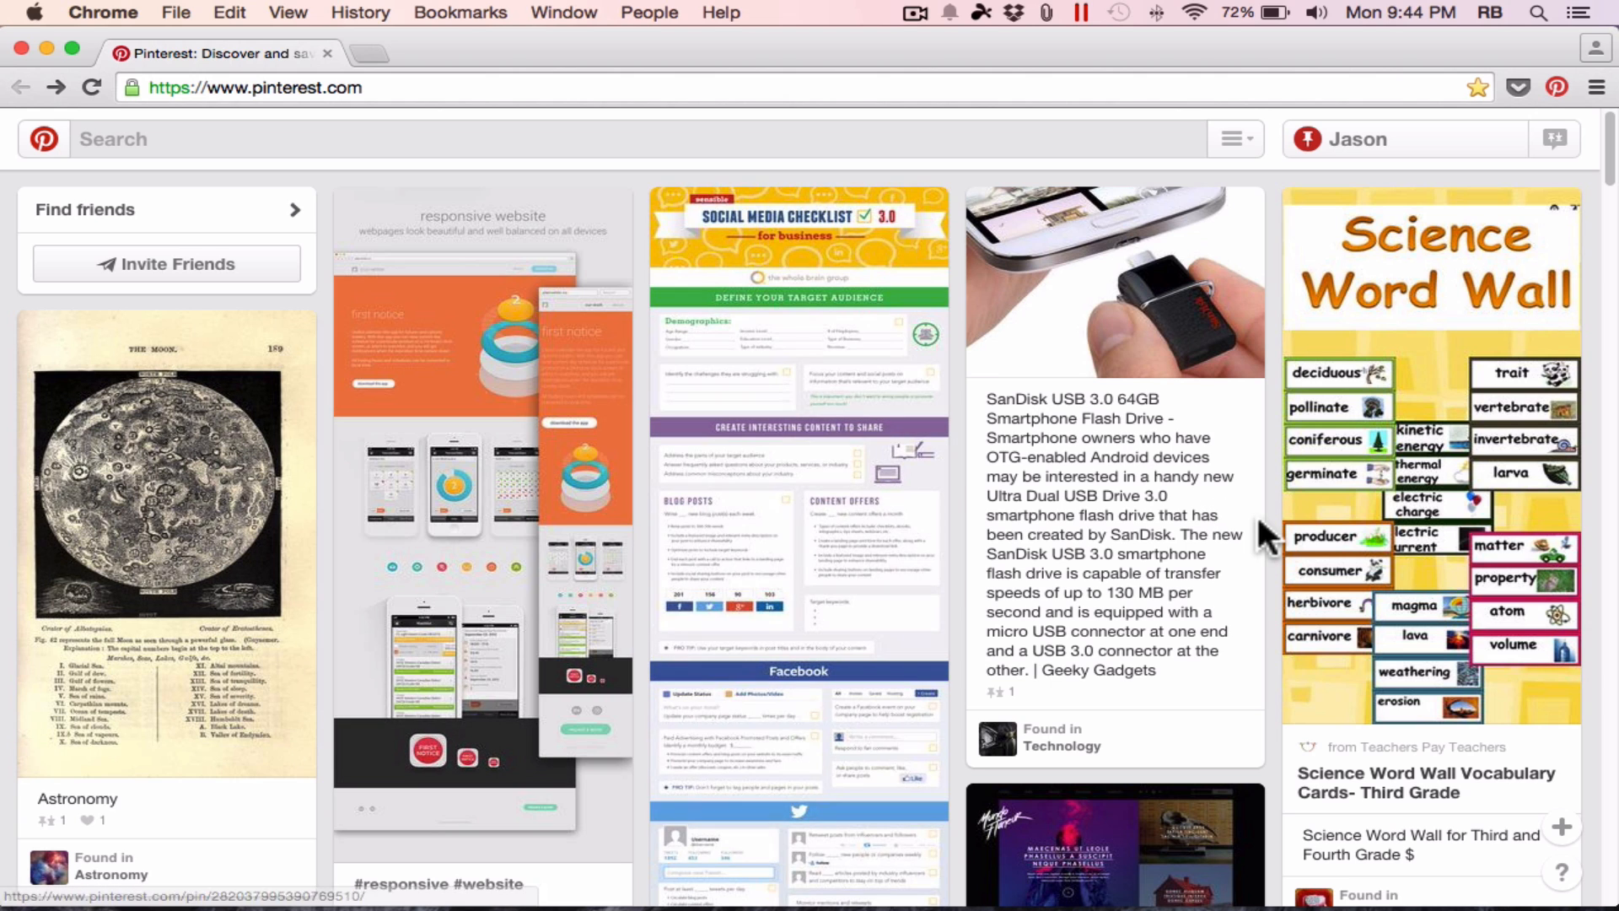
- Scroll down the feed until the Eye of Heaven Galaxy pin is visible
scroll("down", 3)
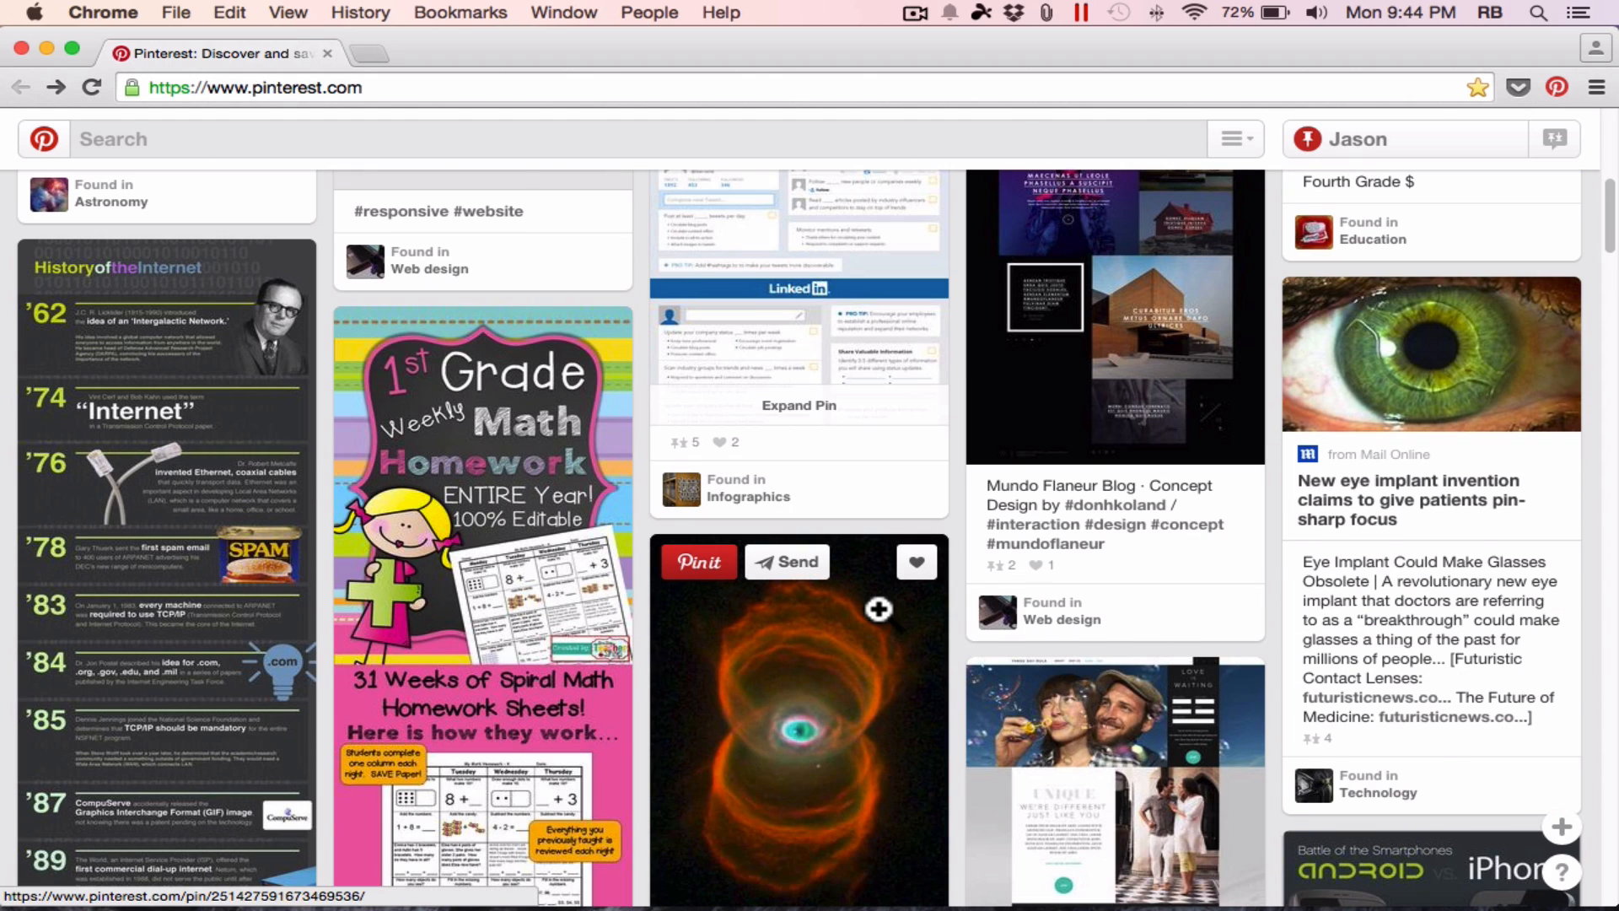
scroll("down", 3)
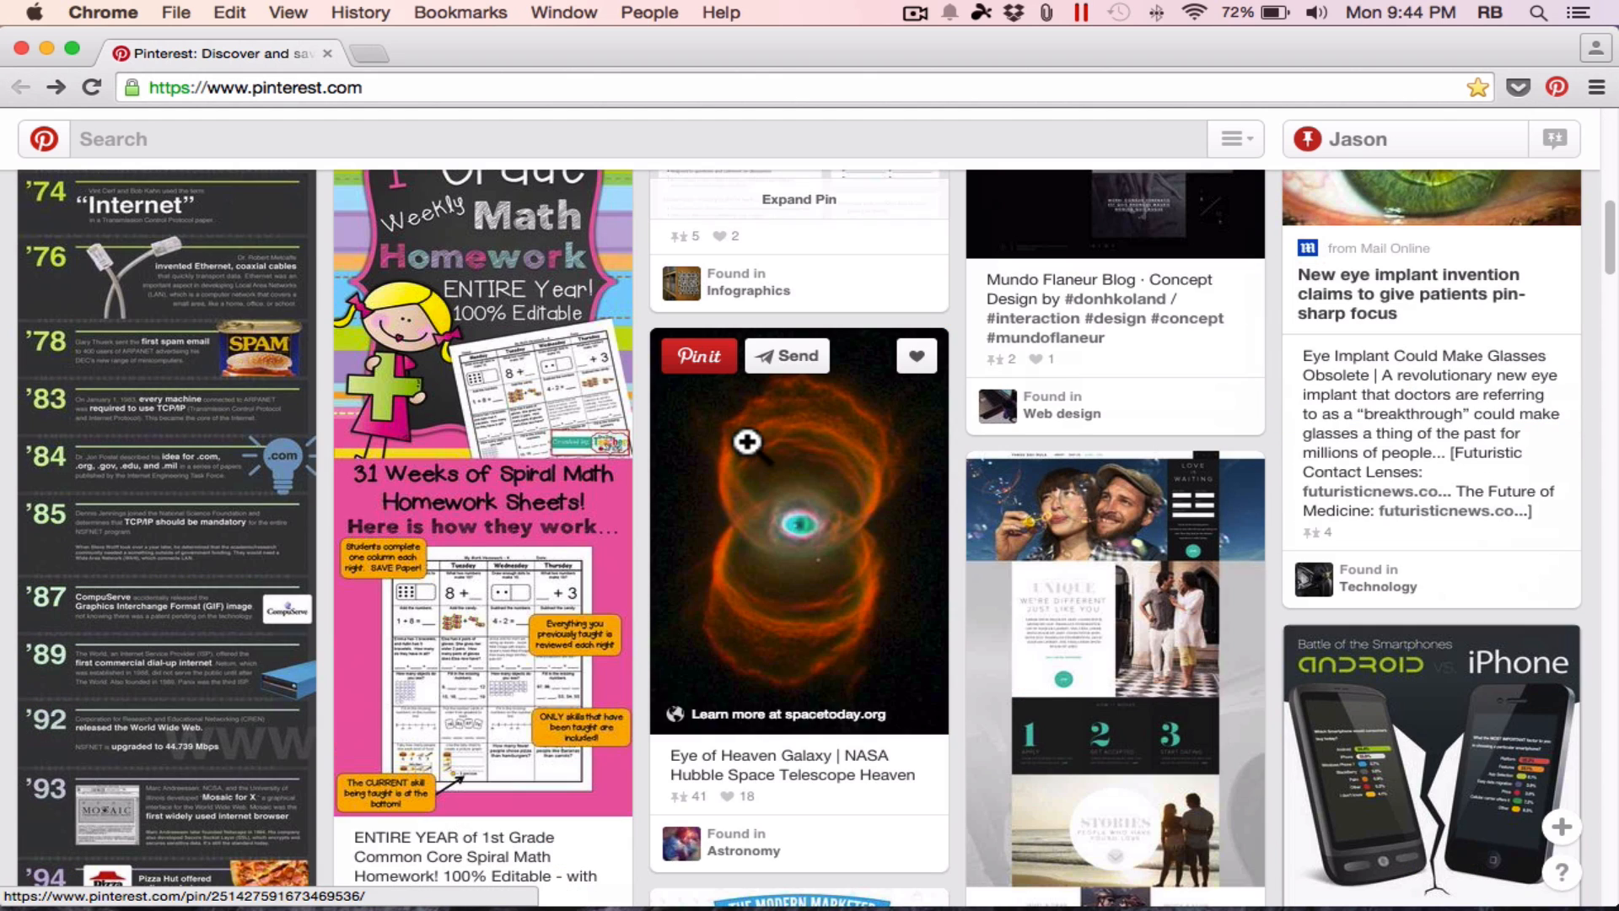
mouse_move(688, 401)
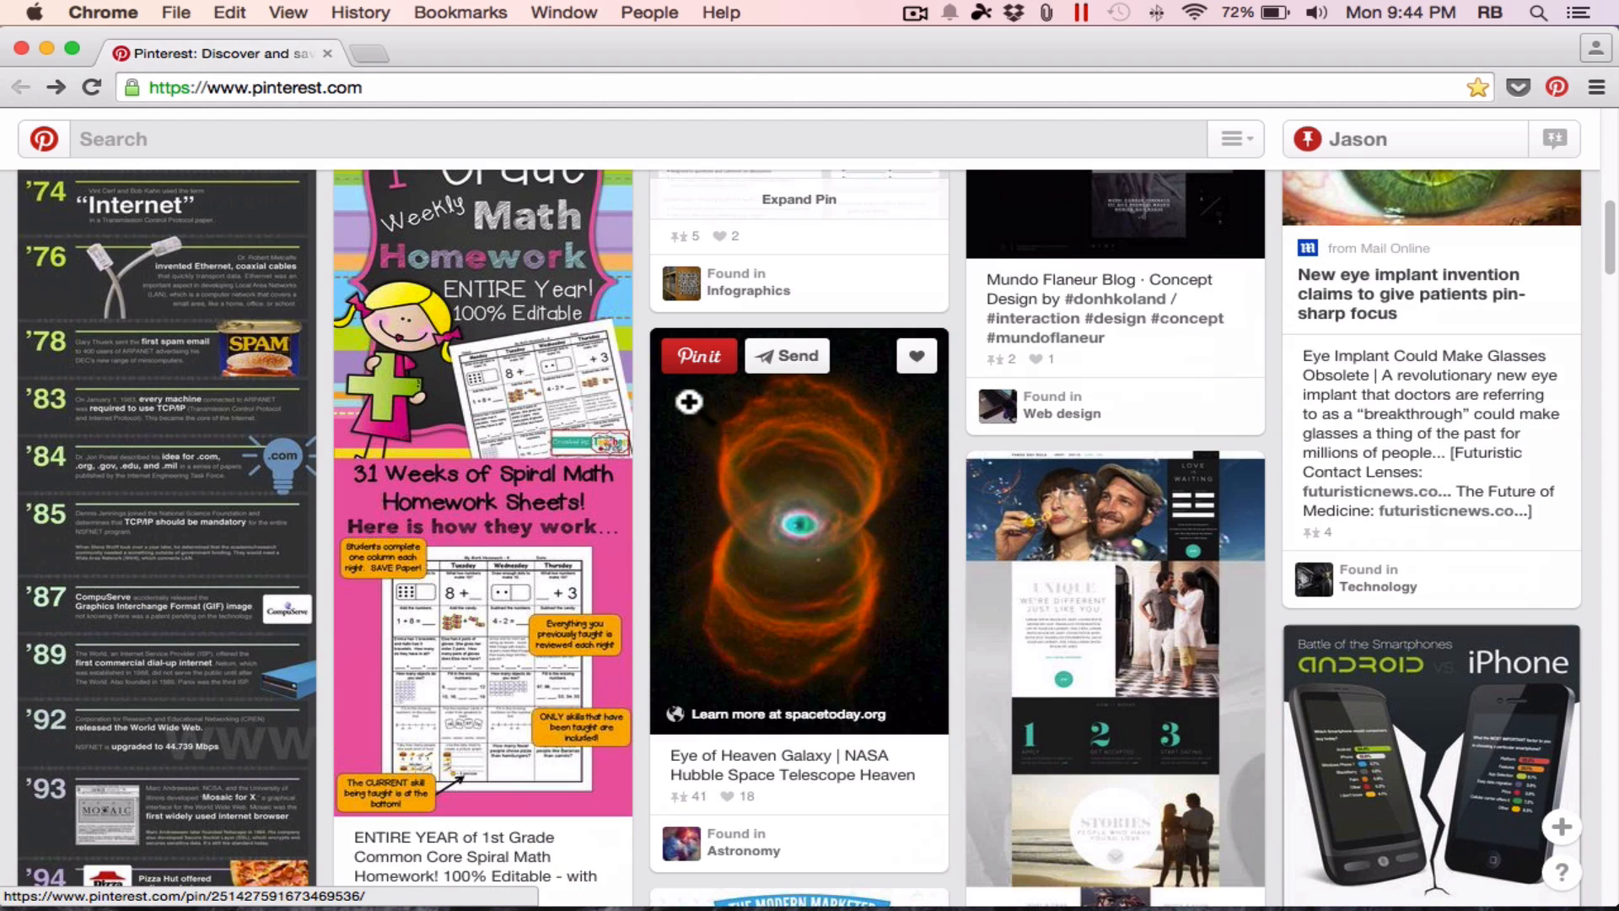
mouse_move(704, 363)
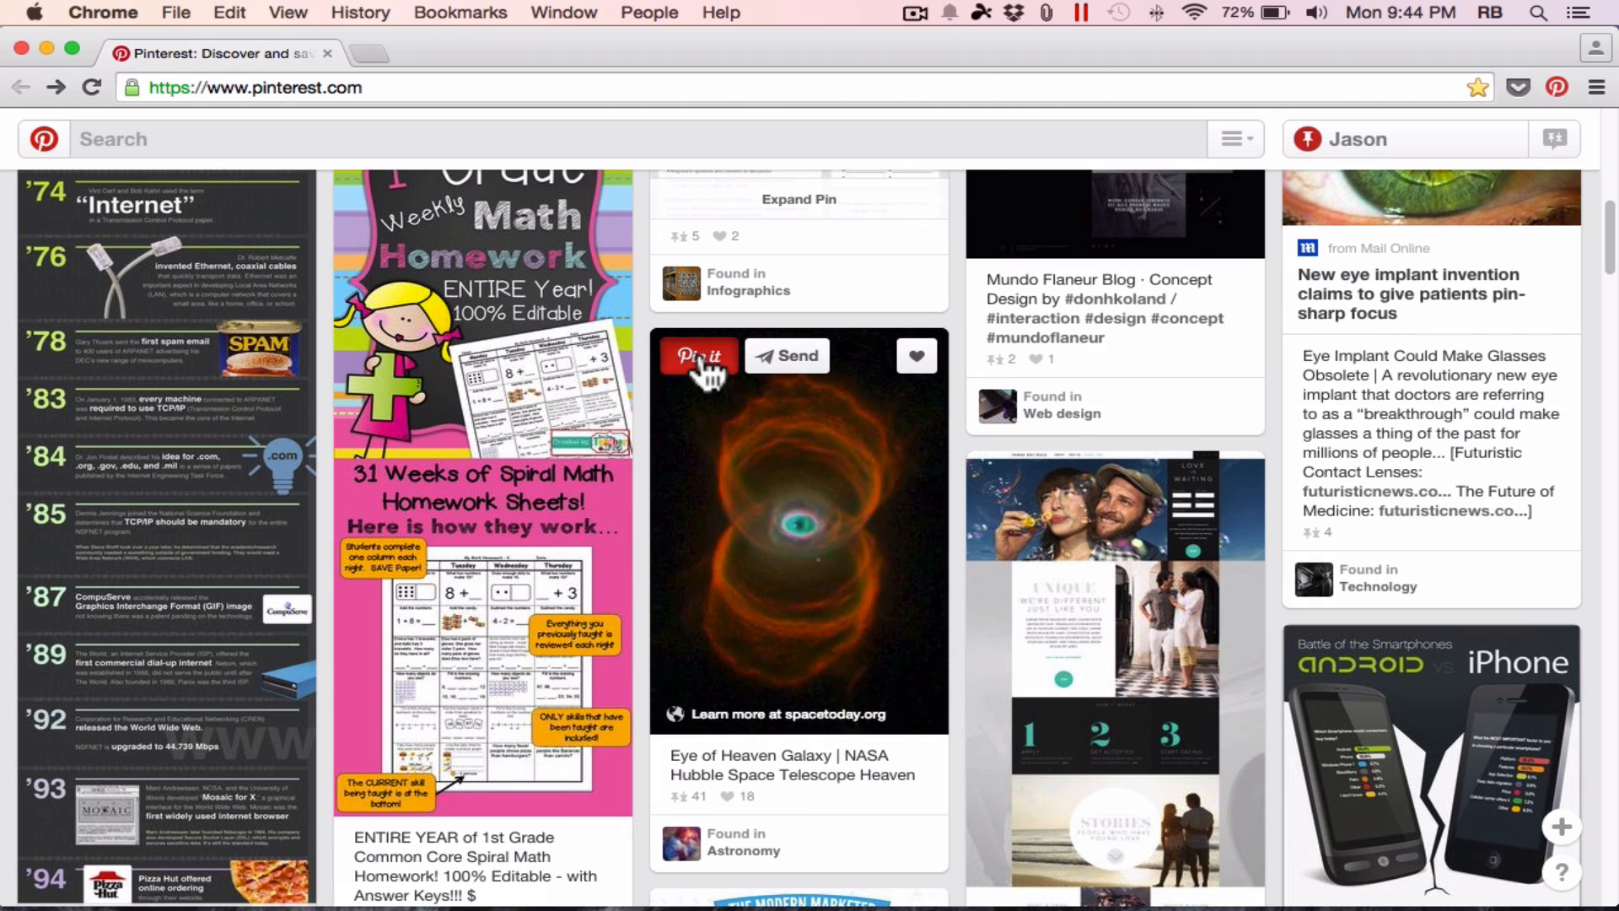
- Pin the Eye of Heaven Galaxy pin and start a board name with 'Sc'
left_click(697, 354)
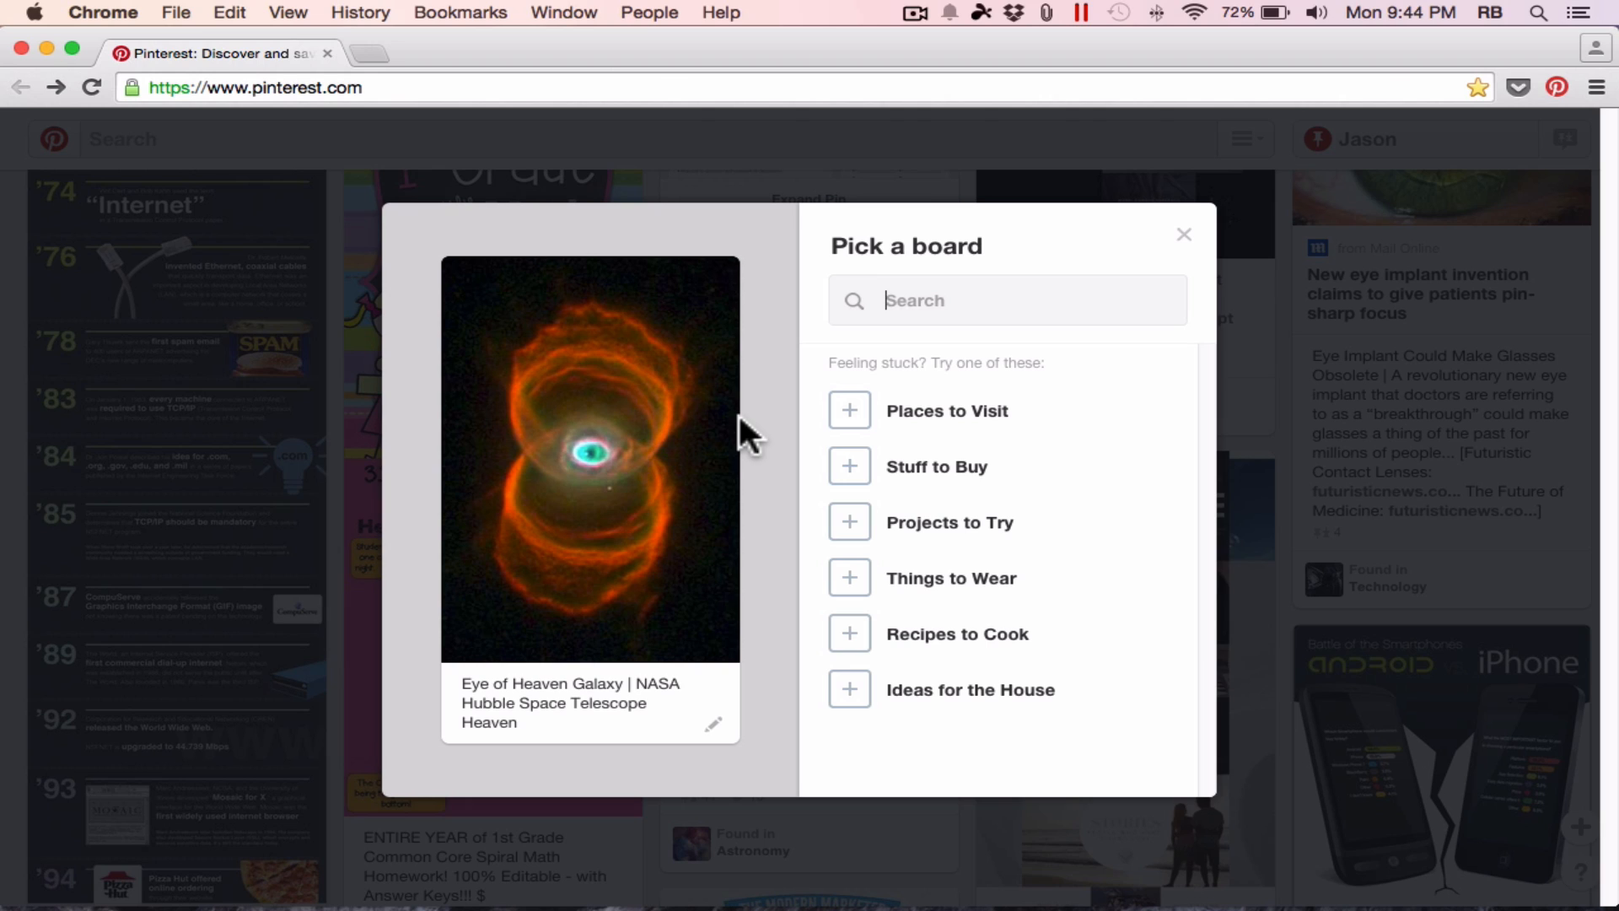
mouse_move(846, 423)
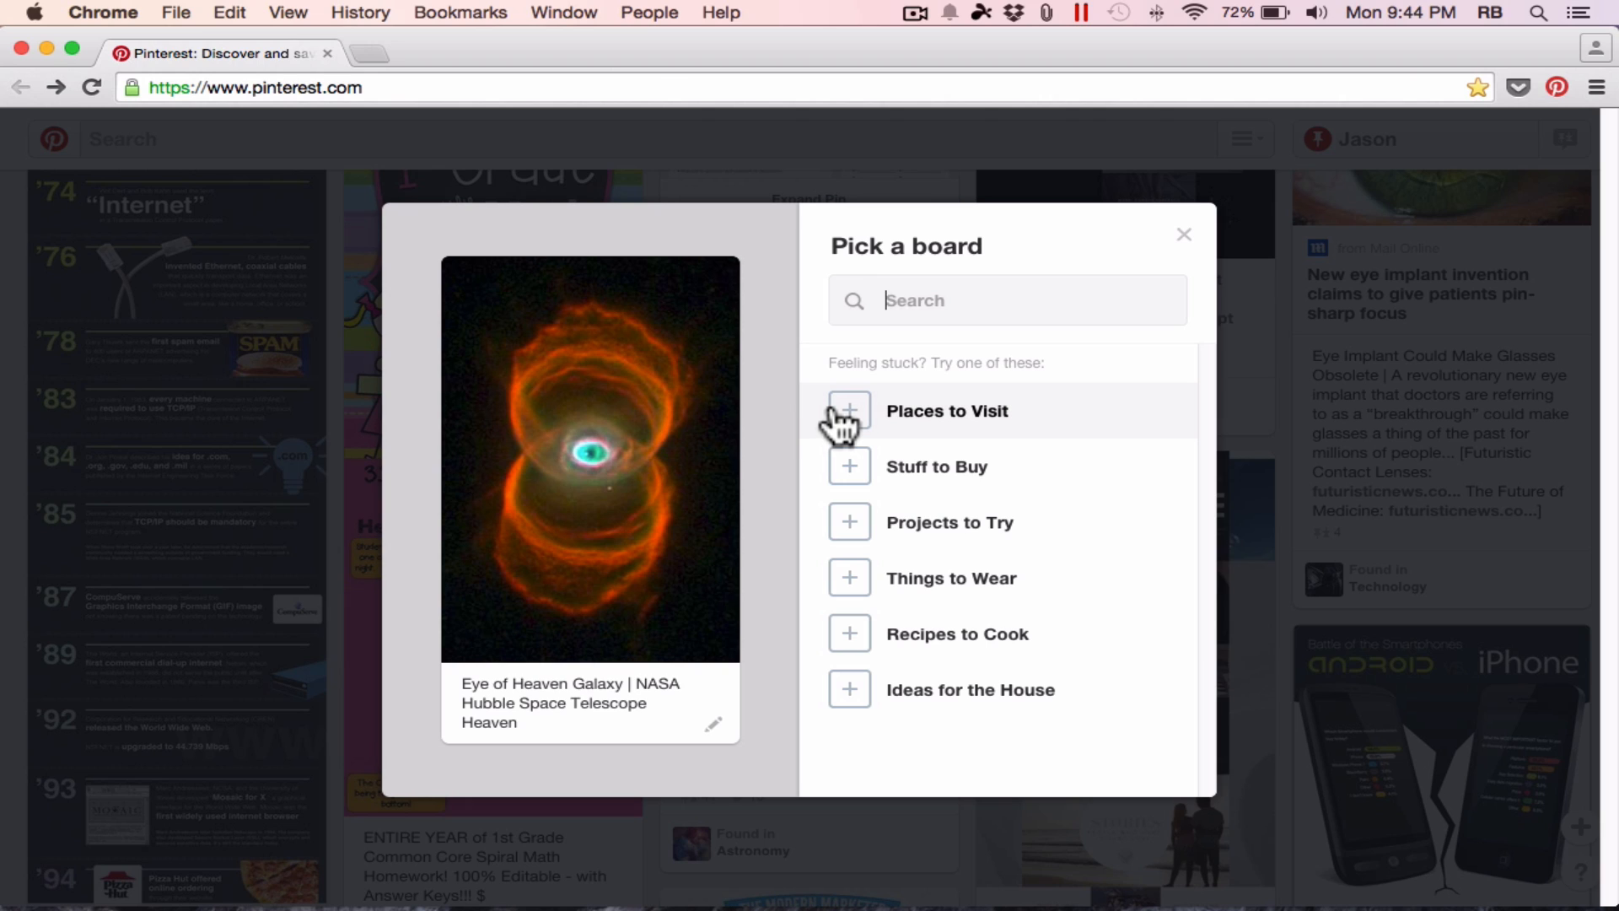
type("Science")
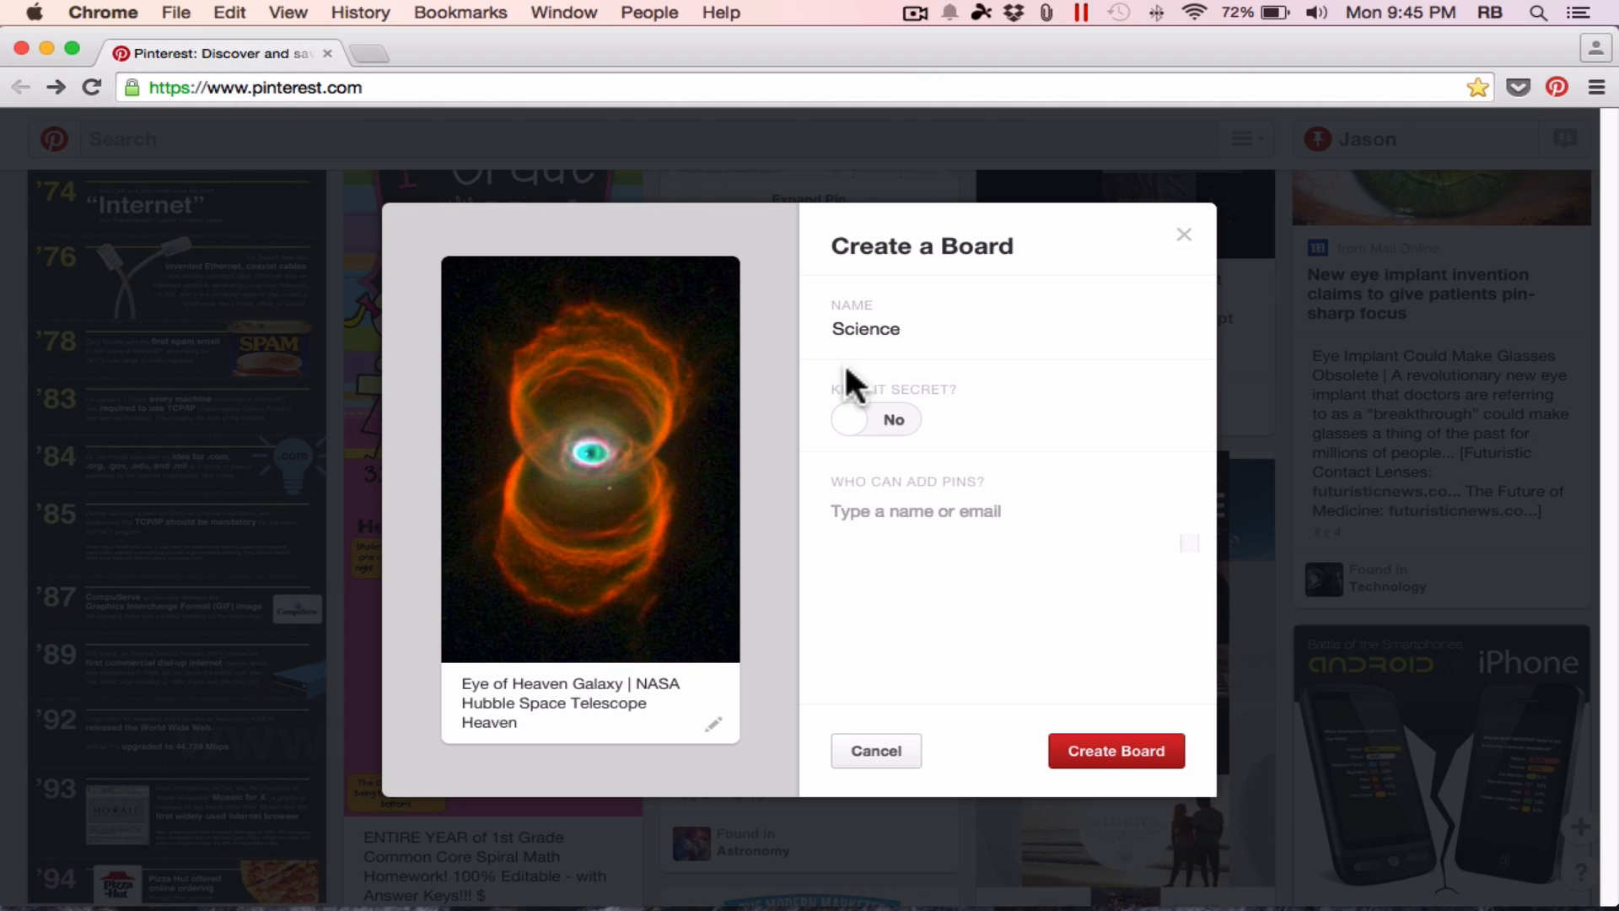
mouse_move(894, 428)
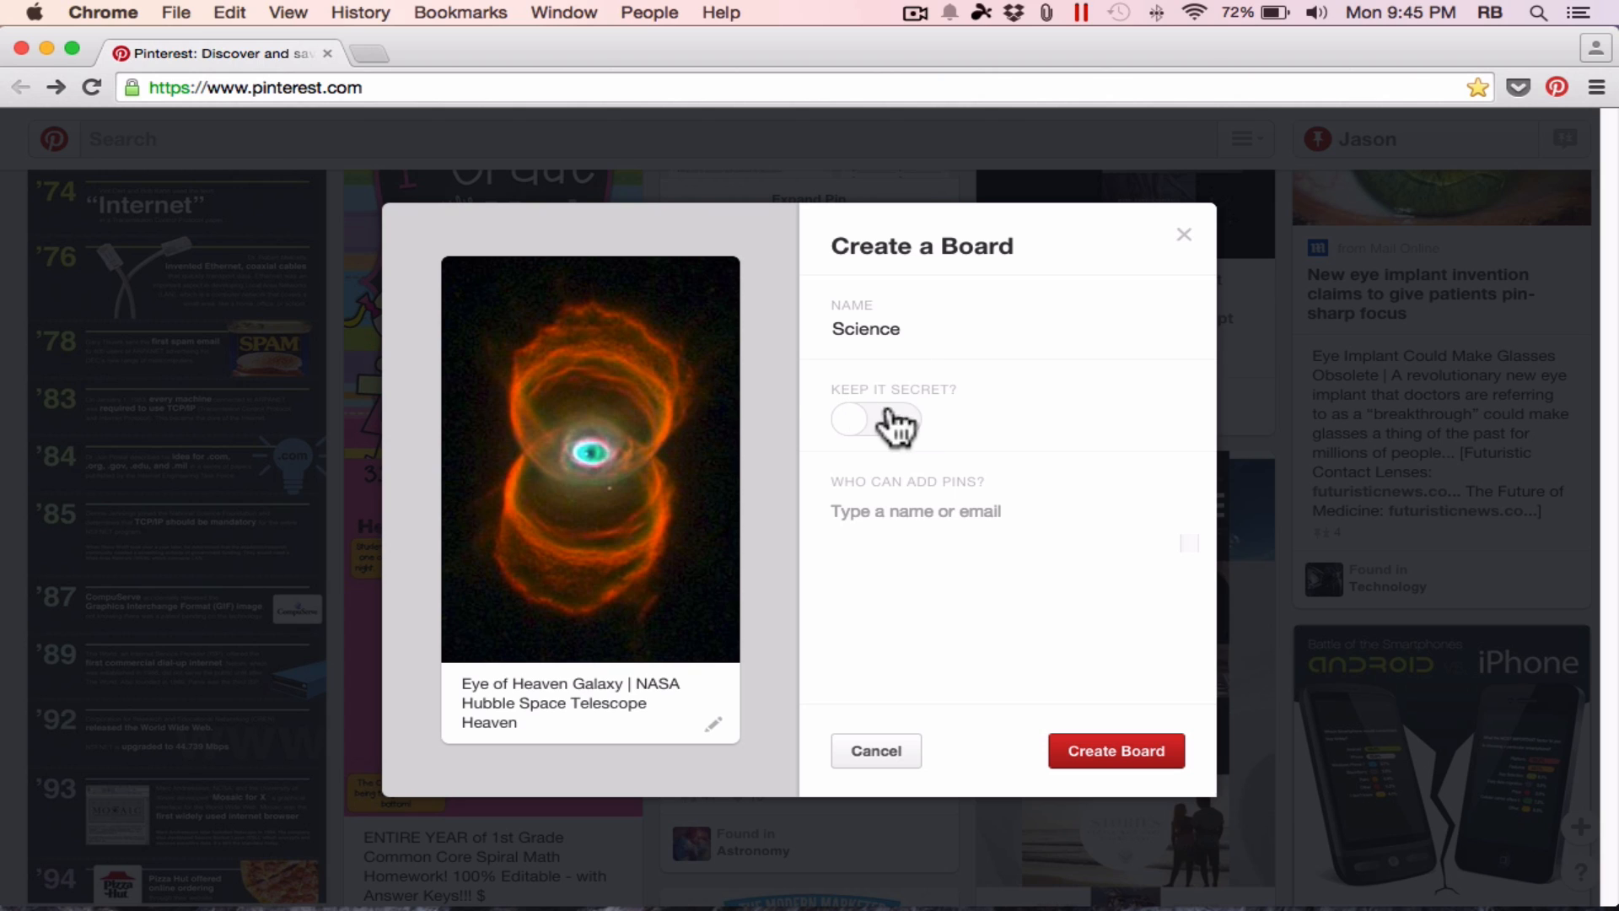
left_click(874, 419)
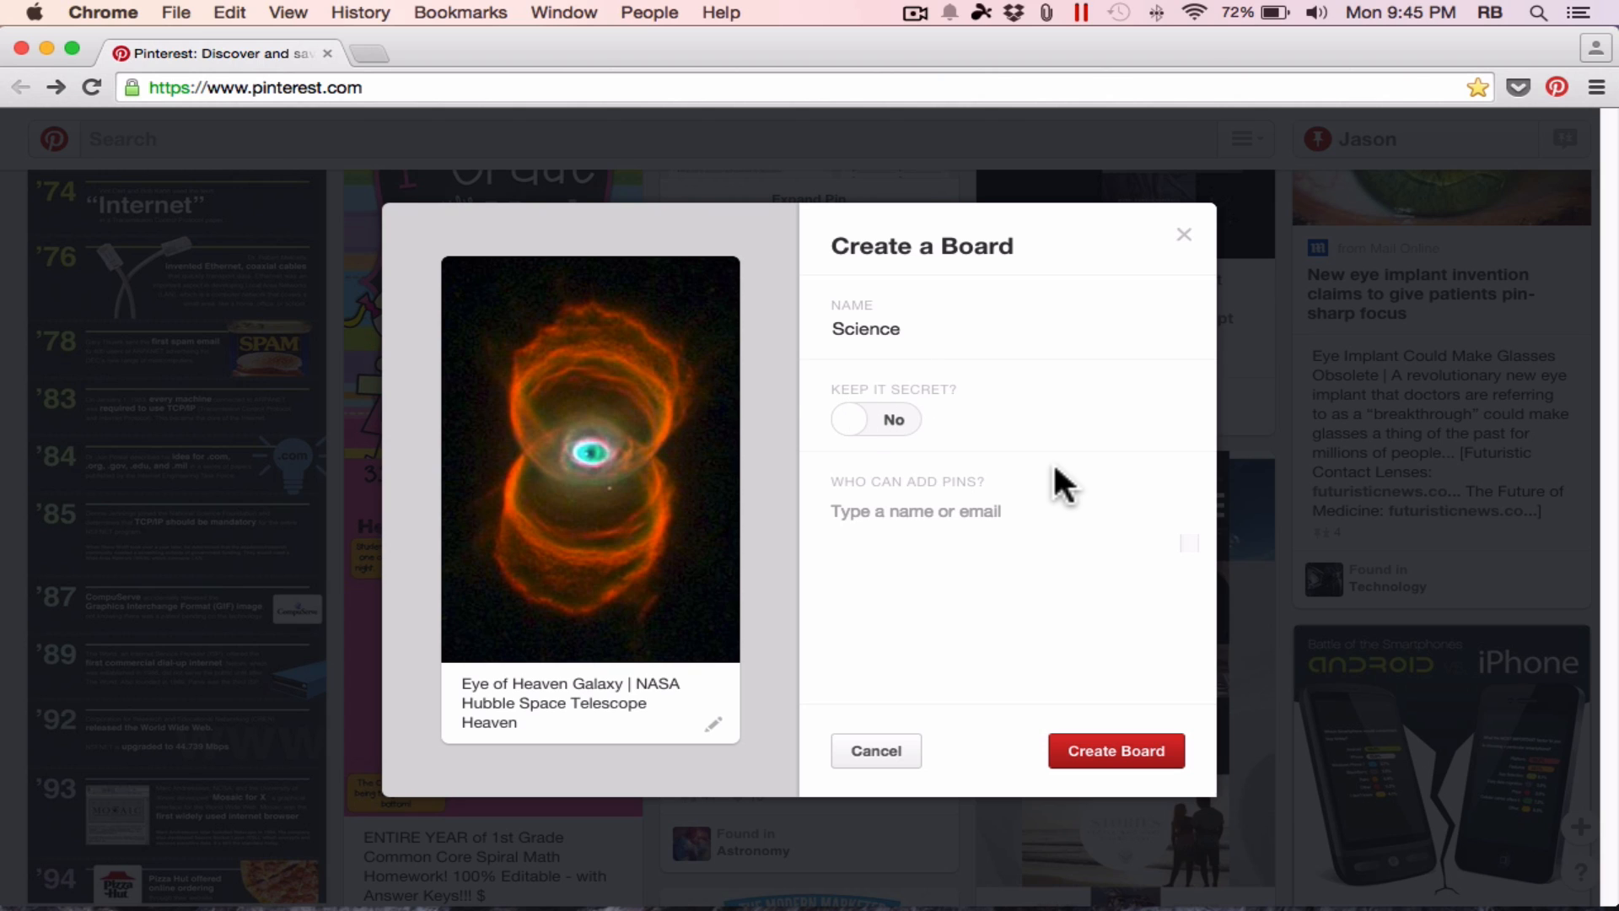
mouse_move(851, 429)
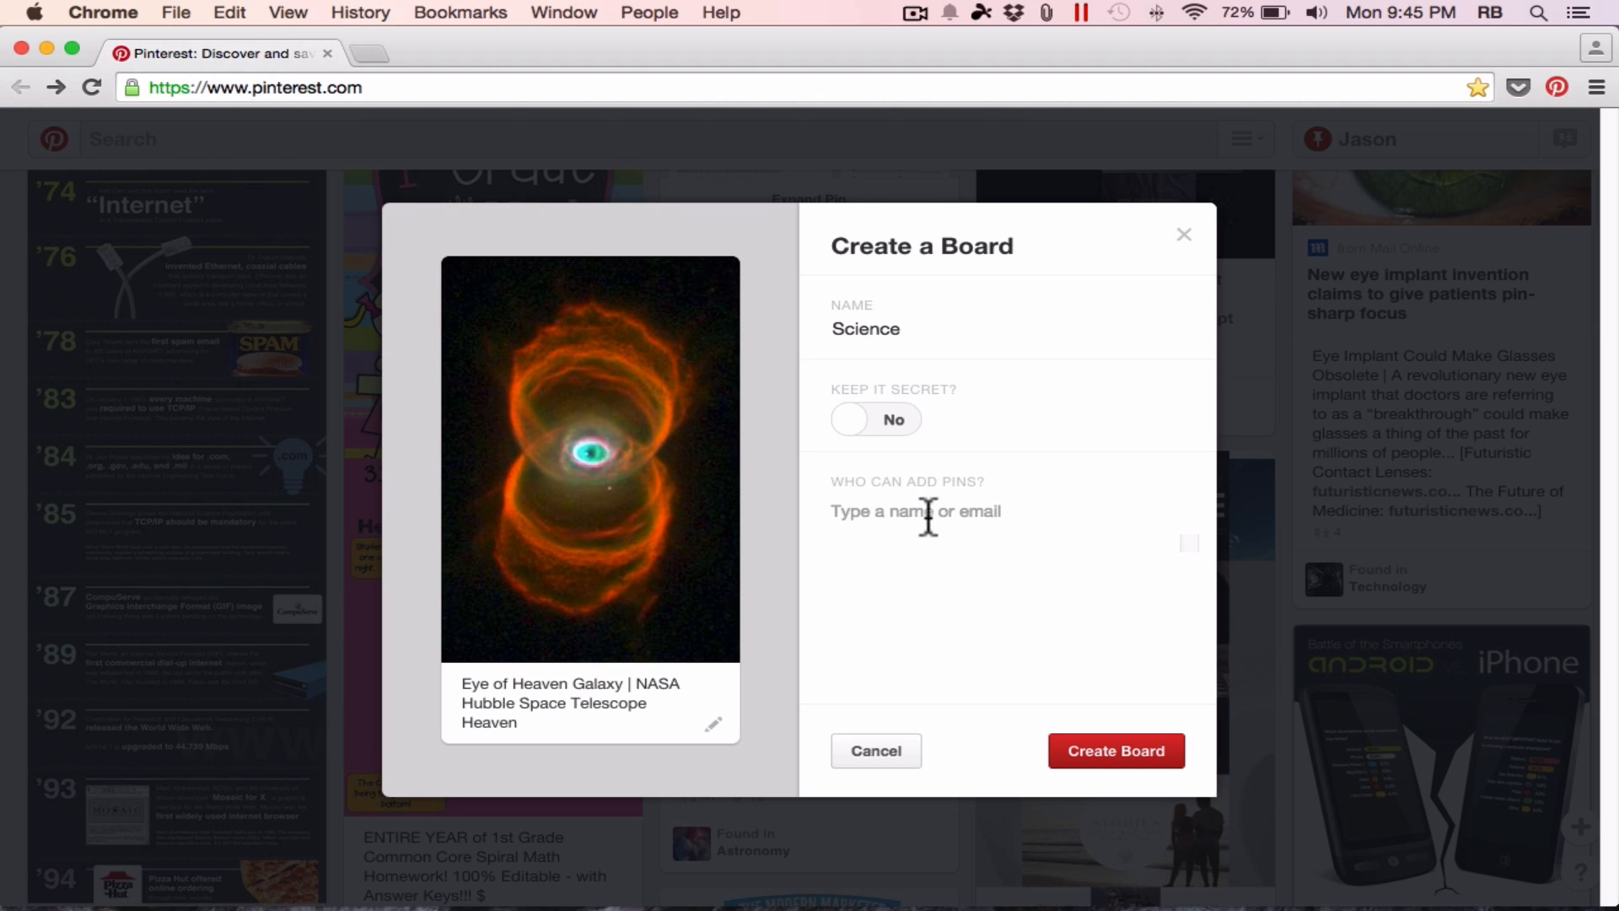
right_click(865, 328)
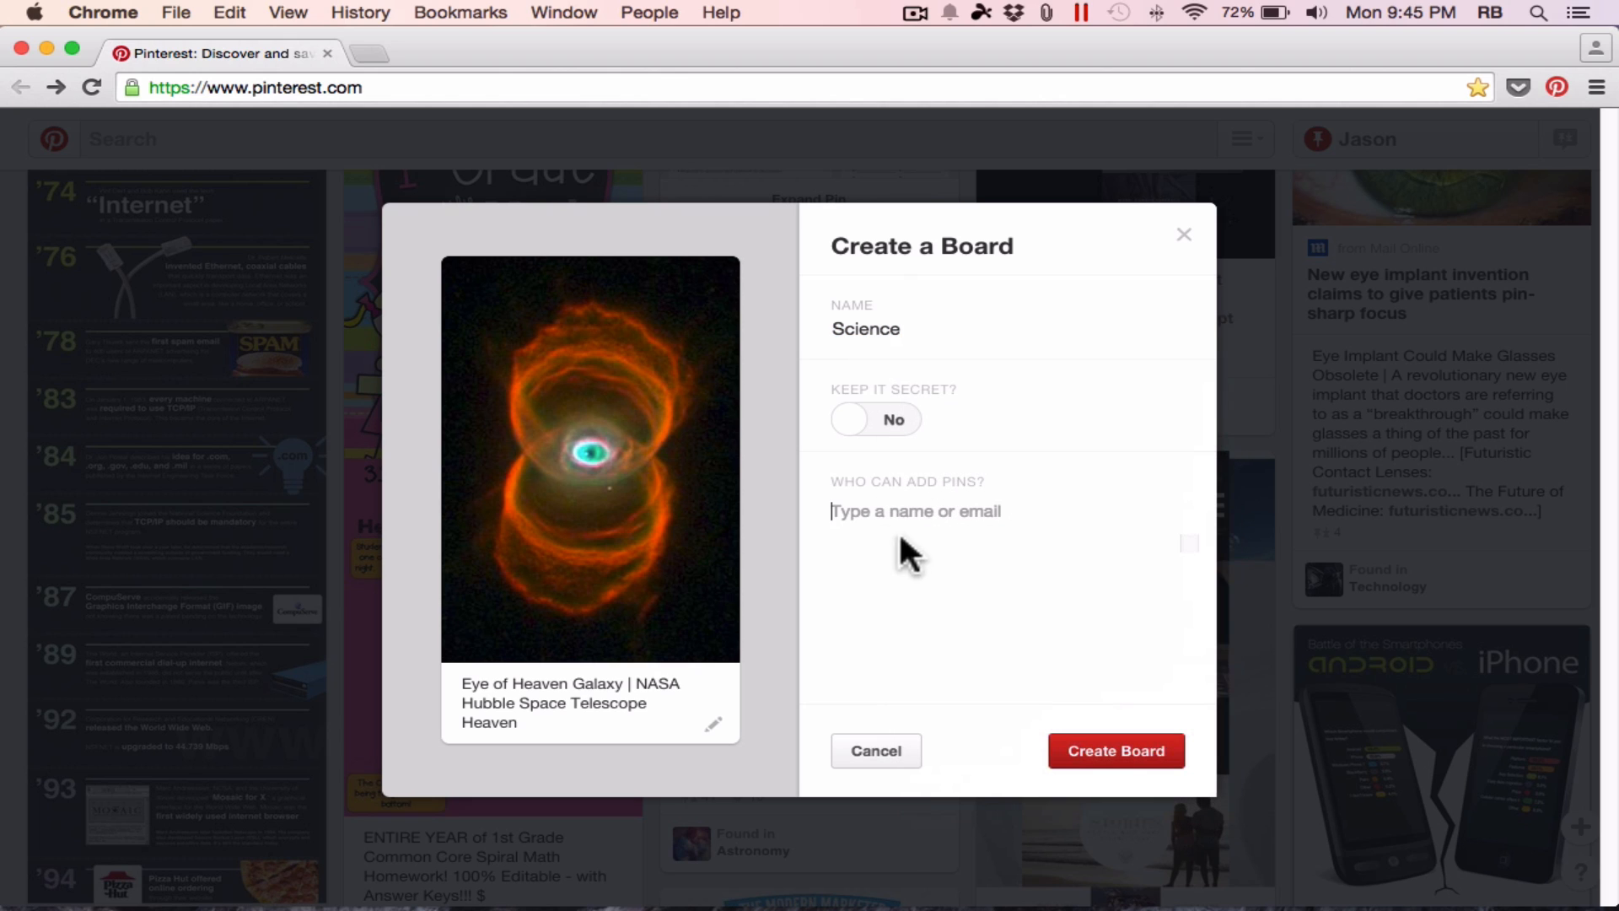
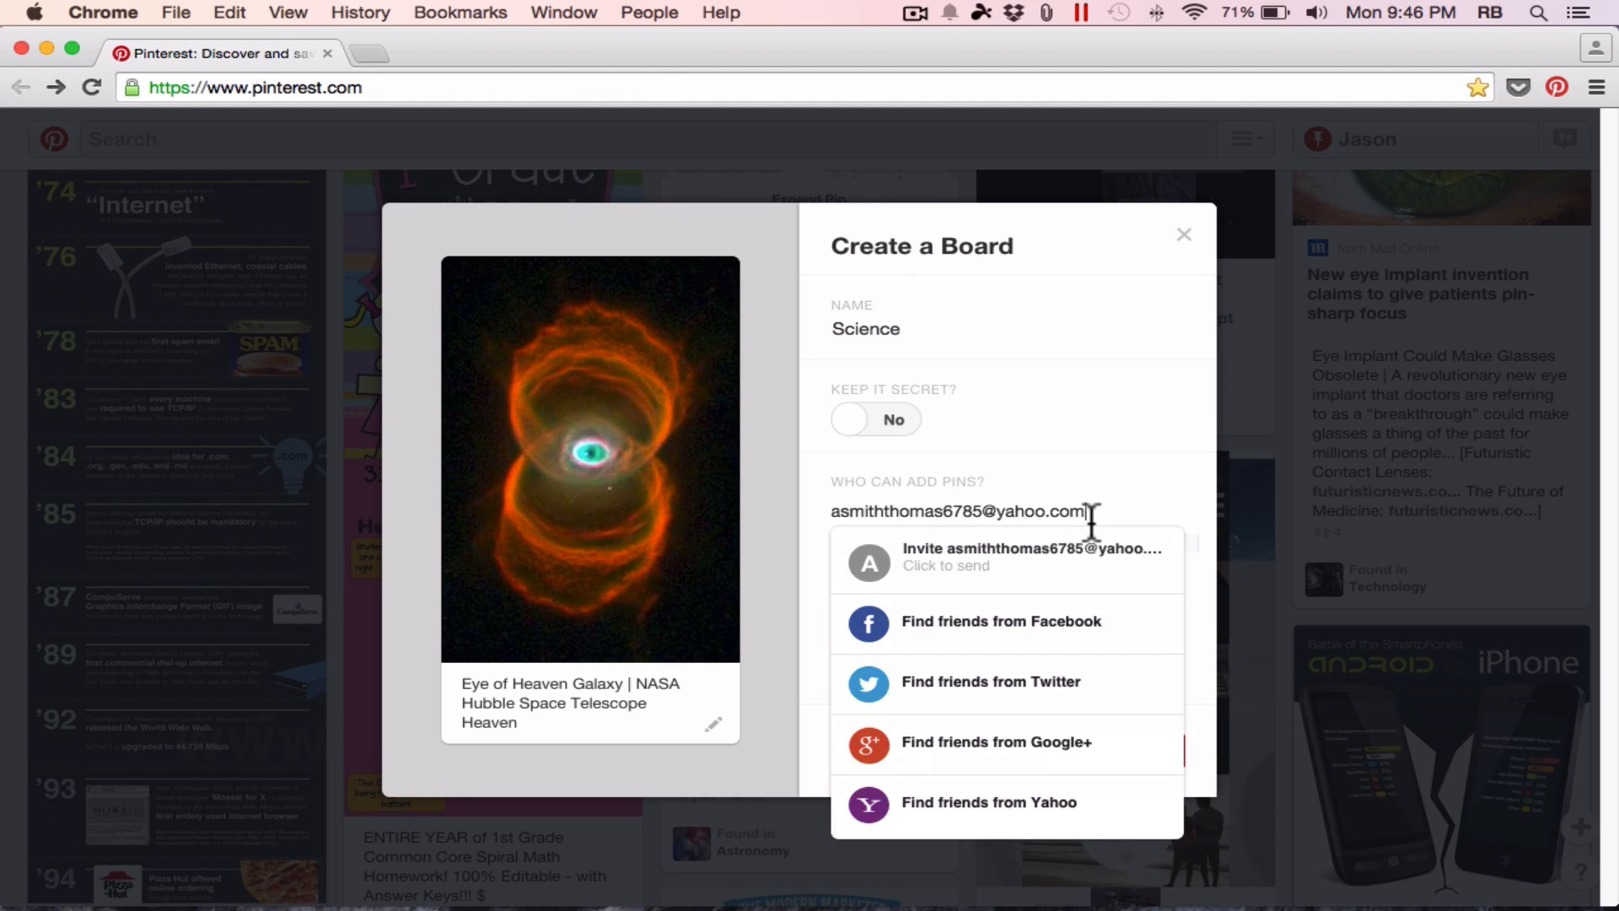
mouse_move(1089, 573)
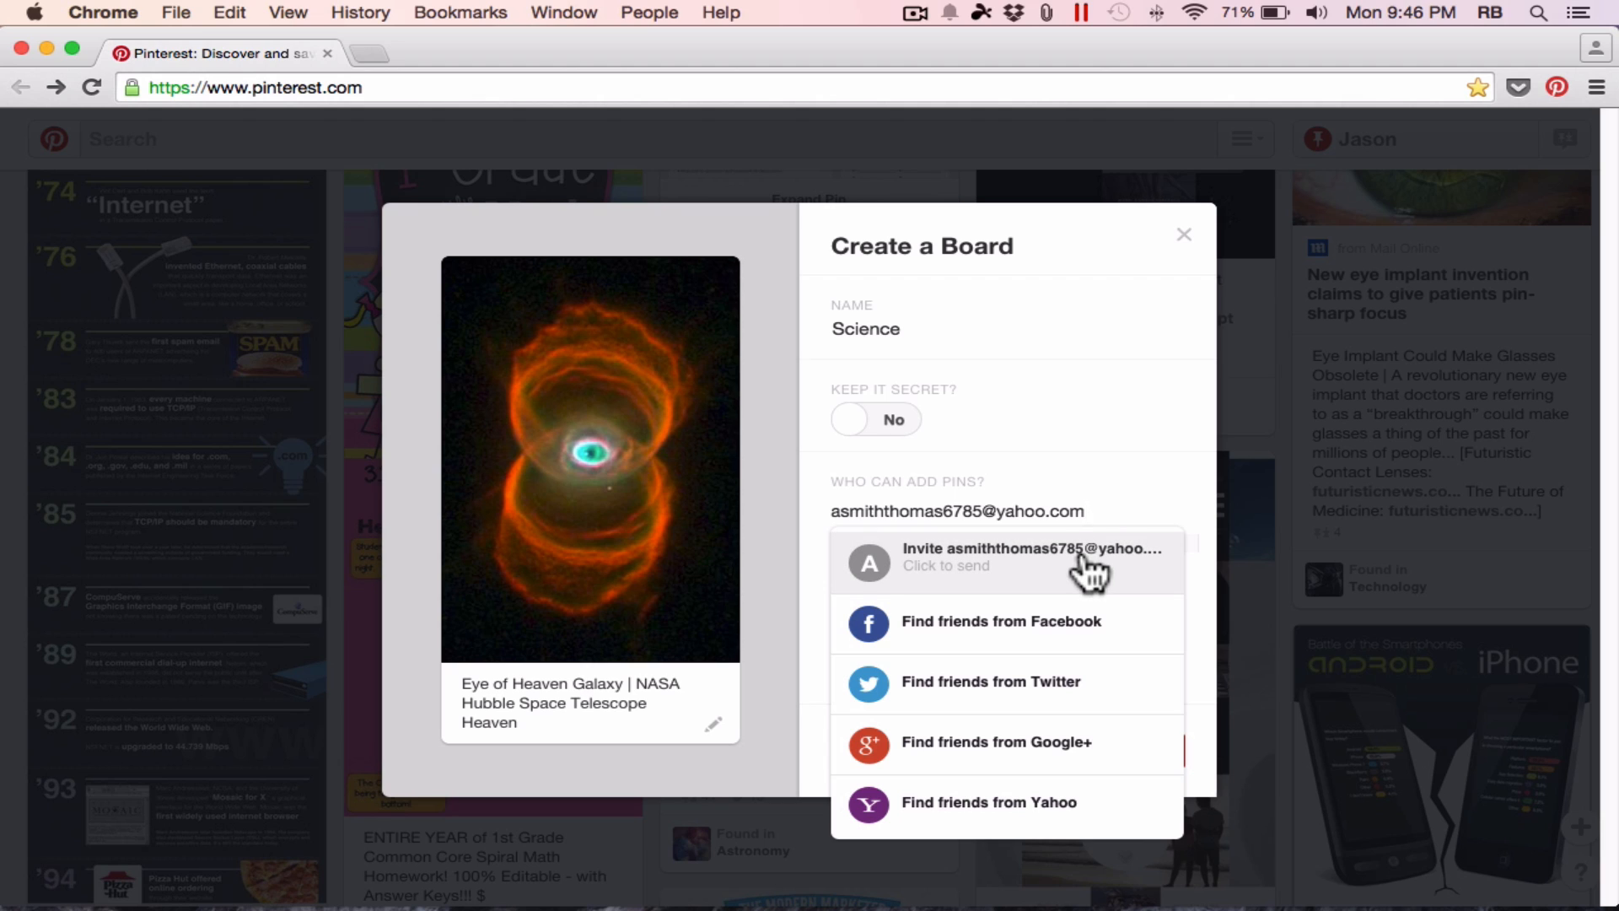
mouse_move(979, 576)
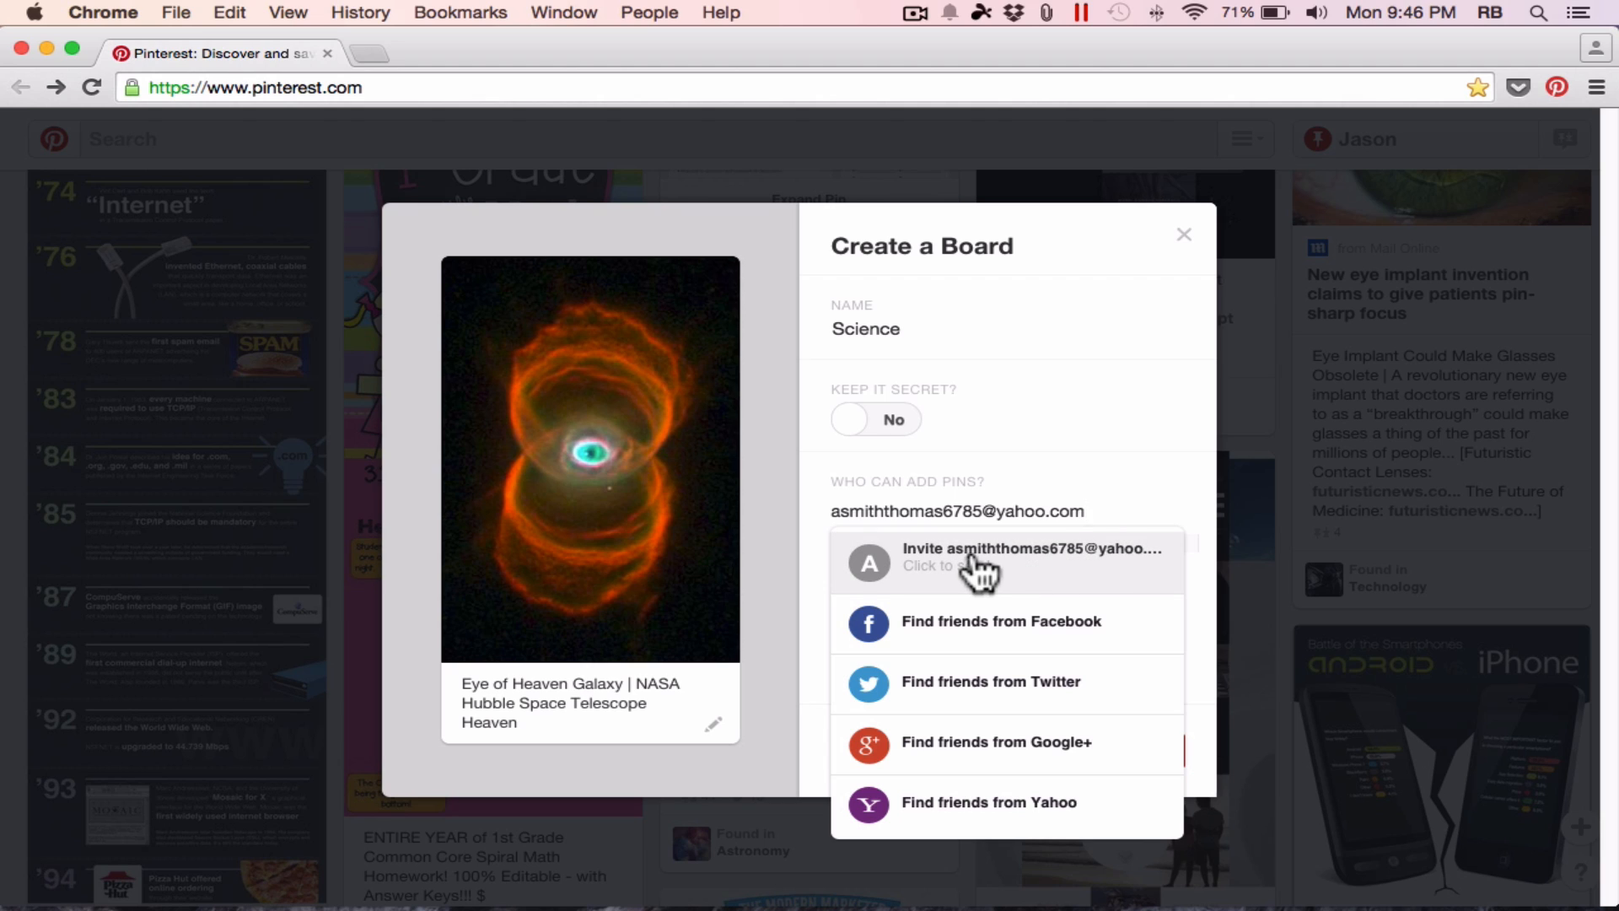
left_click(1003, 560)
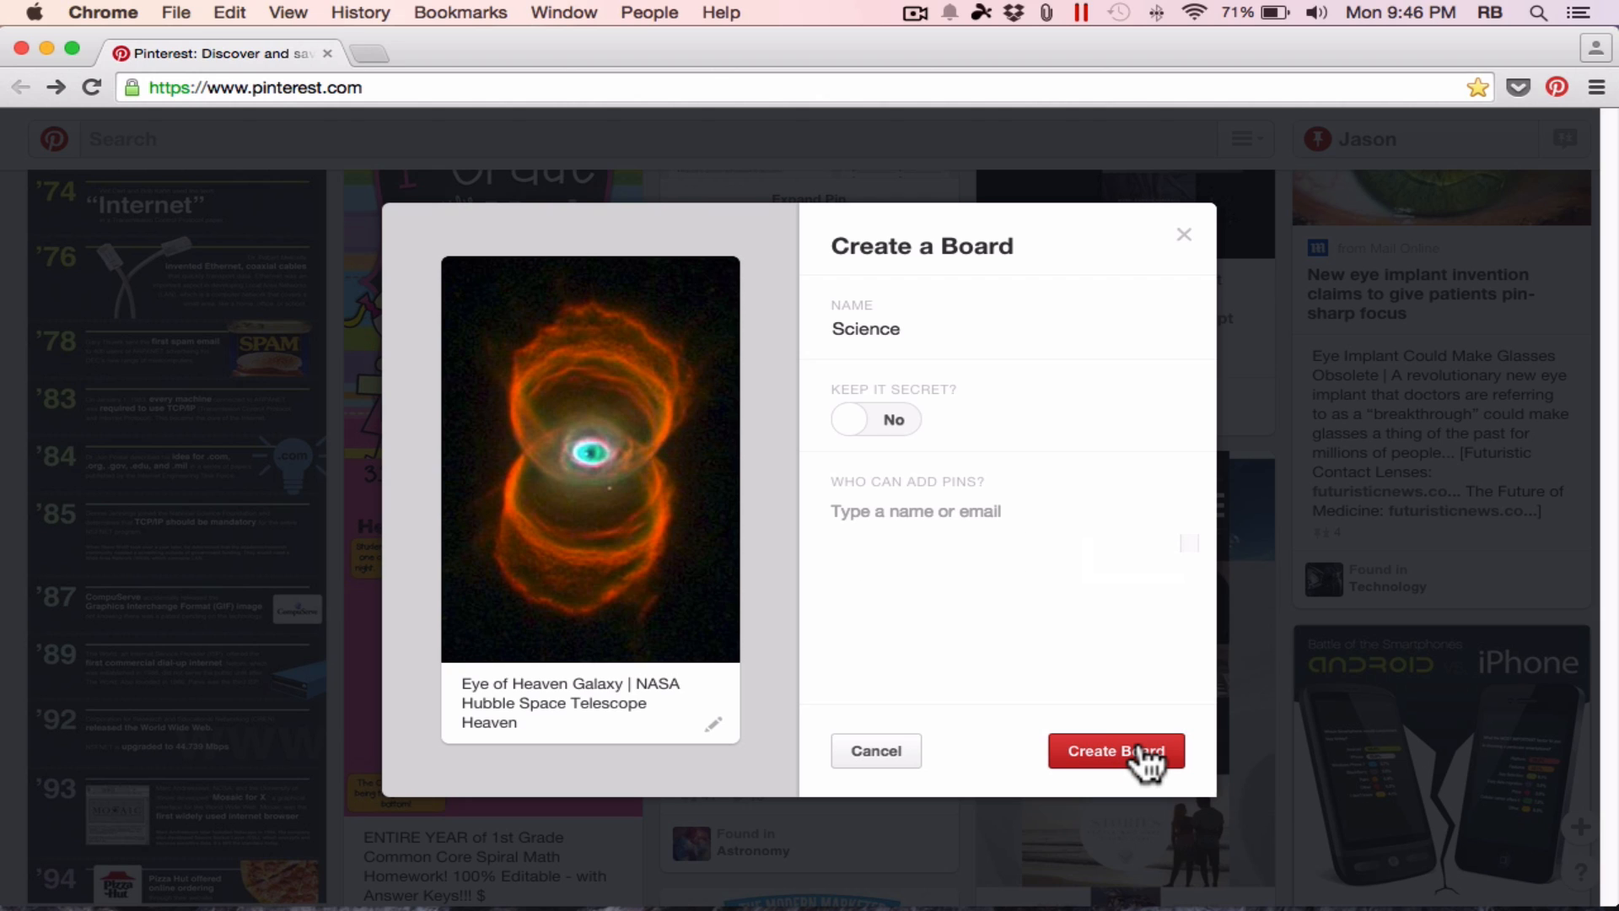
left_click(1114, 751)
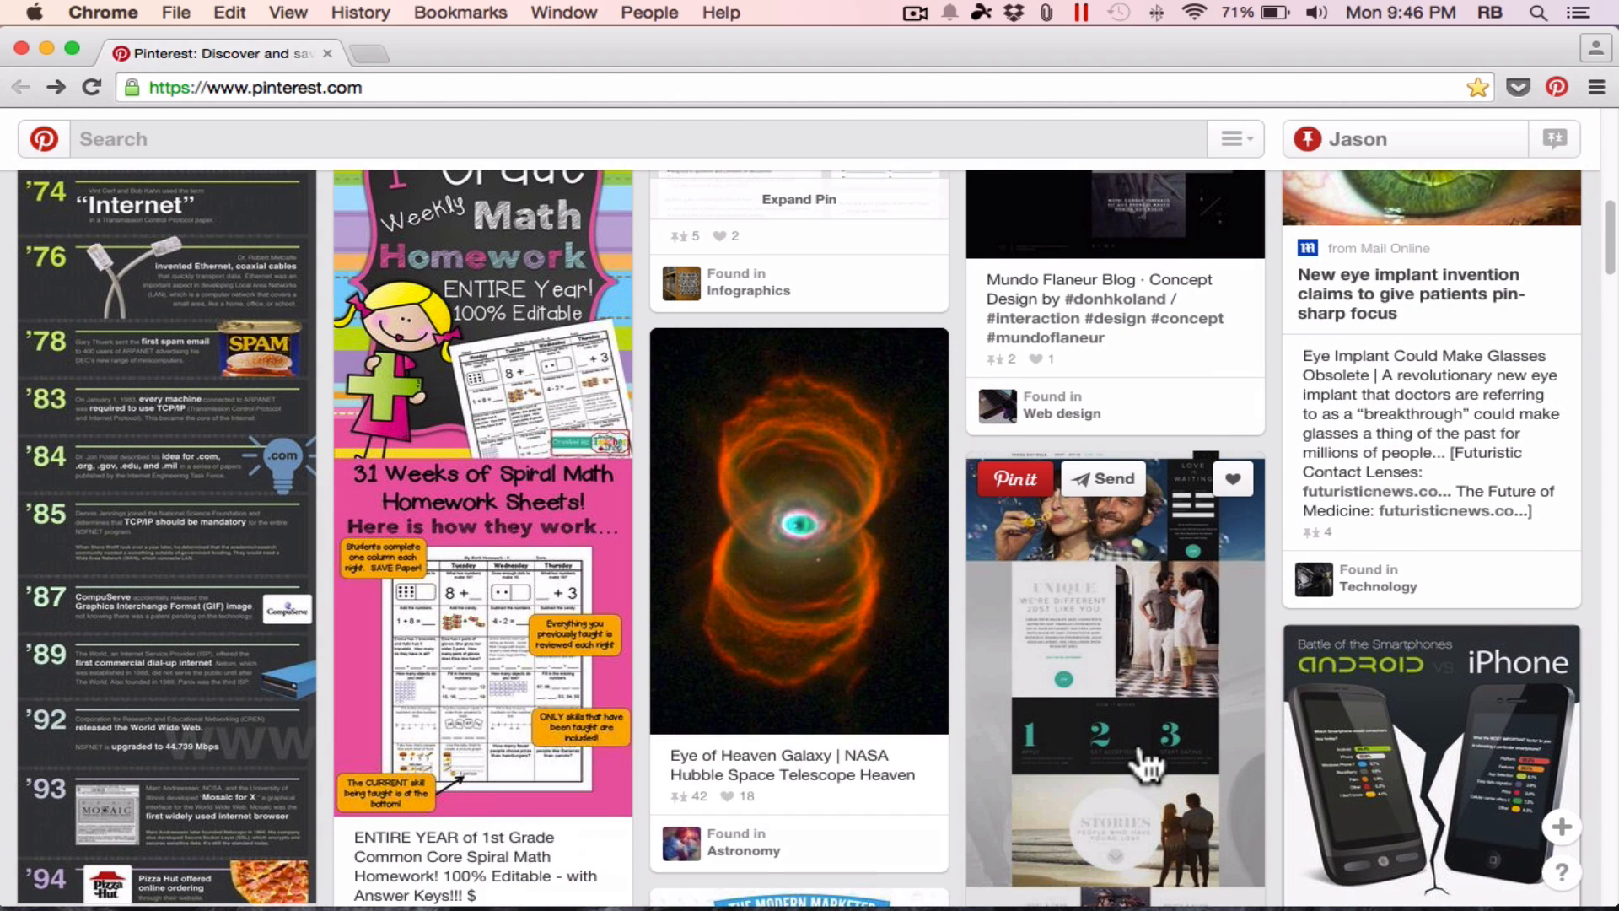
right_click(805, 486)
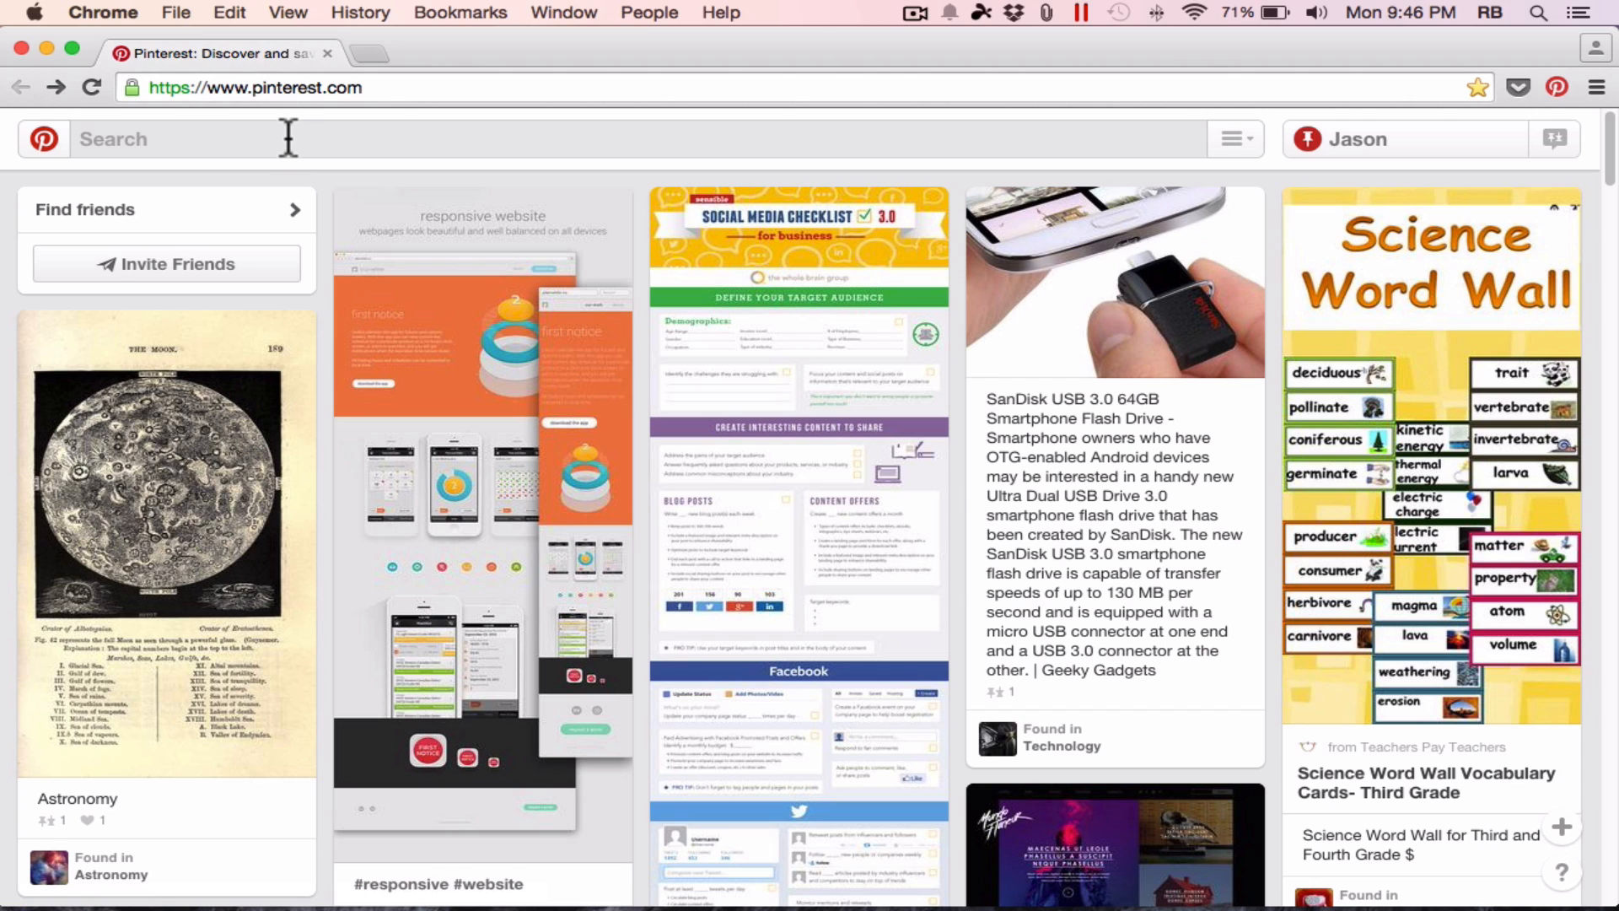
mouse_move(136, 144)
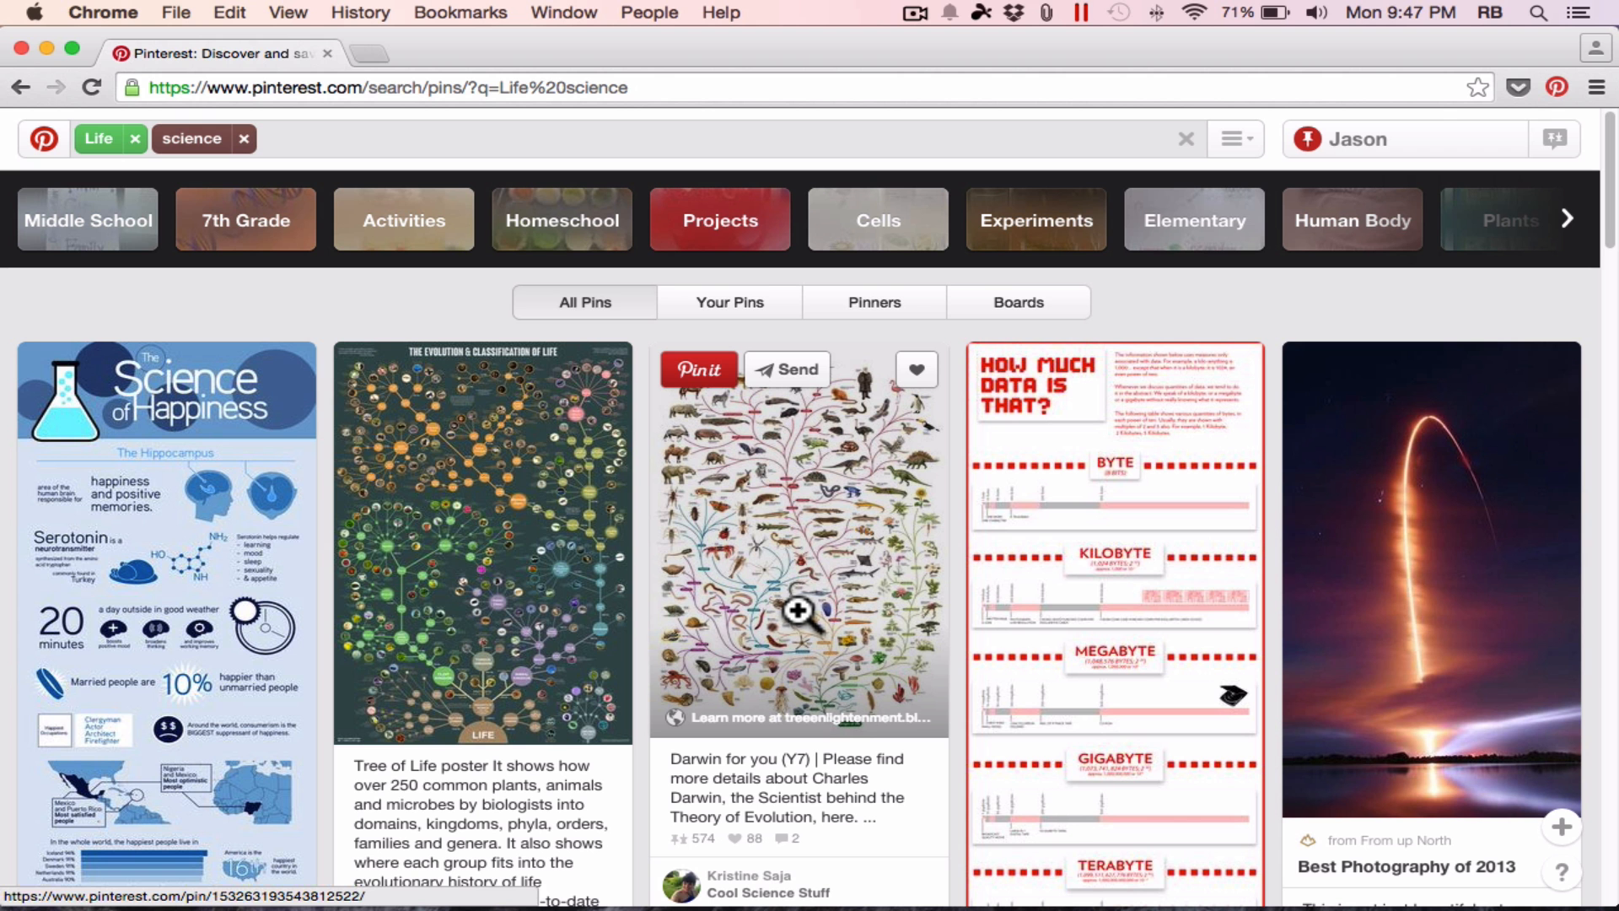
mouse_move(815, 629)
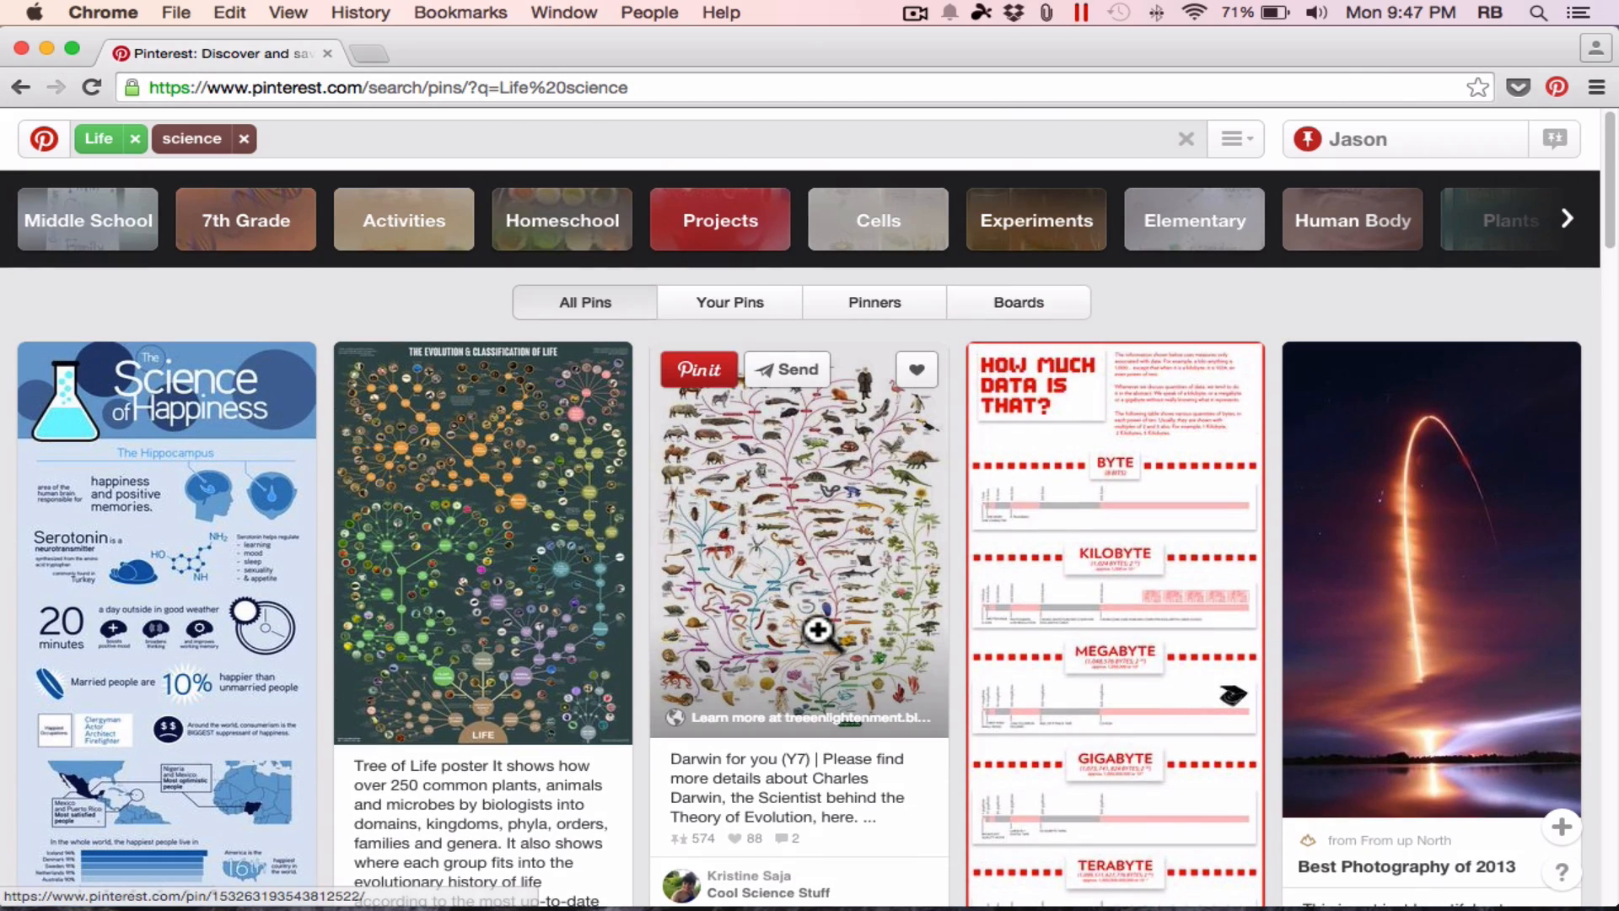
mouse_move(778, 549)
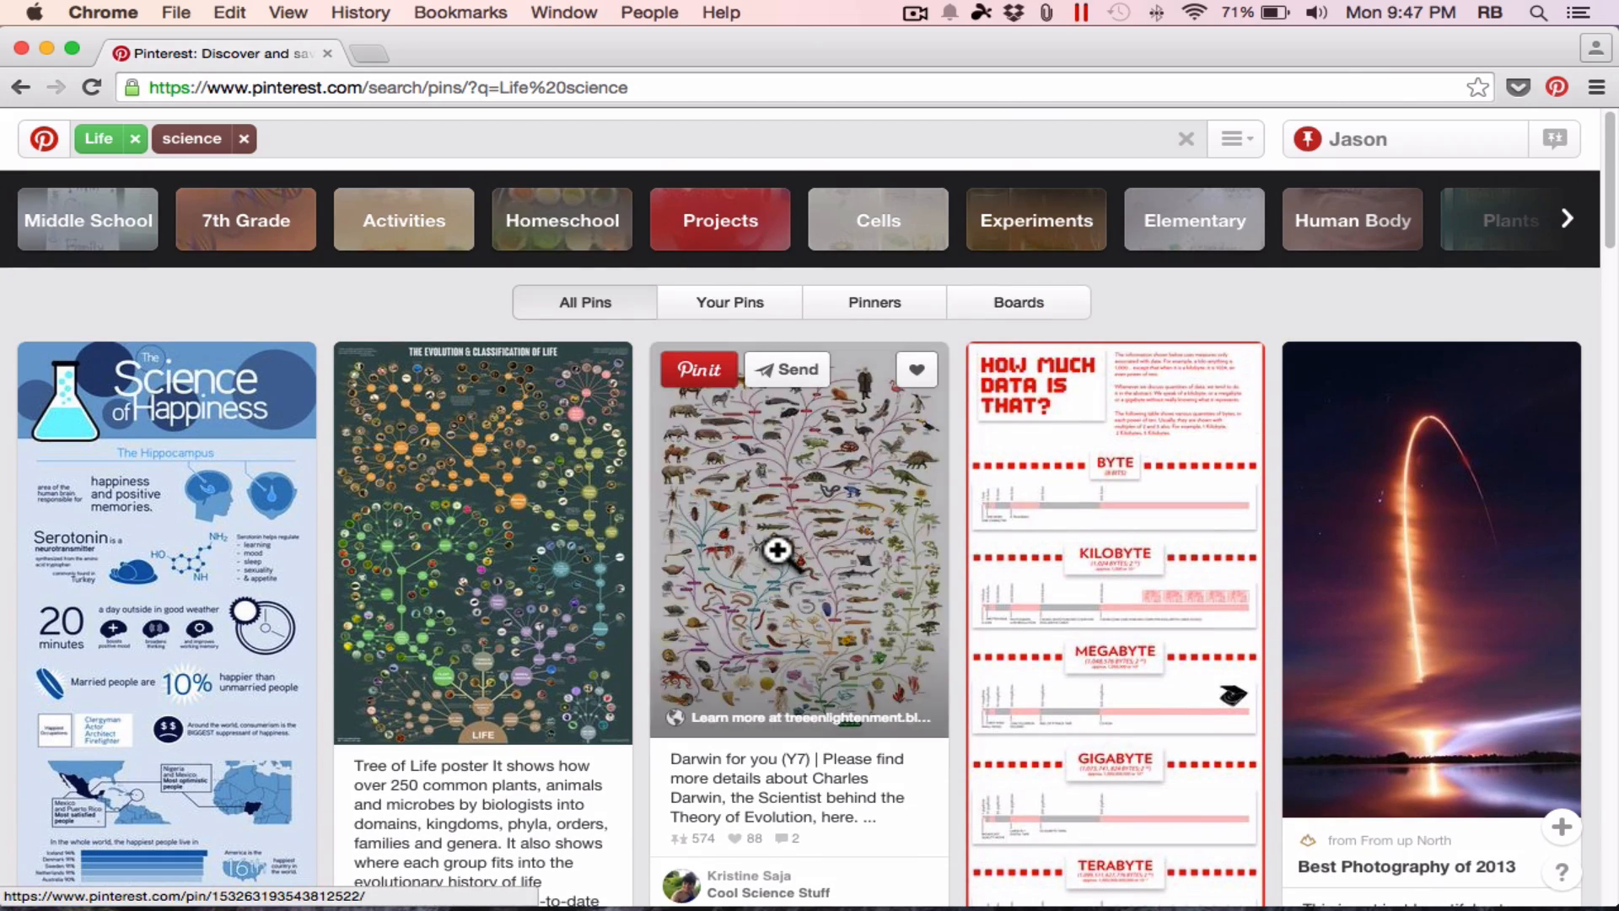
- Open the Darwin for you (Y7) tree-of-life pin from the Life science results
left_click(776, 551)
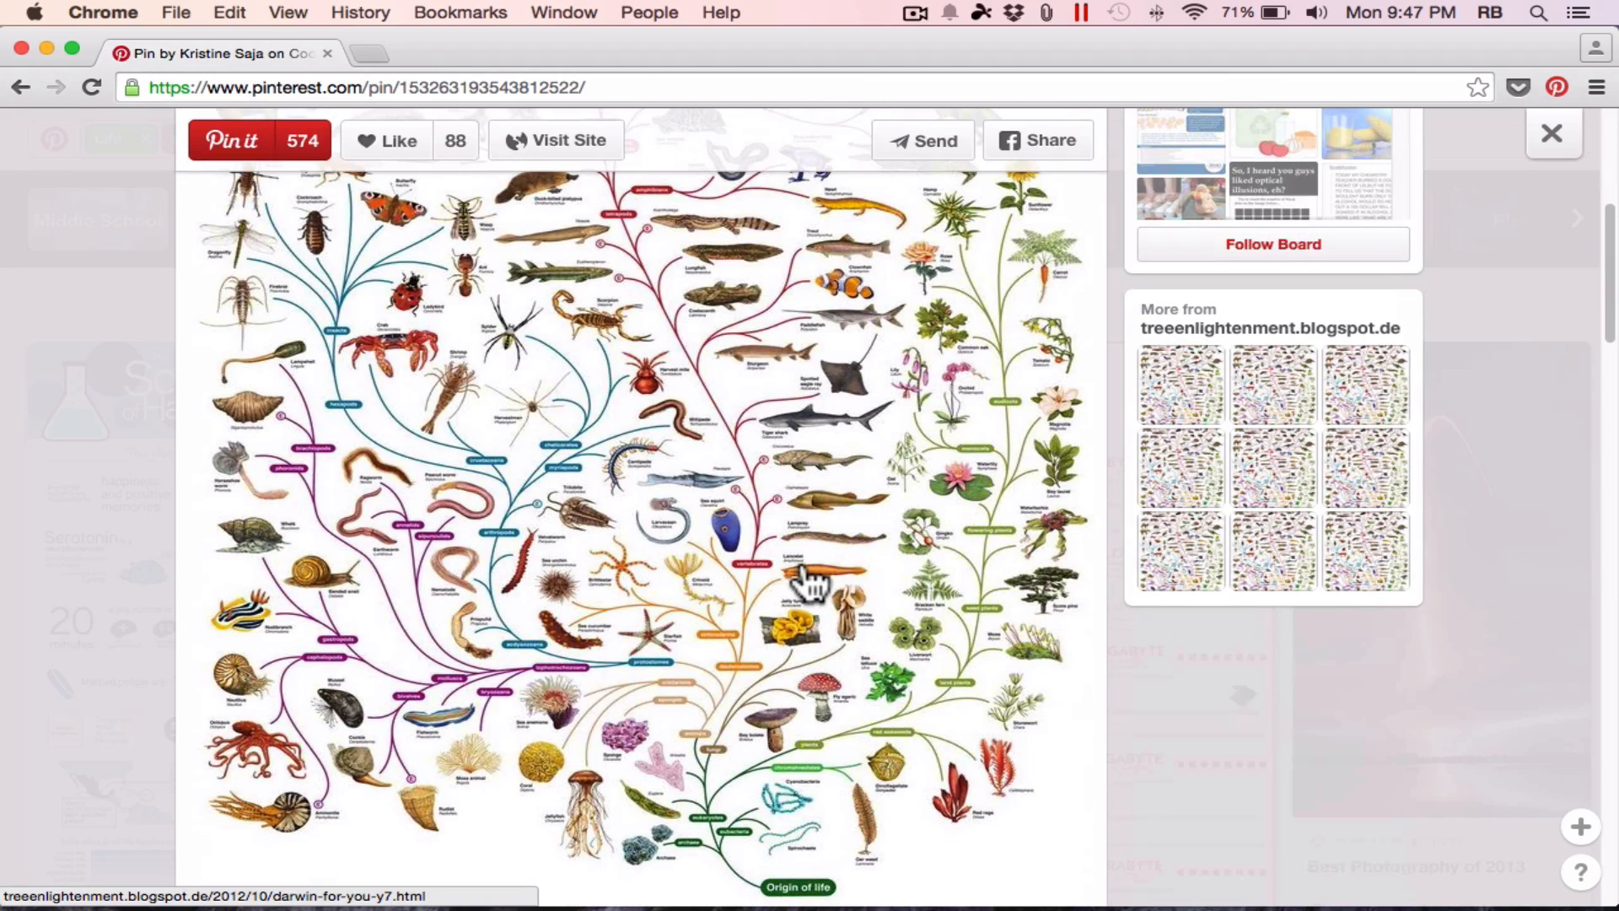
- Pin the Darwin for you (Y7) tree-of-life pin onto the Science board
scroll("down", 3)
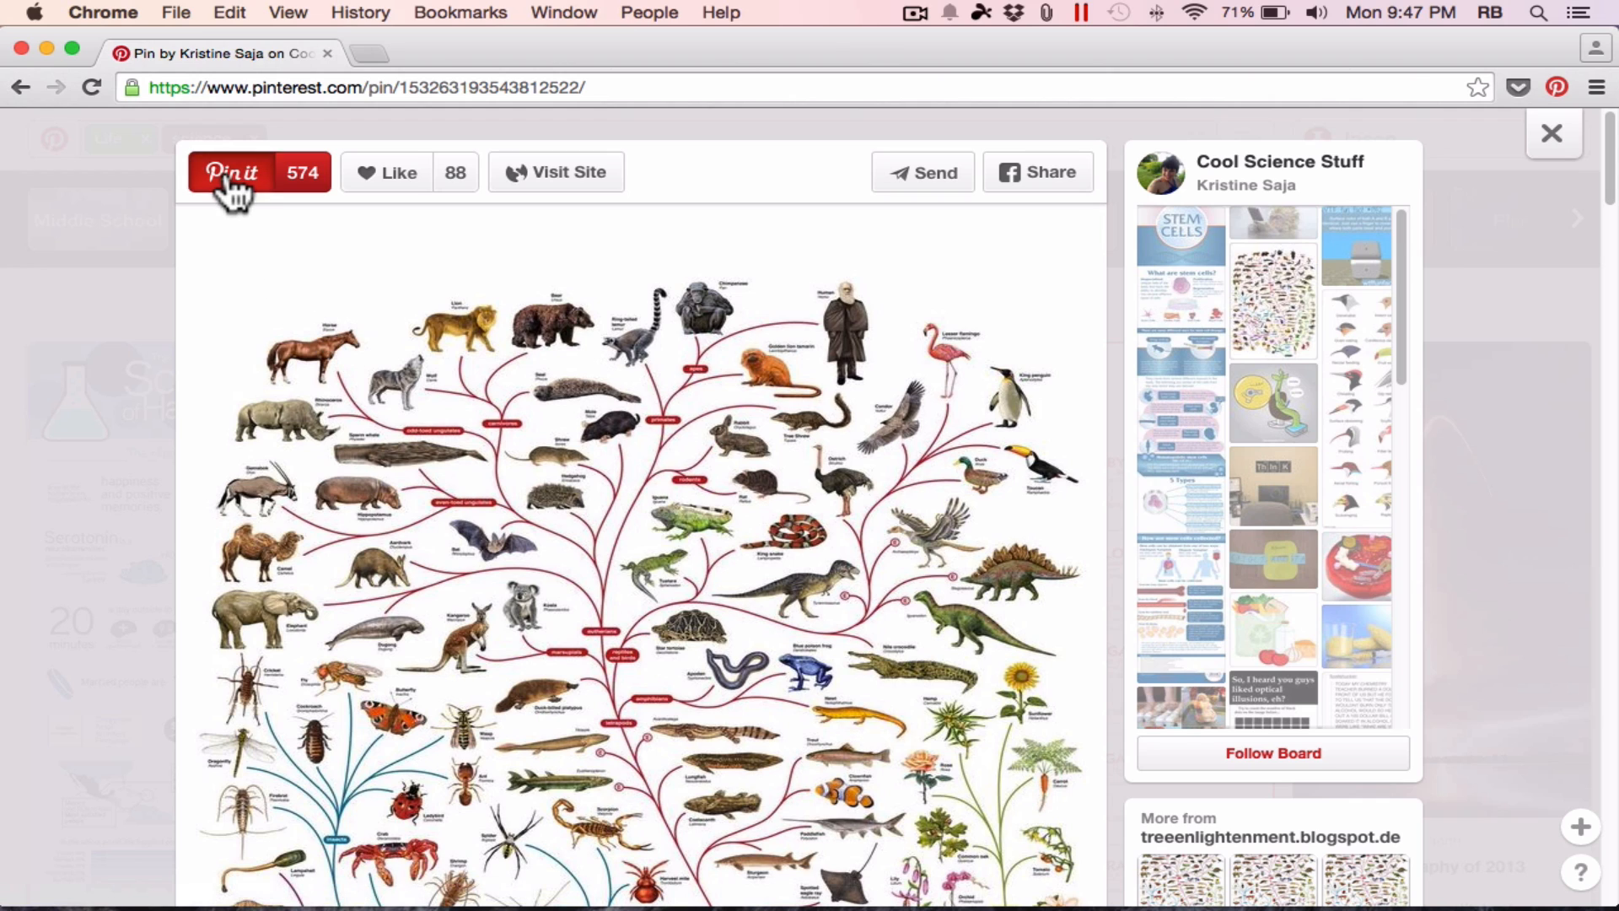
left_click(258, 171)
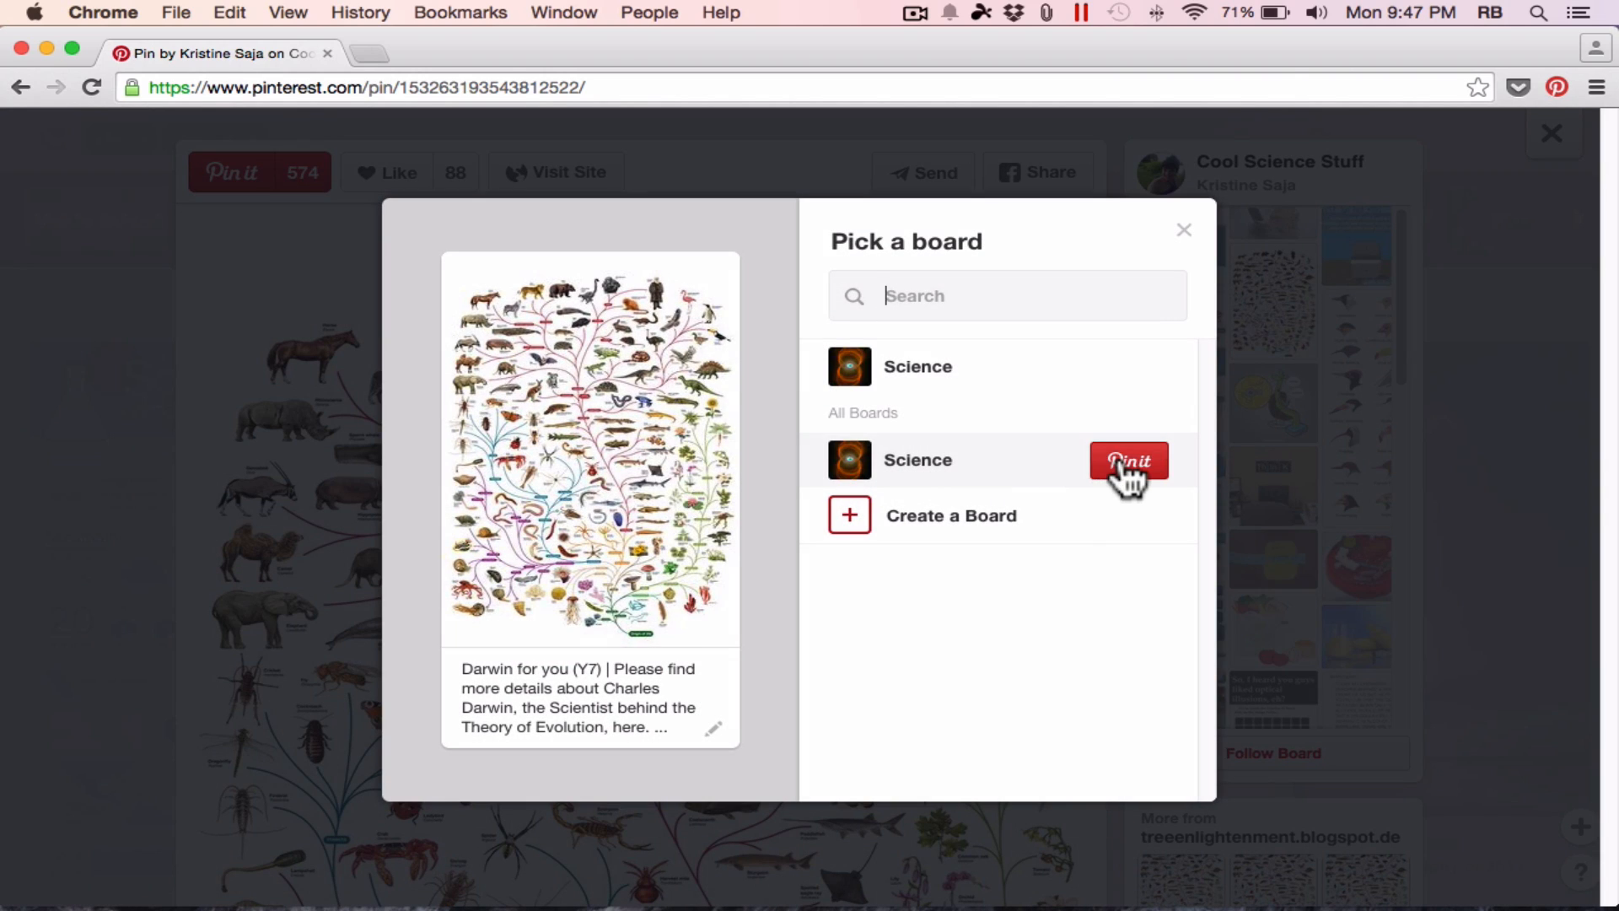
left_click(1127, 460)
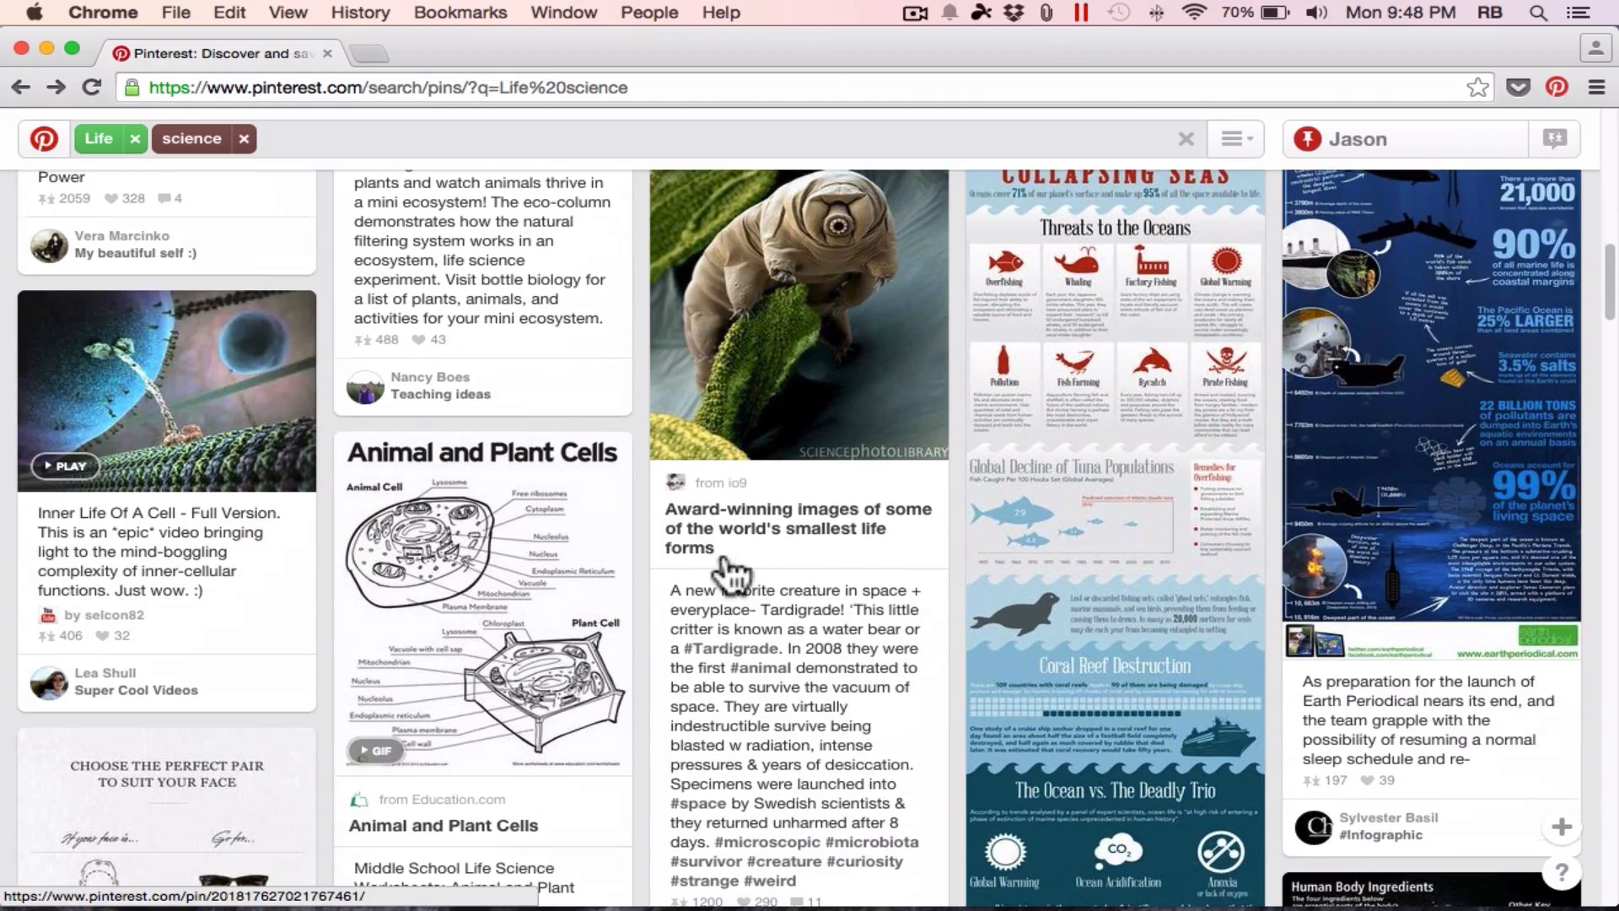
- Scroll down through the Life science search results
scroll("down", 3)
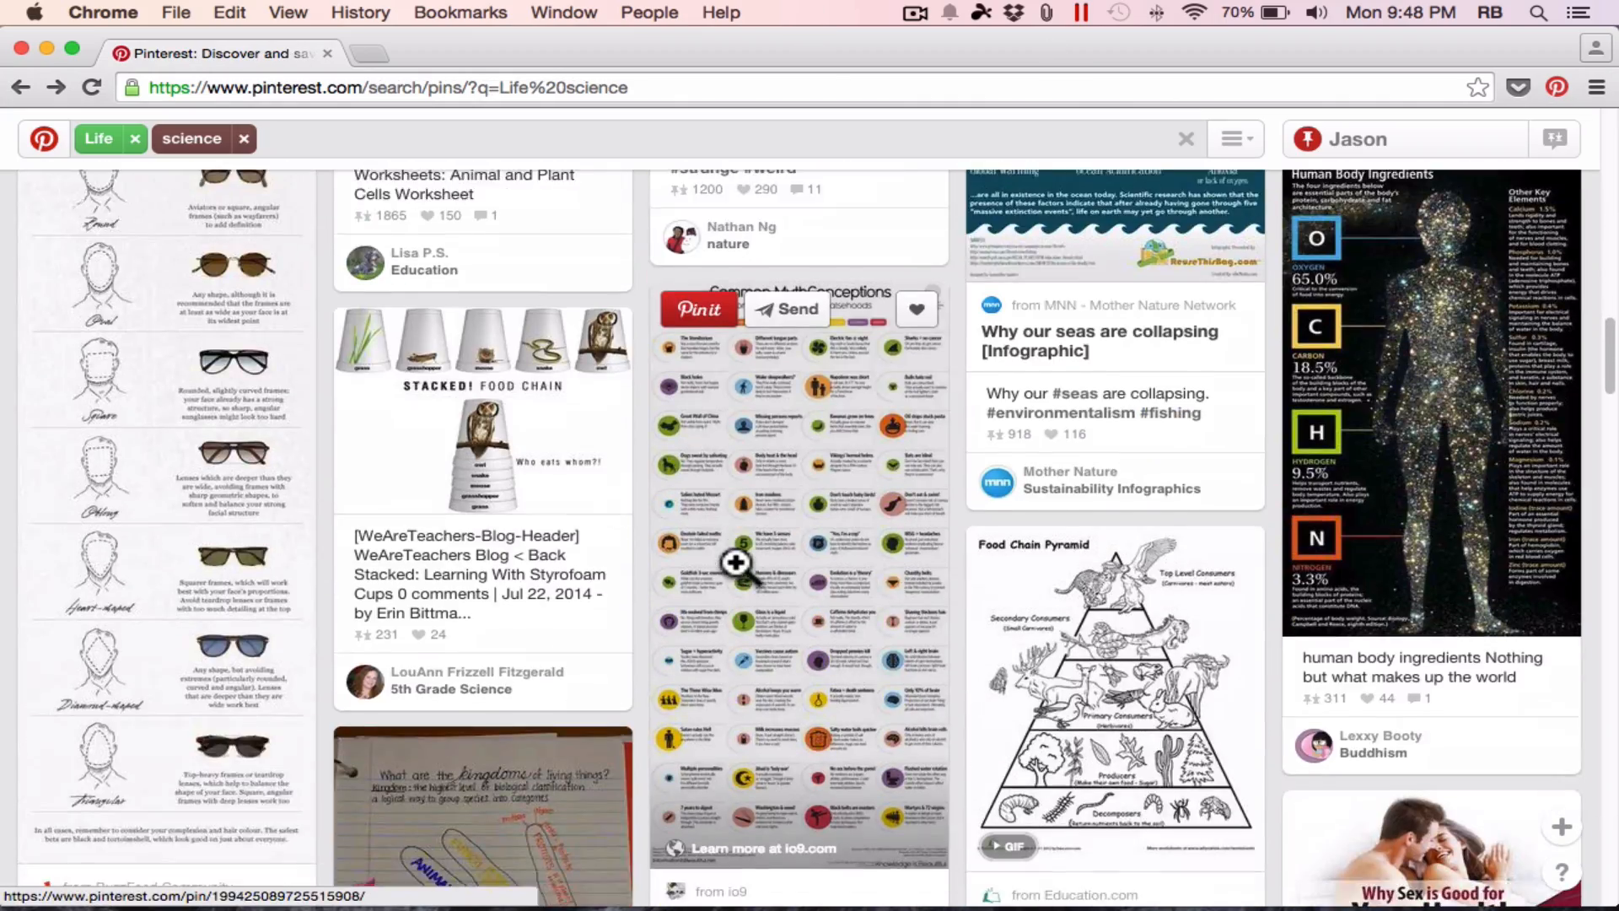
scroll("down", 3)
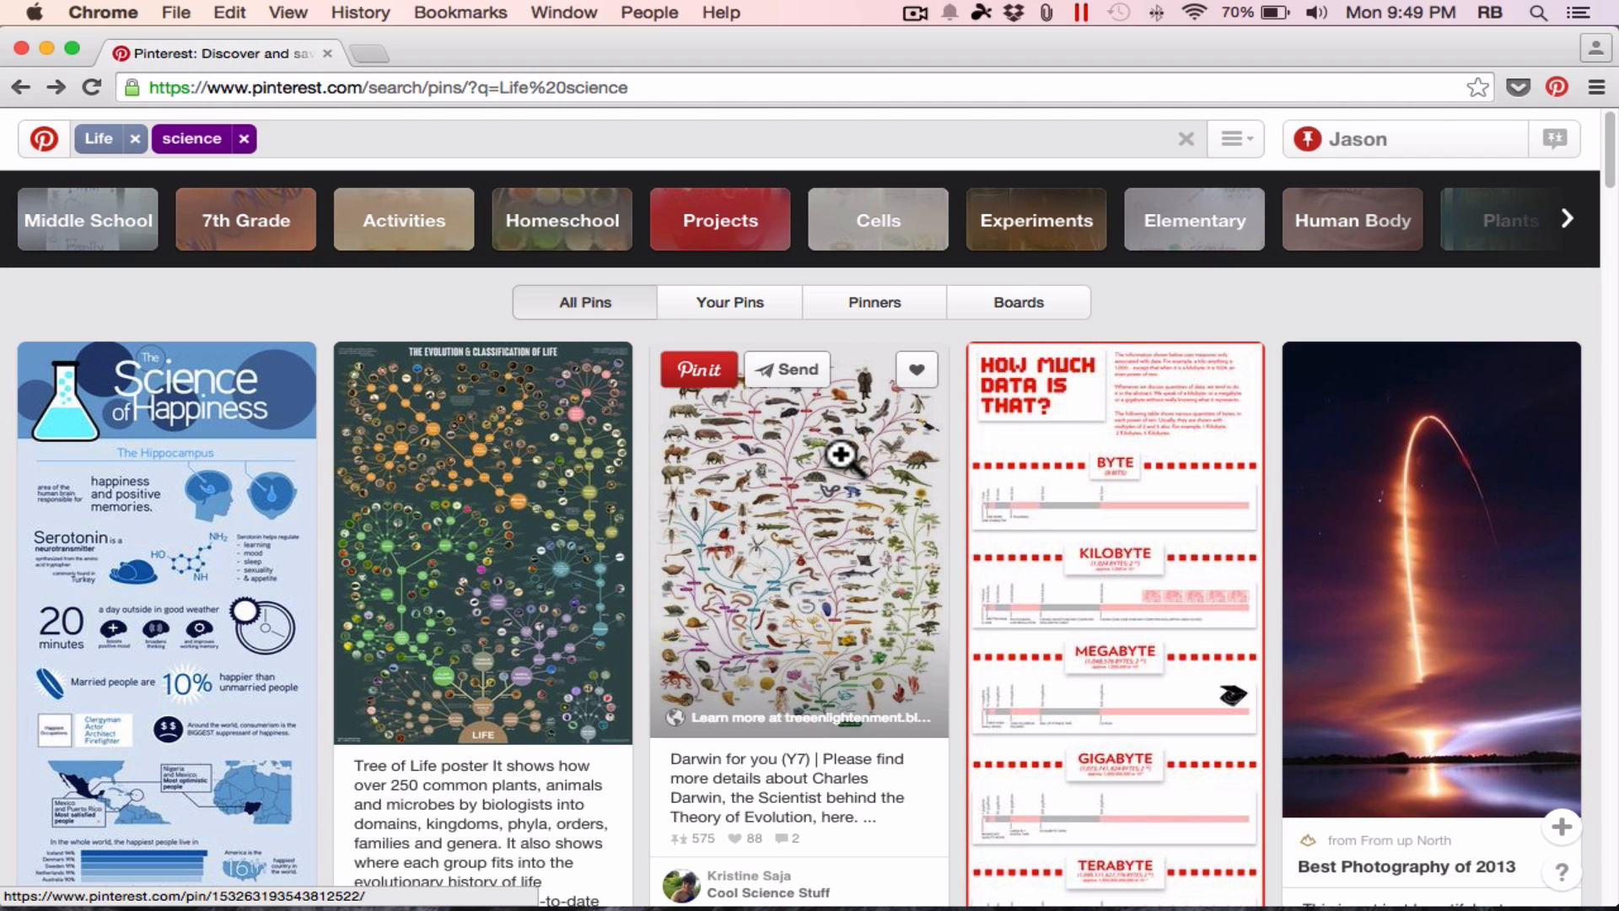
scroll("down", 3)
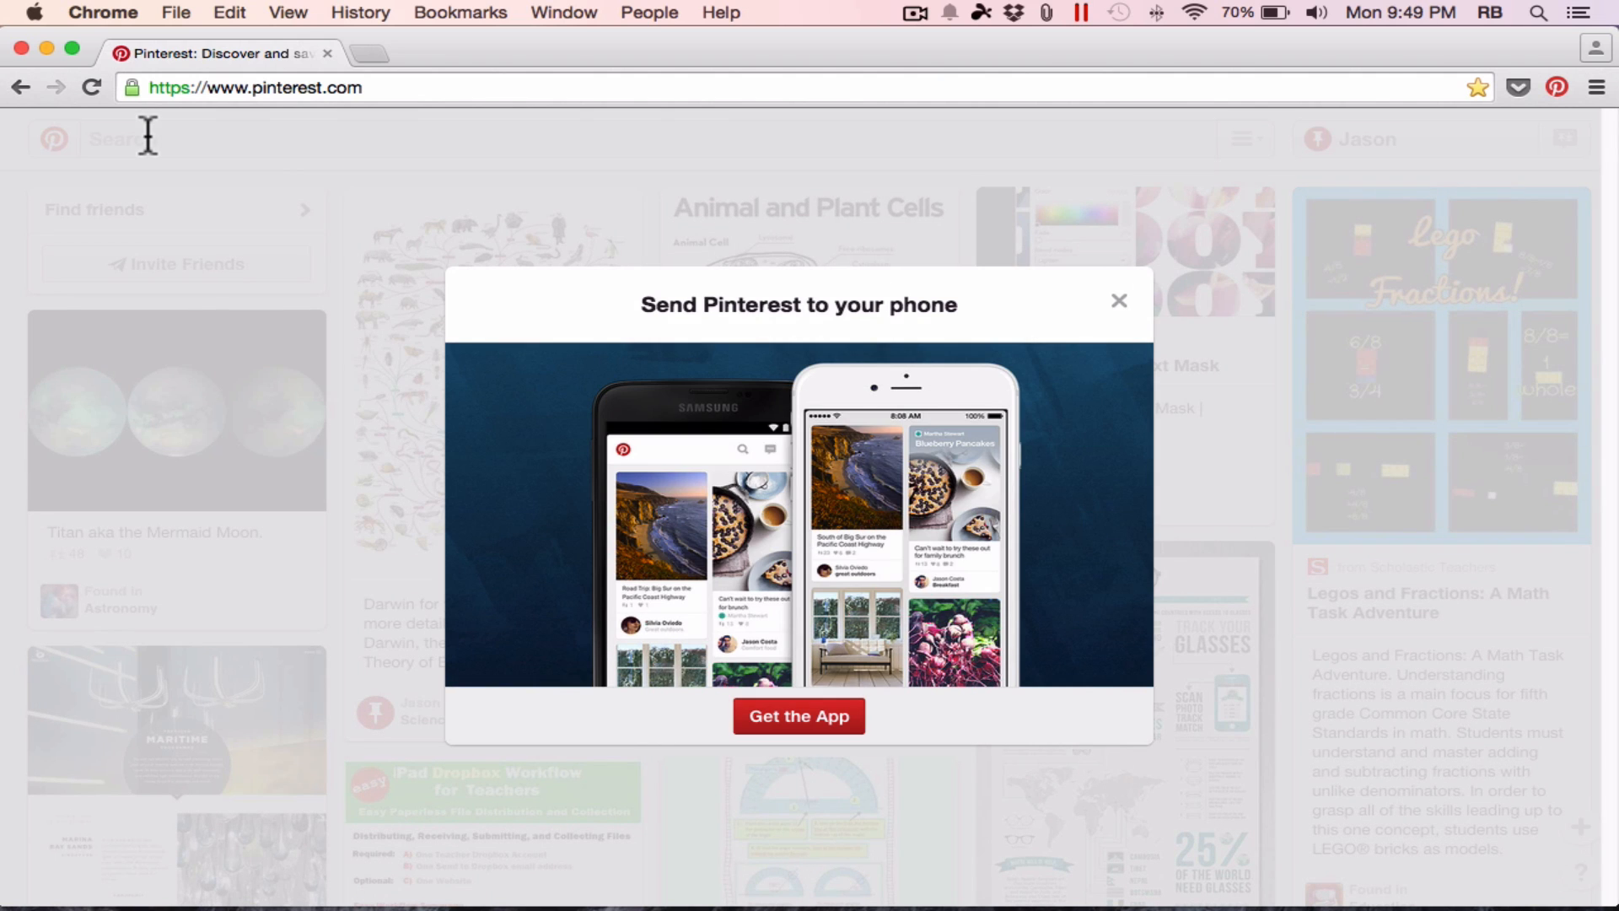
- Dismiss the send-to-phone prompt and search for 'huckberry finn lesson ideas'
left_click(1117, 300)
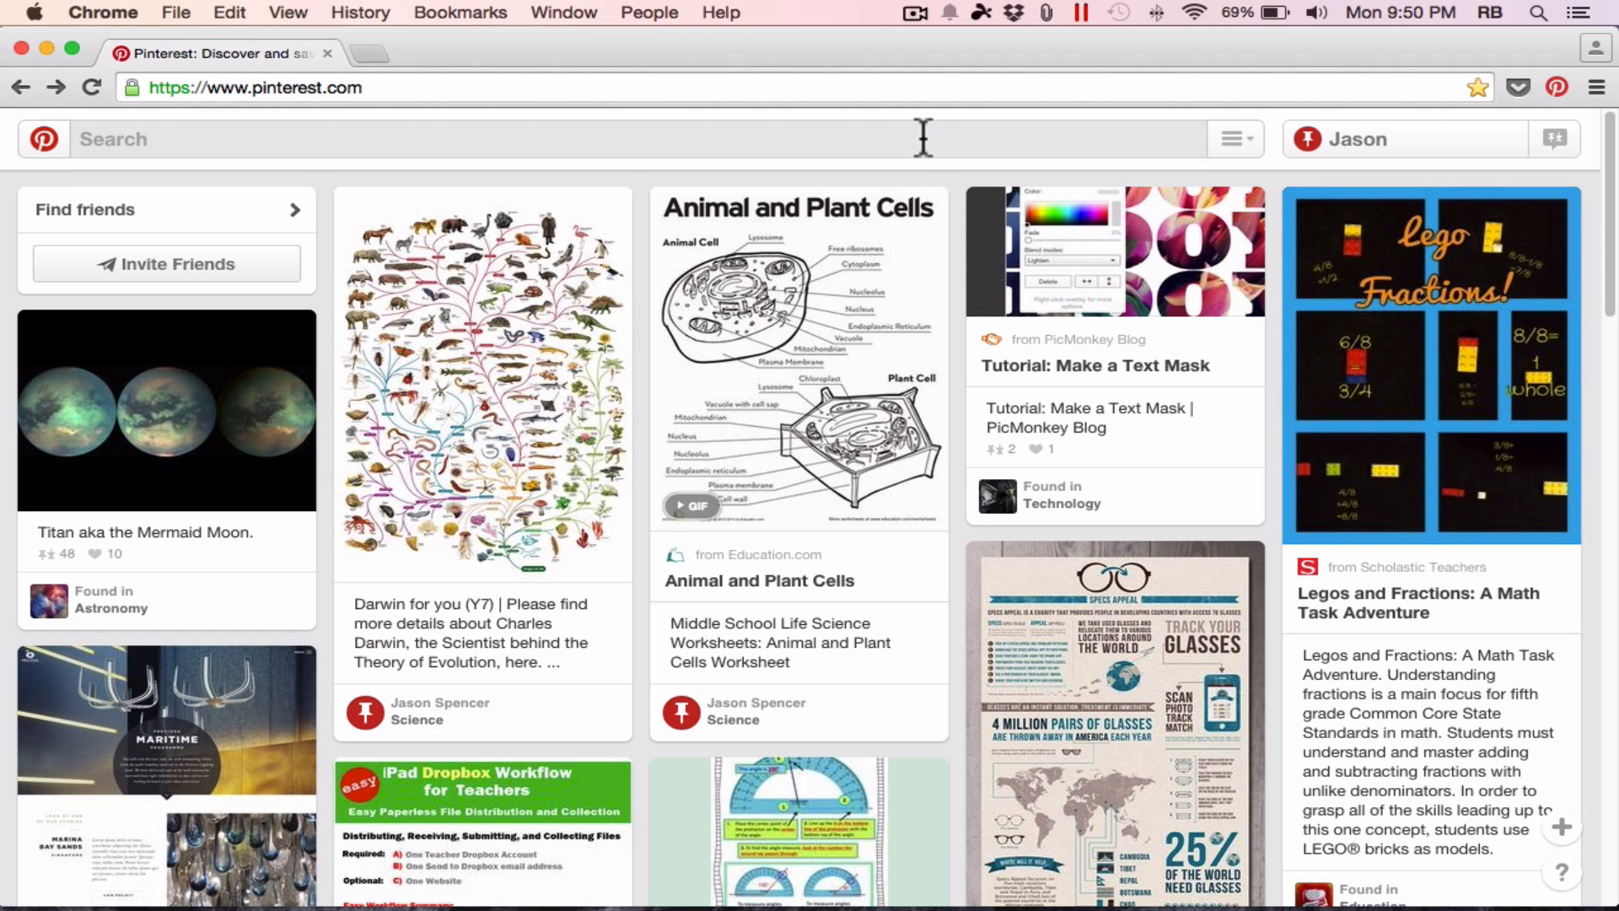
mouse_move(300, 175)
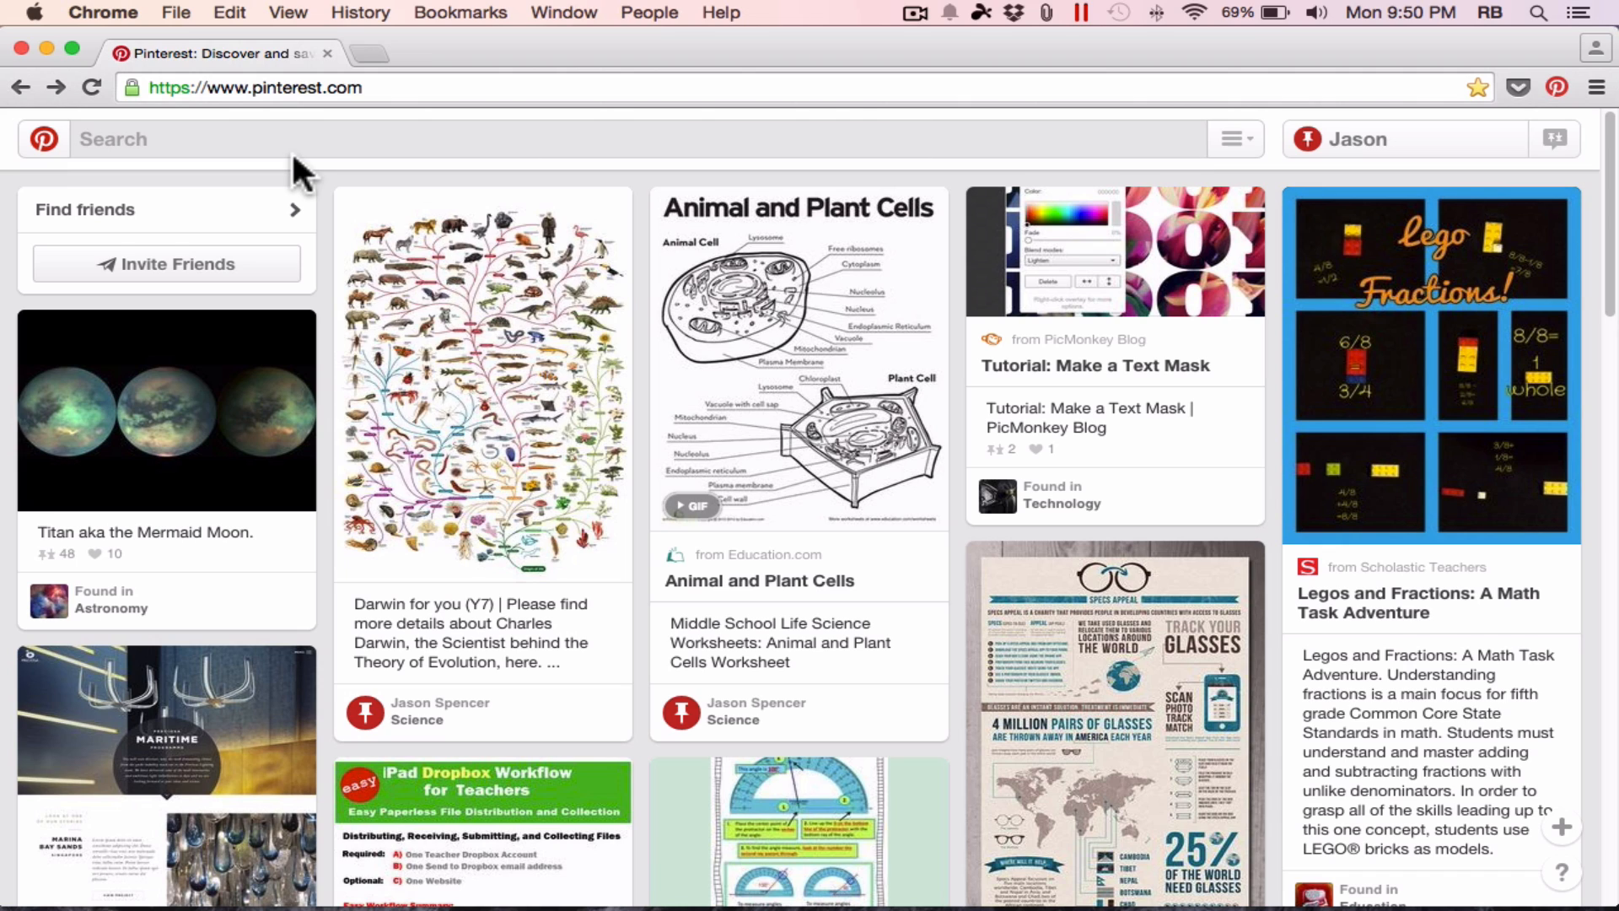
left_click(114, 138)
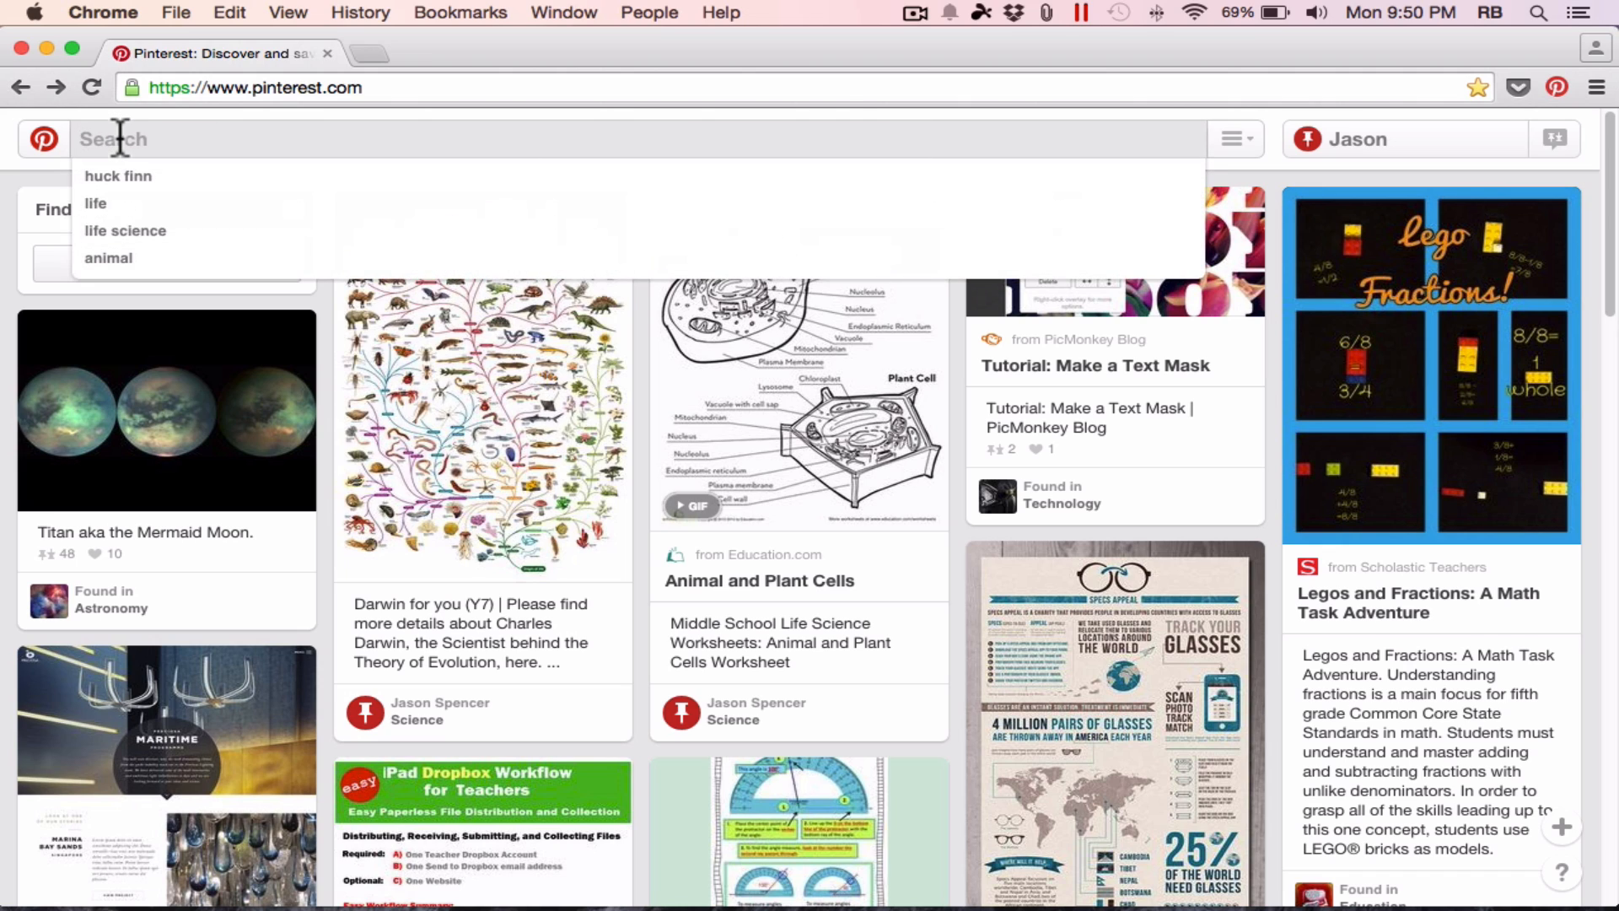
type("huckberry finn lesson ideas")
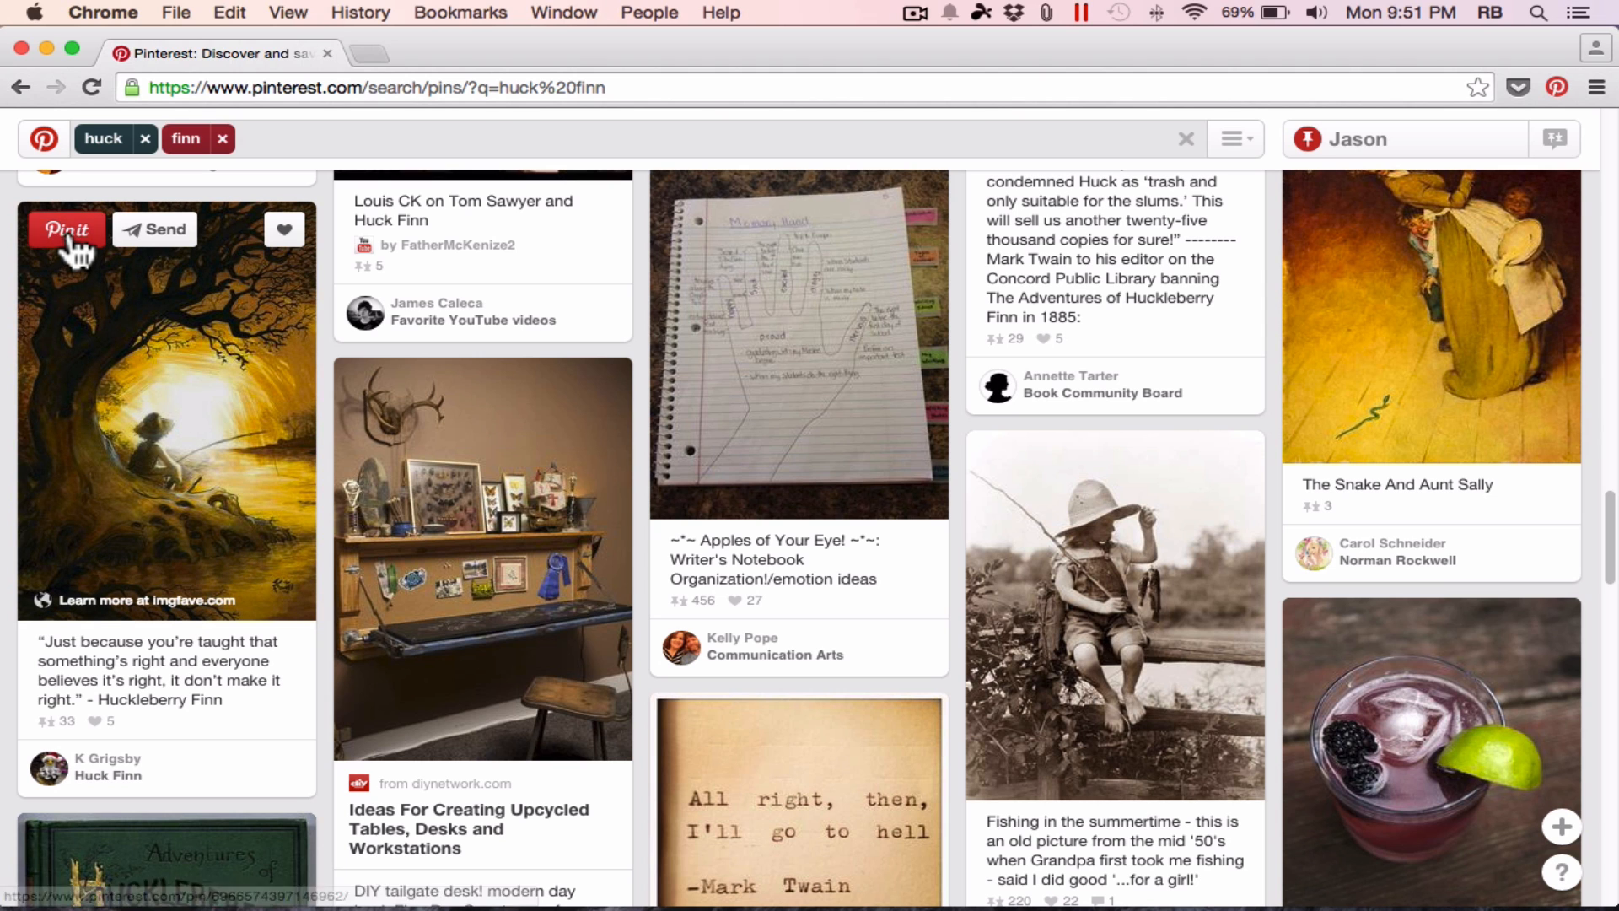
left_click(65, 230)
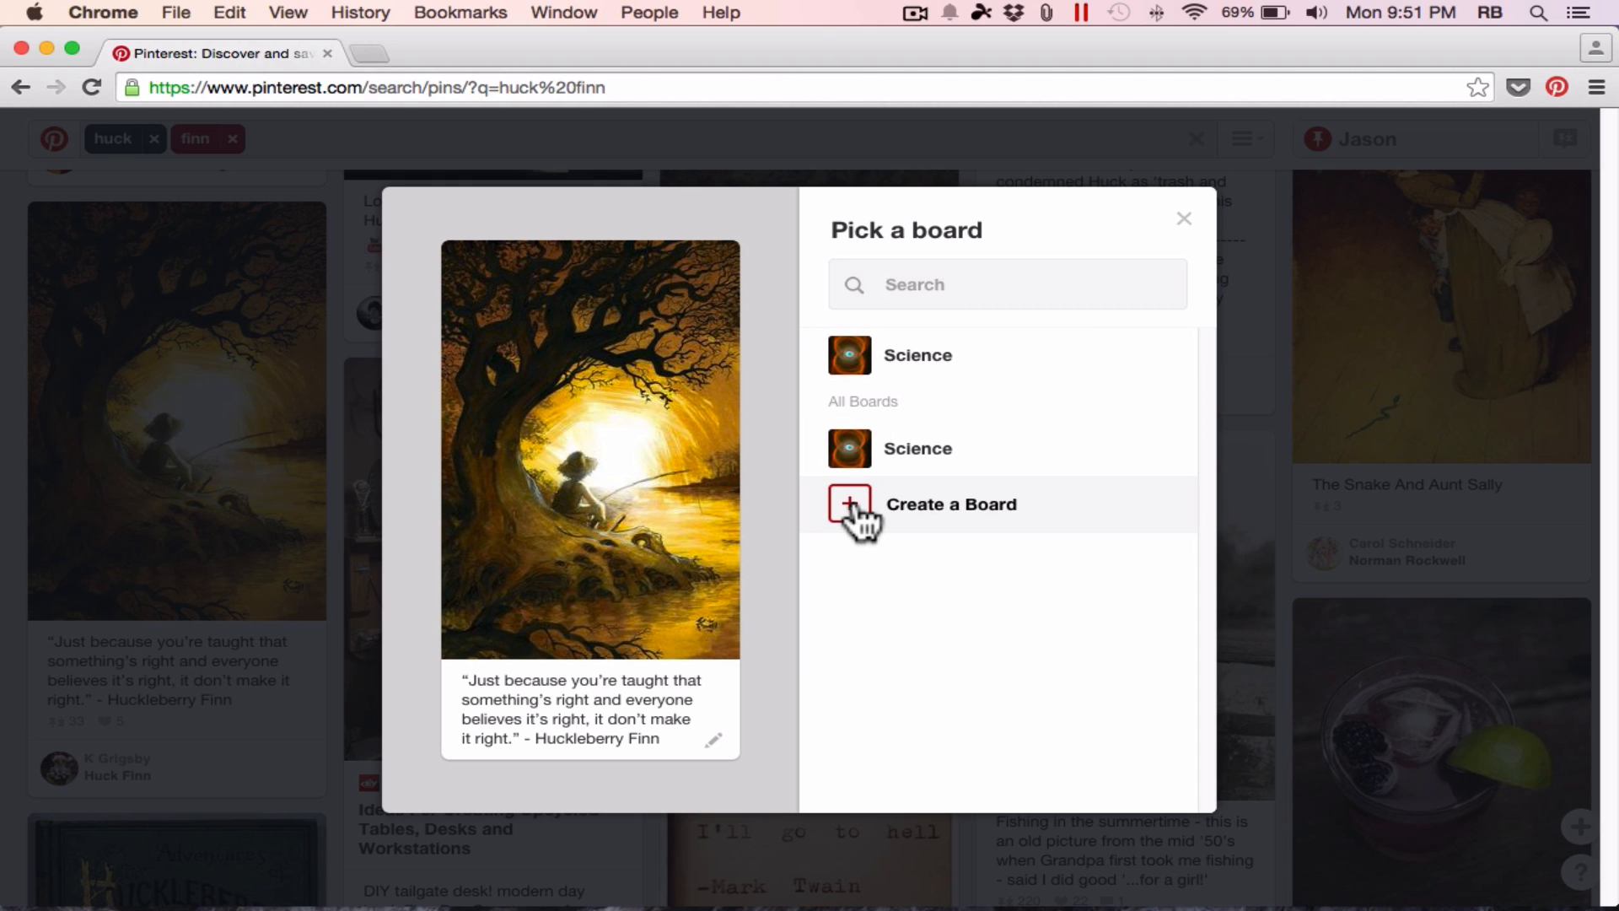
- Create a 'Language Arts 9th Grade' board holding the Huckleberry Finn quote pin
left_click(849, 504)
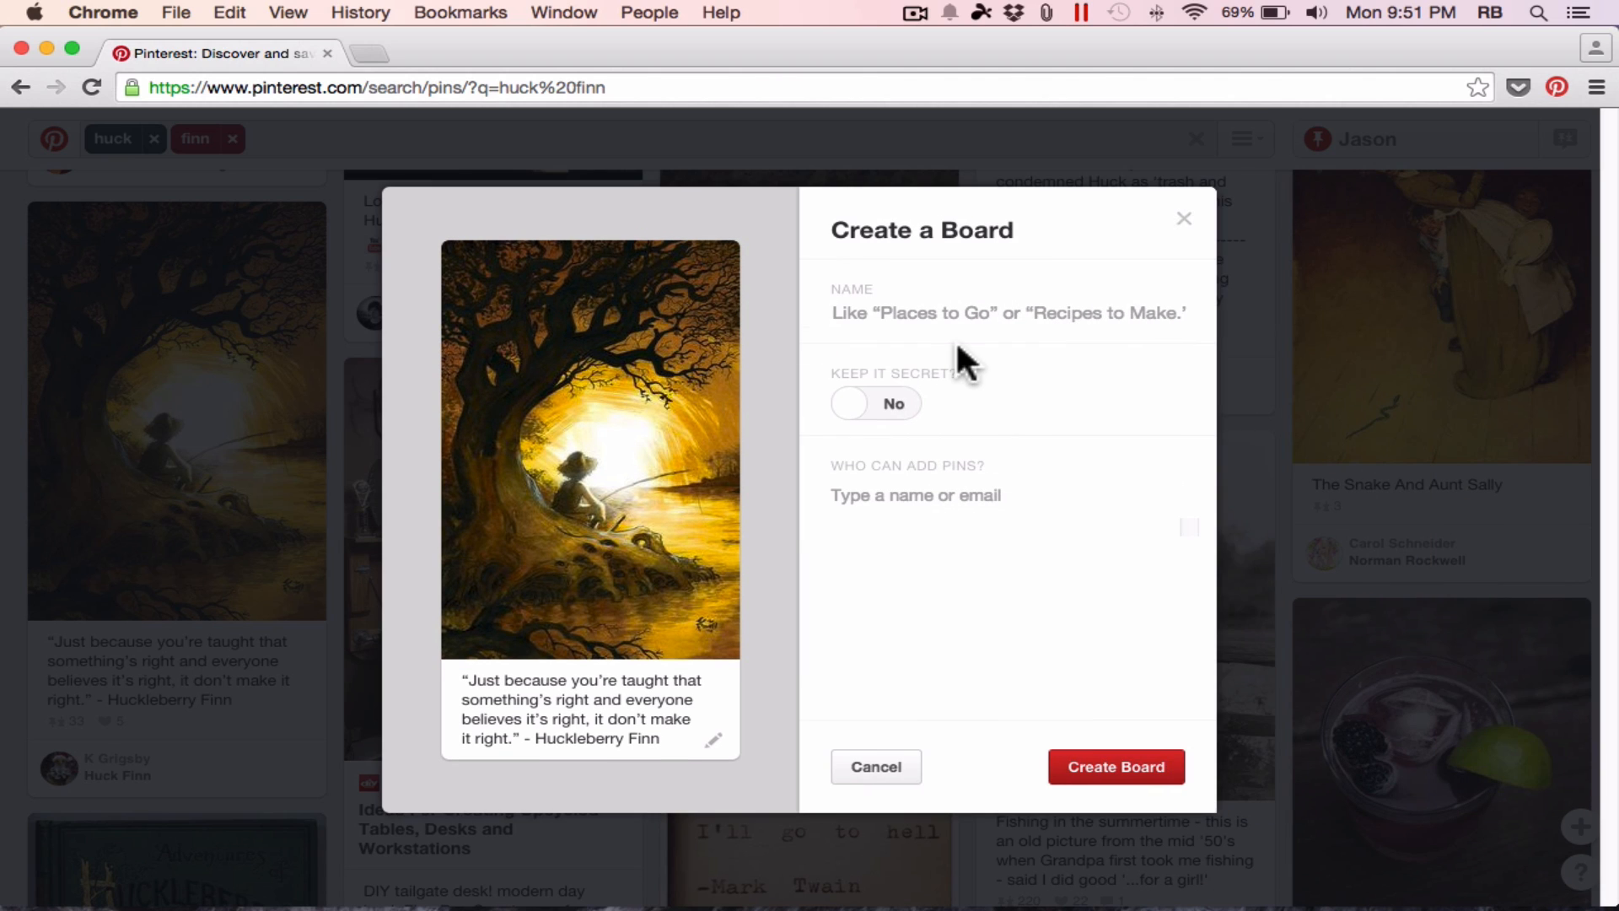
type("Language Arts 9th Grade")
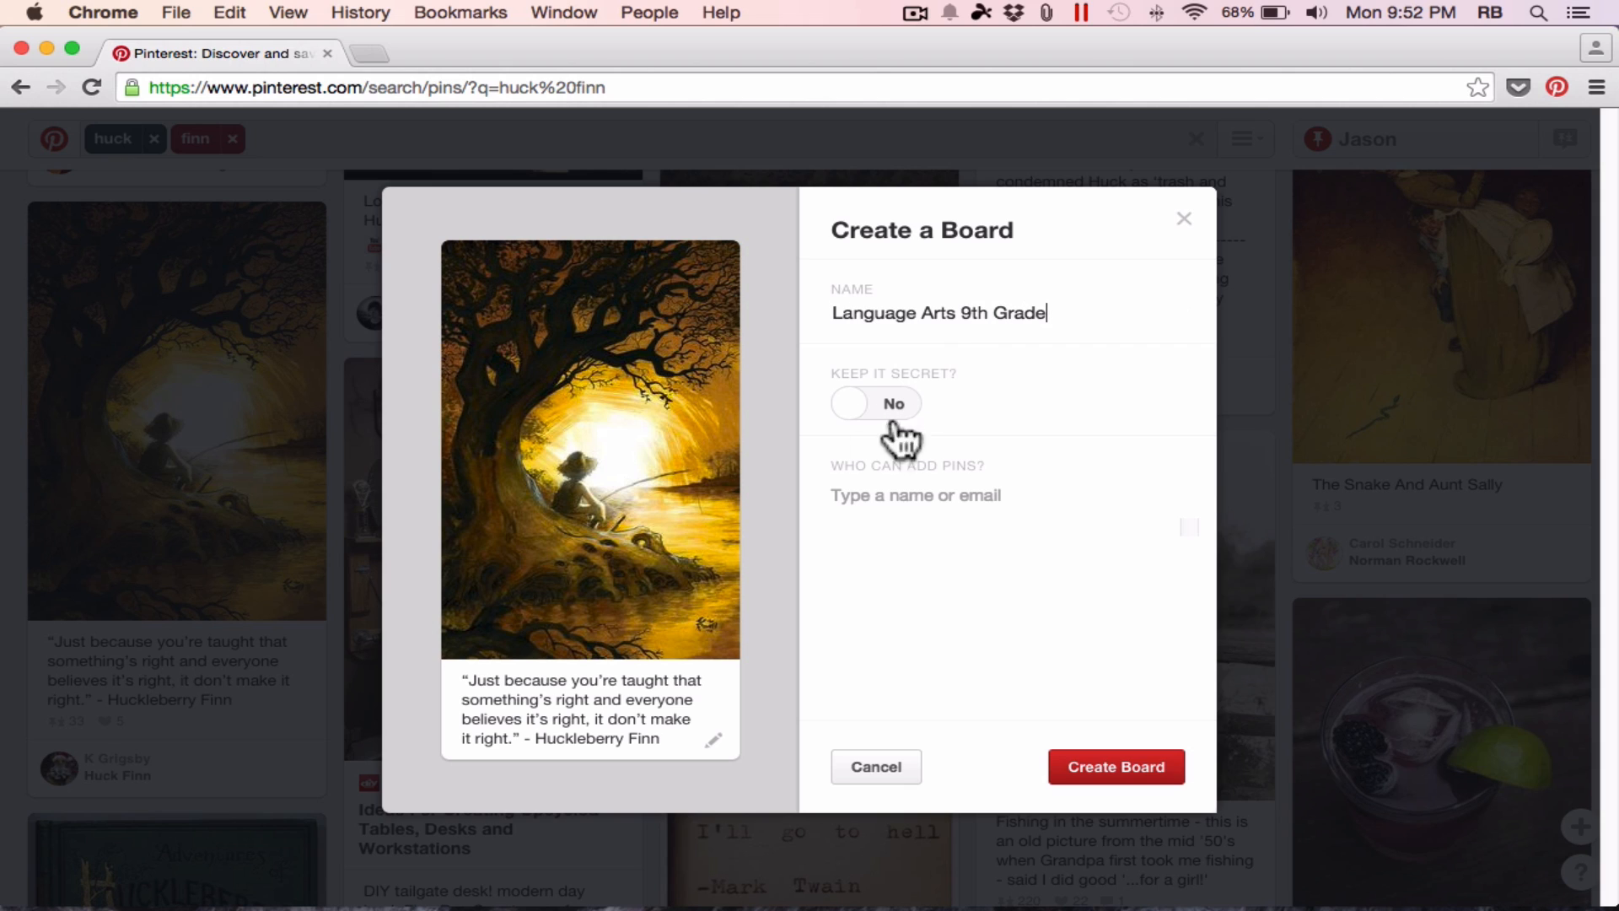
mouse_move(1114, 766)
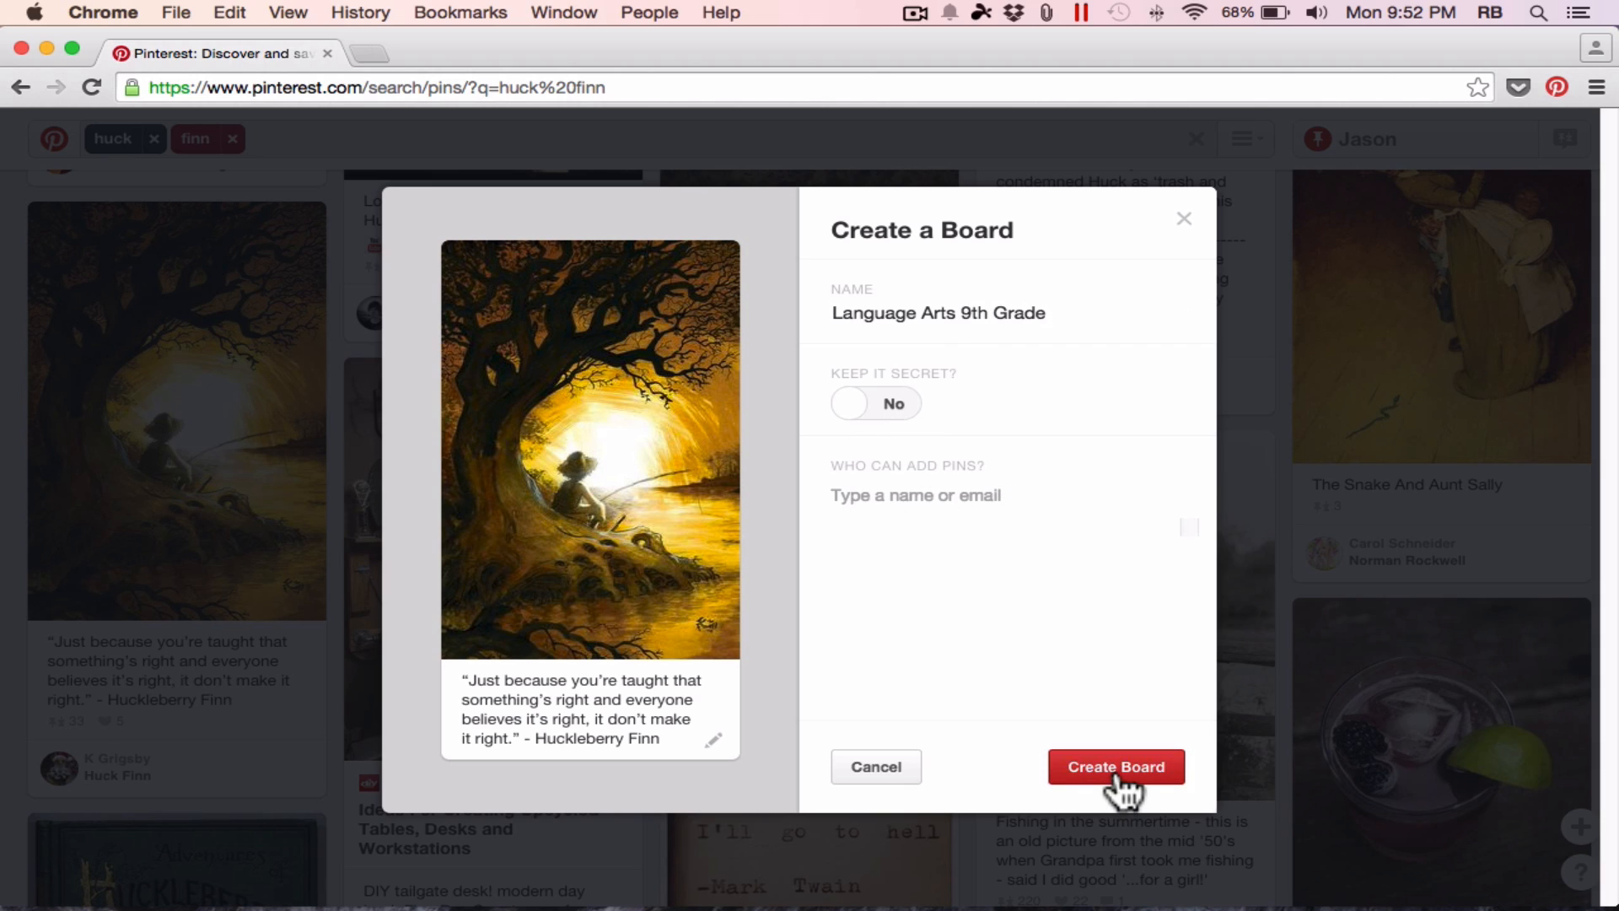
left_click(1114, 766)
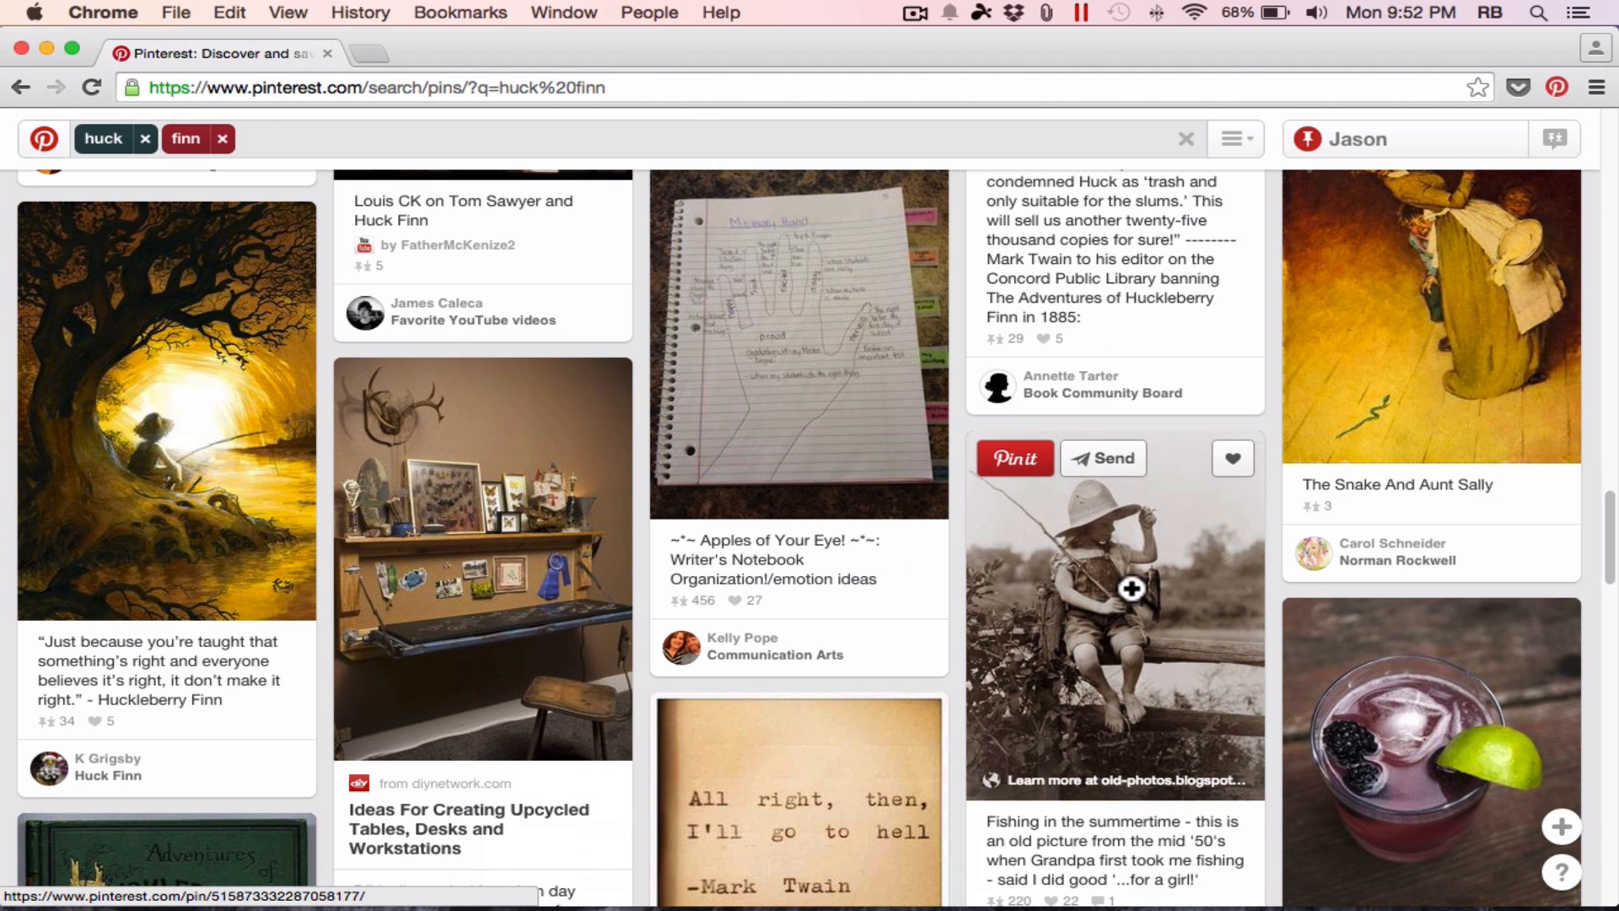
left_click(1012, 457)
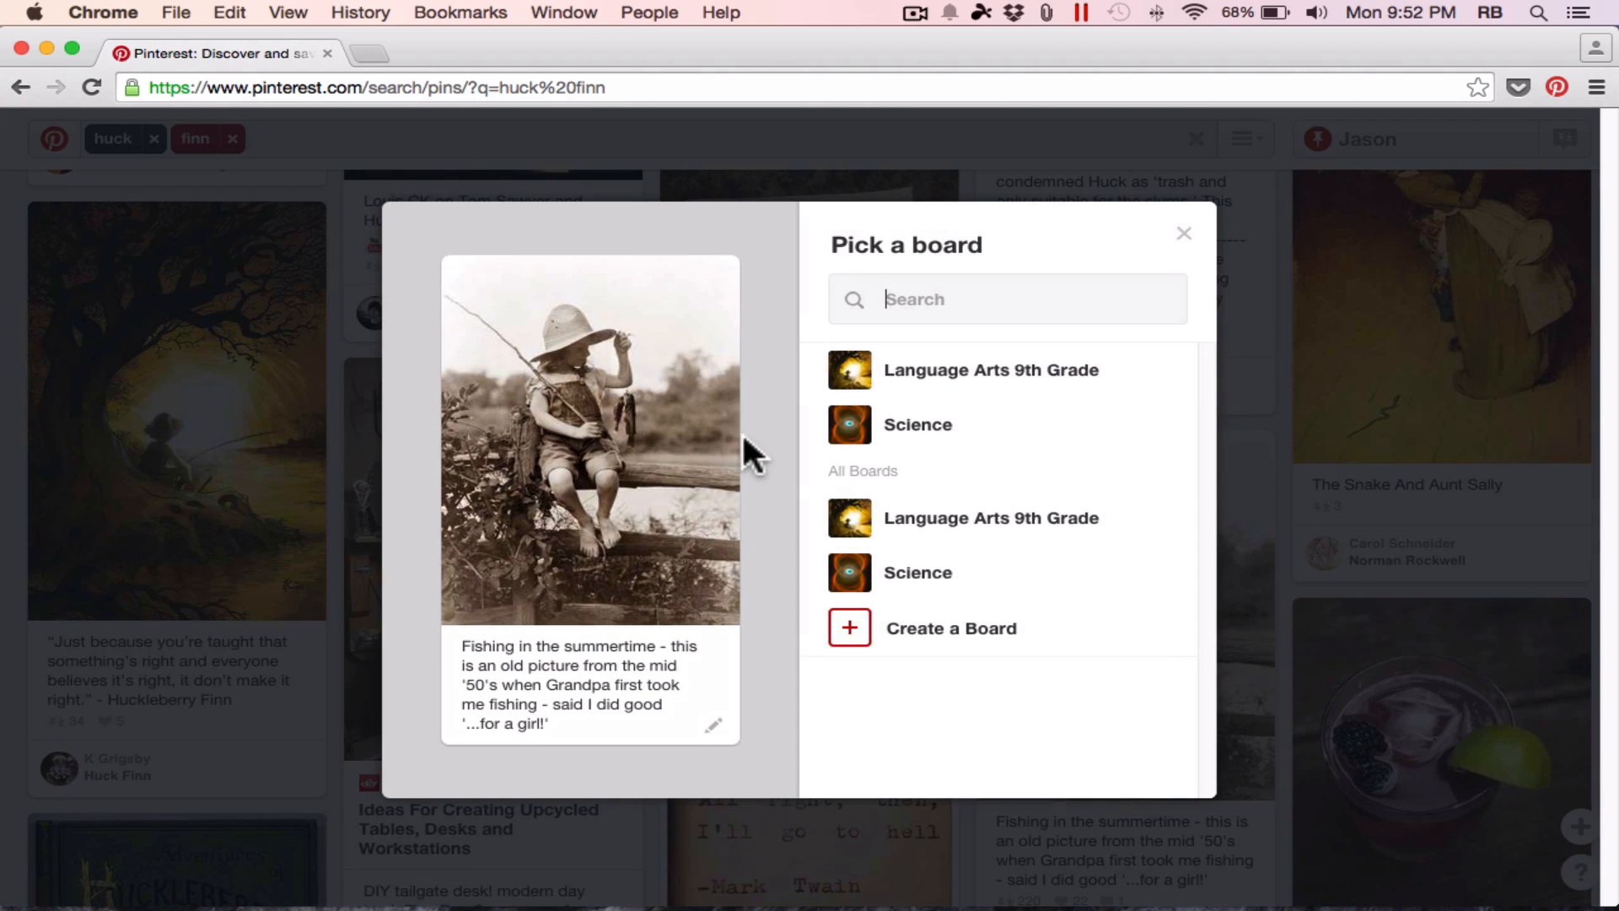
mouse_move(908, 615)
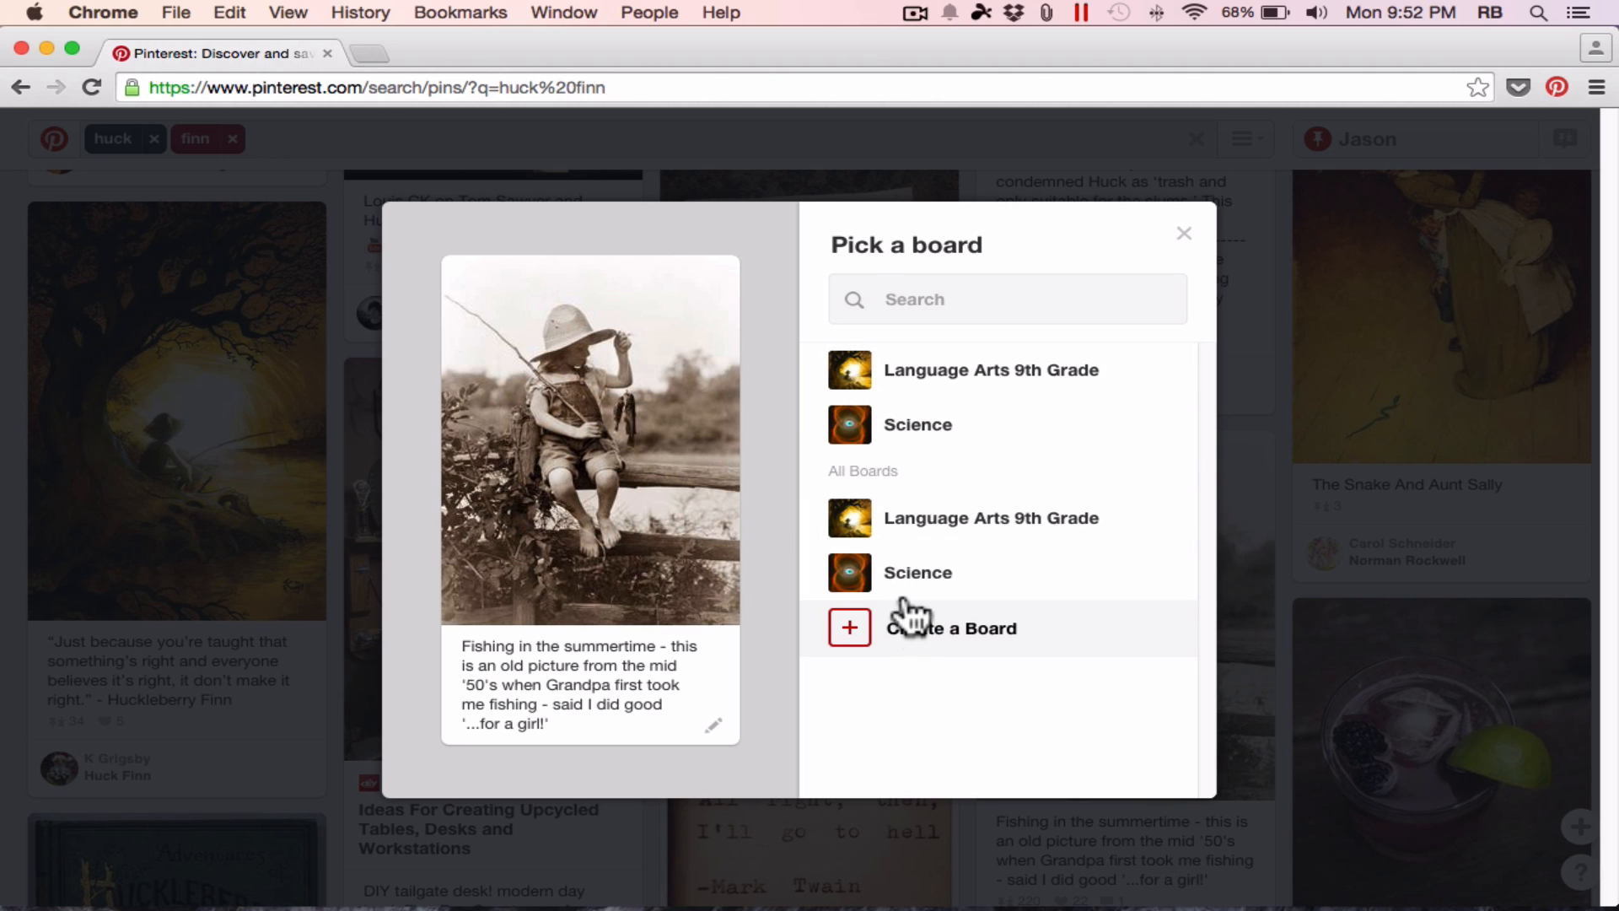
- Pin the summertime fishing photo to Language Arts 9th Grade and scroll the results
left_click(989, 517)
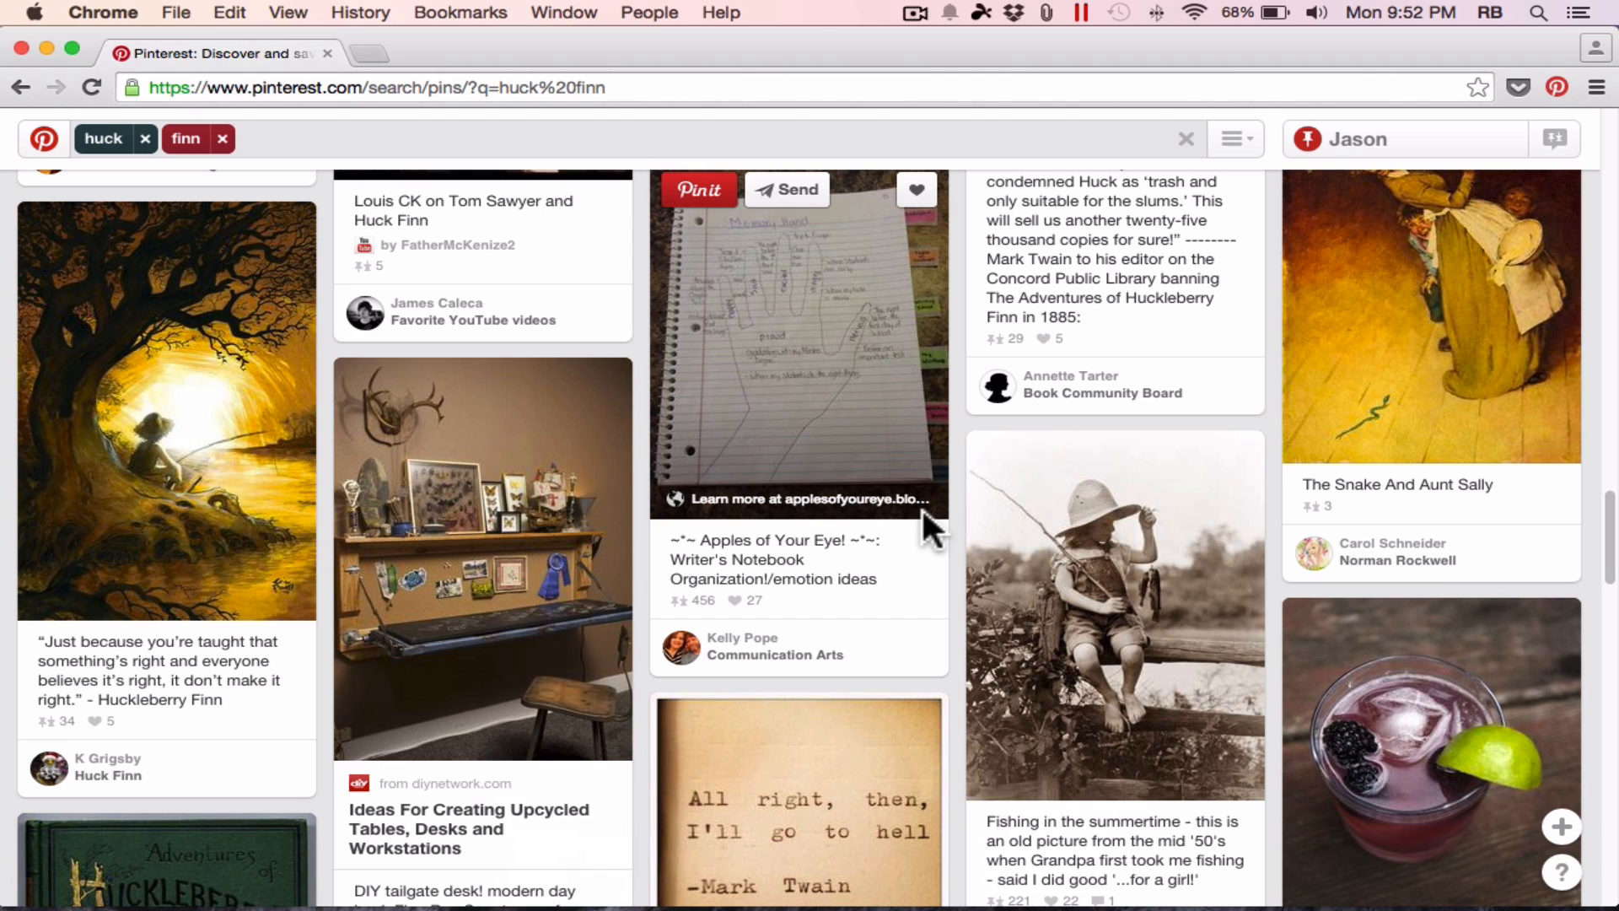
scroll("down", 3)
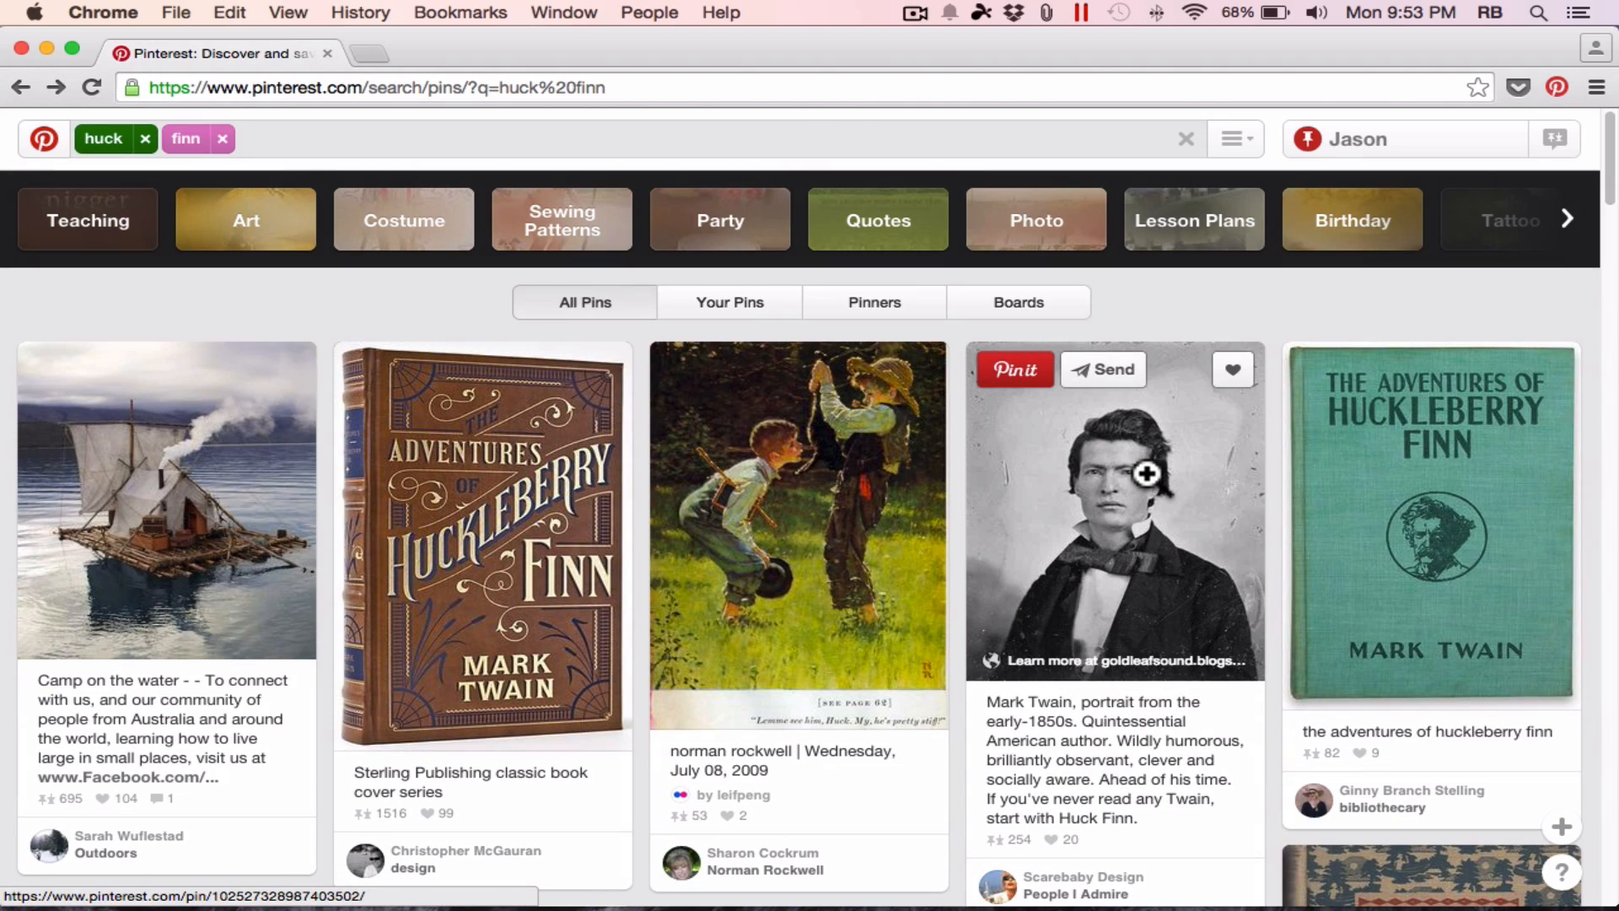
mouse_move(1430, 521)
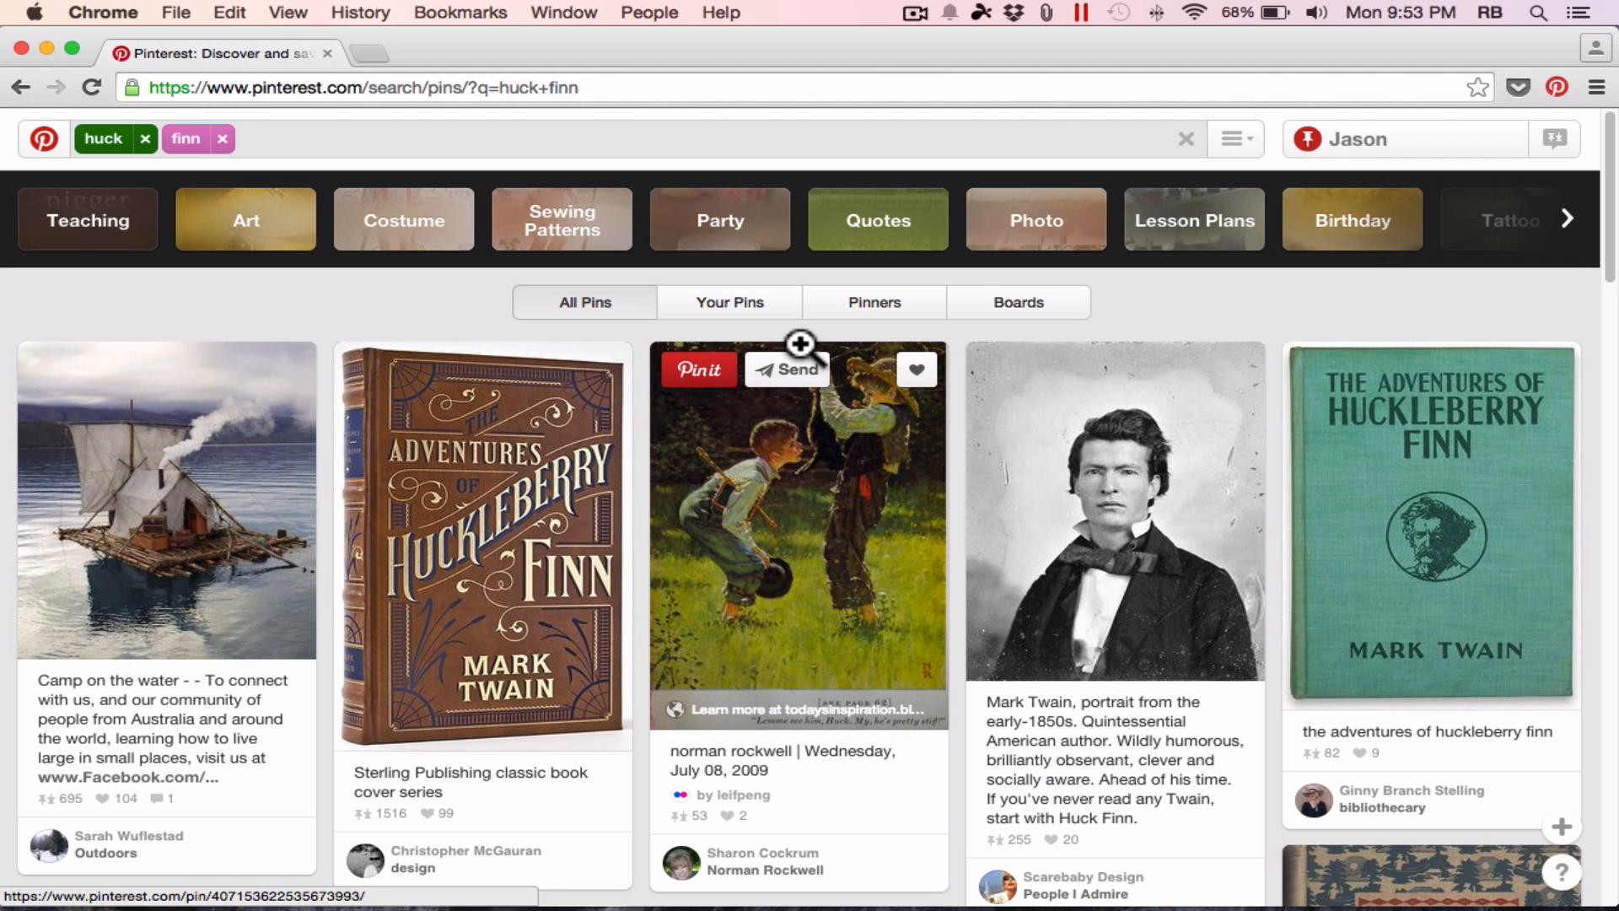
left_click(728, 302)
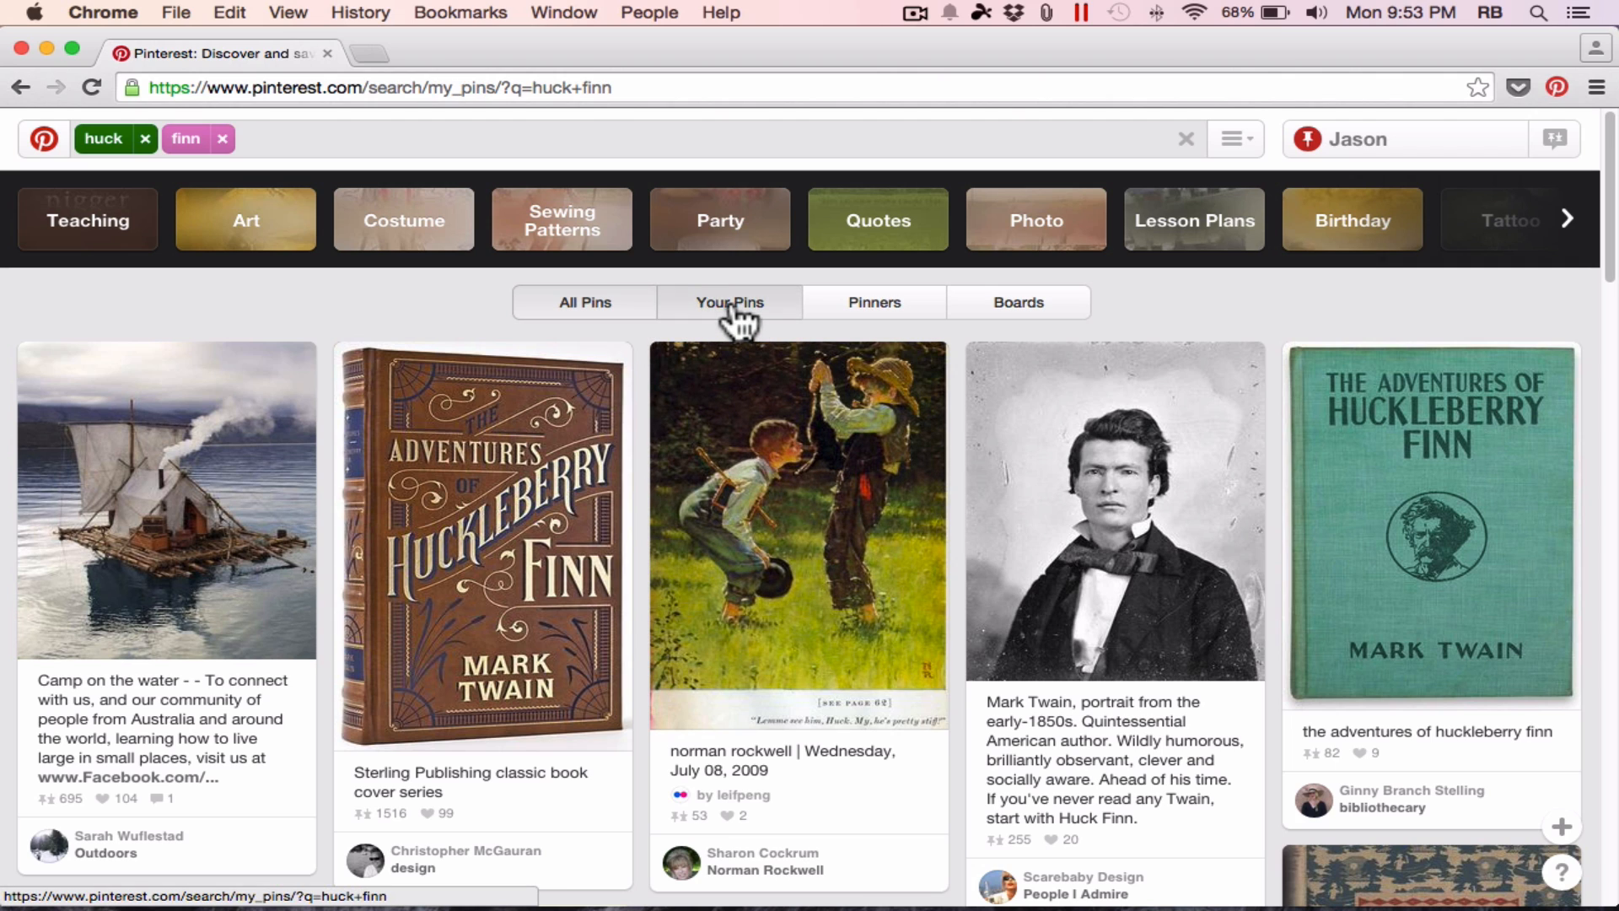
- Switch the huck finn results through Your Pins, Pinners, then Boards
left_click(728, 302)
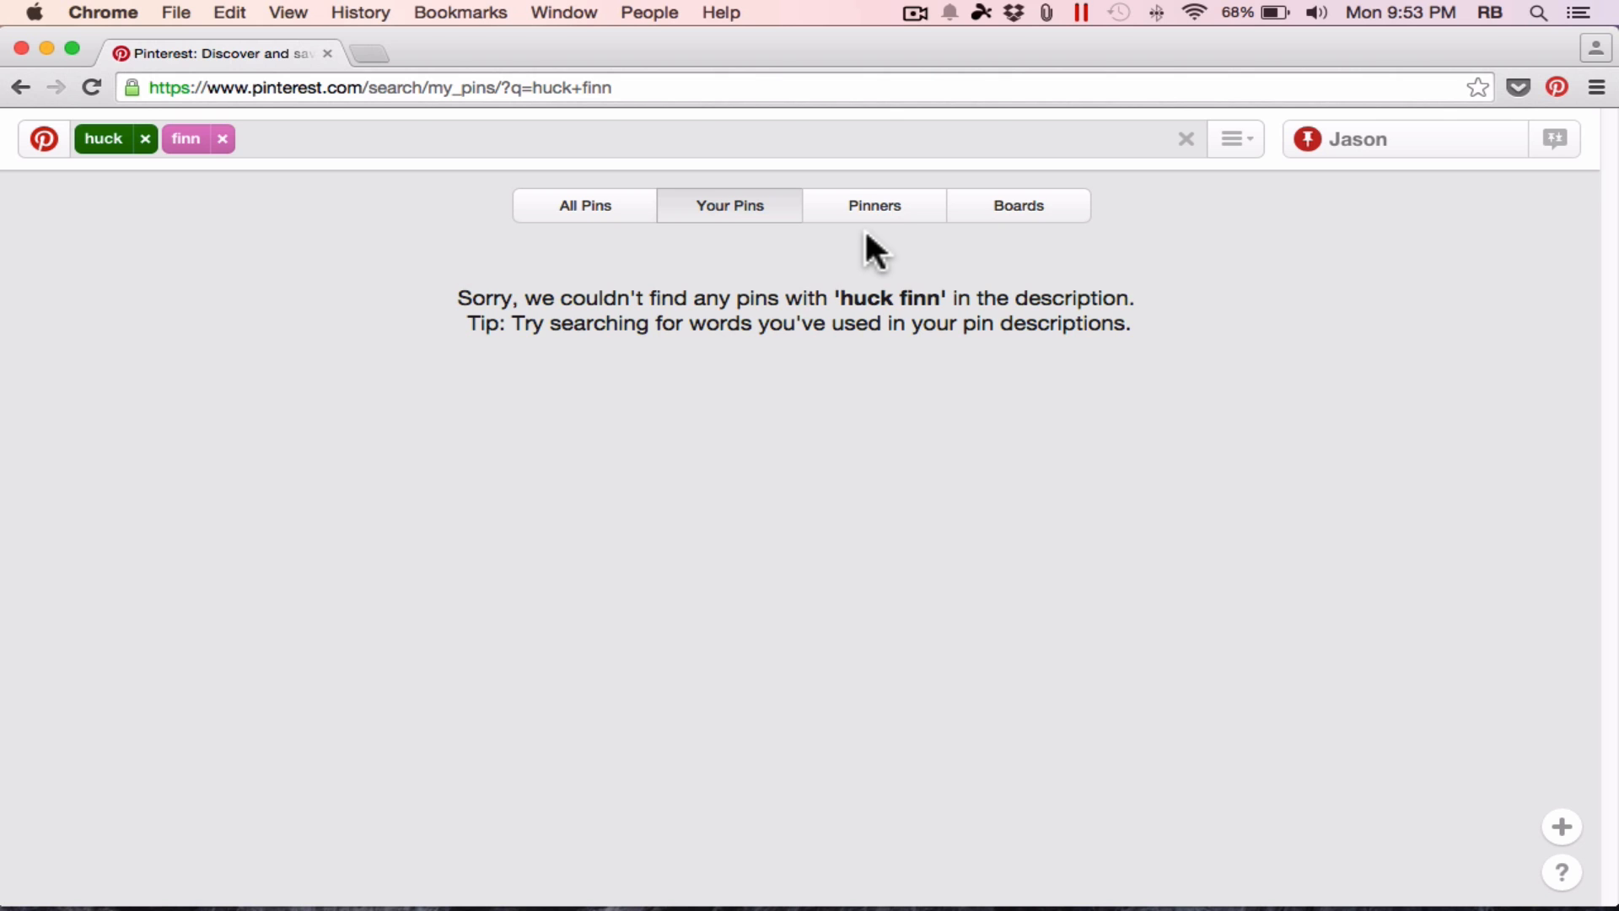
left_click(874, 204)
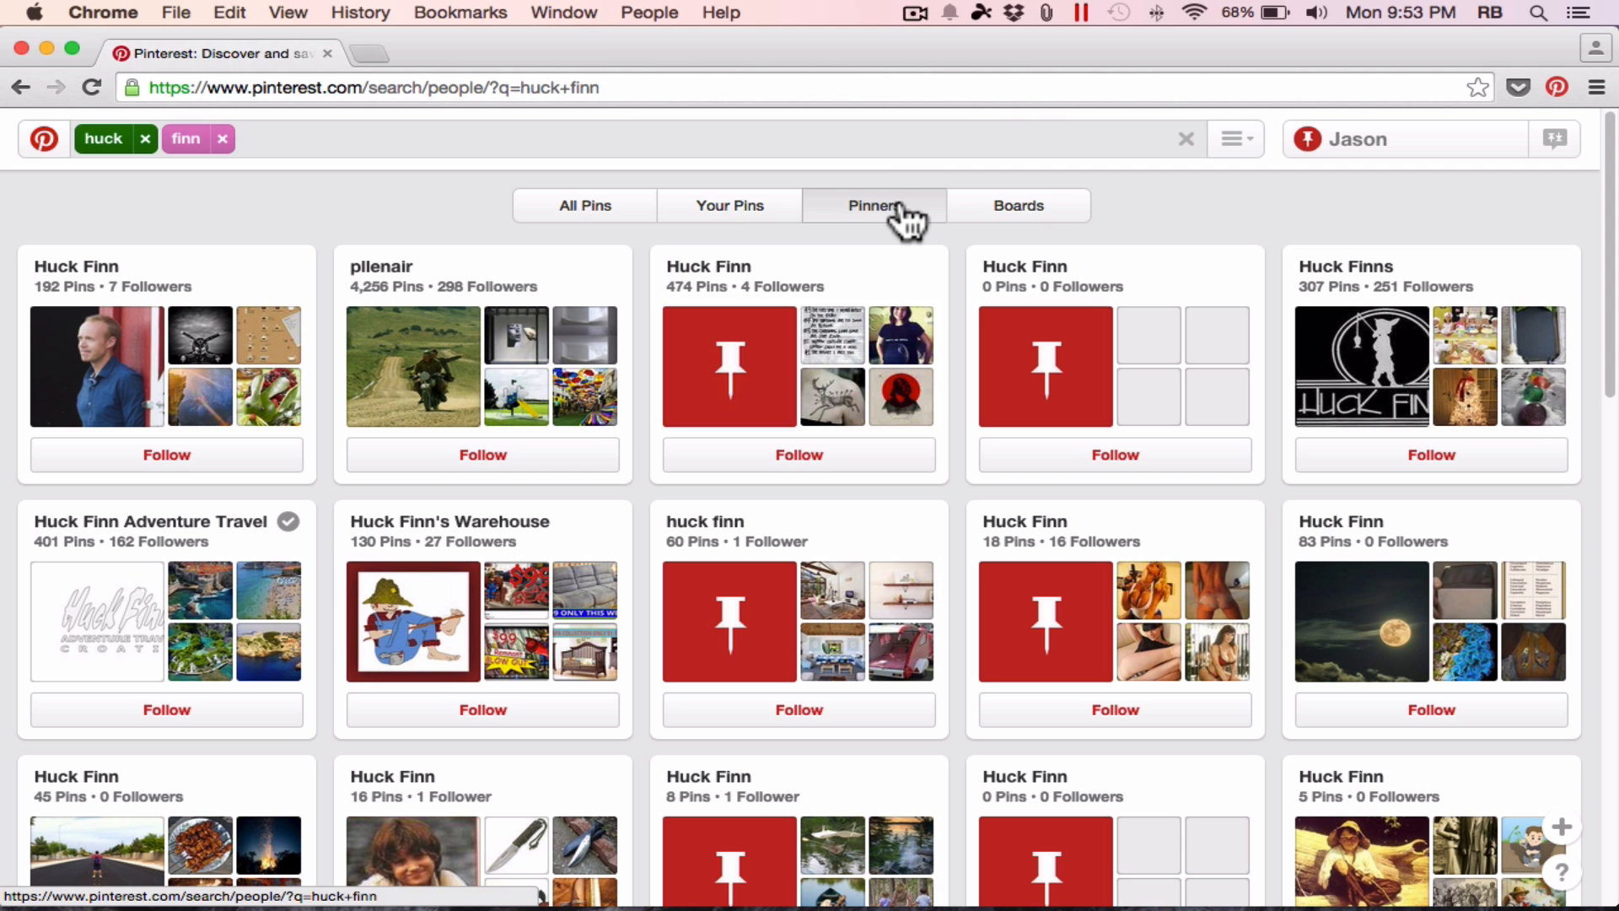
mouse_move(145, 165)
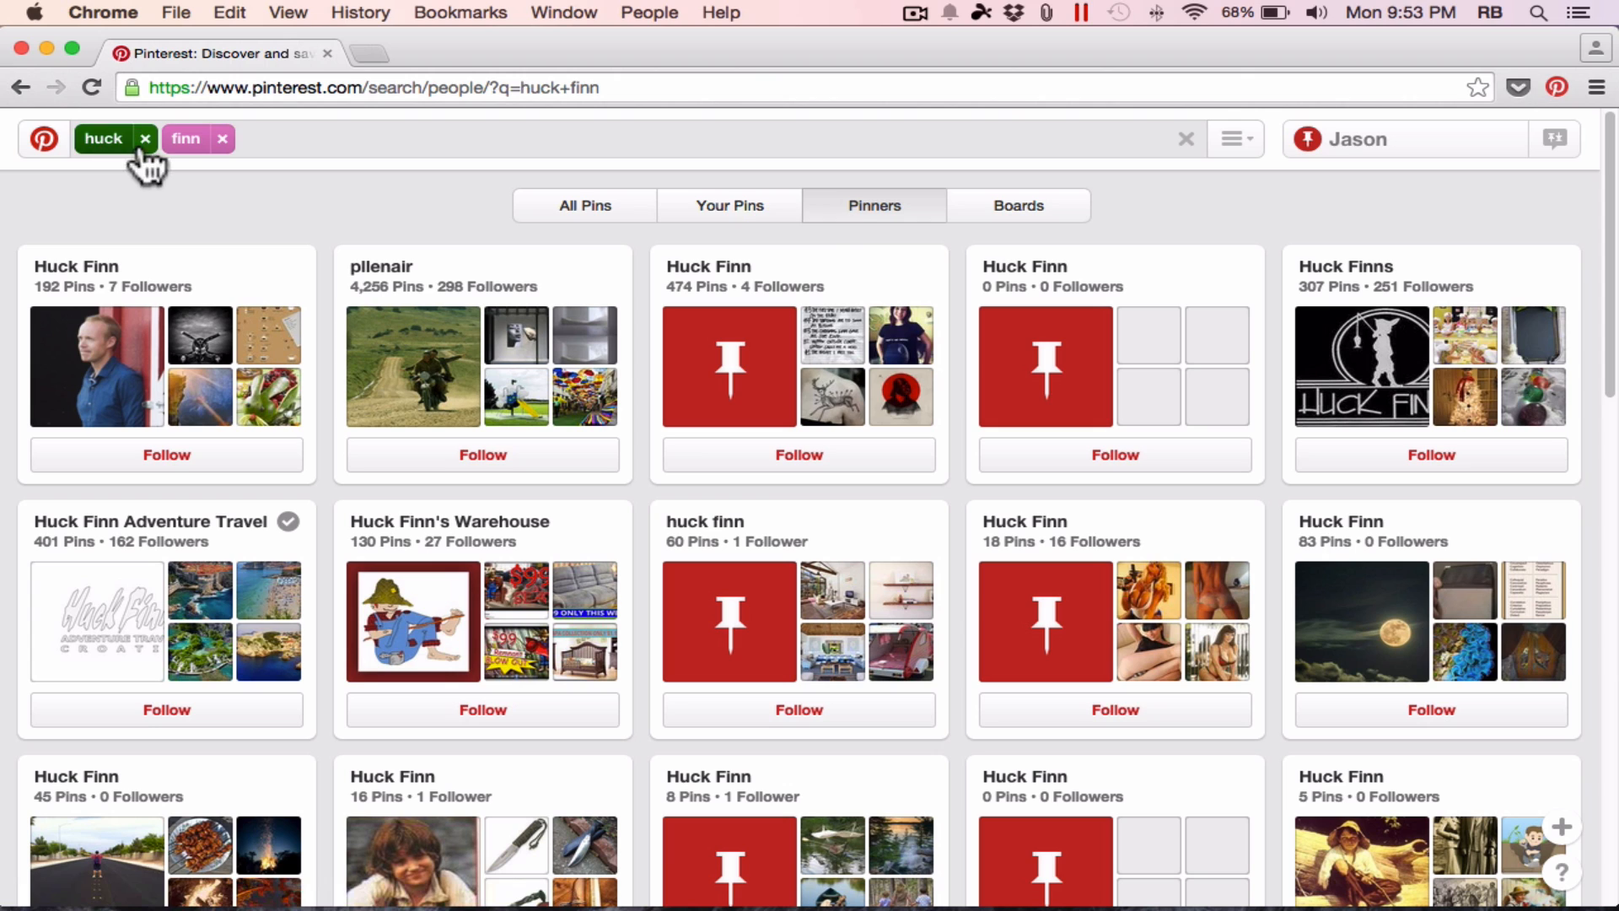
mouse_move(401, 442)
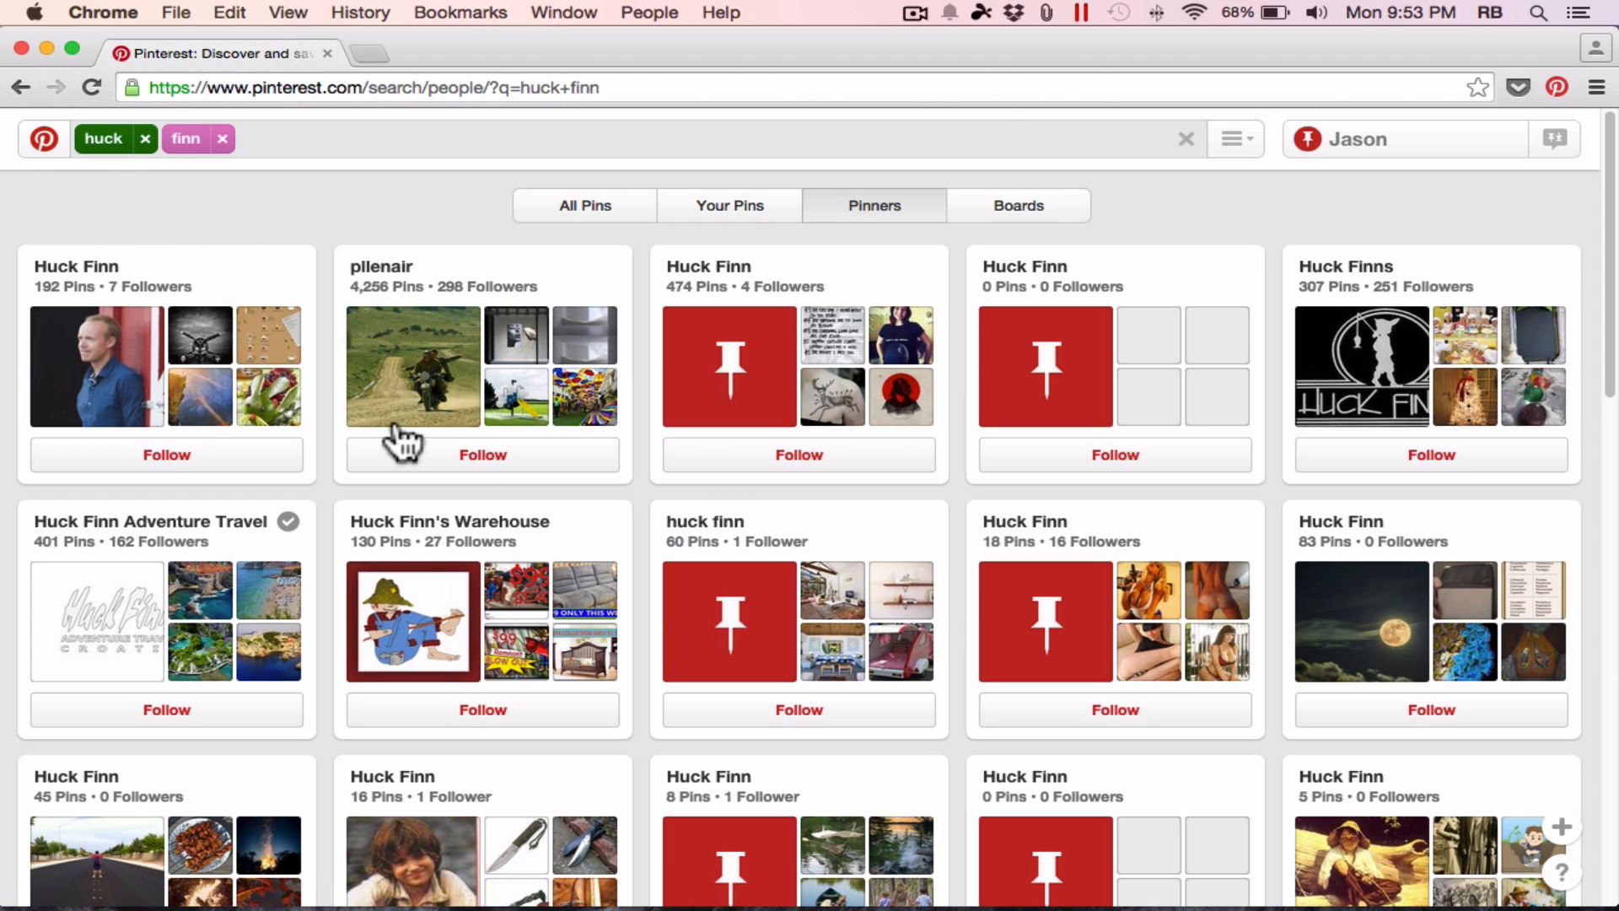
mouse_move(1332, 820)
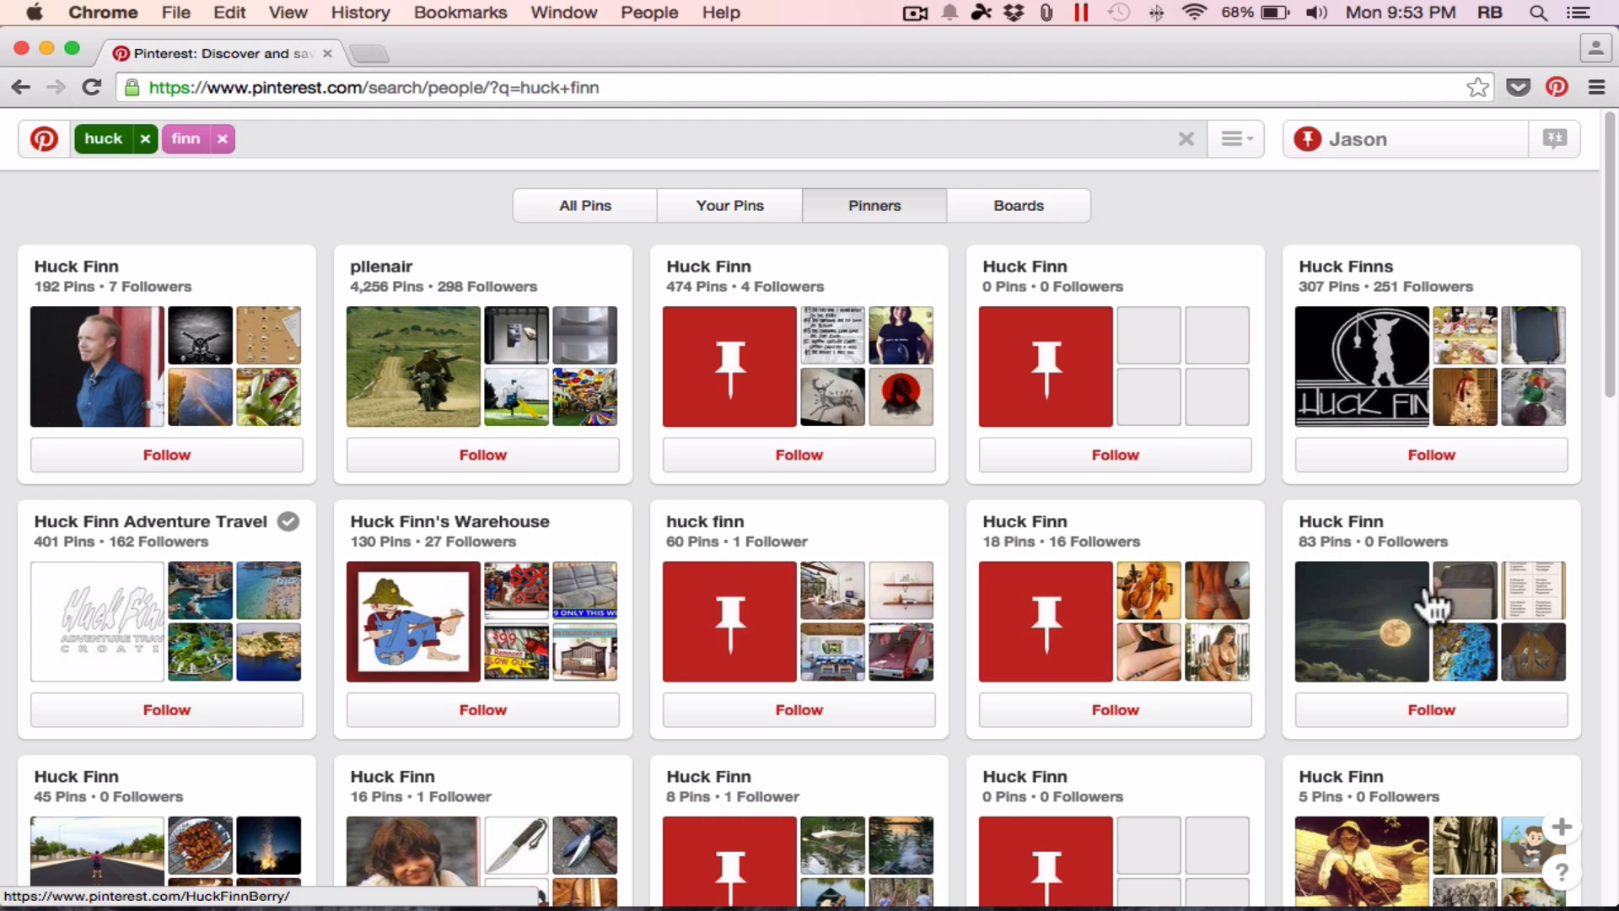
mouse_move(1018, 204)
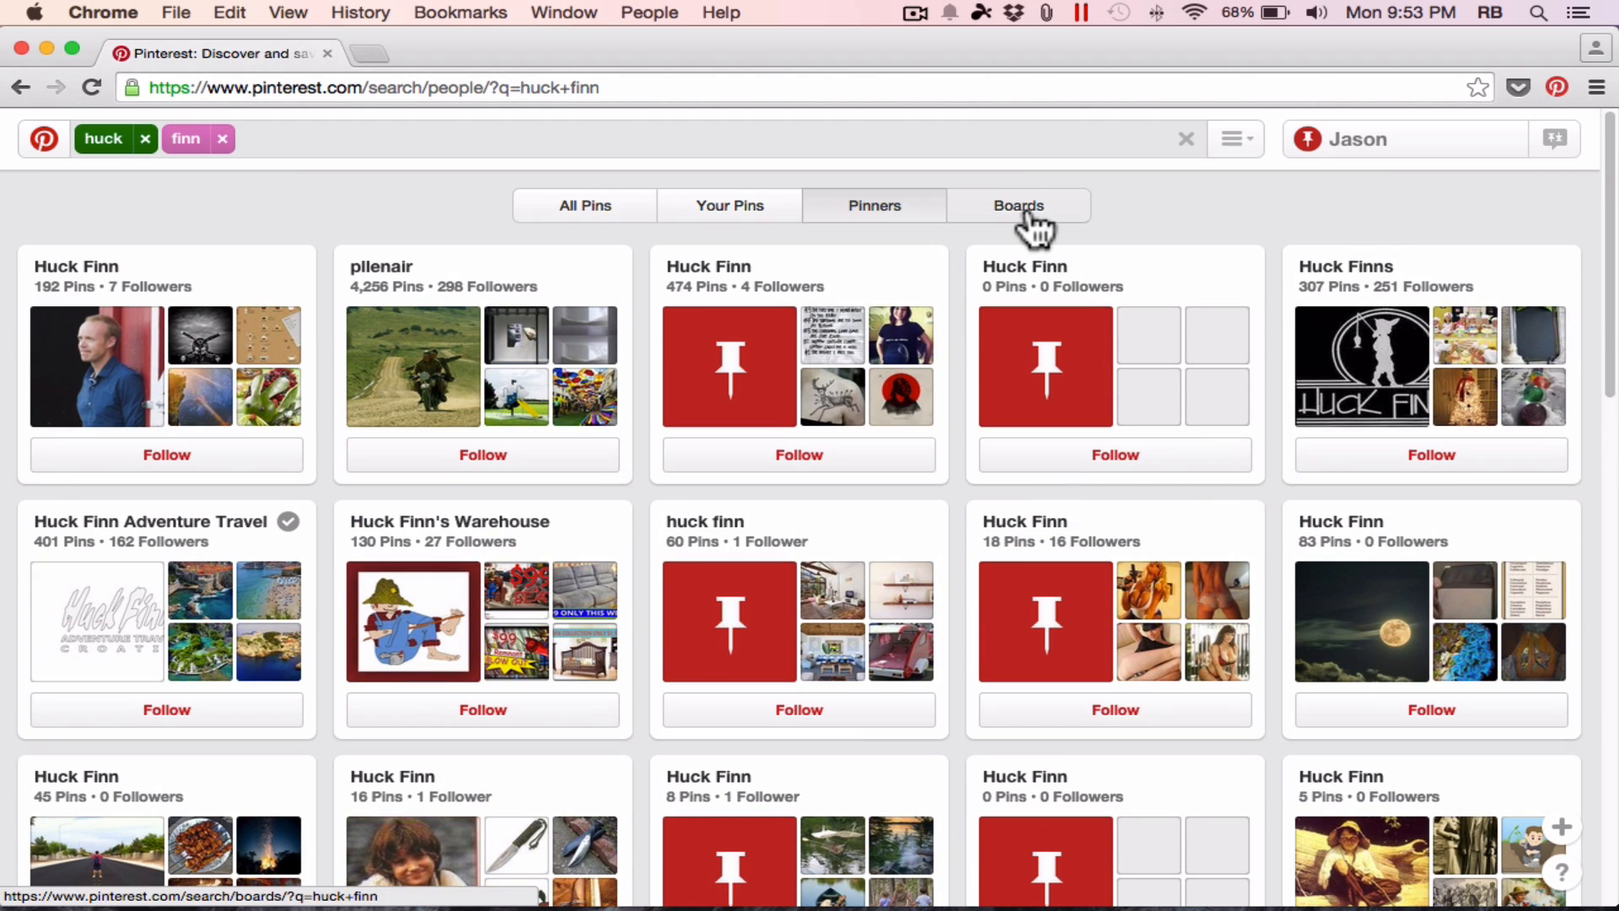
left_click(1017, 204)
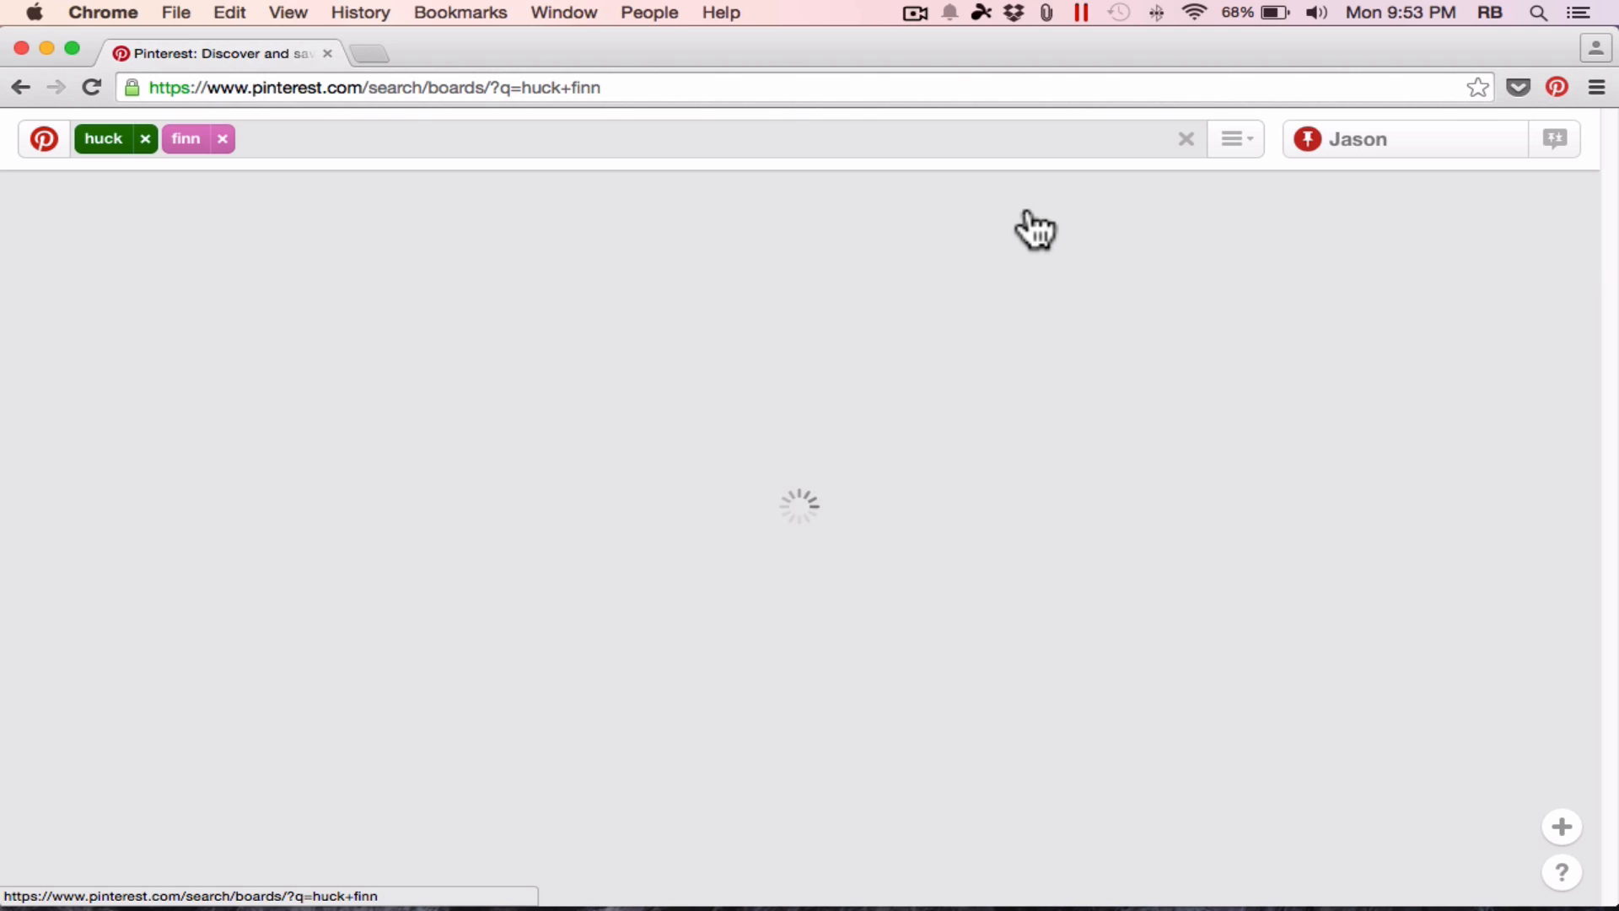
left_click(1017, 204)
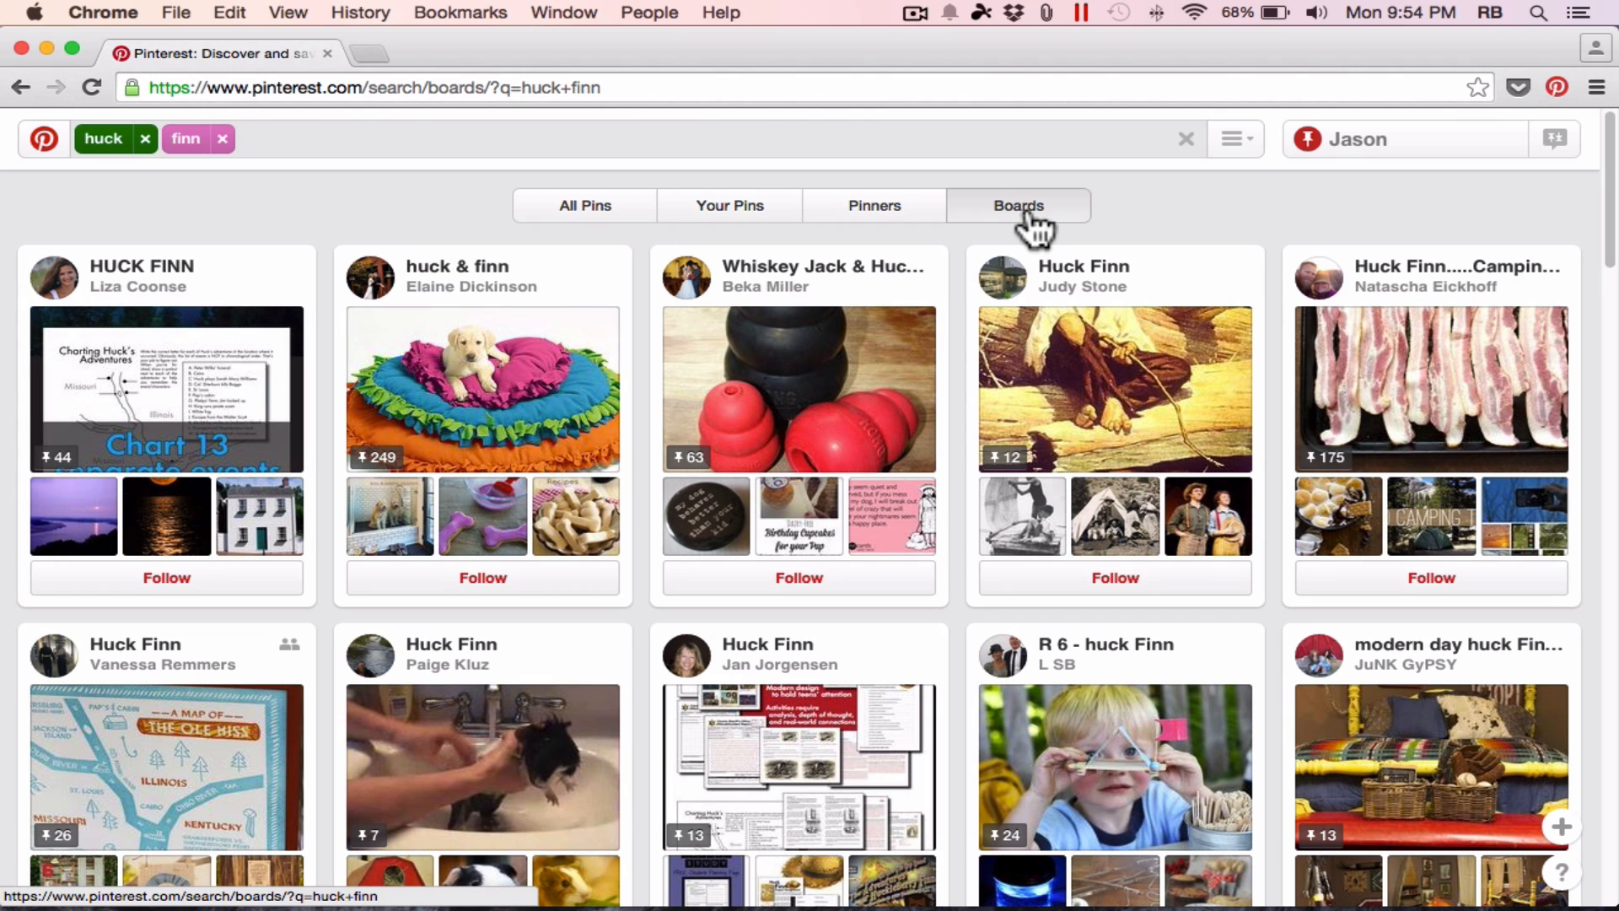
mouse_move(1289, 284)
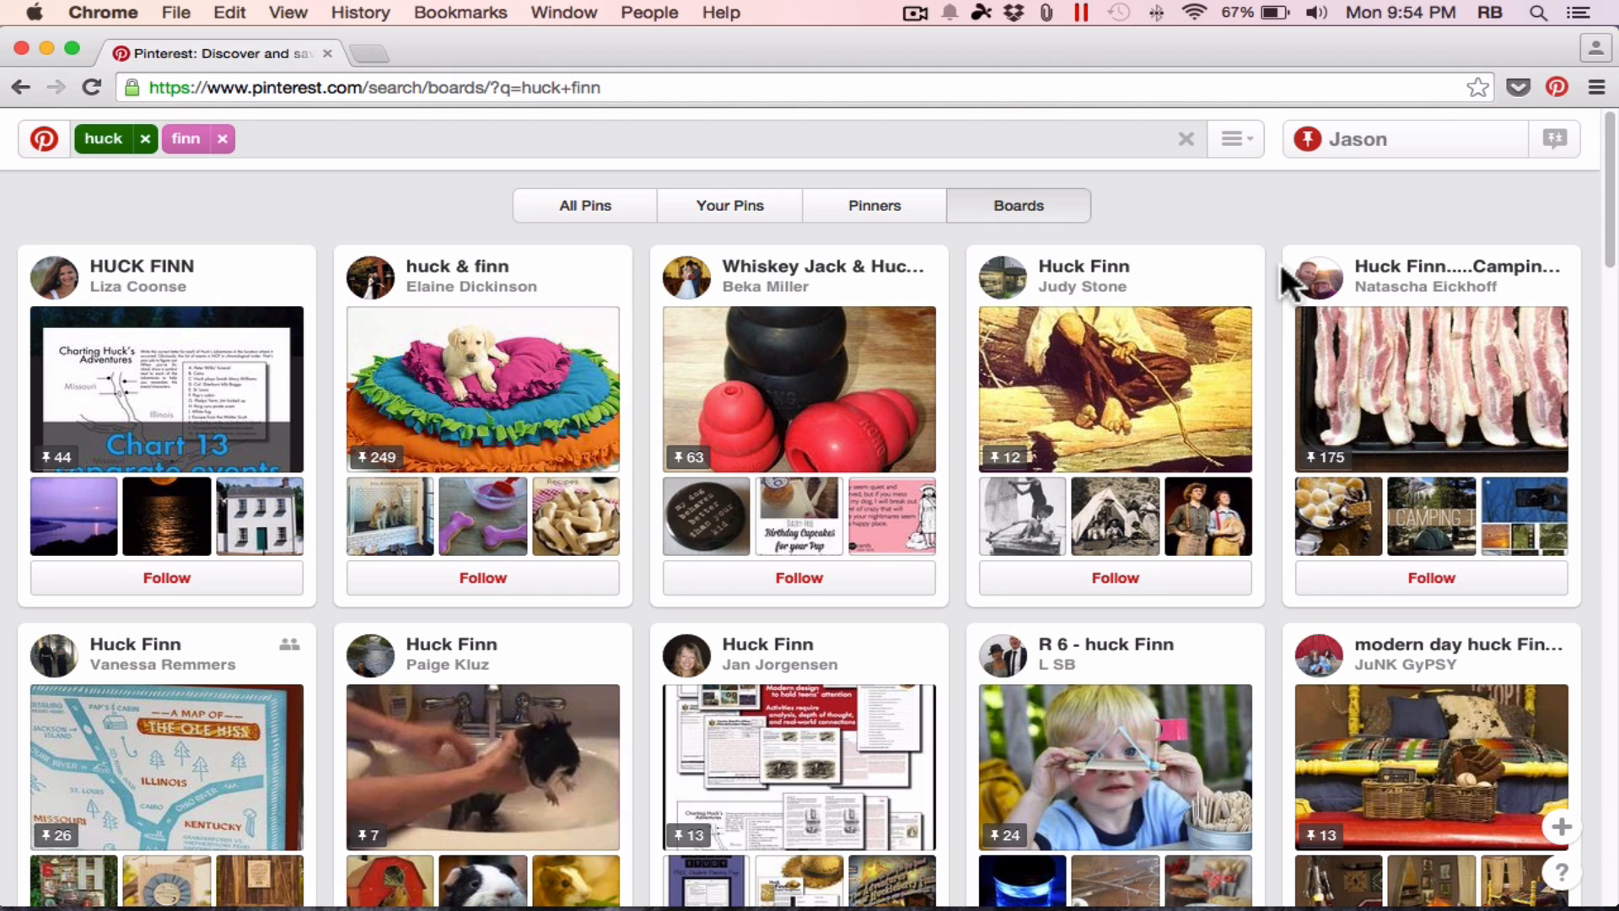
mouse_move(1365, 178)
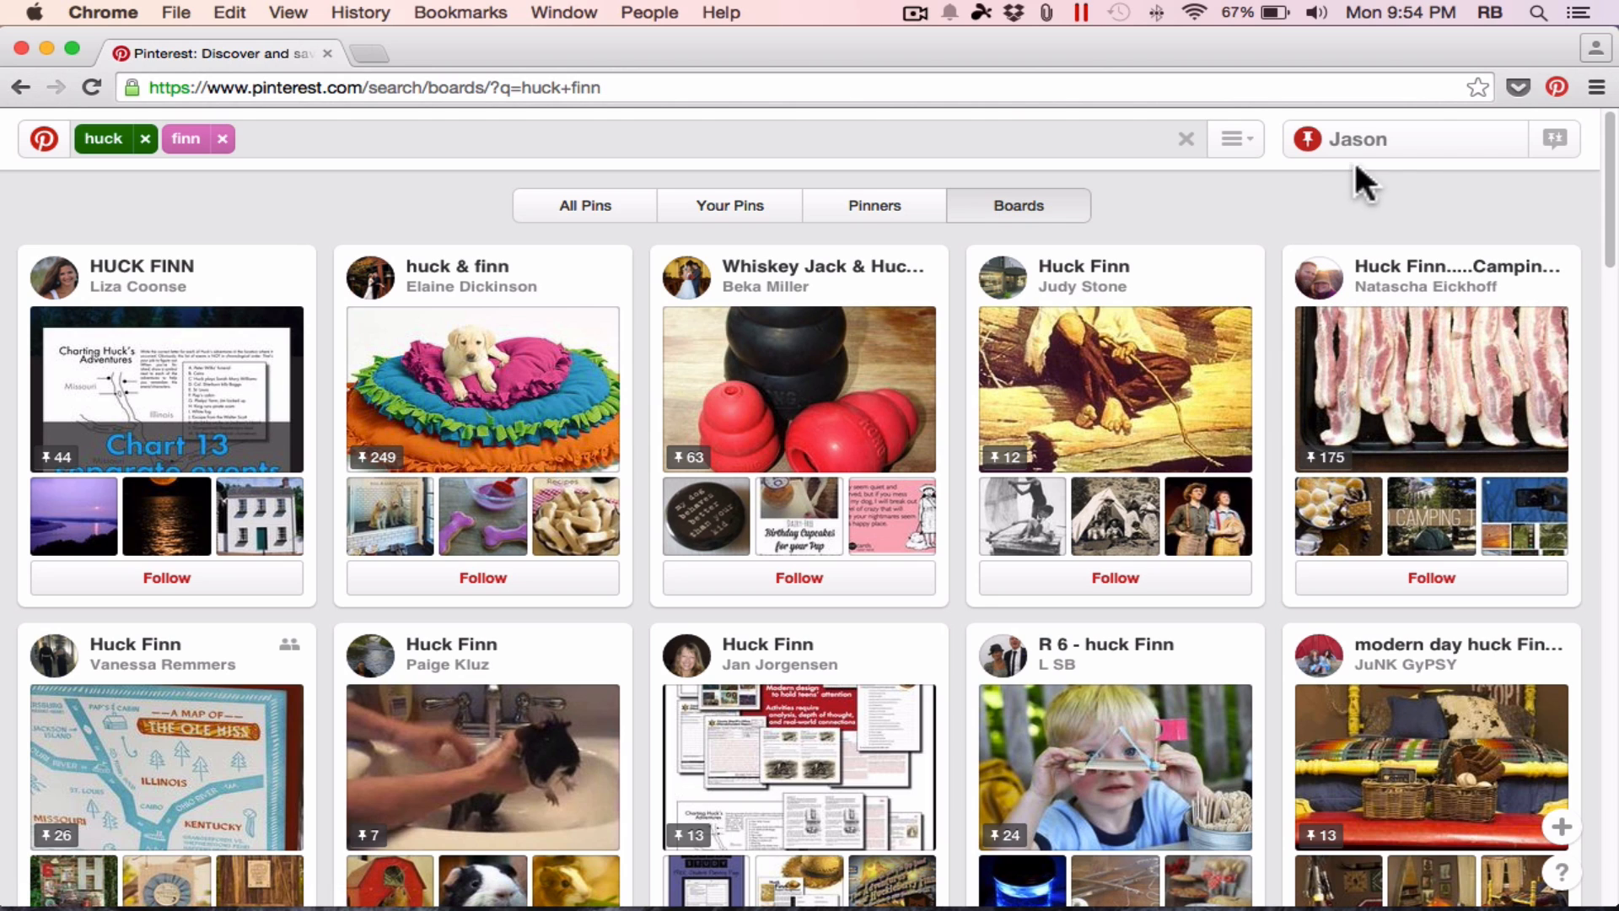
mouse_move(1388, 160)
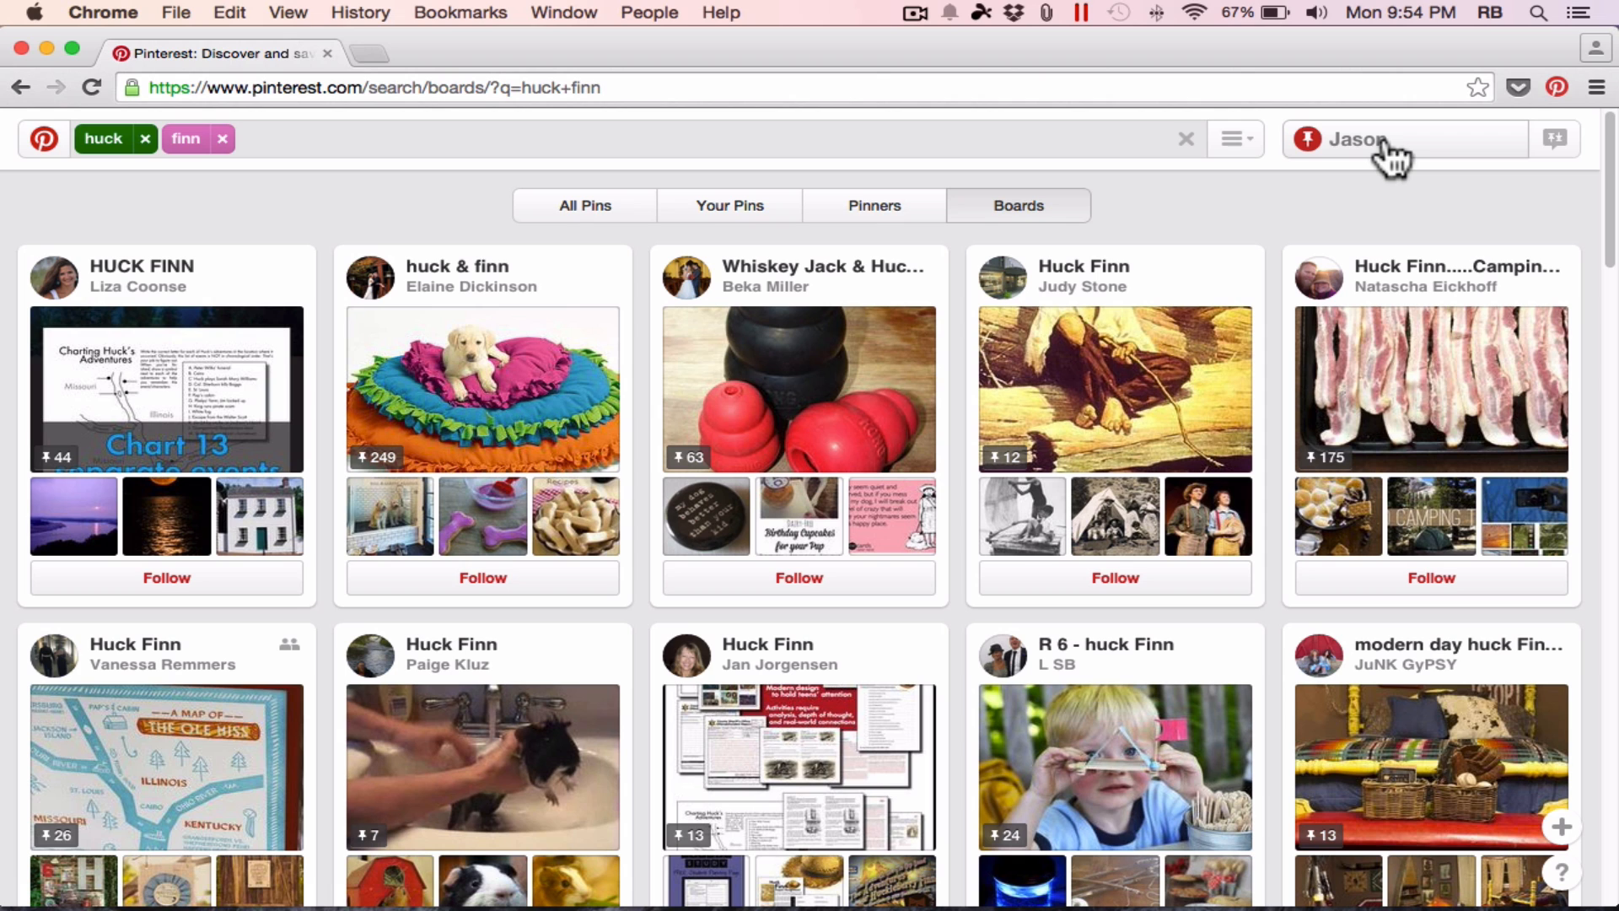
left_click(1355, 138)
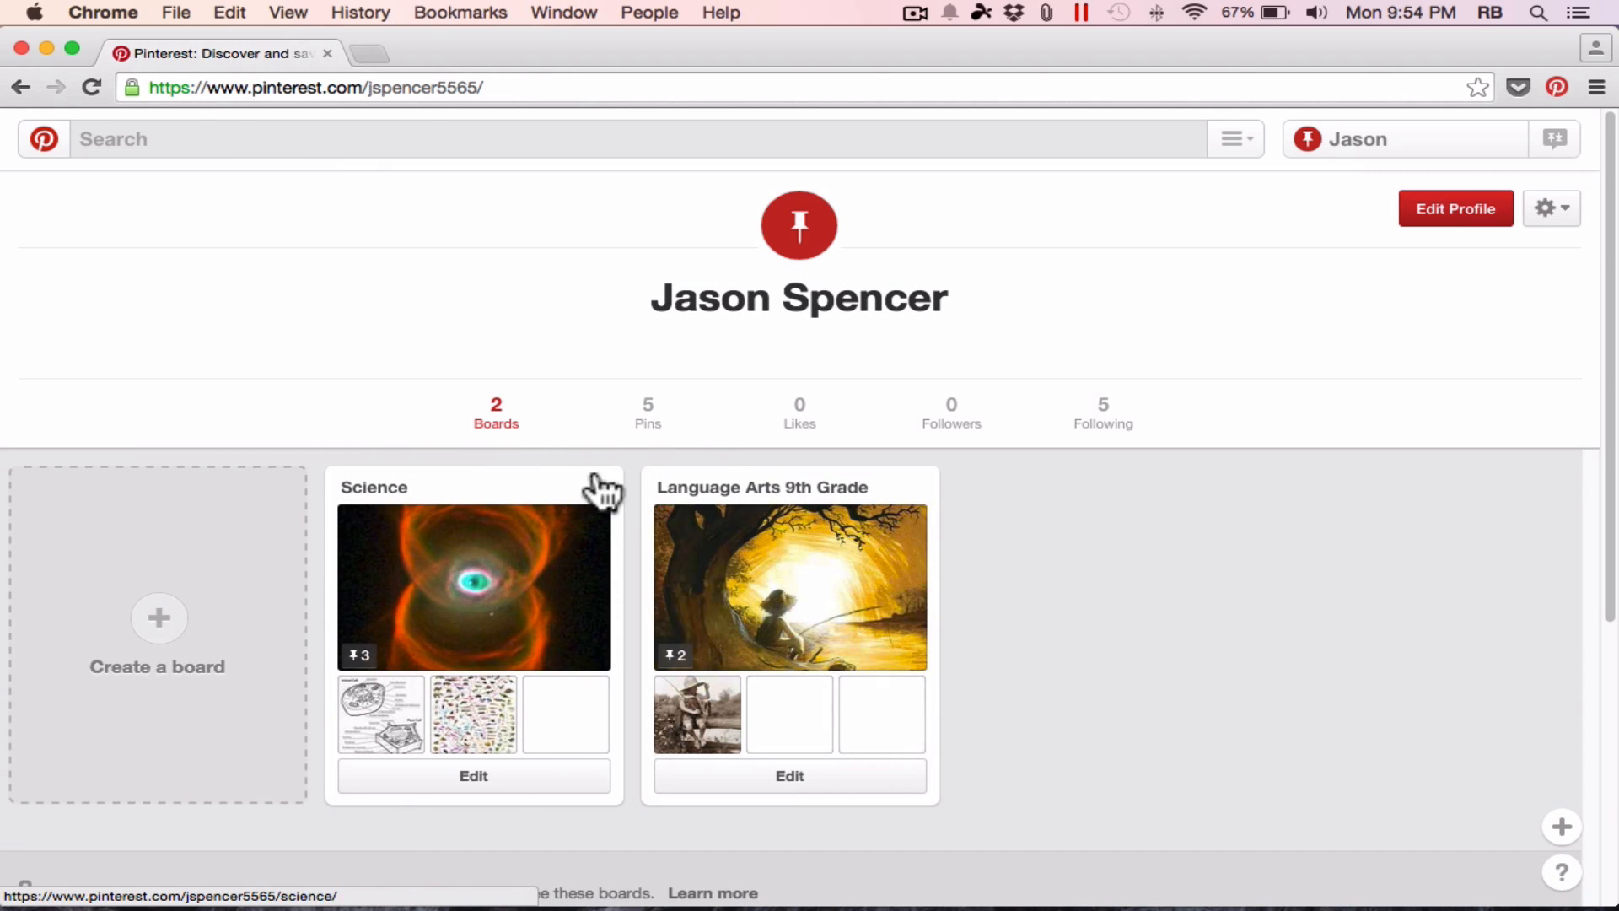
mouse_move(504, 532)
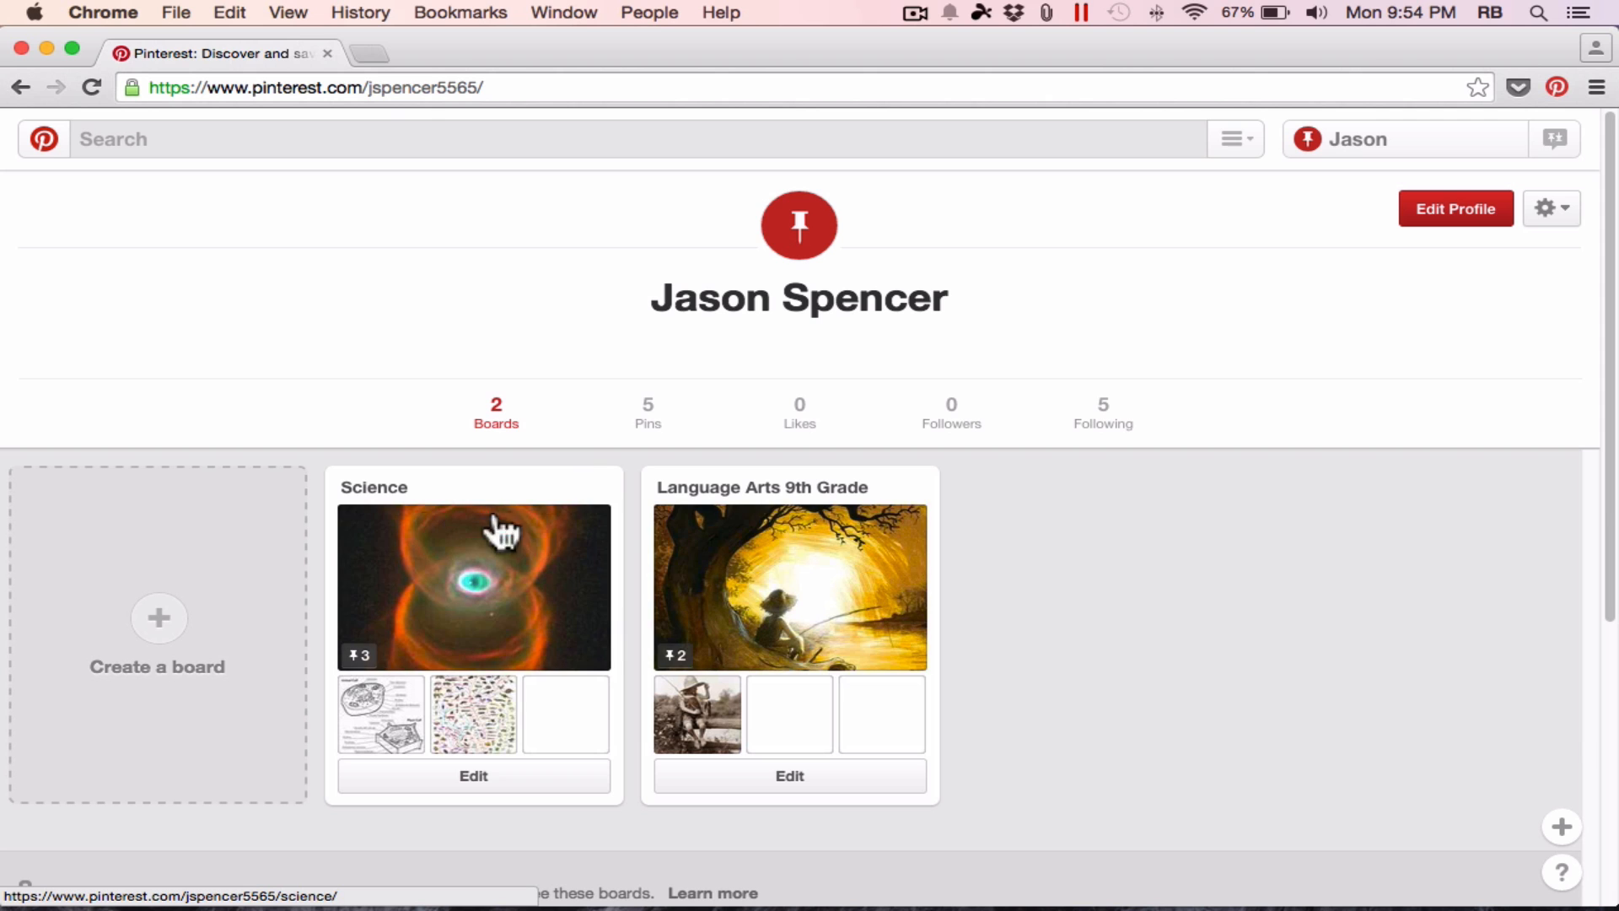
left_click(789, 585)
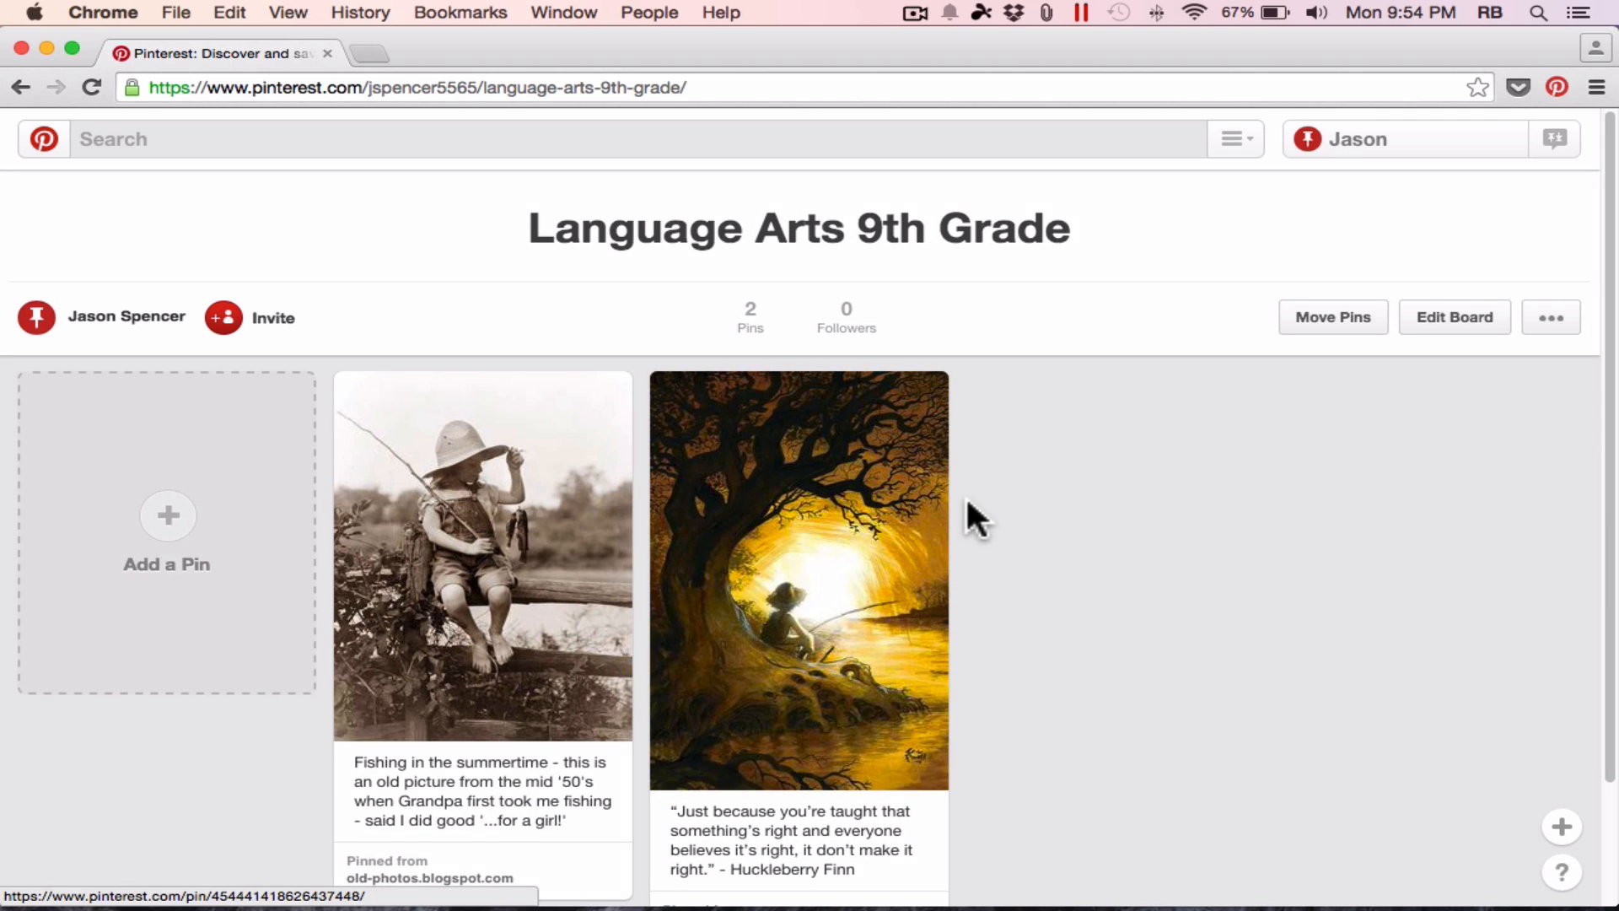
scroll("down", 3)
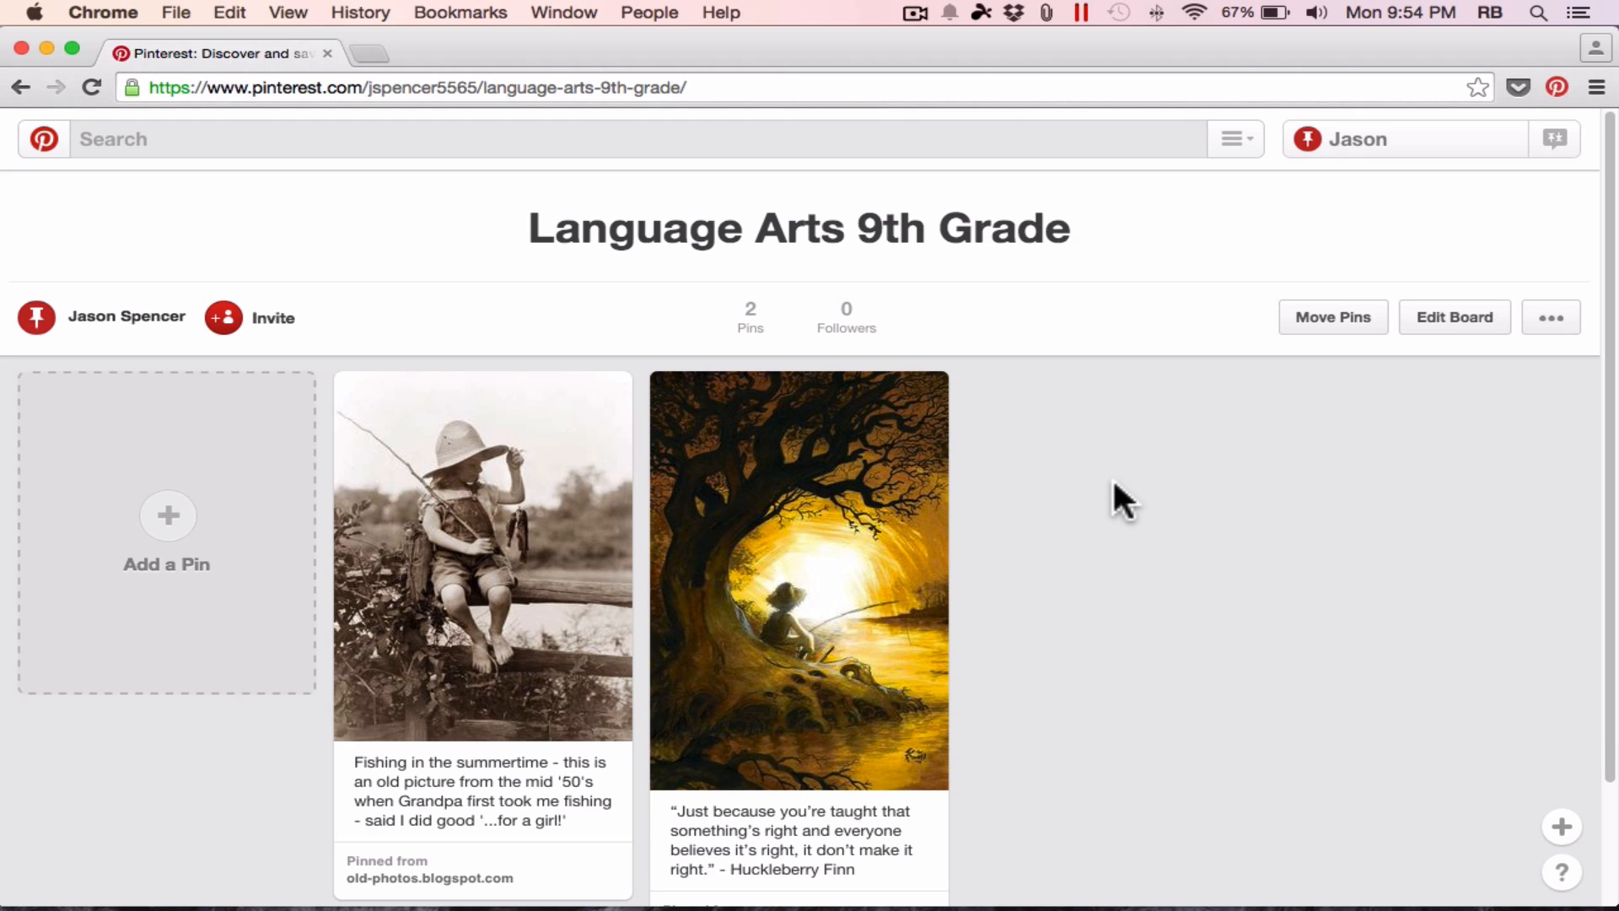
mouse_move(311, 519)
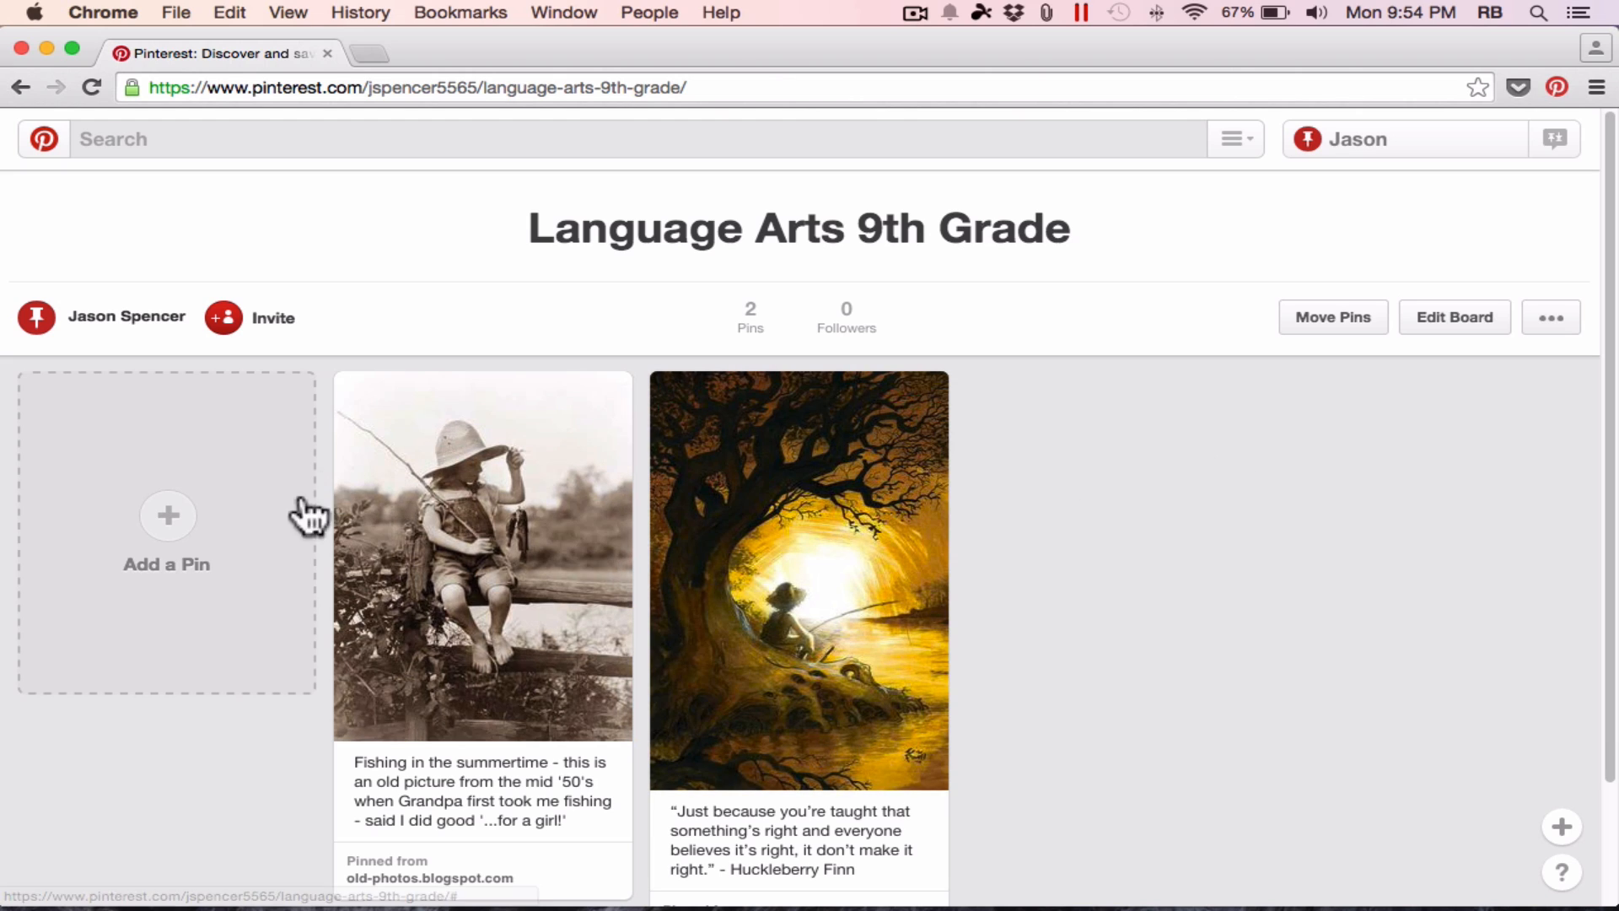
mouse_move(220, 561)
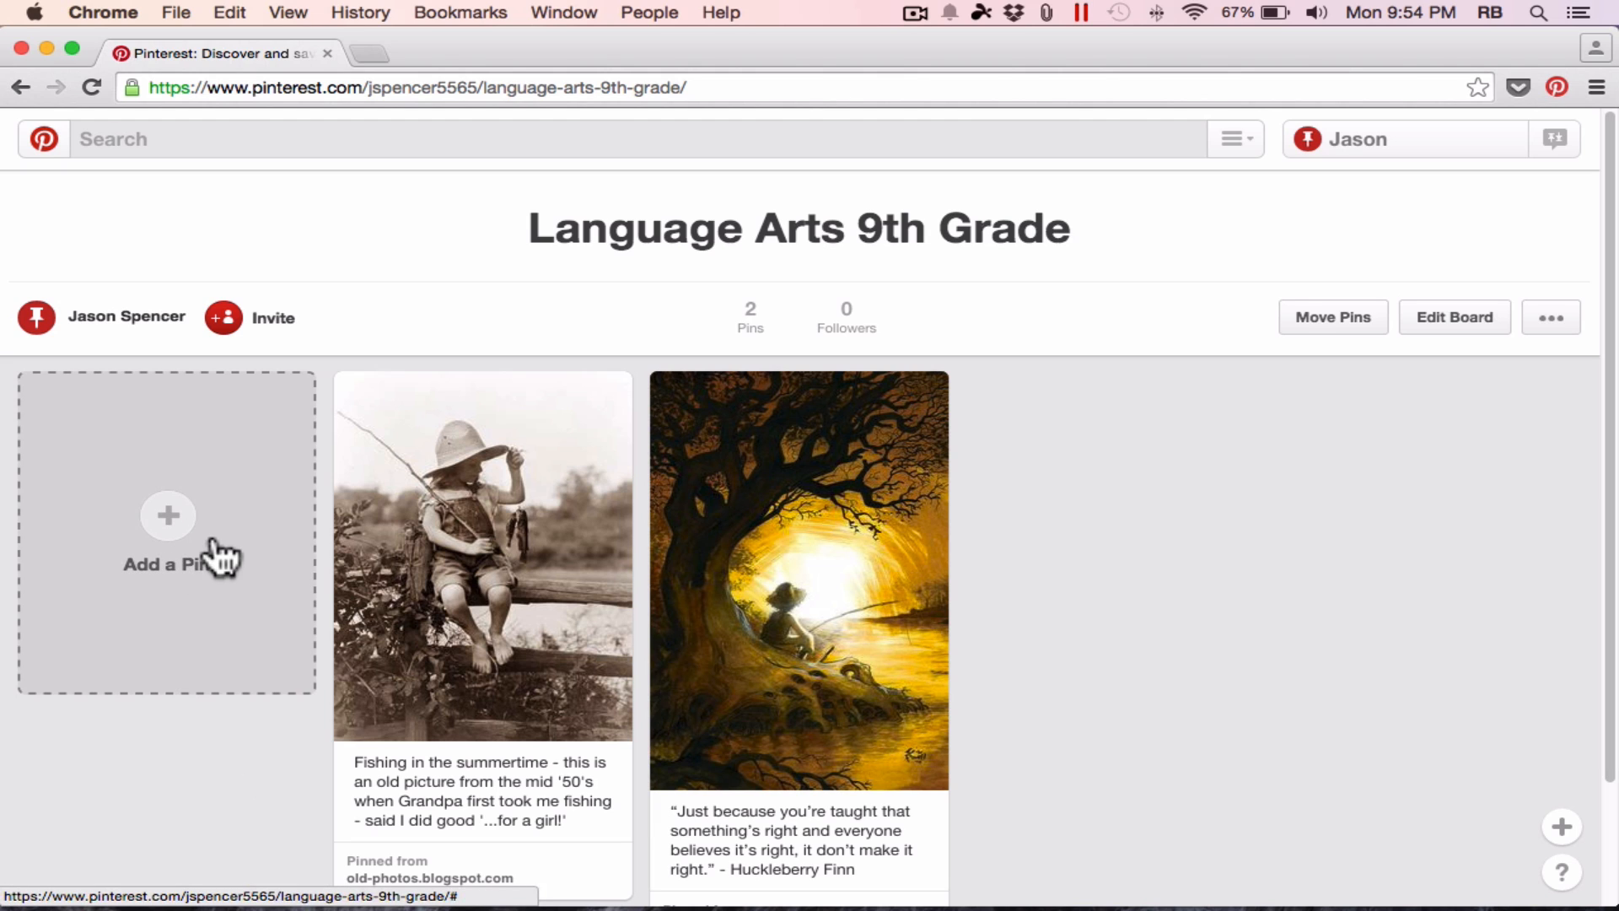
mouse_move(1569, 114)
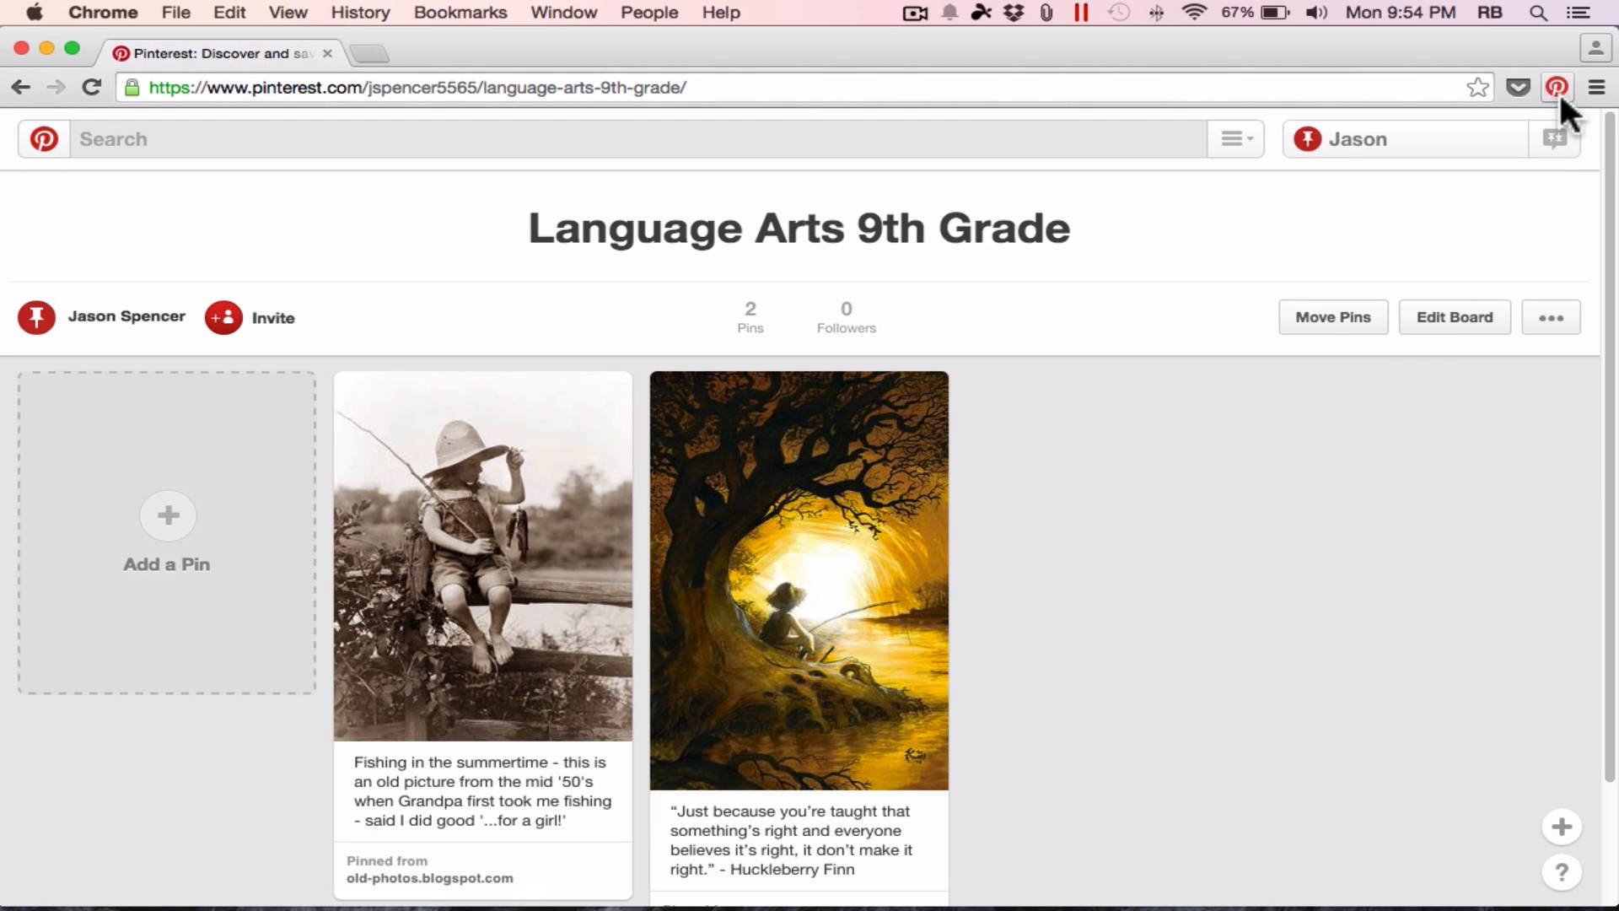
mouse_move(1559, 103)
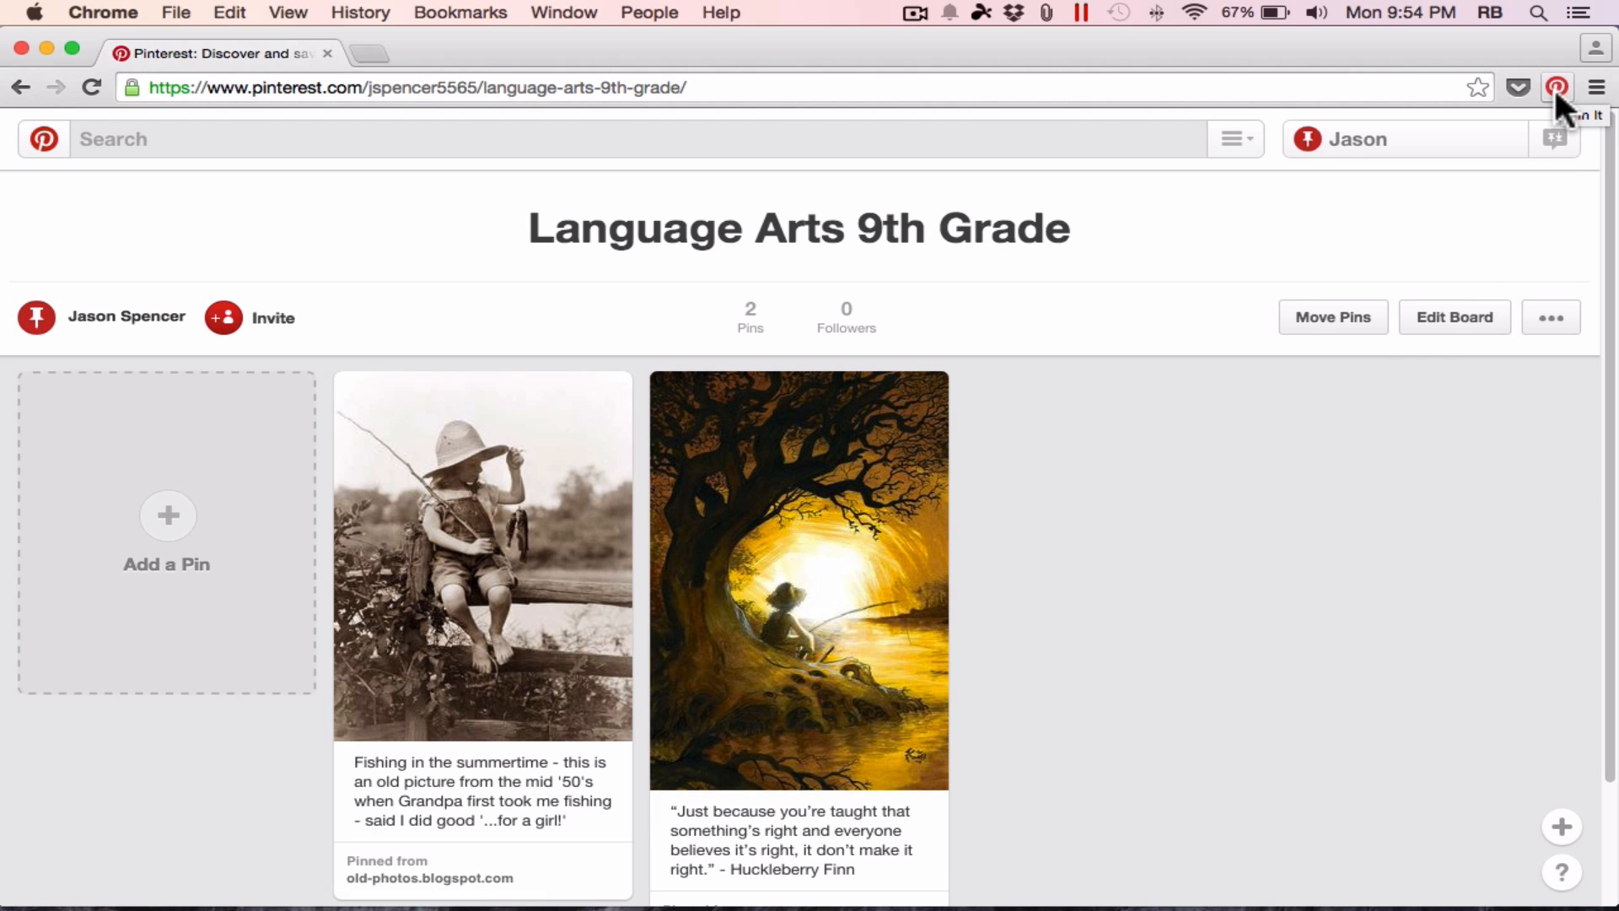
mouse_move(328, 54)
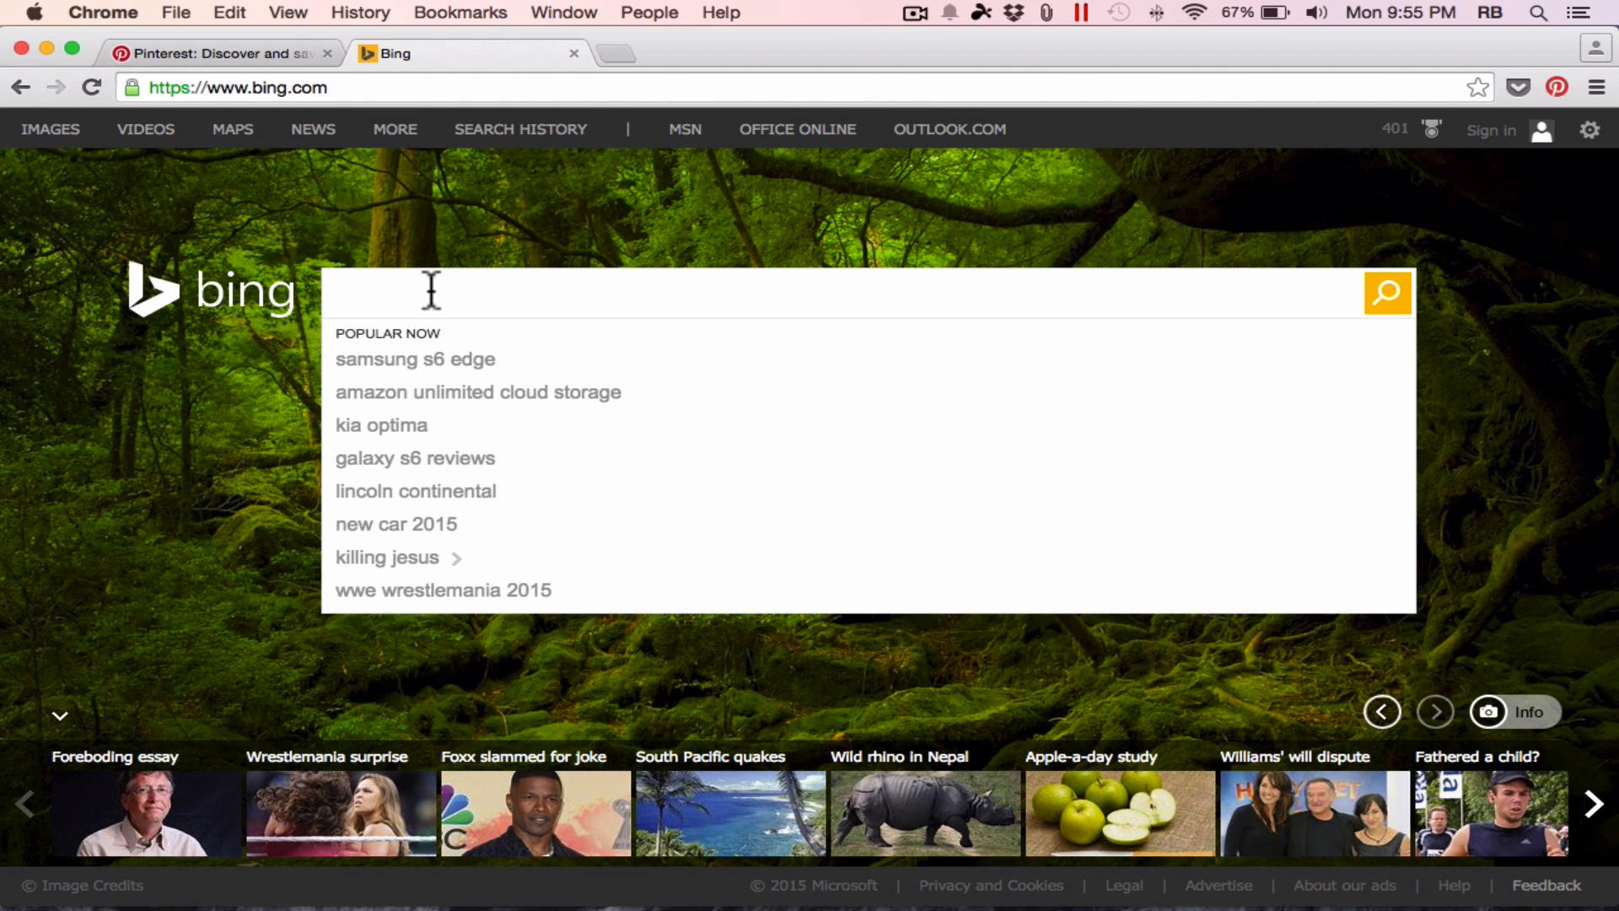
- Search Bing for 'huck finn lesson plans and resources' and open the Discovery Education result
type("huck finn lesson plans and resources")
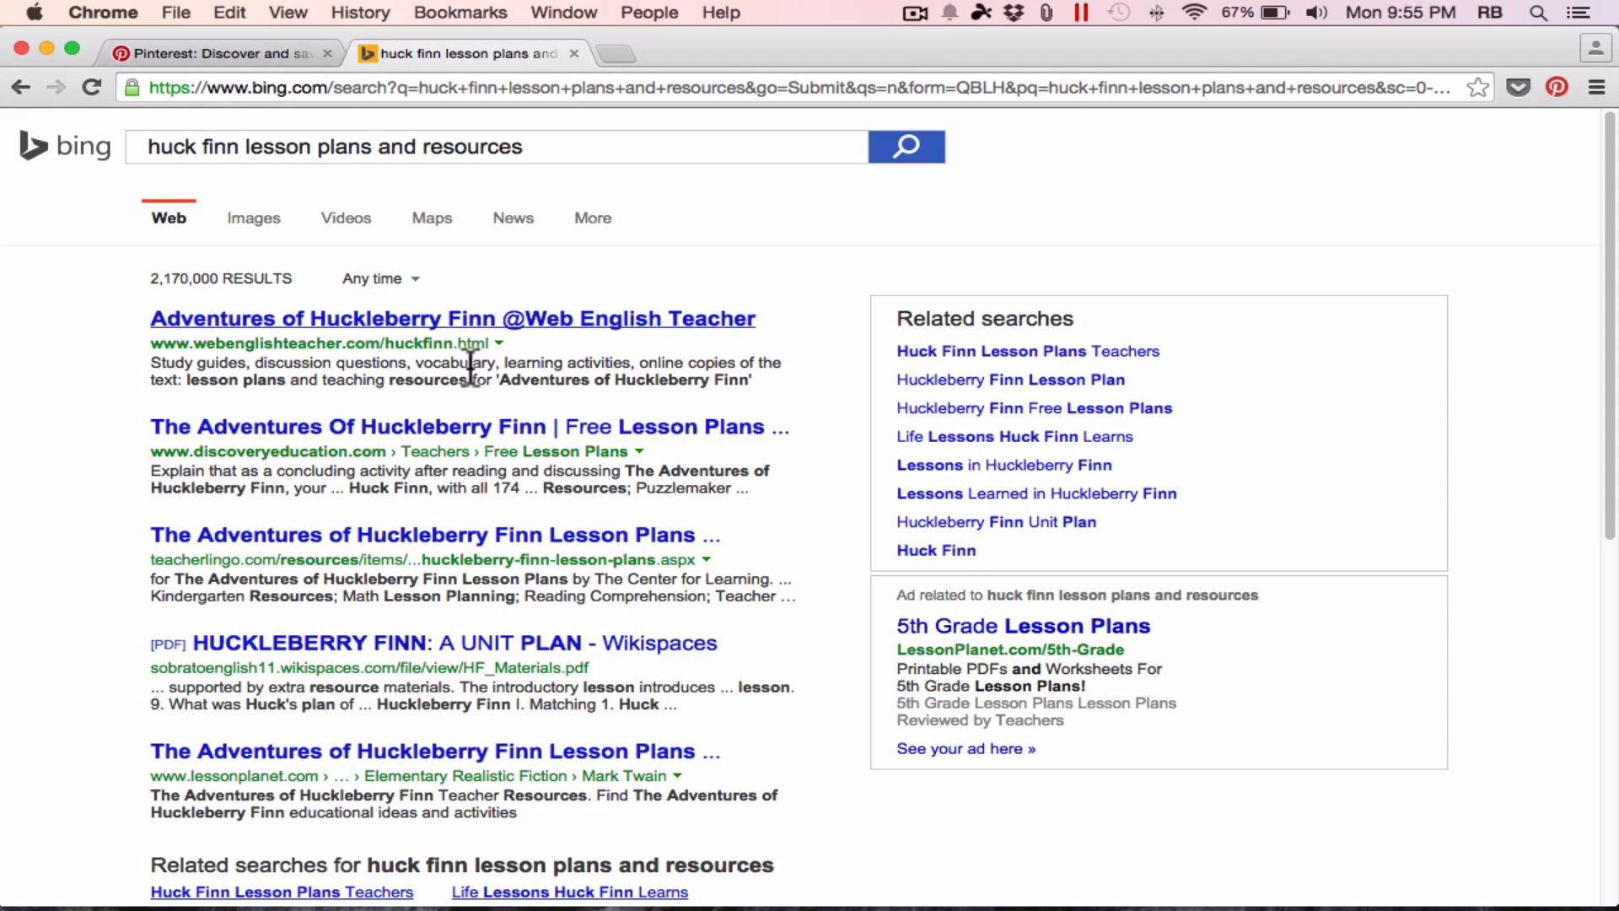
left_click(469, 427)
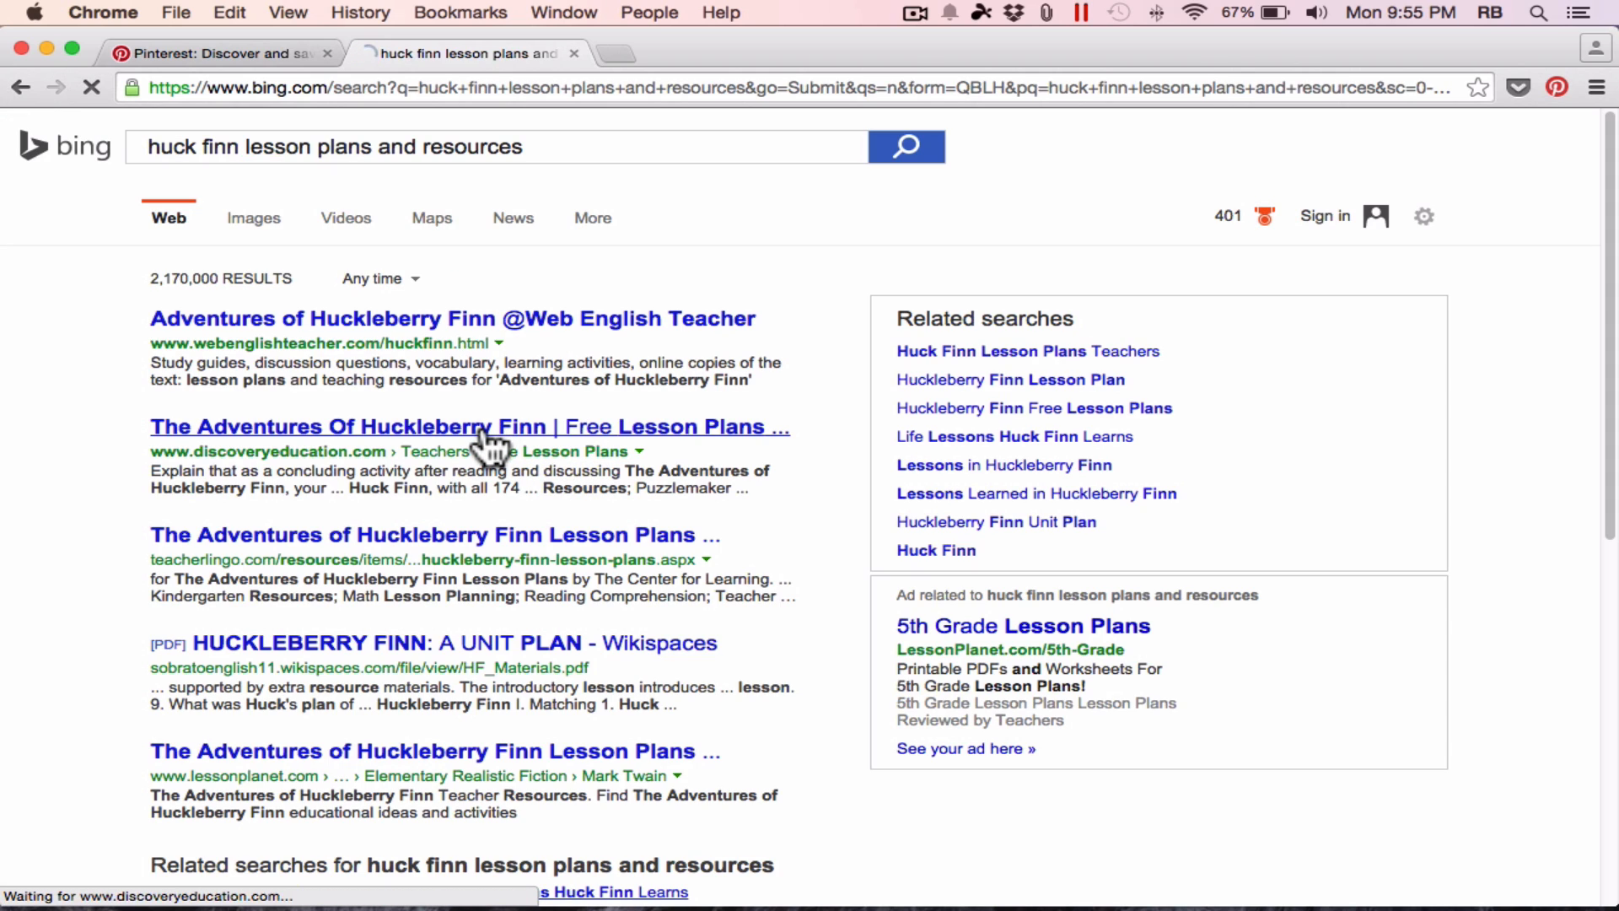
- Pin Discovery Education's Huck Finn lesson page to Language Arts 9th Grade, then revisit the board
left_click(468, 427)
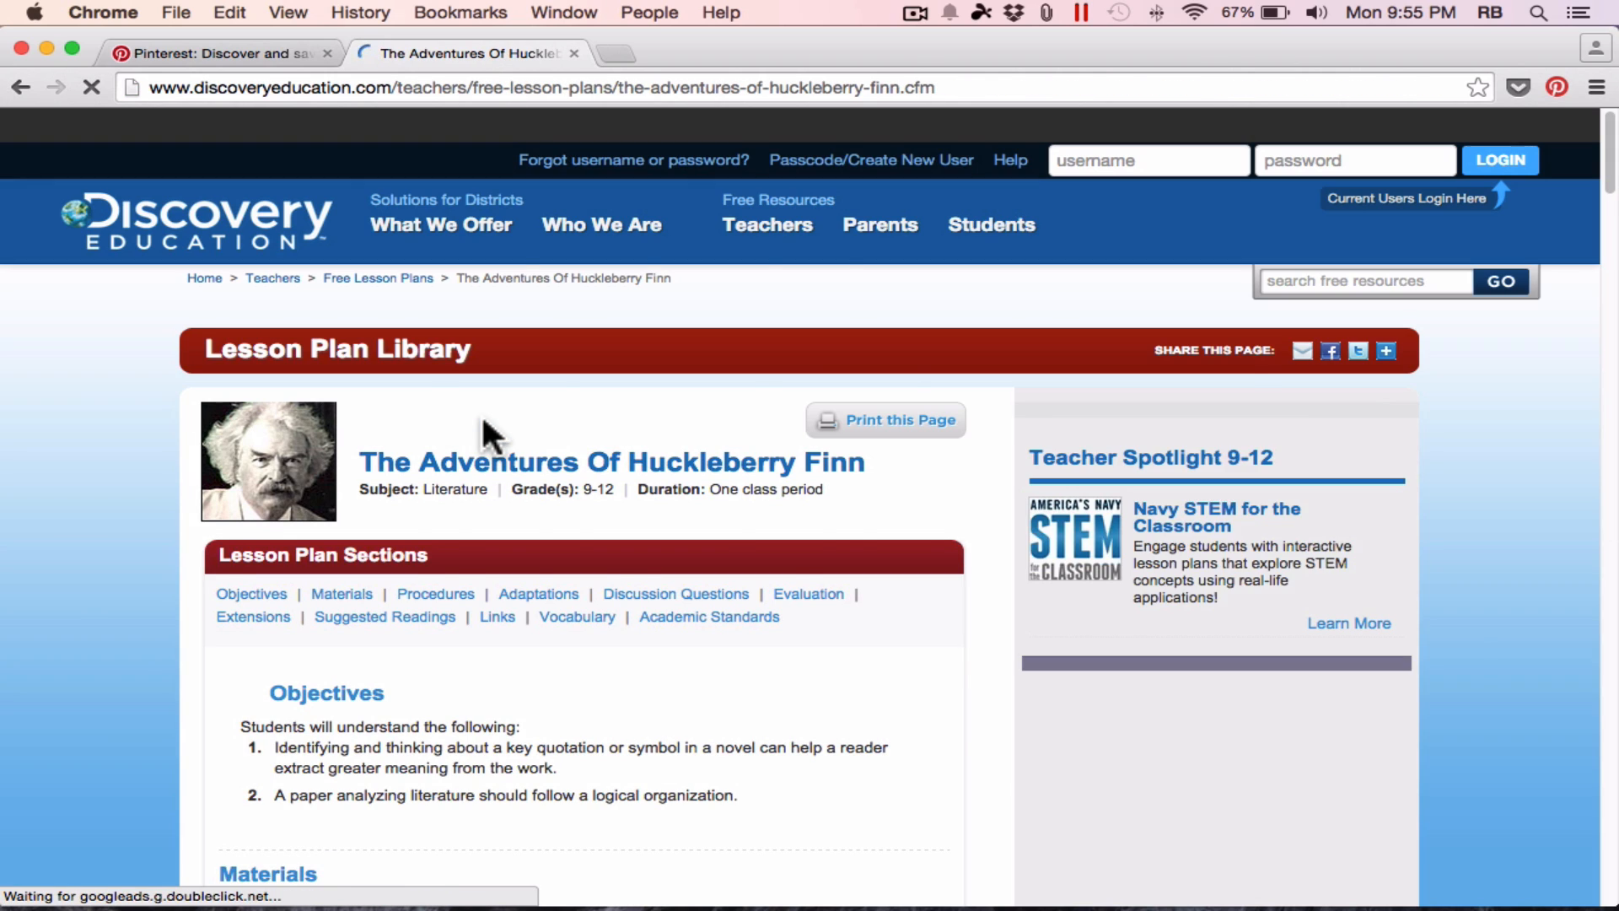
scroll("down", 3)
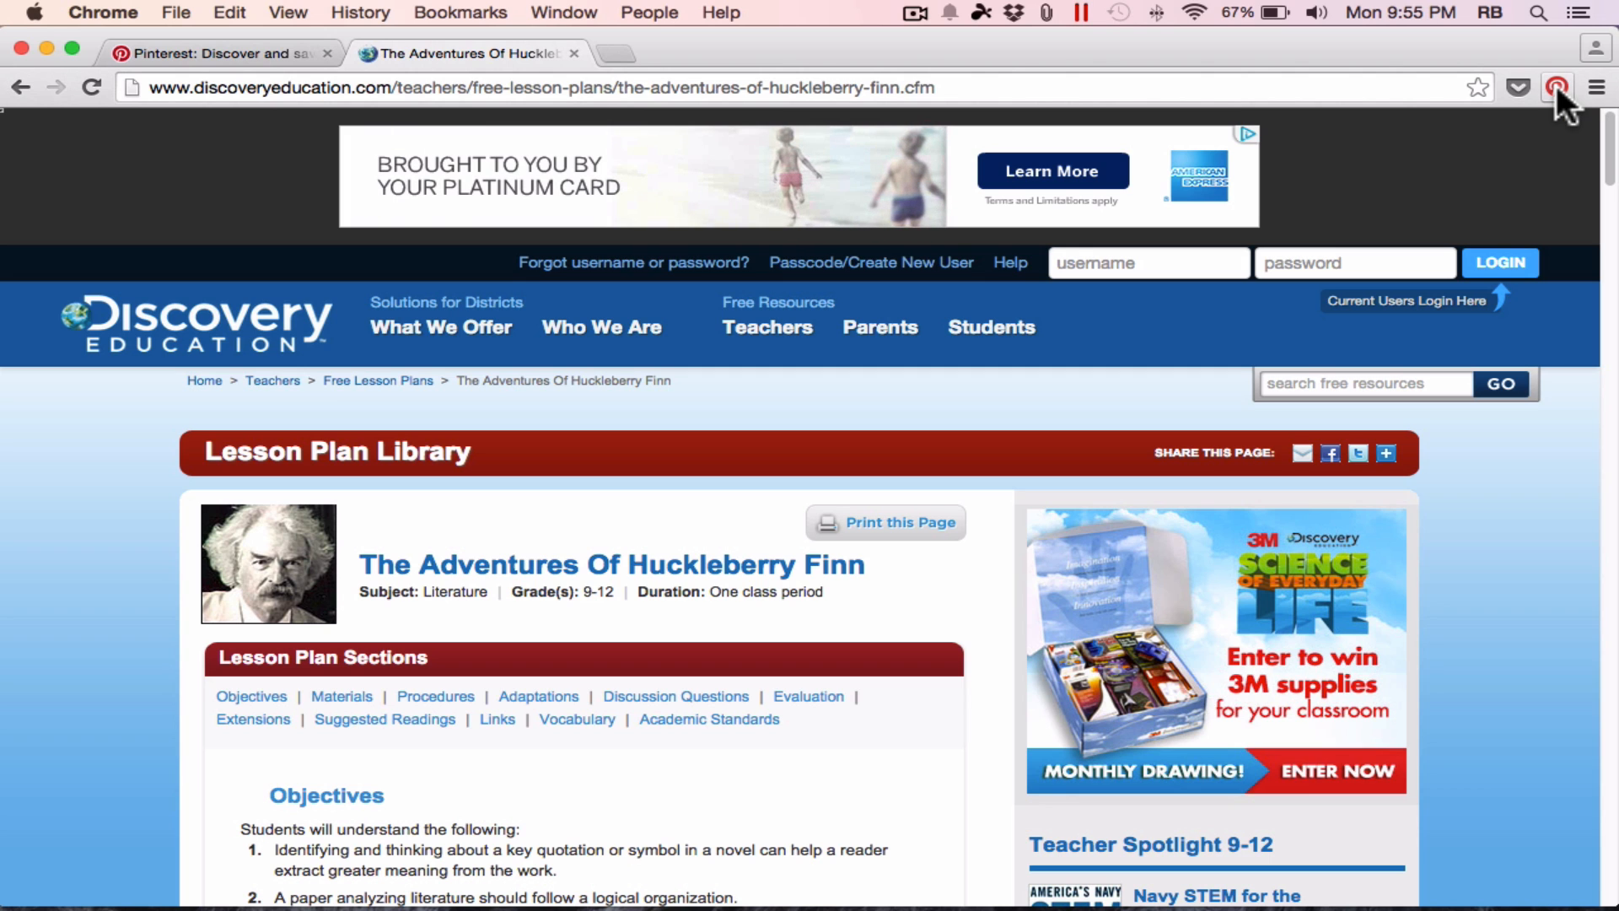
left_click(1555, 87)
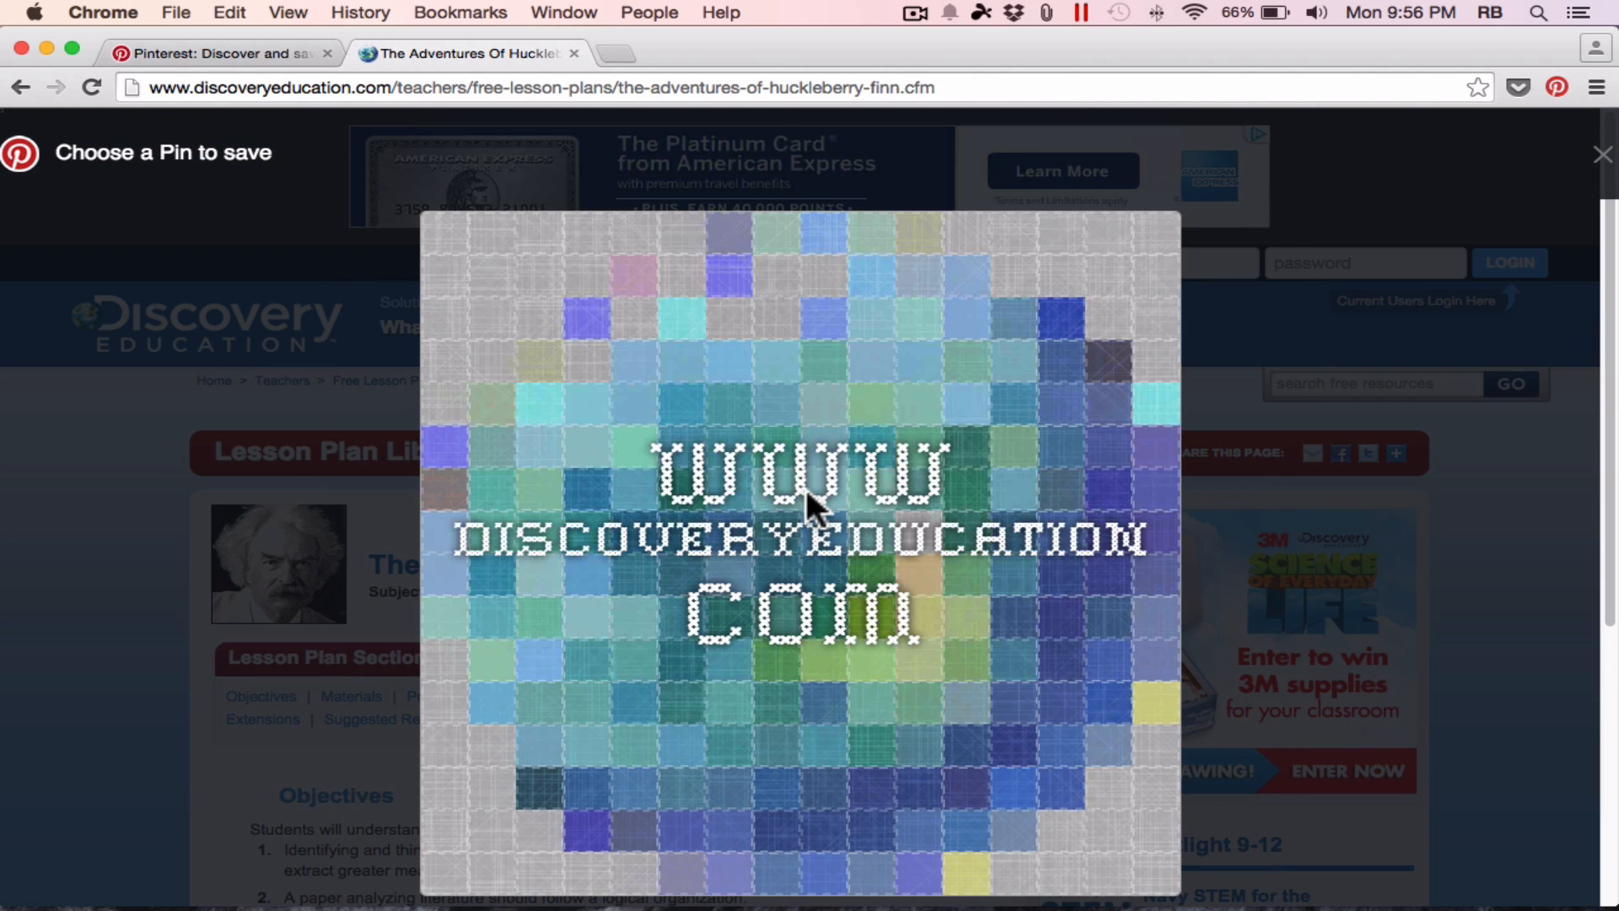
type("Discovery Education Huck Finn")
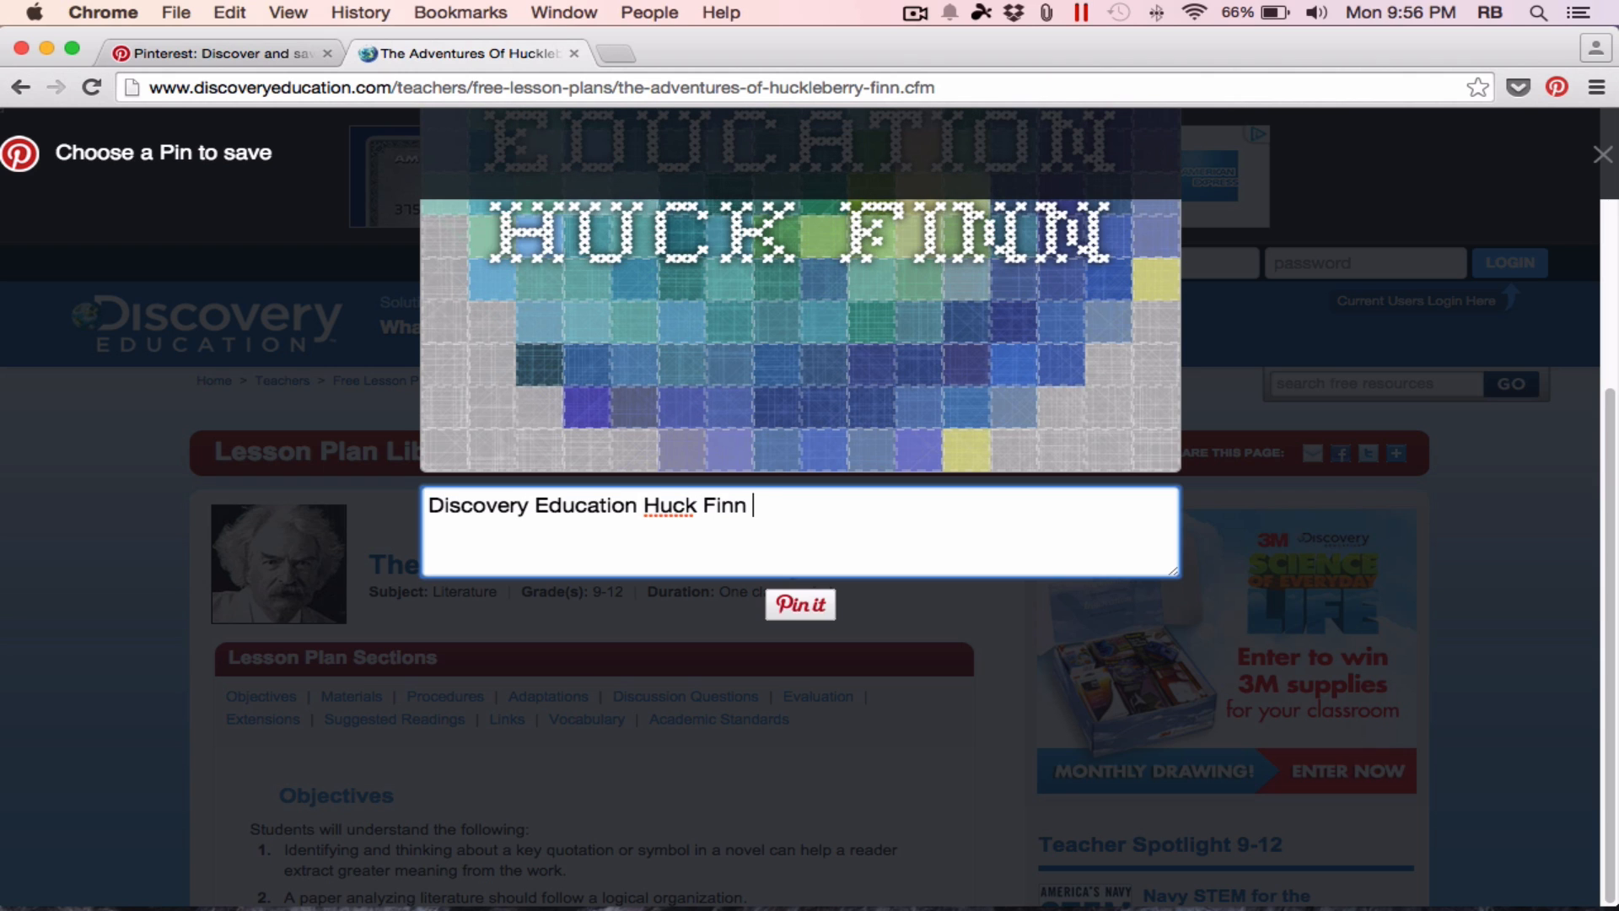
left_click(799, 603)
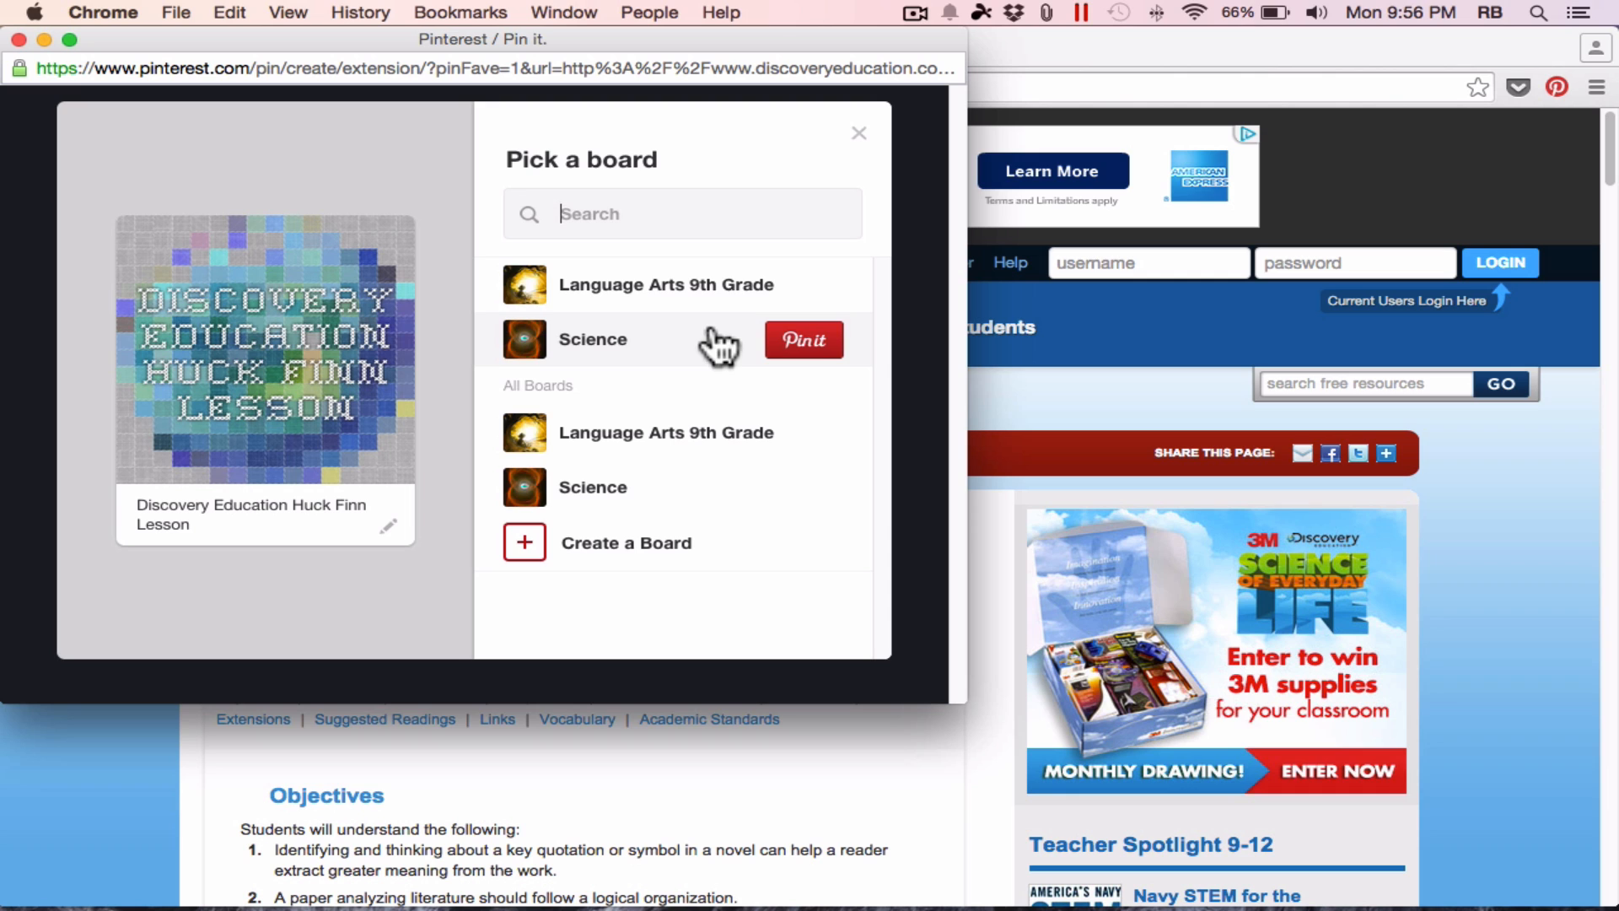
mouse_move(602, 542)
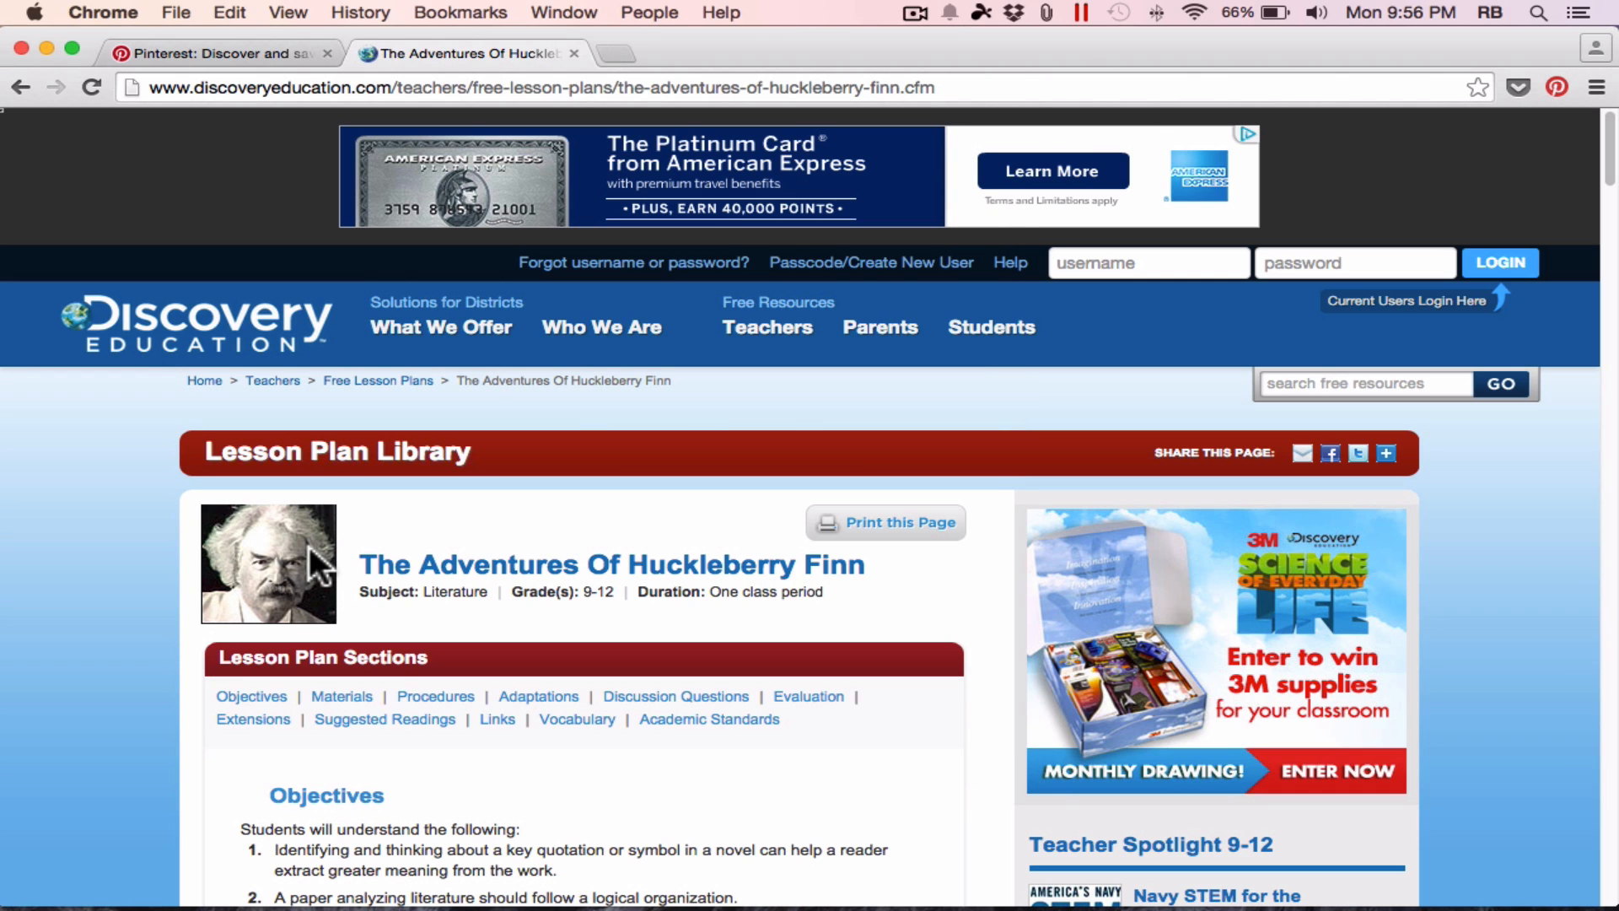
left_click(216, 53)
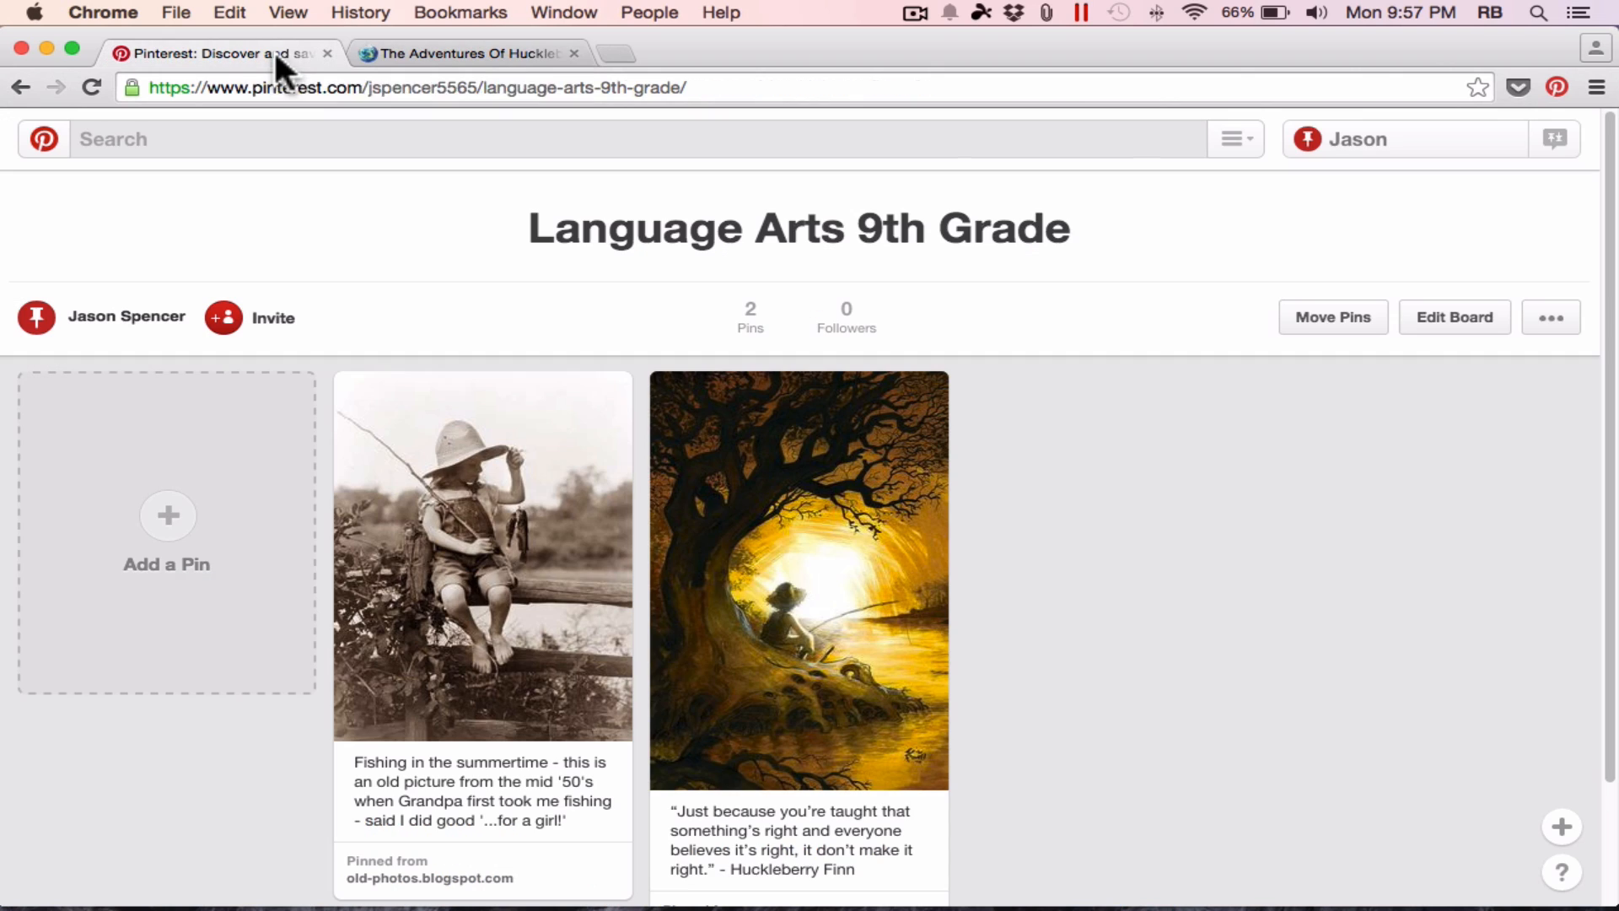
mouse_move(1077, 374)
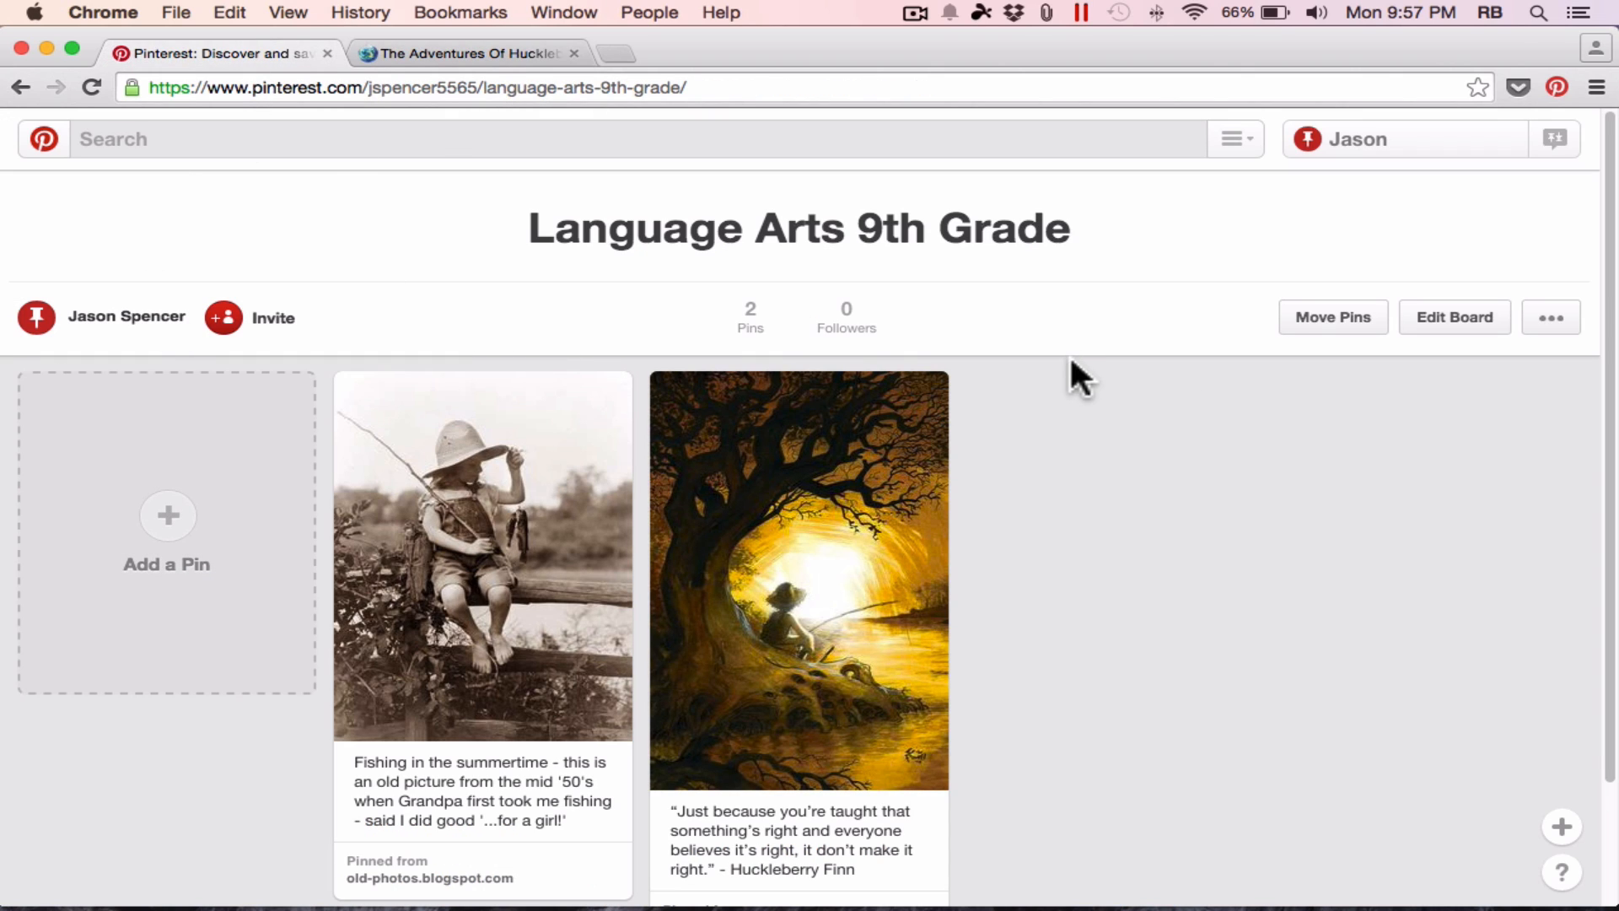
- Open TeacherLingo's Huckleberry Finn lesson plans page from Bing and show its pinnable images
left_click(92, 88)
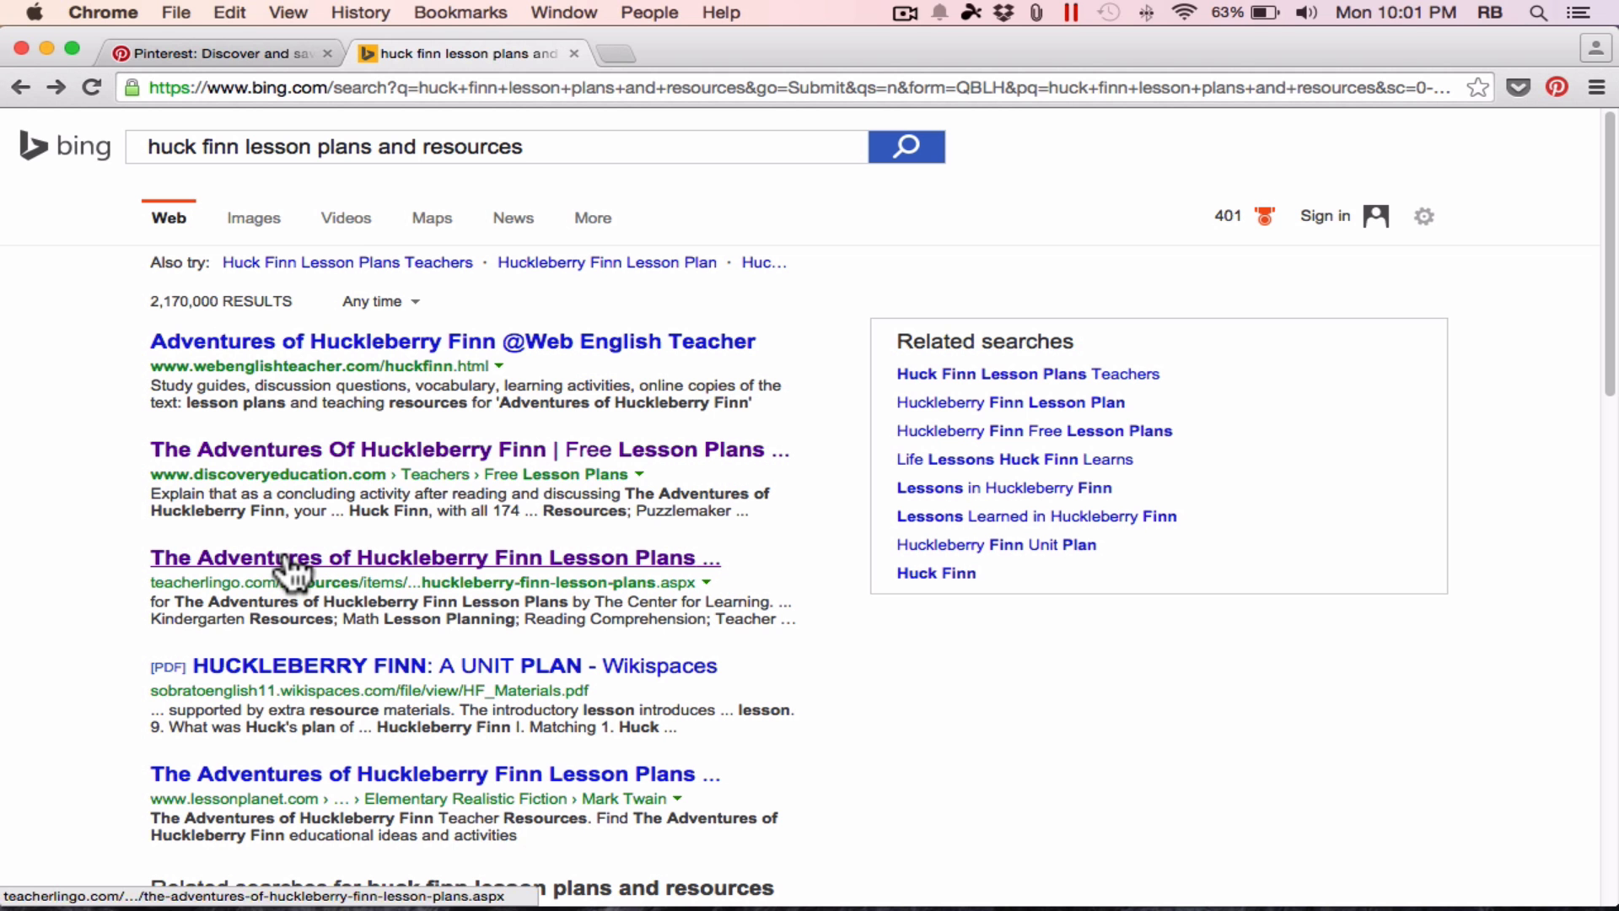
left_click(434, 557)
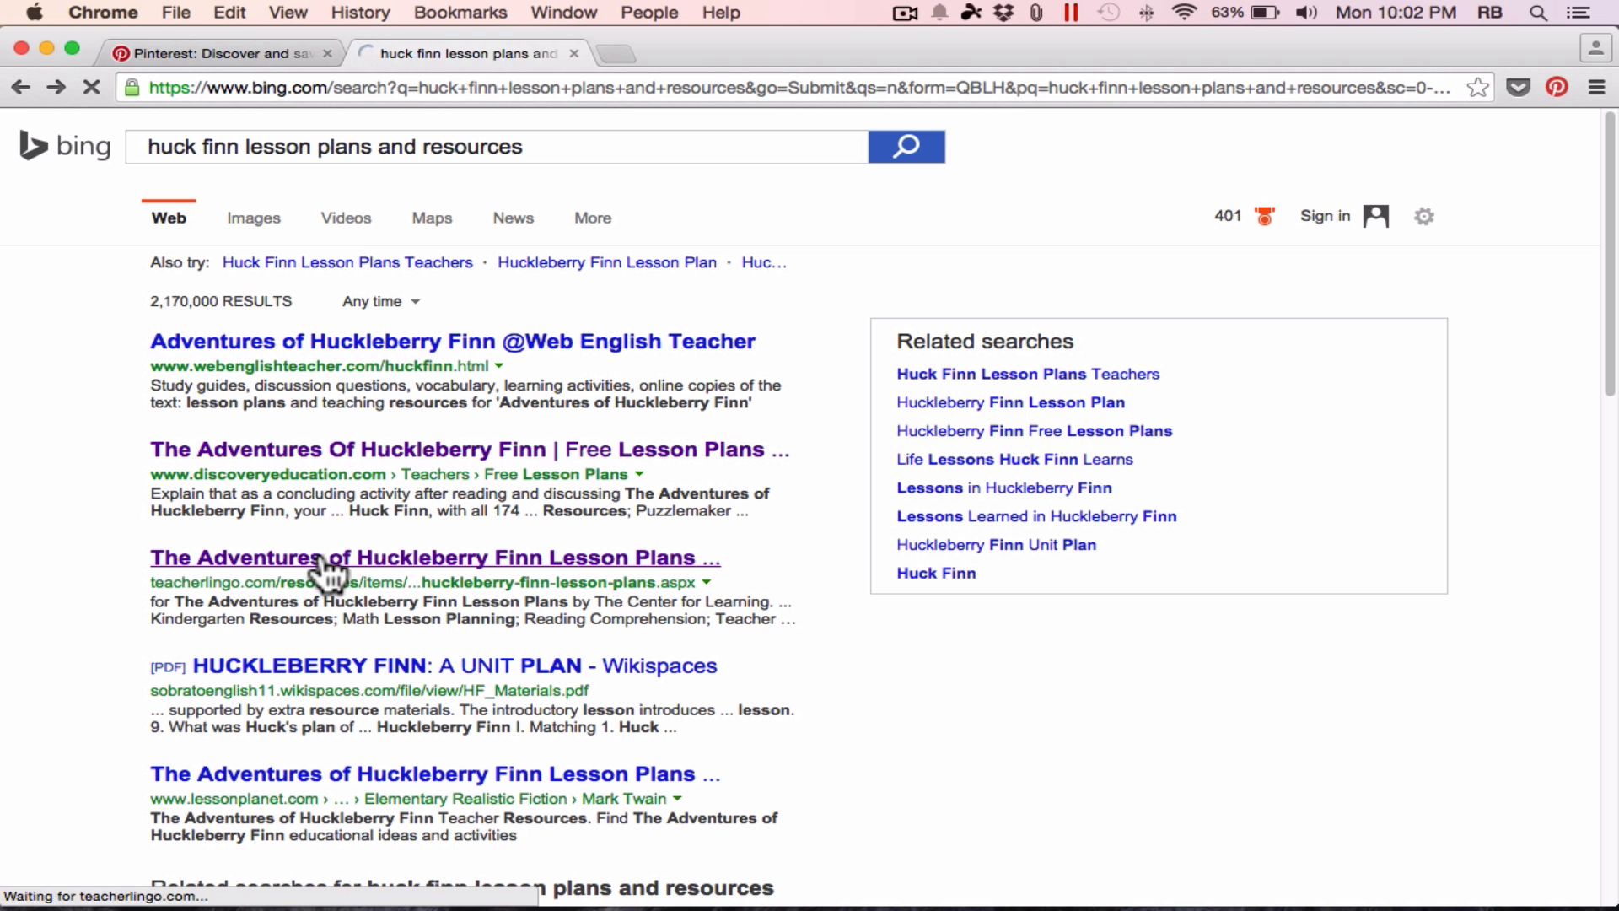
left_click(434, 557)
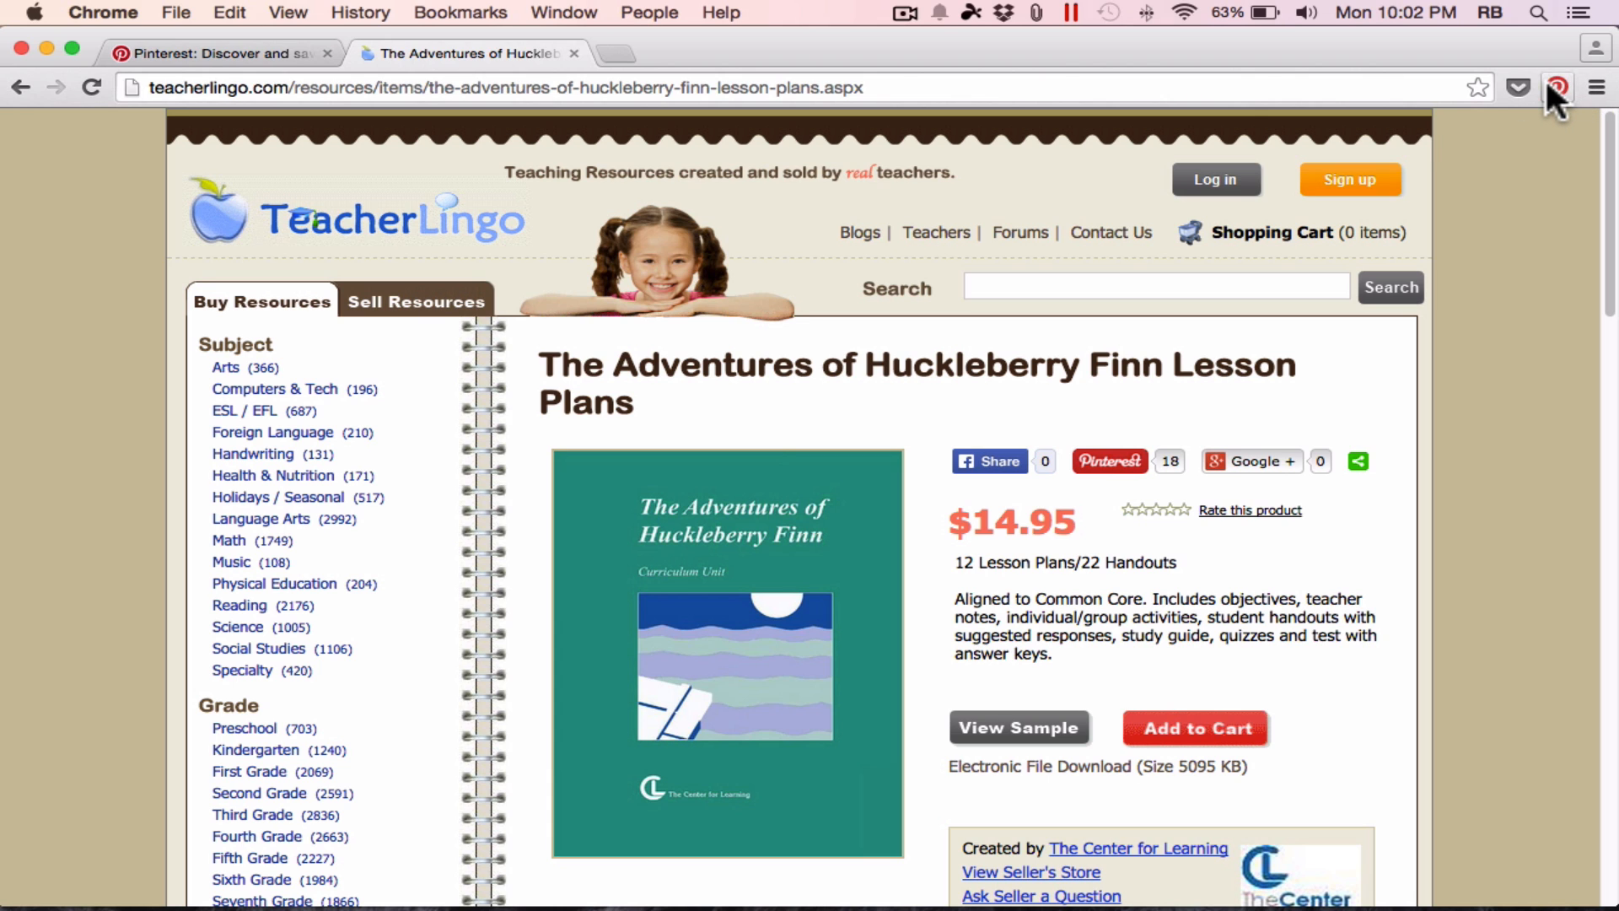
left_click(1557, 87)
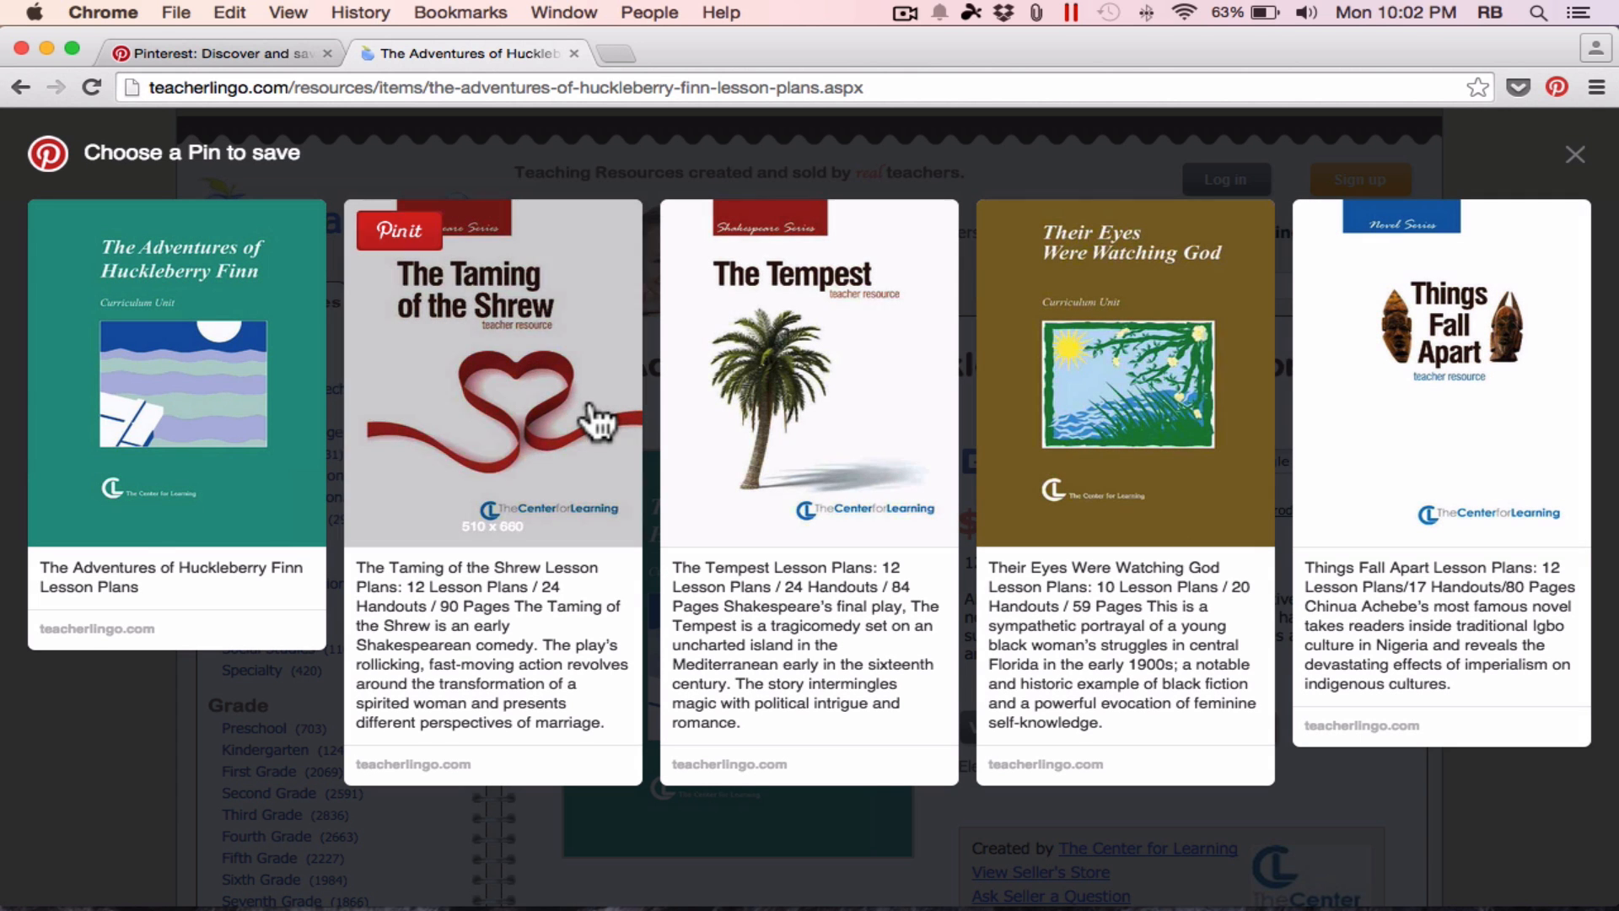
mouse_move(428, 428)
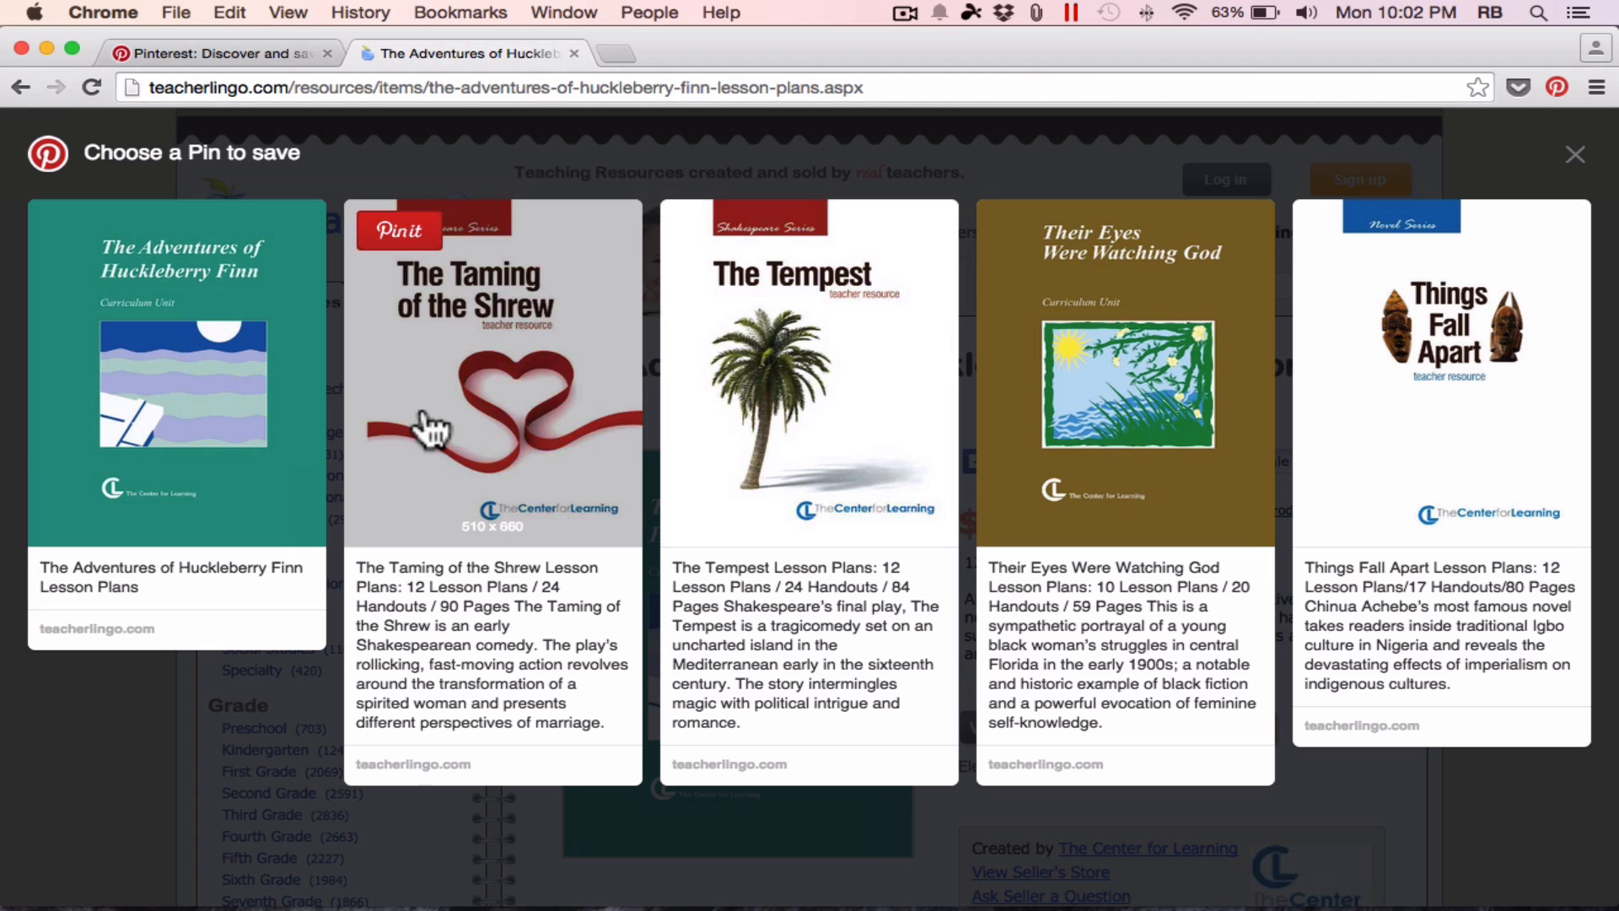
mouse_move(1367, 464)
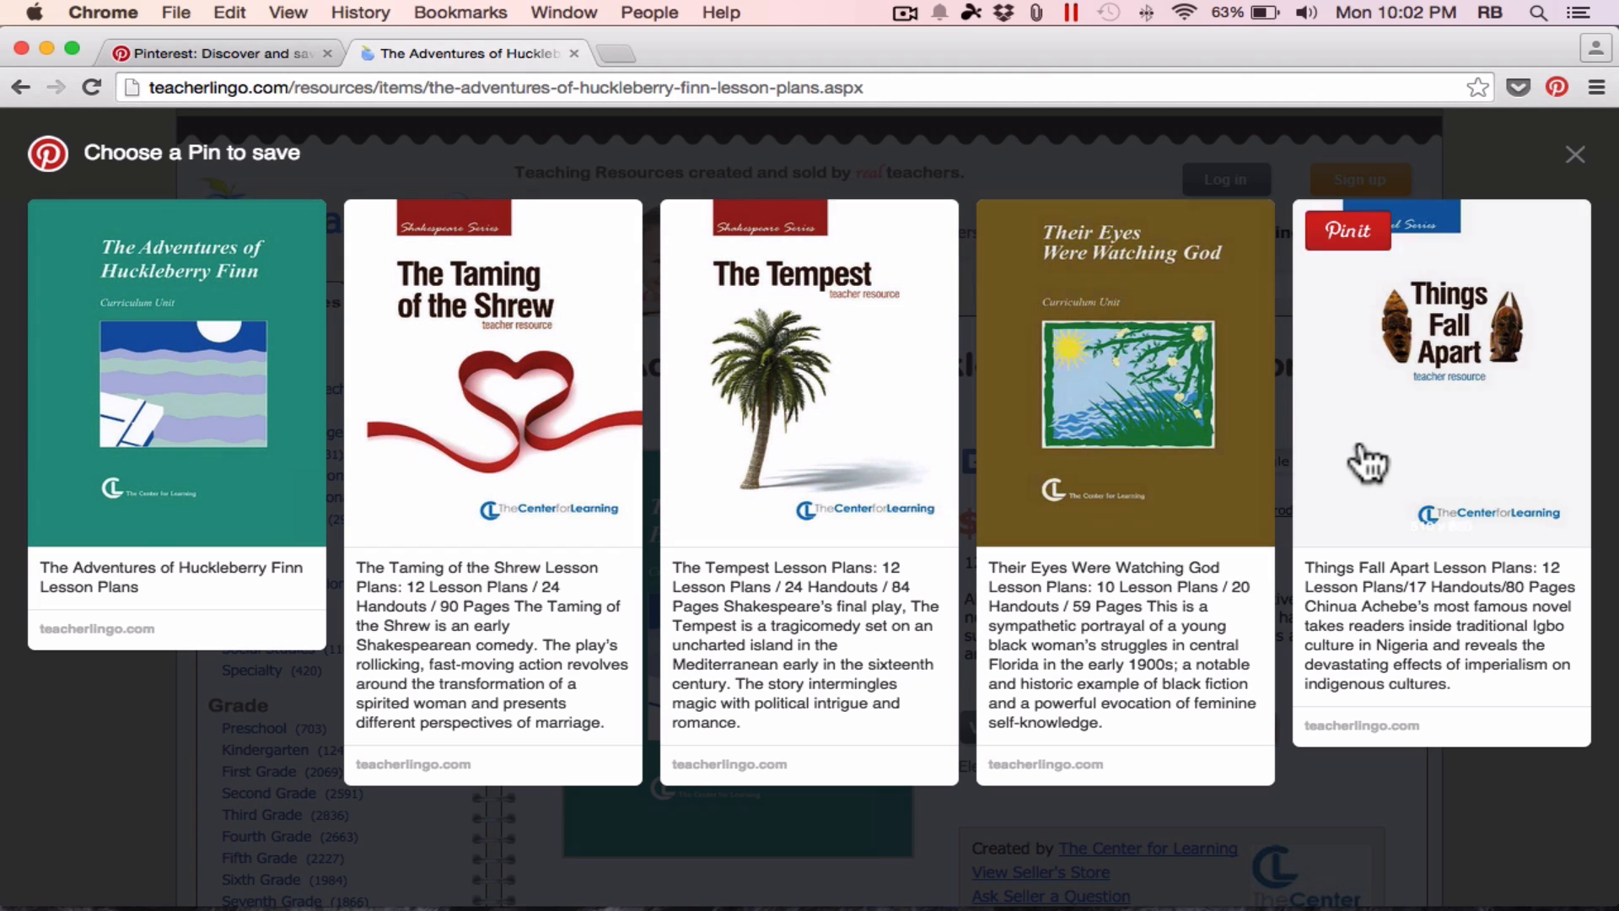
mouse_move(15, 403)
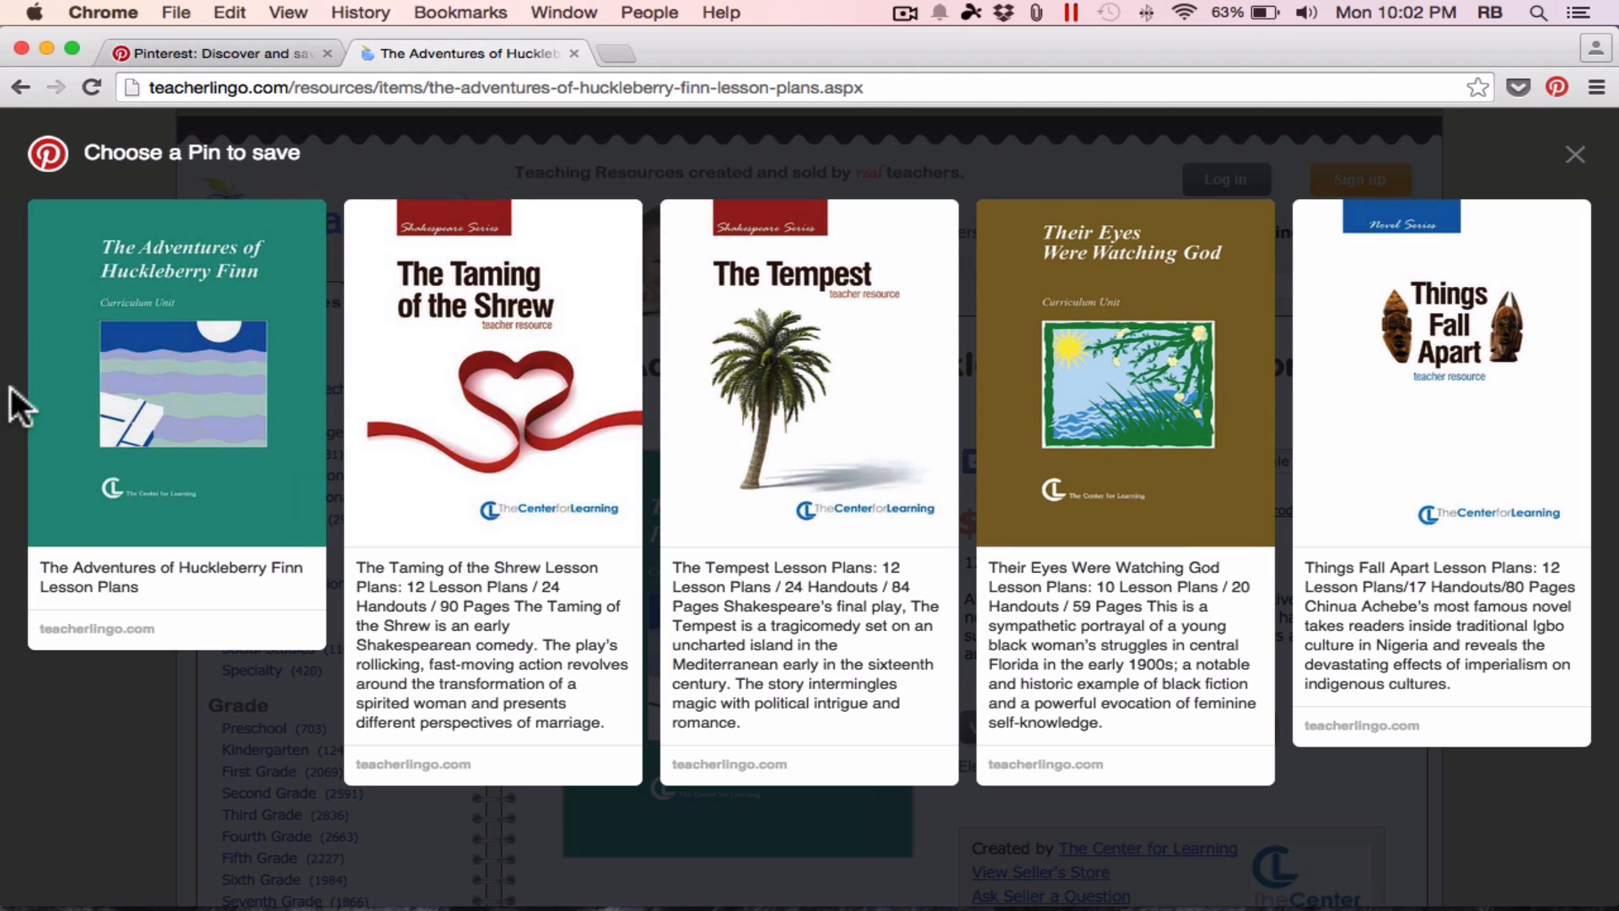
mouse_move(175, 372)
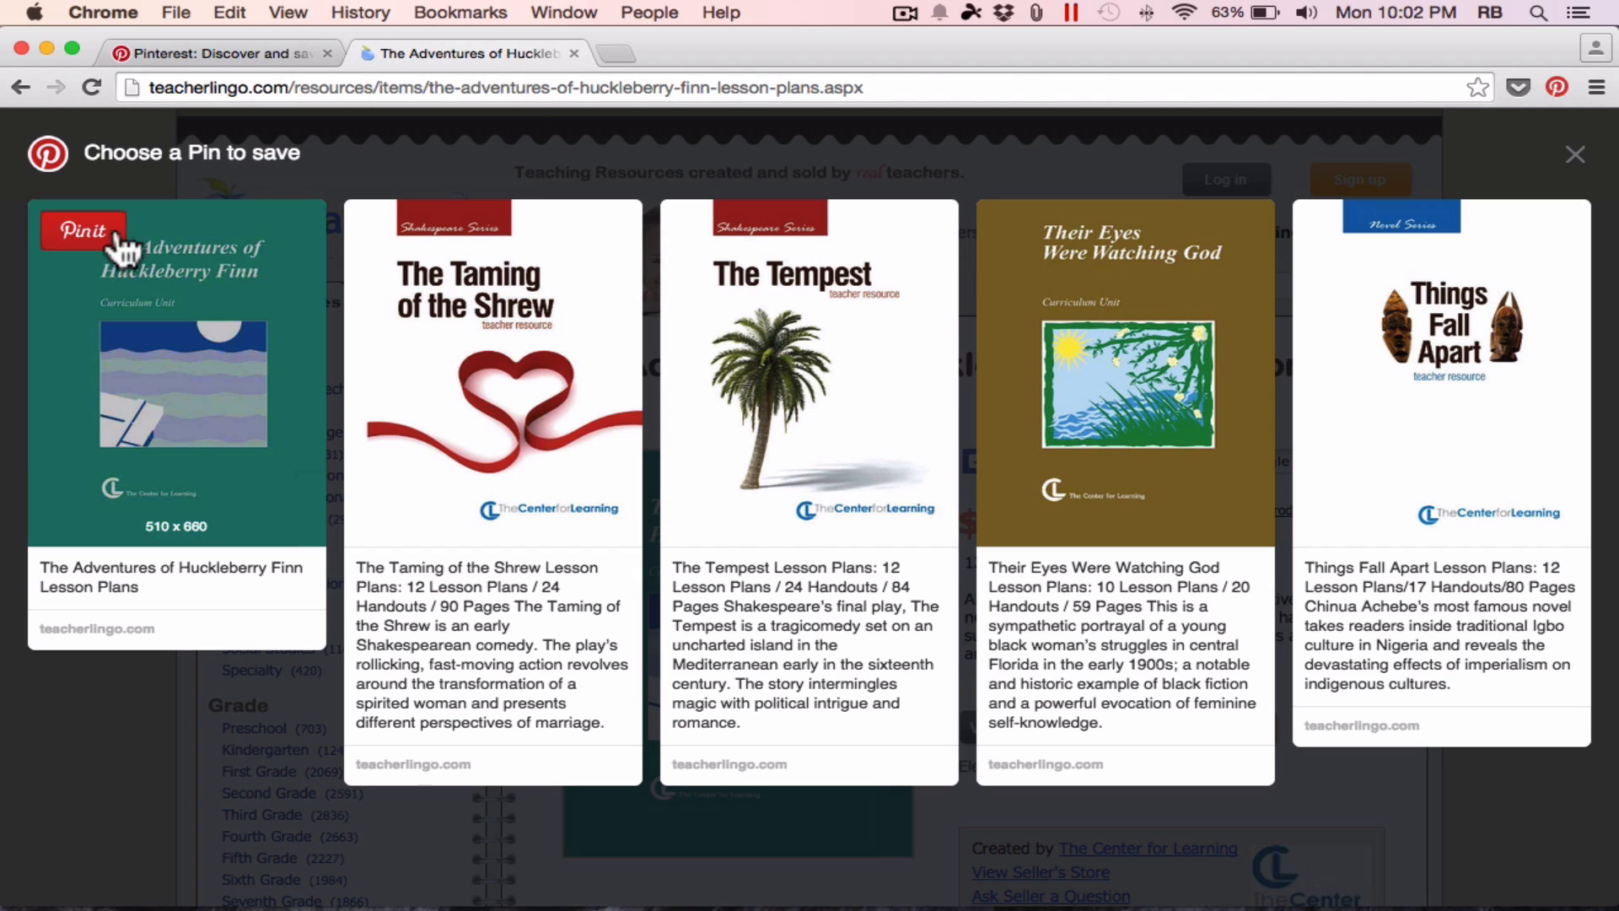
- Try pinning the Huckleberry Finn curriculum cover, then bring up the pin chooser again
left_click(83, 229)
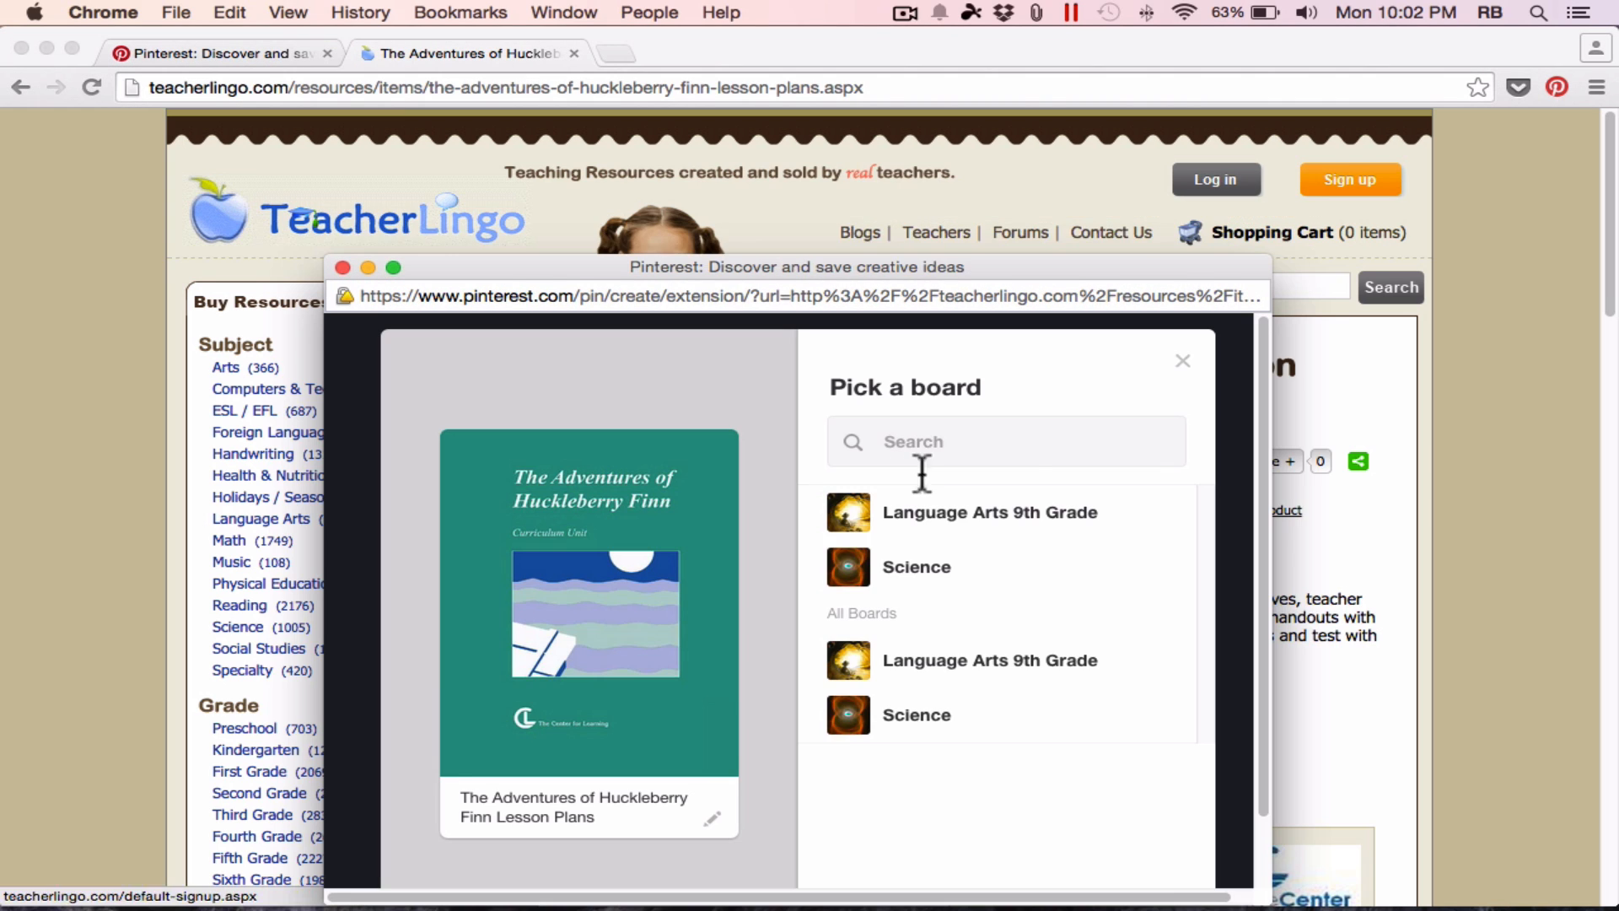
left_click(975, 487)
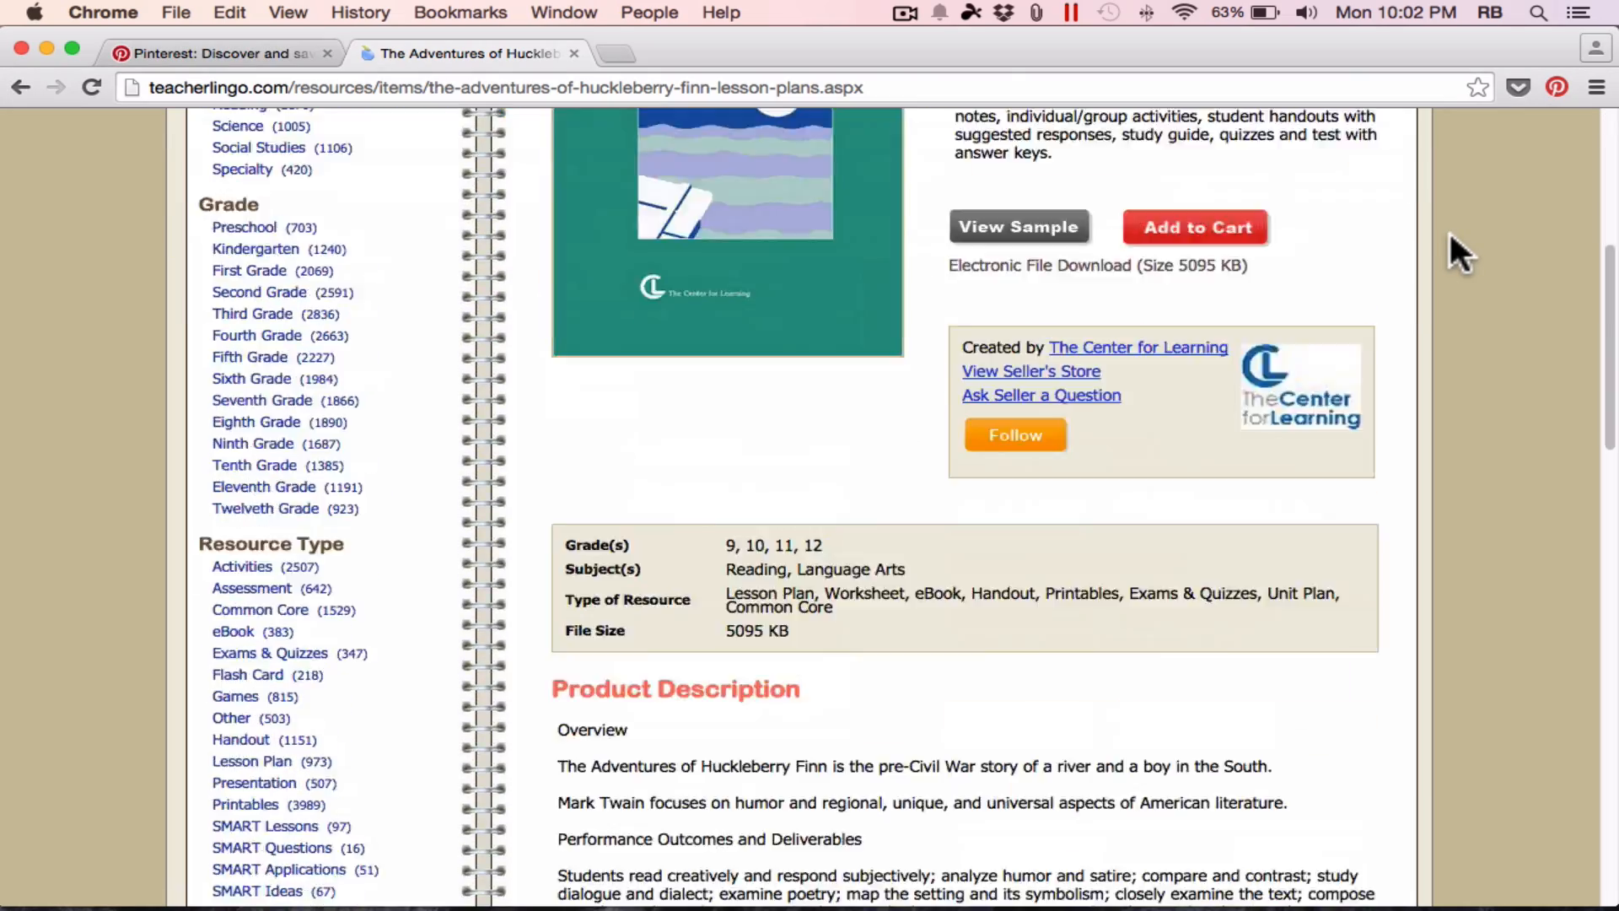
scroll("down", 3)
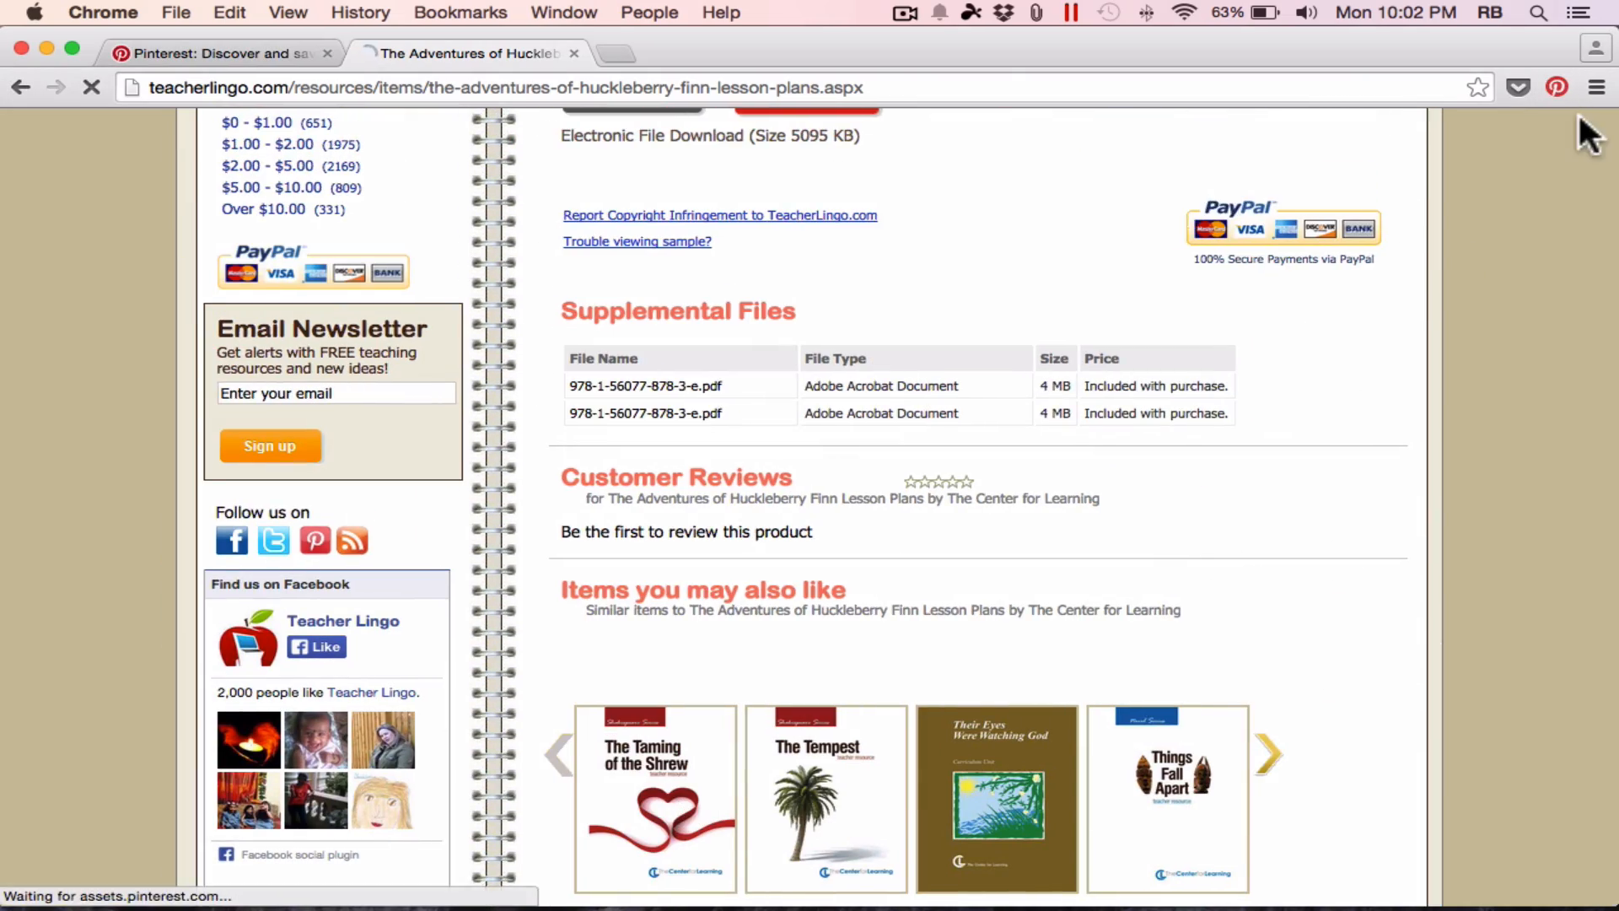
left_click(1556, 88)
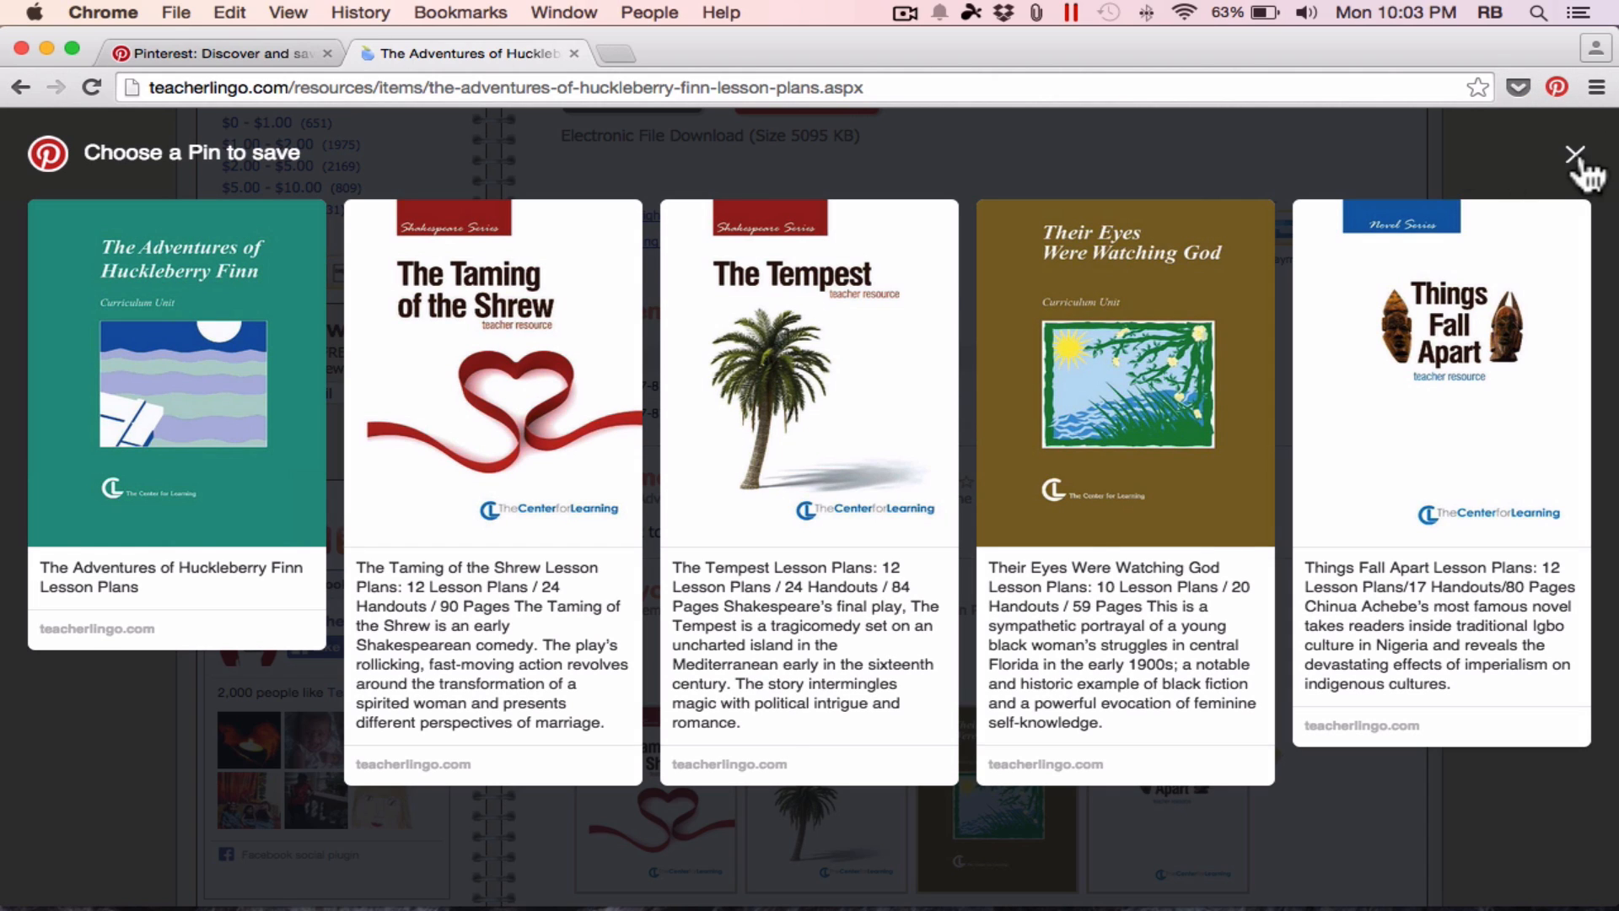
left_click(1573, 153)
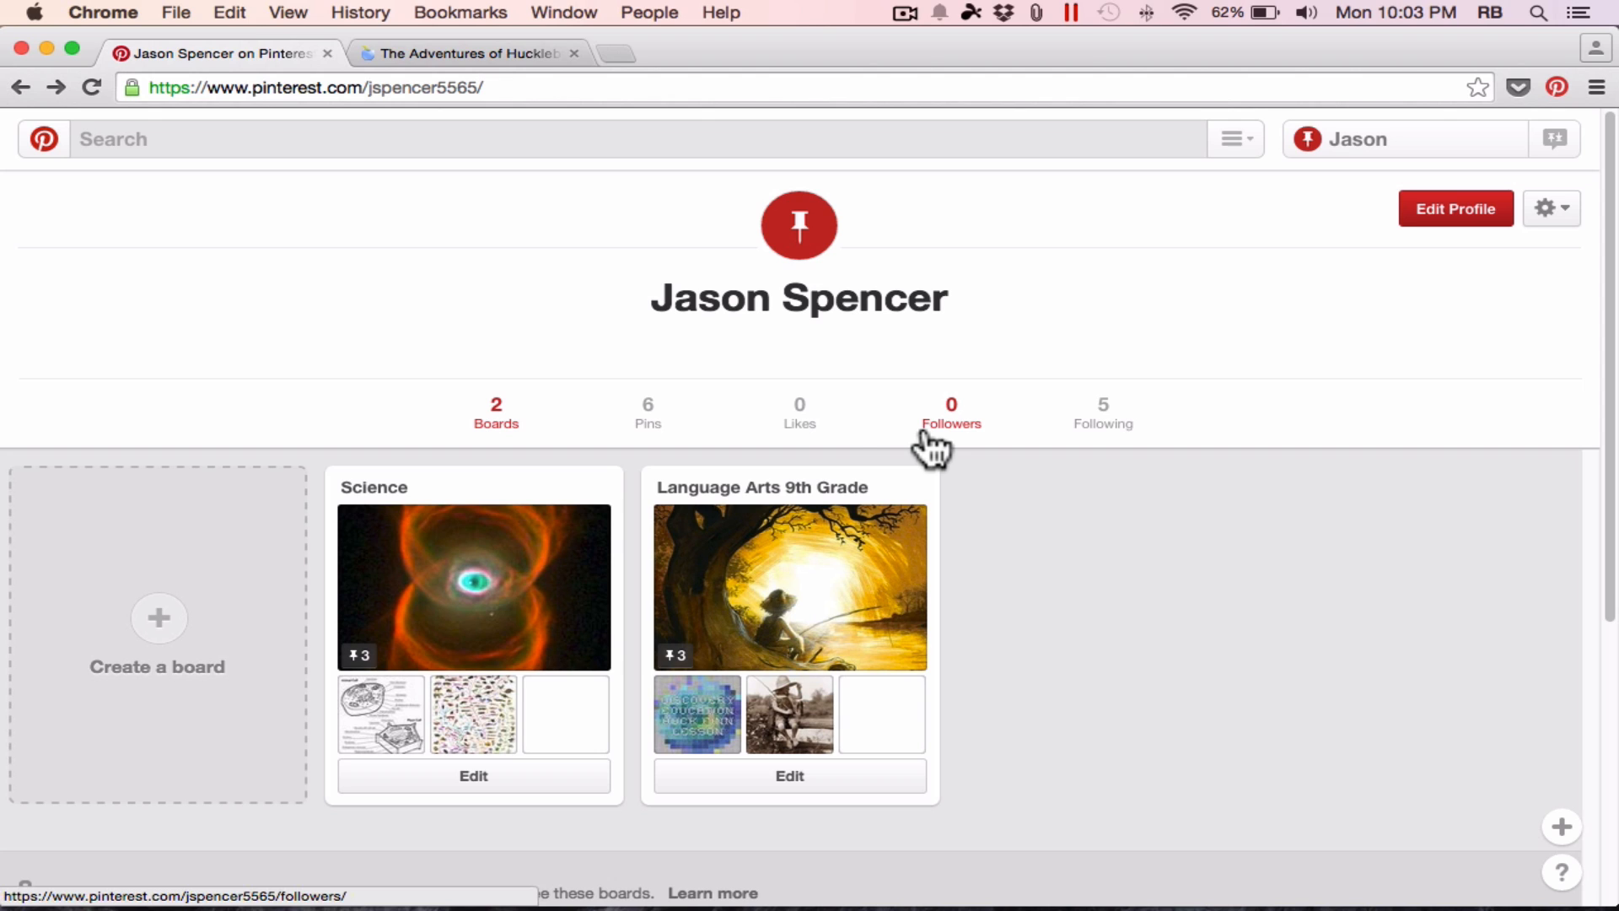
mouse_move(805, 566)
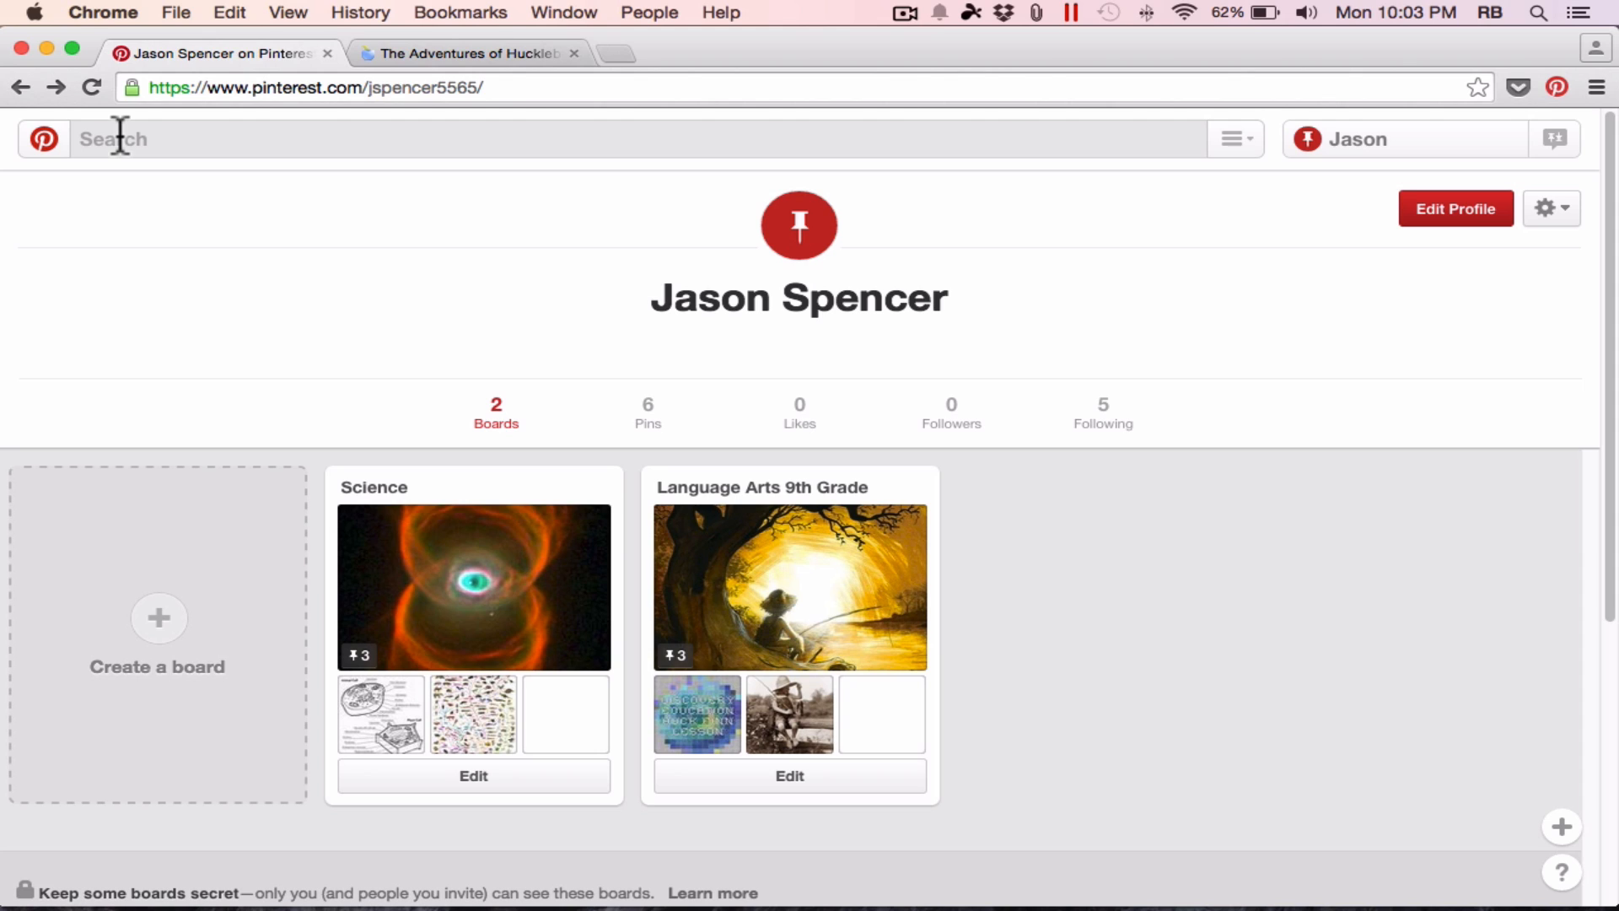
mouse_move(1131, 521)
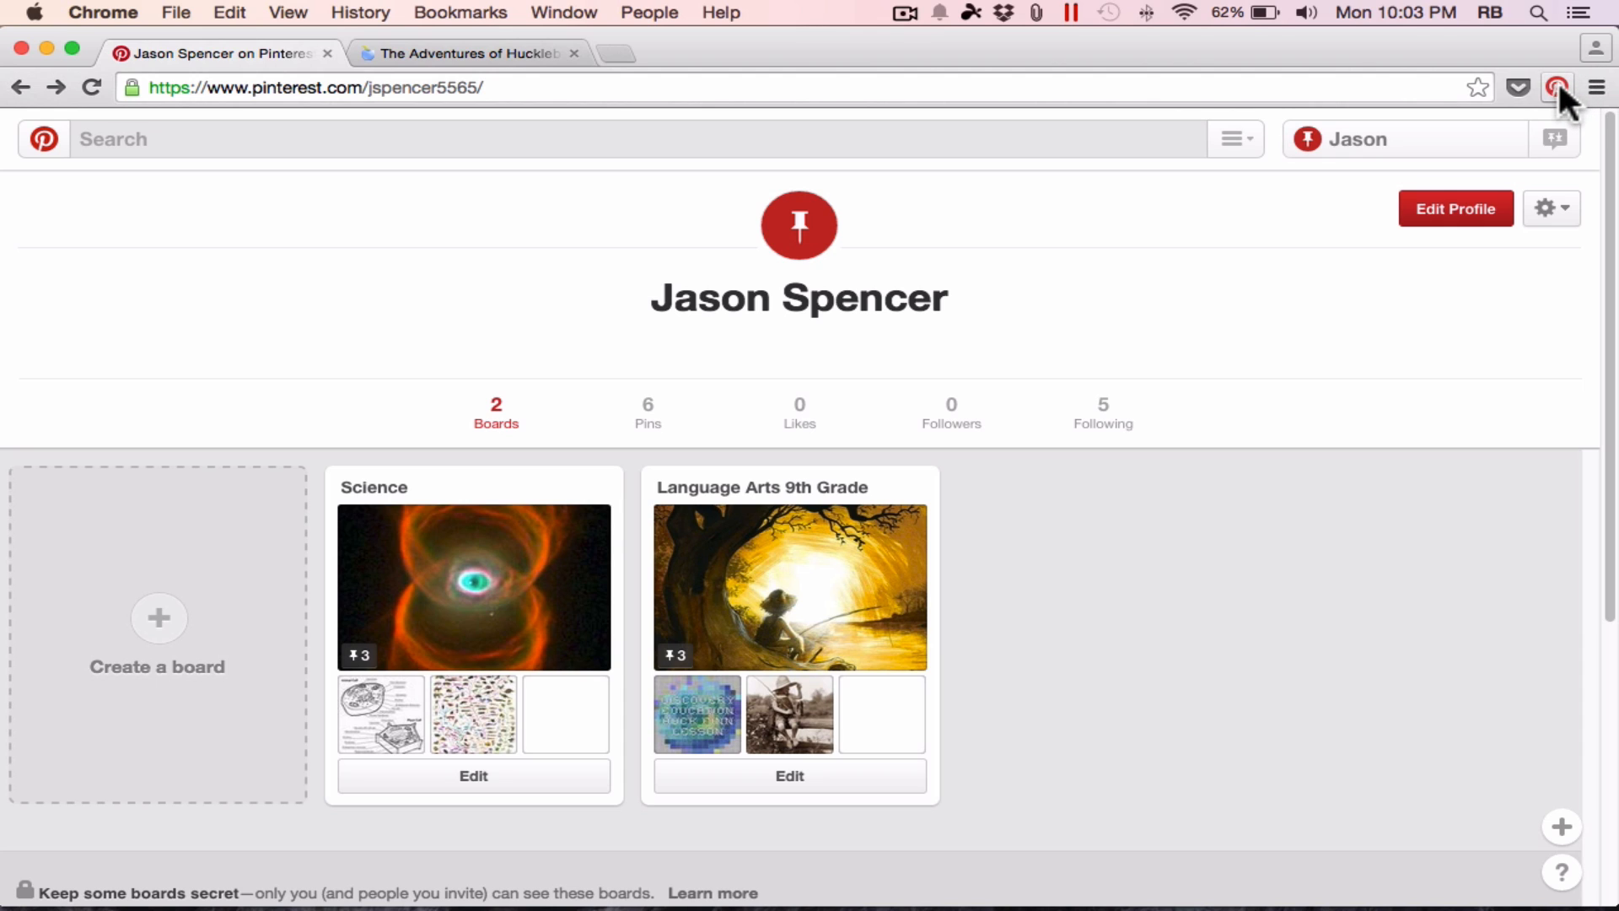
mouse_move(1557, 87)
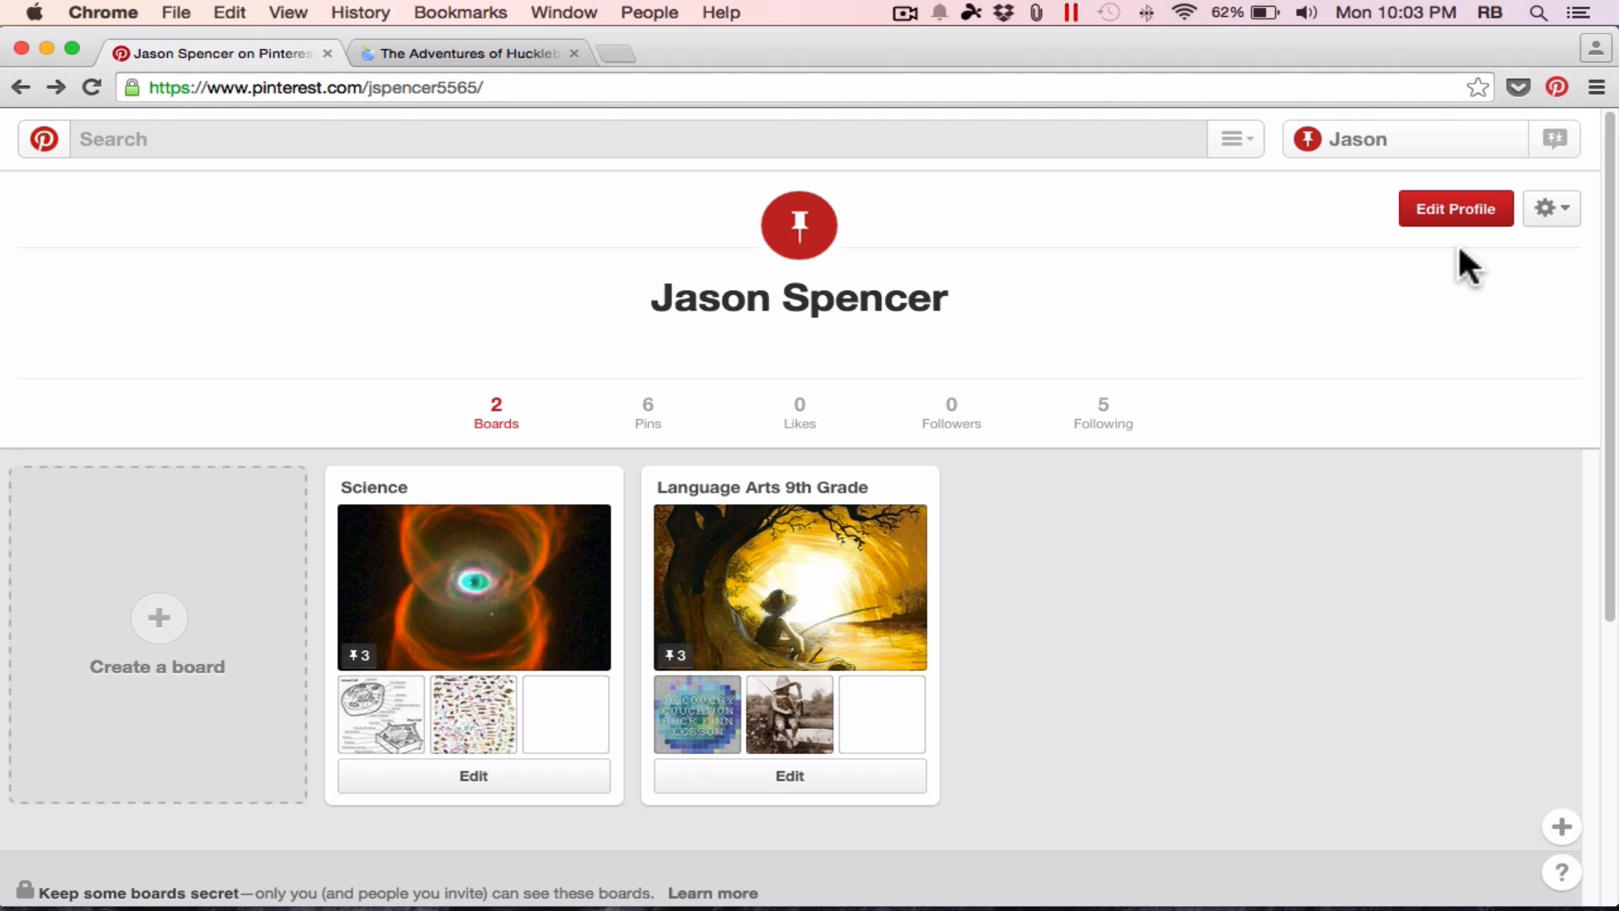
mouse_move(986, 363)
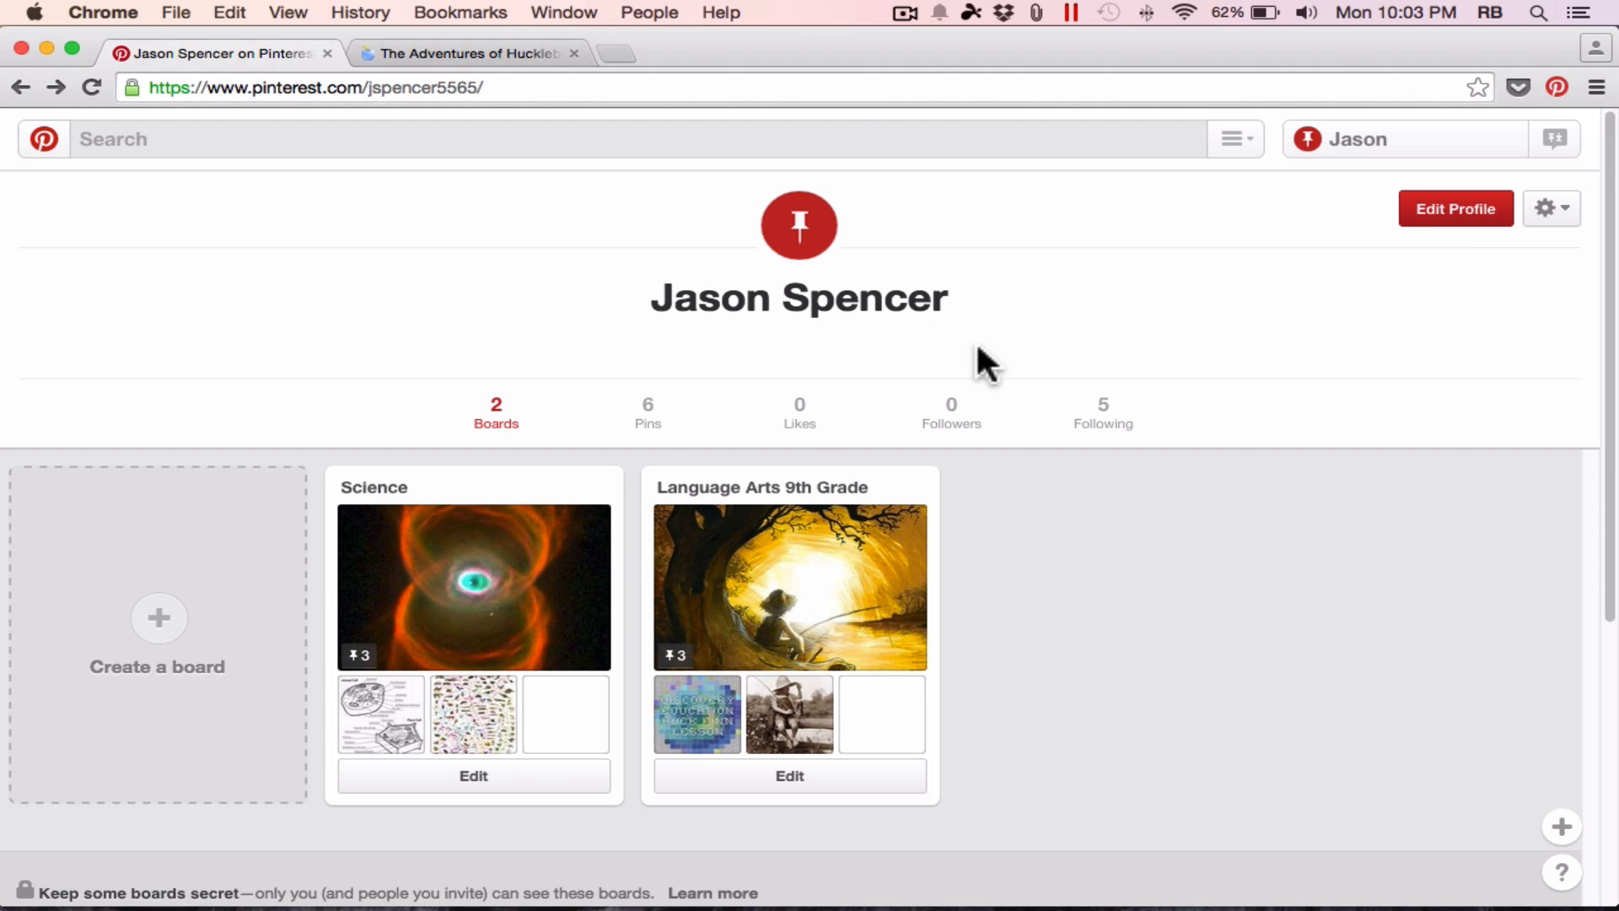
scroll("down", 3)
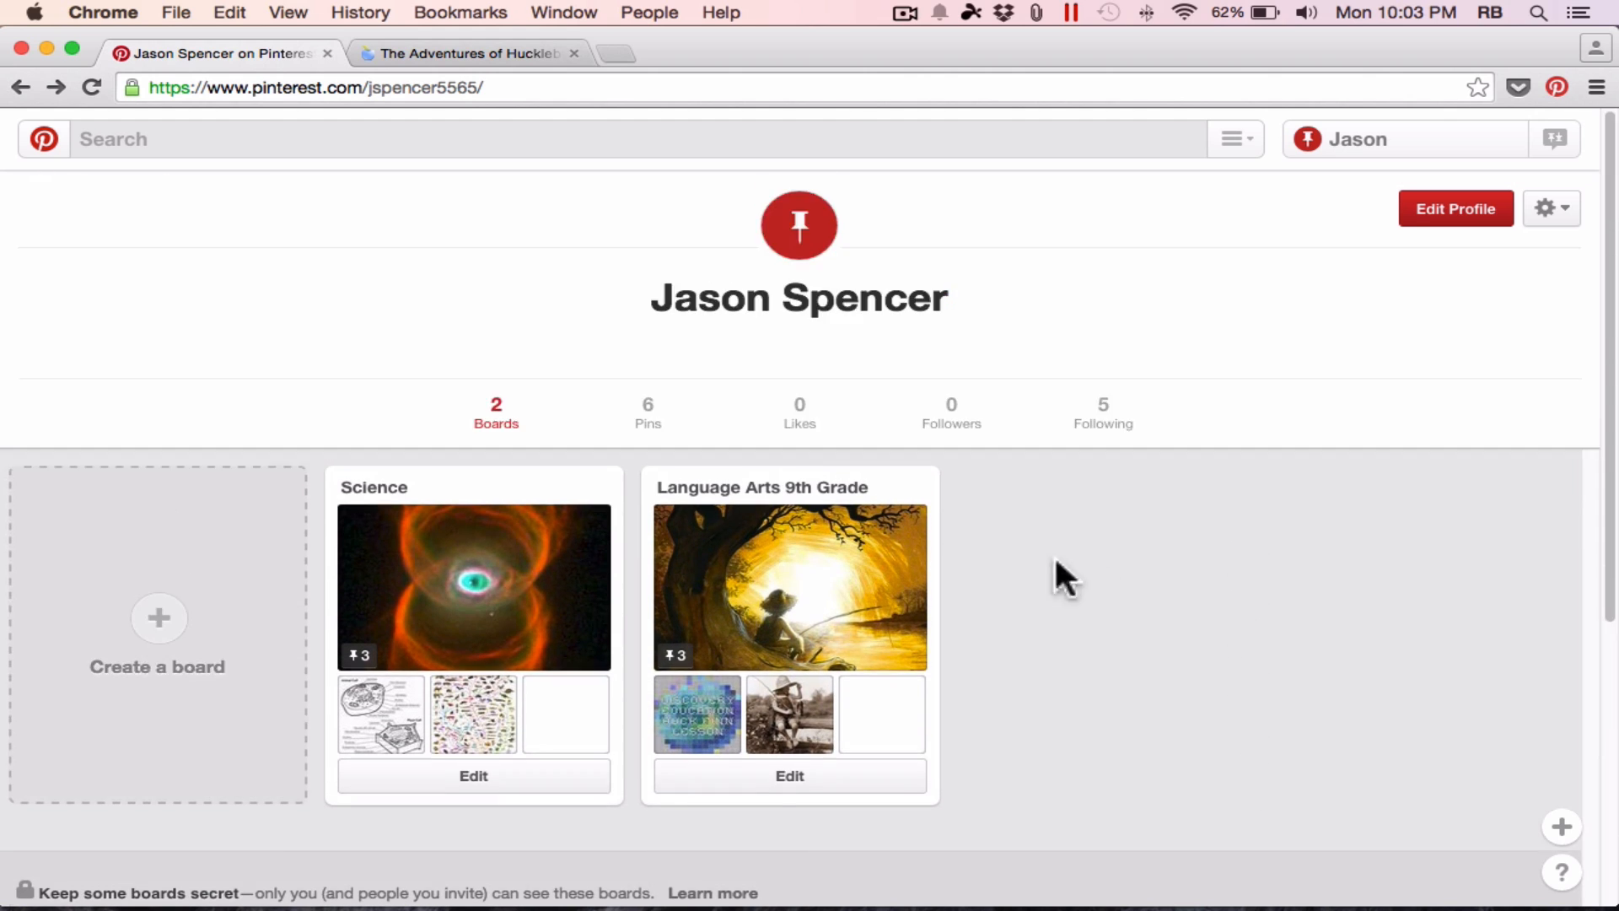
- Start a new pin, skip the web option, and upload the green field image file
left_click(762, 487)
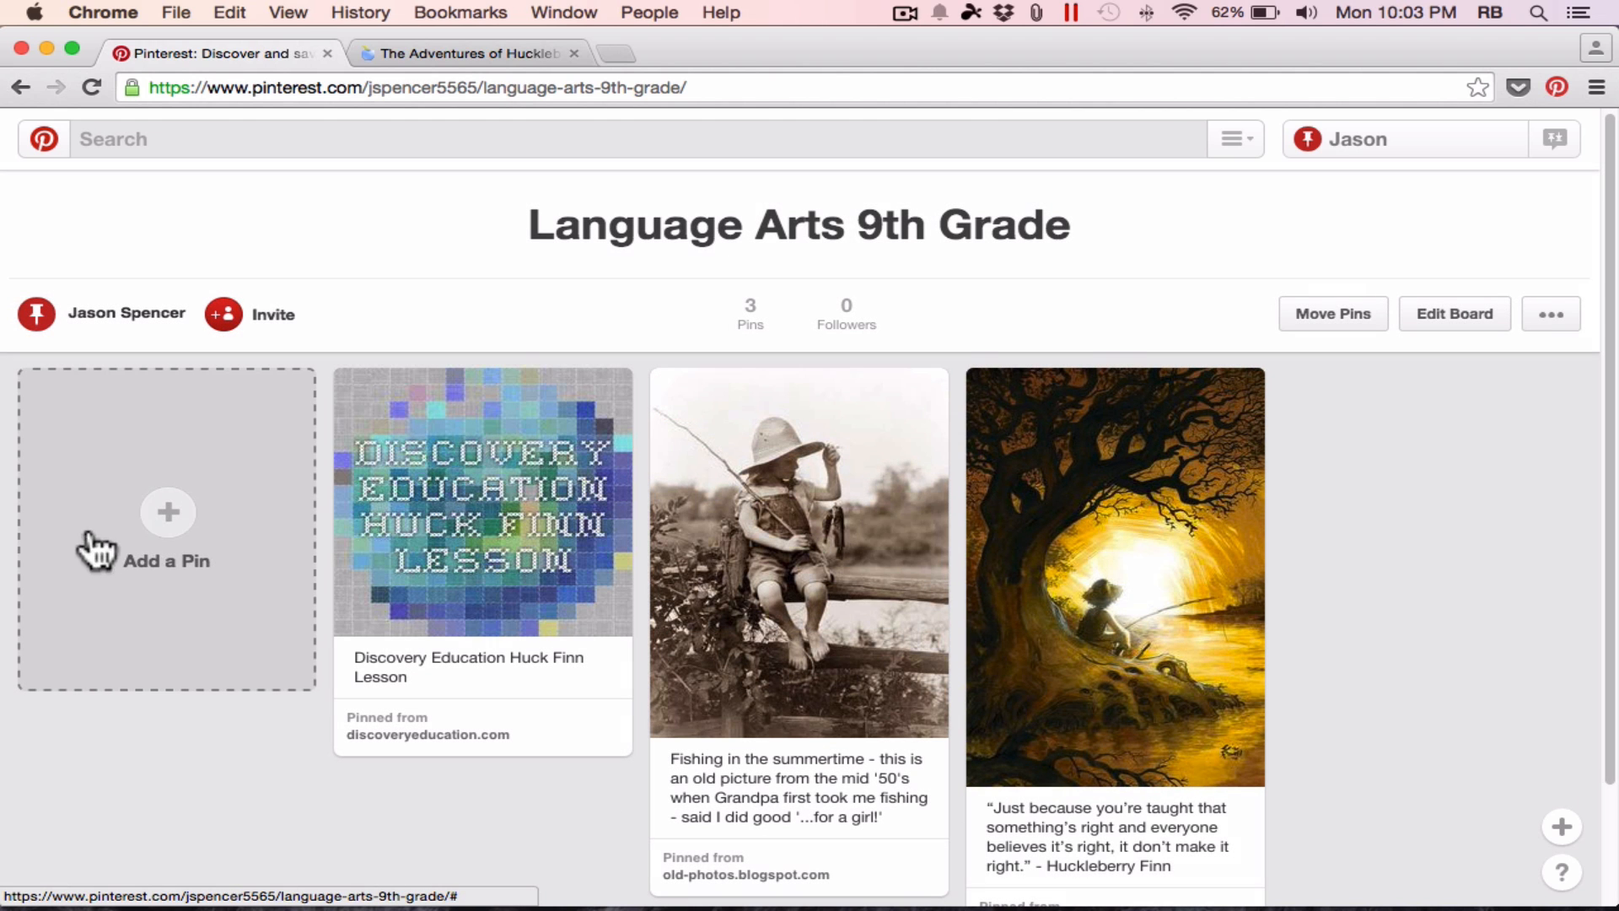
left_click(165, 526)
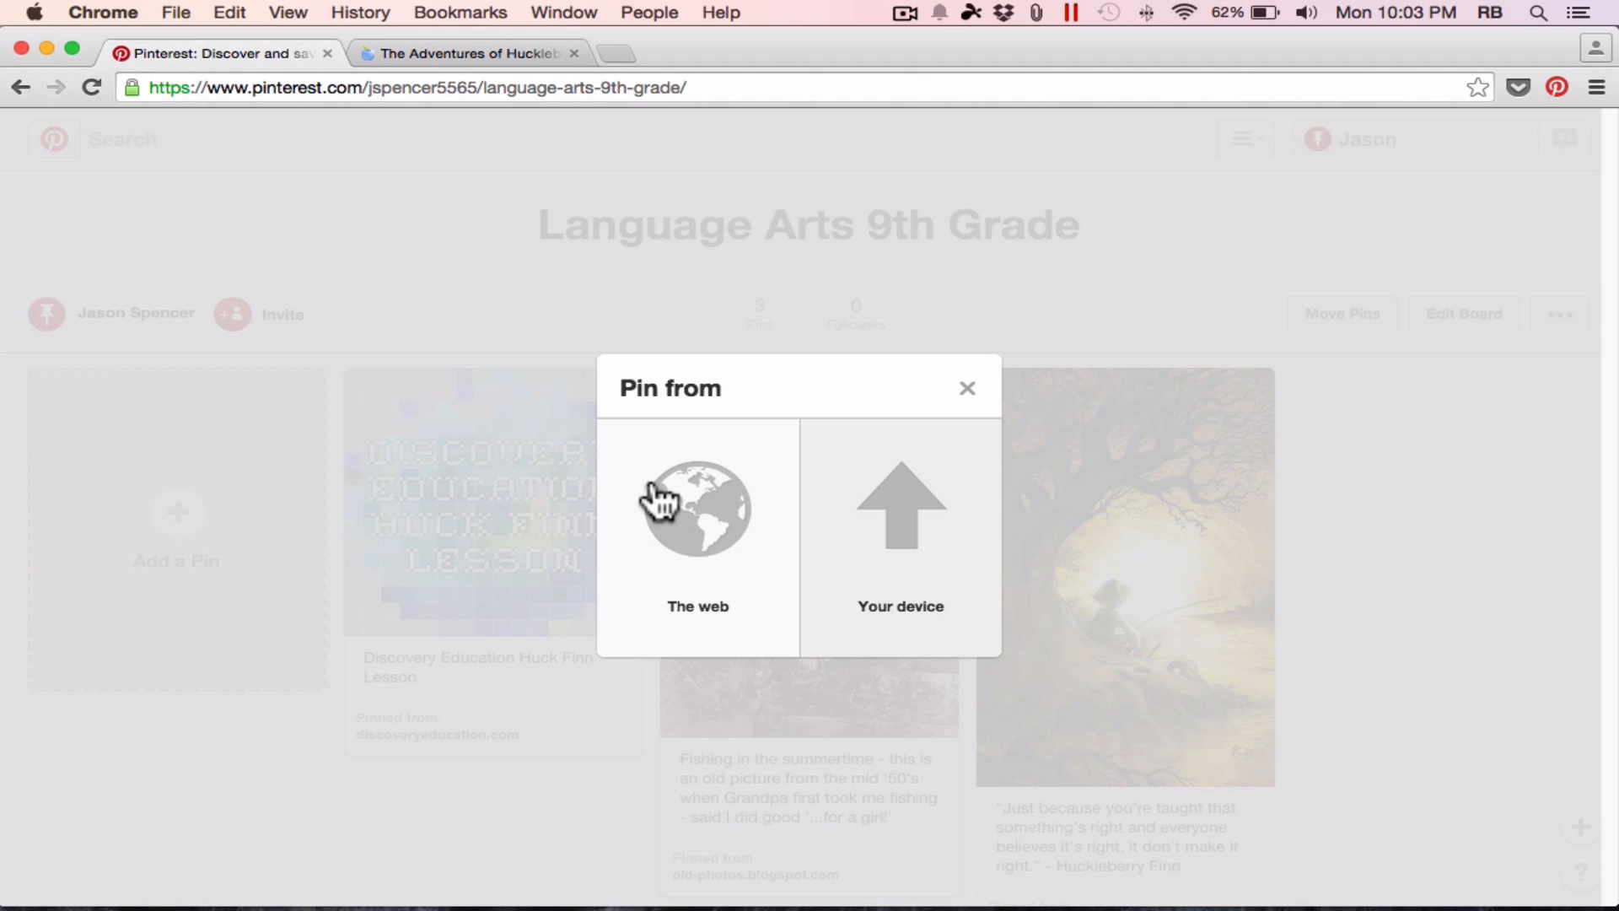
mouse_move(731, 521)
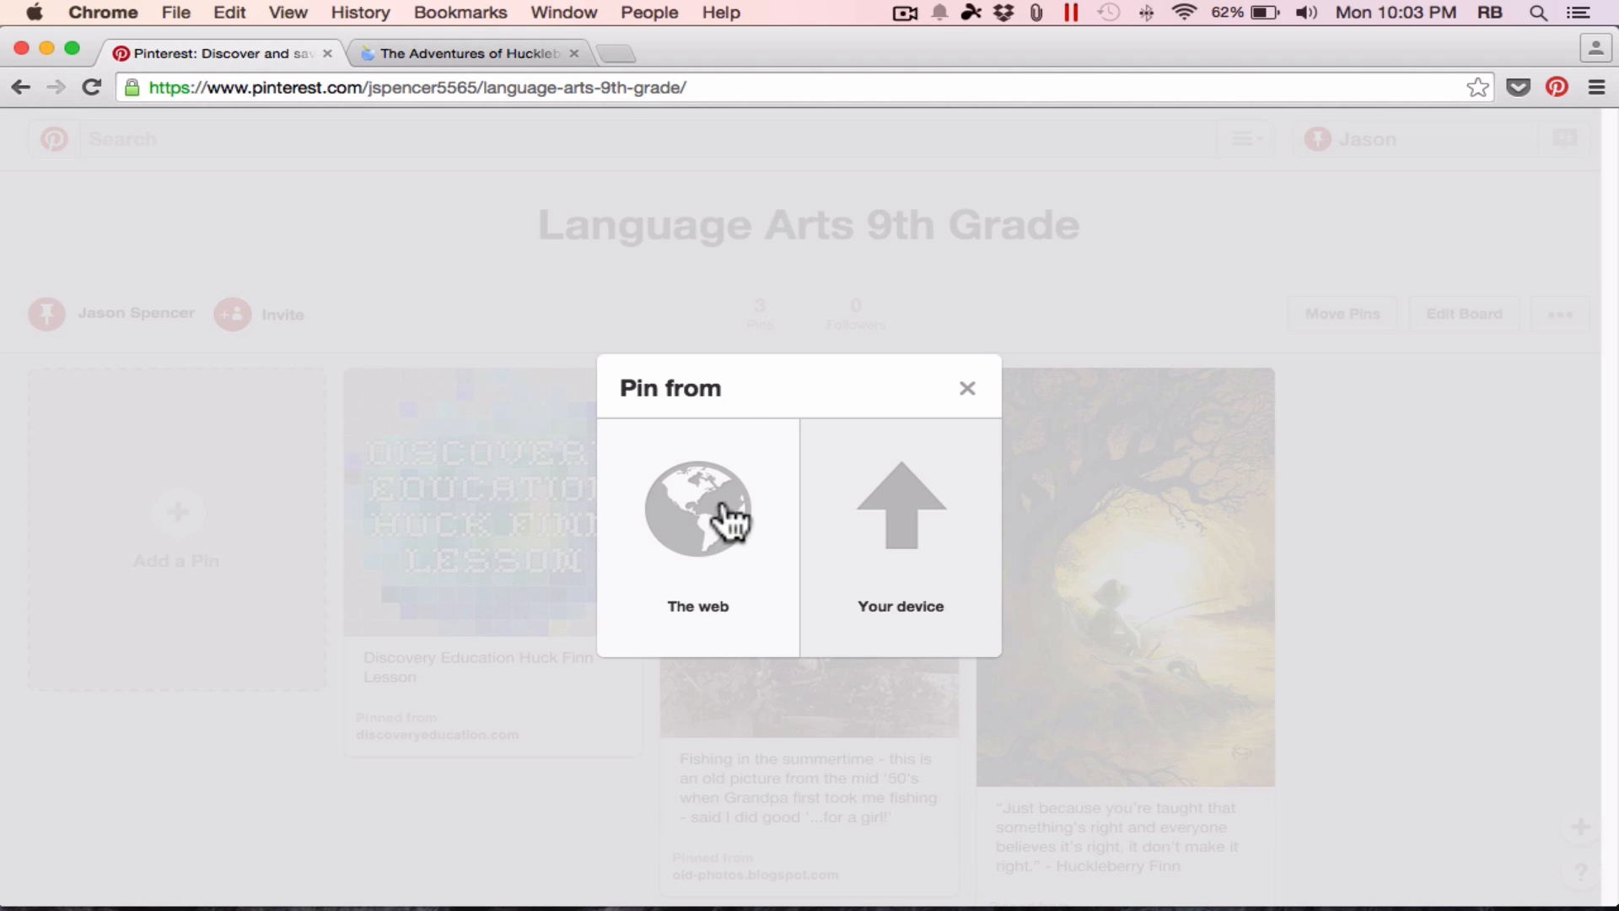
left_click(697, 516)
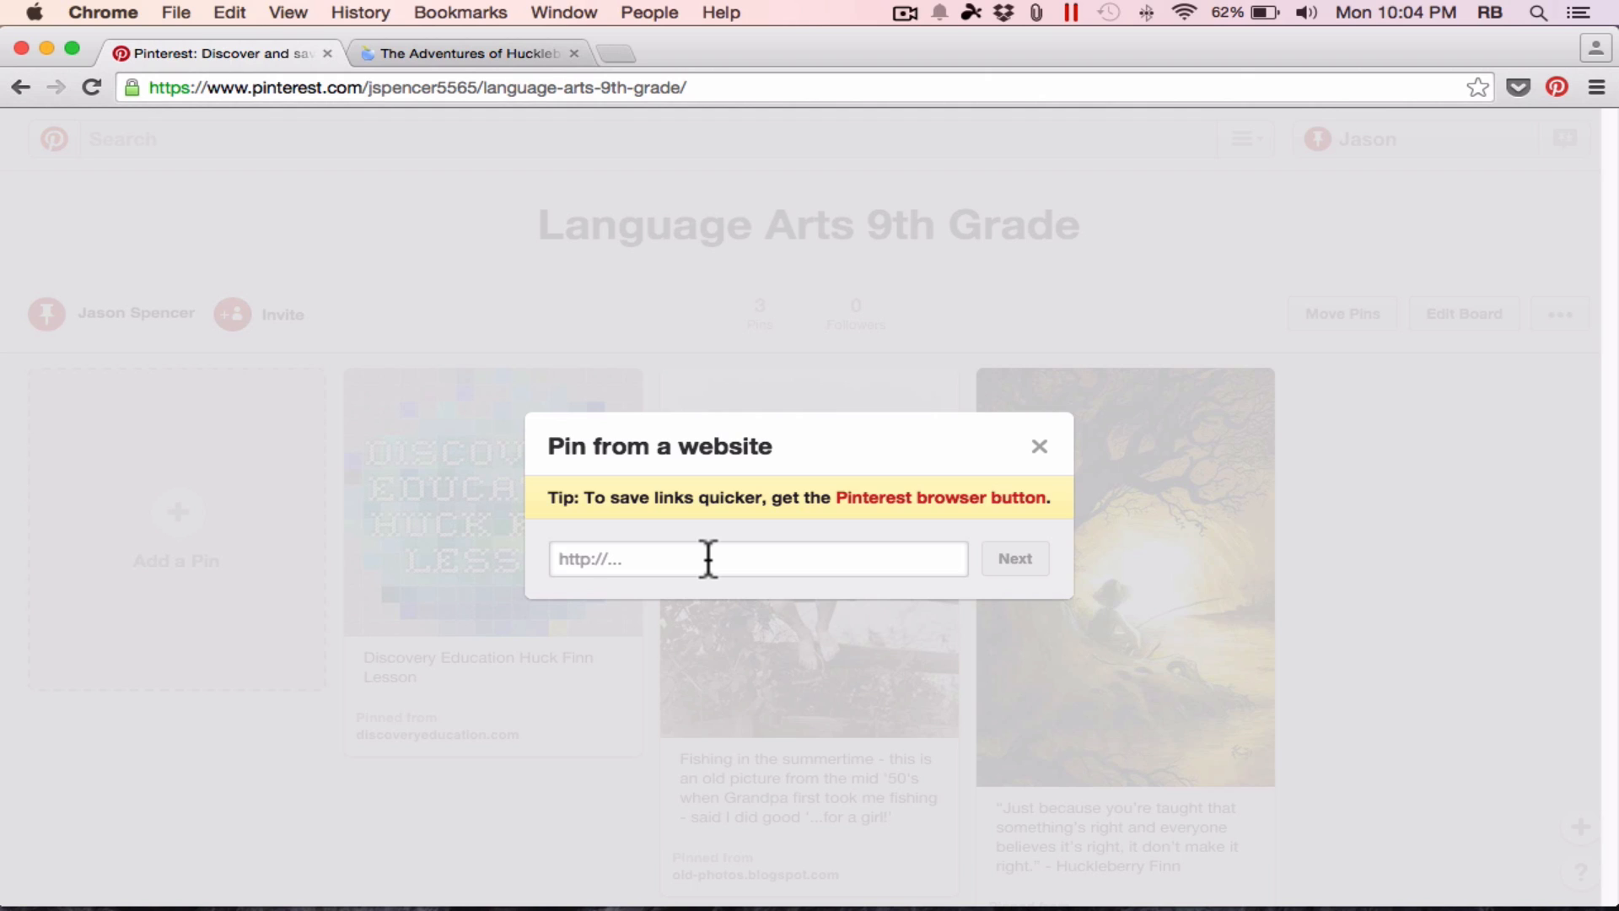
mouse_move(1040, 446)
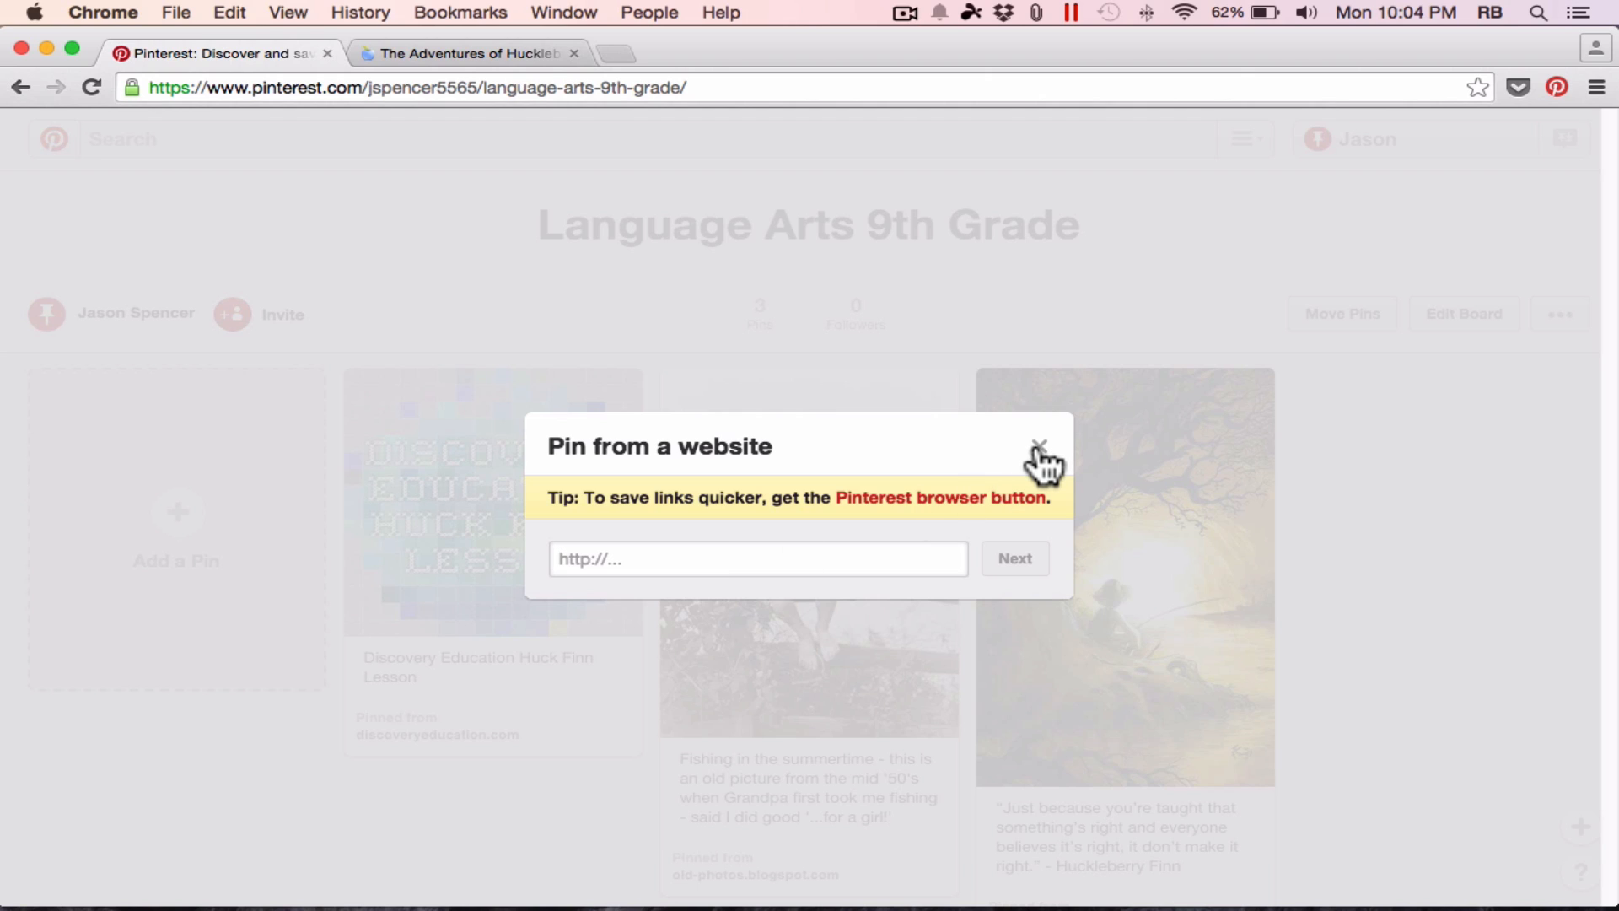
mouse_move(1050, 464)
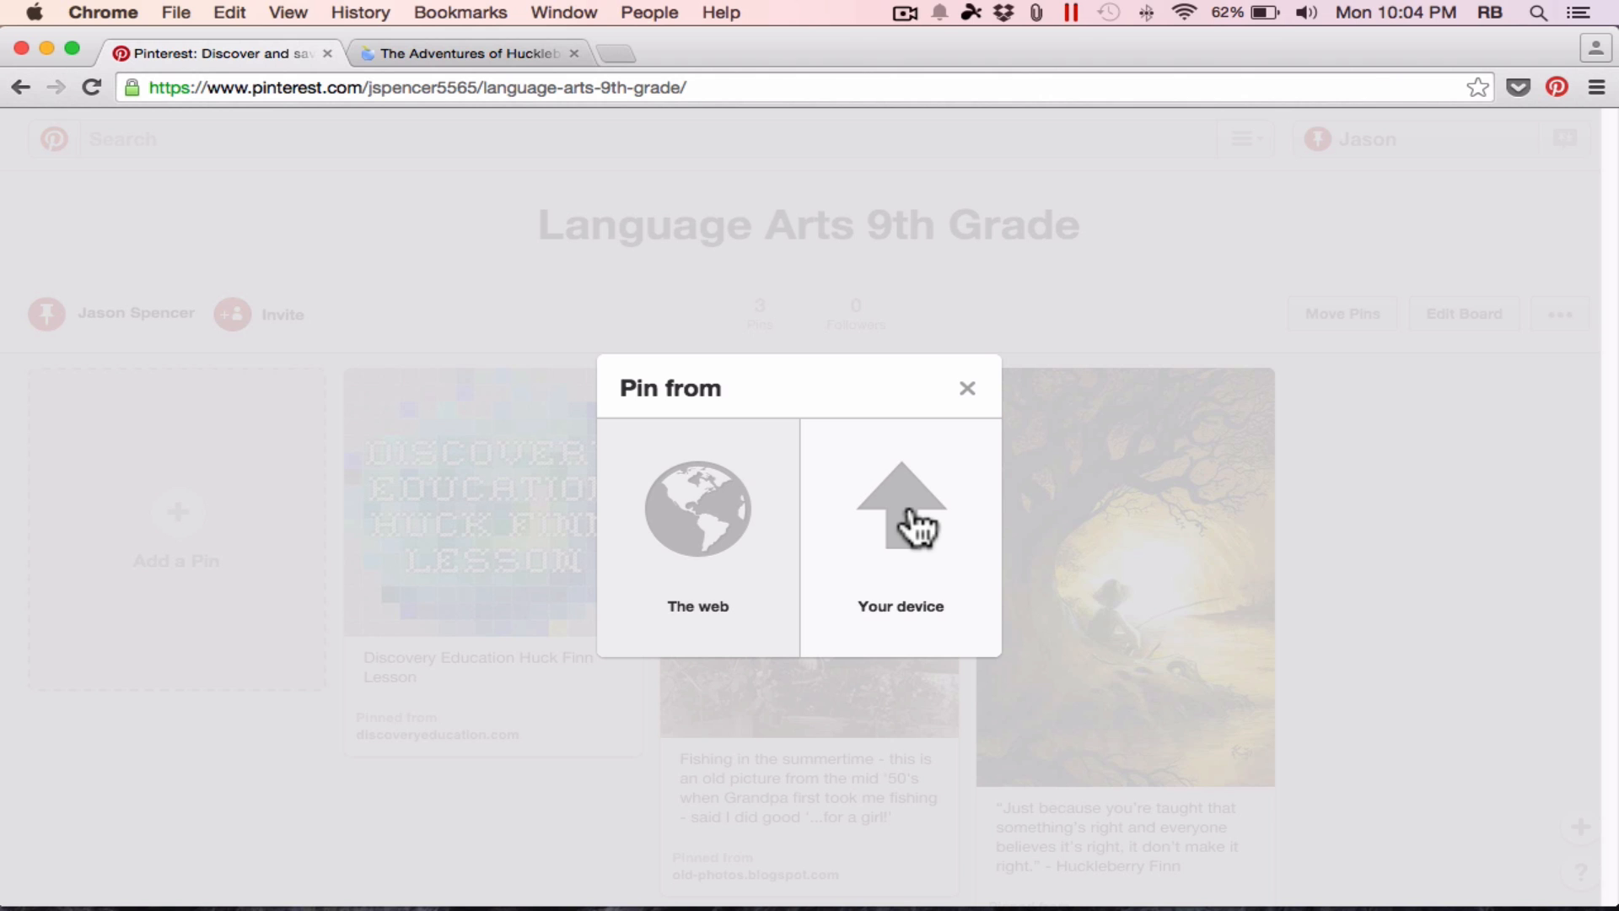
left_click(900, 516)
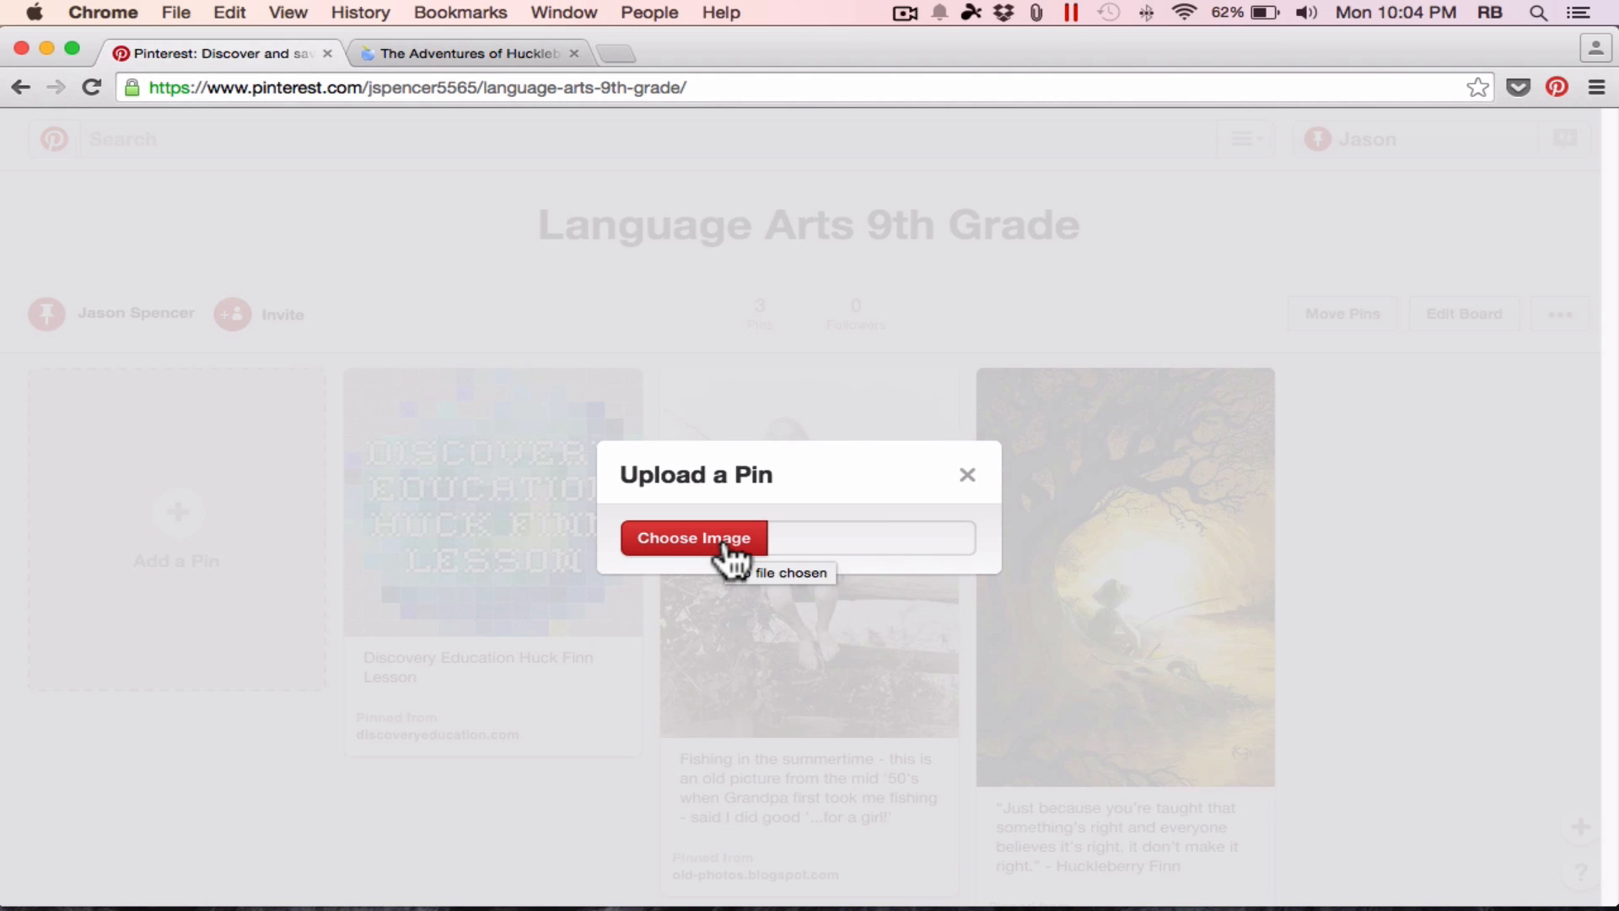
left_click(693, 537)
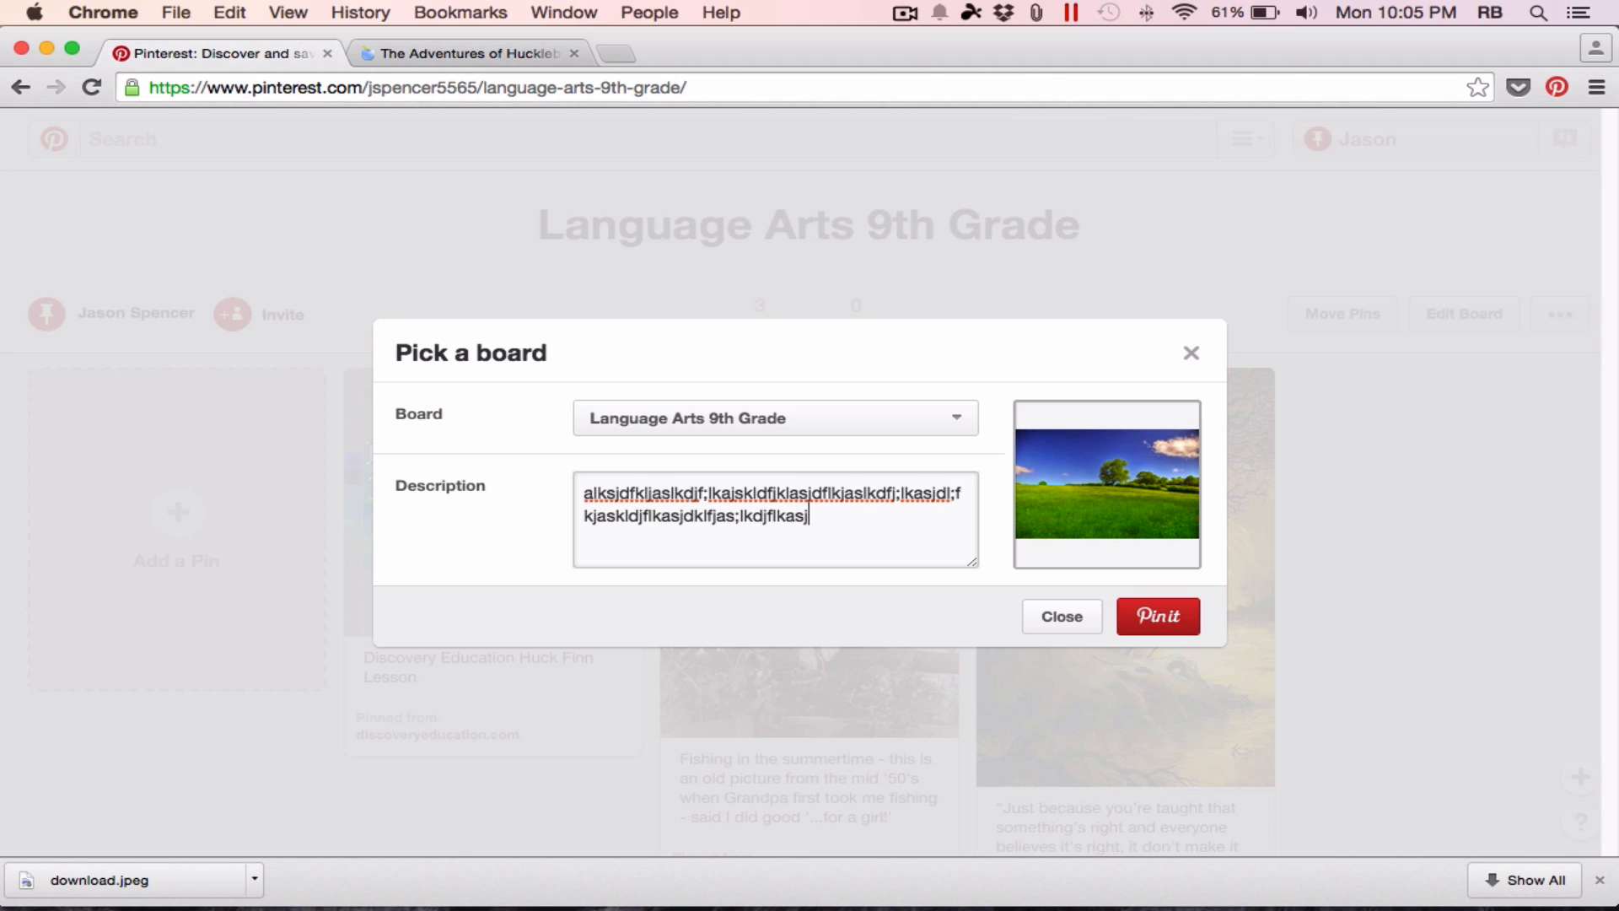
- Pin the uploaded green field photo to the Language Arts 9th Grade board
left_click(1156, 616)
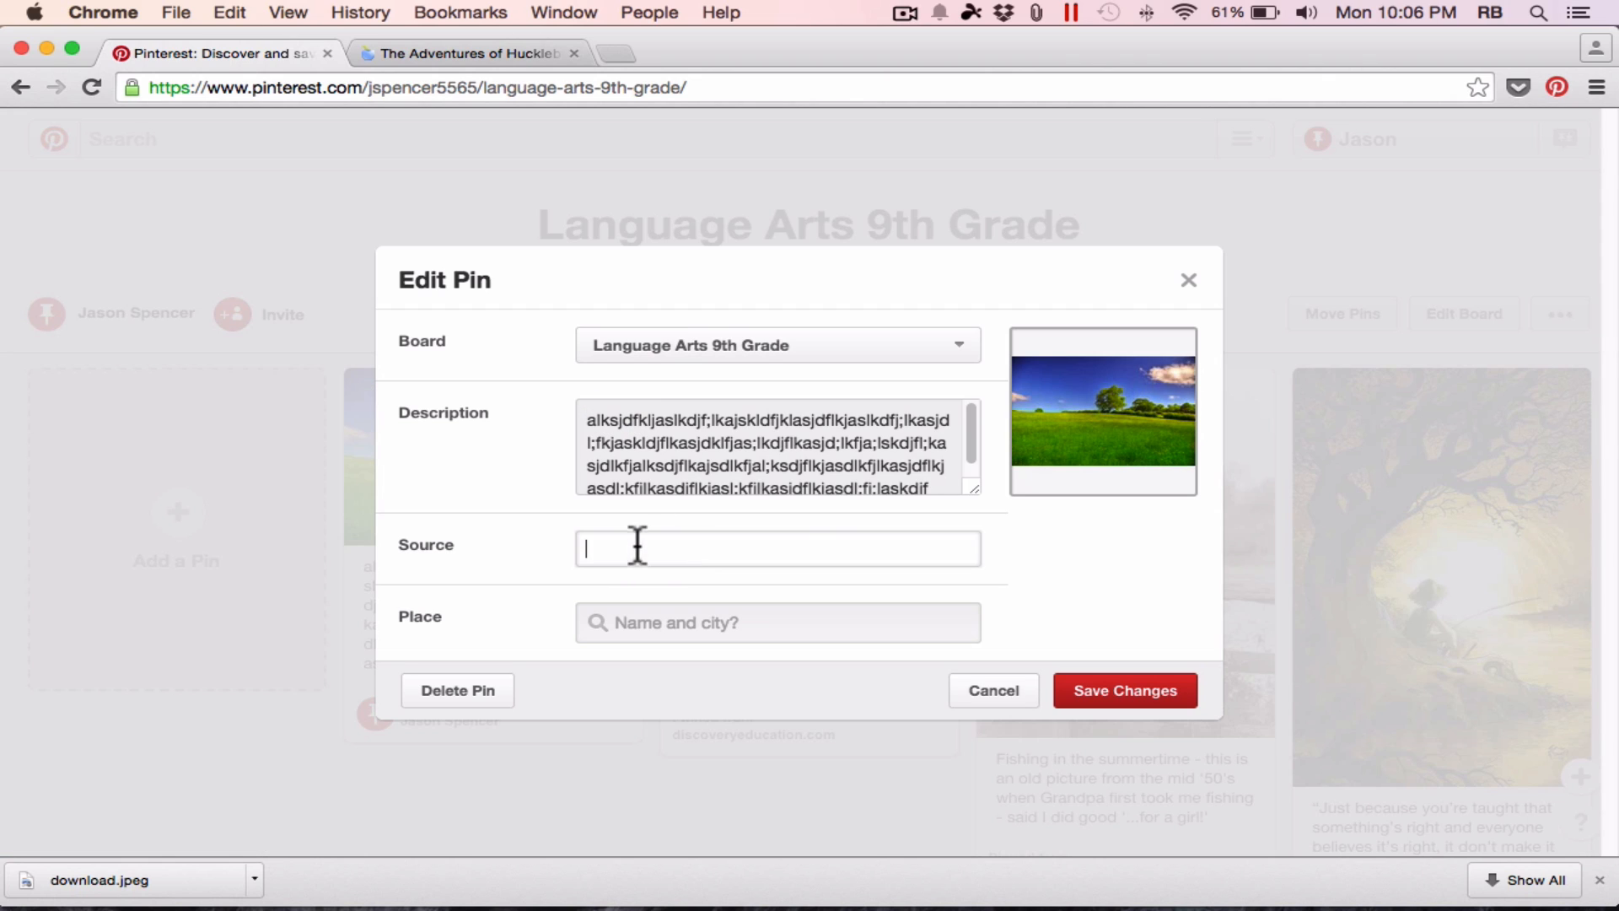
mouse_move(717, 607)
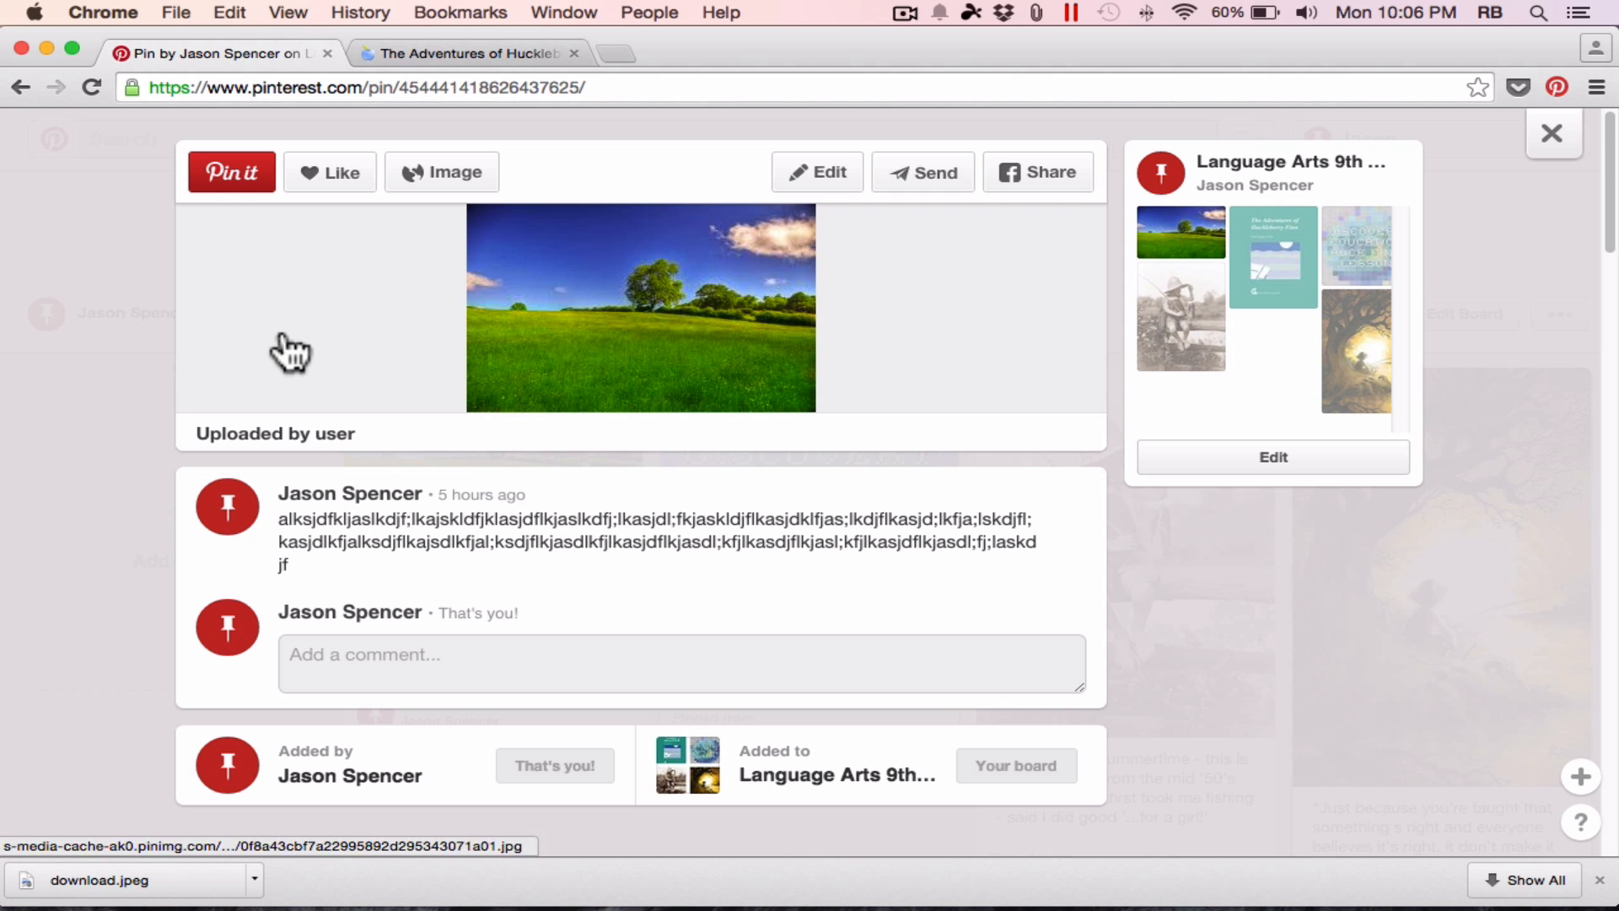
mouse_move(1553, 134)
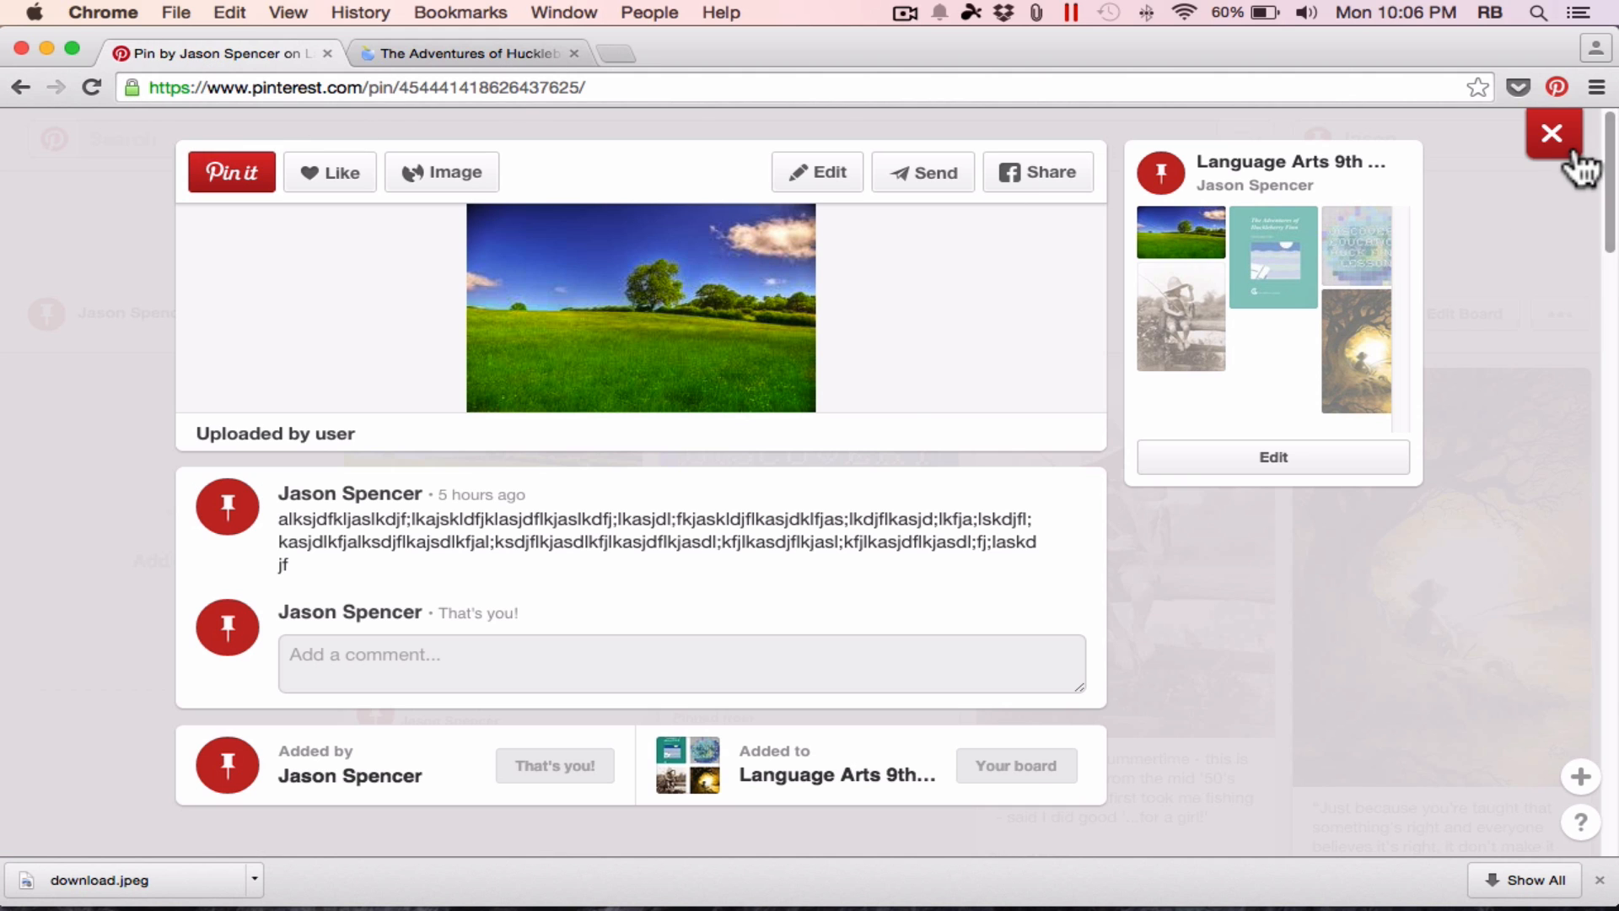
- Close the pin page and scroll through the board's four pins
left_click(1554, 134)
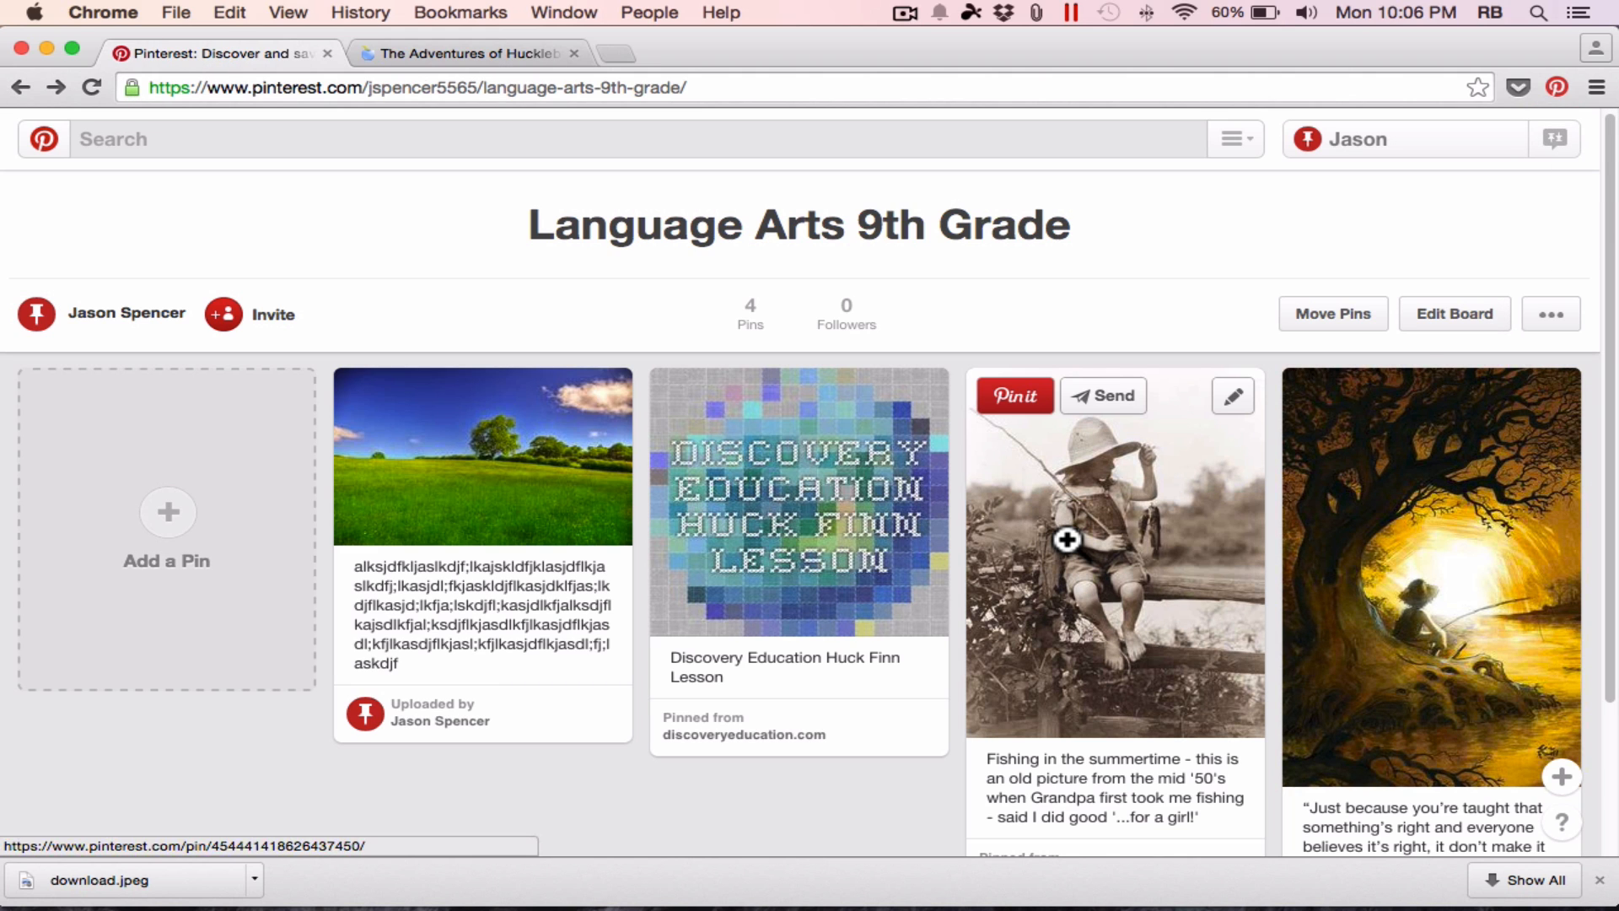
mouse_move(1068, 183)
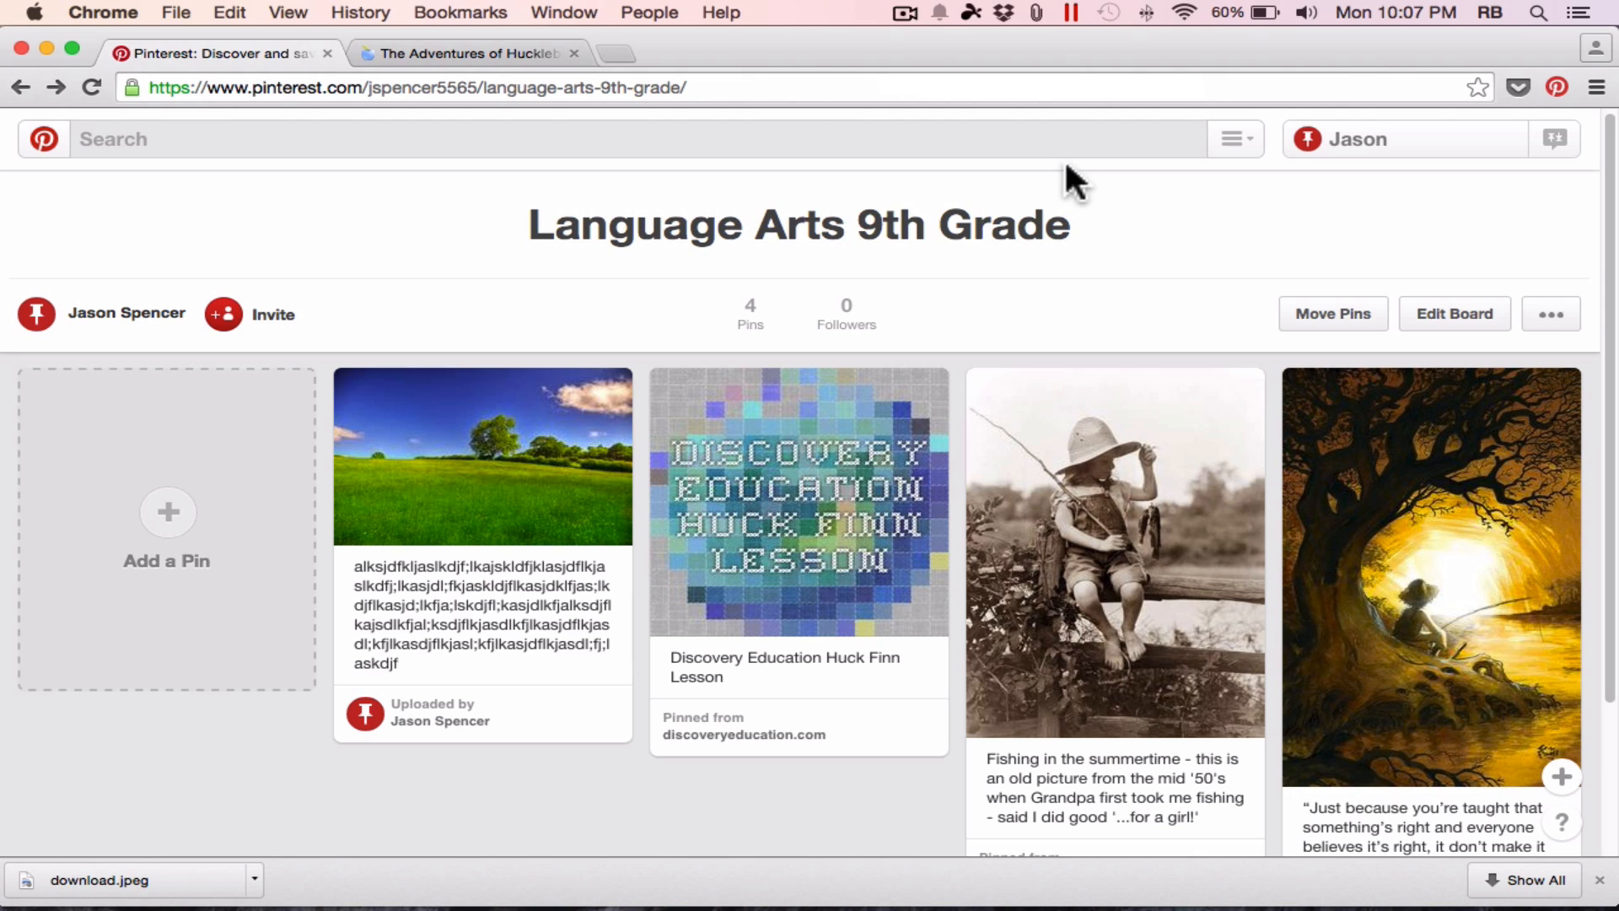
mouse_move(759, 225)
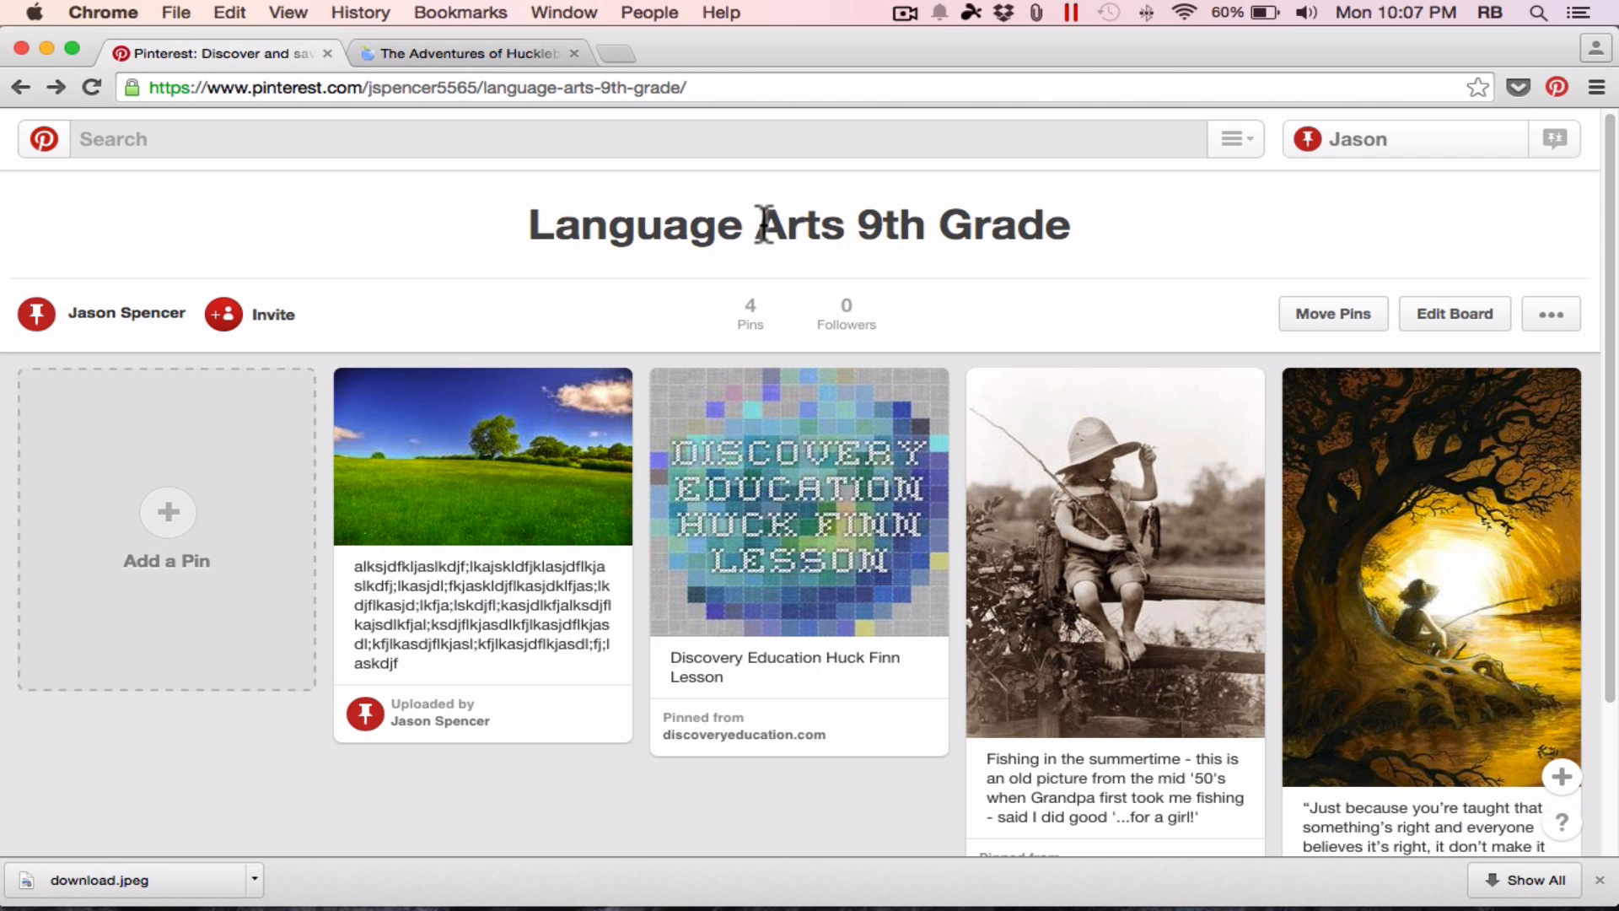
mouse_move(482, 455)
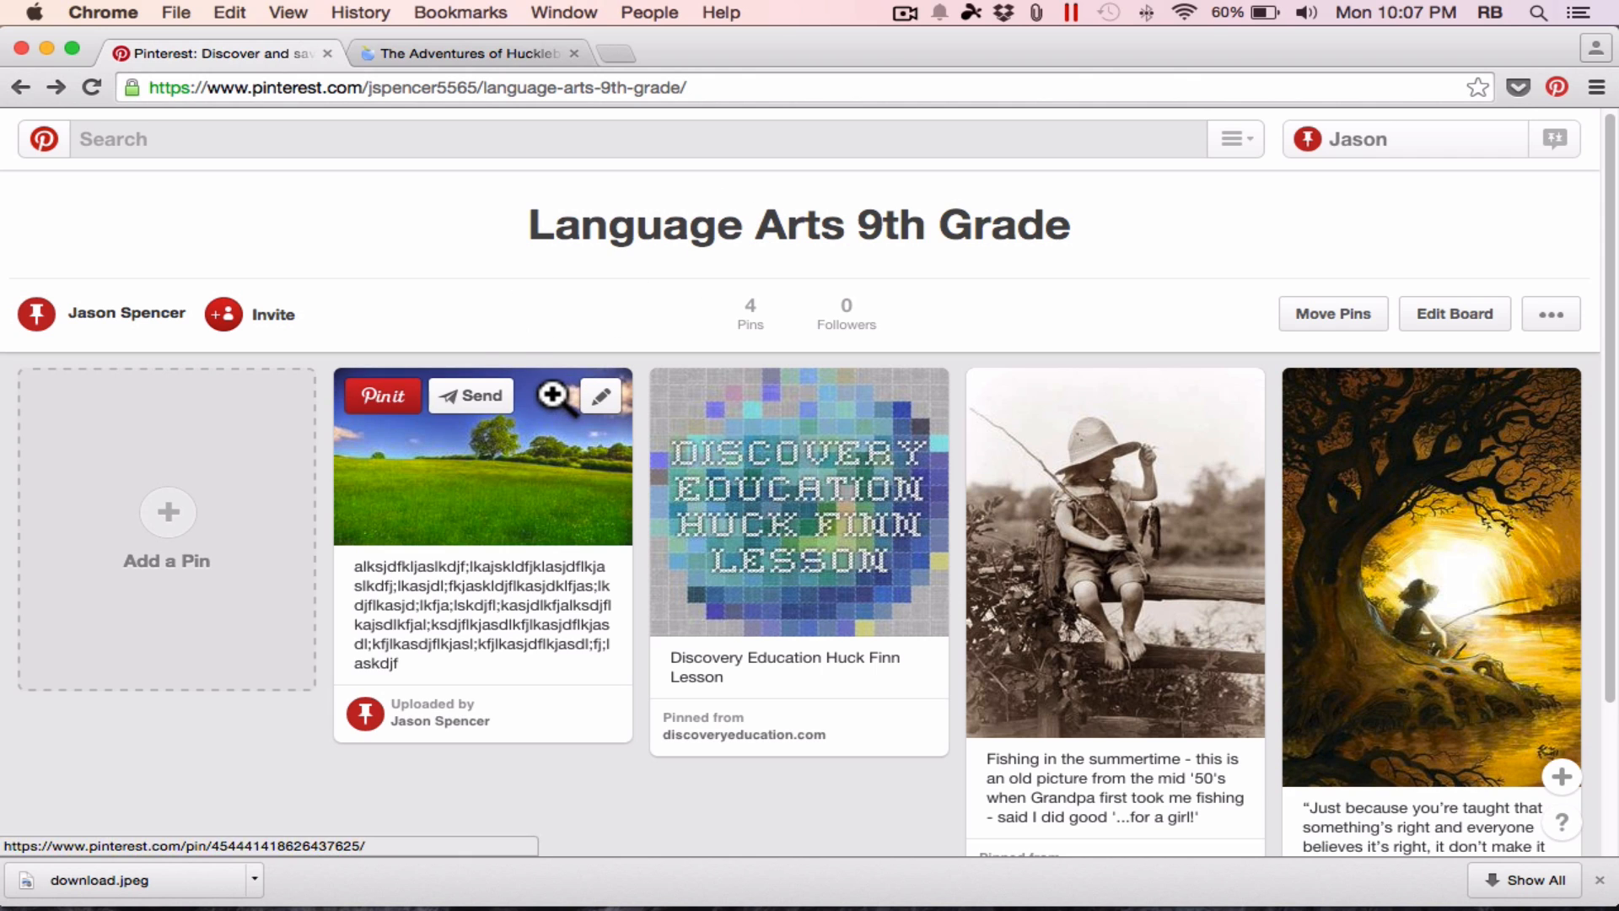
mouse_move(529, 396)
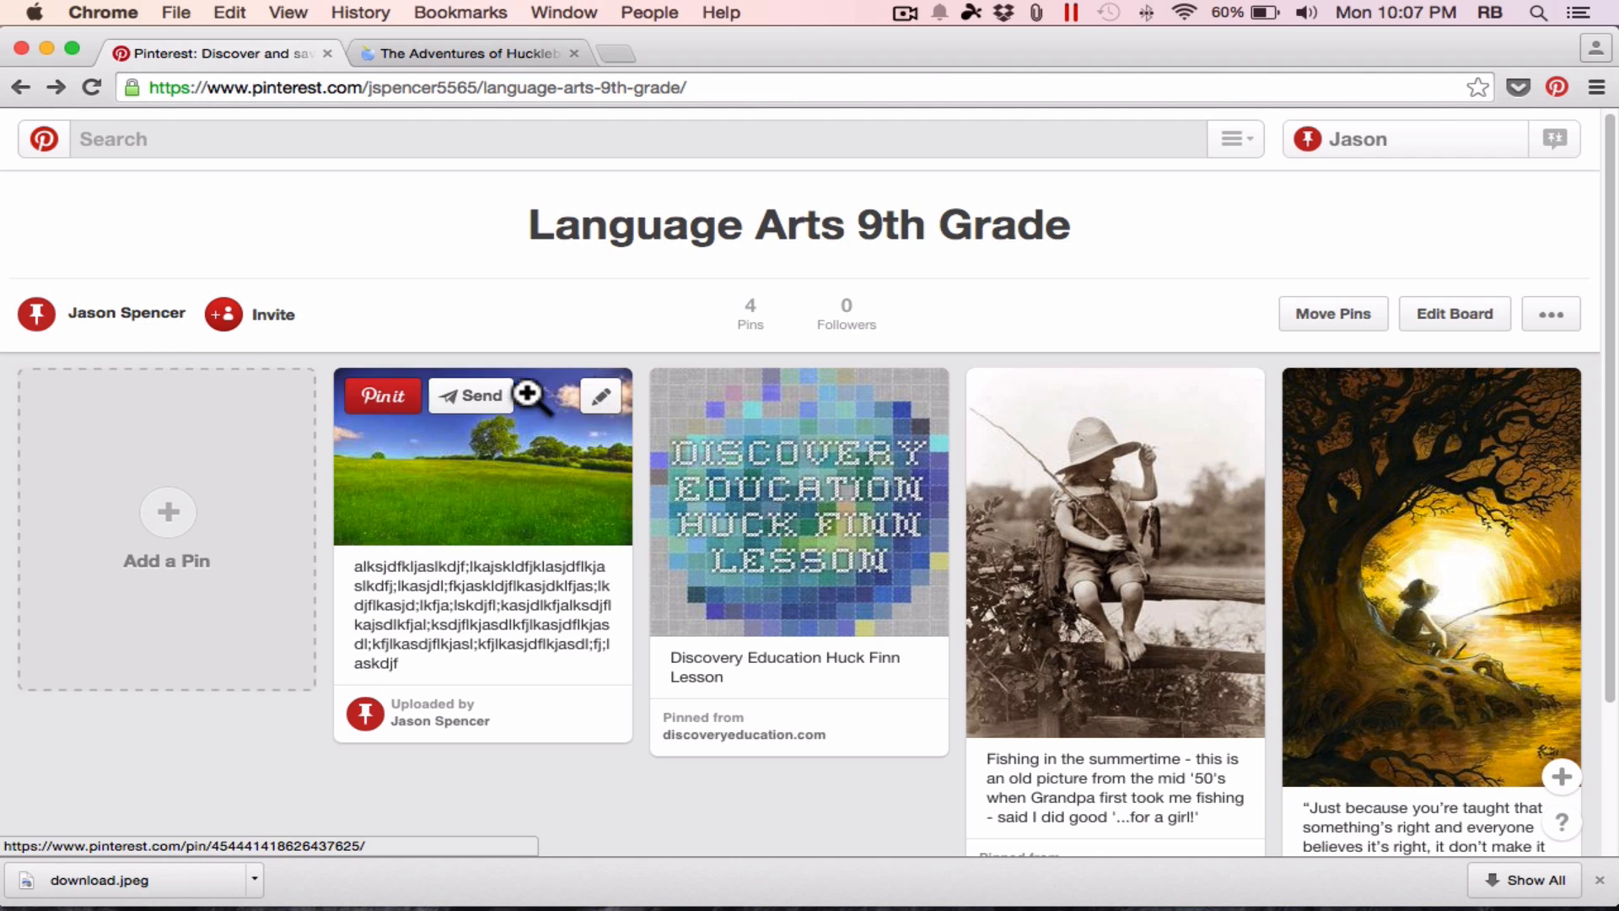
scroll("down", 3)
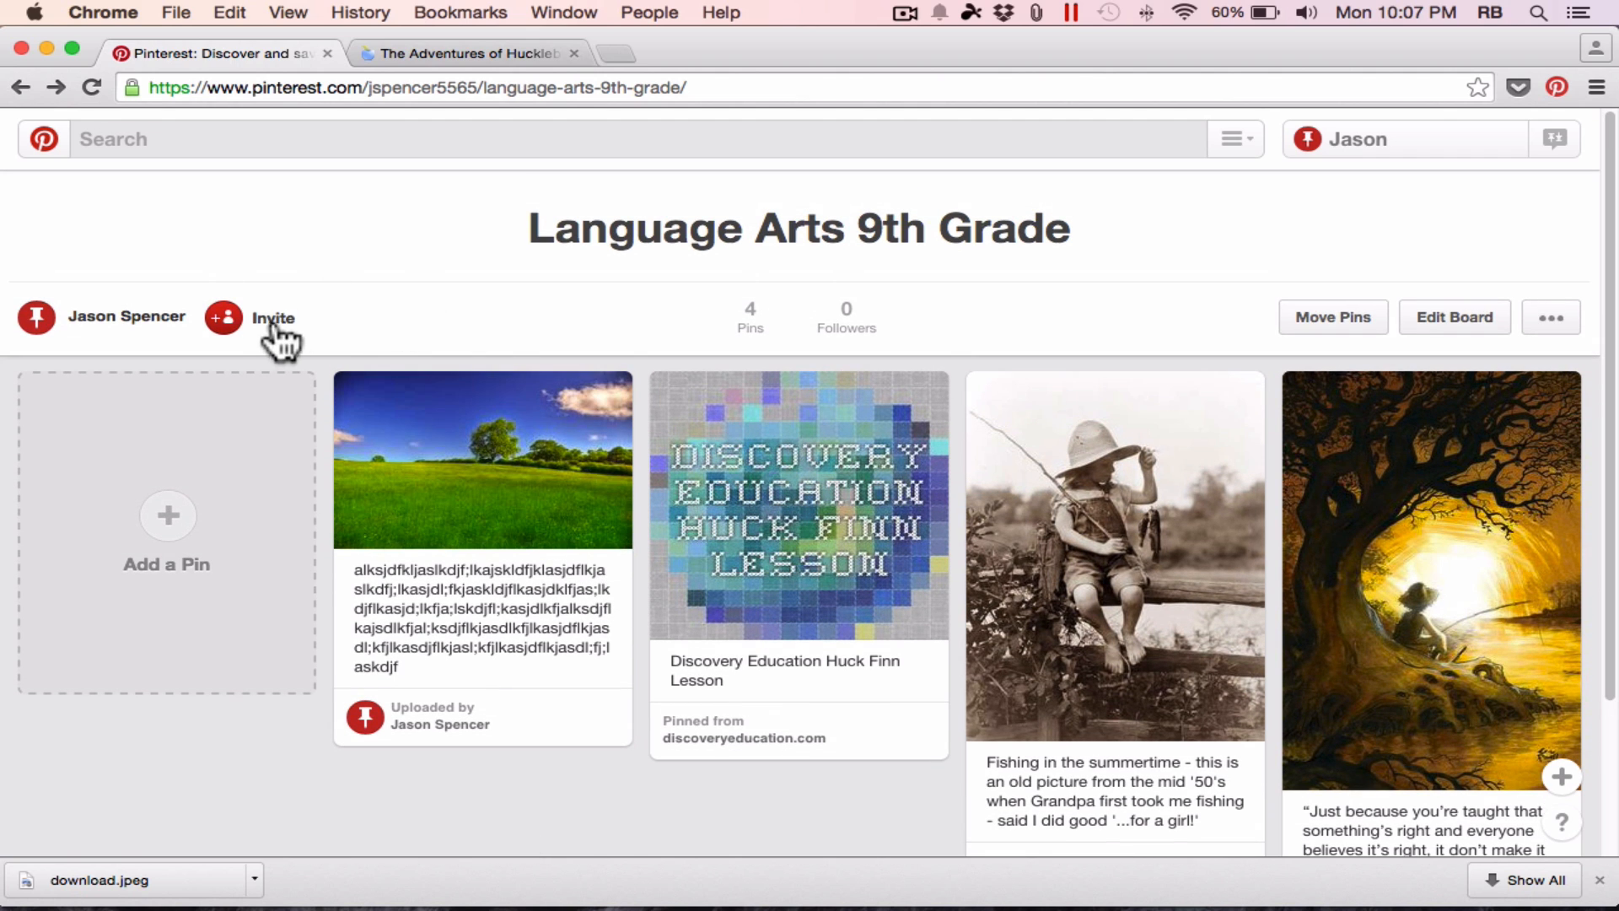
left_click(272, 317)
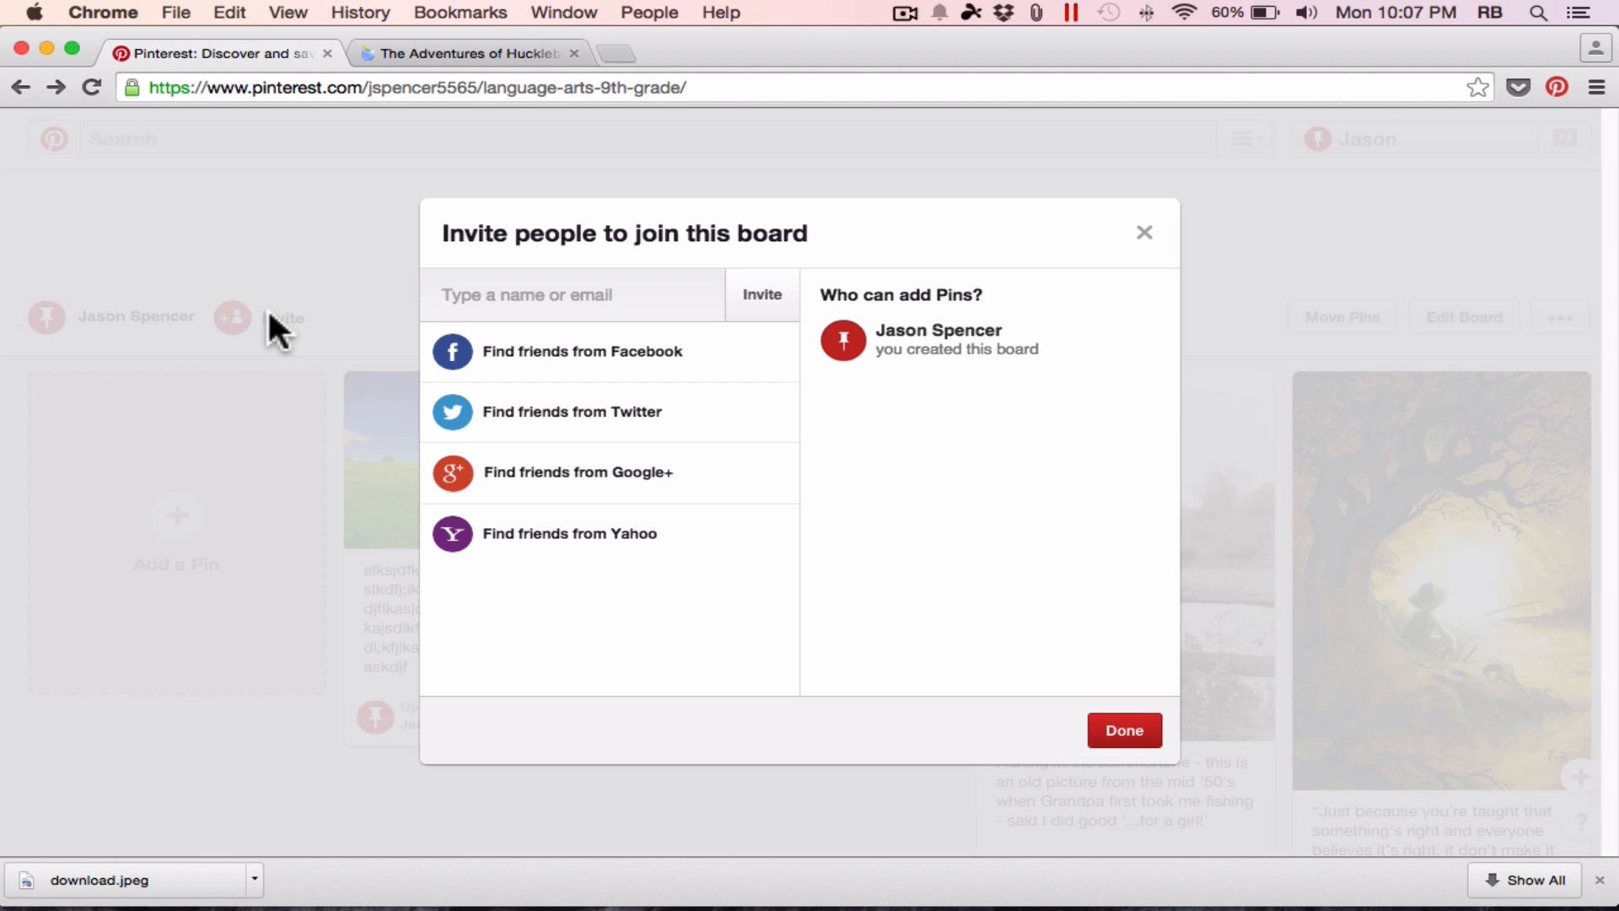
mouse_move(716, 350)
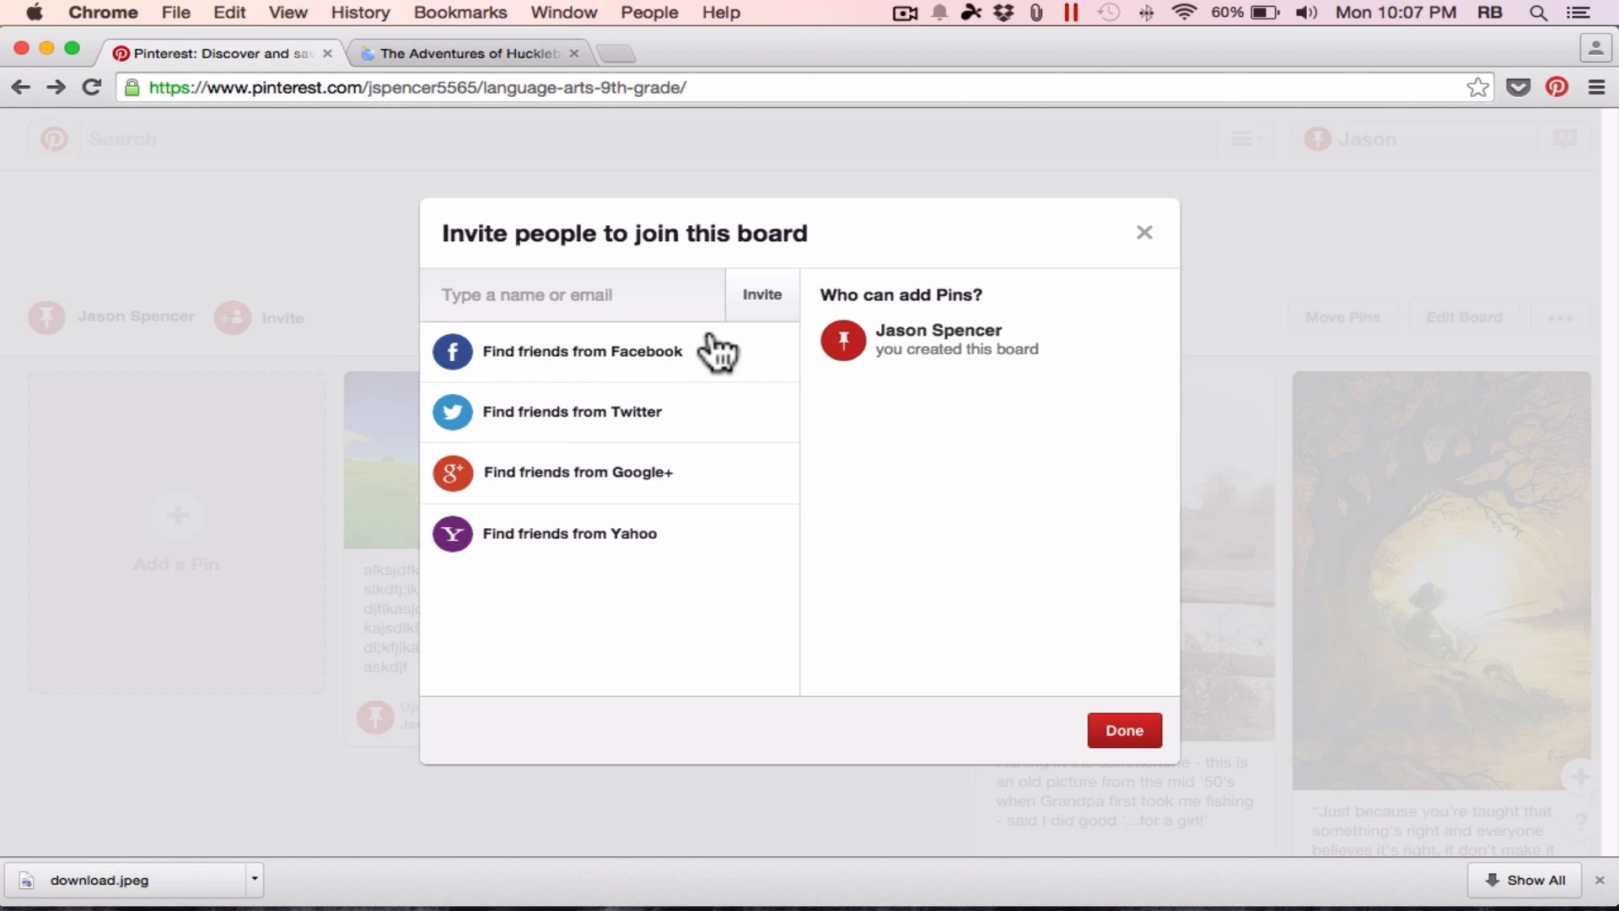
mouse_move(631, 616)
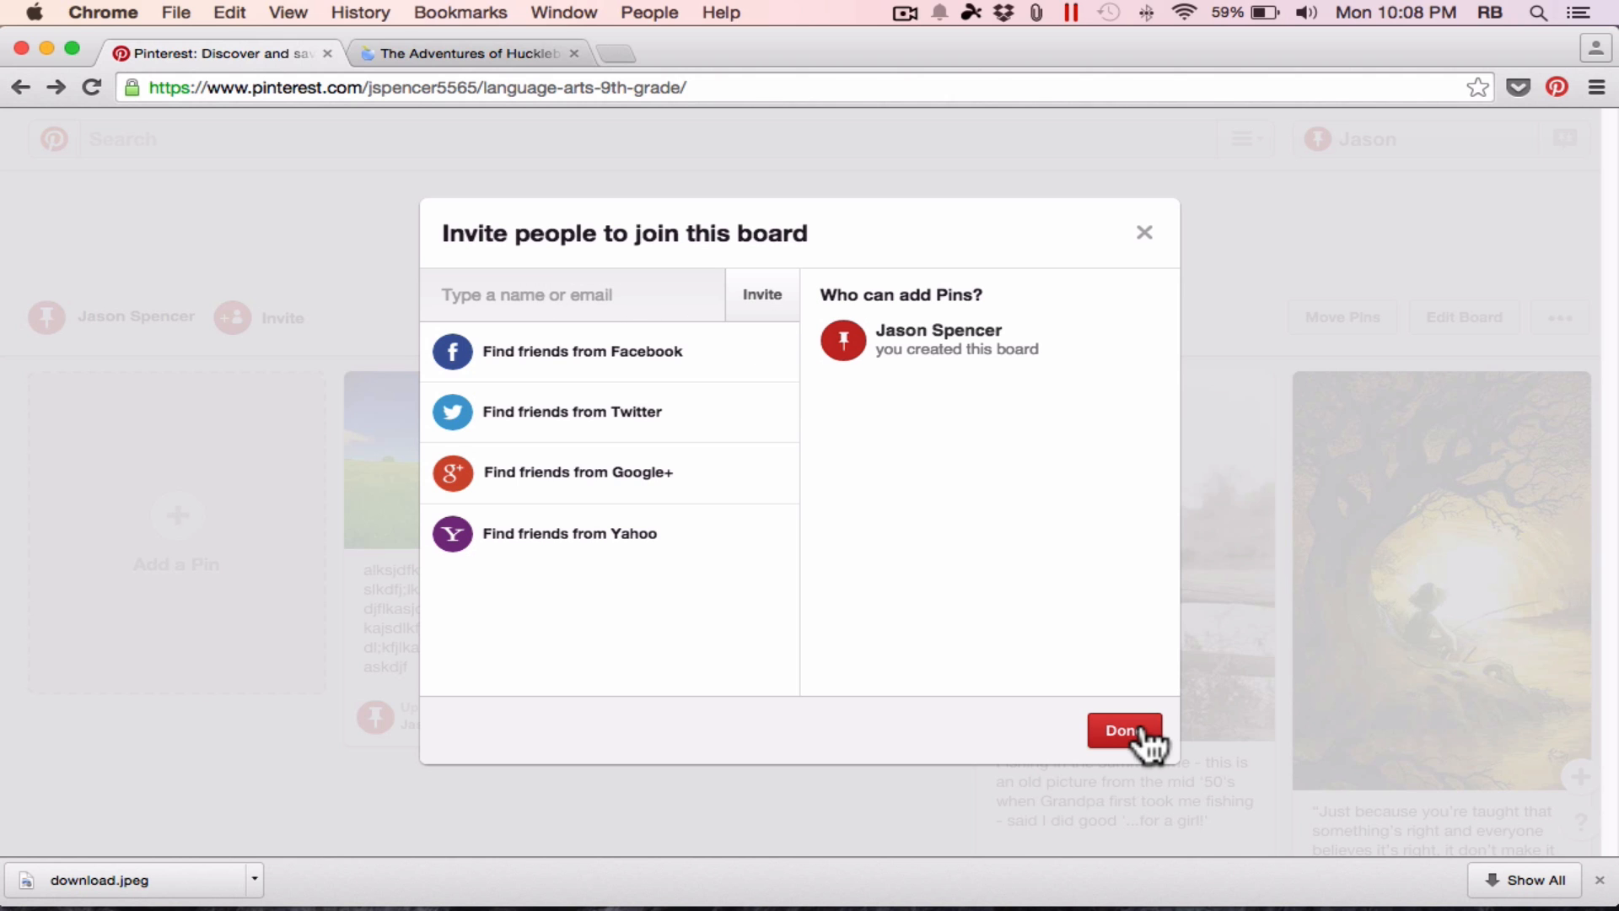
left_click(1123, 728)
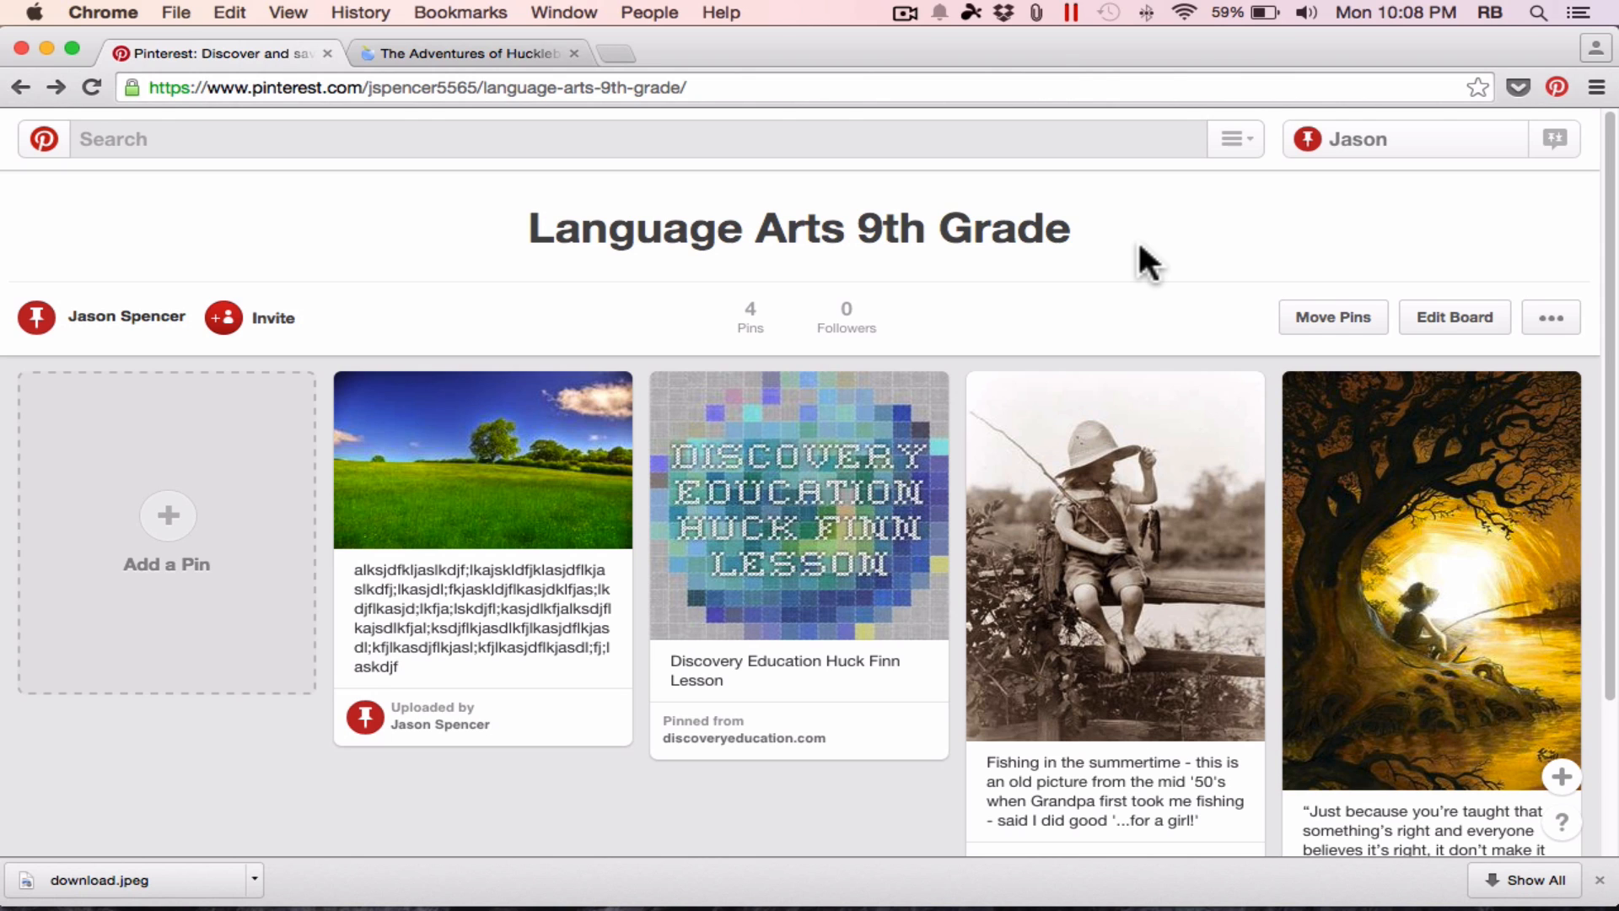
mouse_move(1420, 340)
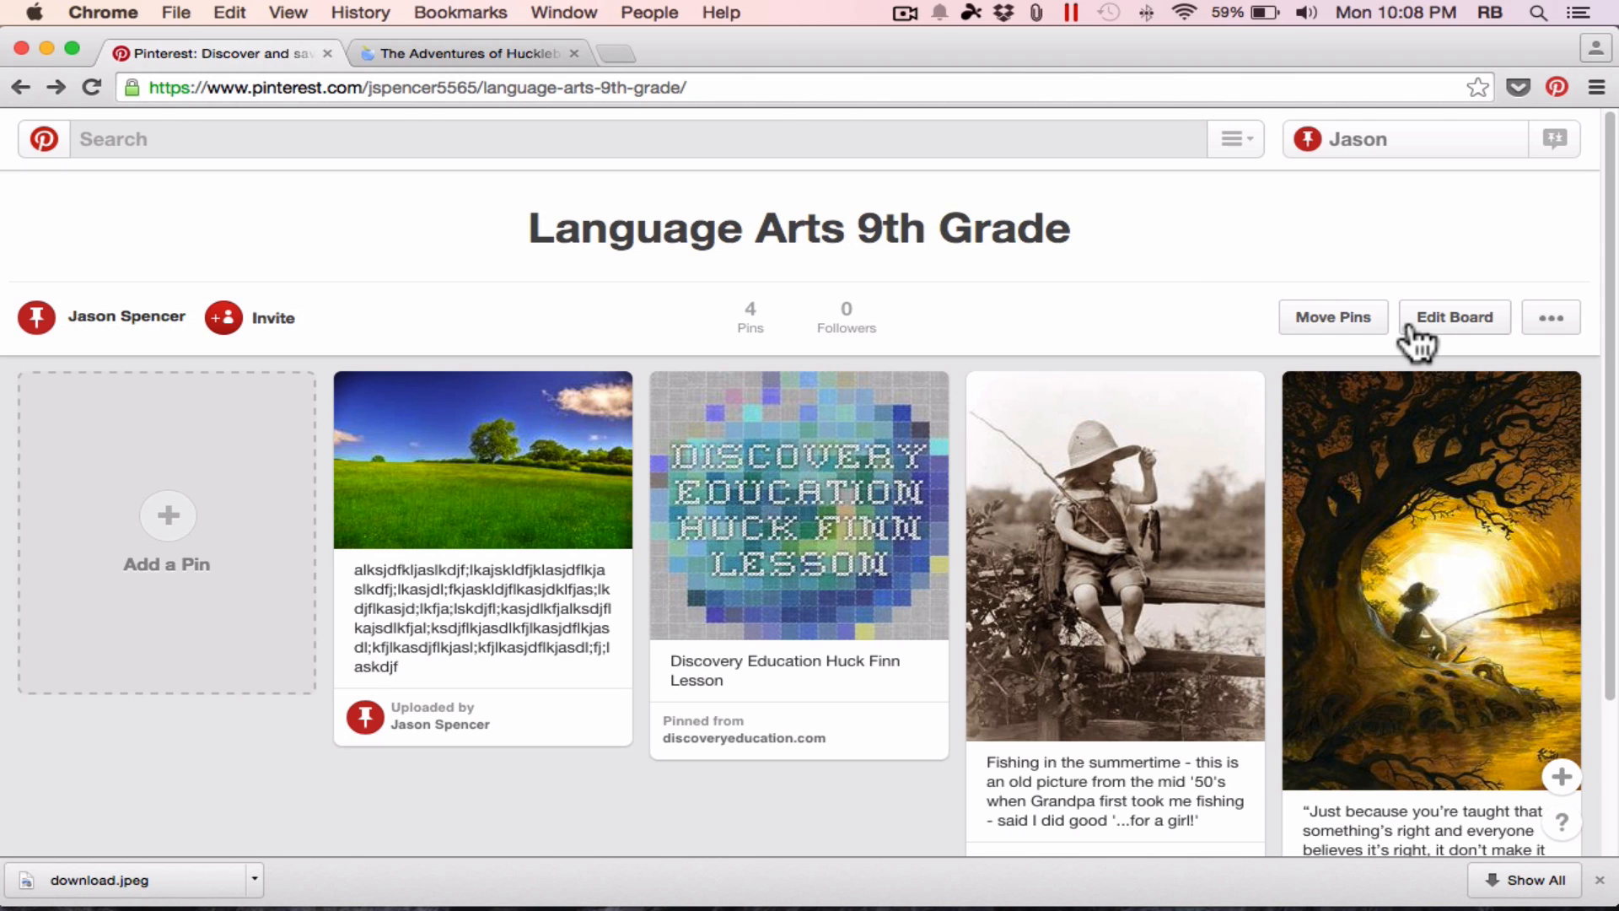
mouse_move(1430, 341)
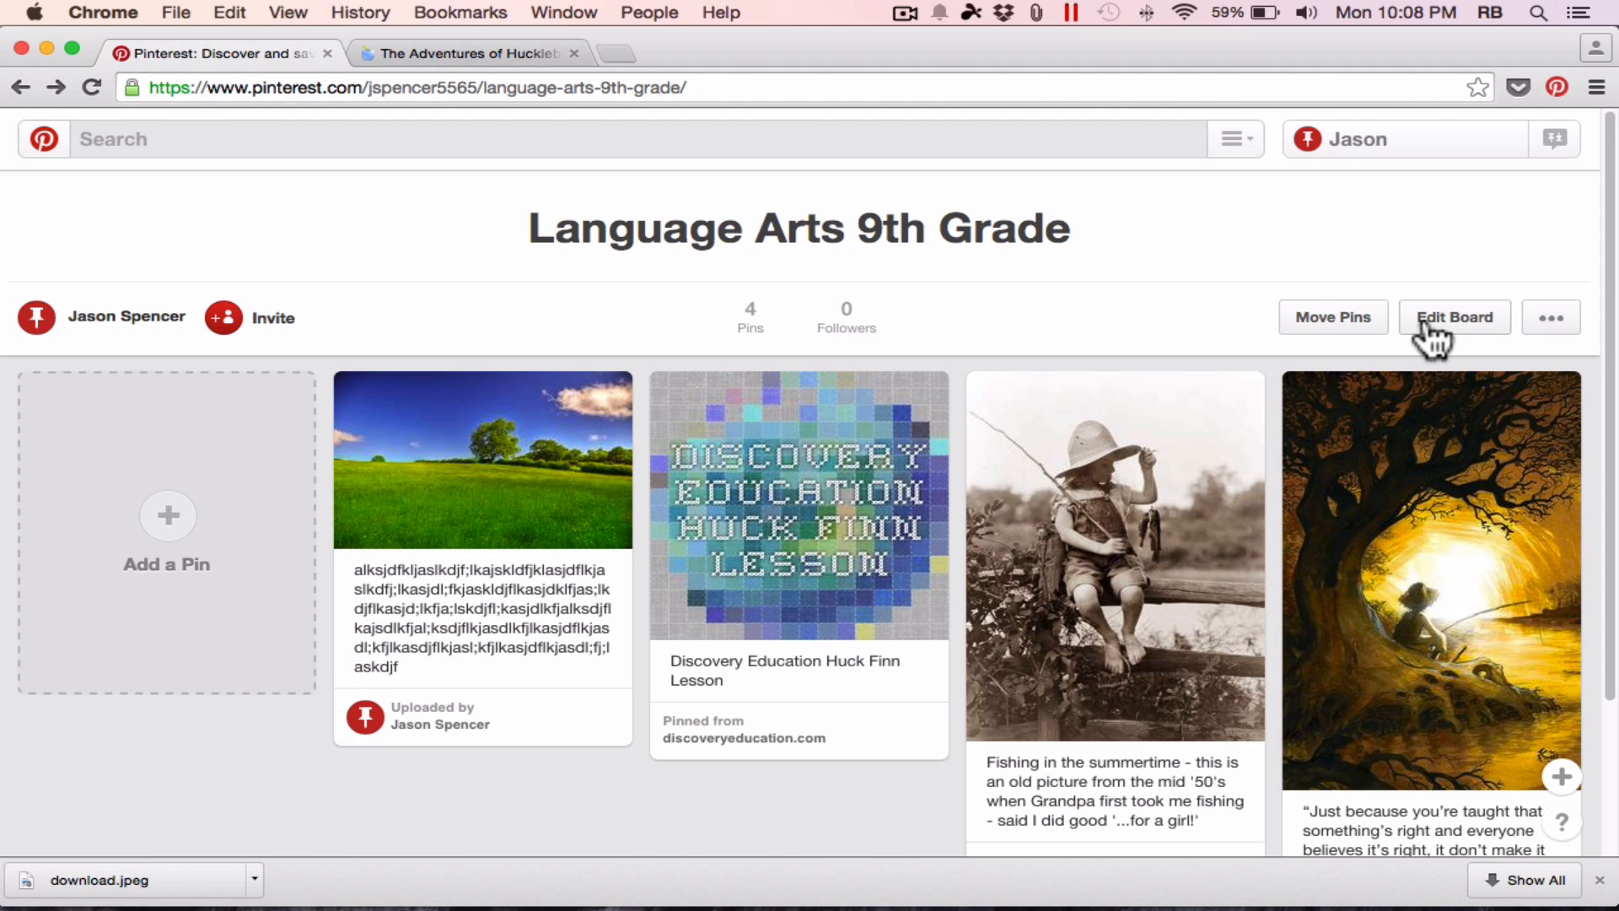
mouse_move(1450, 340)
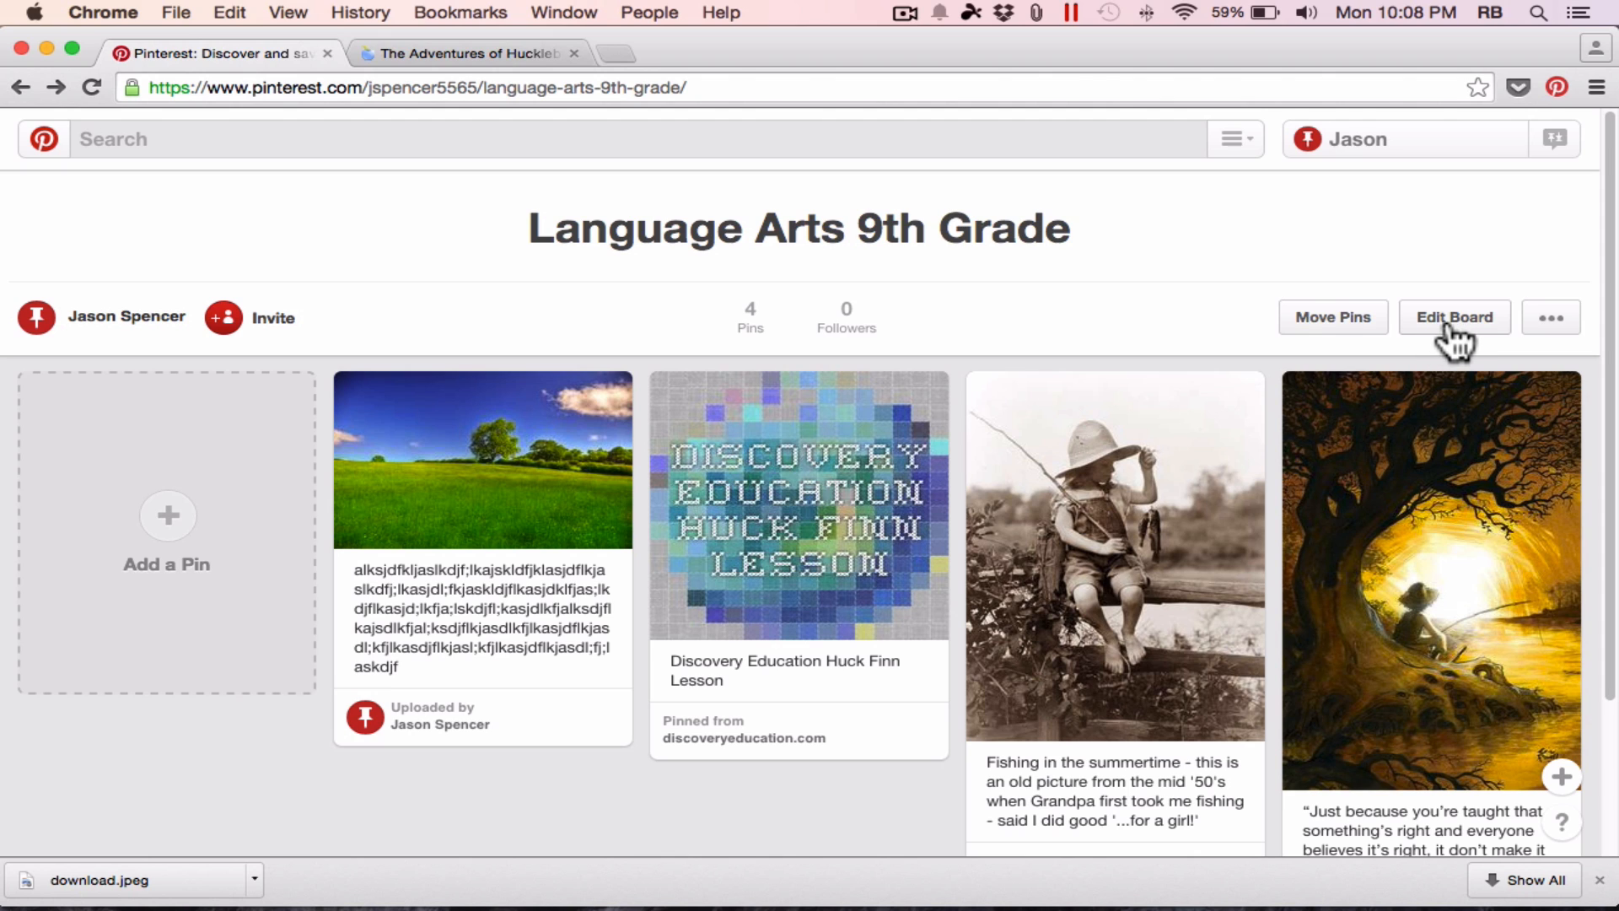
- Give the board the description 'laksjdklfjk' and the Education category
left_click(1453, 317)
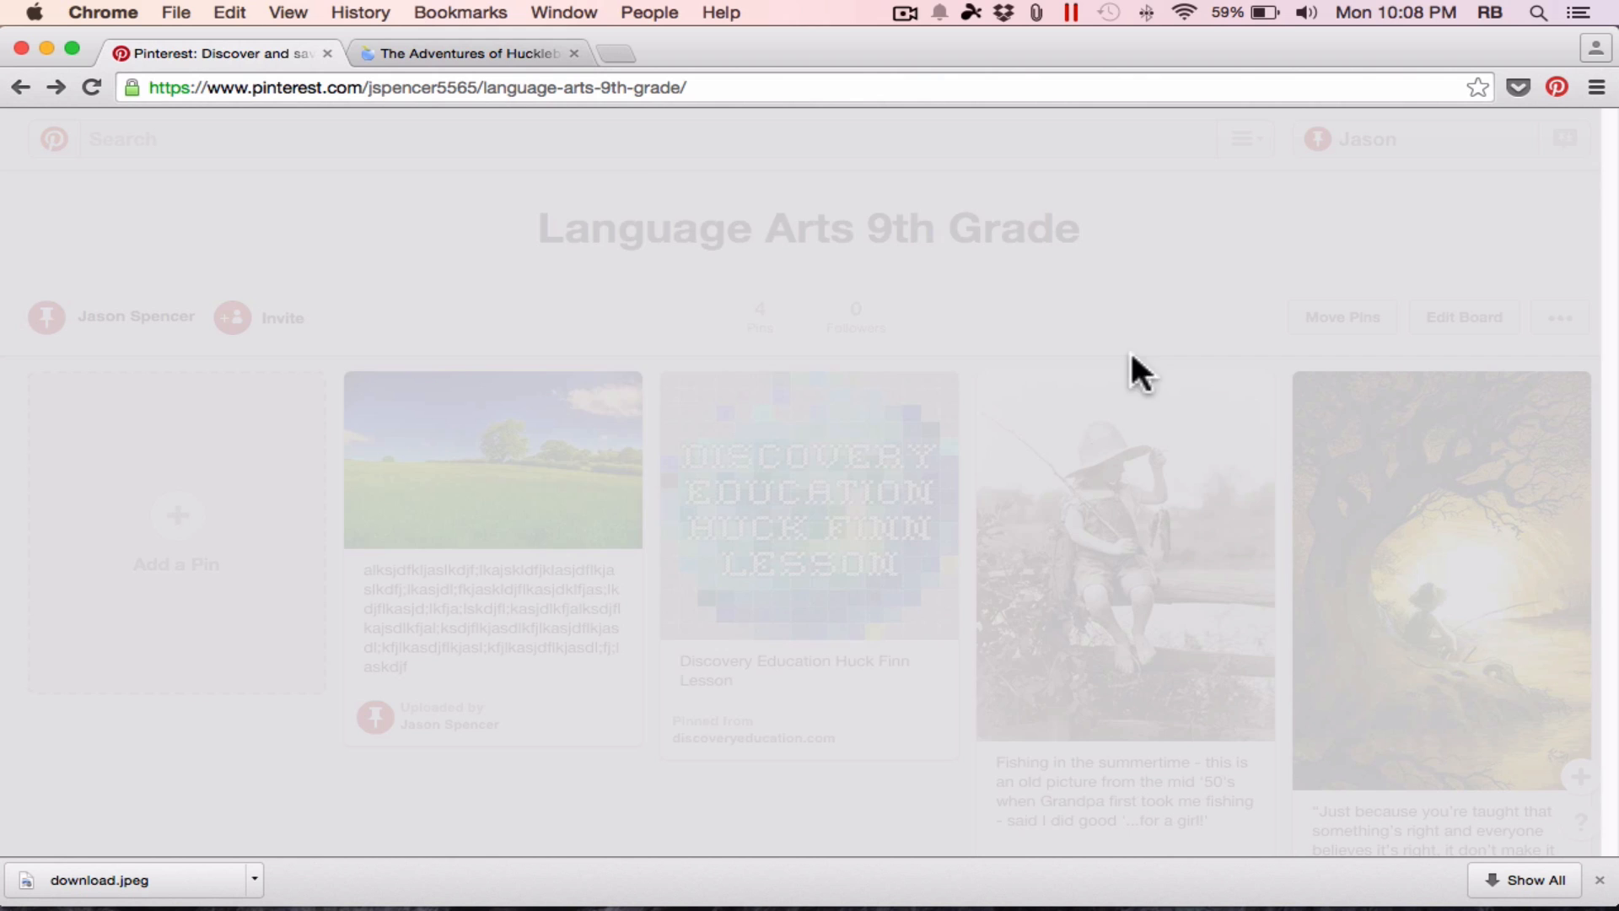
left_click(1463, 317)
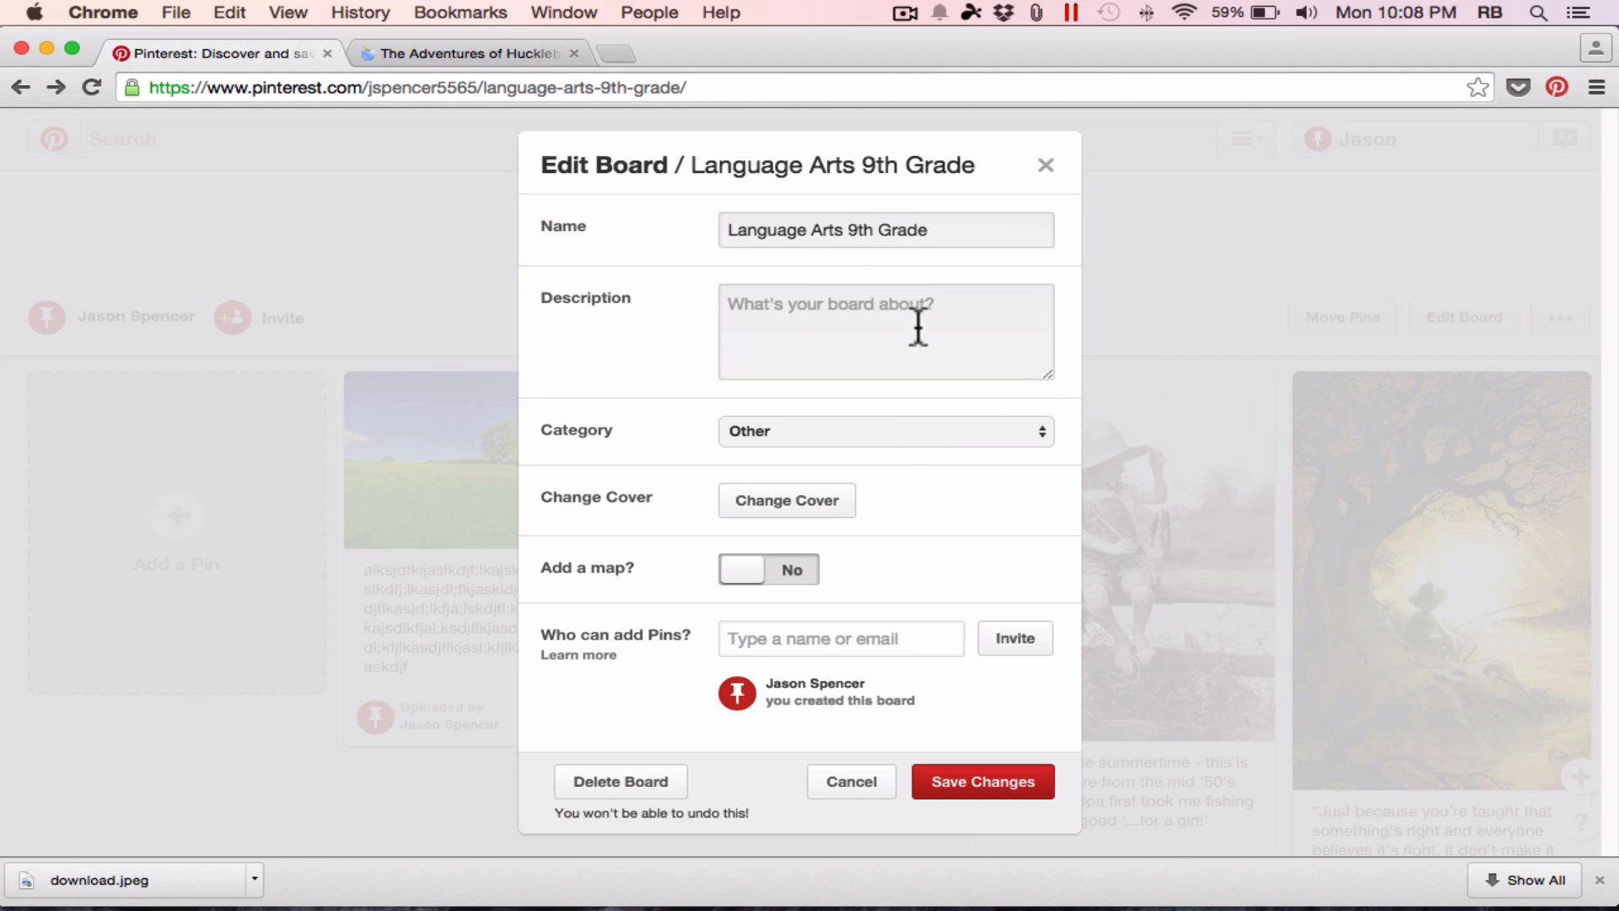
type("laksjdklfjk")
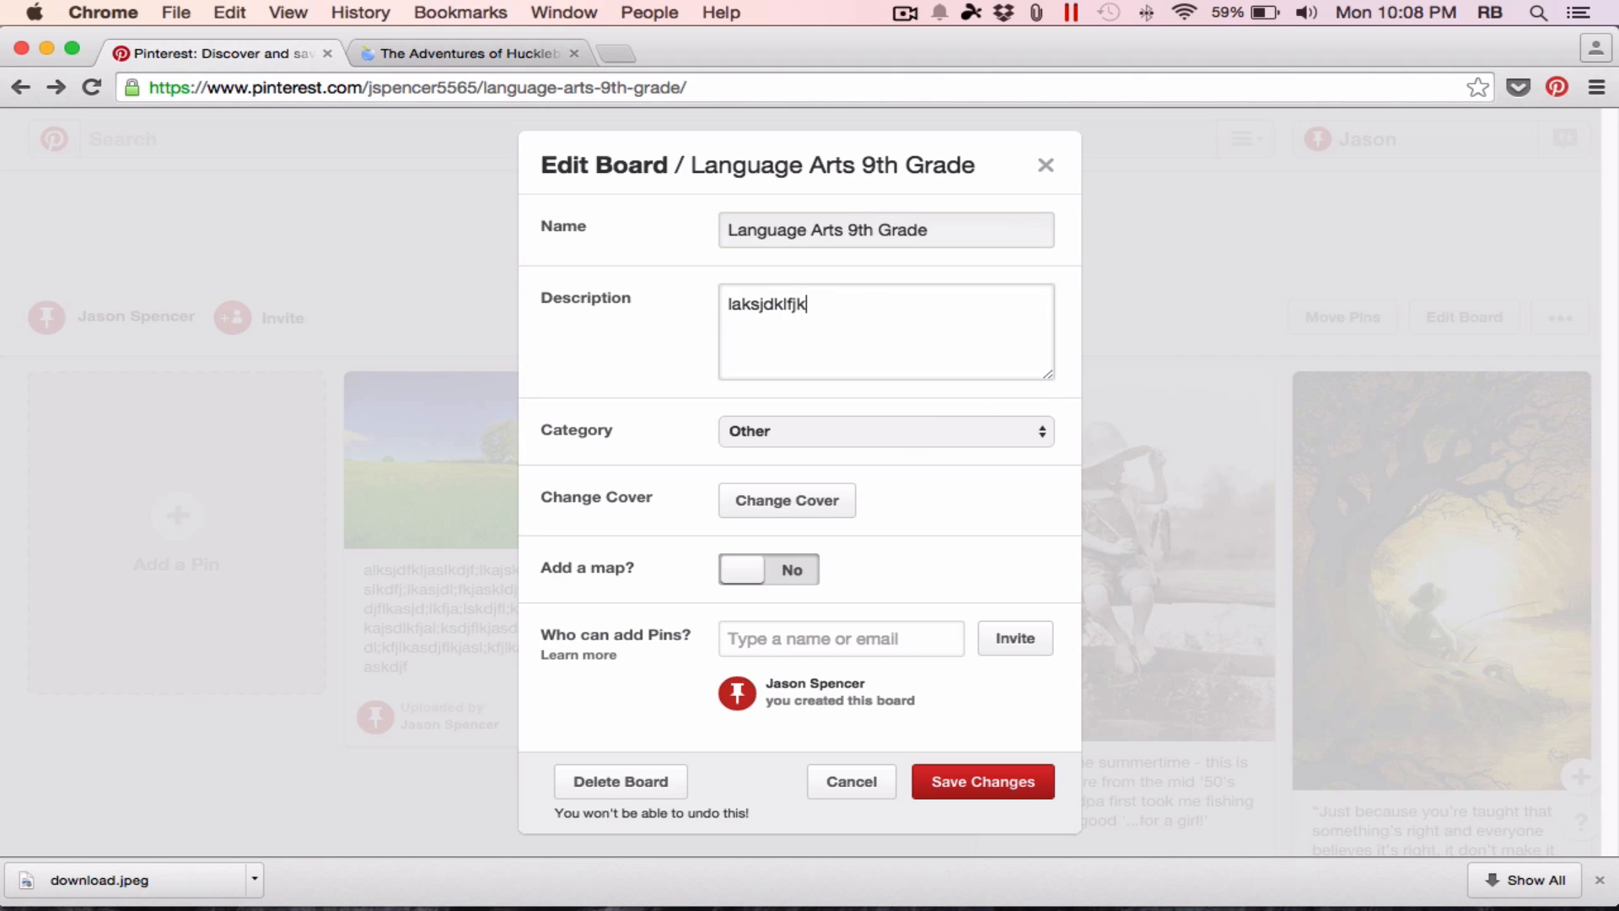
left_click(882, 431)
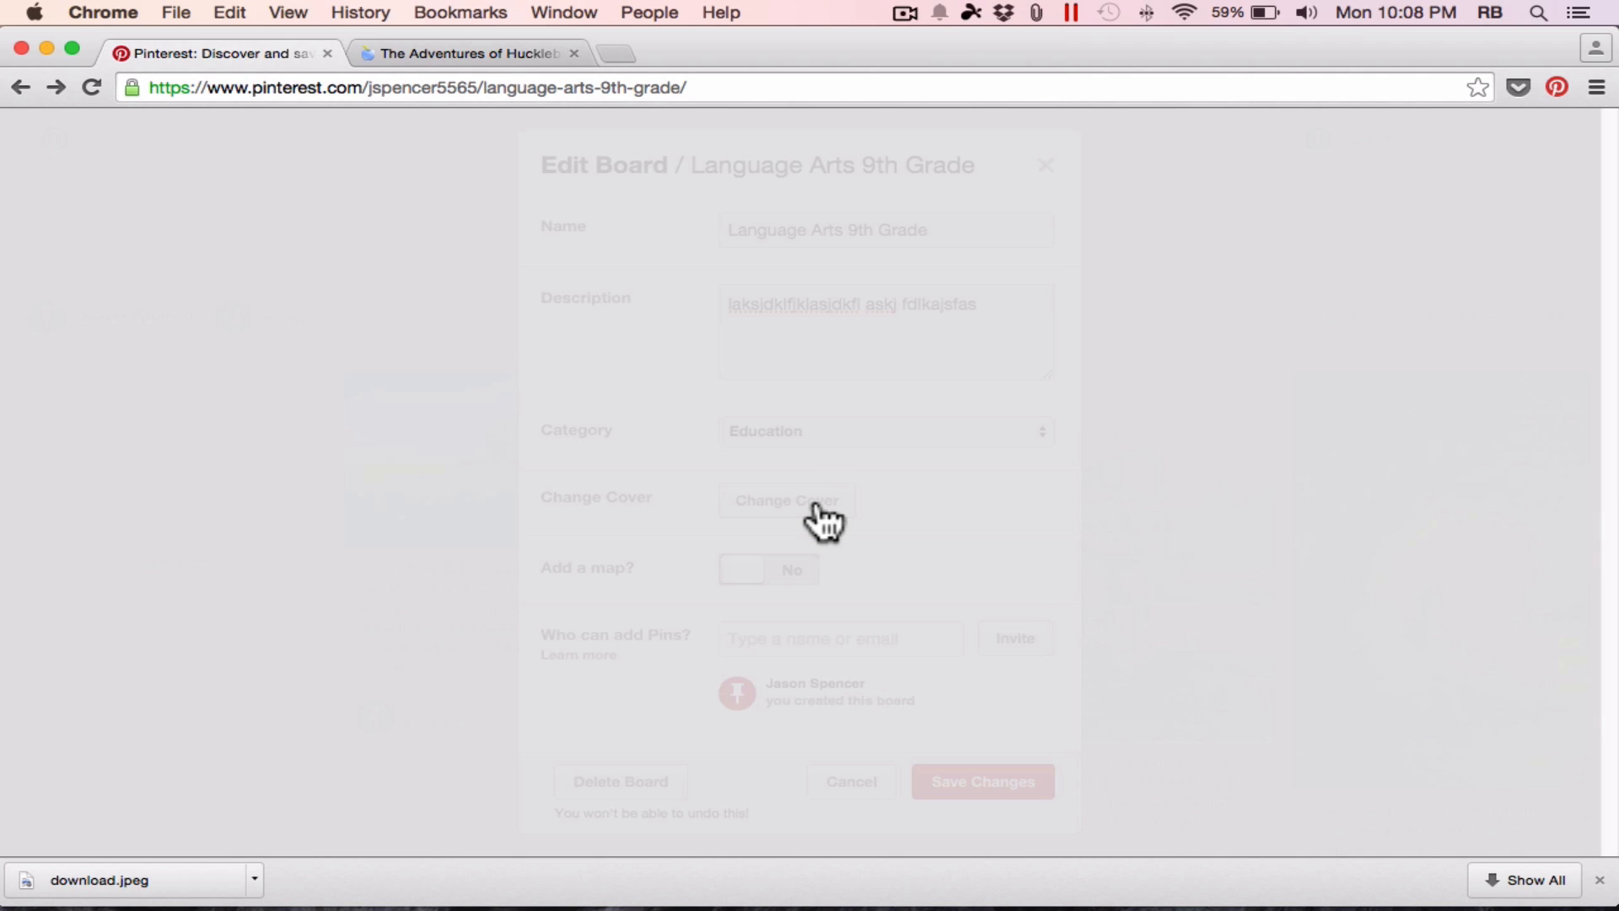
- Step through the board cover image choices and save the board changes
left_click(785, 500)
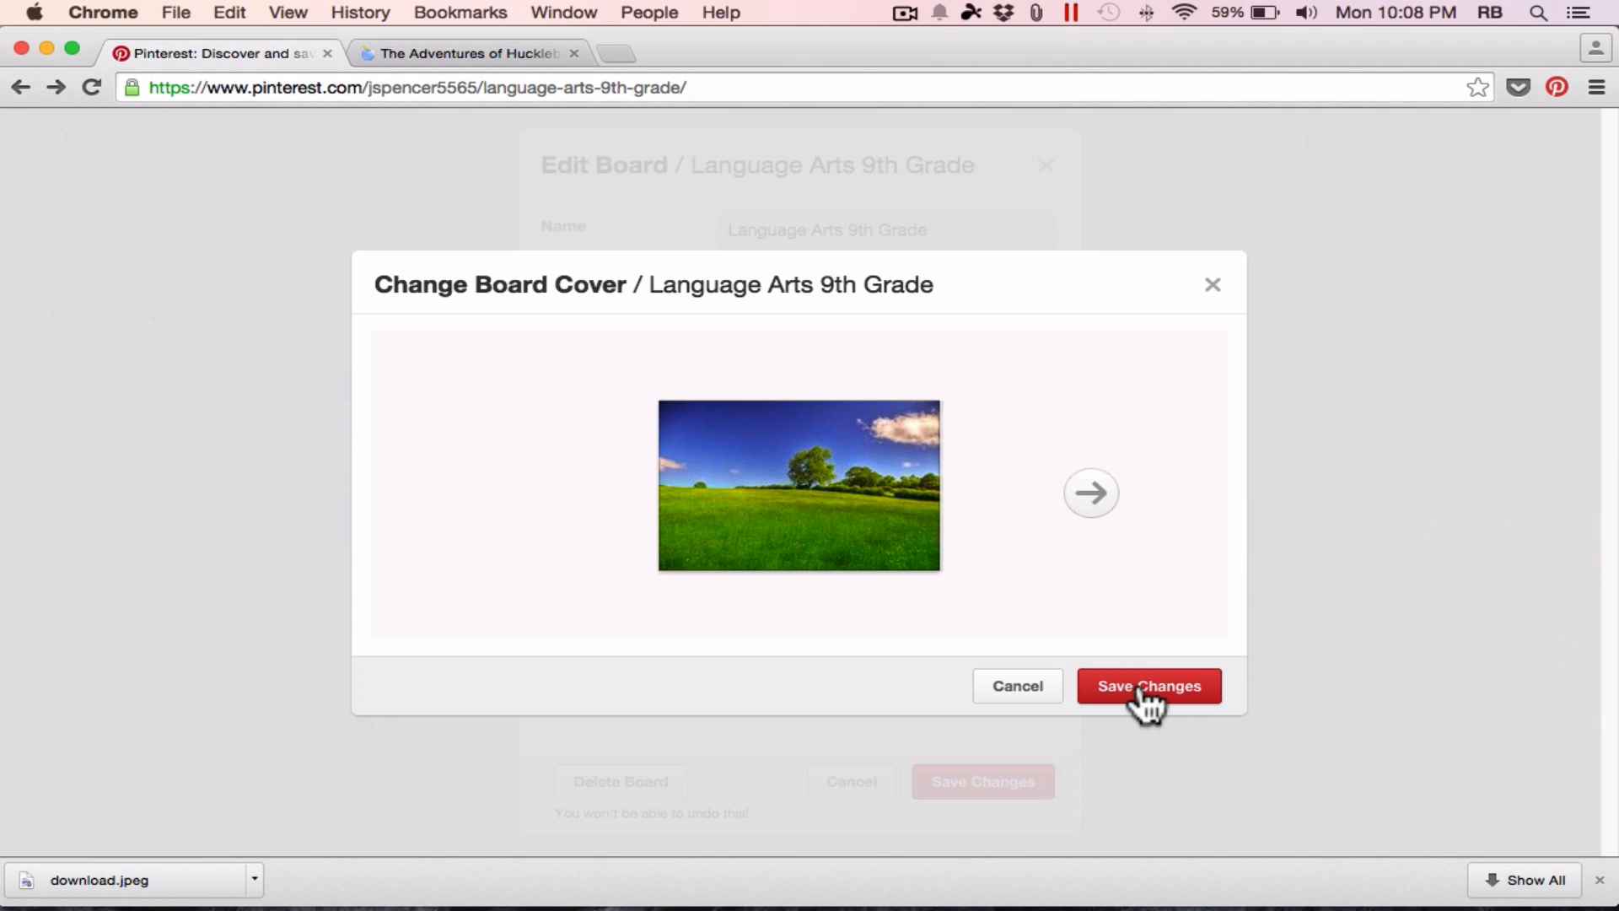
left_click(1091, 493)
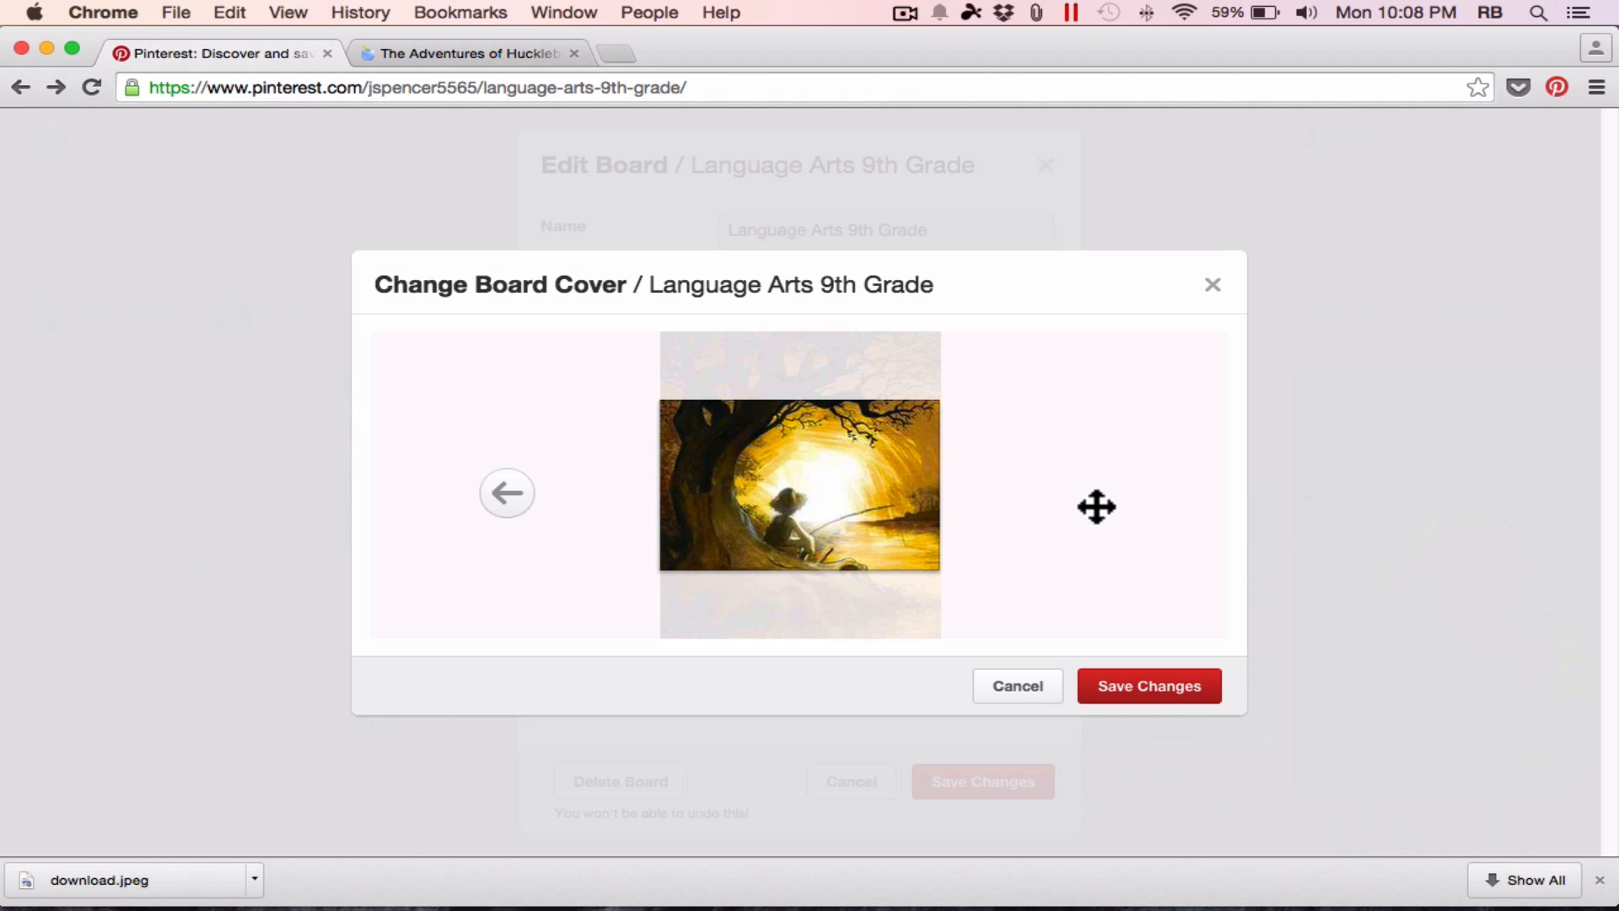
left_click(506, 493)
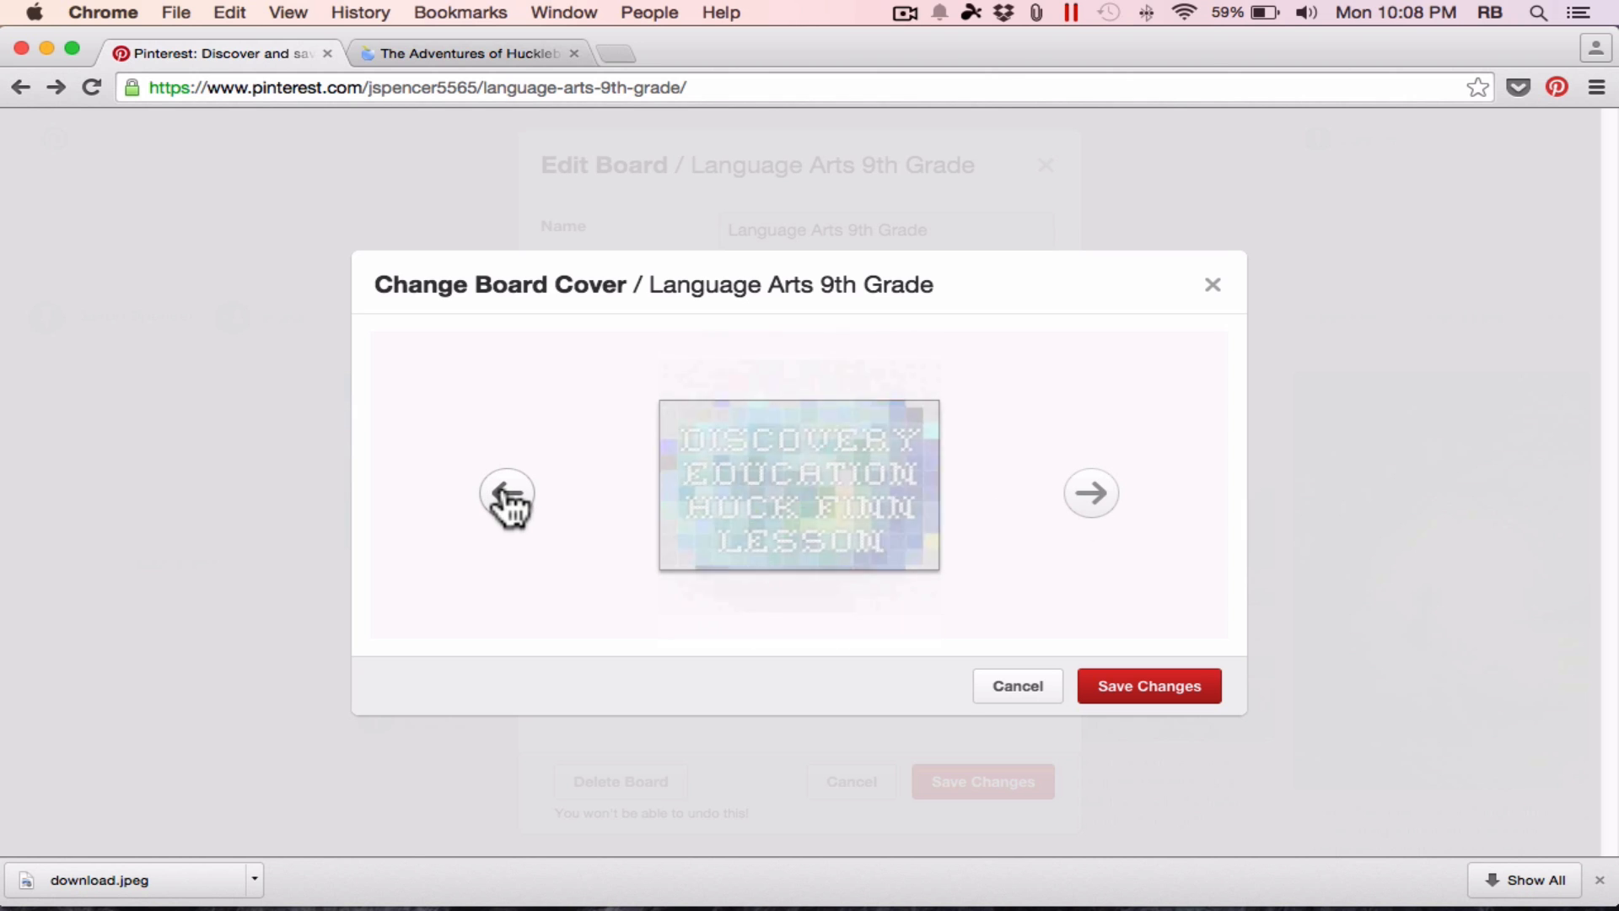
left_click(506, 493)
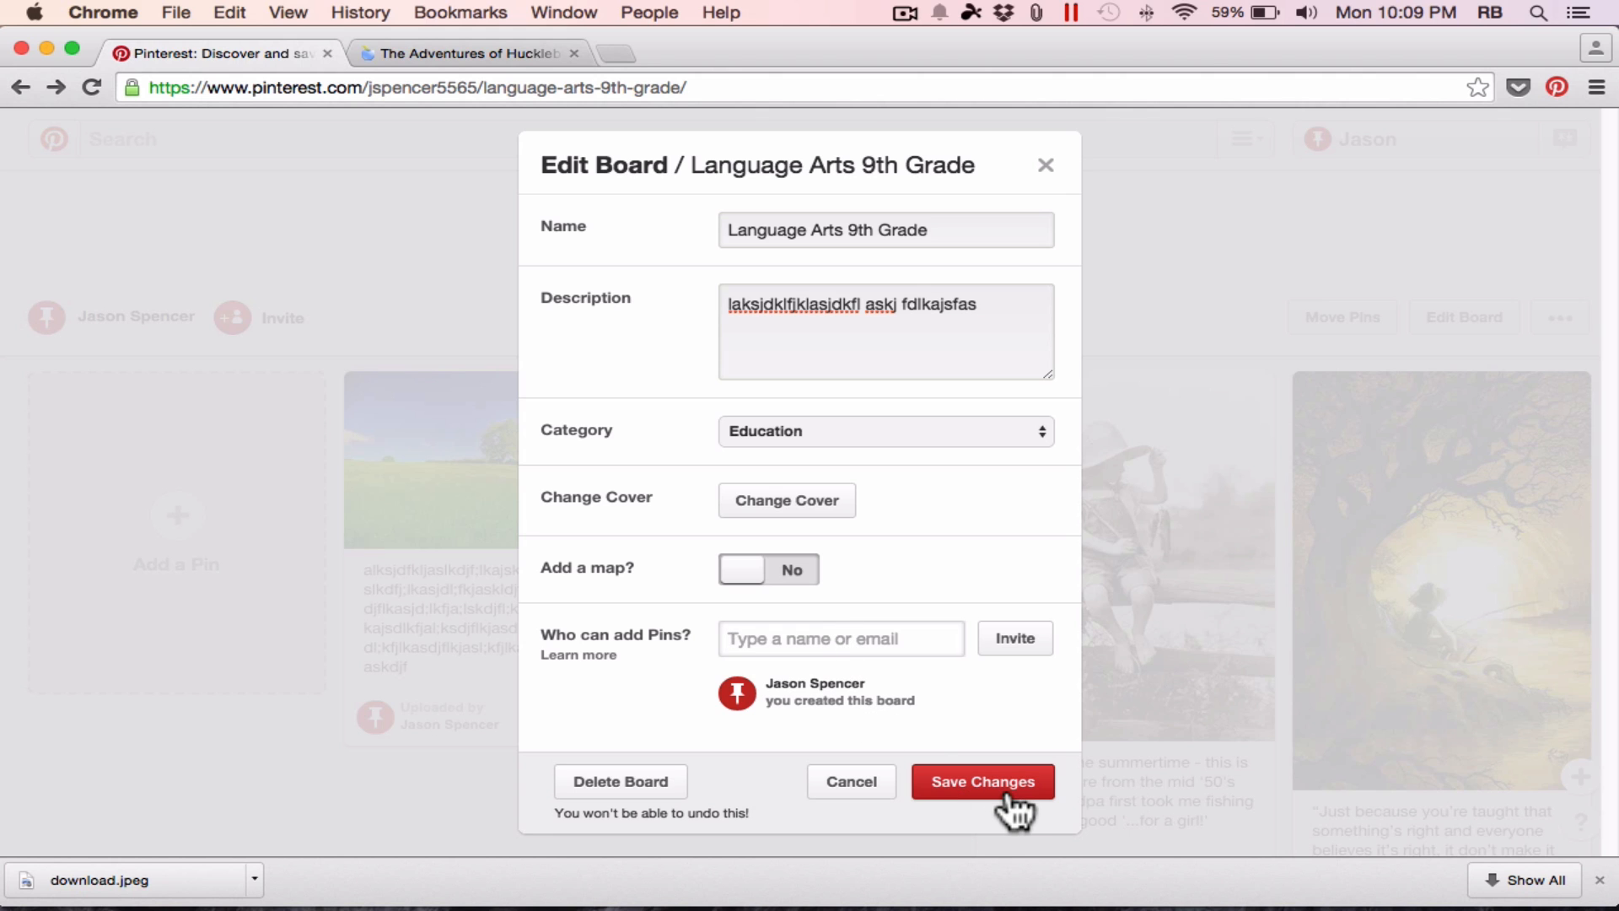
left_click(980, 781)
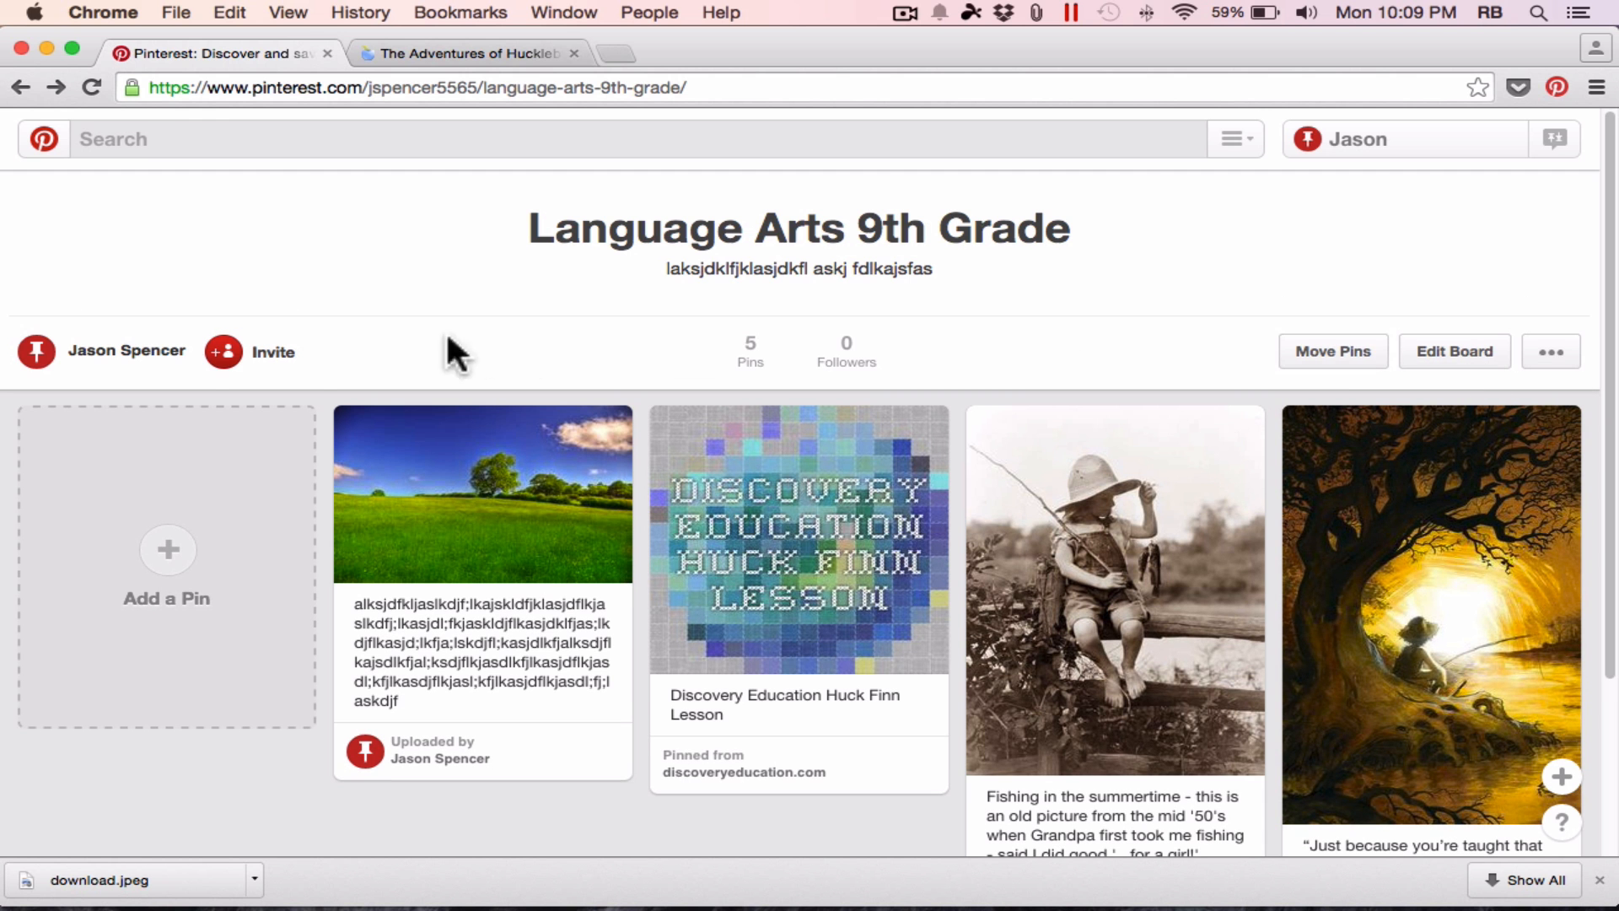
mouse_move(1450, 403)
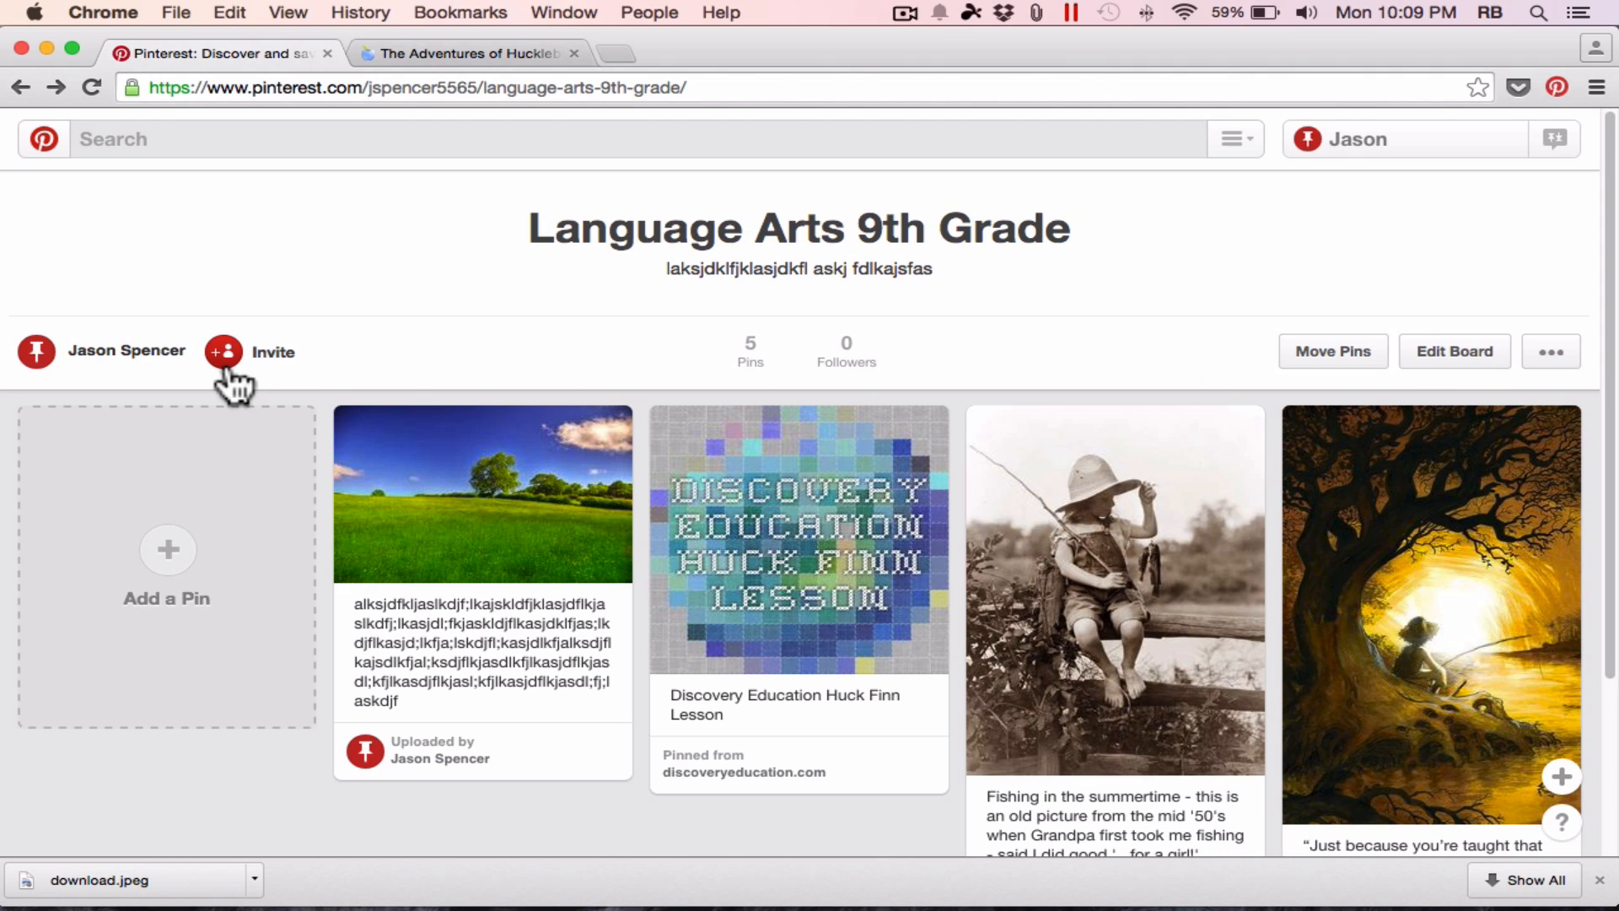
mouse_move(1240, 367)
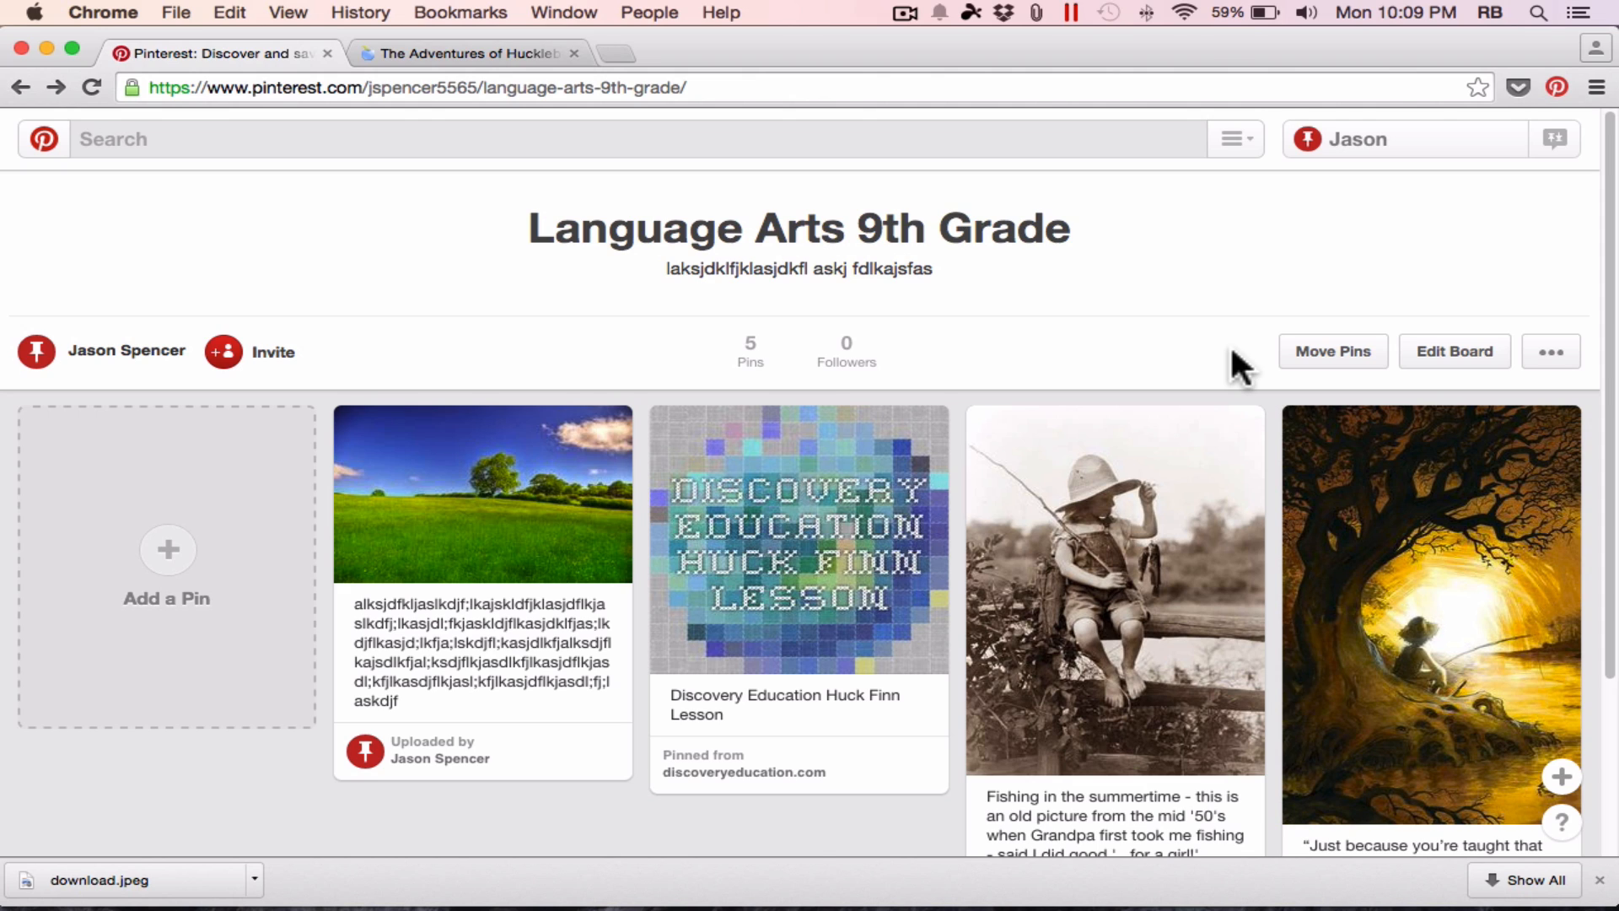
mouse_move(1574, 368)
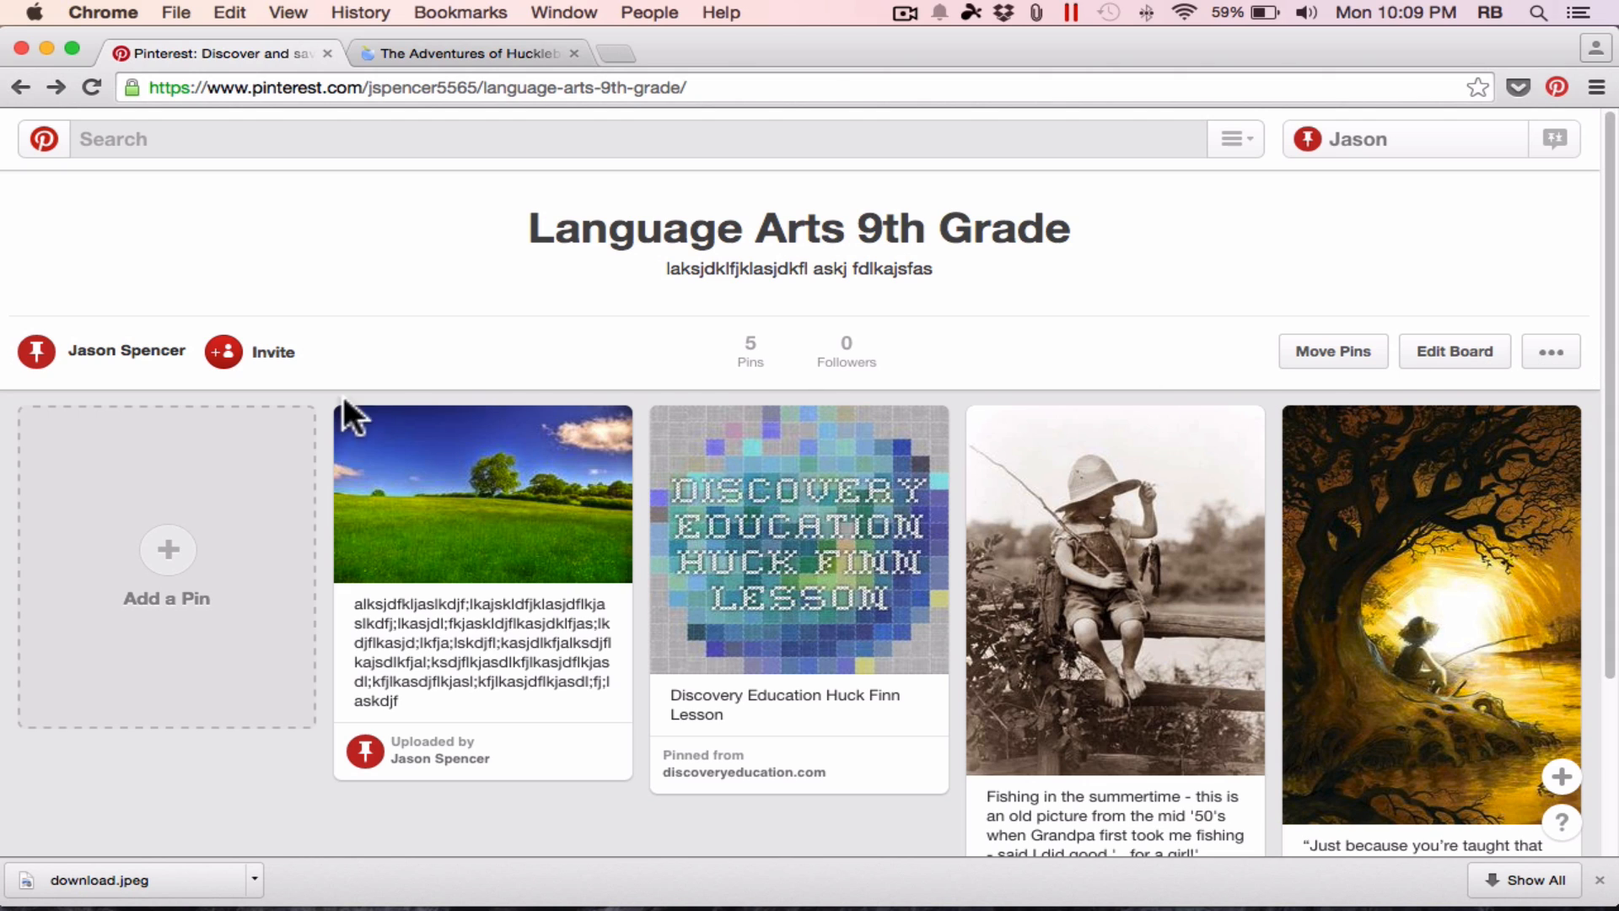
mouse_move(1052, 397)
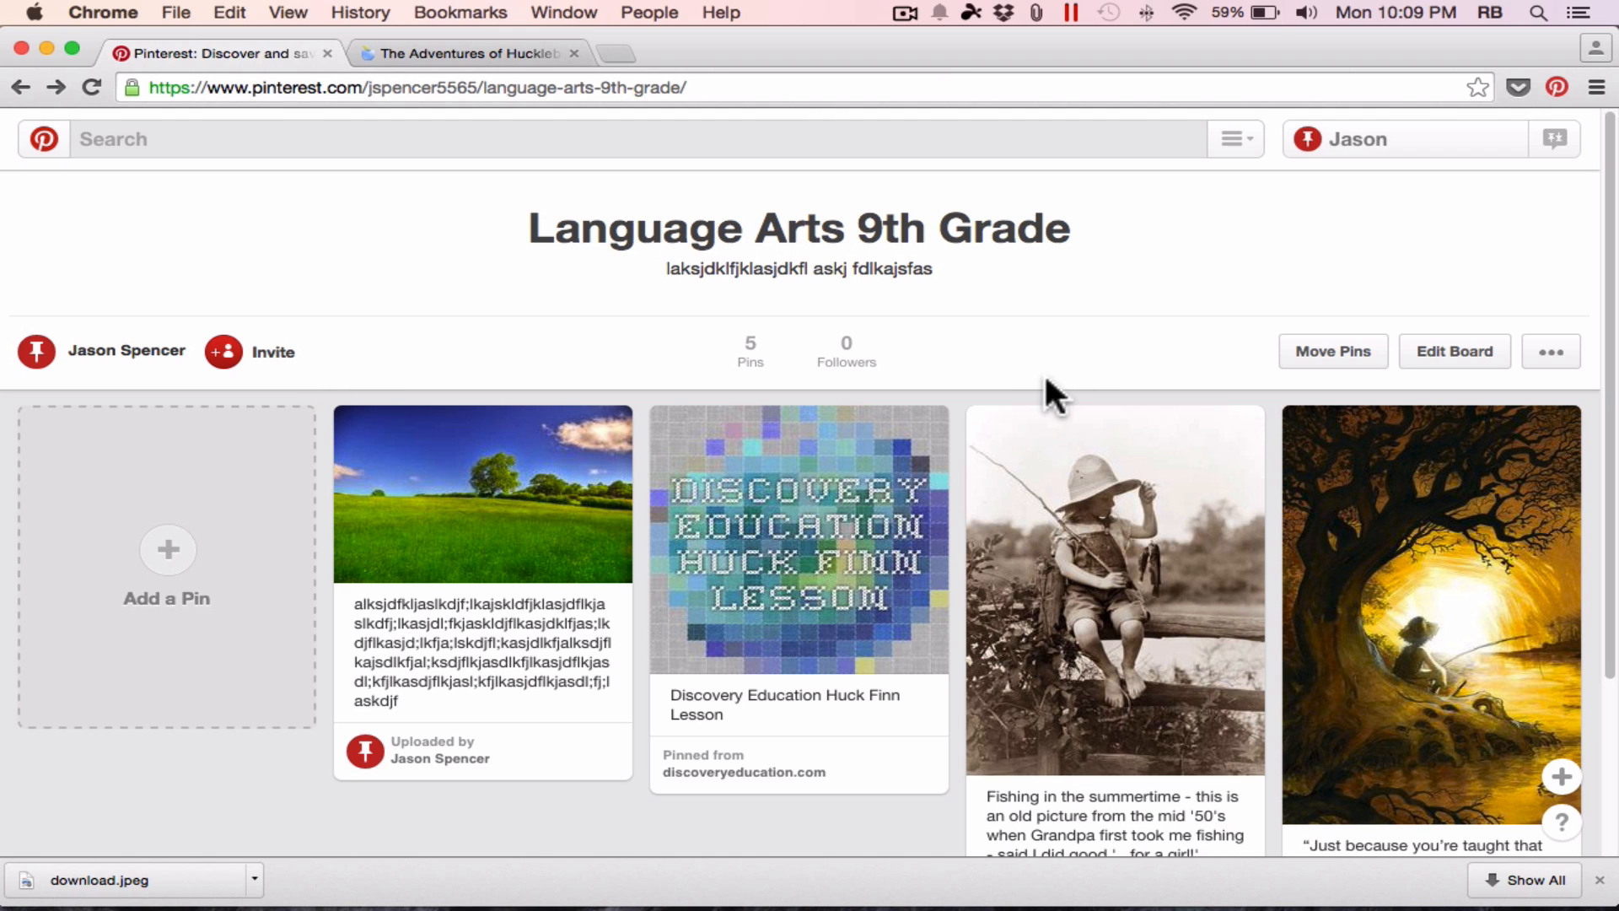
mouse_move(1551, 350)
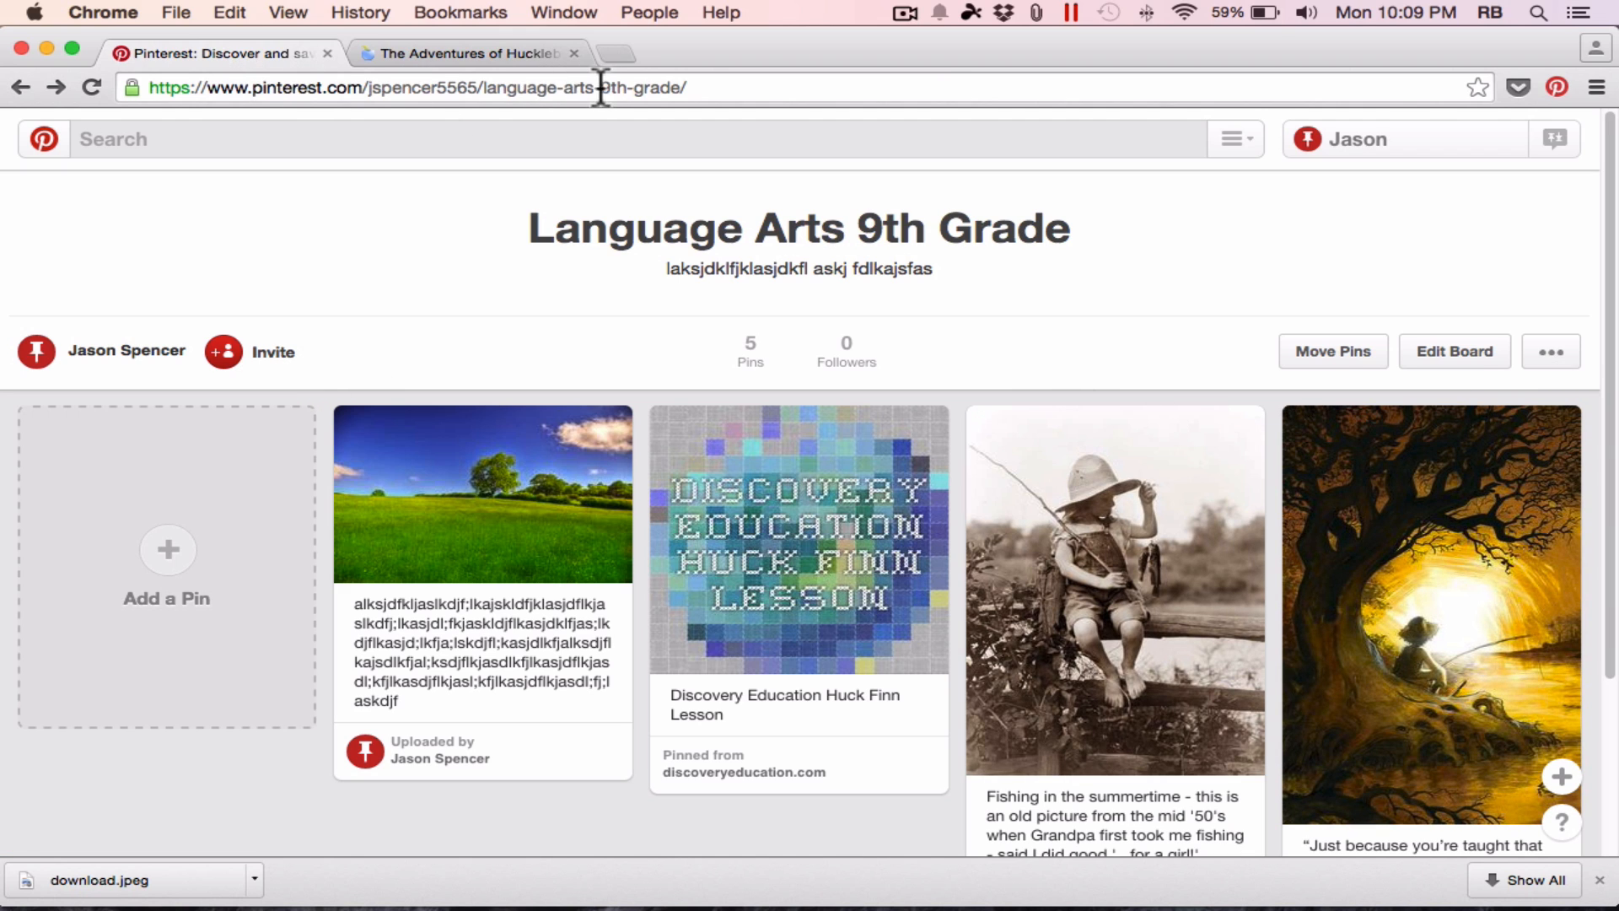
mouse_move(1550, 350)
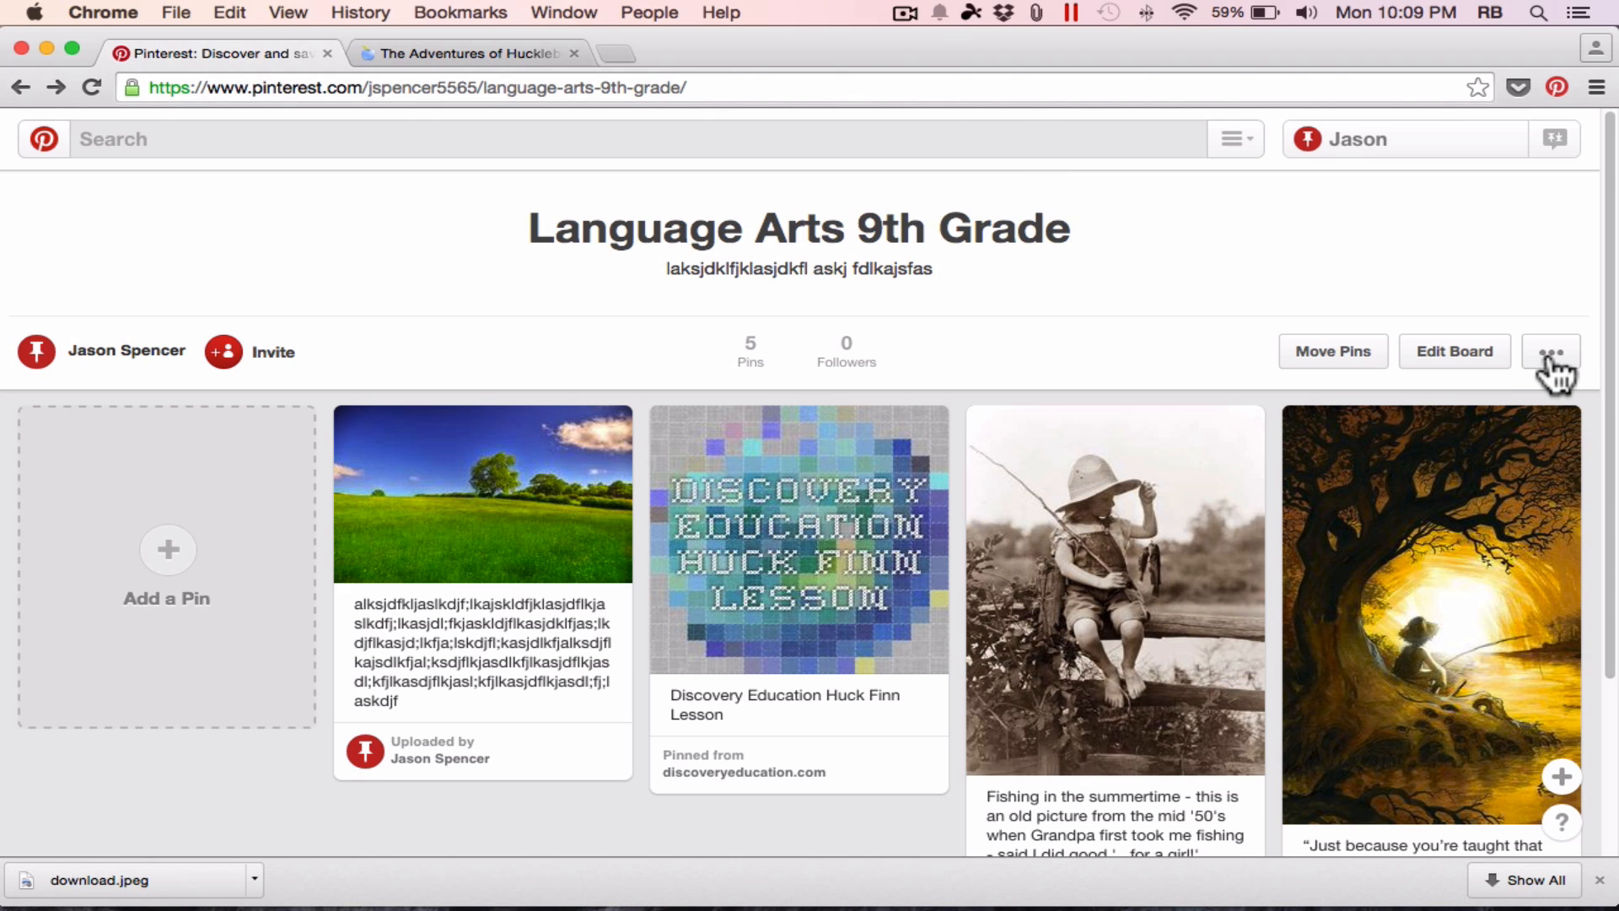
- From the board's ••• menu, dismiss Send board, generate widget embed code, and view Learn more
left_click(1549, 350)
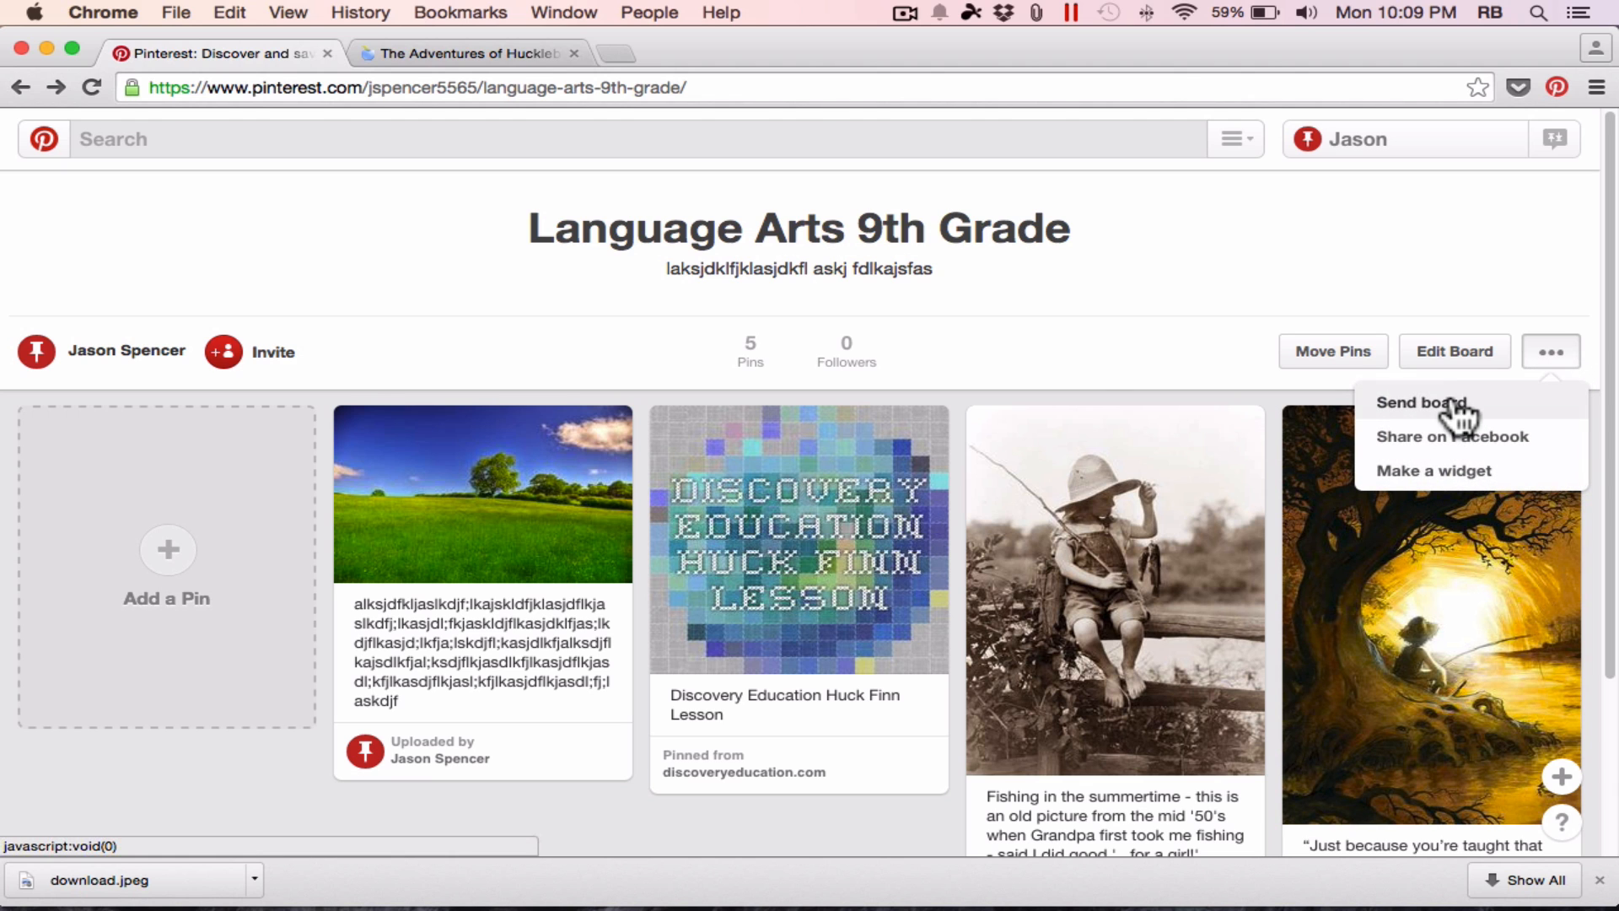
left_click(1421, 401)
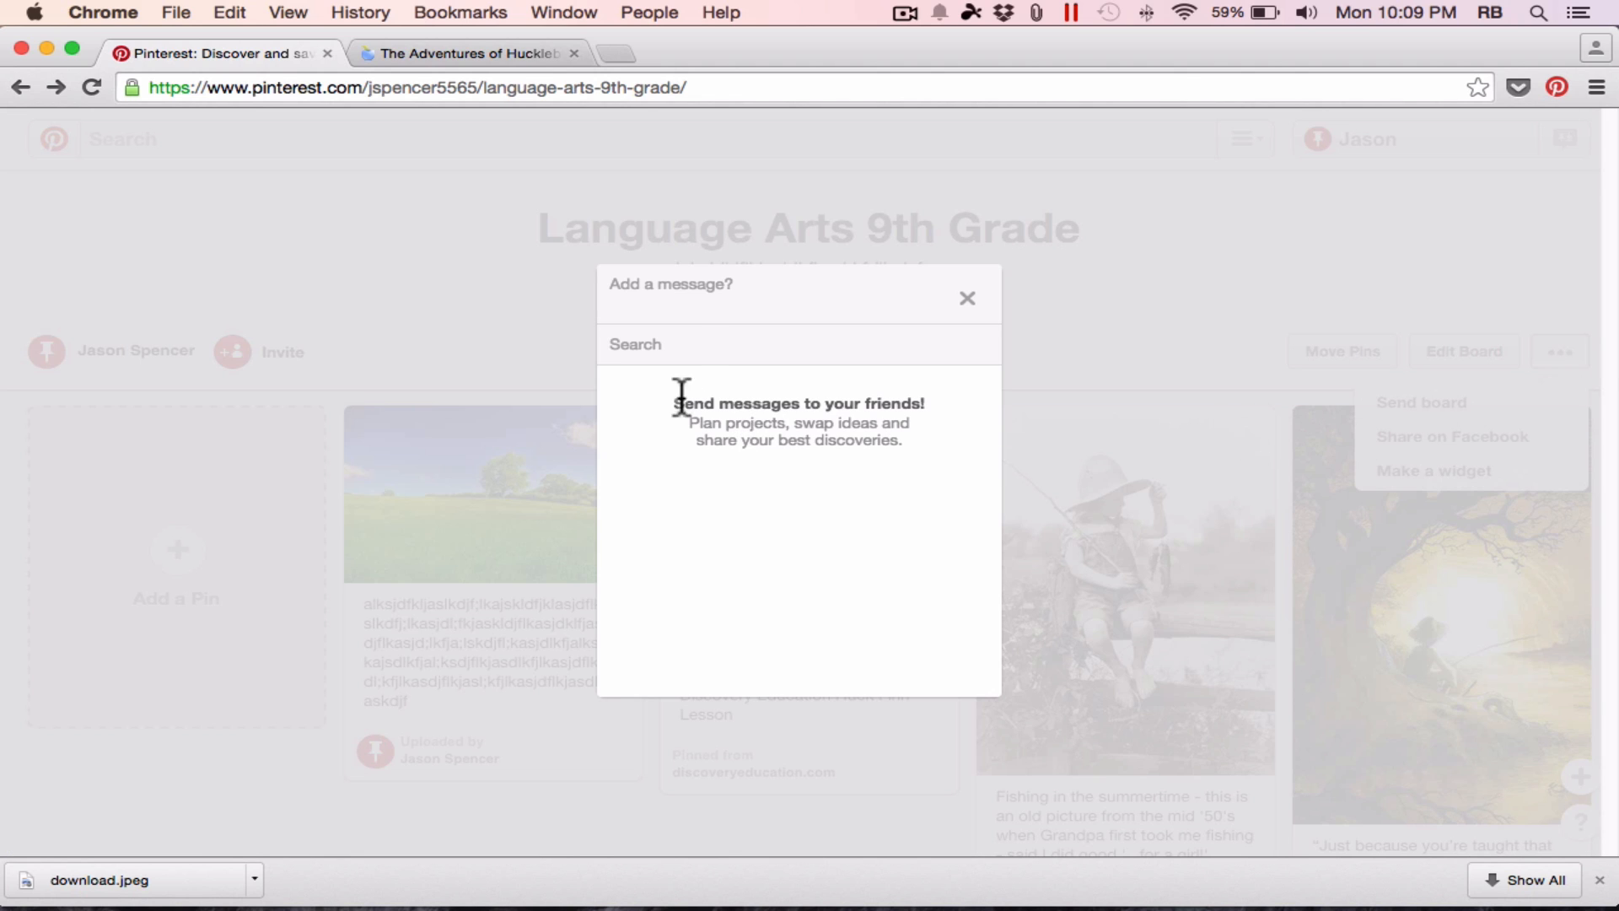
left_click(967, 298)
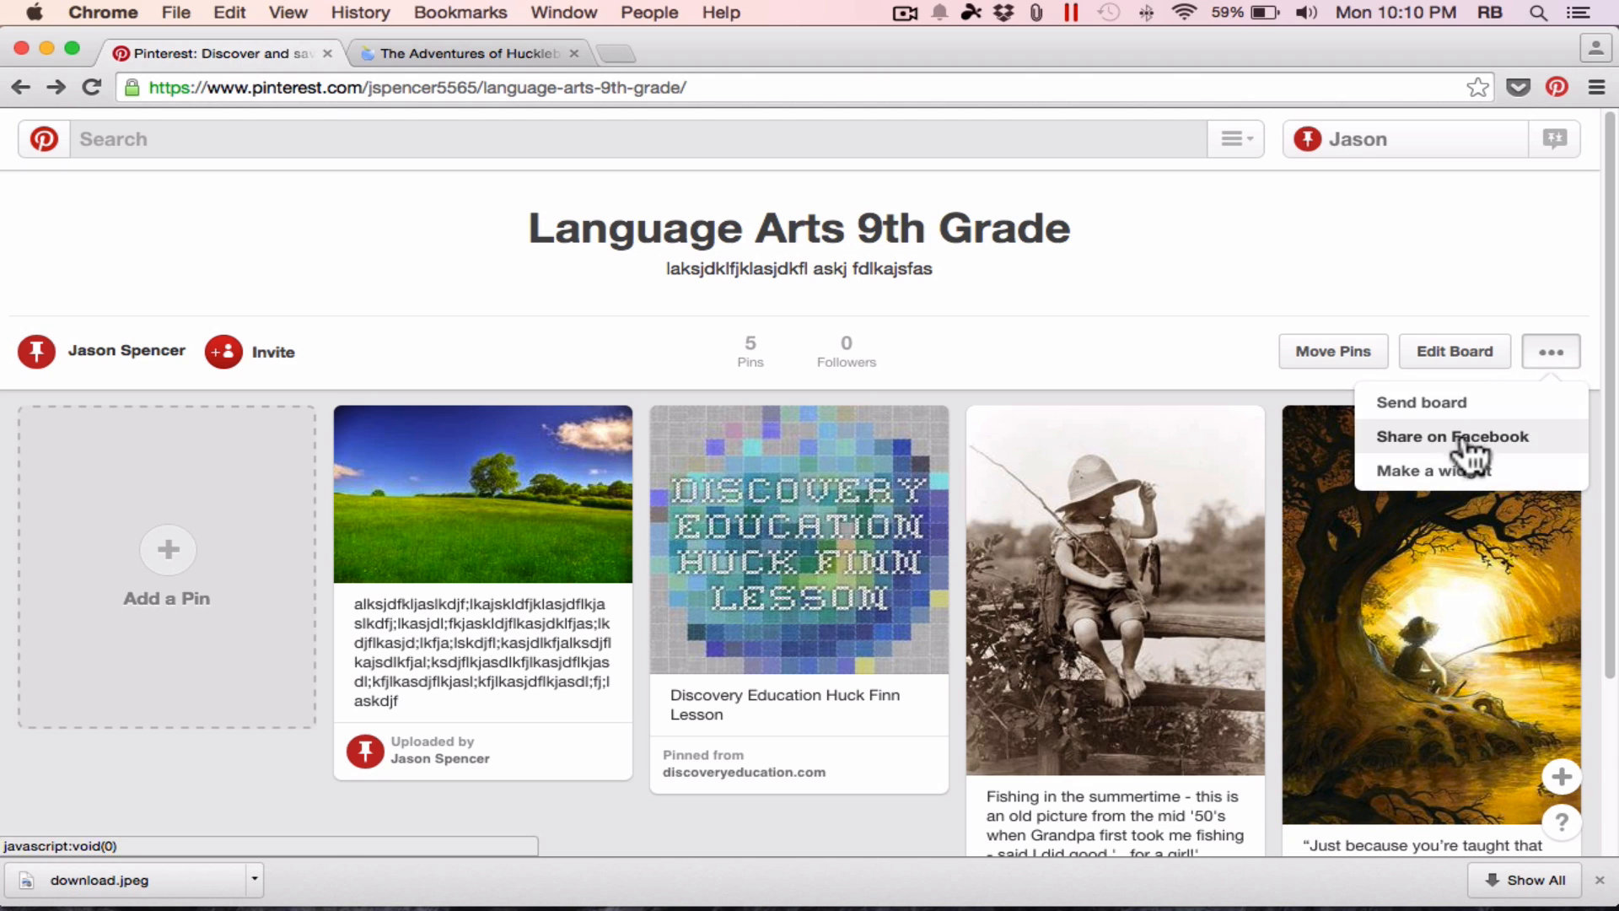
mouse_move(1476, 486)
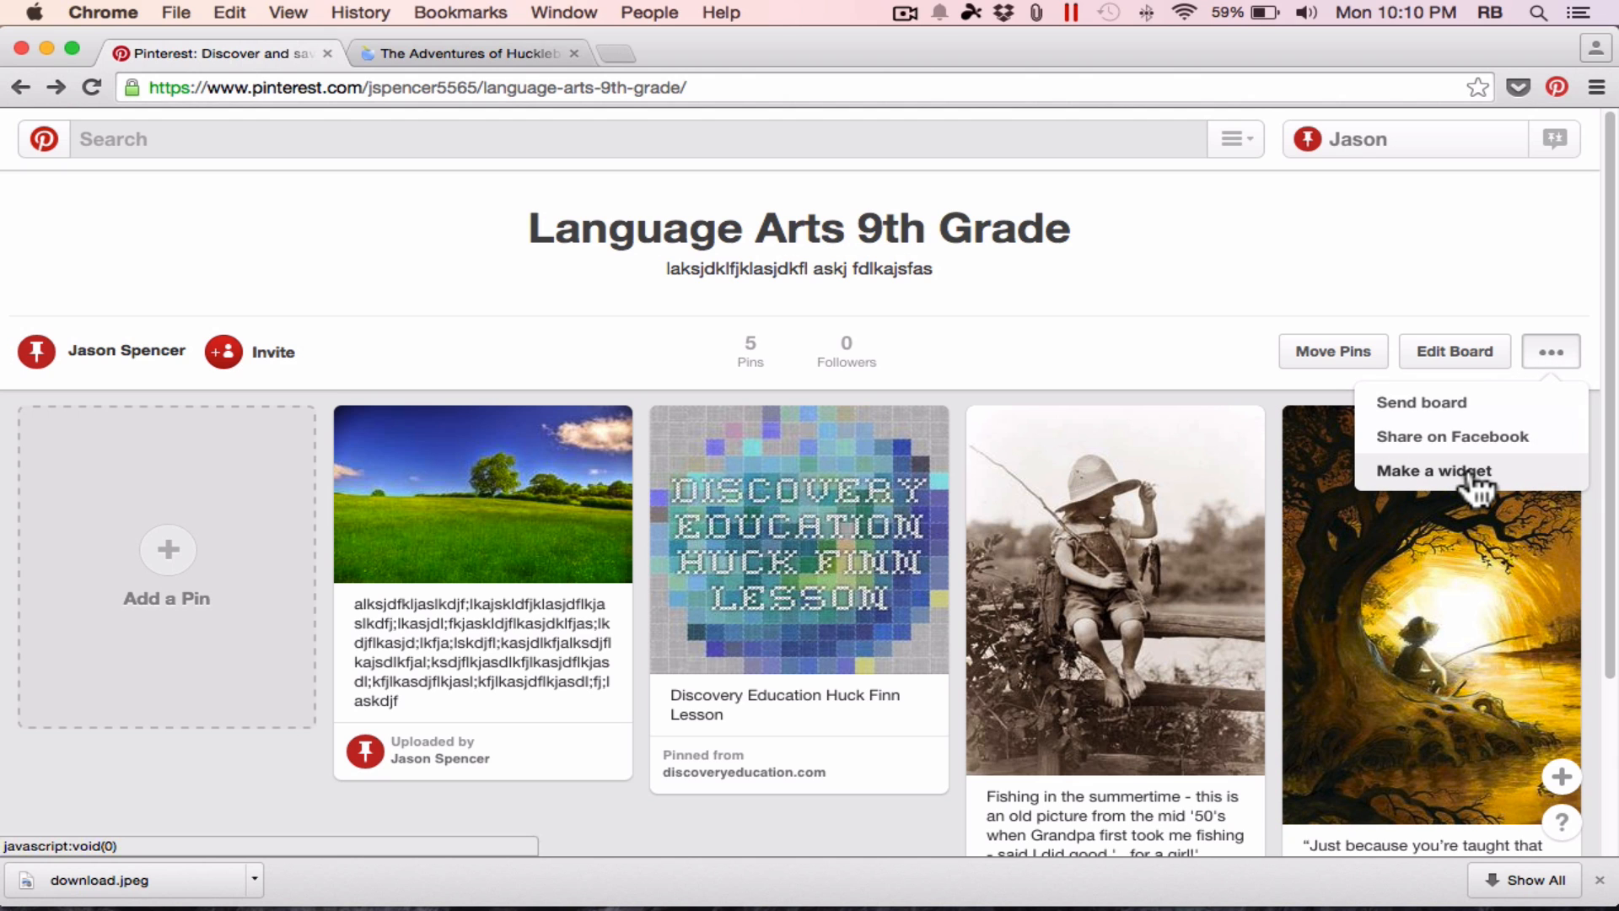
left_click(1433, 469)
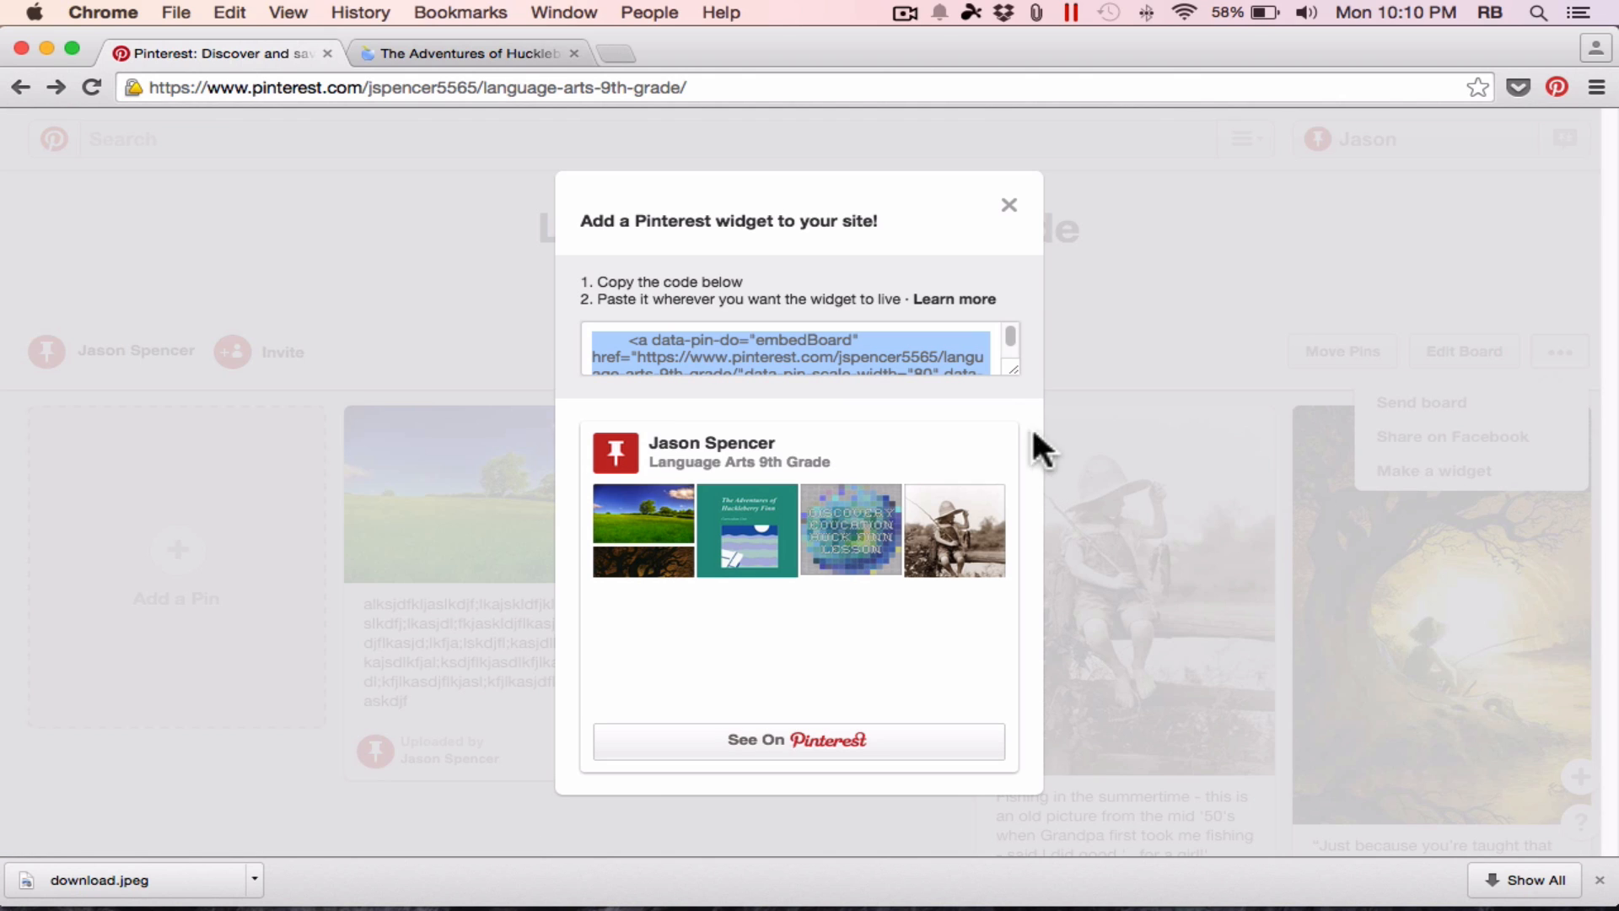
mouse_move(815, 331)
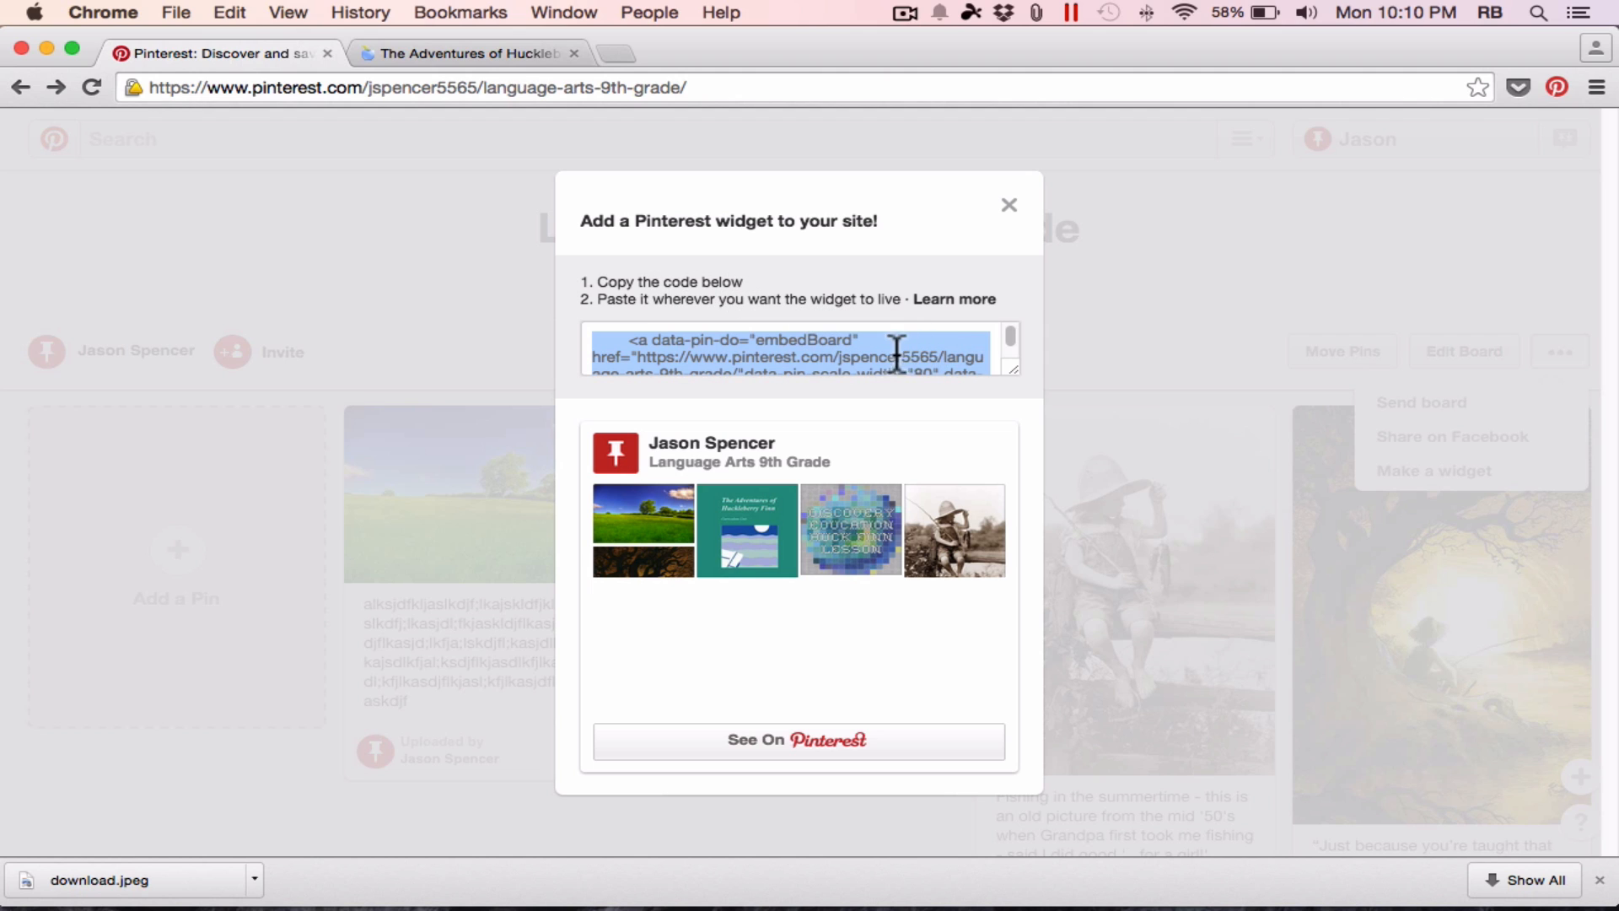
mouse_move(893, 367)
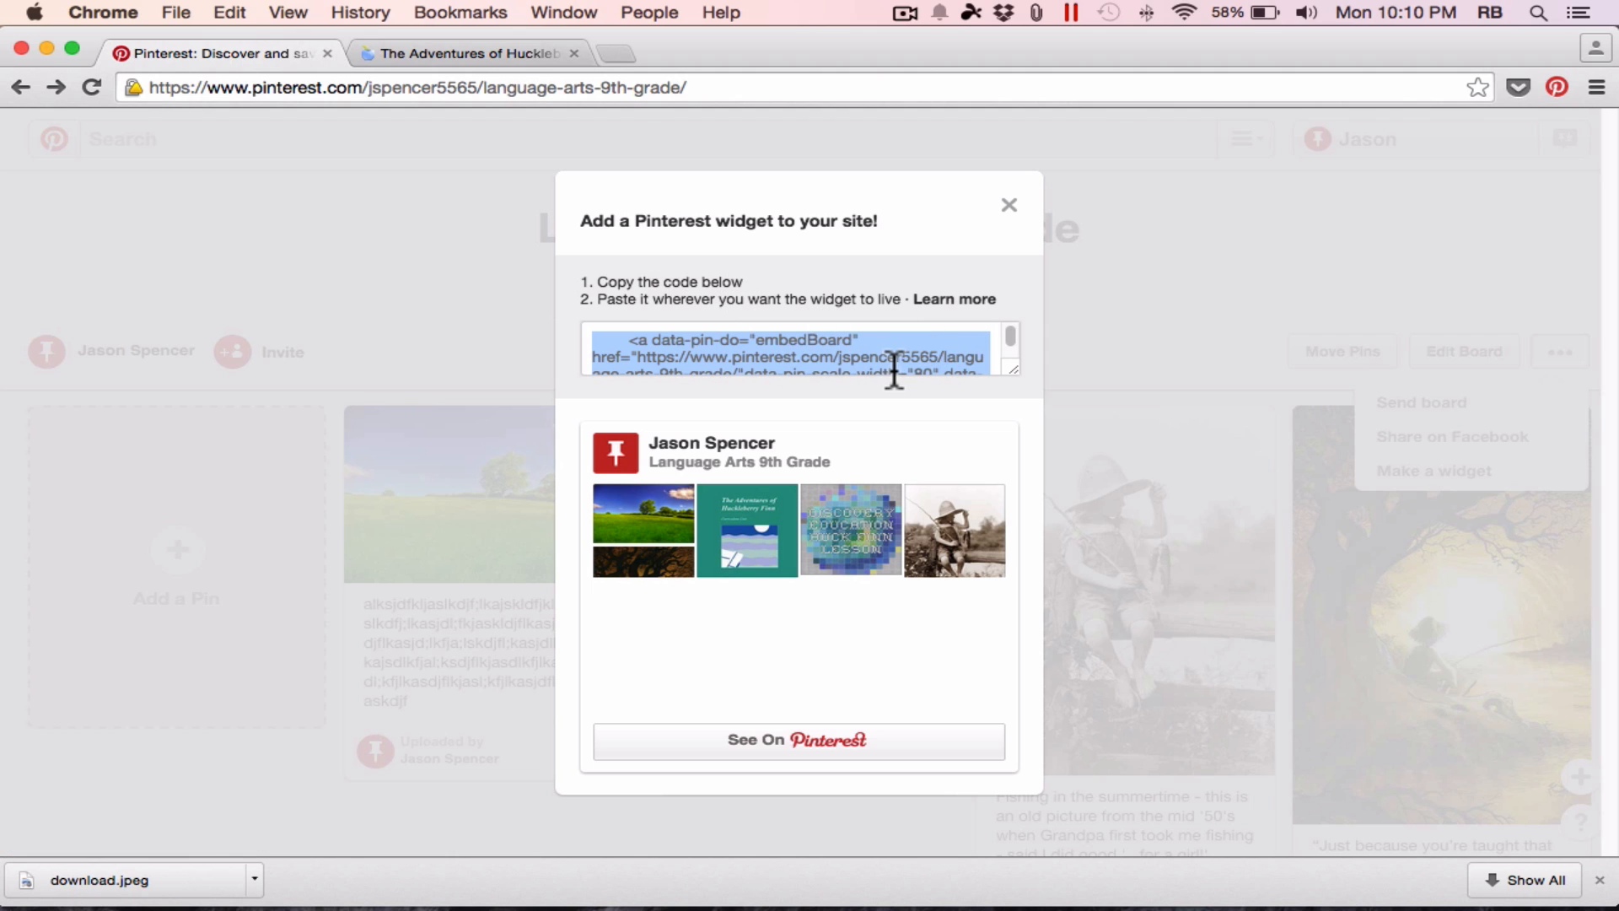
mouse_move(962, 314)
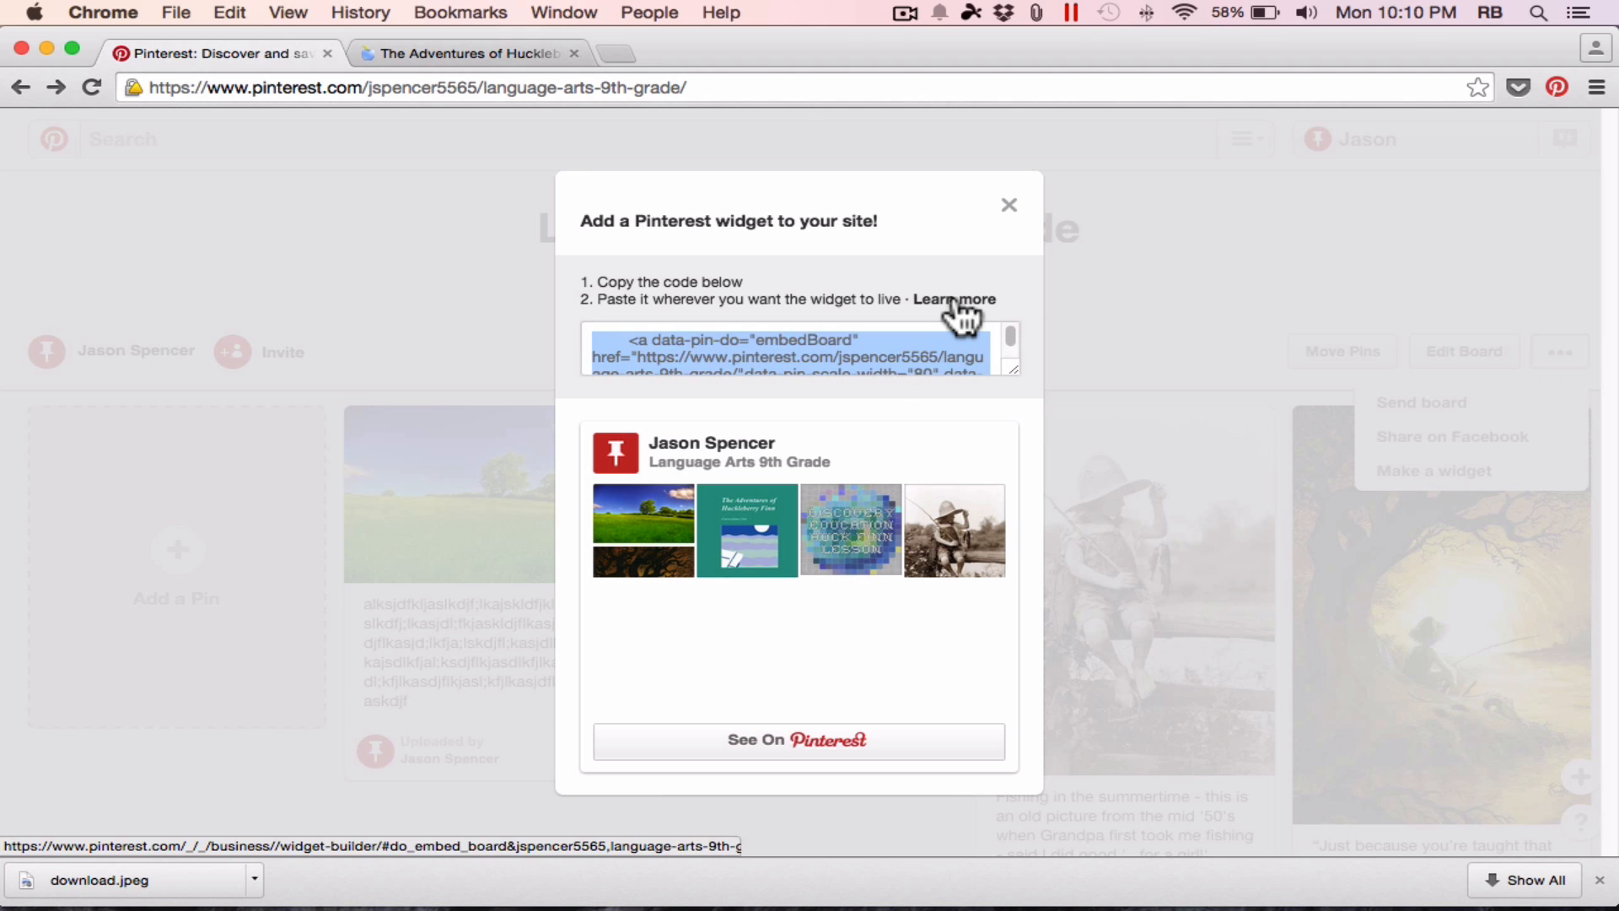
left_click(953, 298)
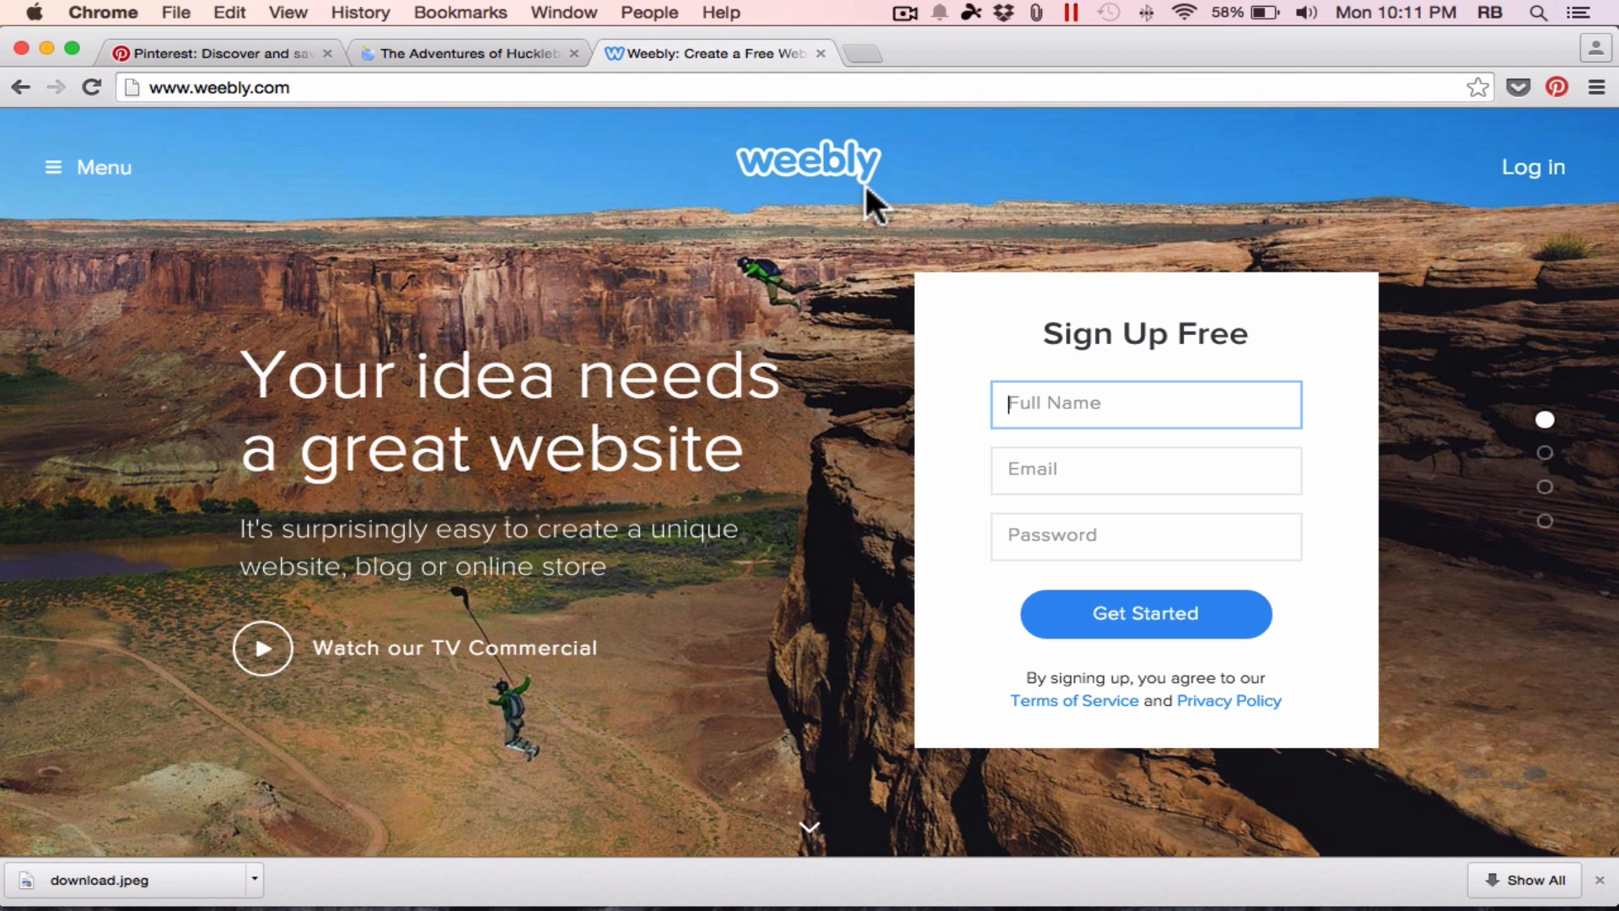
mouse_move(1537, 167)
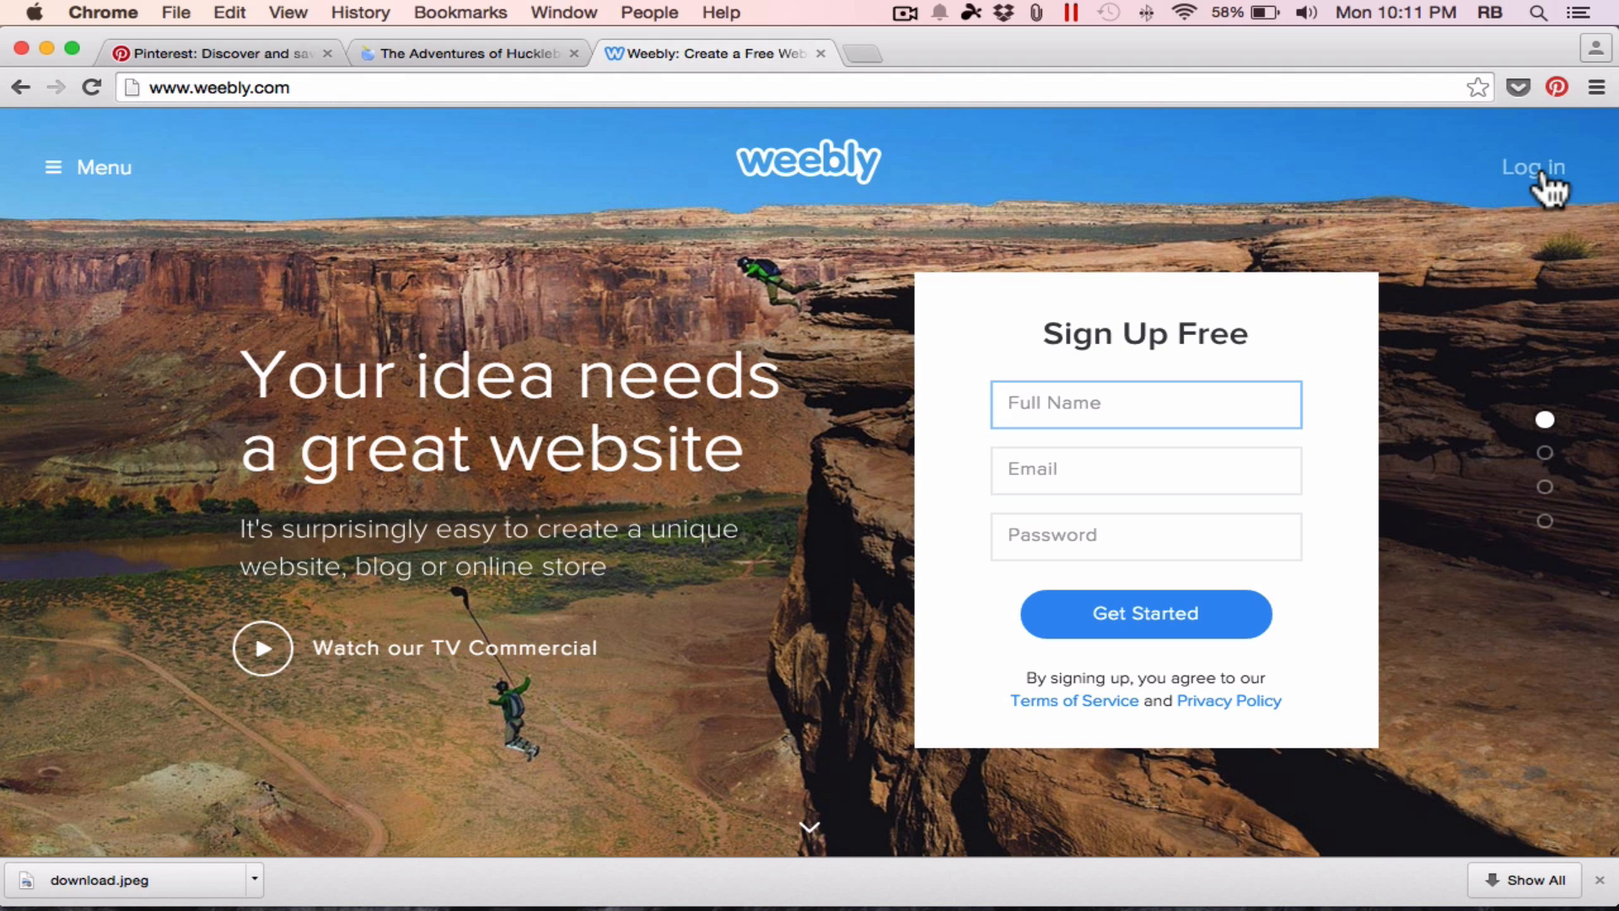
- Log in to Weebly and show the Basic elements in the site editor
left_click(1532, 166)
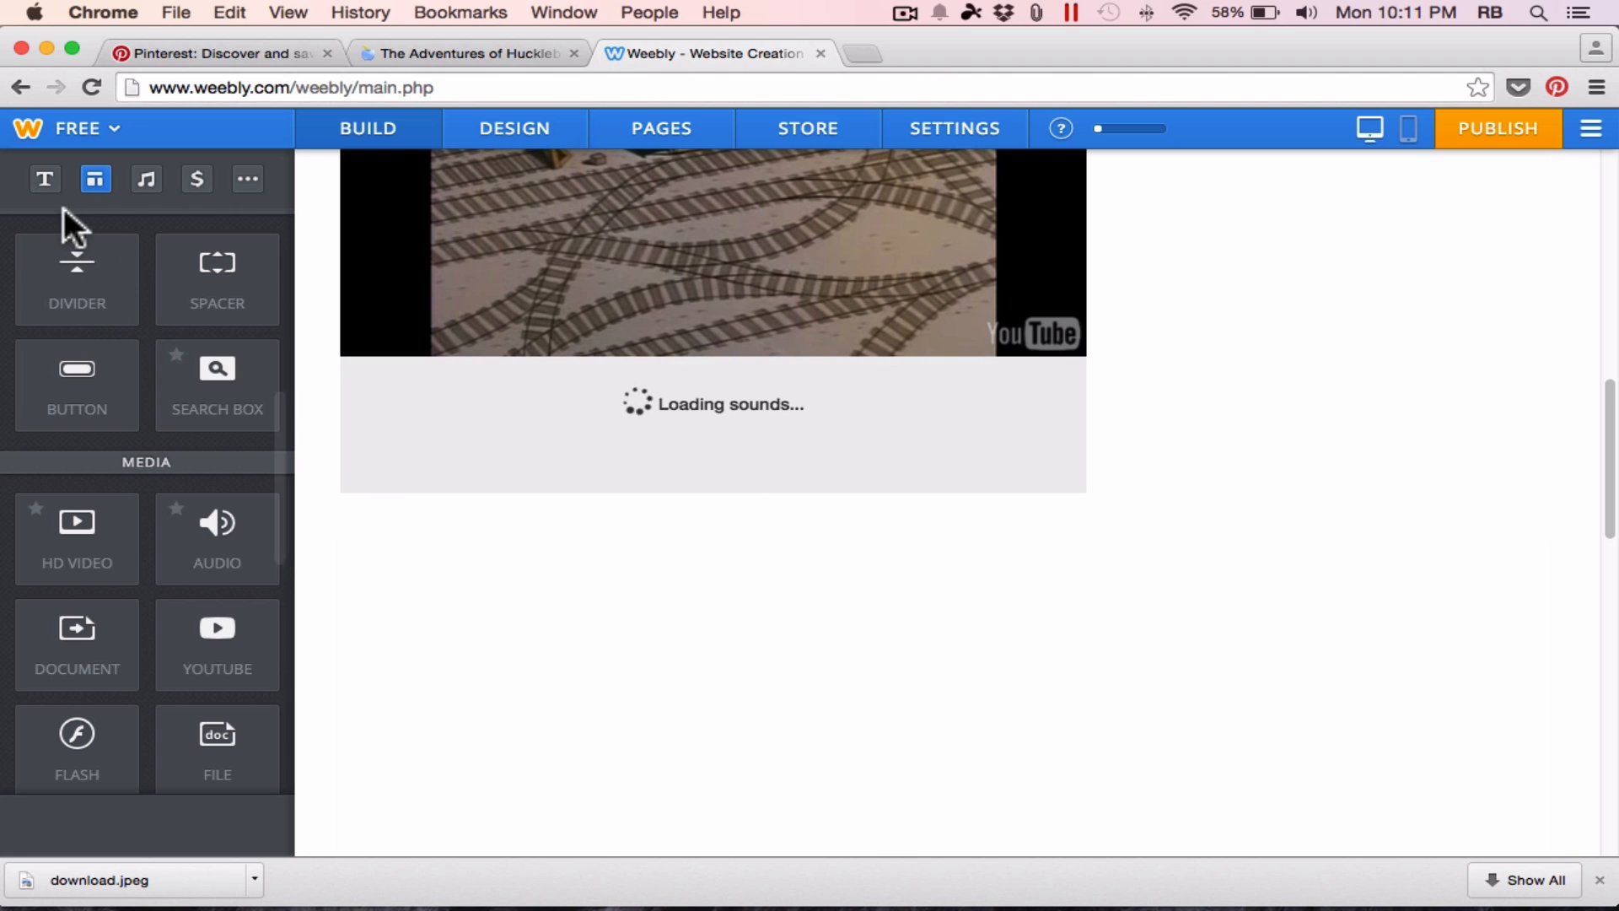
left_click(44, 179)
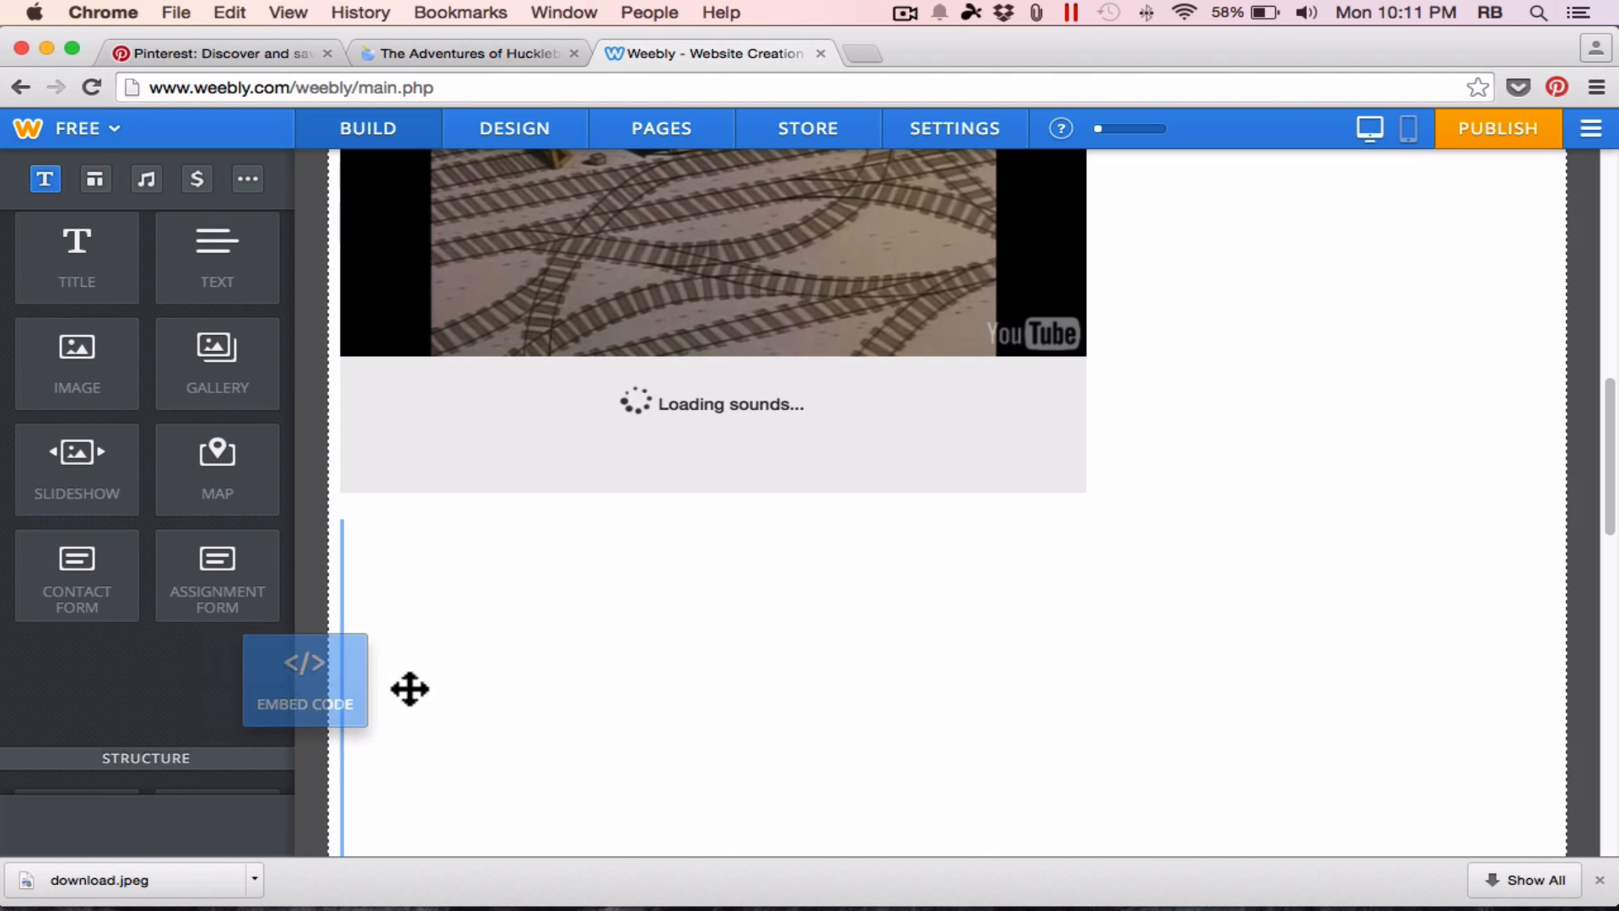
- Drop an Embed Code block holding the Pinterest board widget code onto the page
left_click_drag(306, 680, 898, 630)
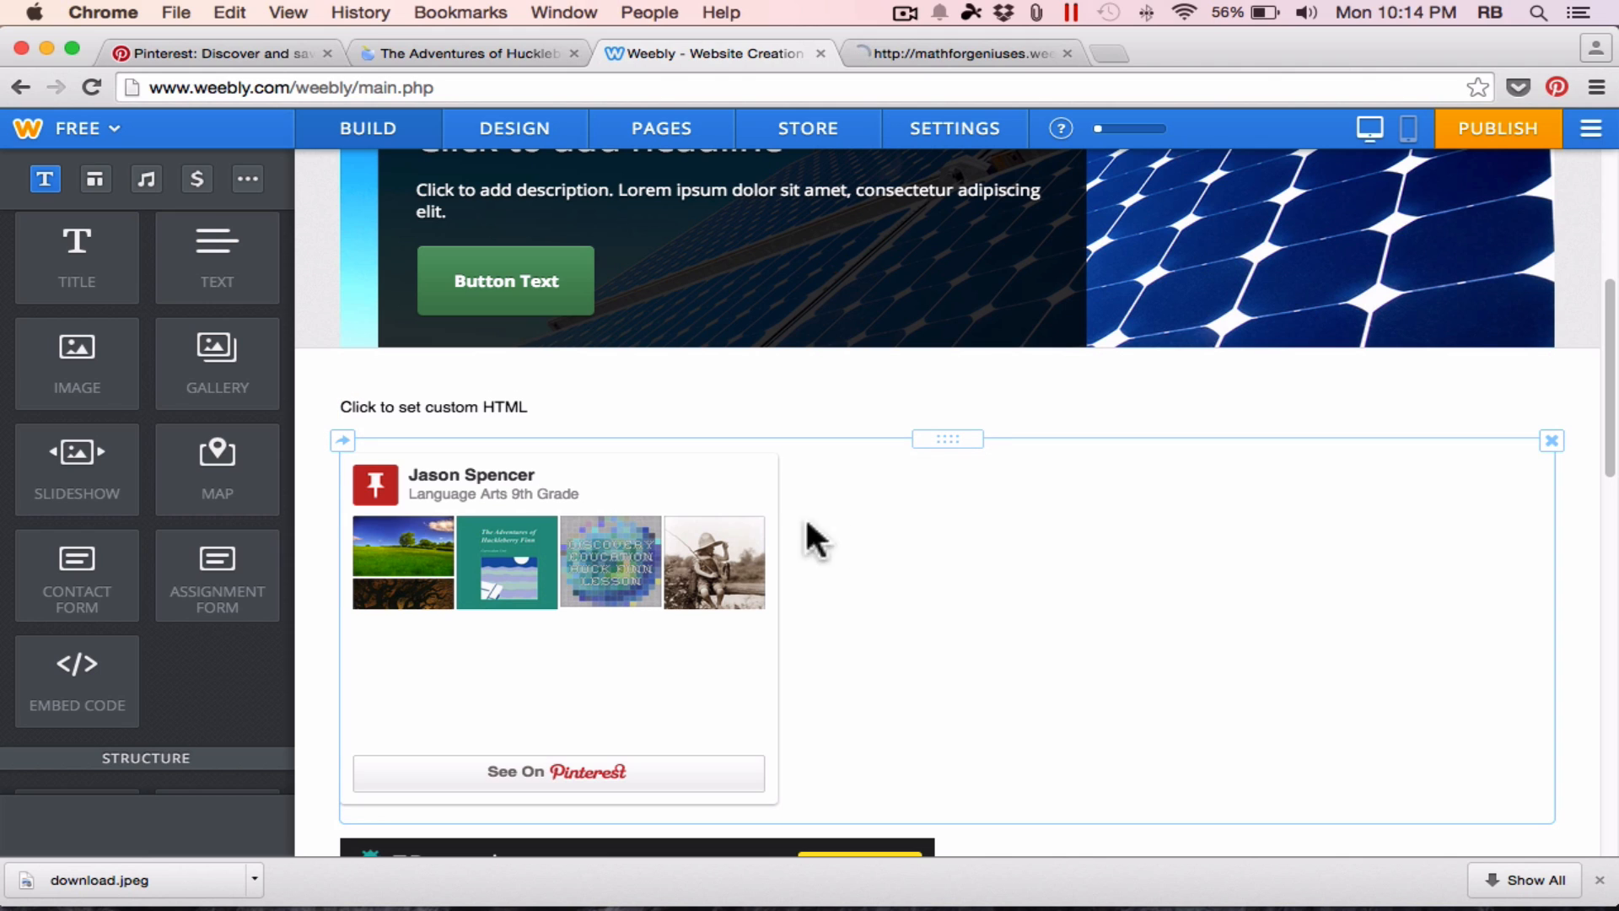
mouse_move(423, 573)
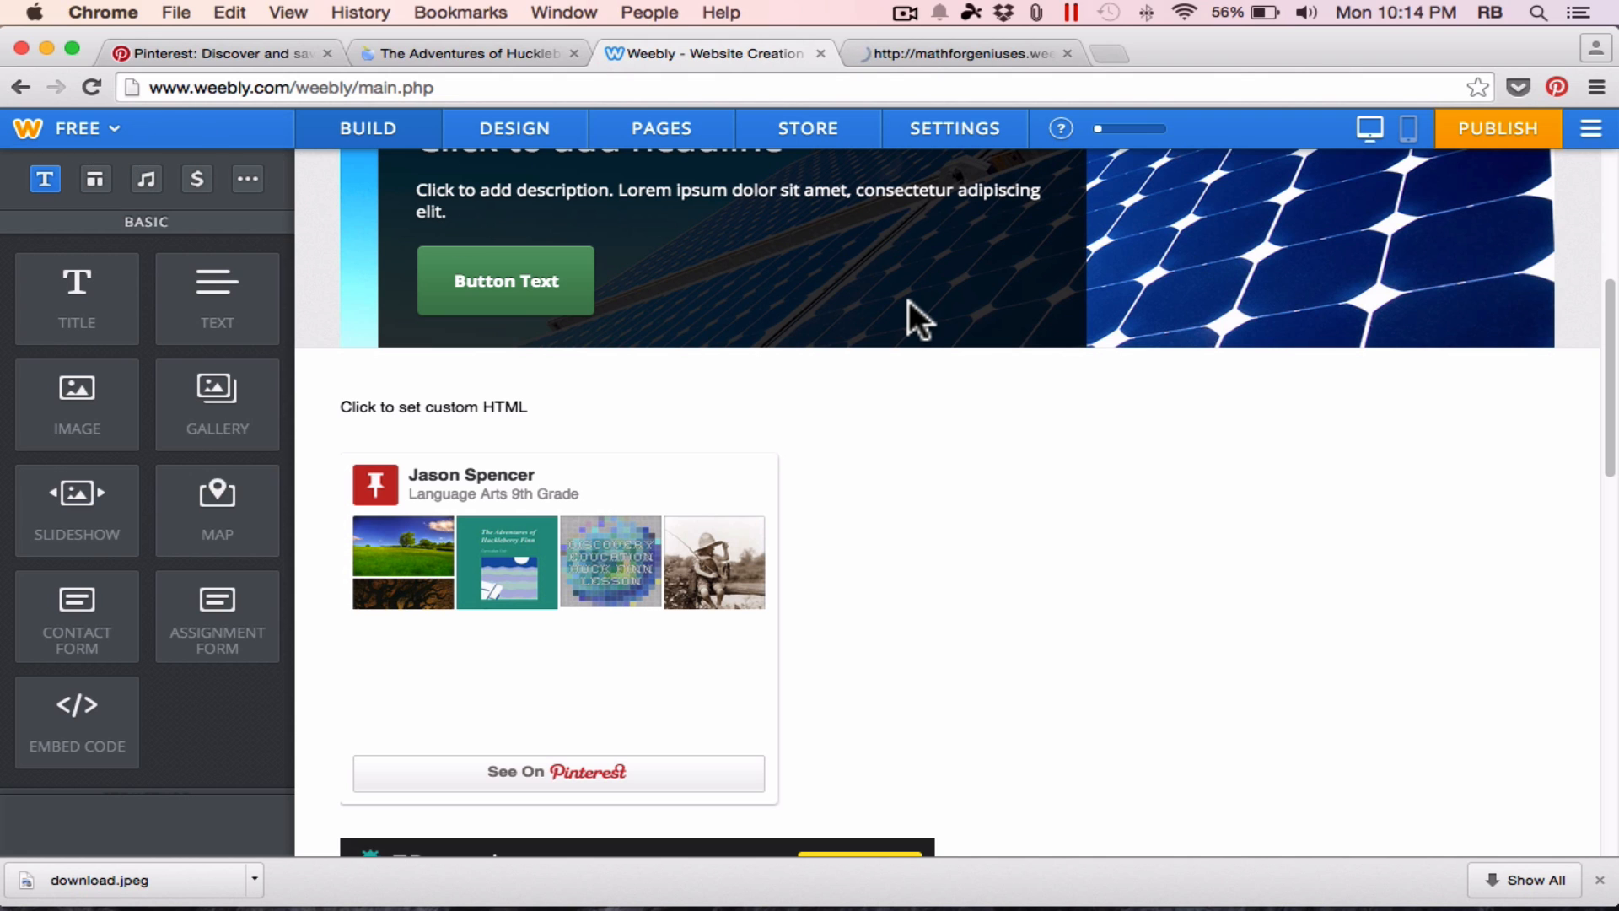
left_click(557, 779)
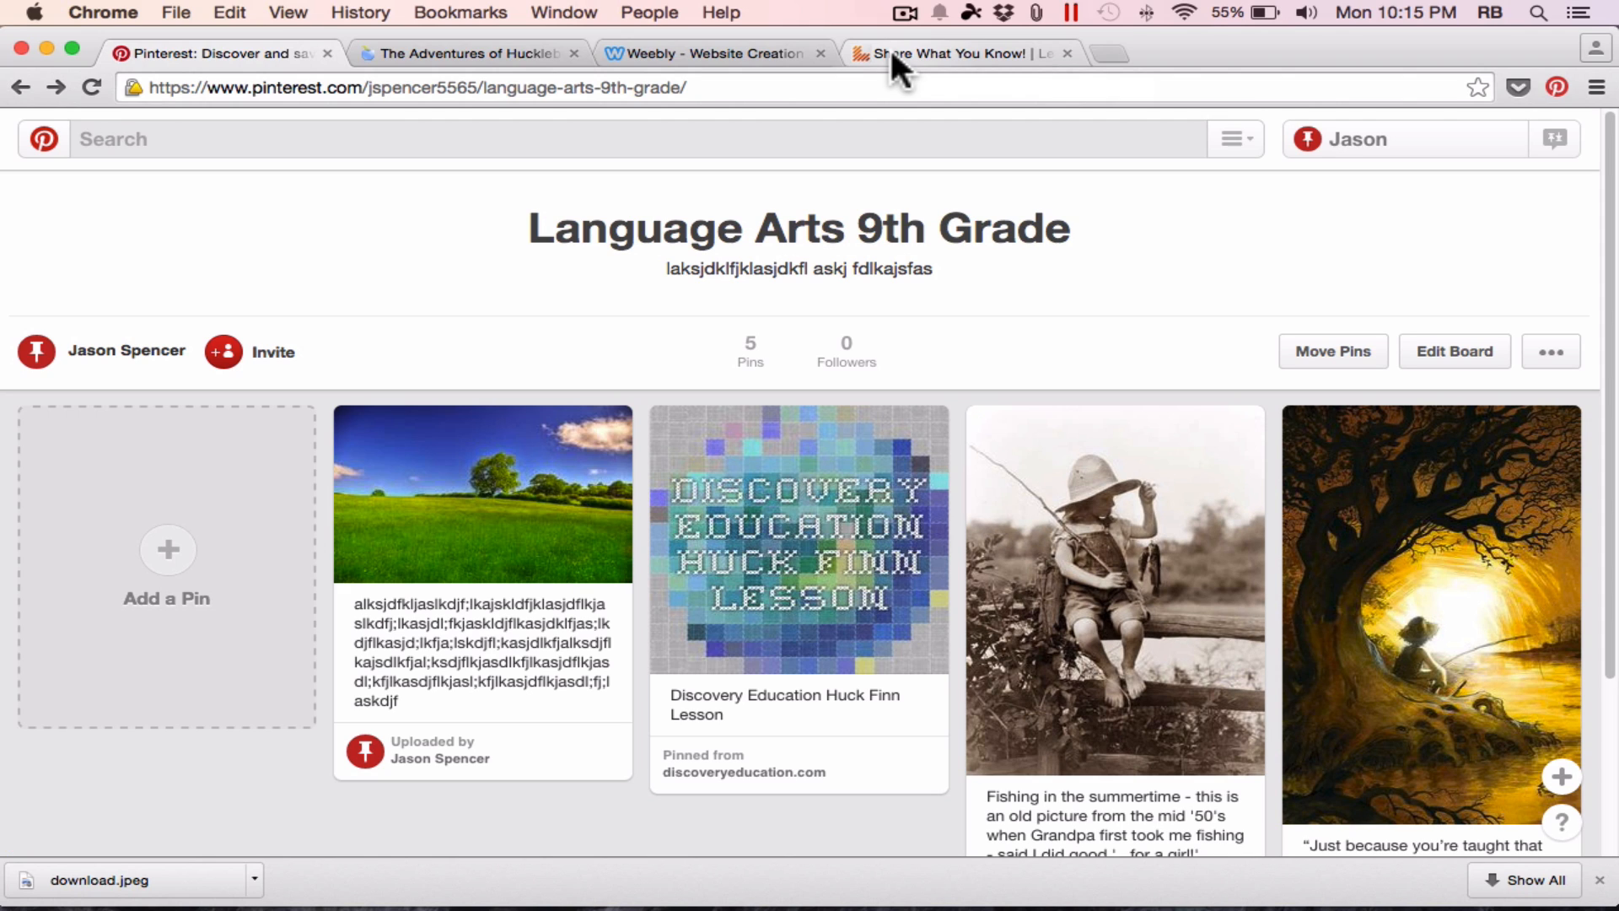
left_click(950, 52)
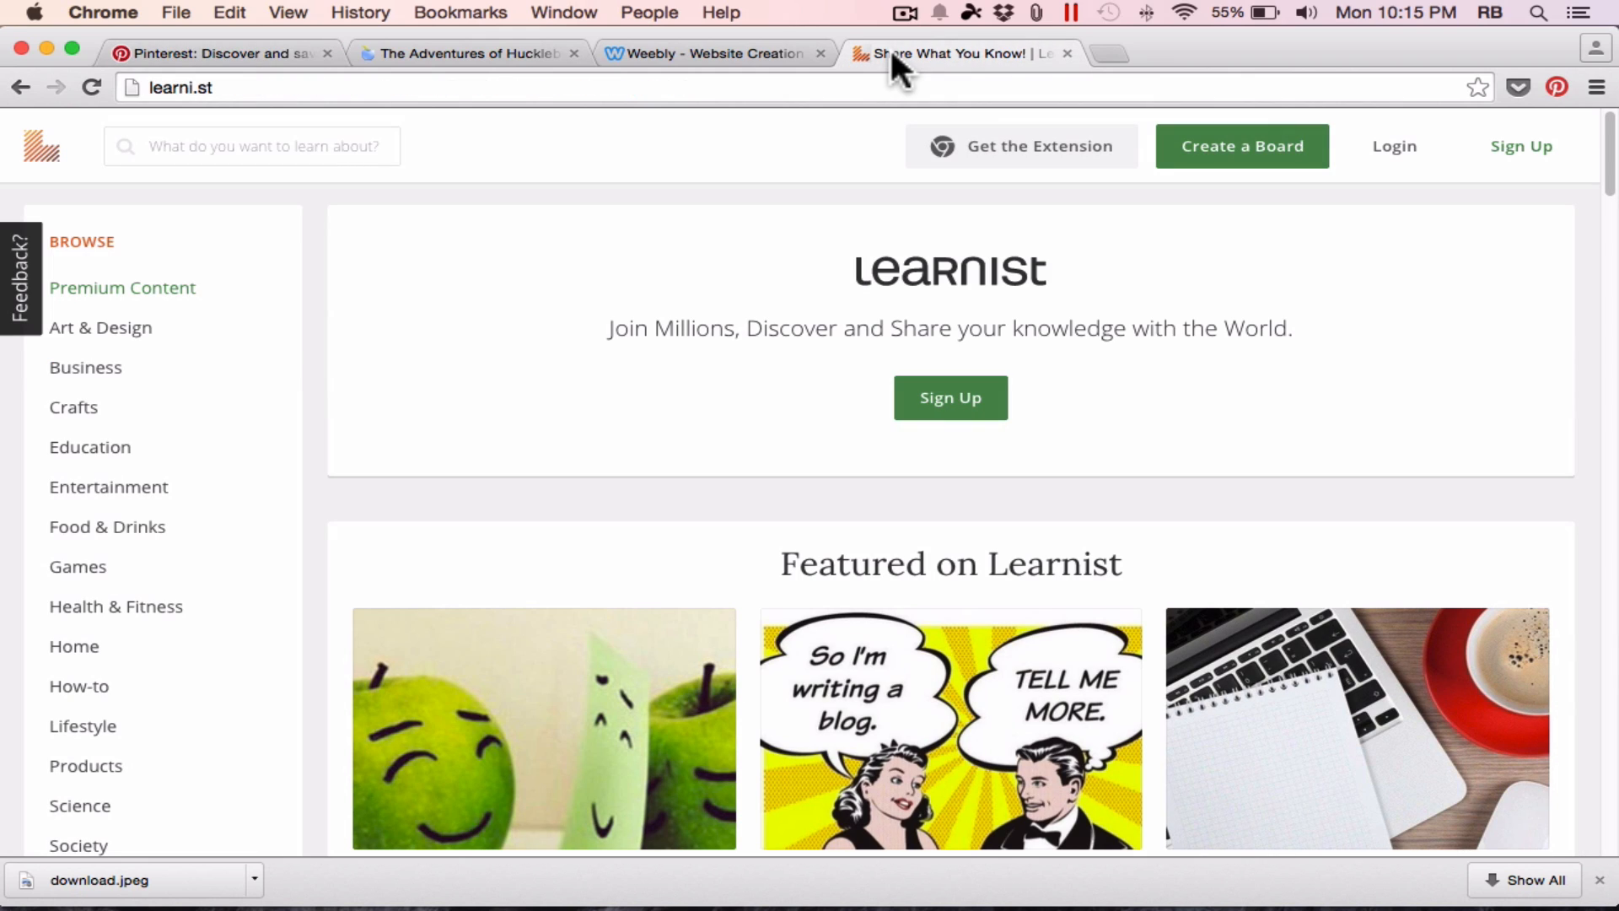
mouse_move(950, 52)
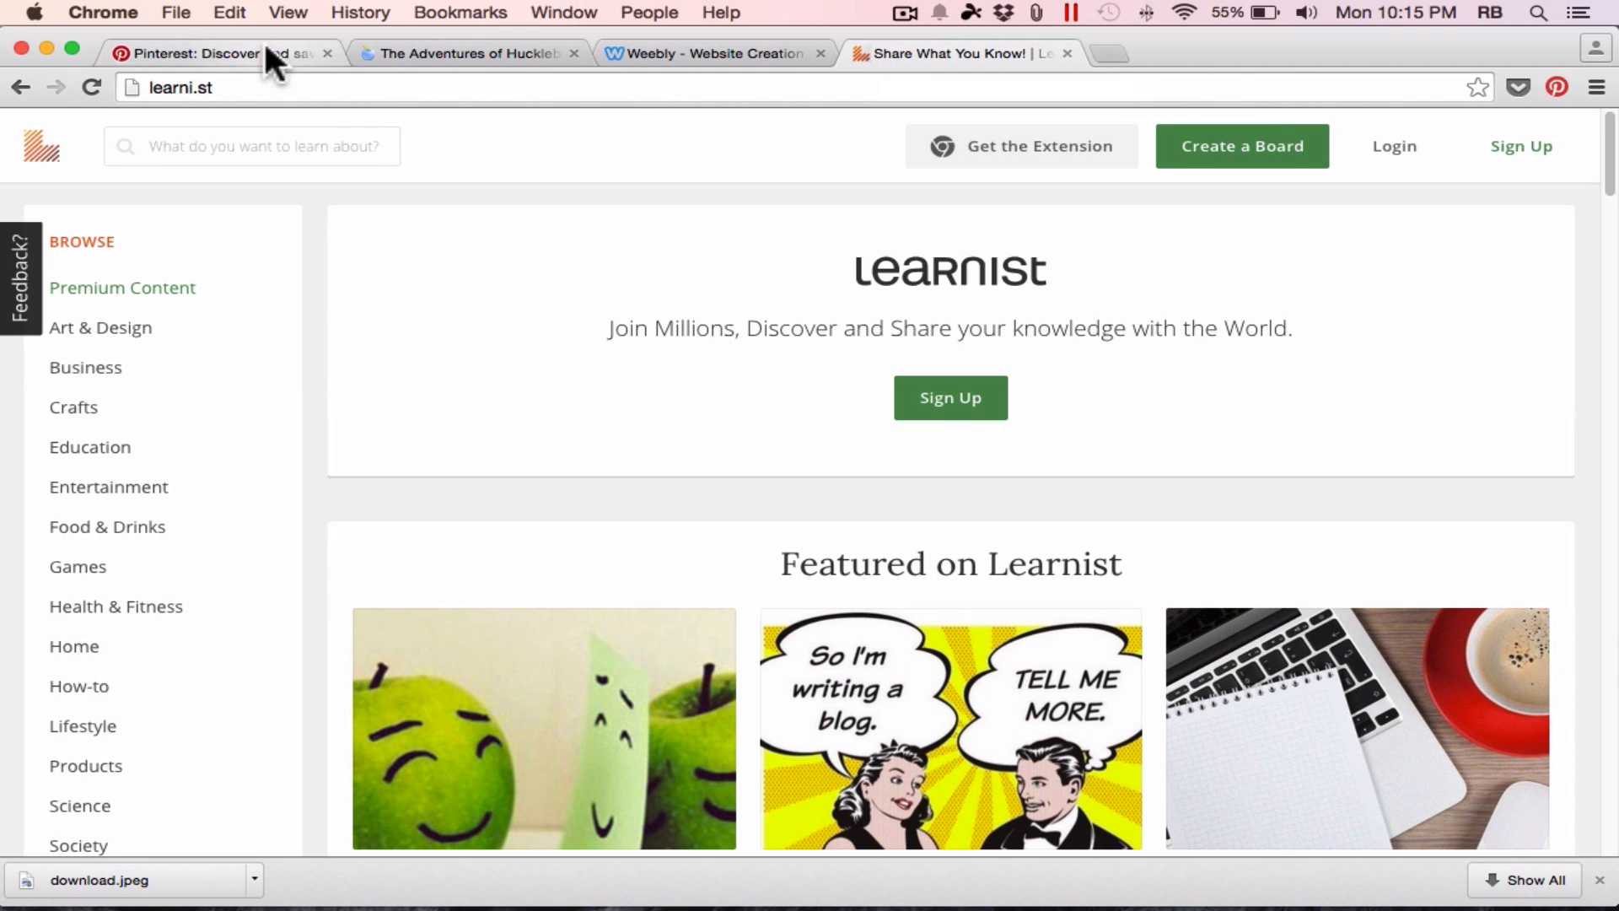
left_click(217, 52)
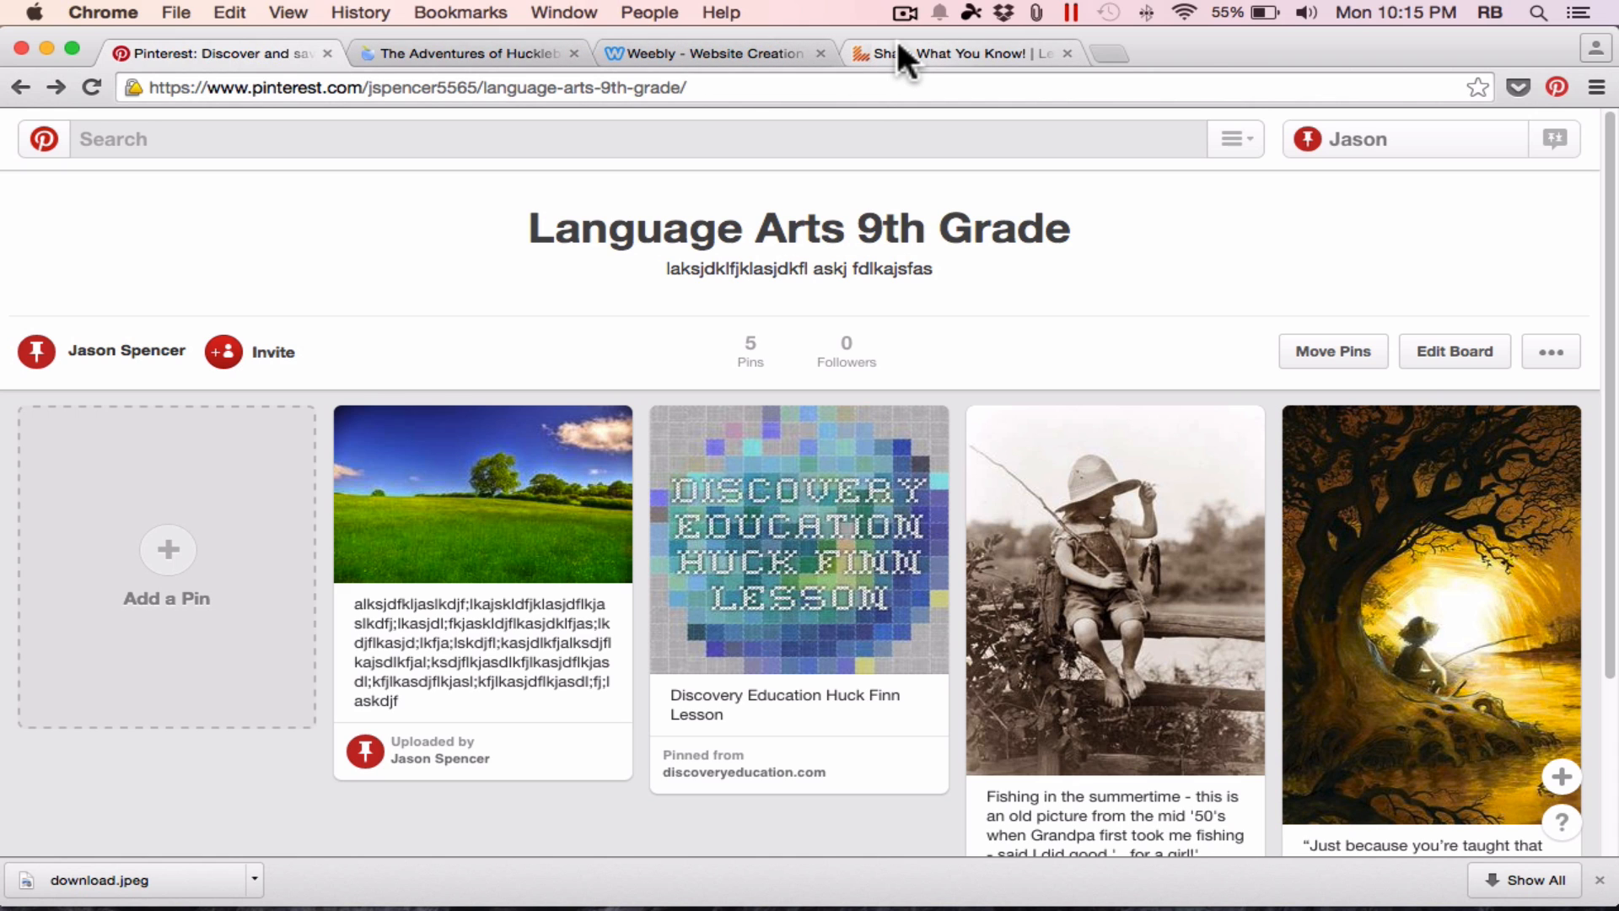
left_click(960, 52)
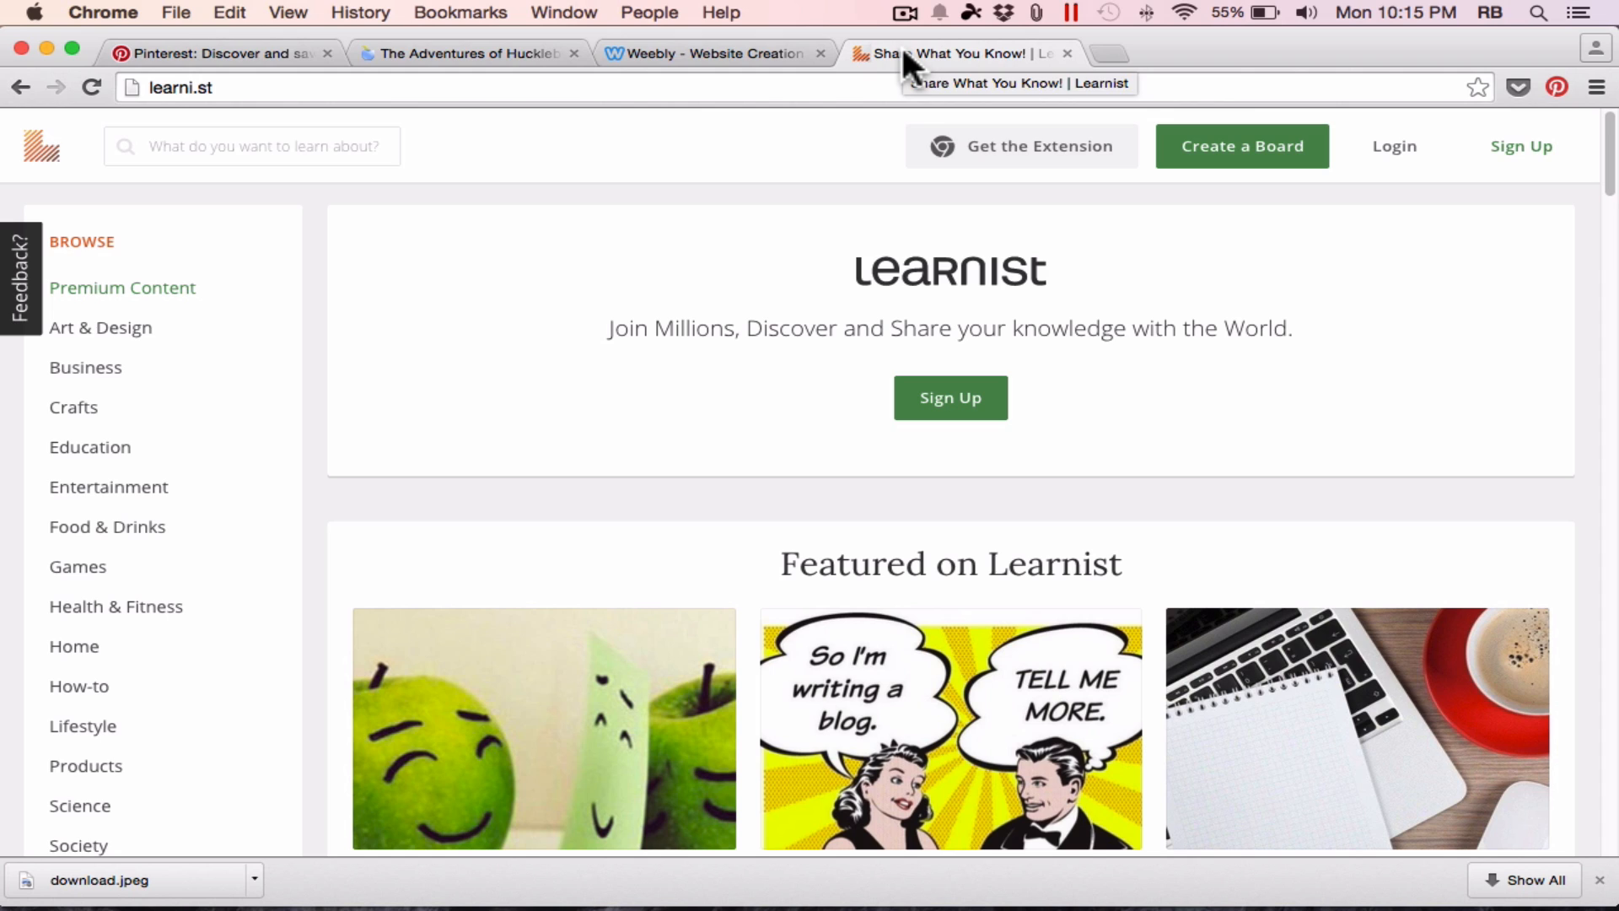
mouse_move(909, 52)
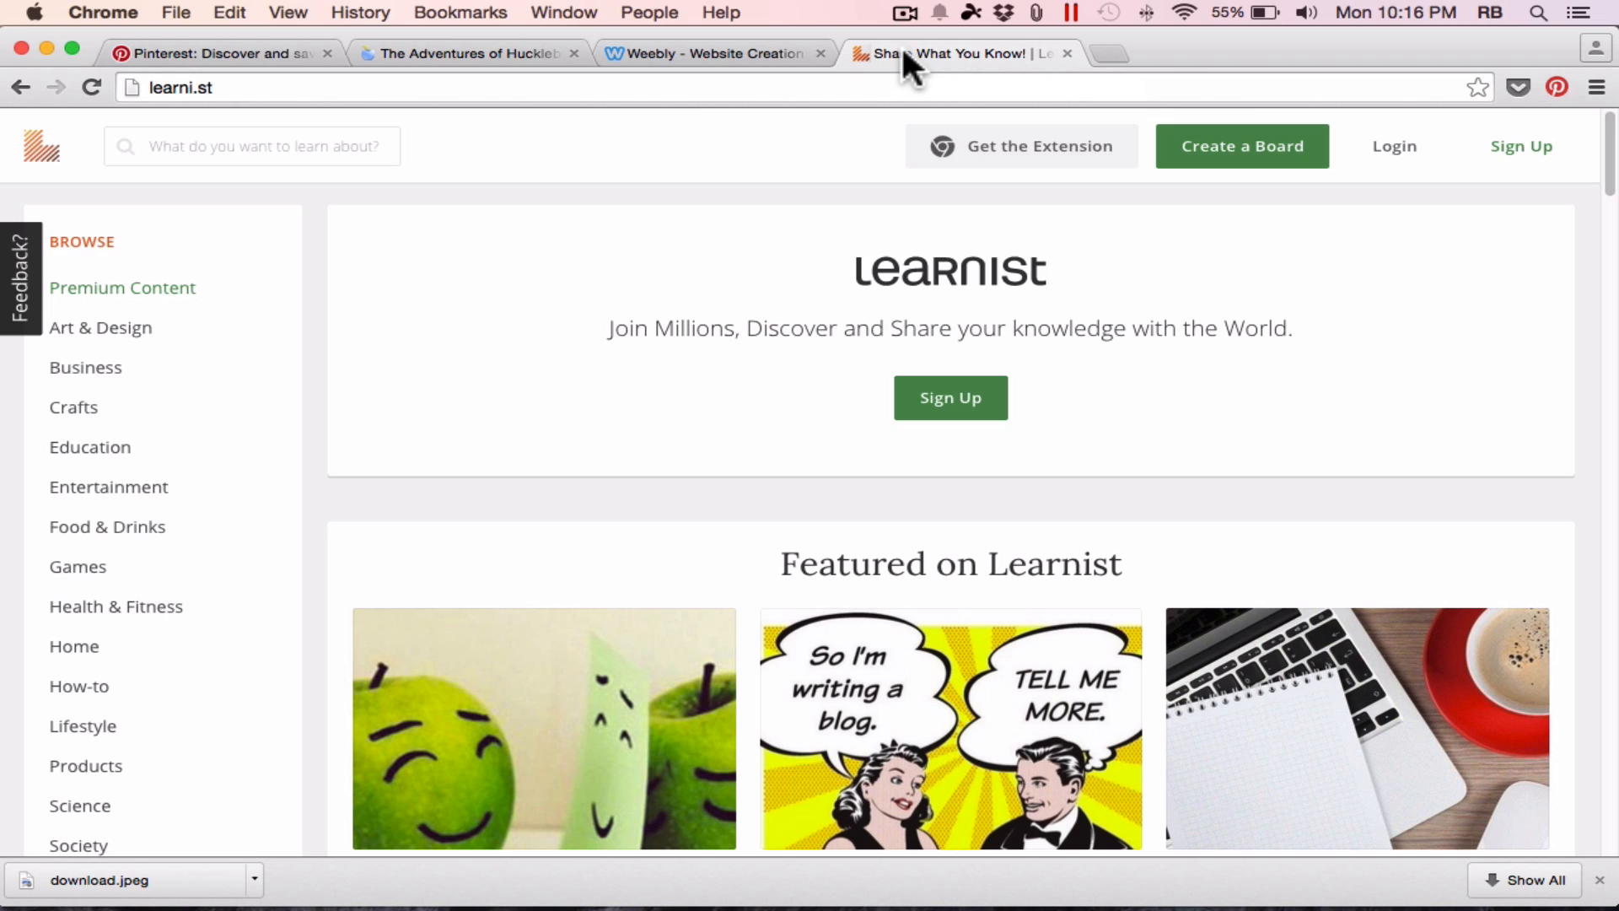
left_click(216, 52)
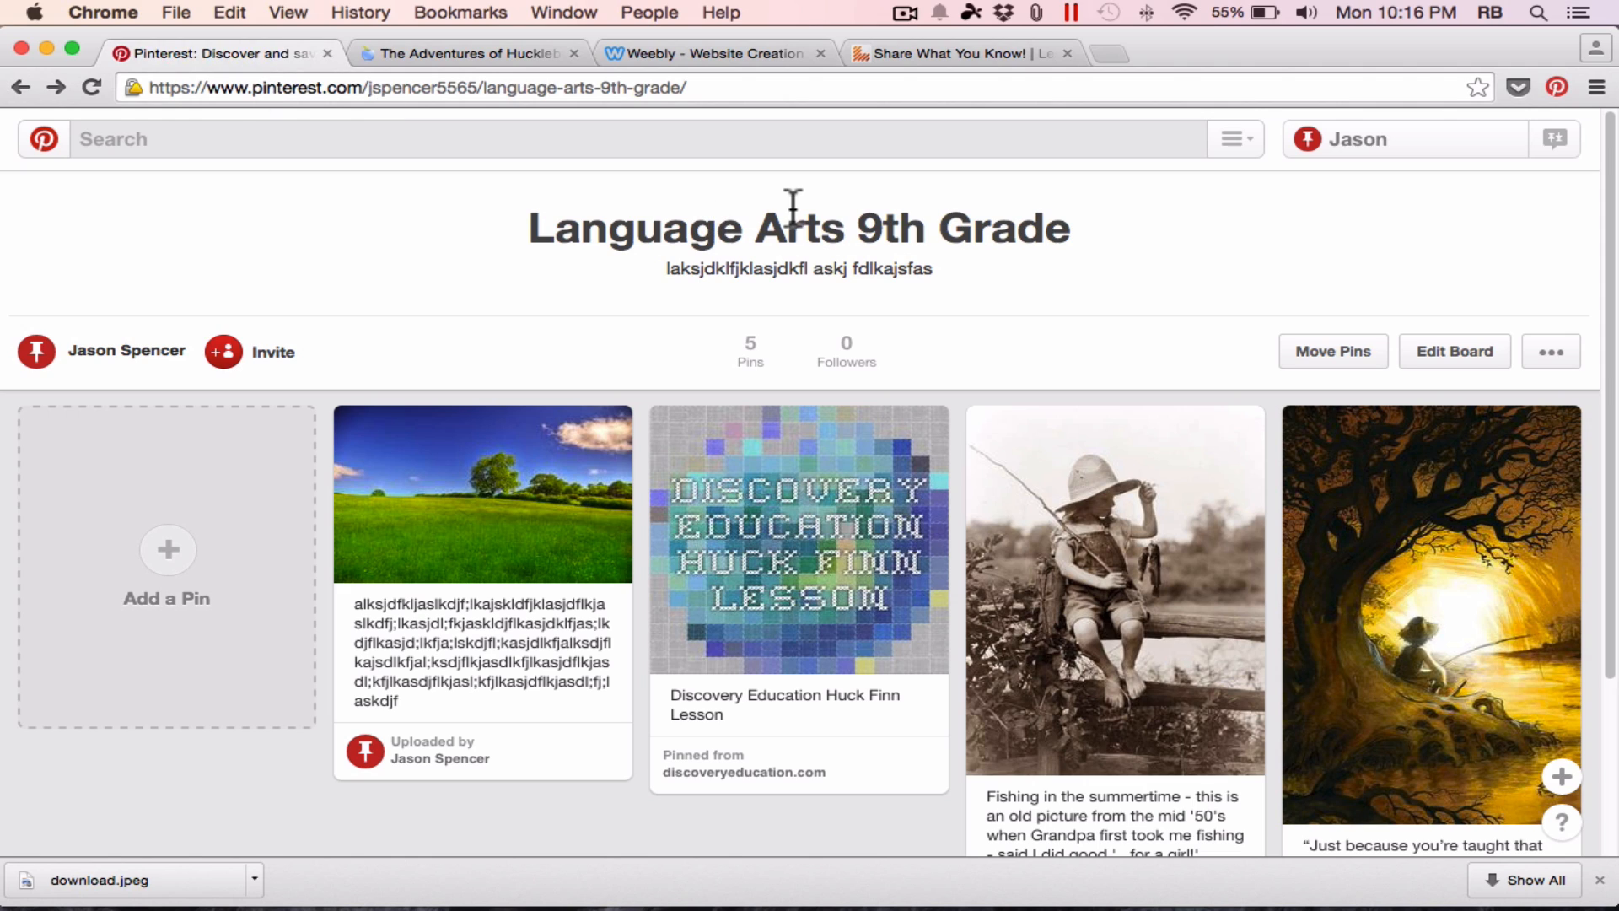